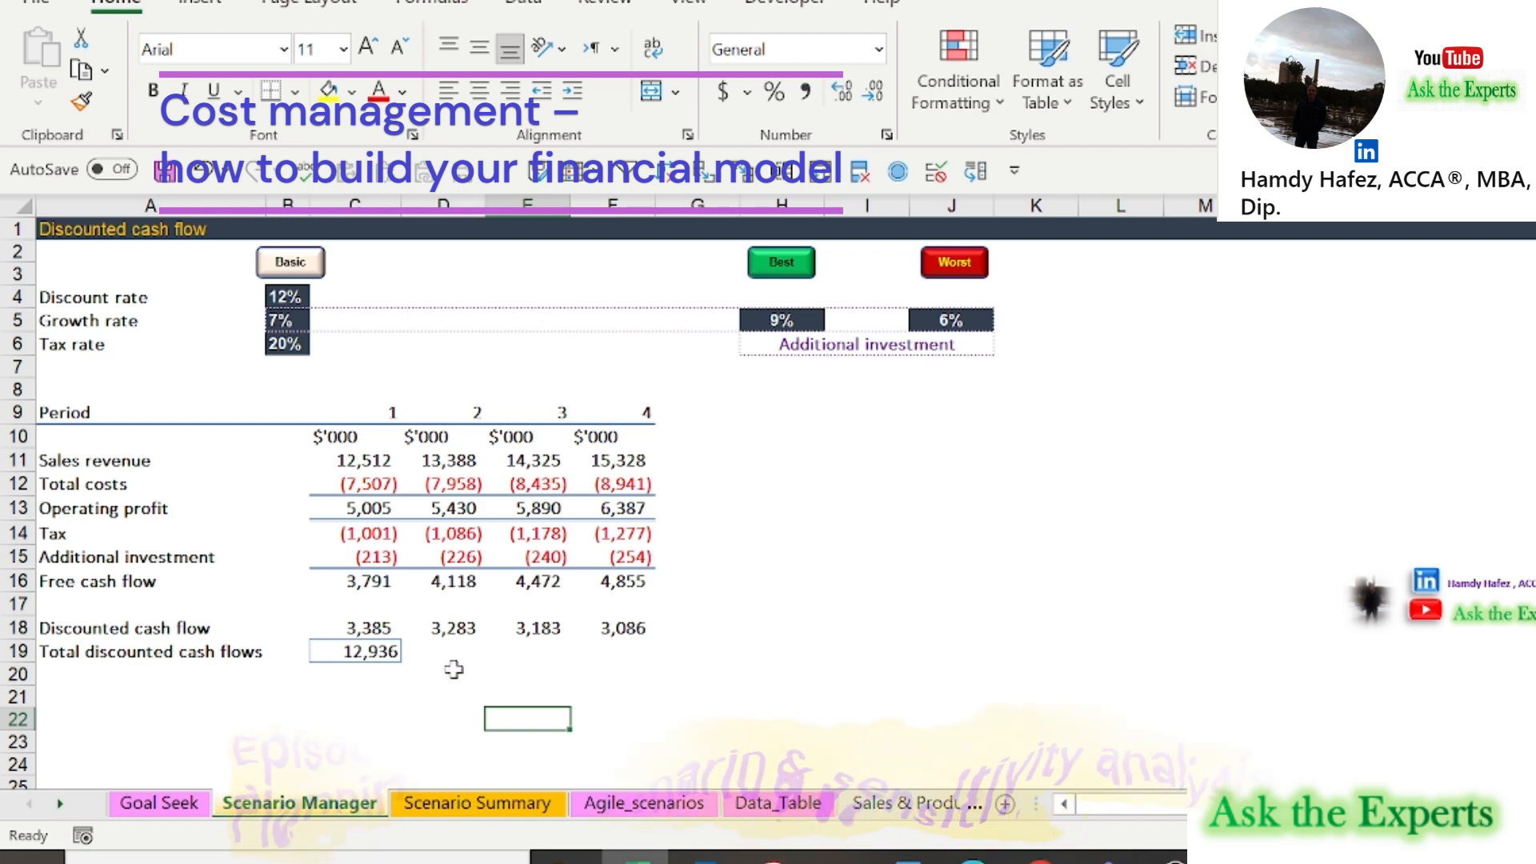
Step: Preview the Scenario Summary, Agile_scenarios and Data_Table sheets, then revisit Scenario Manager and Scenario Summary
{"action": "left_click", "coordinate": [477, 802]}
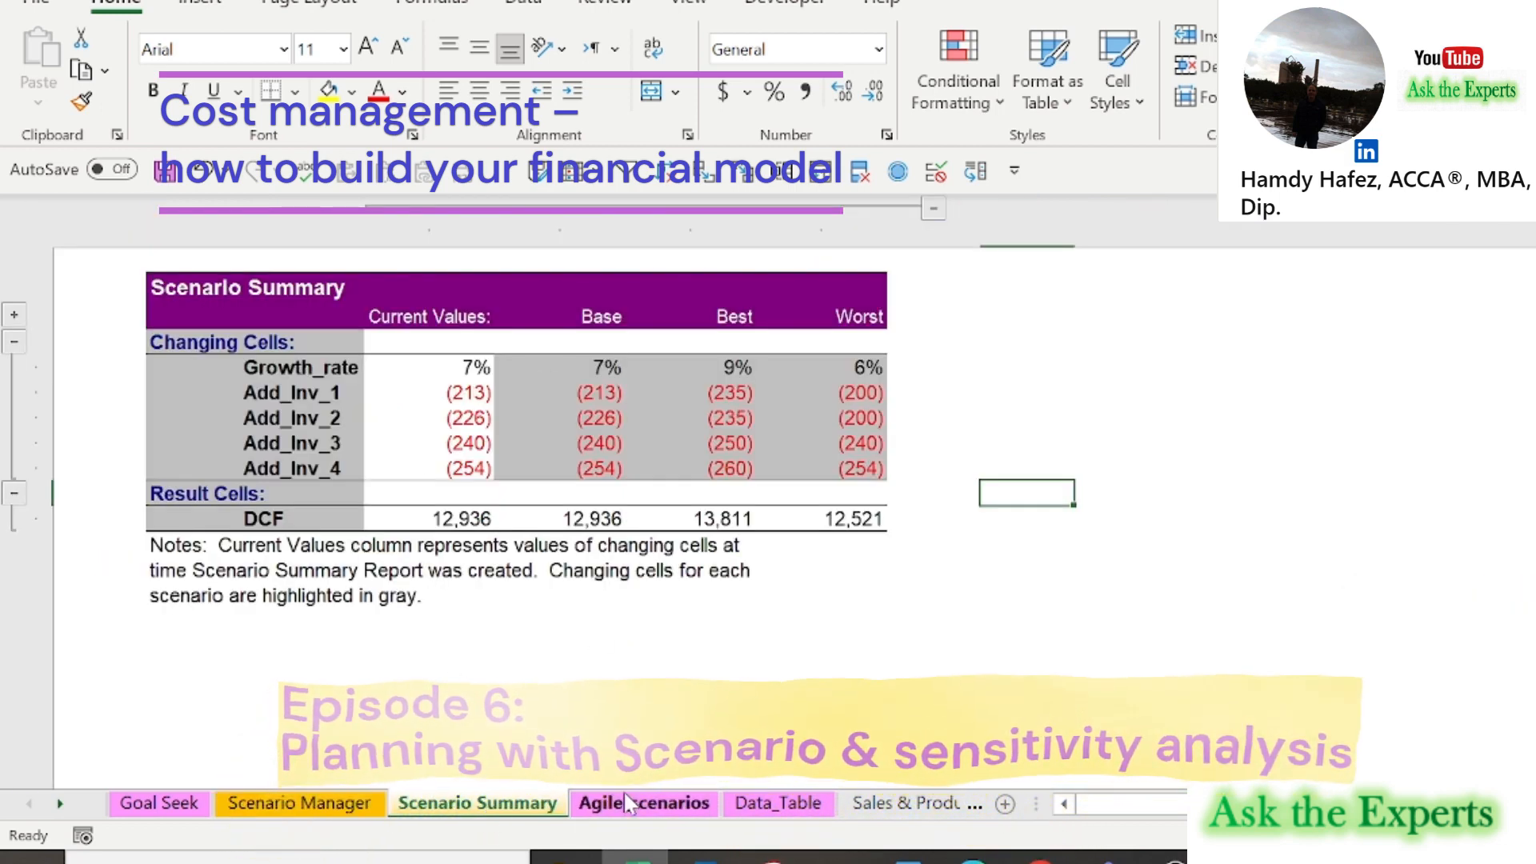
{"action": "left_click", "coordinate": [645, 803]}
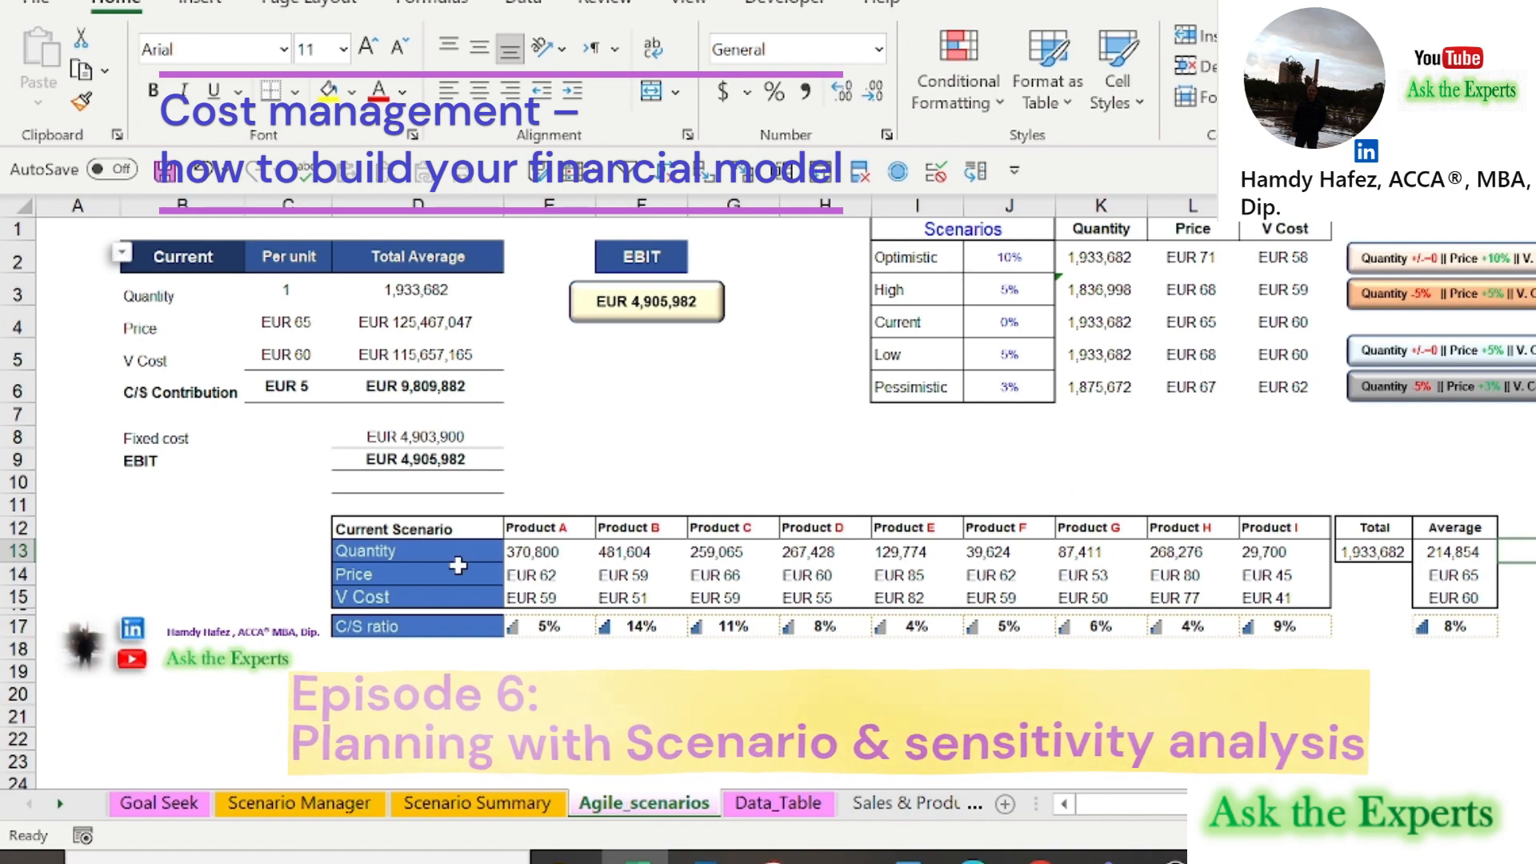
{"action": "left_click", "coordinate": [777, 803]}
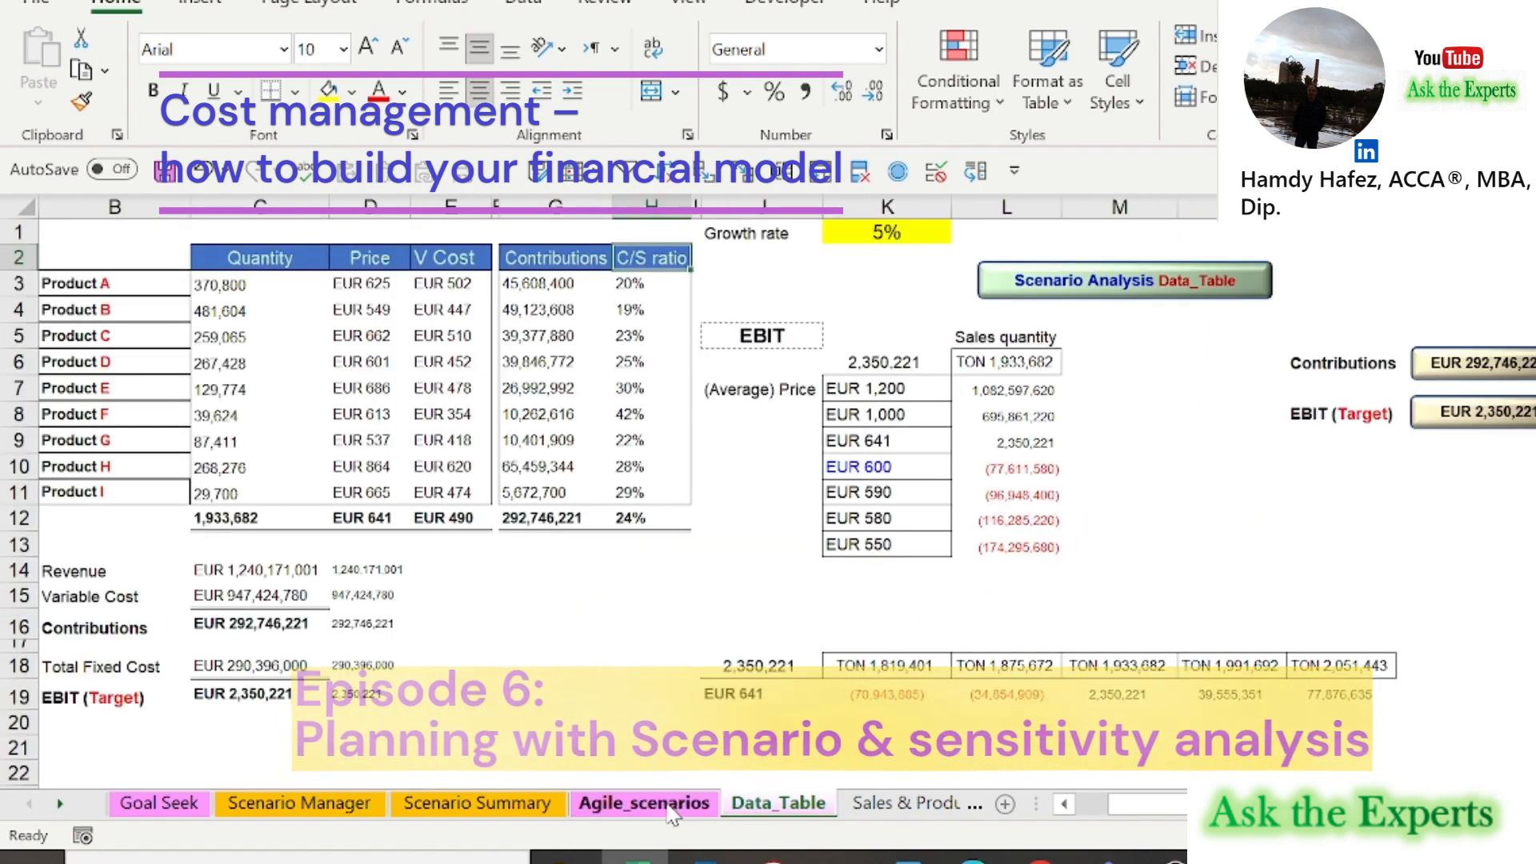
{"action": "left_click", "coordinate": [157, 803]}
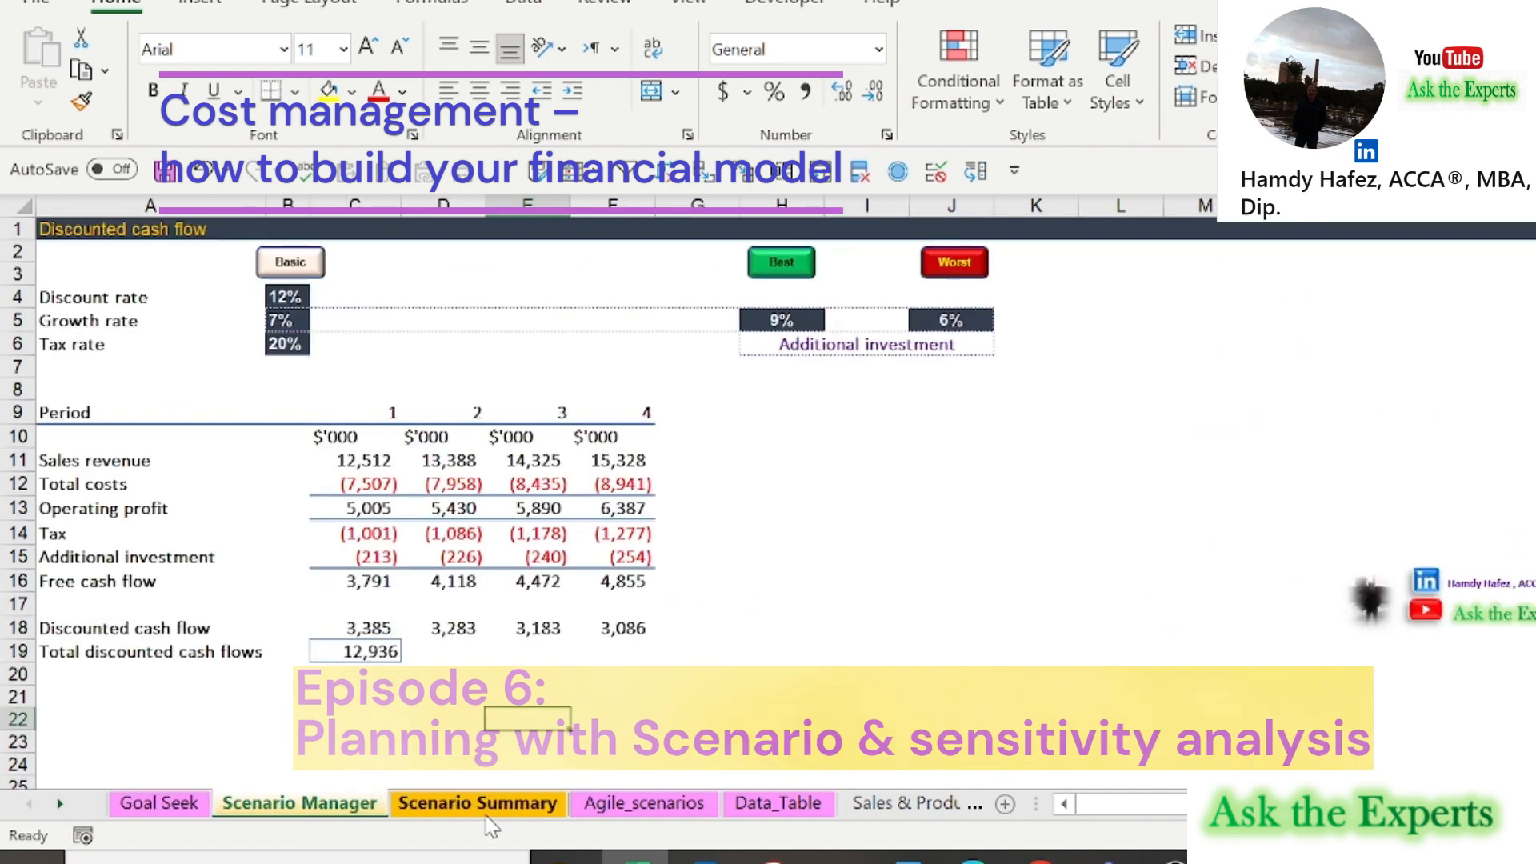
{"action": "left_click", "coordinate": [644, 803]}
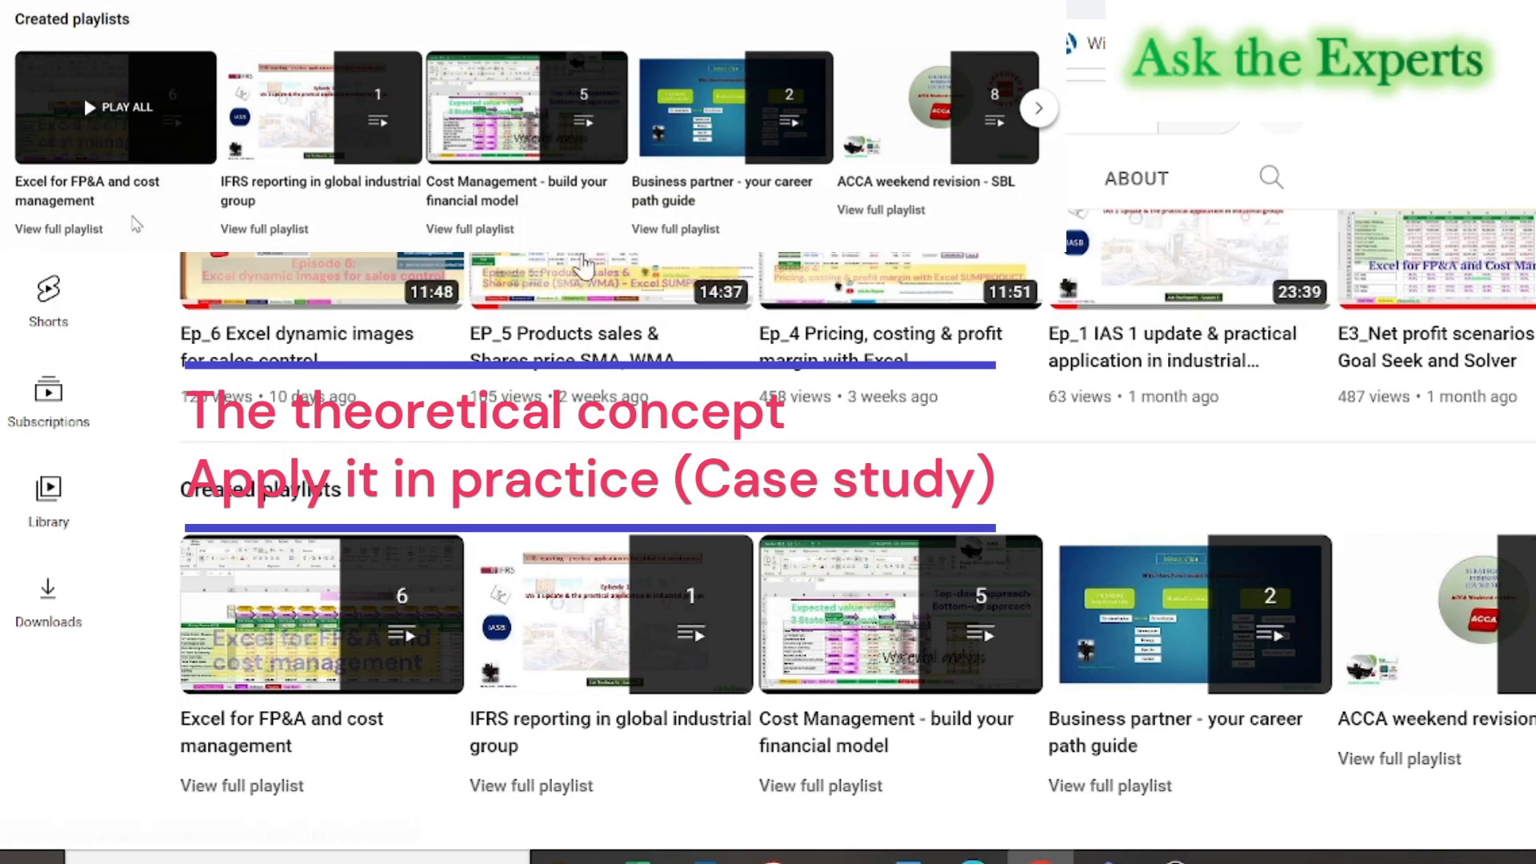
{"action": "mouse_move", "coordinate": [1310, 684]}
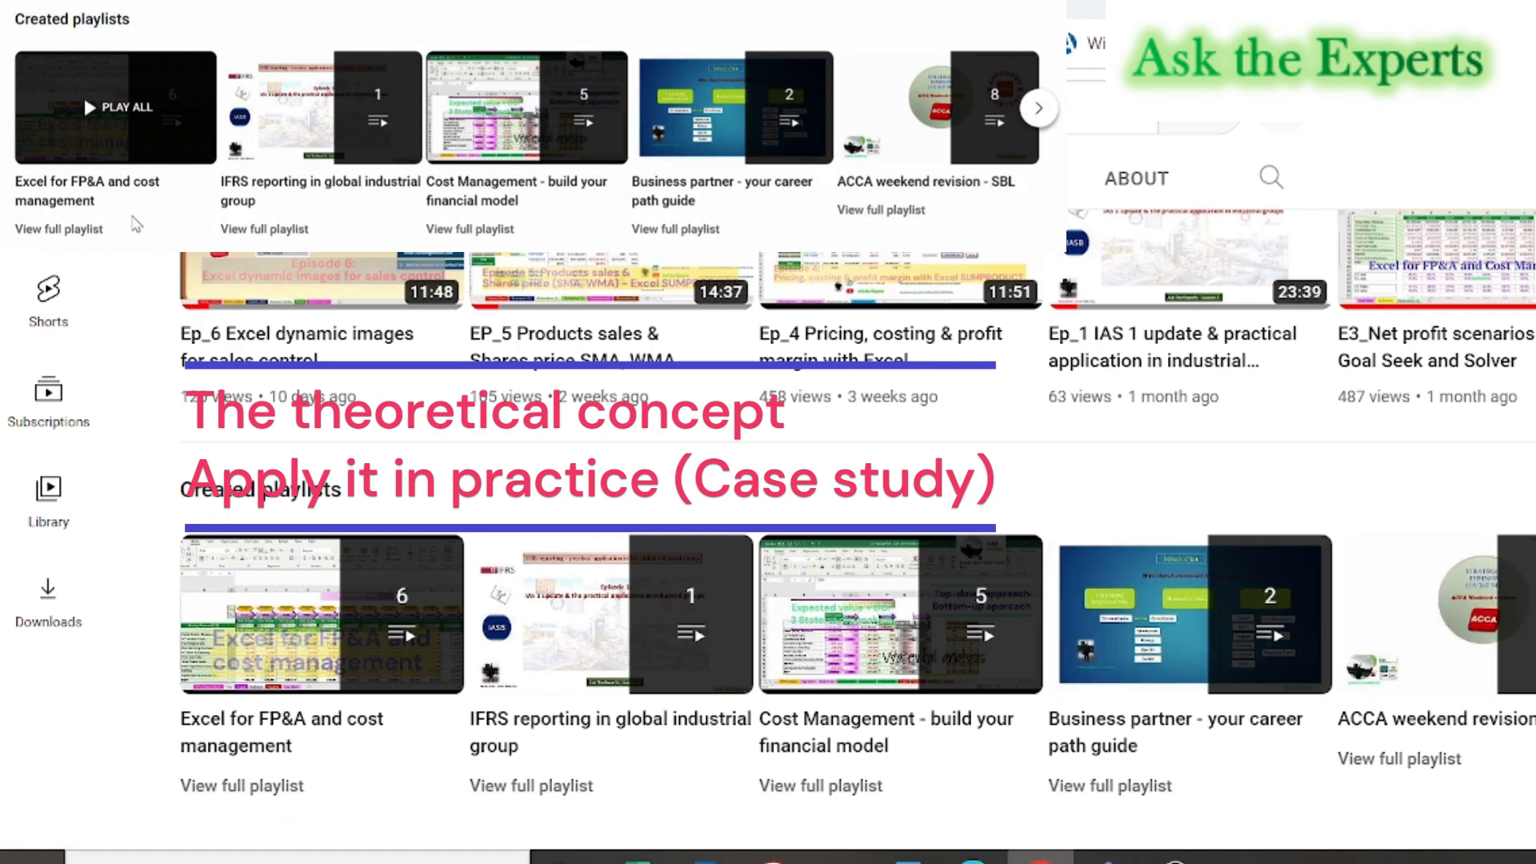
{"action": "scroll", "scroll_direction": "up", "scroll_amount": 3}
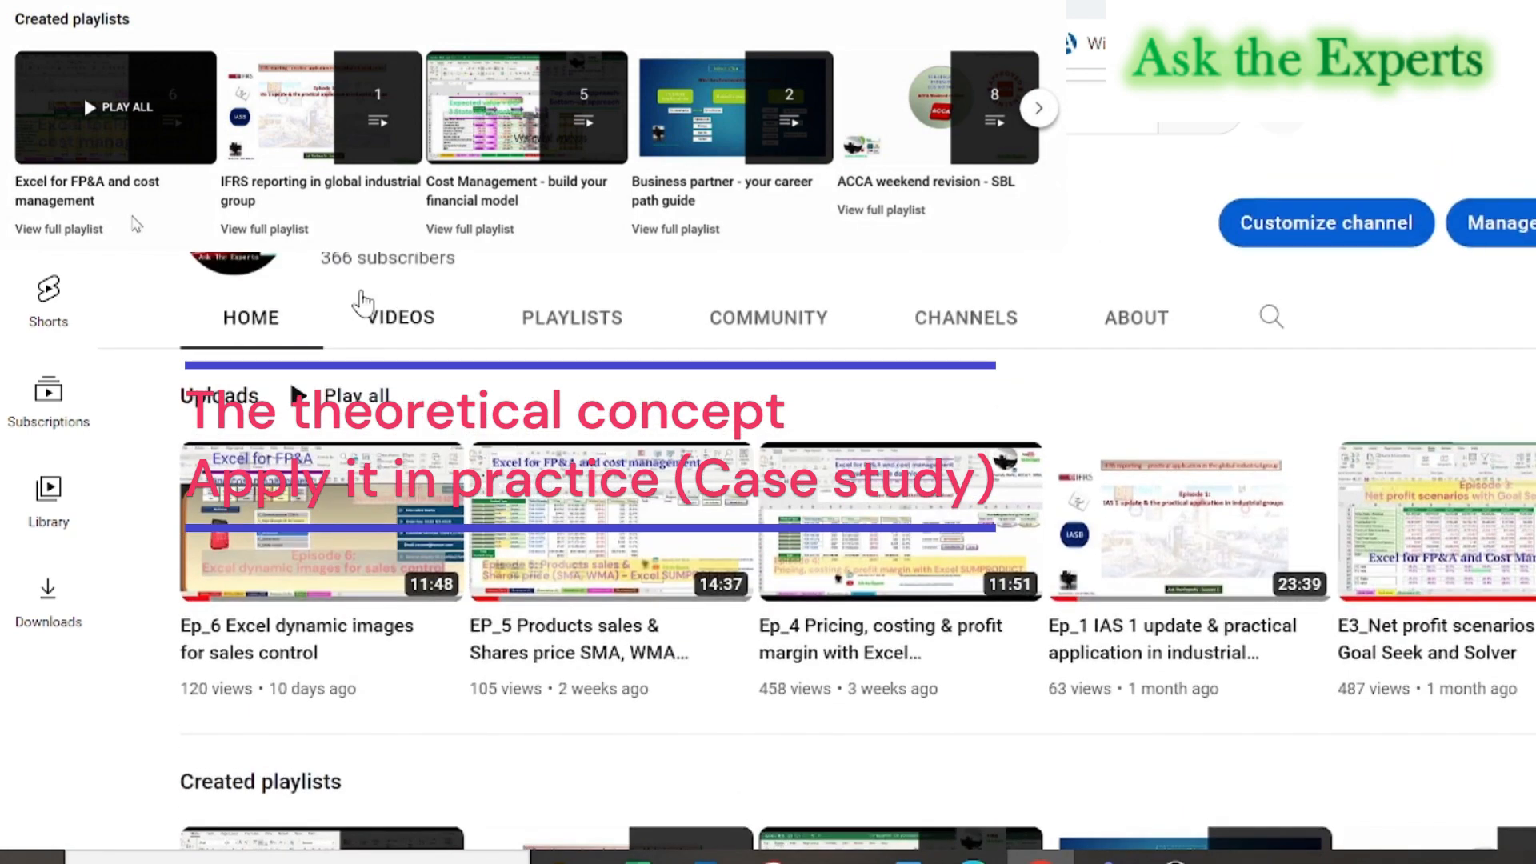
{"action": "scroll", "scroll_direction": "down", "scroll_amount": 3}
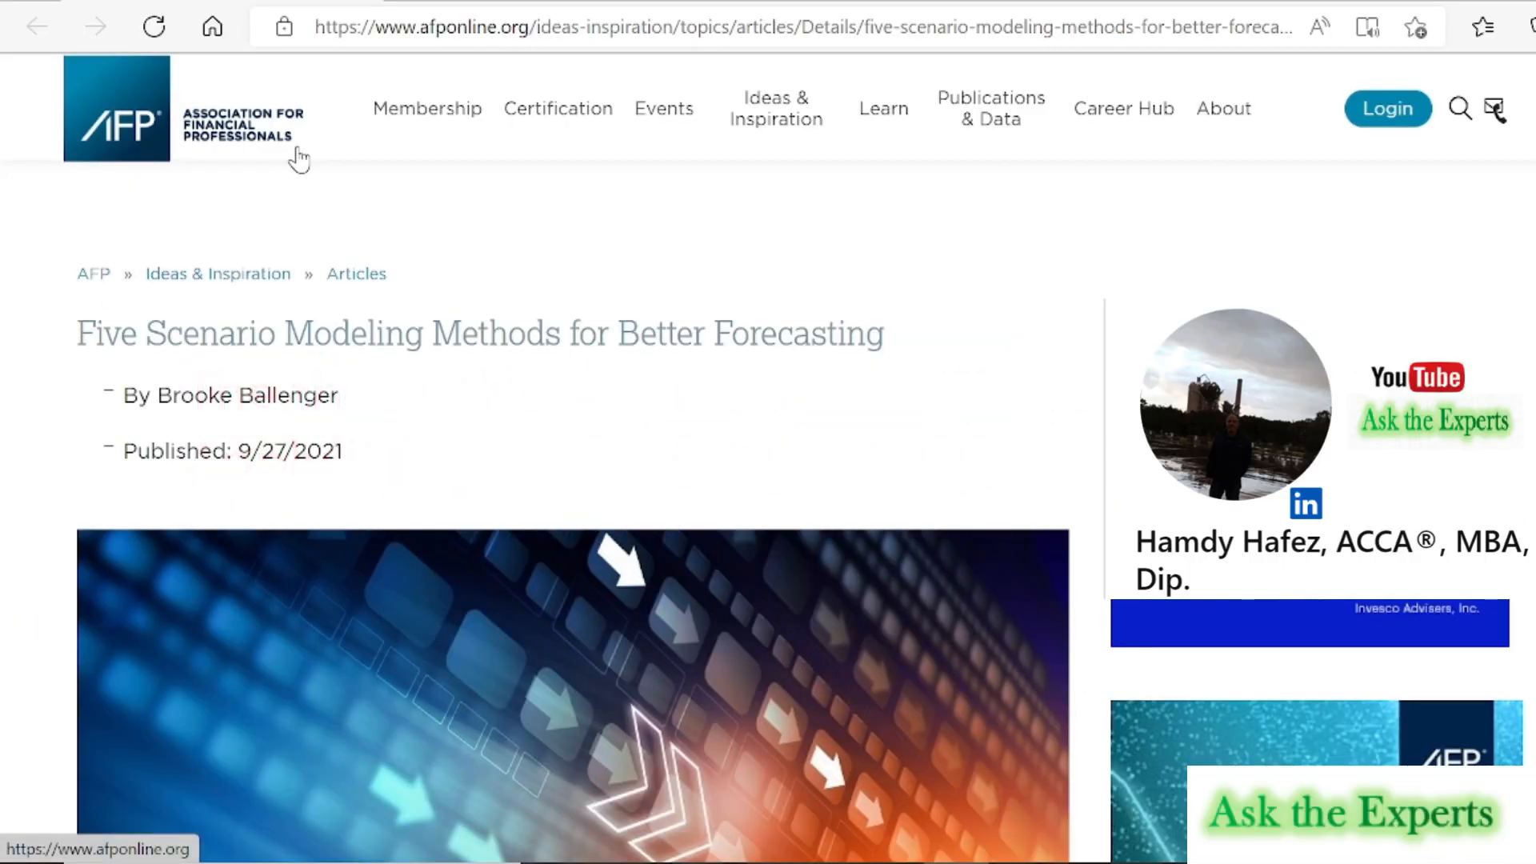
{"action": "mouse_move", "coordinate": [152, 167]}
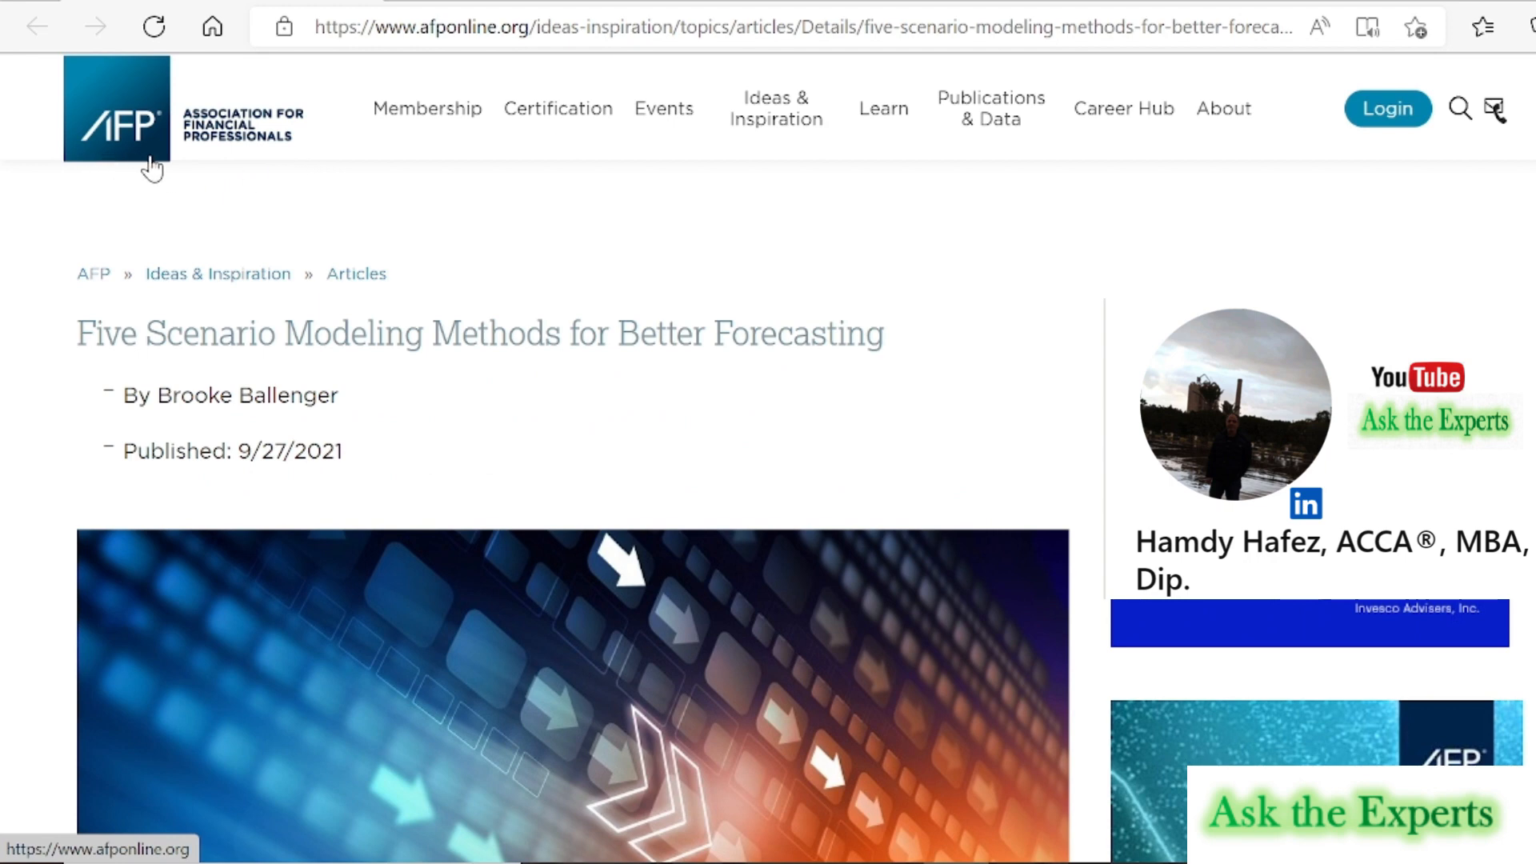
{"action": "mouse_move", "coordinate": [427, 372]}
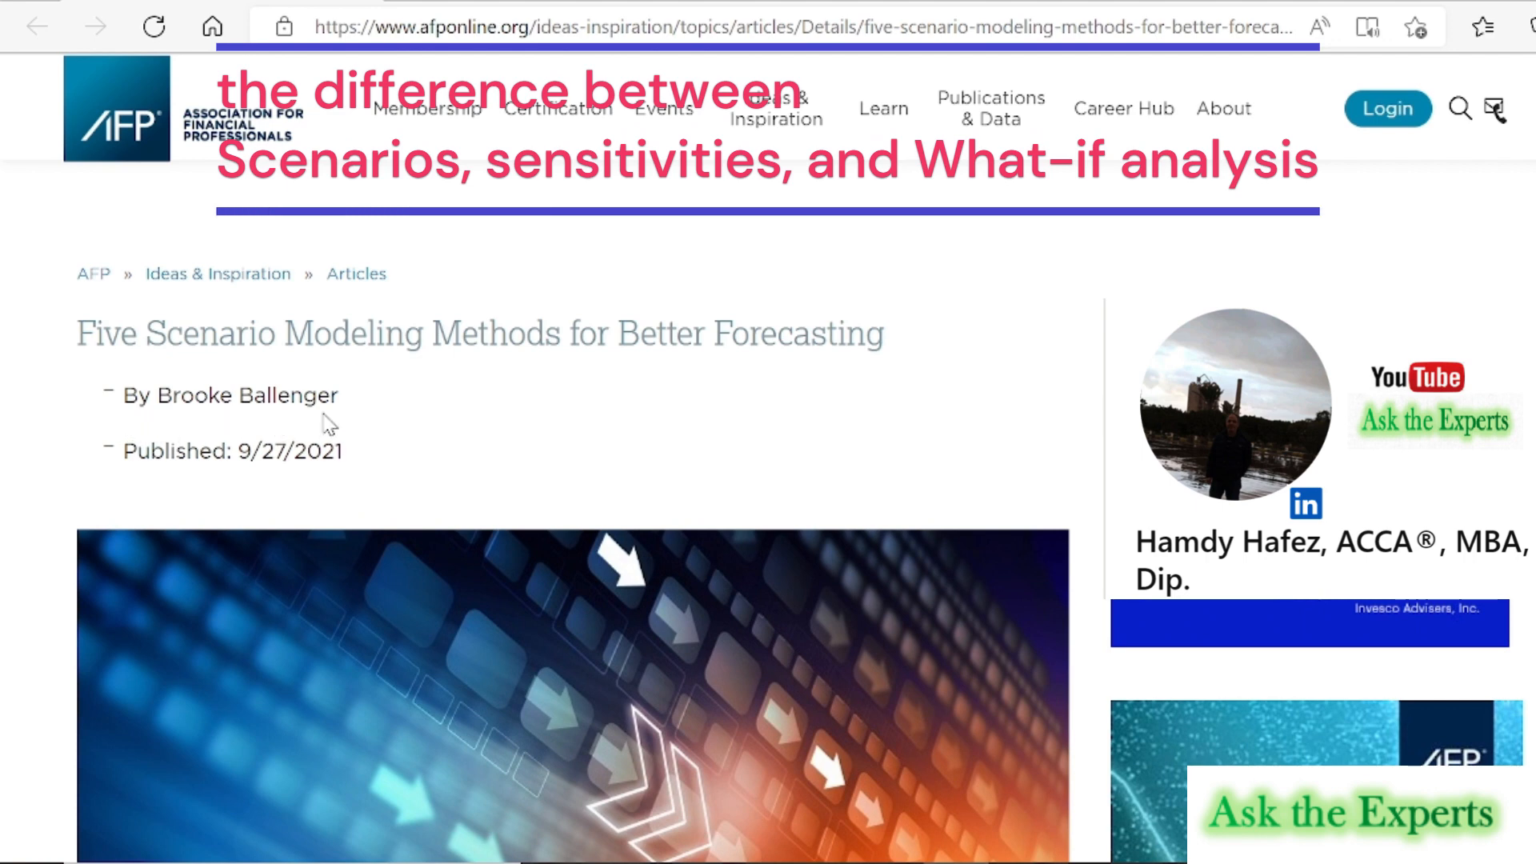
{"action": "mouse_move", "coordinate": [623, 365]}
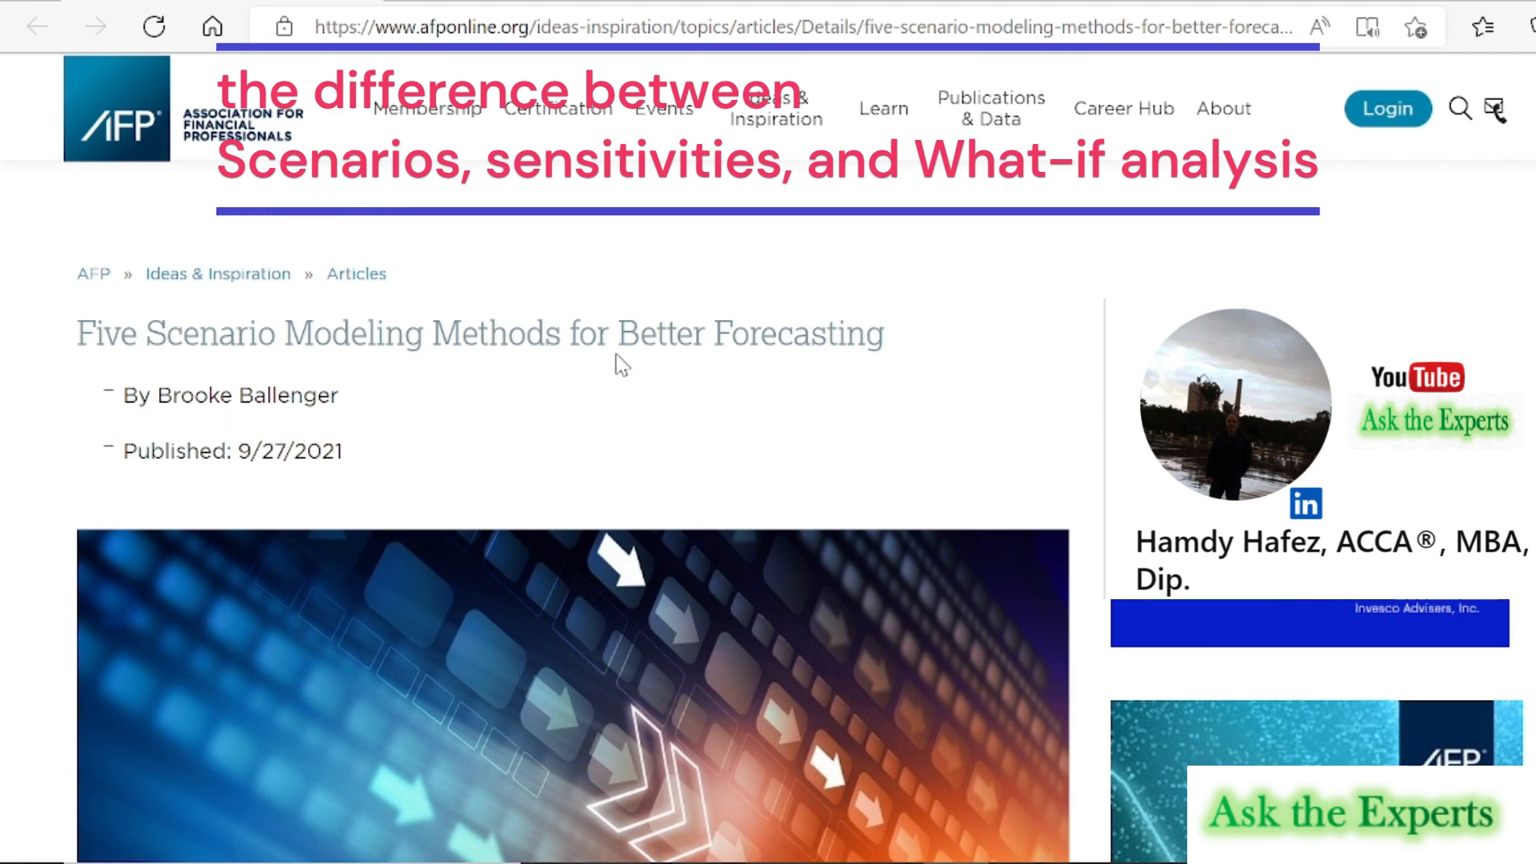
{"action": "scroll", "scroll_direction": "down", "scroll_amount": 3}
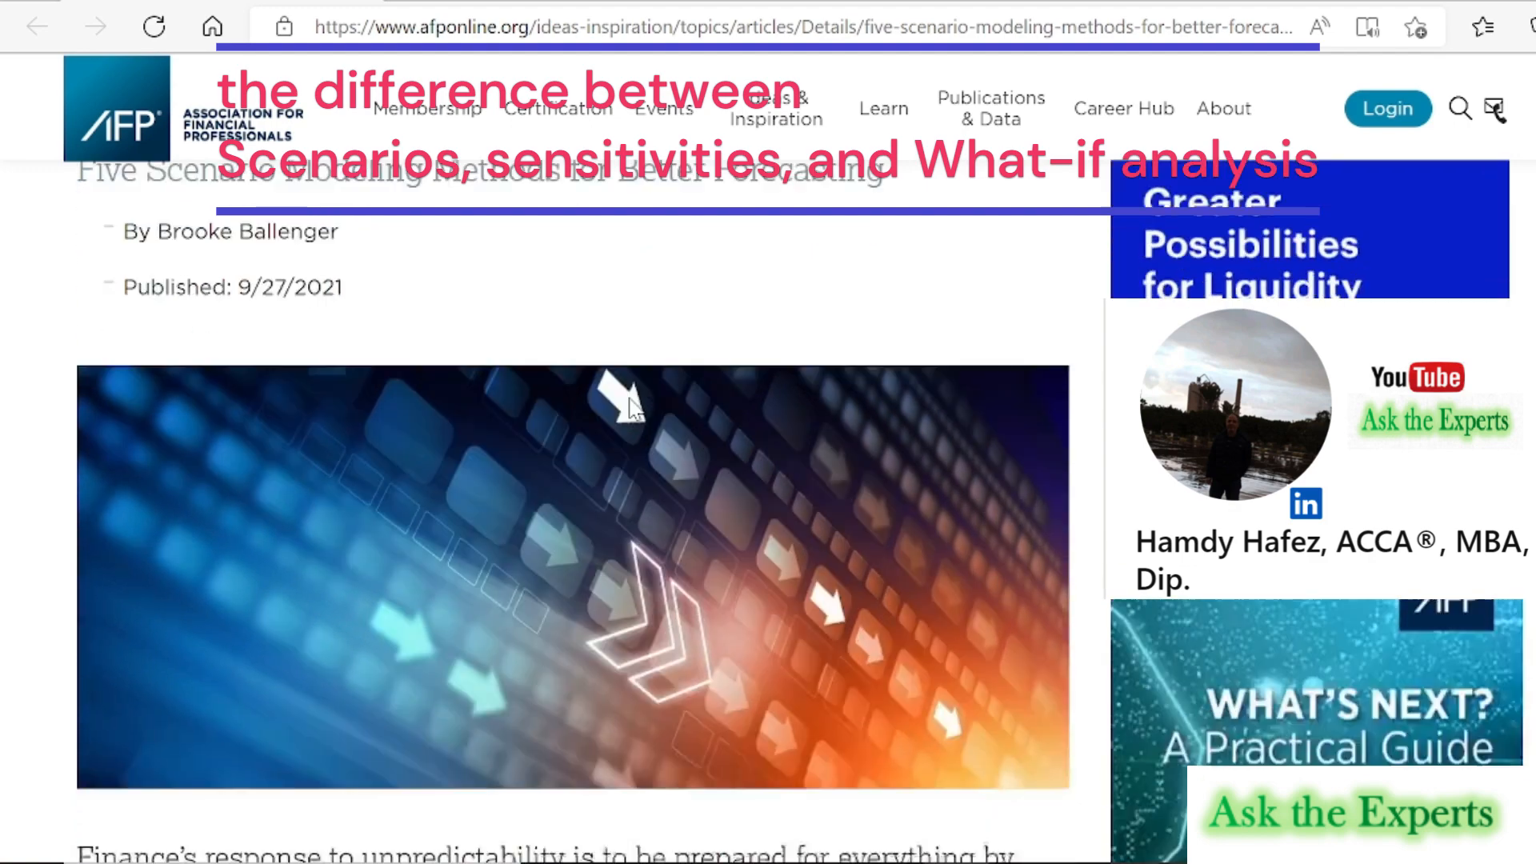
{"action": "scroll", "scroll_direction": "down", "scroll_amount": 3}
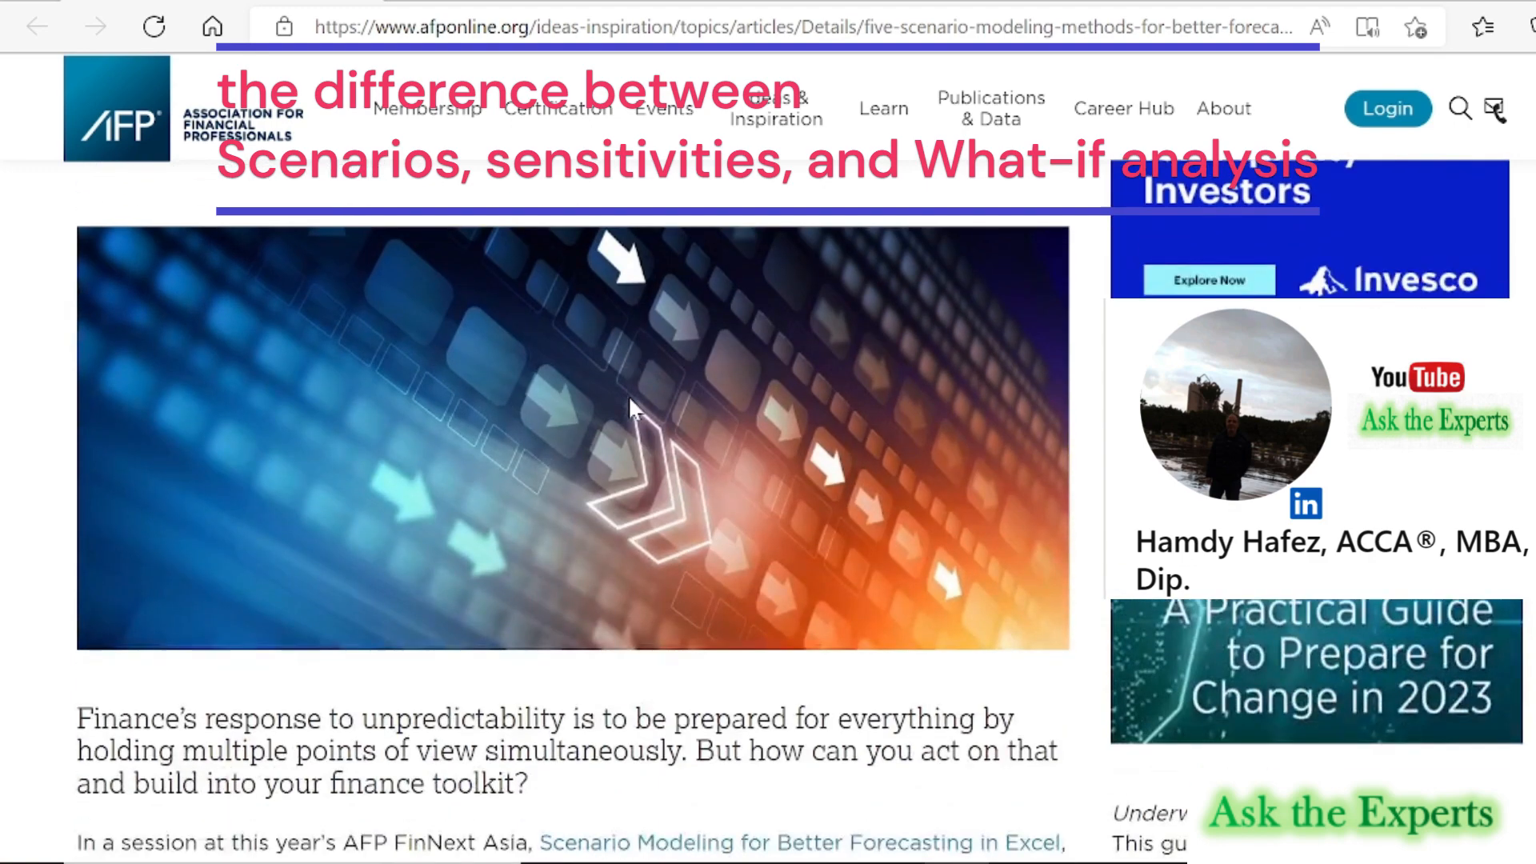
{"action": "mouse_move", "coordinate": [647, 541]}
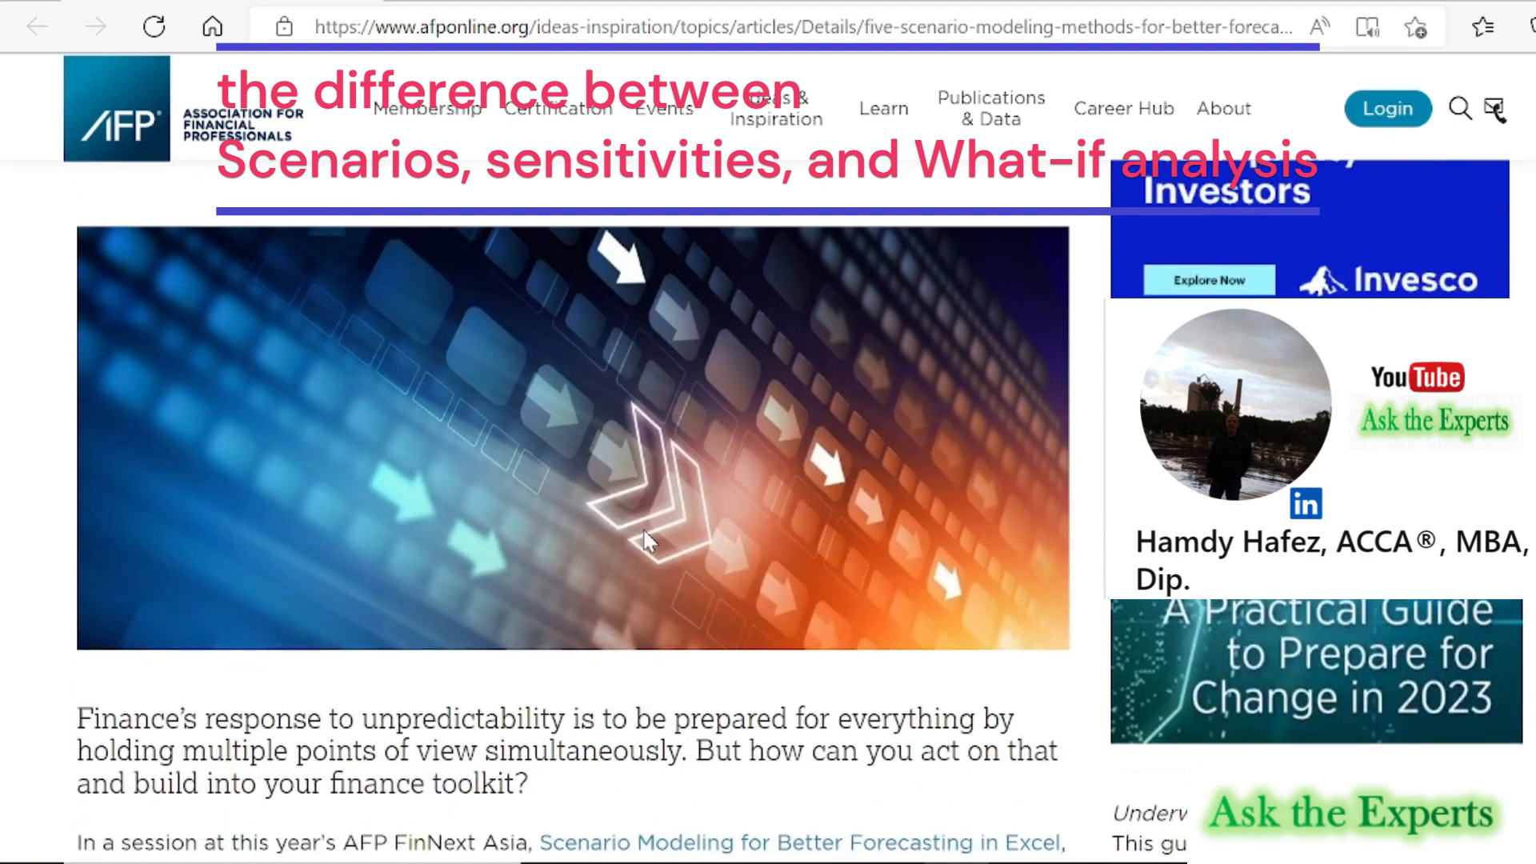
{"action": "mouse_move", "coordinate": [803, 701]}
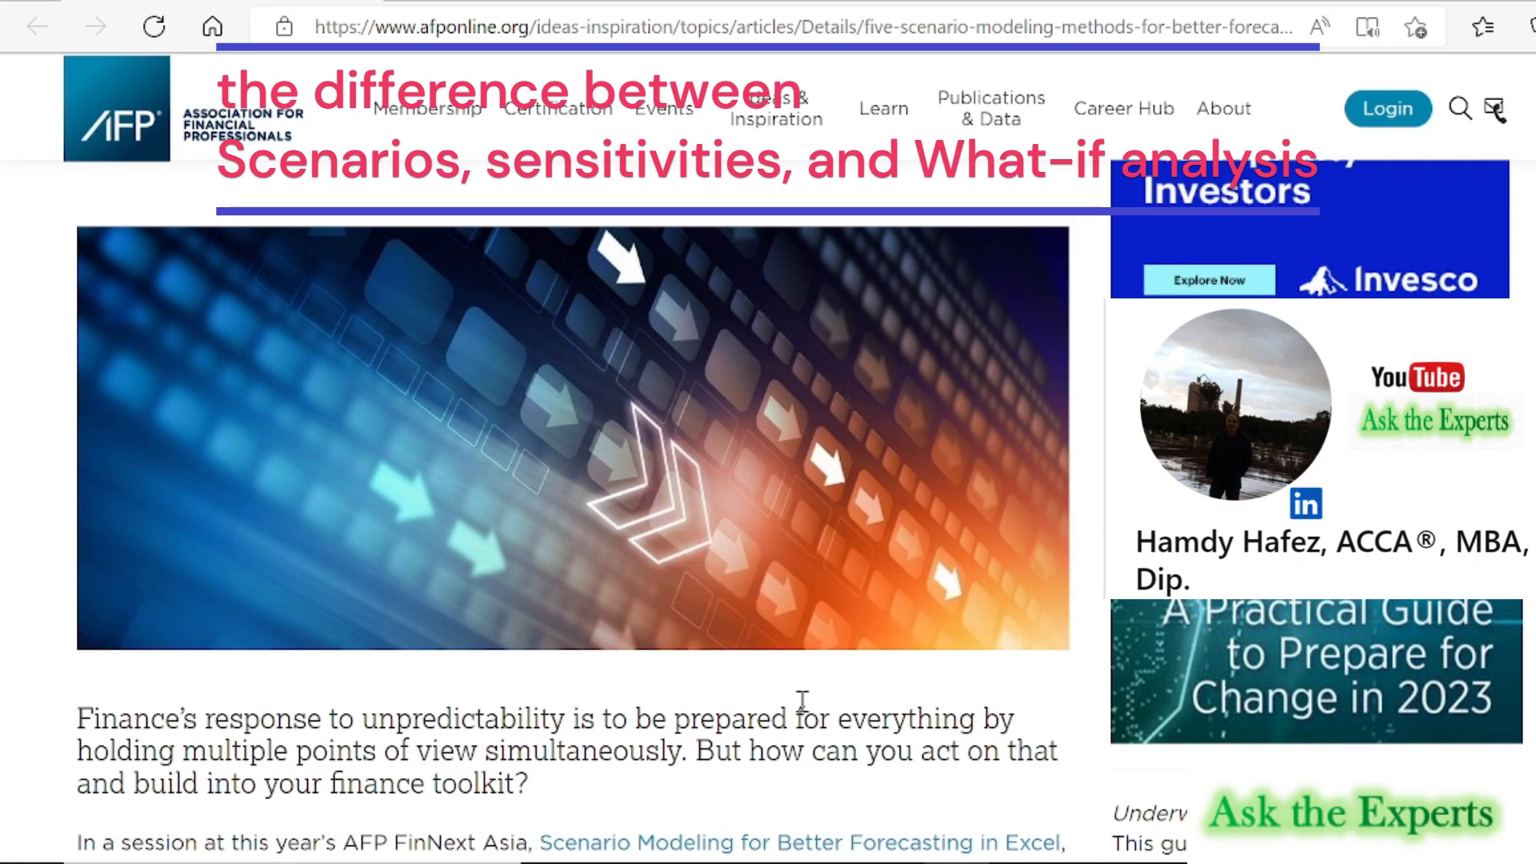
{"action": "mouse_move", "coordinate": [1014, 763]}
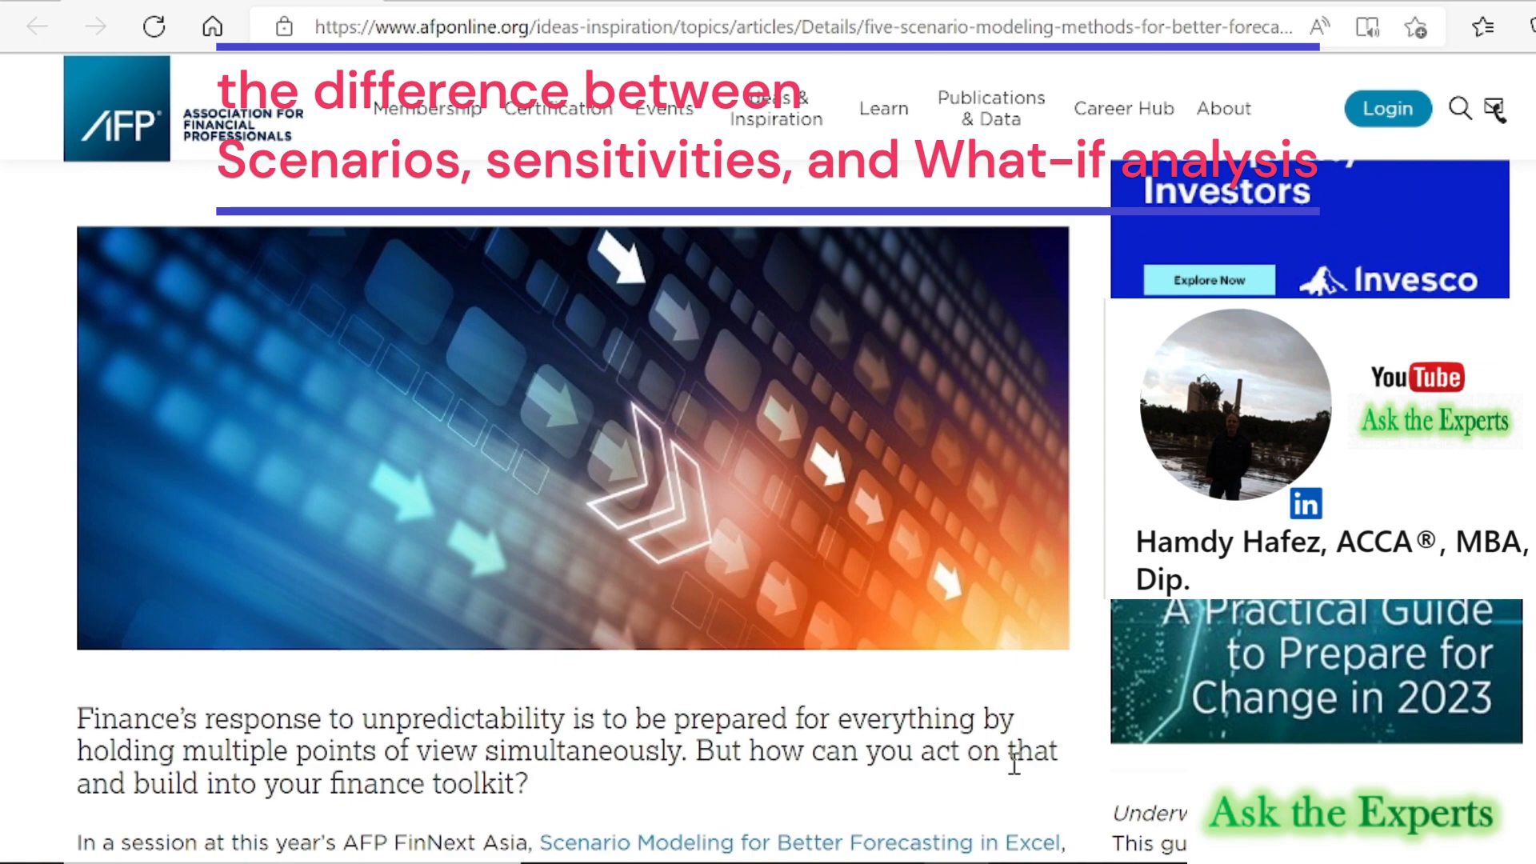
{"action": "scroll", "scroll_direction": "down", "scroll_amount": 3}
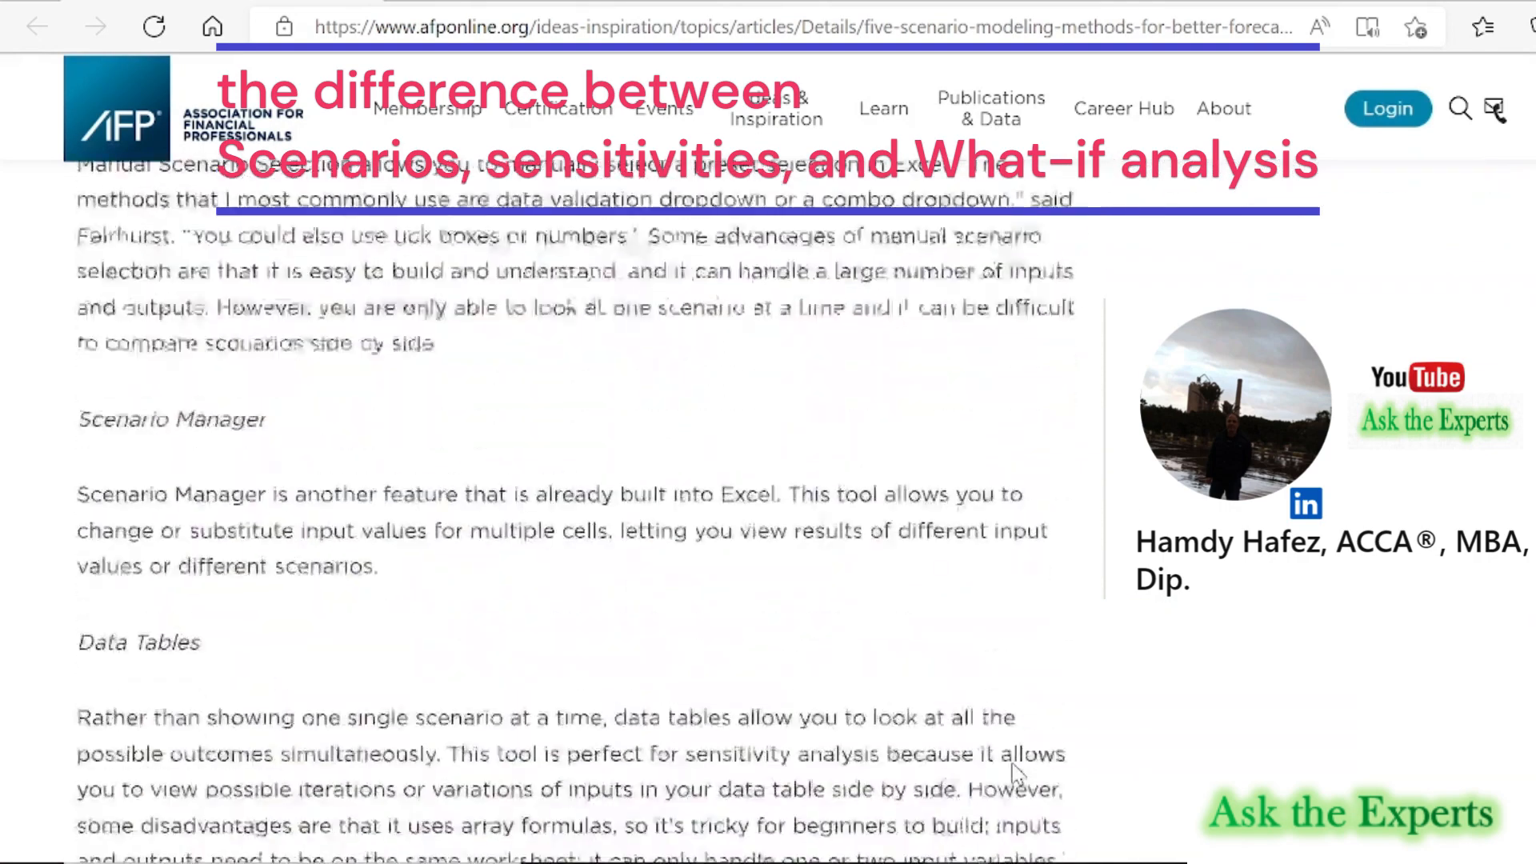
{"action": "scroll", "scroll_direction": "up", "scroll_amount": 3}
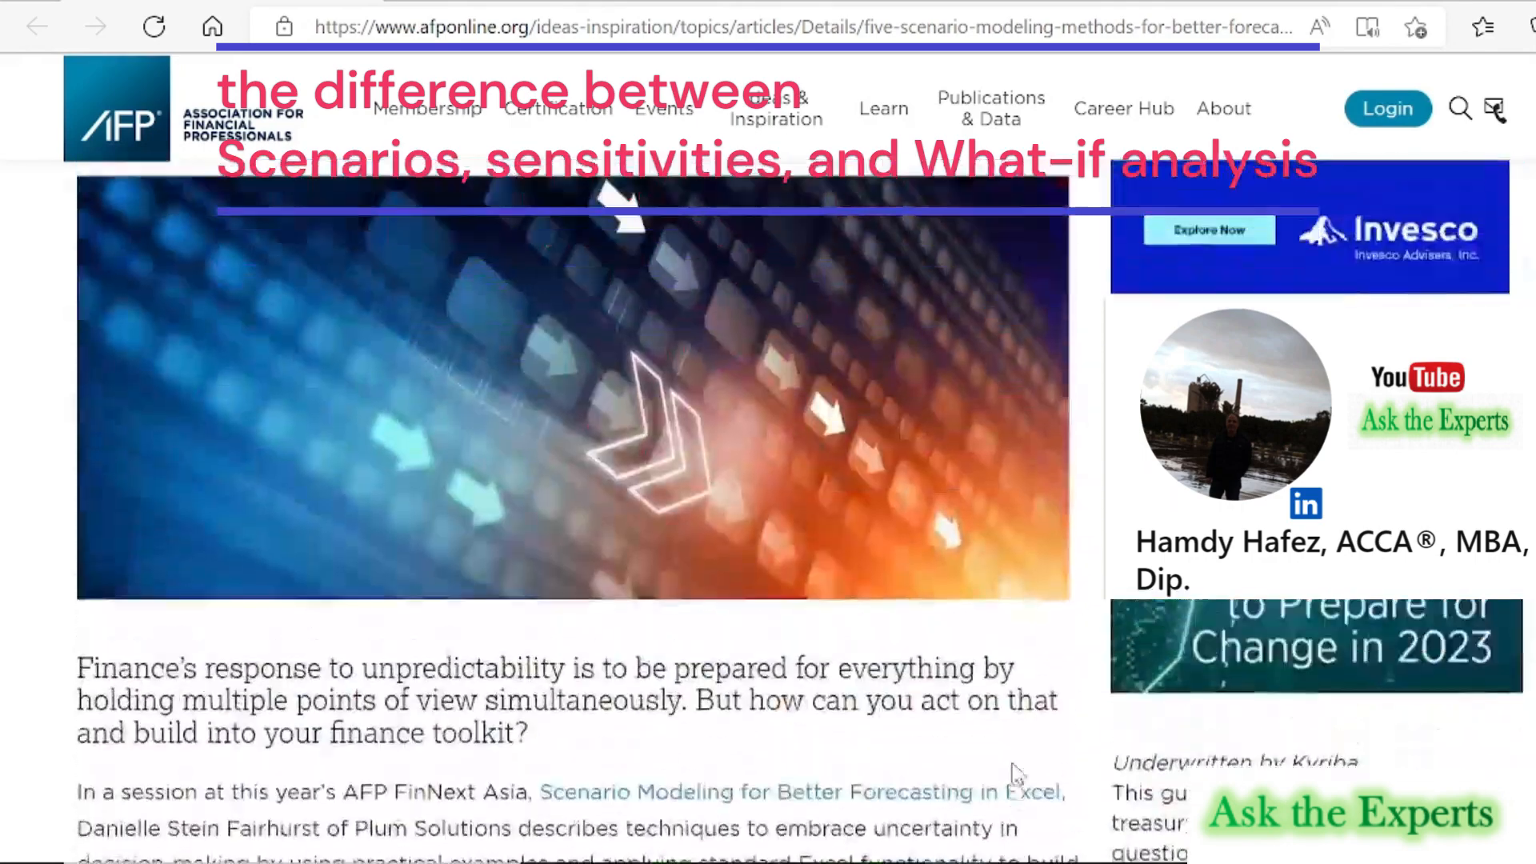
{"action": "scroll", "scroll_direction": "up", "scroll_amount": 3}
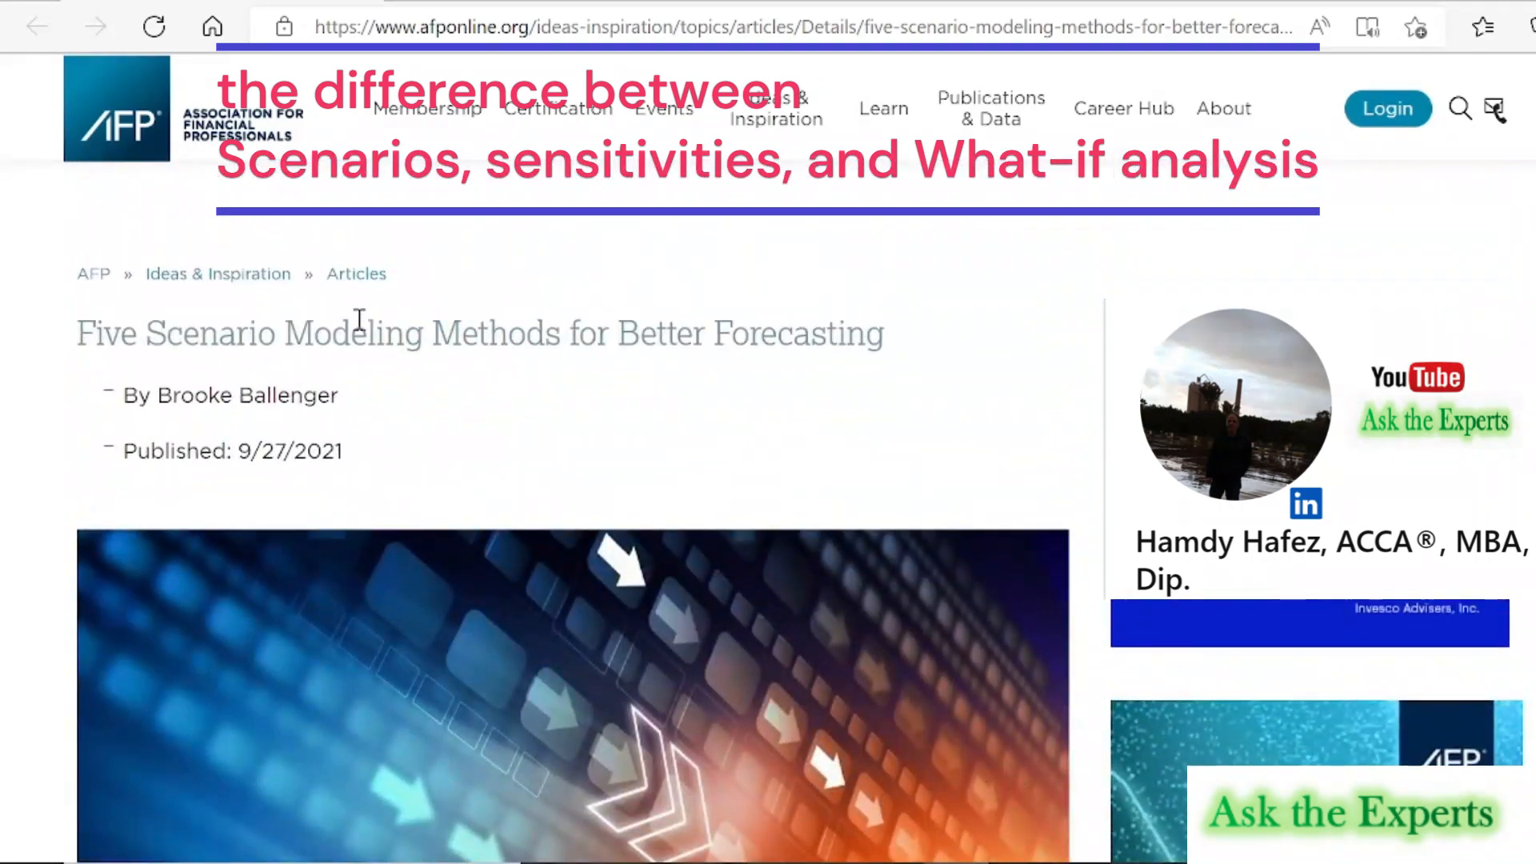
{"action": "mouse_move", "coordinate": [900, 421]}
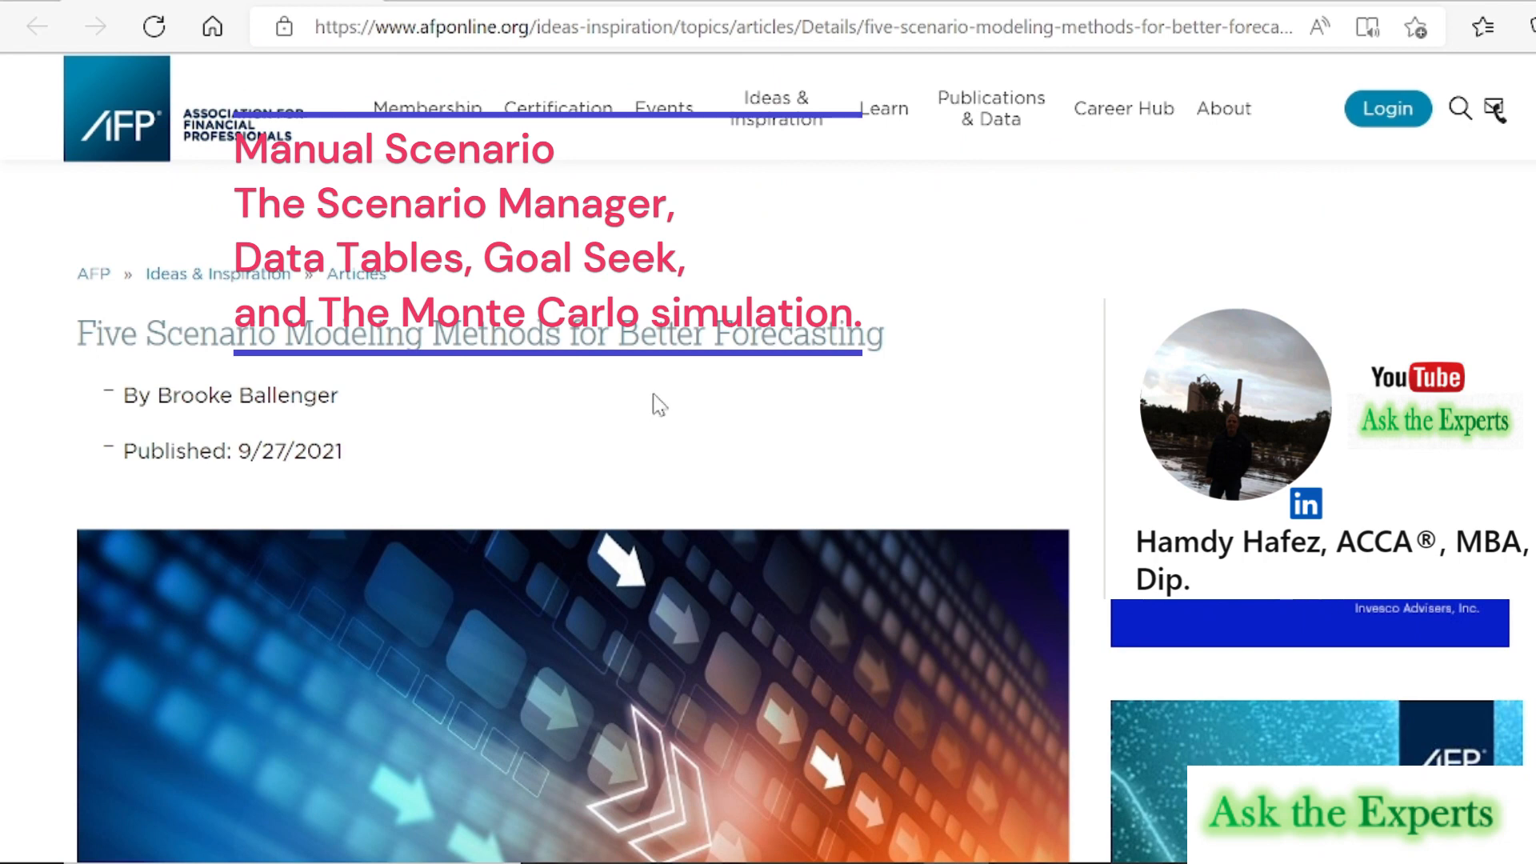
{"action": "mouse_move", "coordinate": [839, 402]}
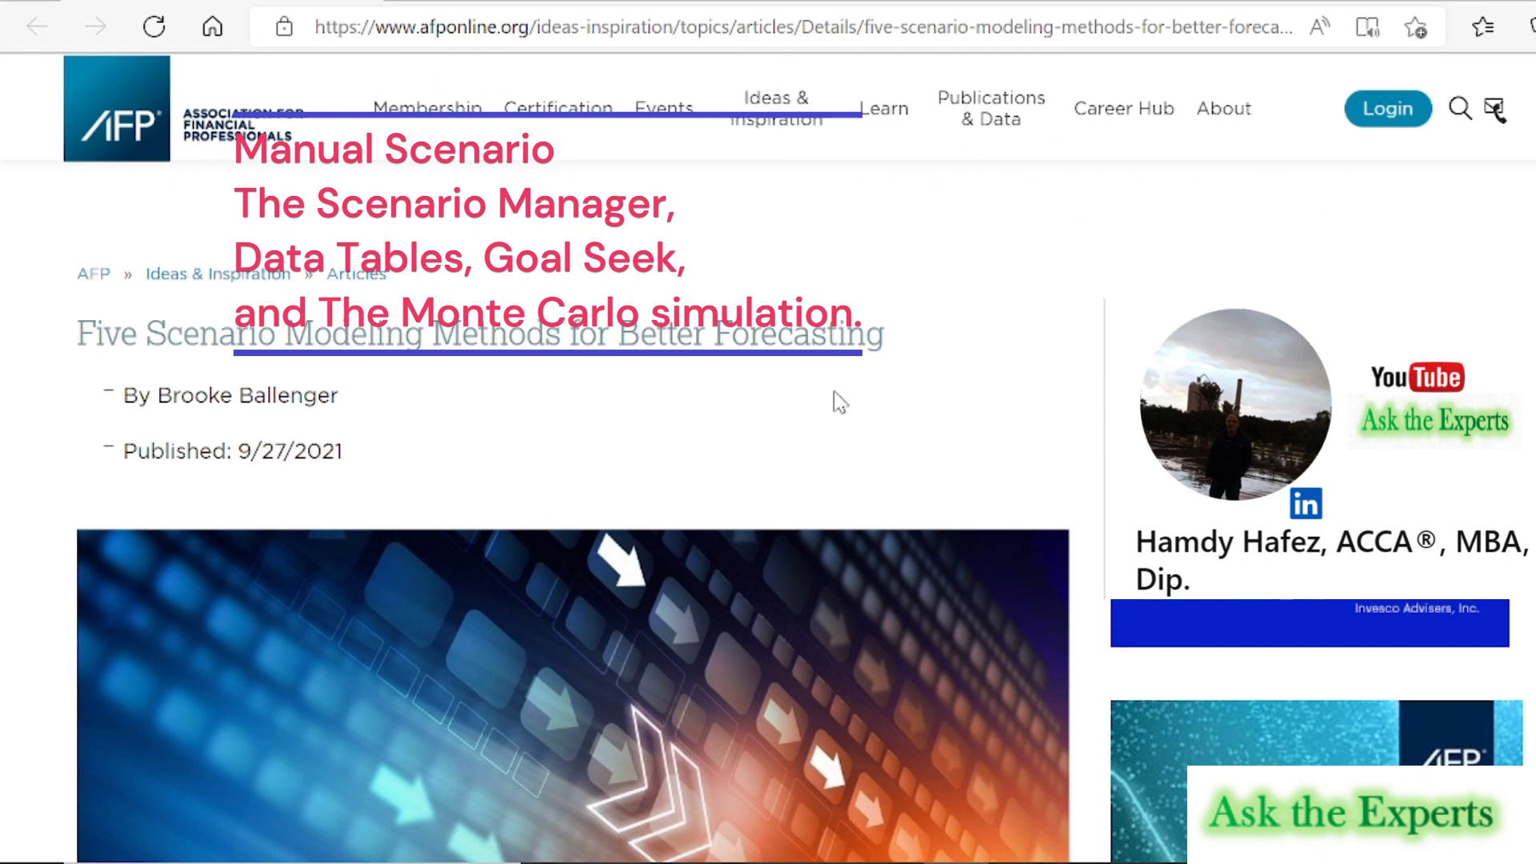
{"action": "mouse_move", "coordinate": [880, 266]}
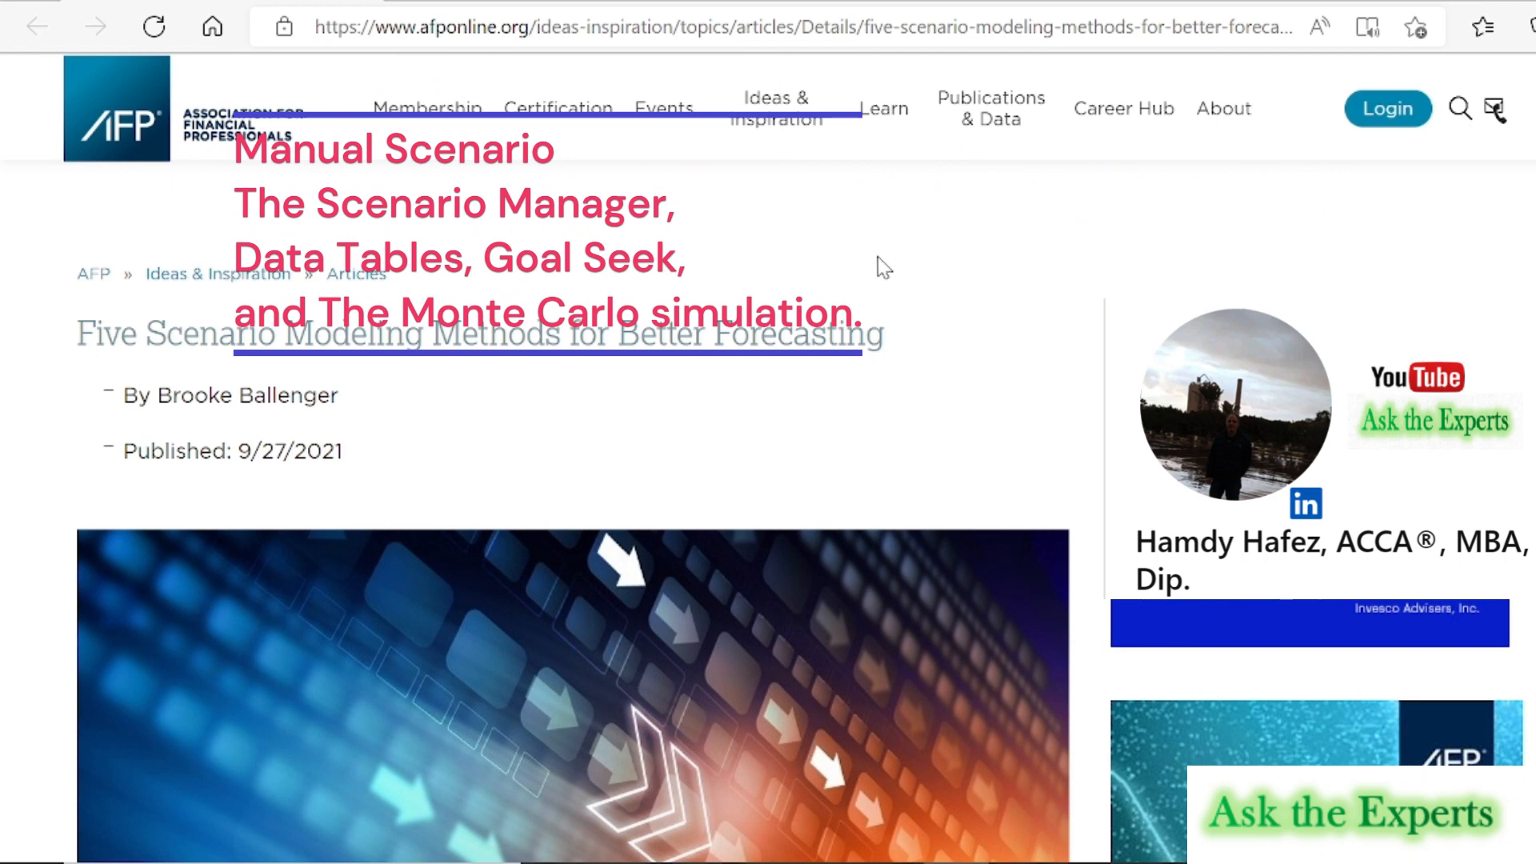
{"action": "mouse_move", "coordinate": [860, 419]}
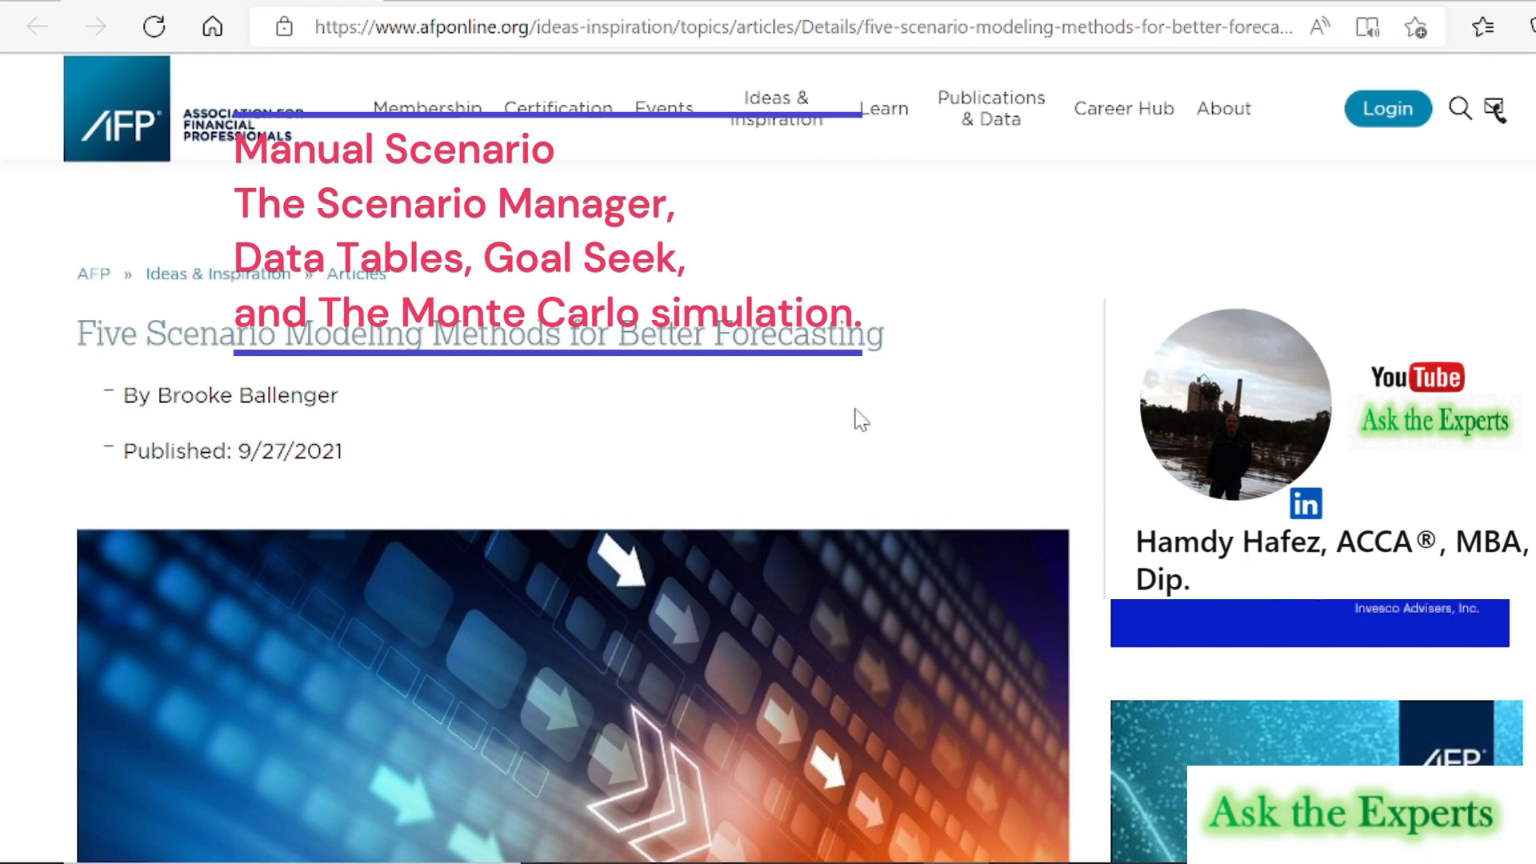
{"action": "mouse_move", "coordinate": [576, 421]}
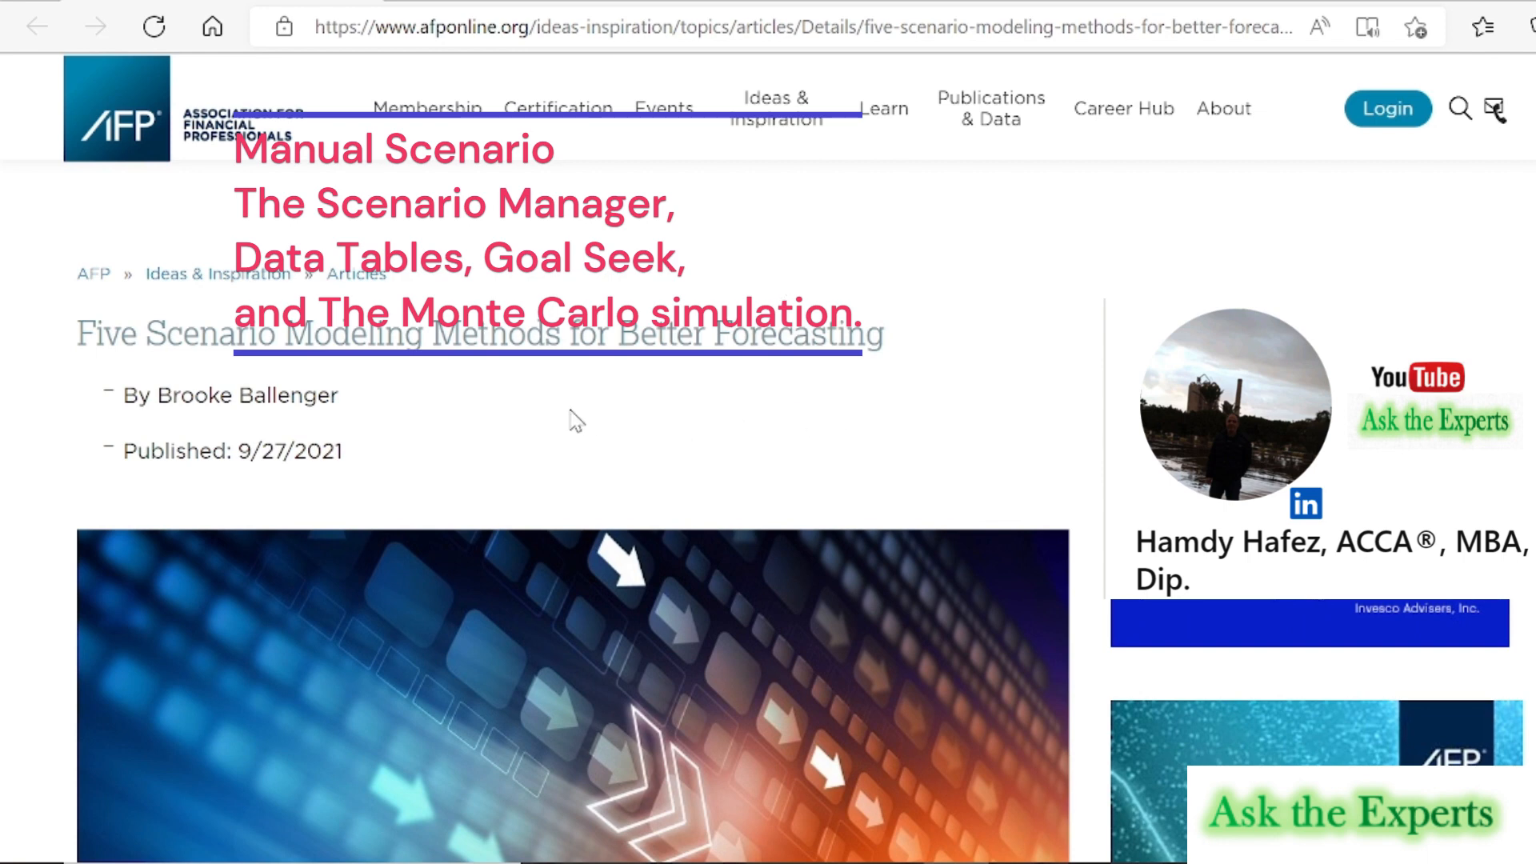
{"action": "mouse_move", "coordinate": [348, 396]}
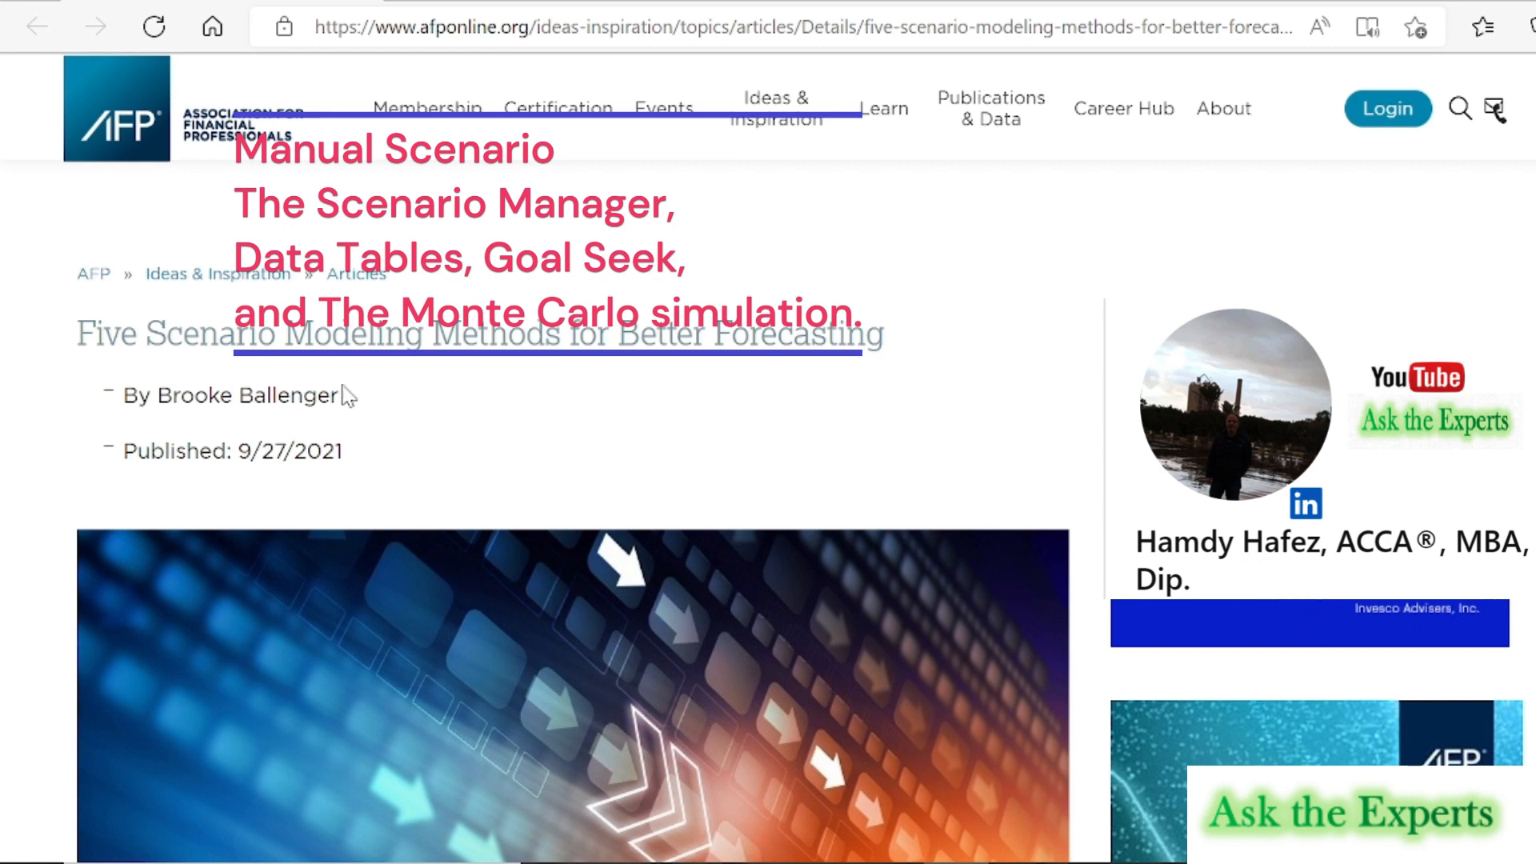
{"action": "mouse_move", "coordinate": [449, 465]}
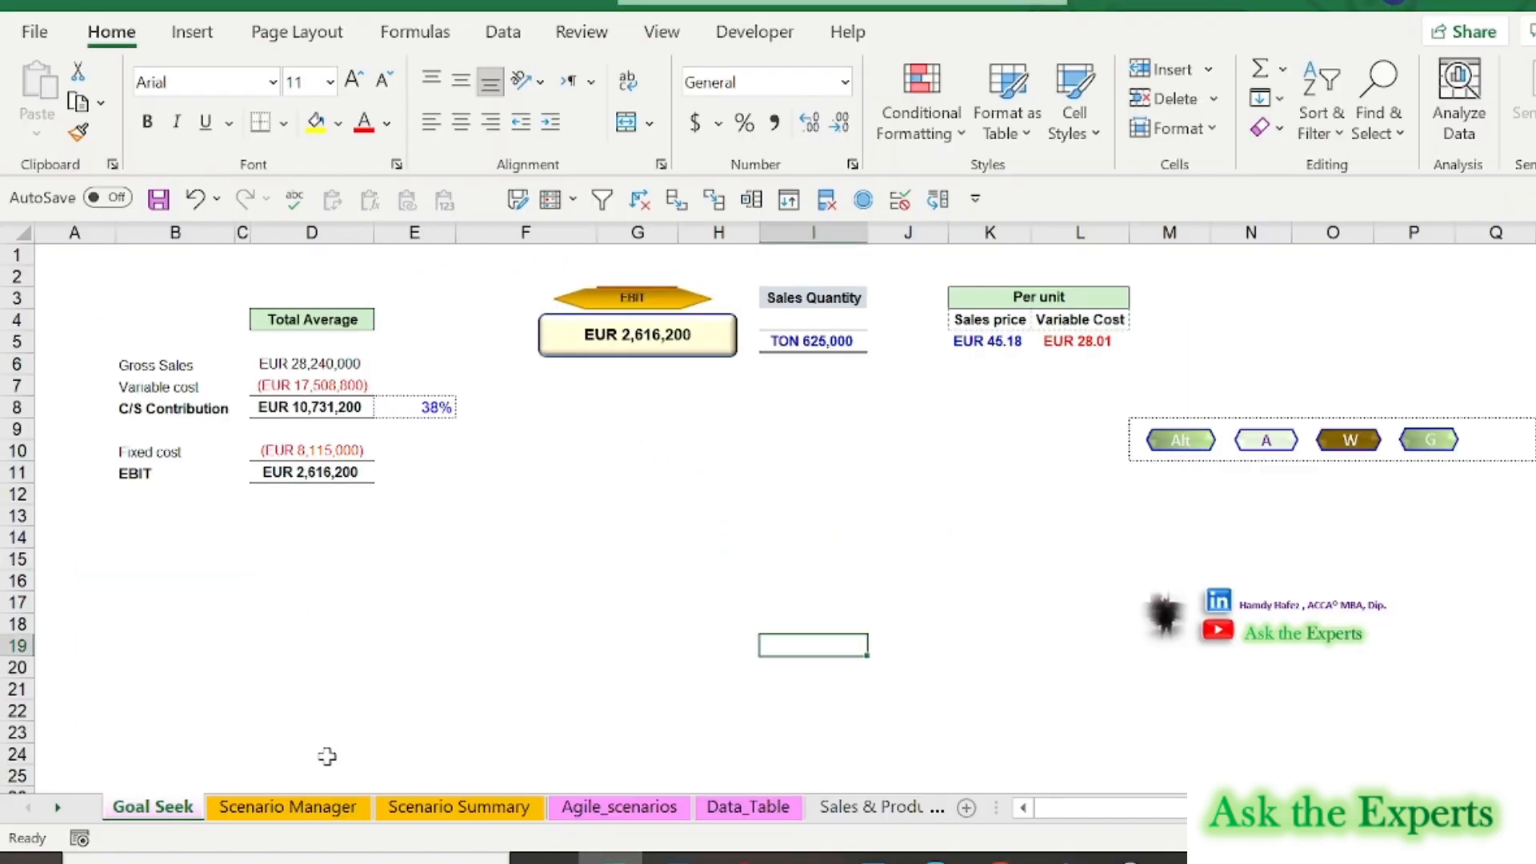
{"action": "left_click", "coordinate": [287, 807]}
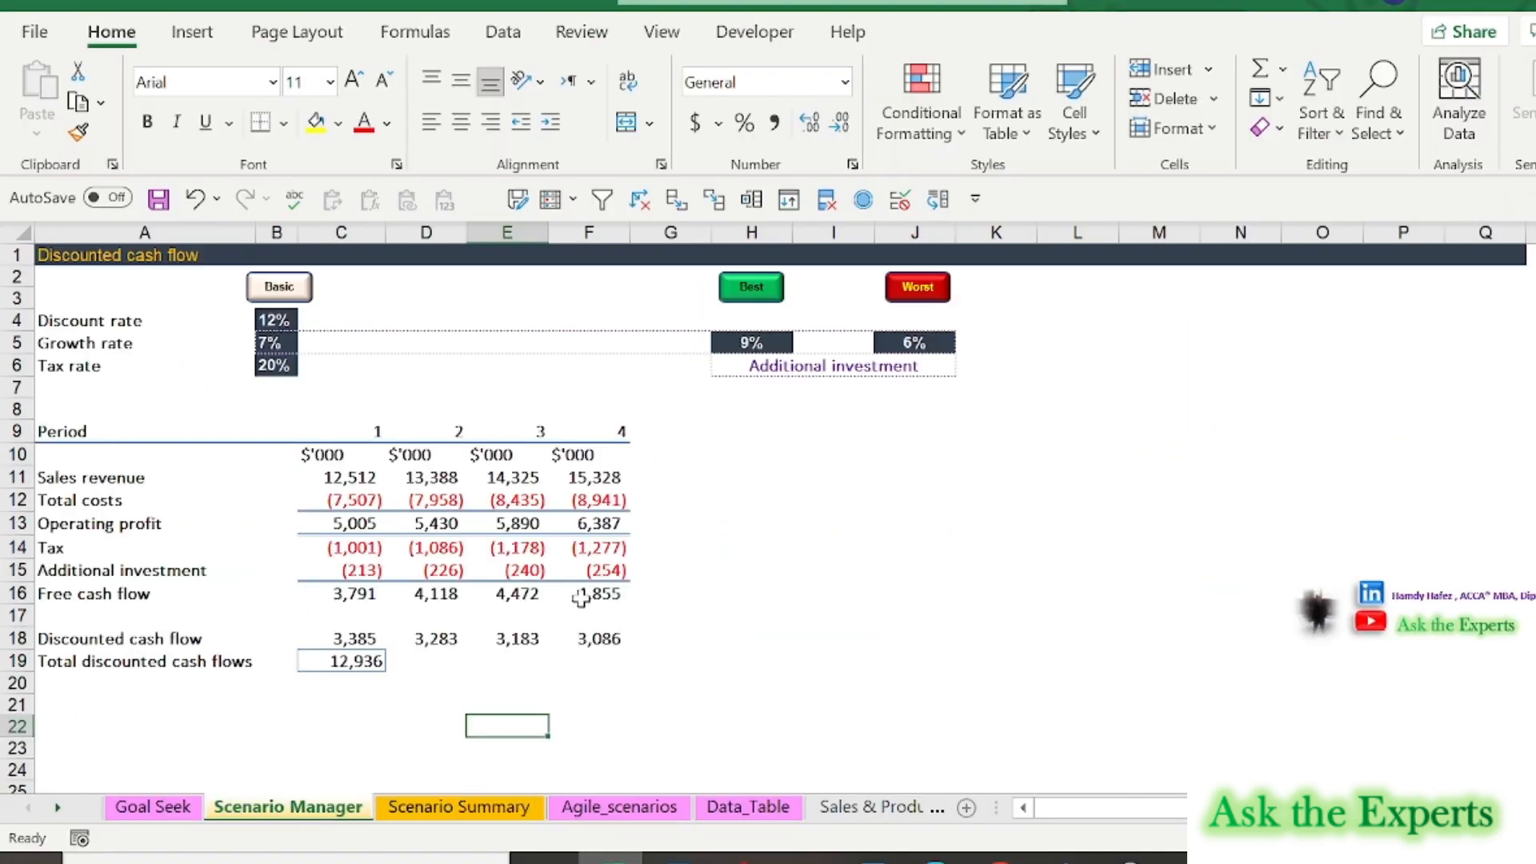
{"action": "left_click", "coordinate": [442, 808]}
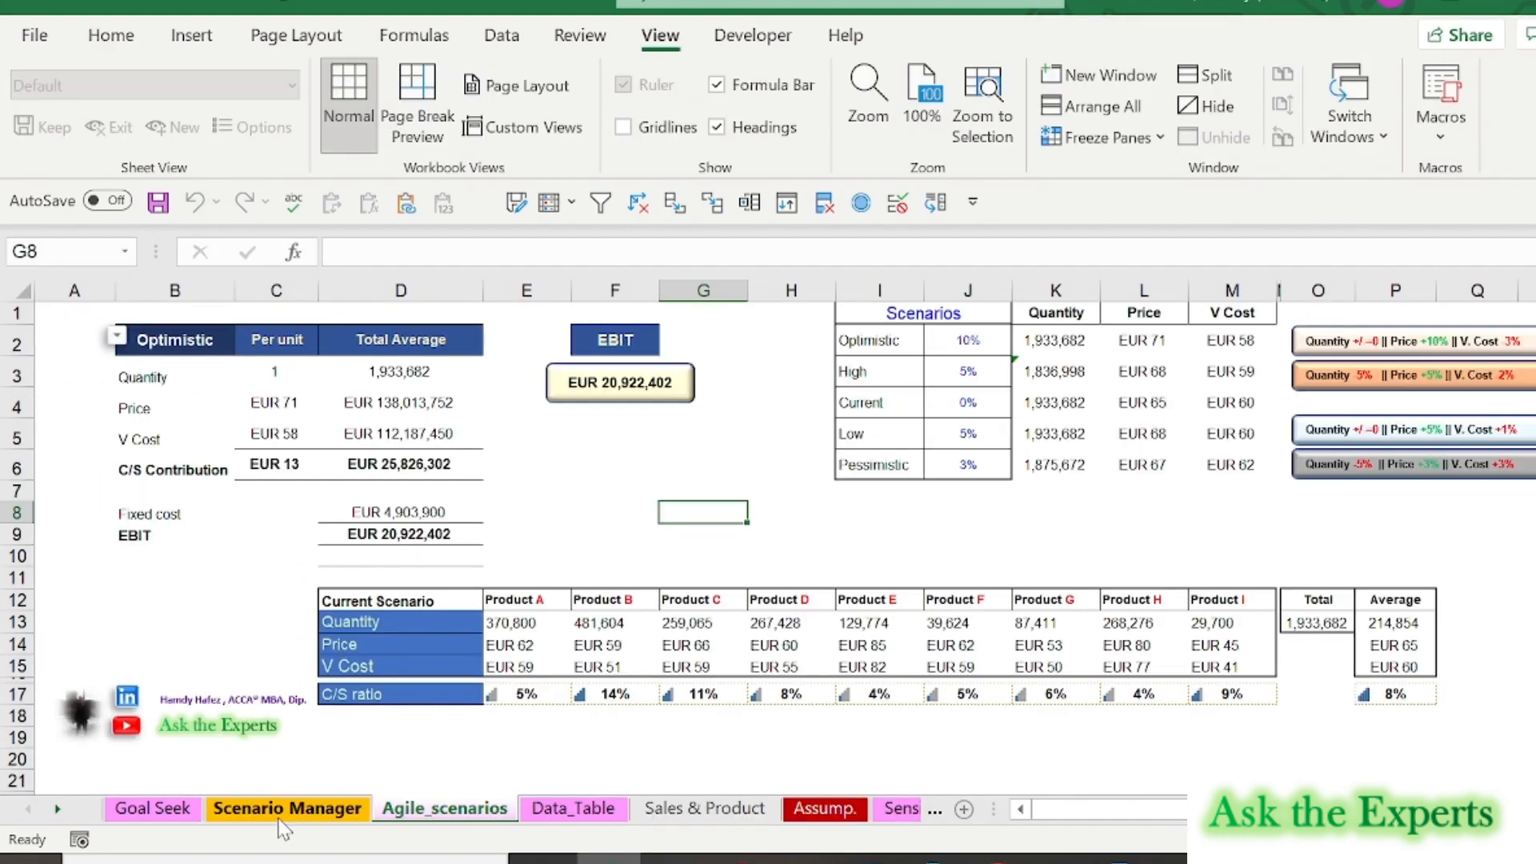
{"action": "left_click", "coordinate": [151, 807]}
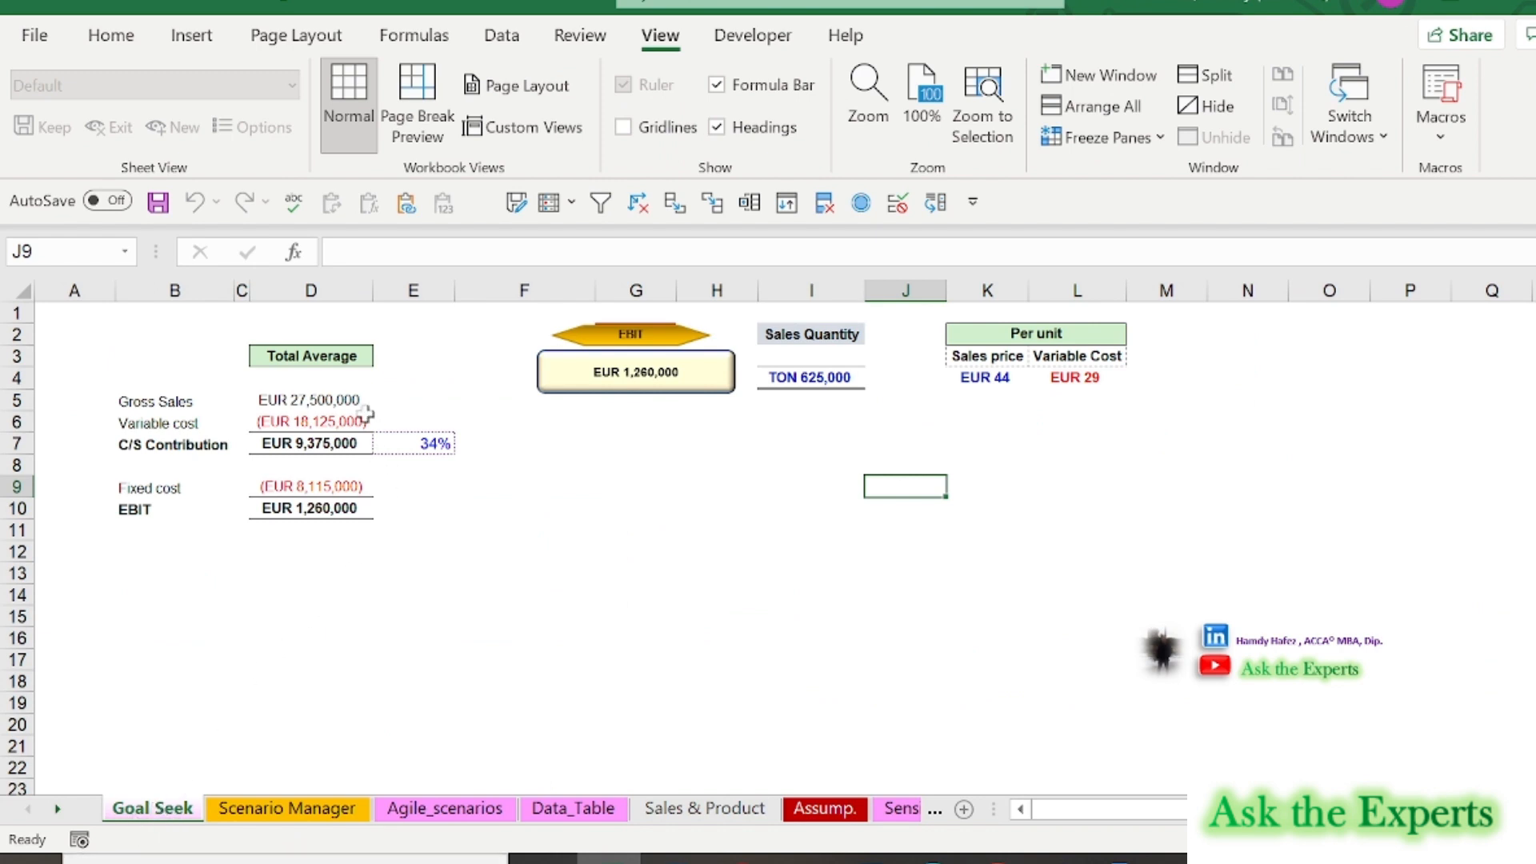
{"action": "mouse_move", "coordinate": [651, 390]}
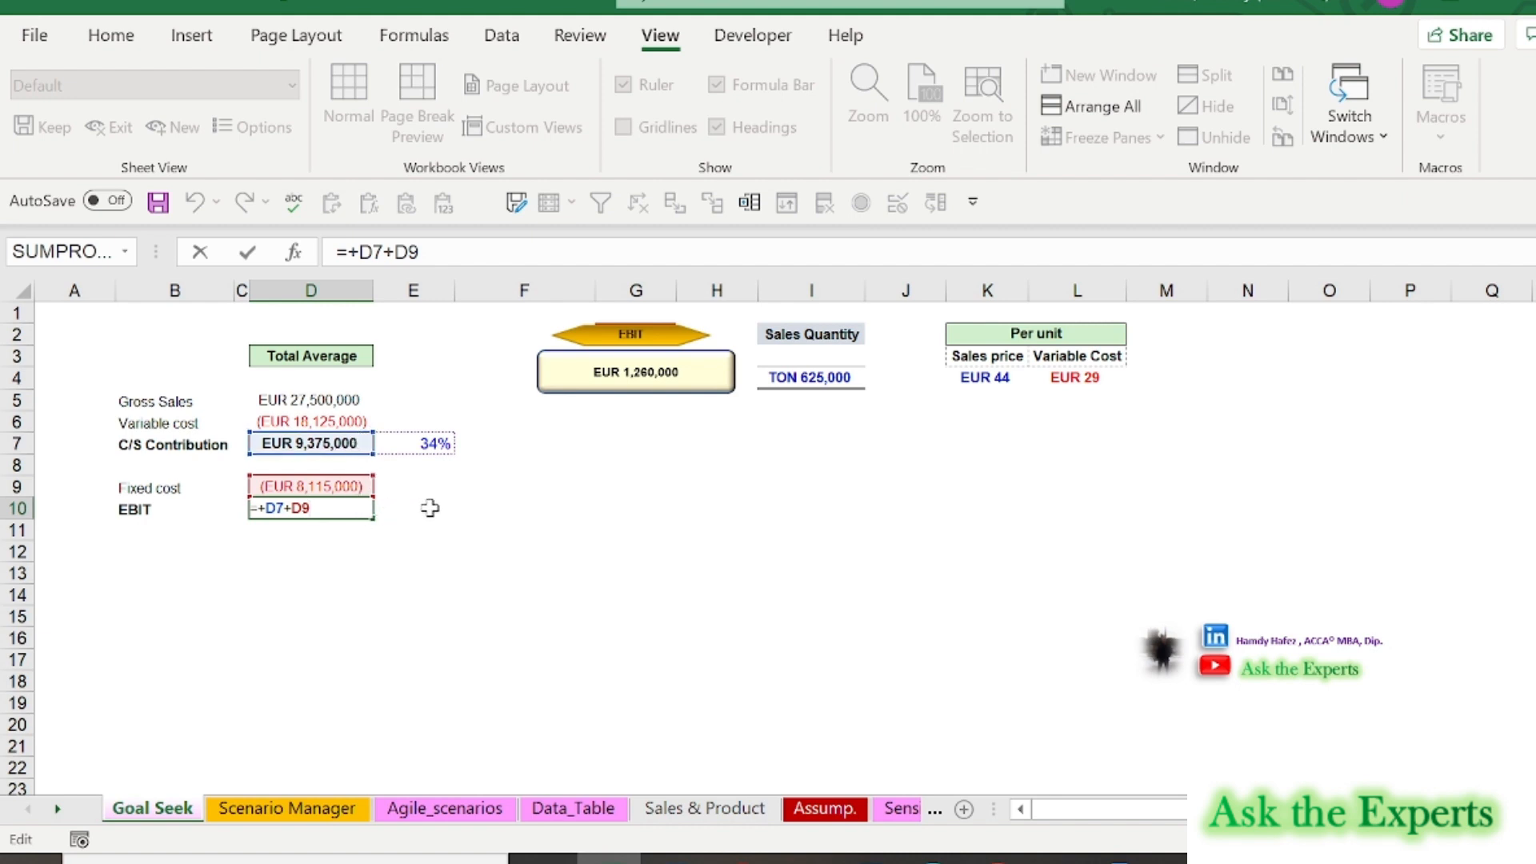
{"action": "key", "text": "Return"}
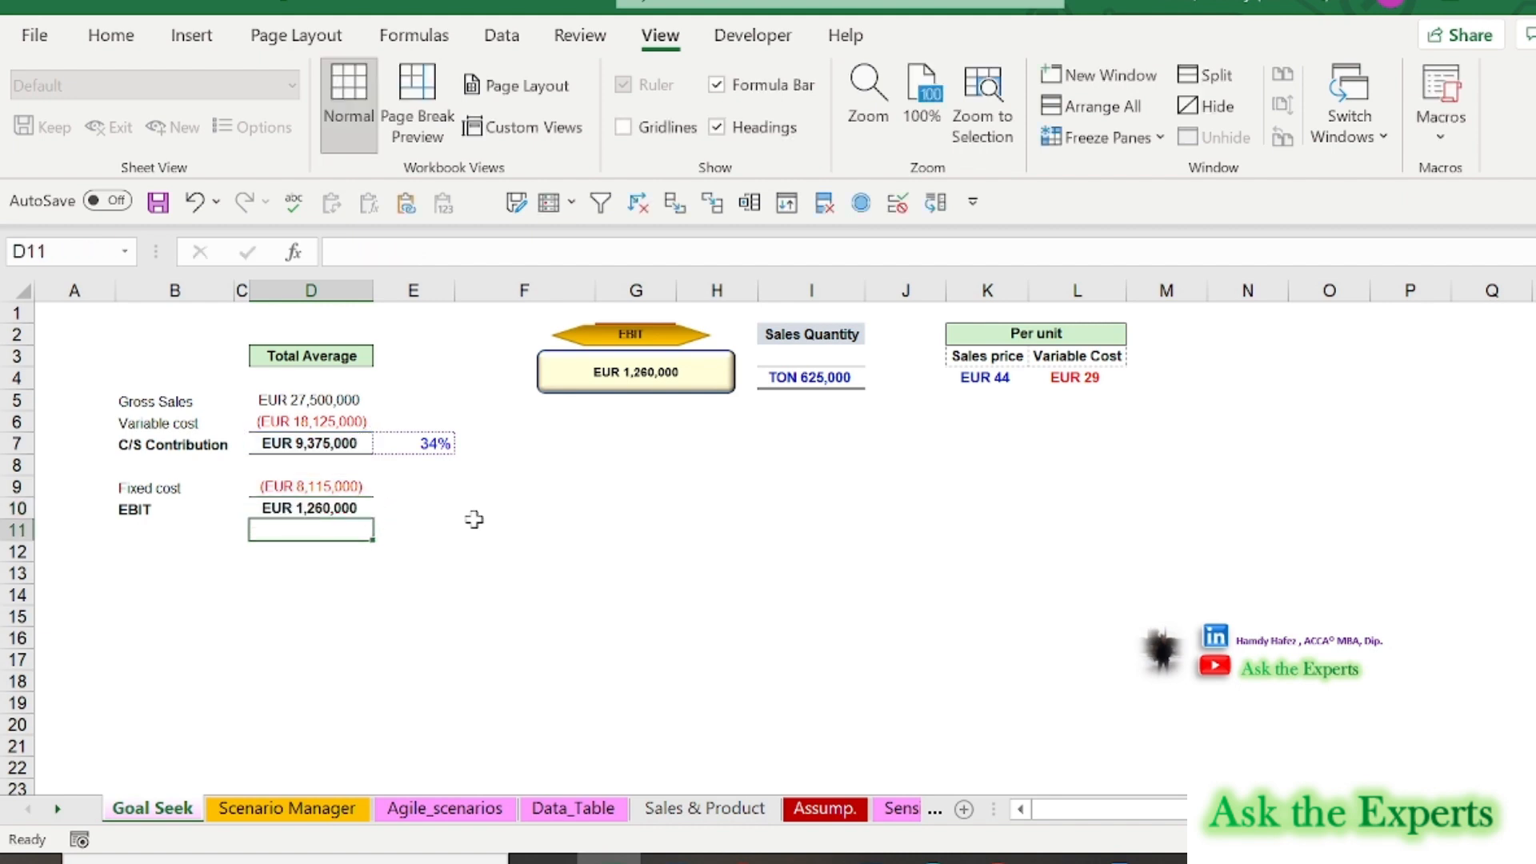
{"action": "mouse_move", "coordinate": [1000, 406]}
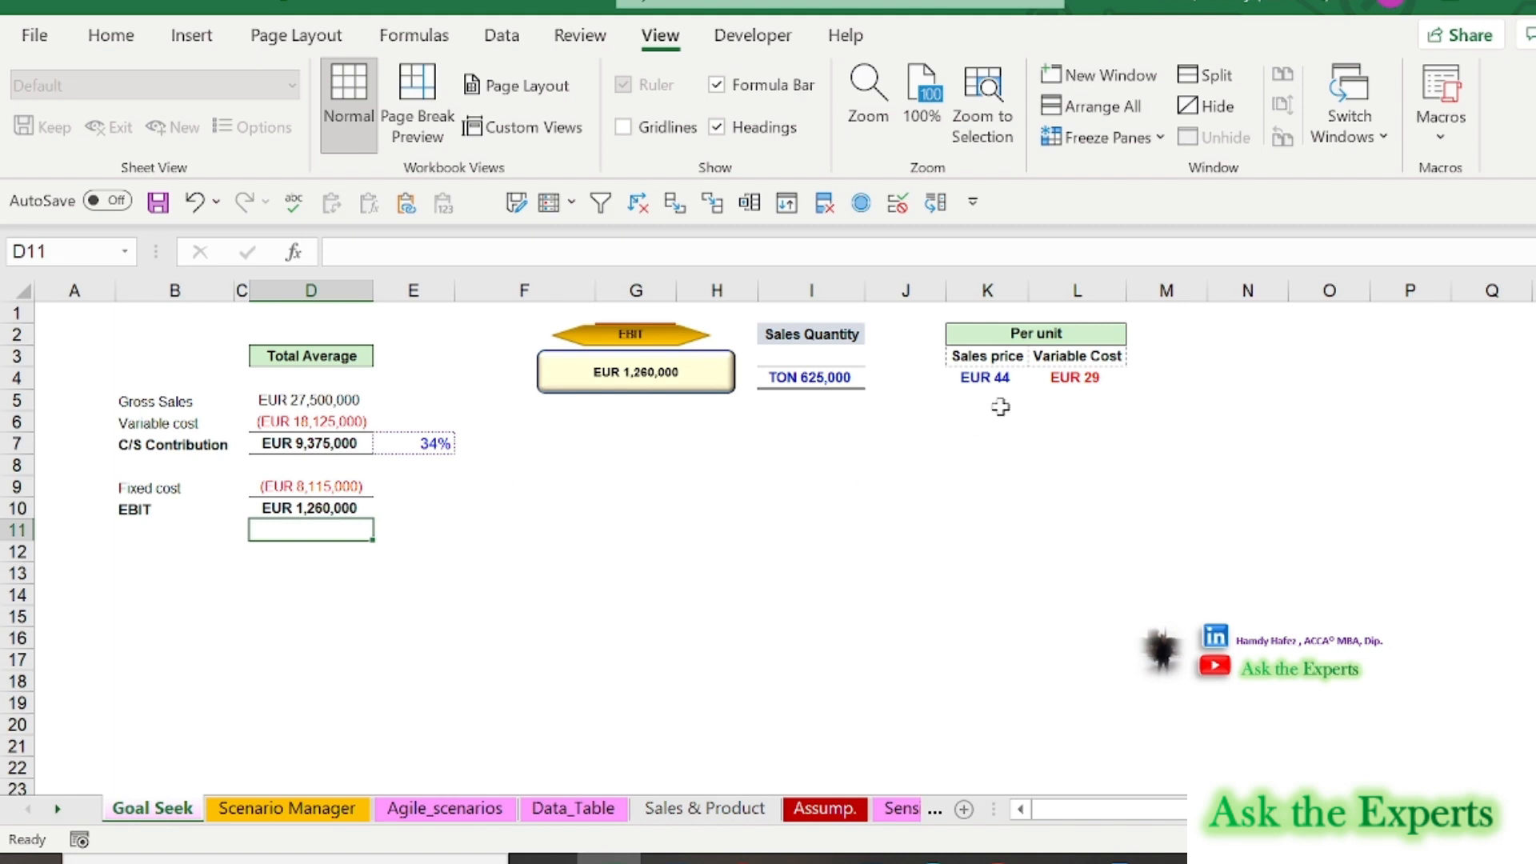
{"action": "mouse_move", "coordinate": [1069, 400]}
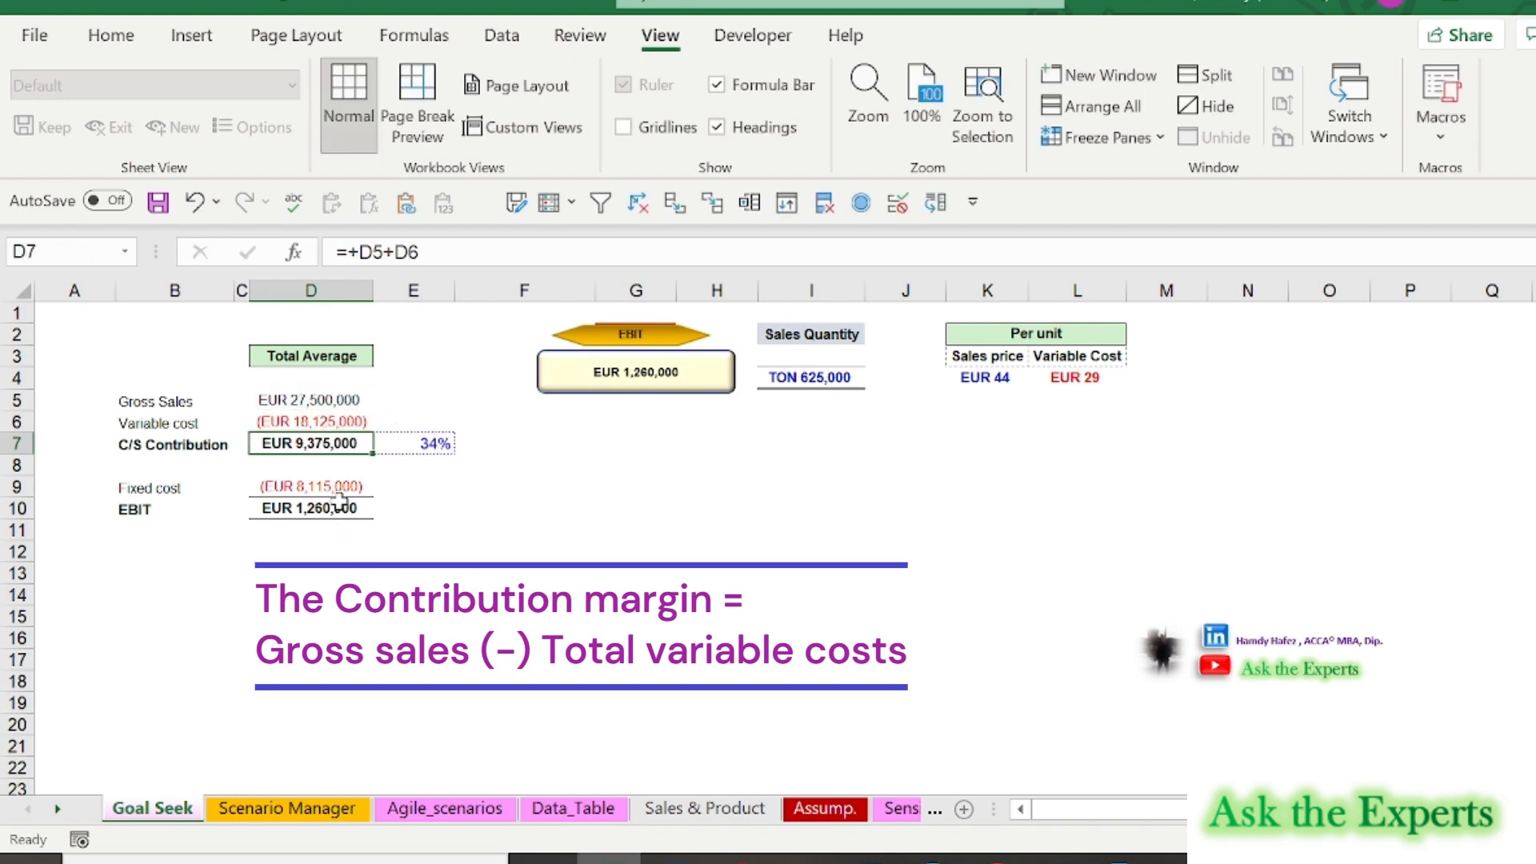
{"action": "double_click", "coordinate": [310, 509]}
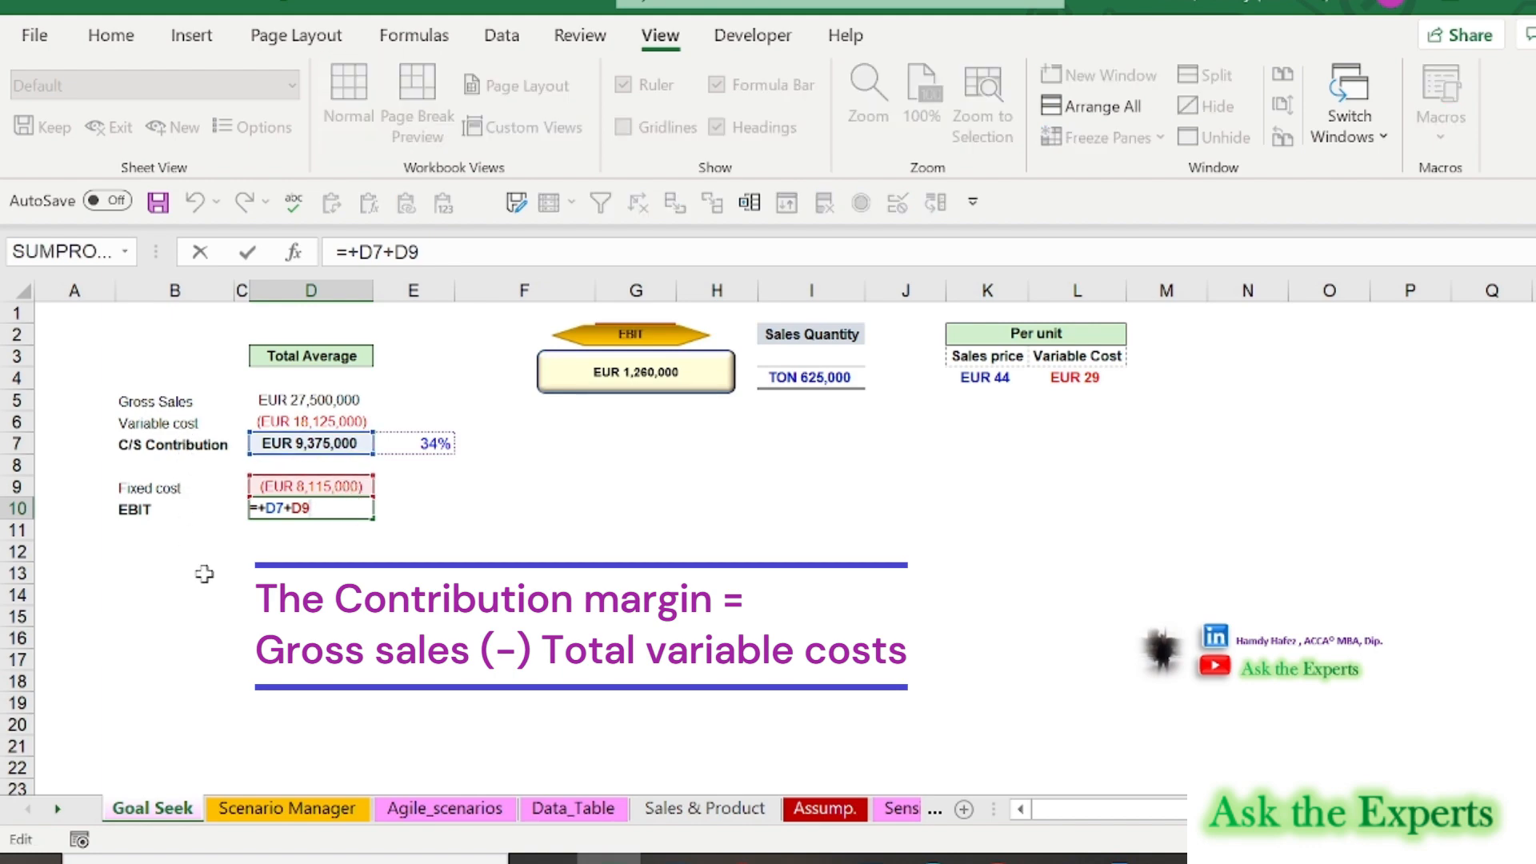
{"action": "key", "text": "Return"}
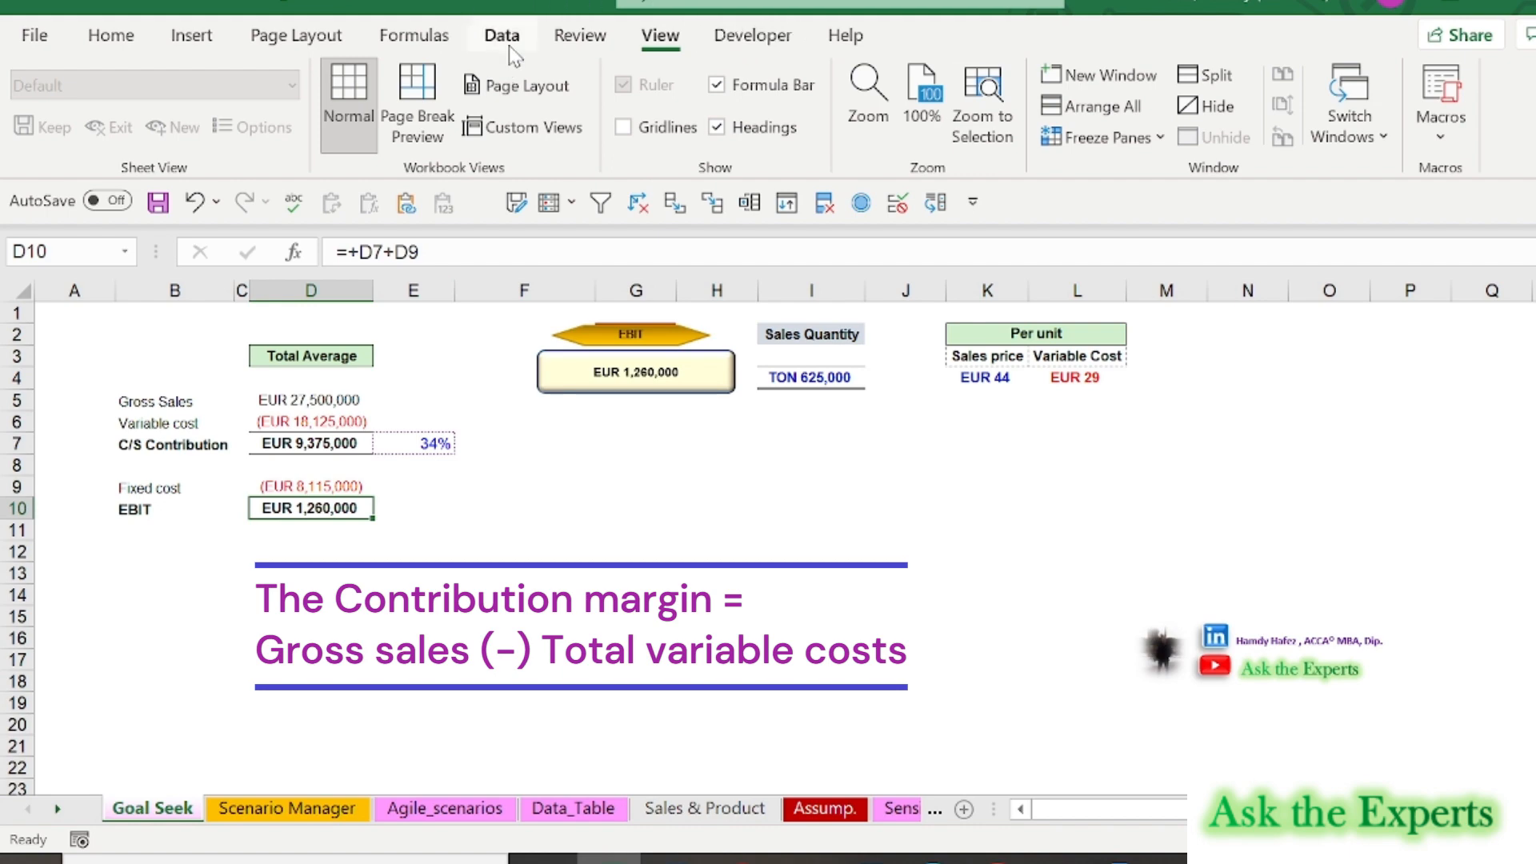
Step: Goal Seek EBIT in D10 to 2,000,000 by changing sales price K4, keeping EUR 45
{"action": "left_click", "coordinate": [1136, 104]}
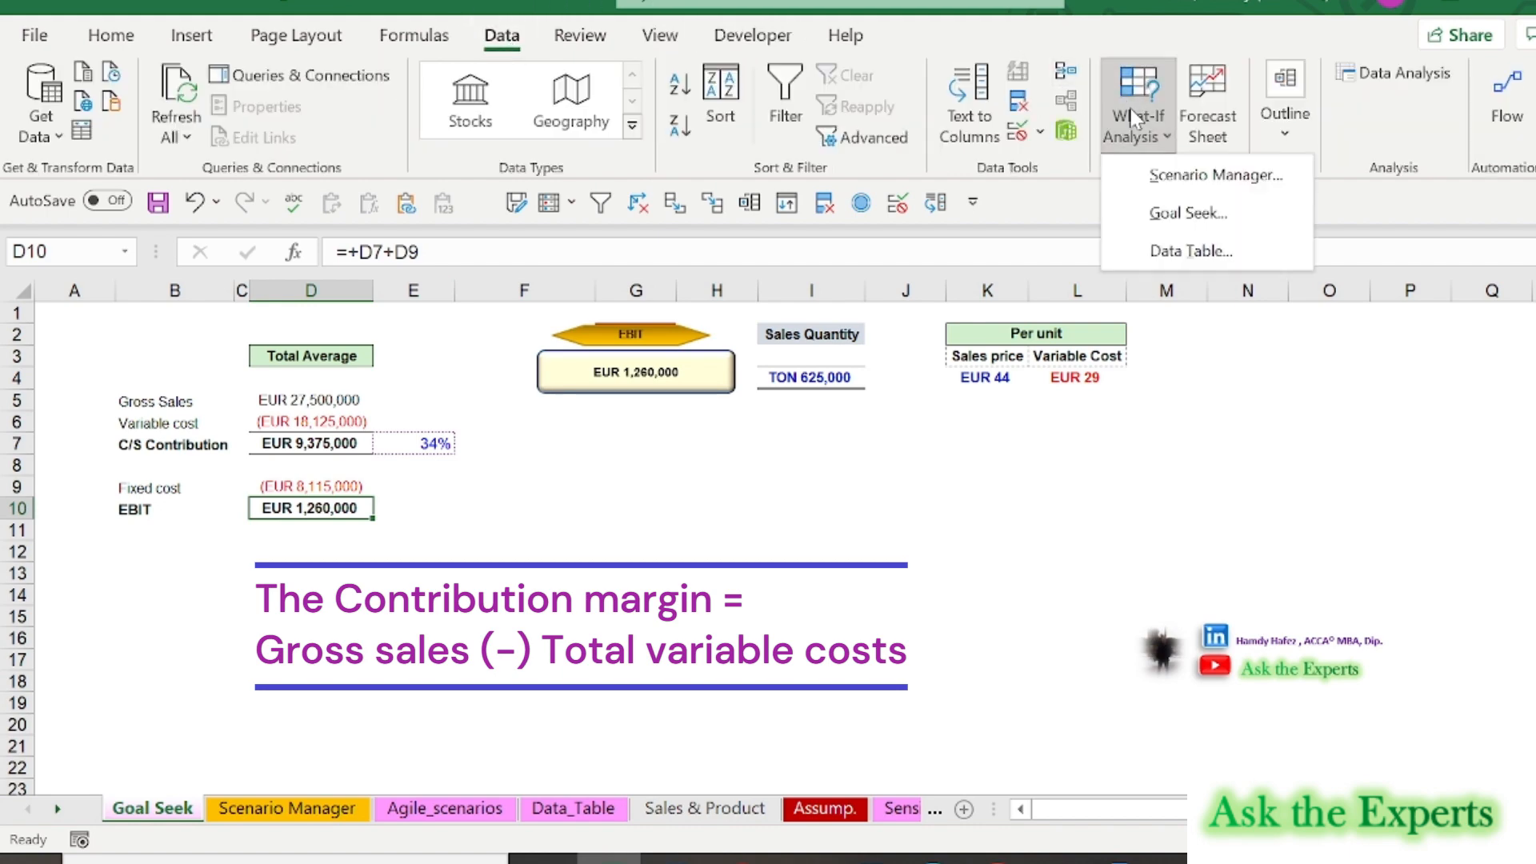
{"action": "left_click", "coordinate": [1187, 213]}
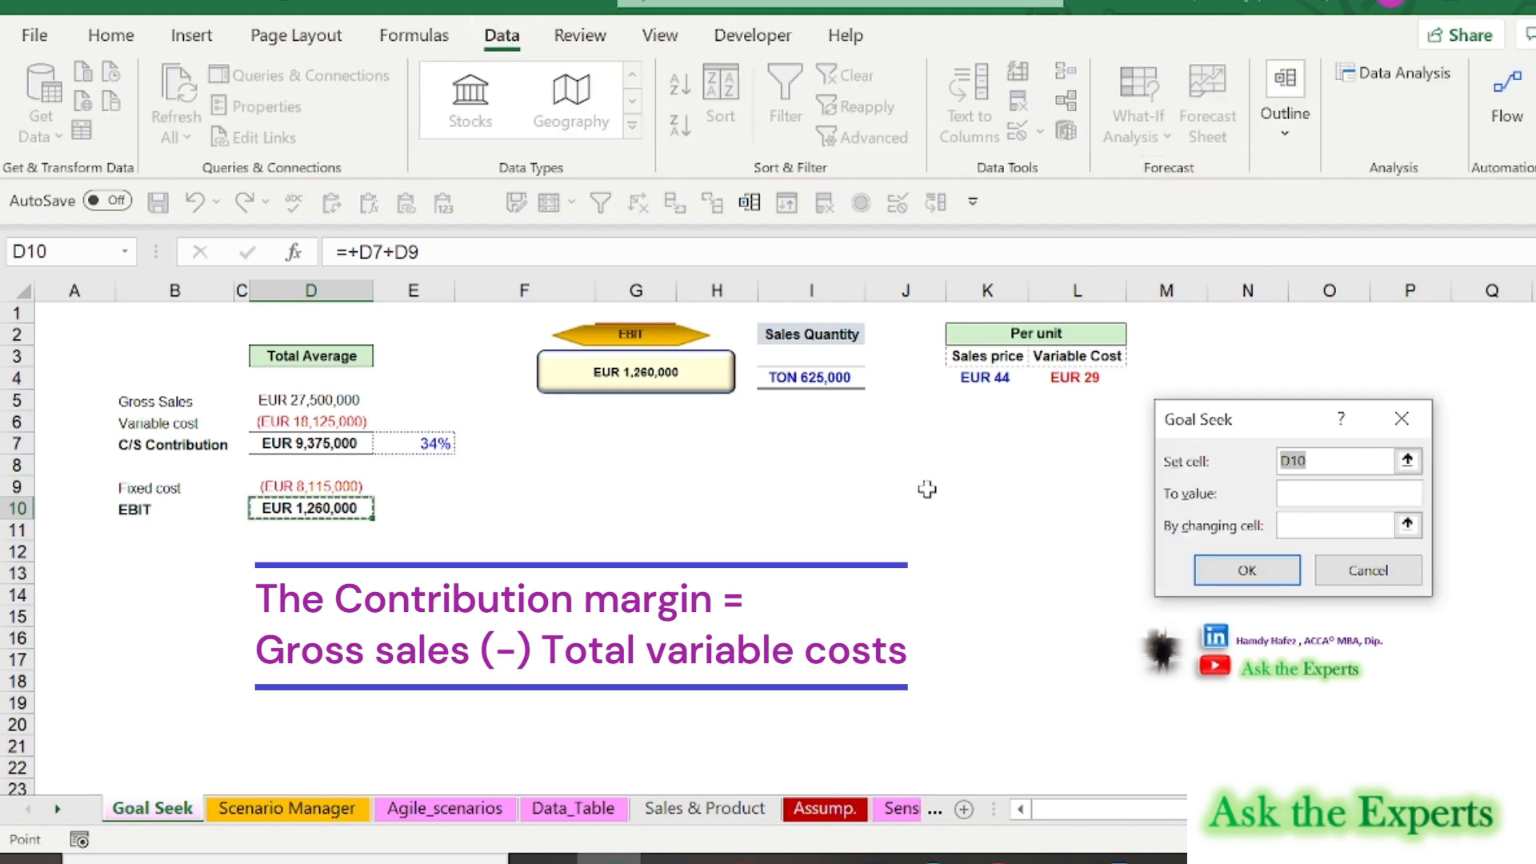
{"action": "left_click", "coordinate": [1347, 461]}
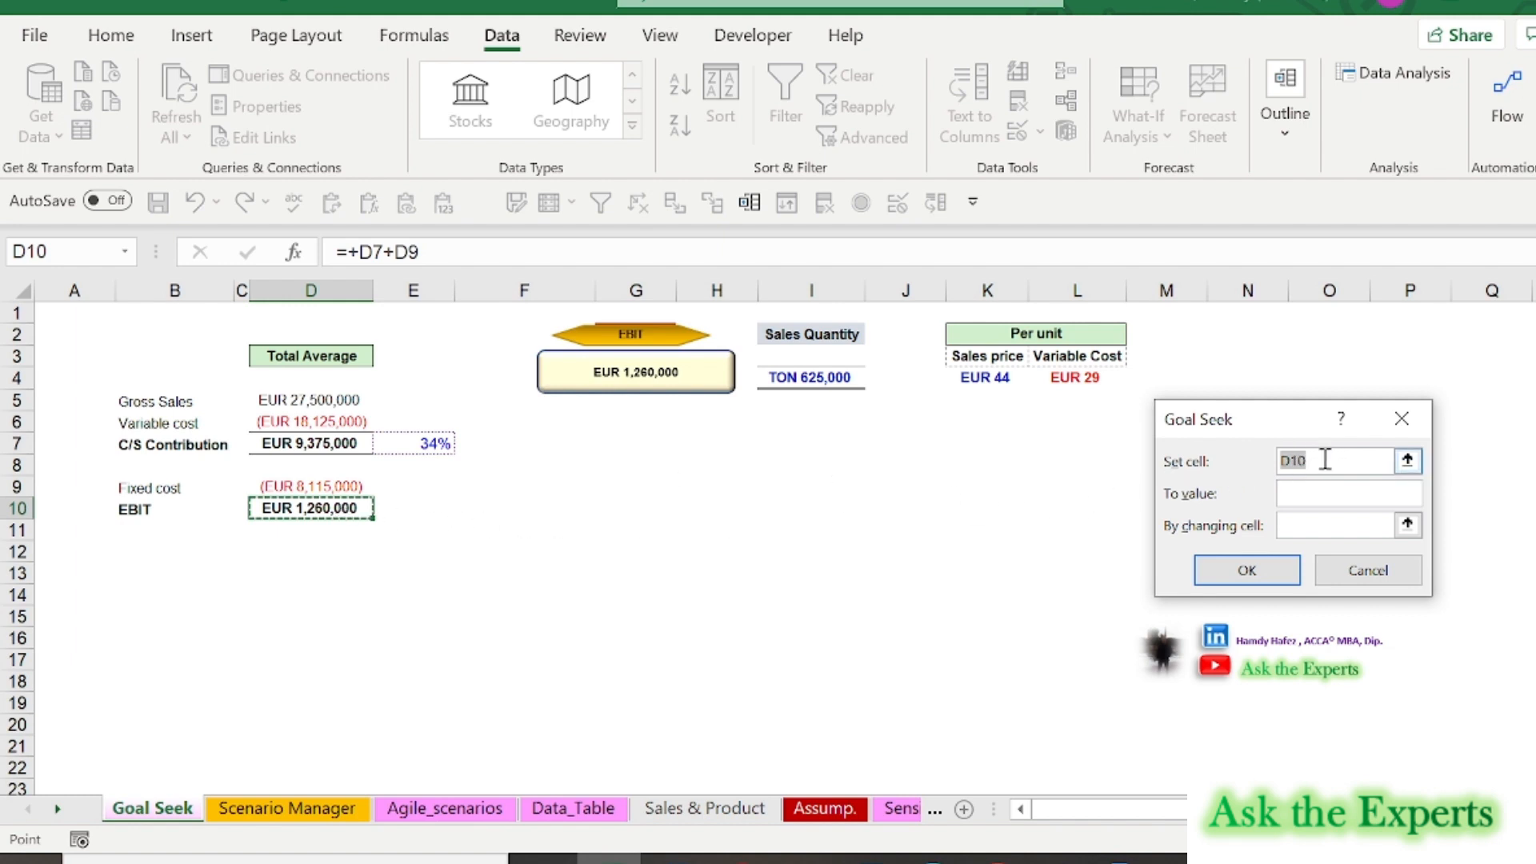
{"action": "left_click", "coordinate": [1347, 493]}
{"action": "type", "text": "2"}
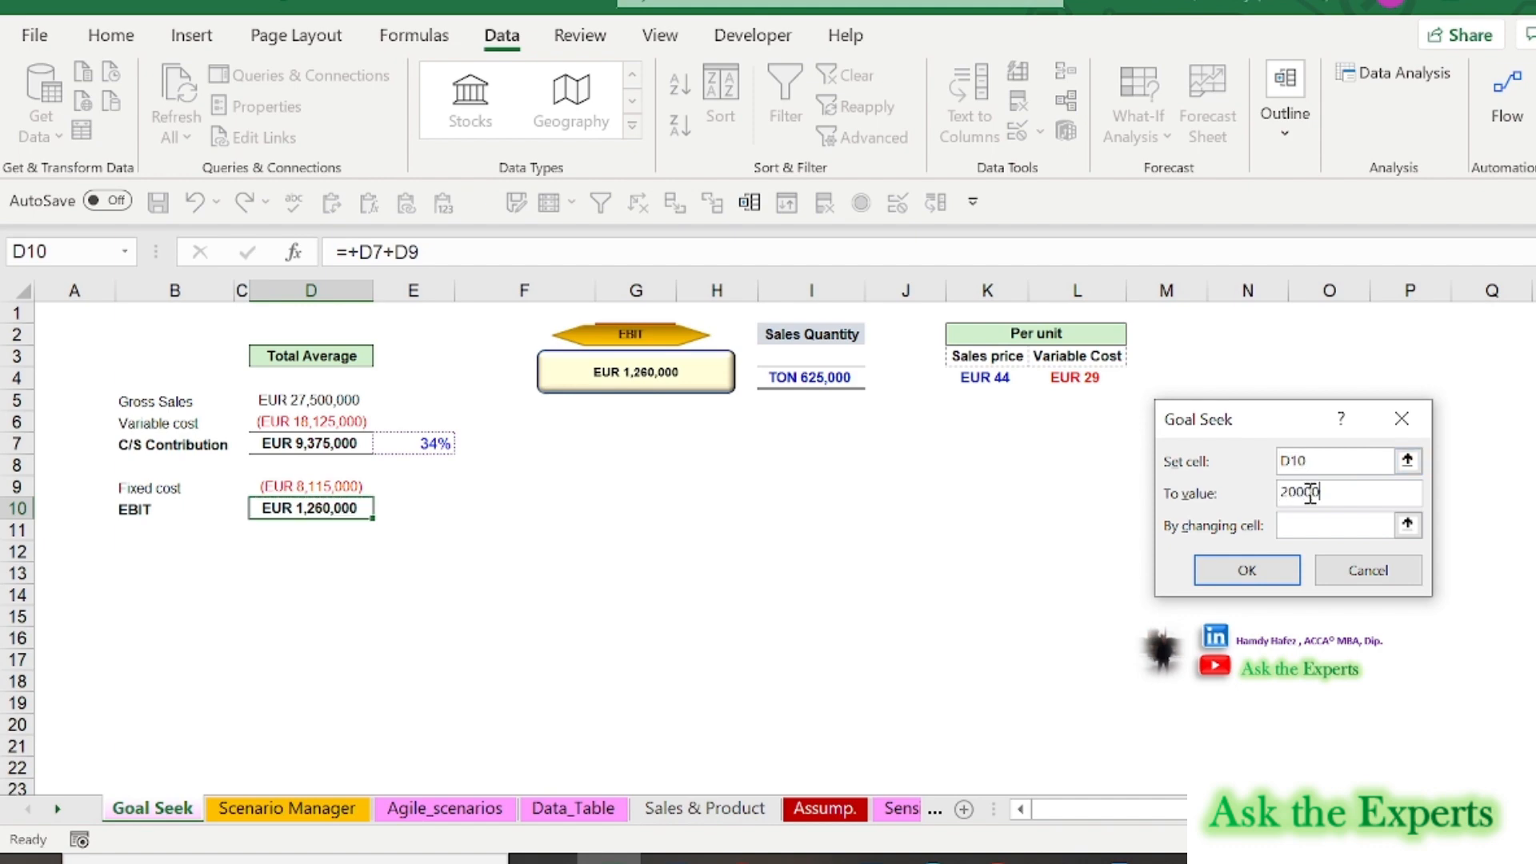
{"action": "type", "text": "0000"}
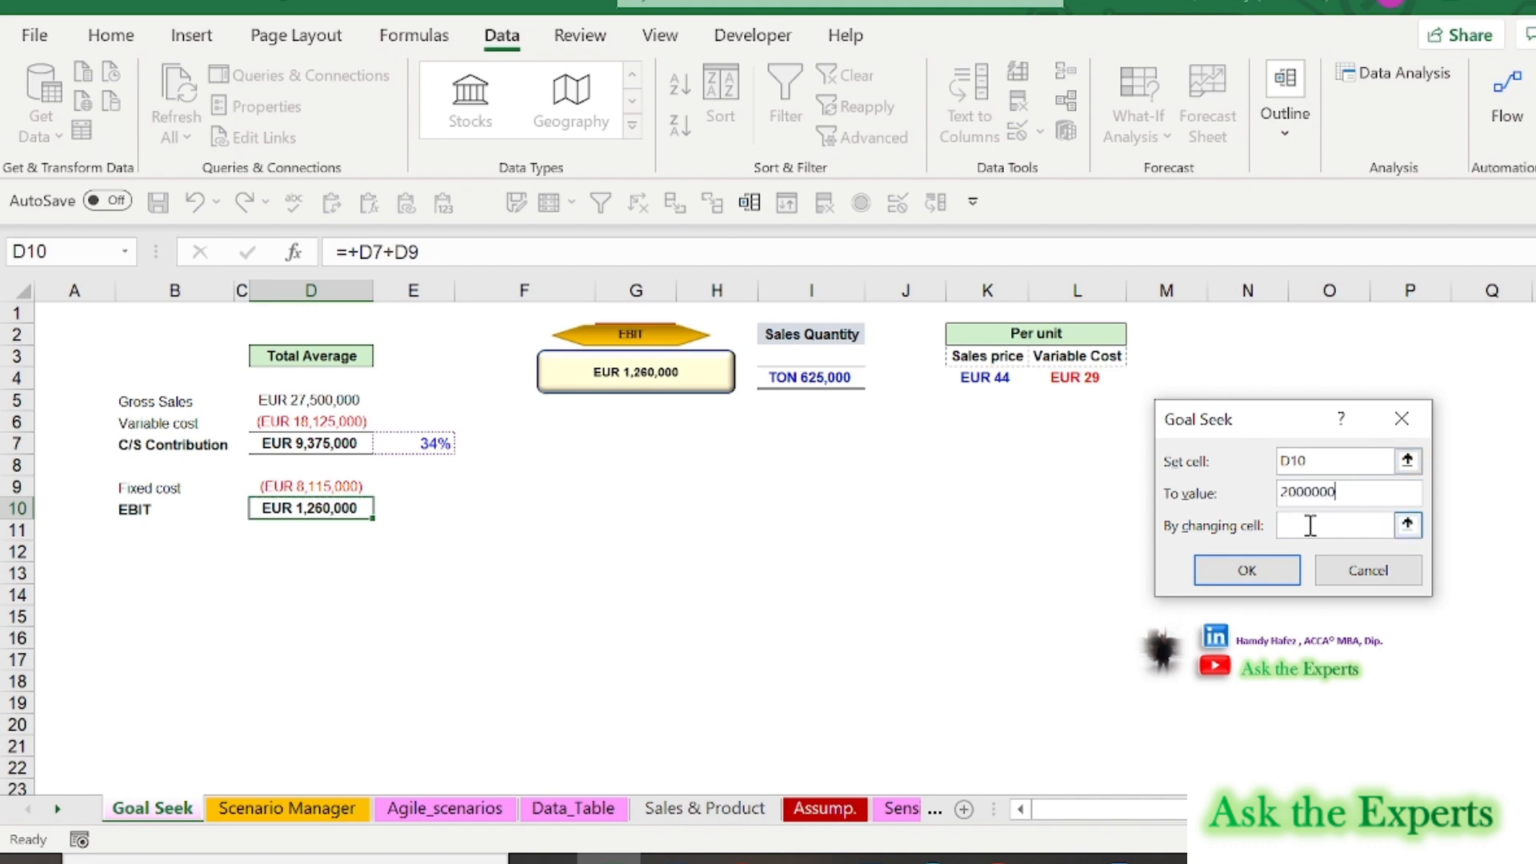
{"action": "left_click", "coordinate": [1331, 525]}
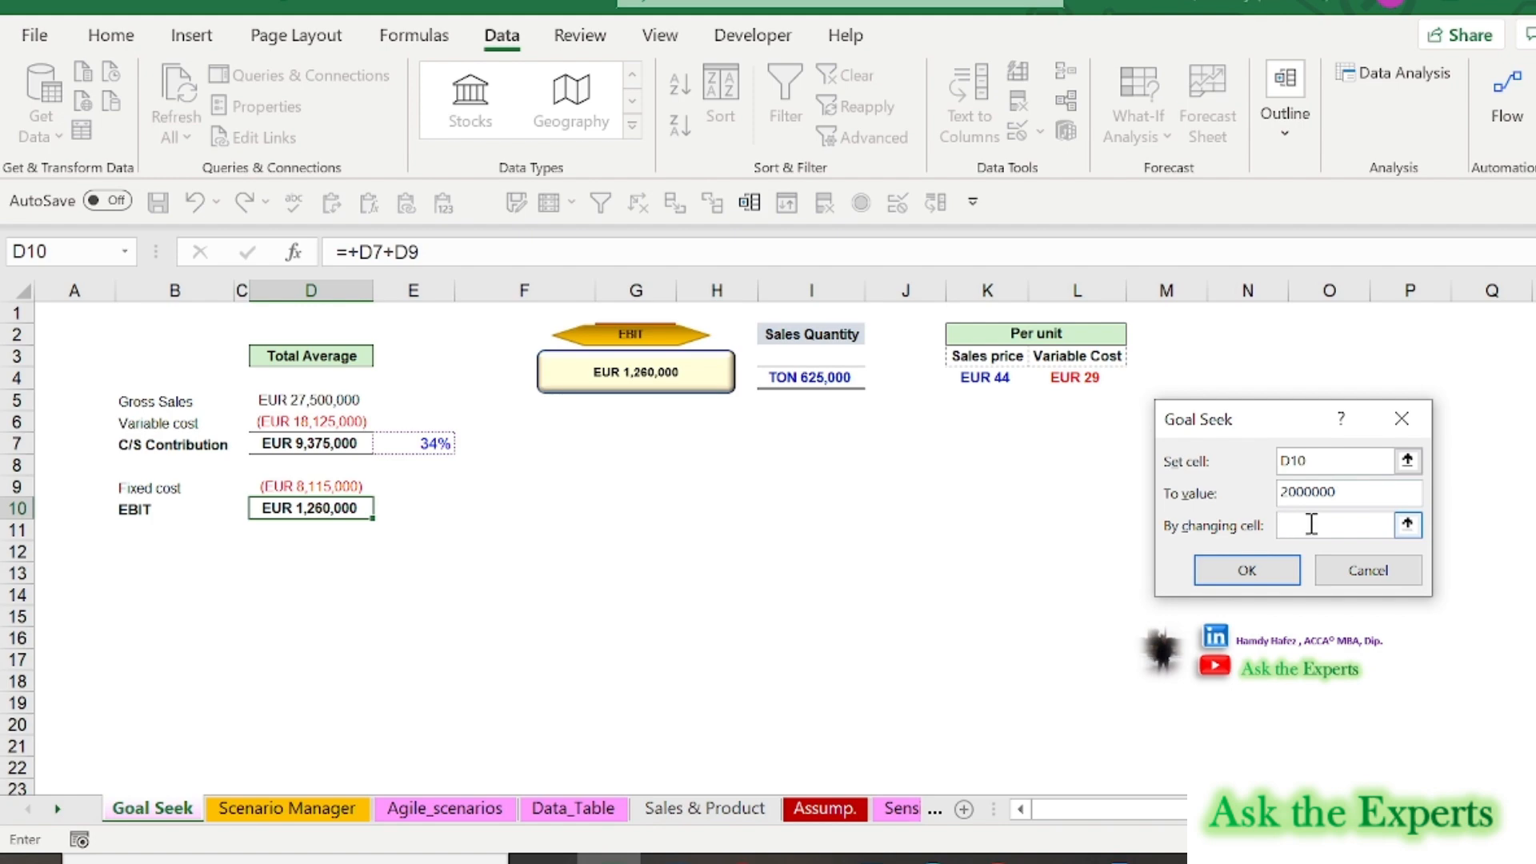
{"action": "mouse_move", "coordinate": [999, 372]}
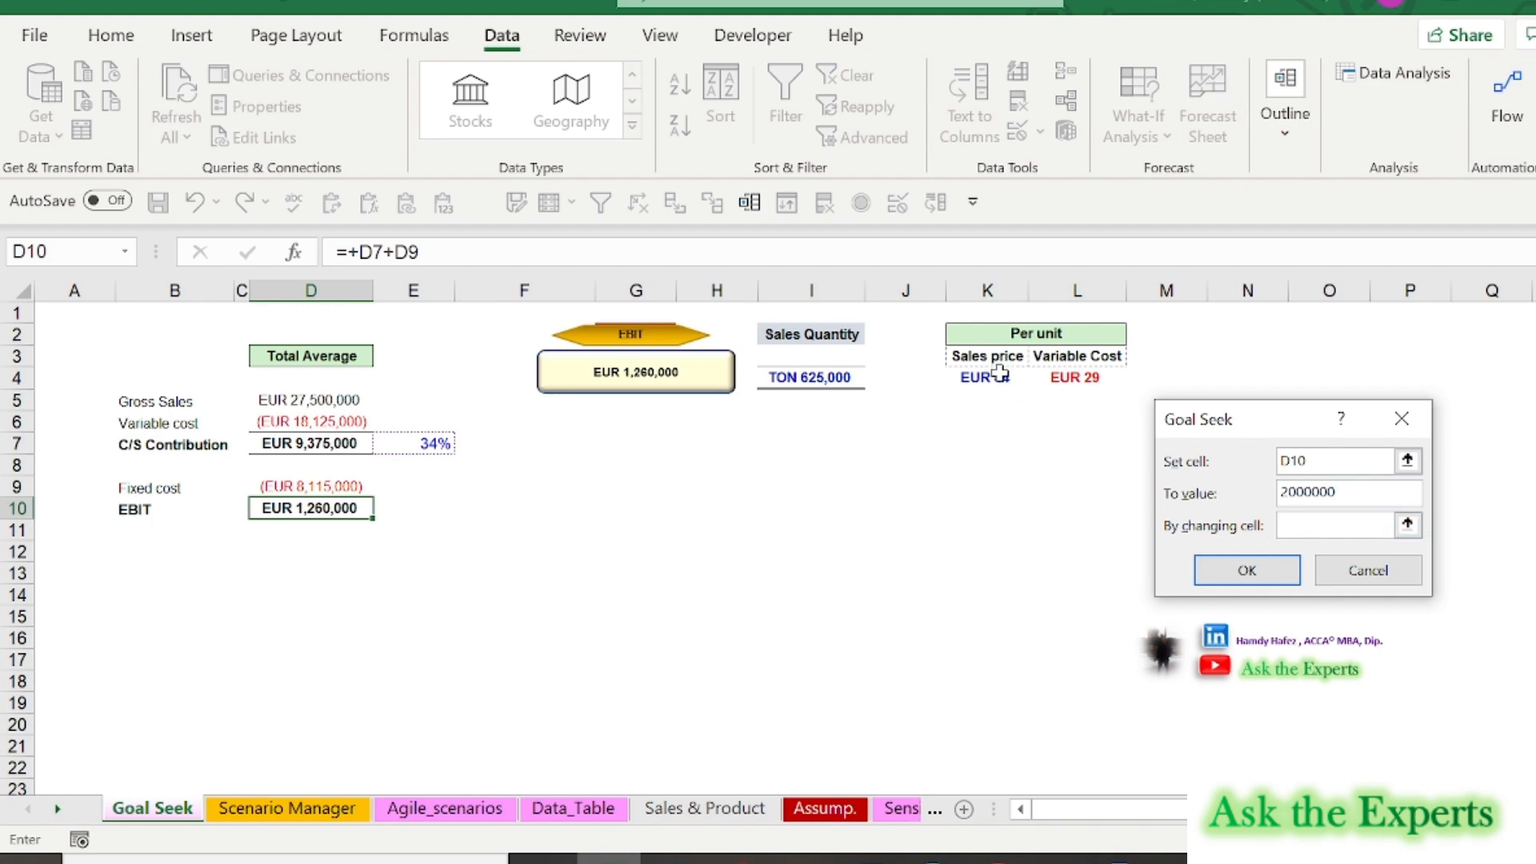
{"action": "left_click", "coordinate": [986, 377]}
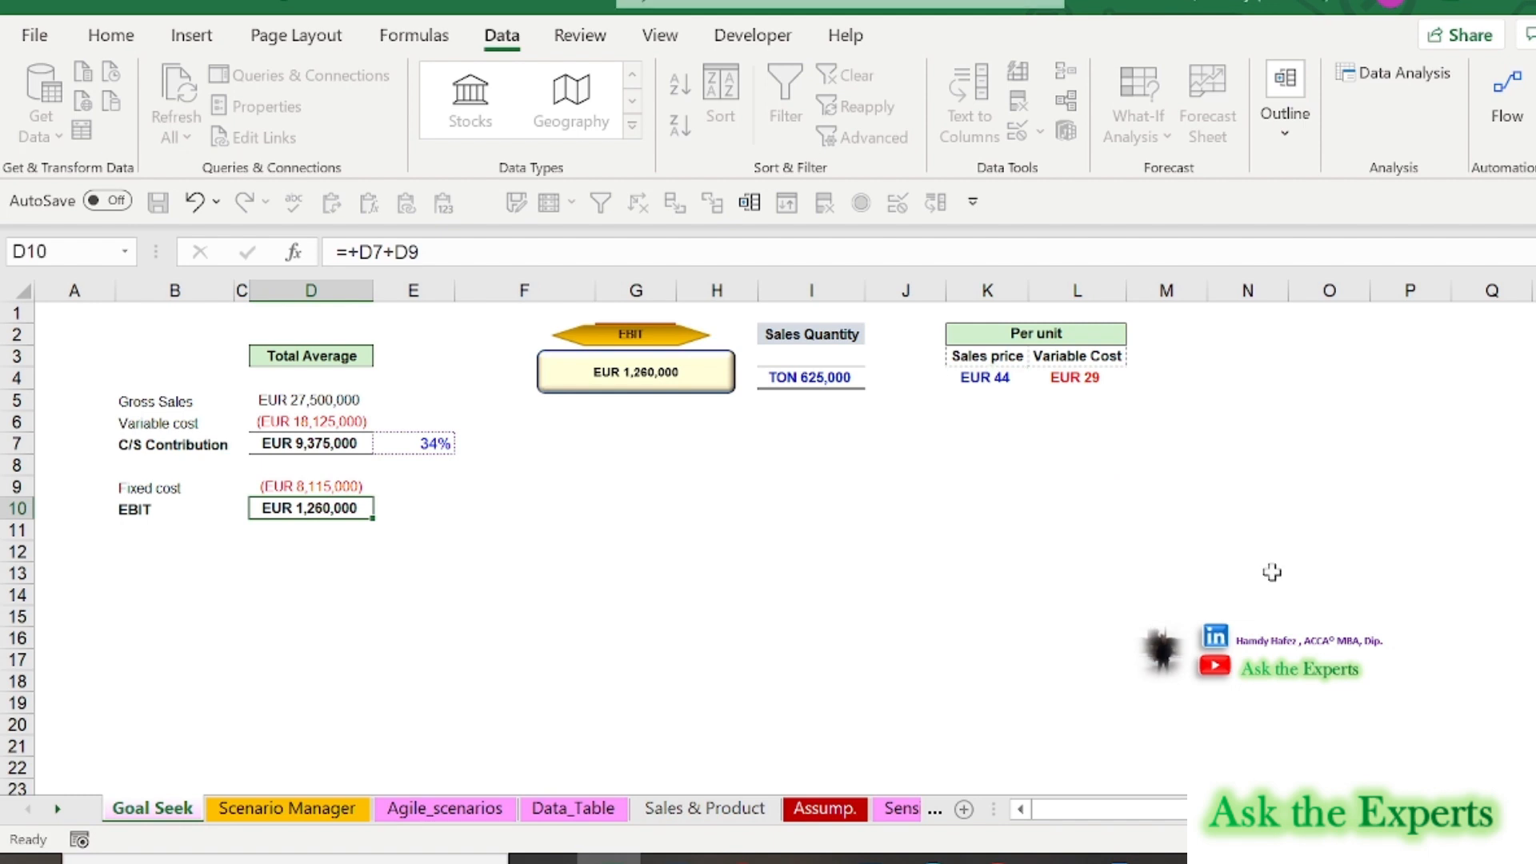
{"action": "left_click", "coordinate": [1342, 567]}
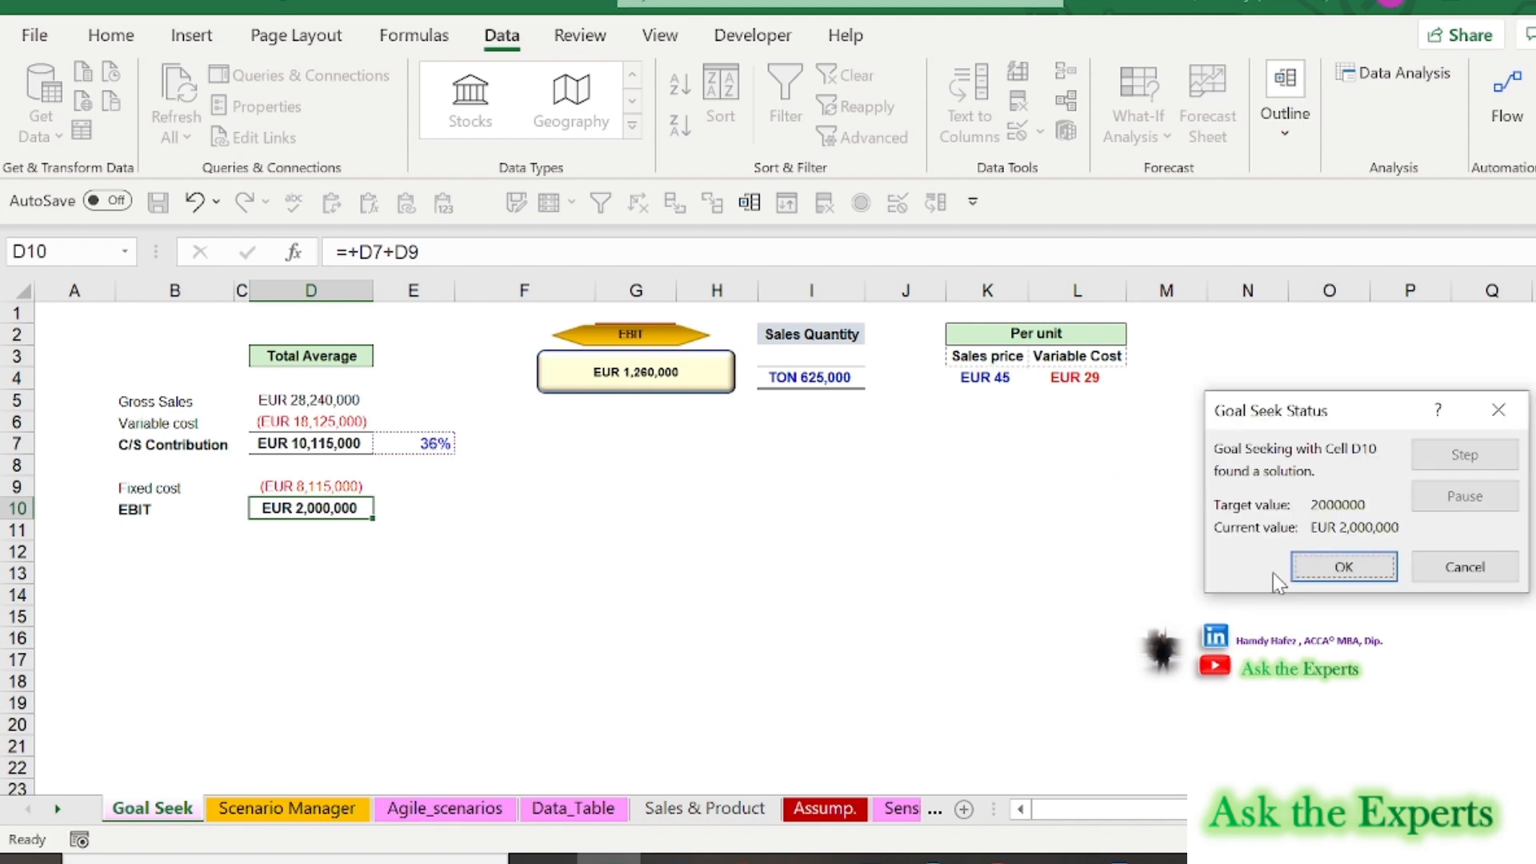
{"action": "mouse_move", "coordinate": [1391, 555]}
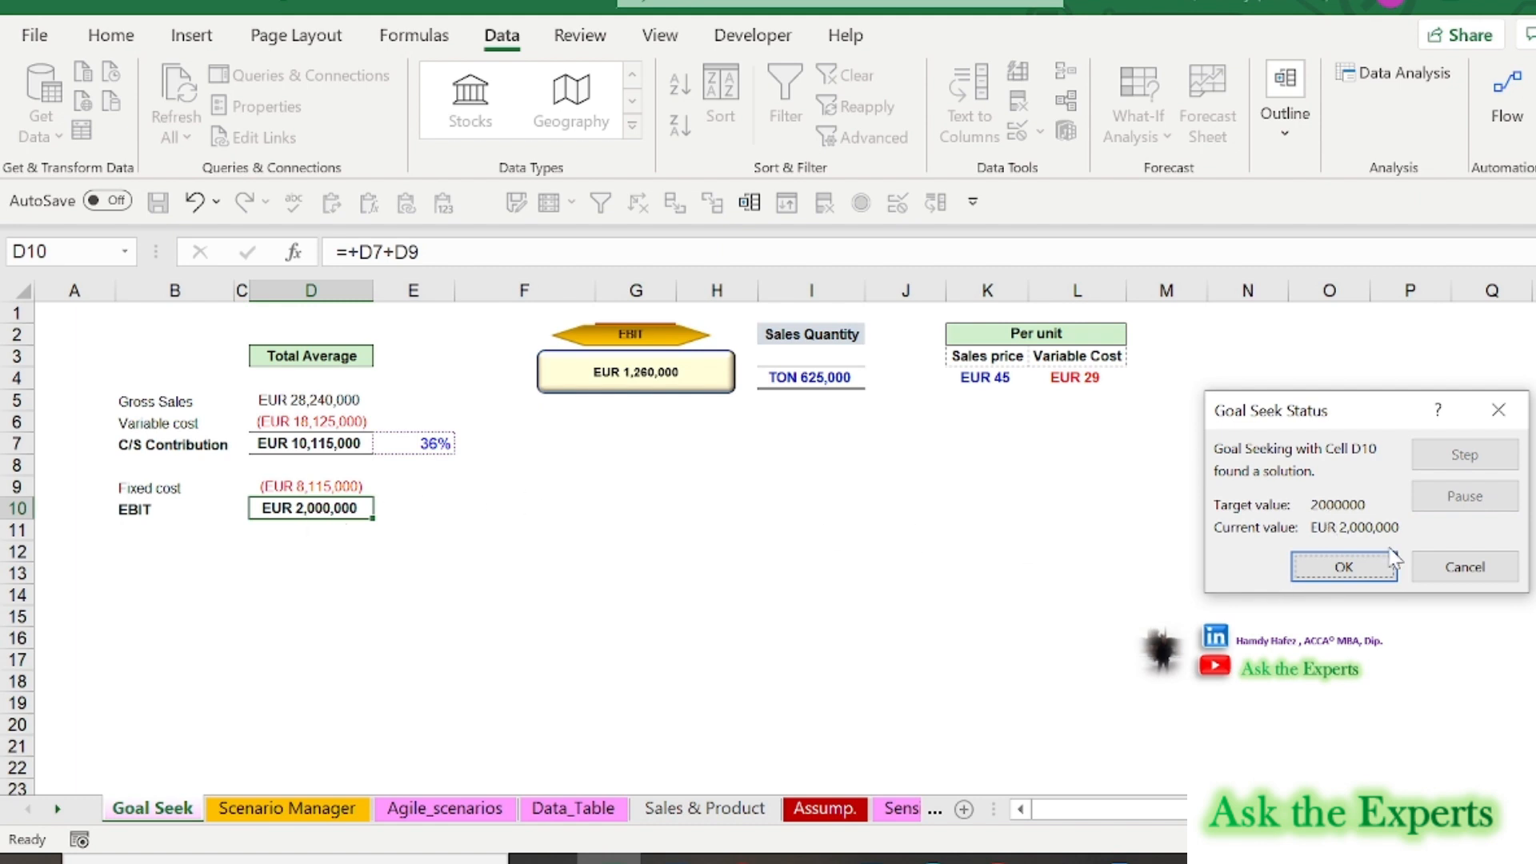
{"action": "left_click", "coordinate": [1343, 567]}
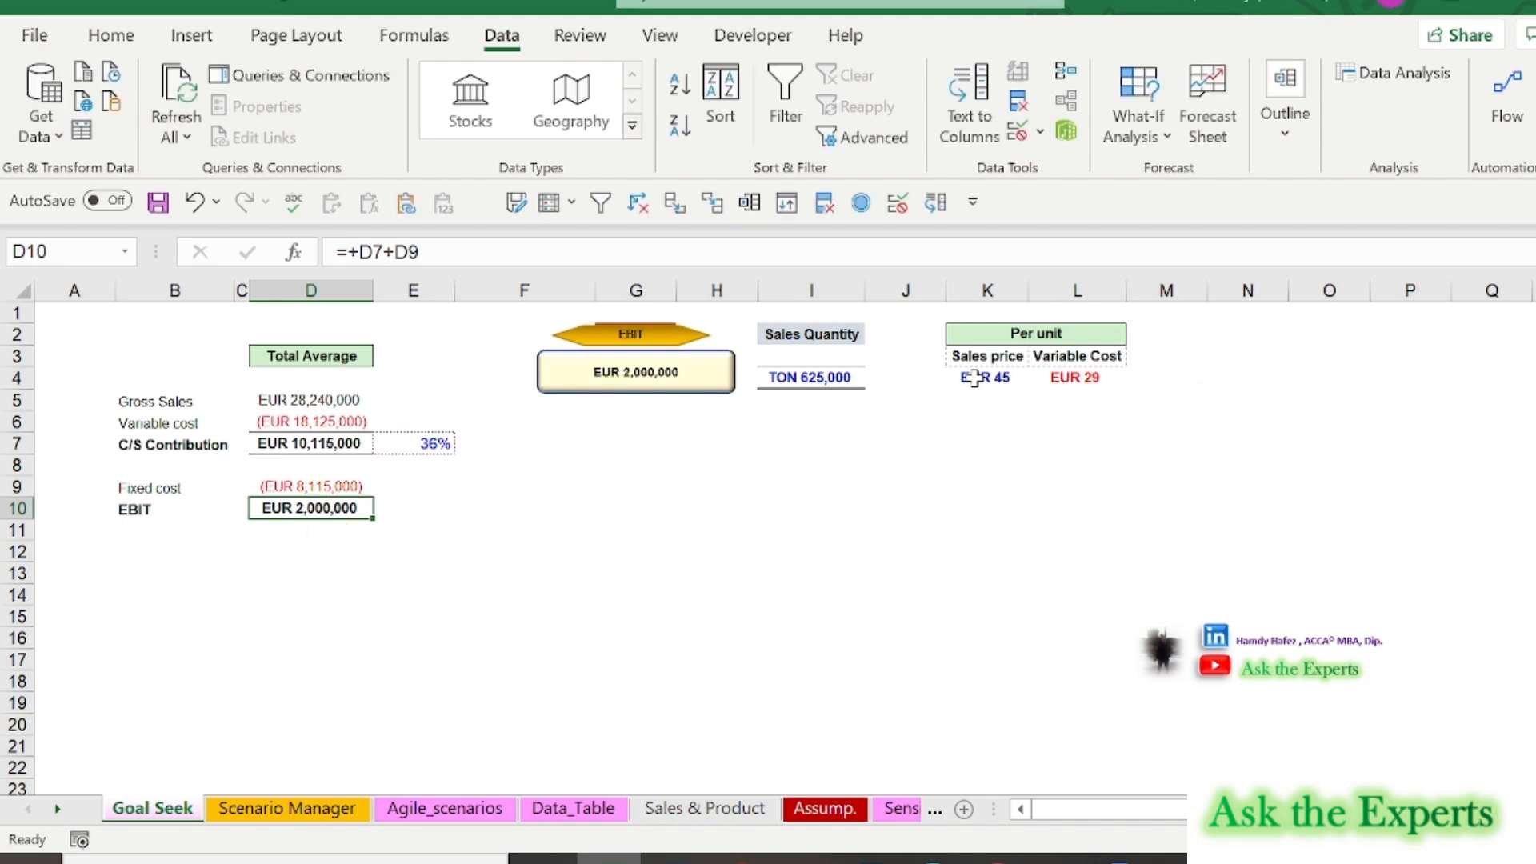
{"action": "mouse_move", "coordinate": [1055, 460]}
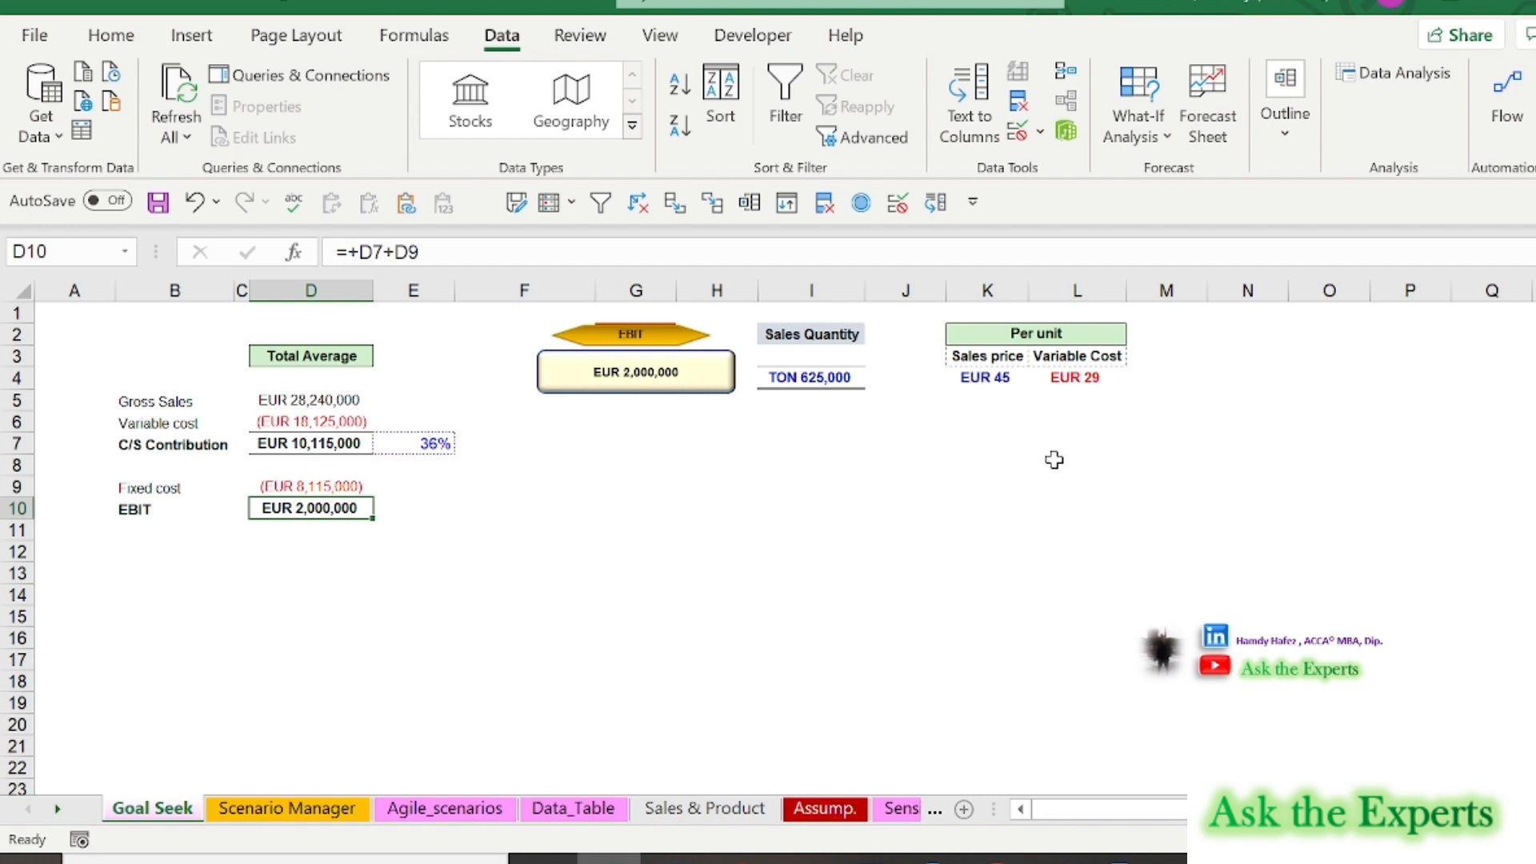
Step: Start setting up a second Goal Seek on the contribution margin
{"action": "left_click", "coordinate": [810, 508]}
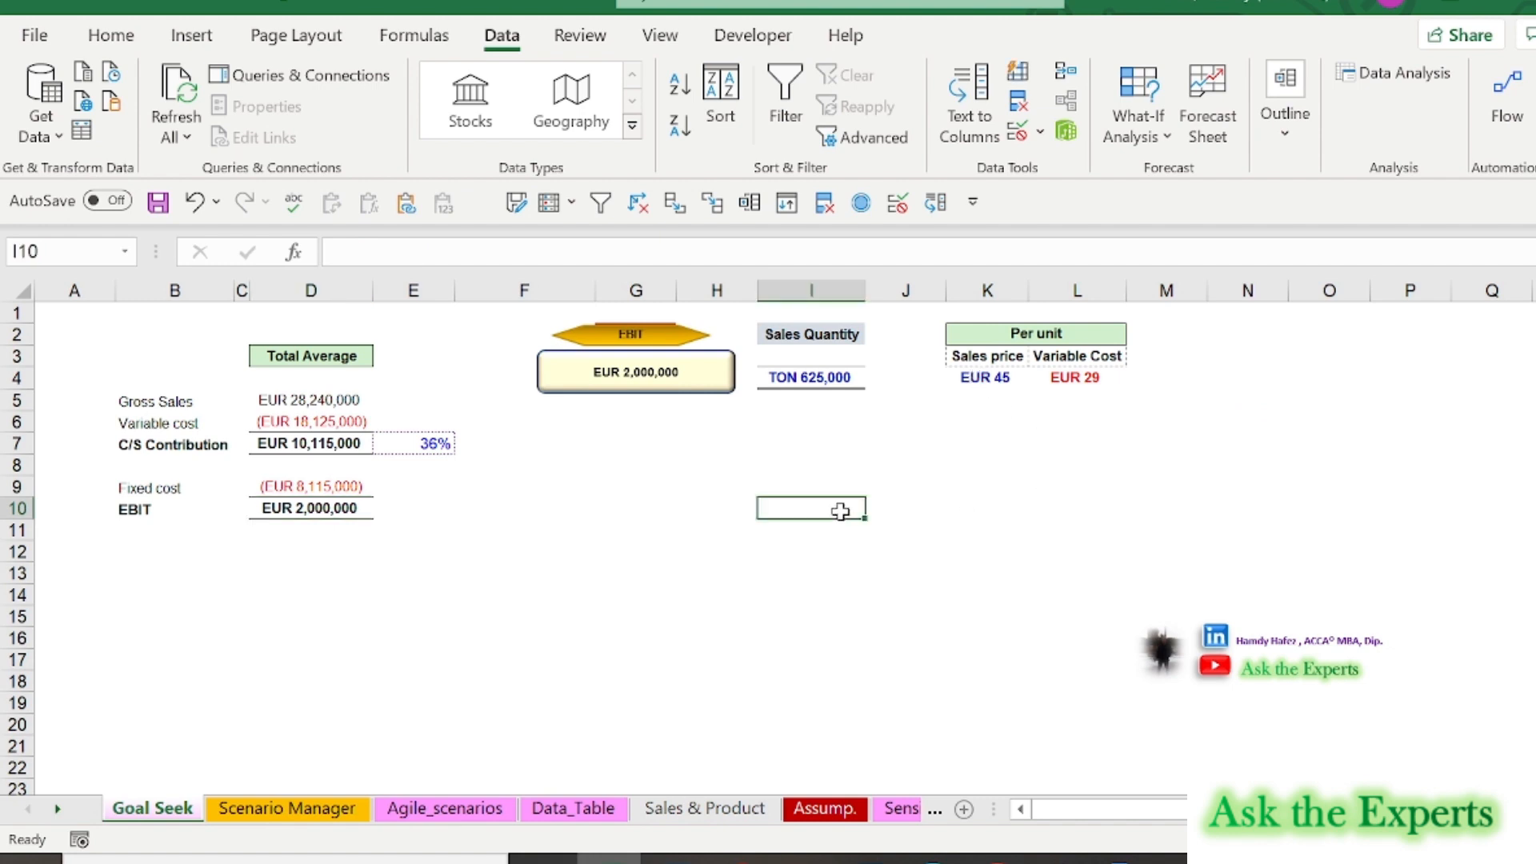
{"action": "mouse_move", "coordinate": [908, 584]}
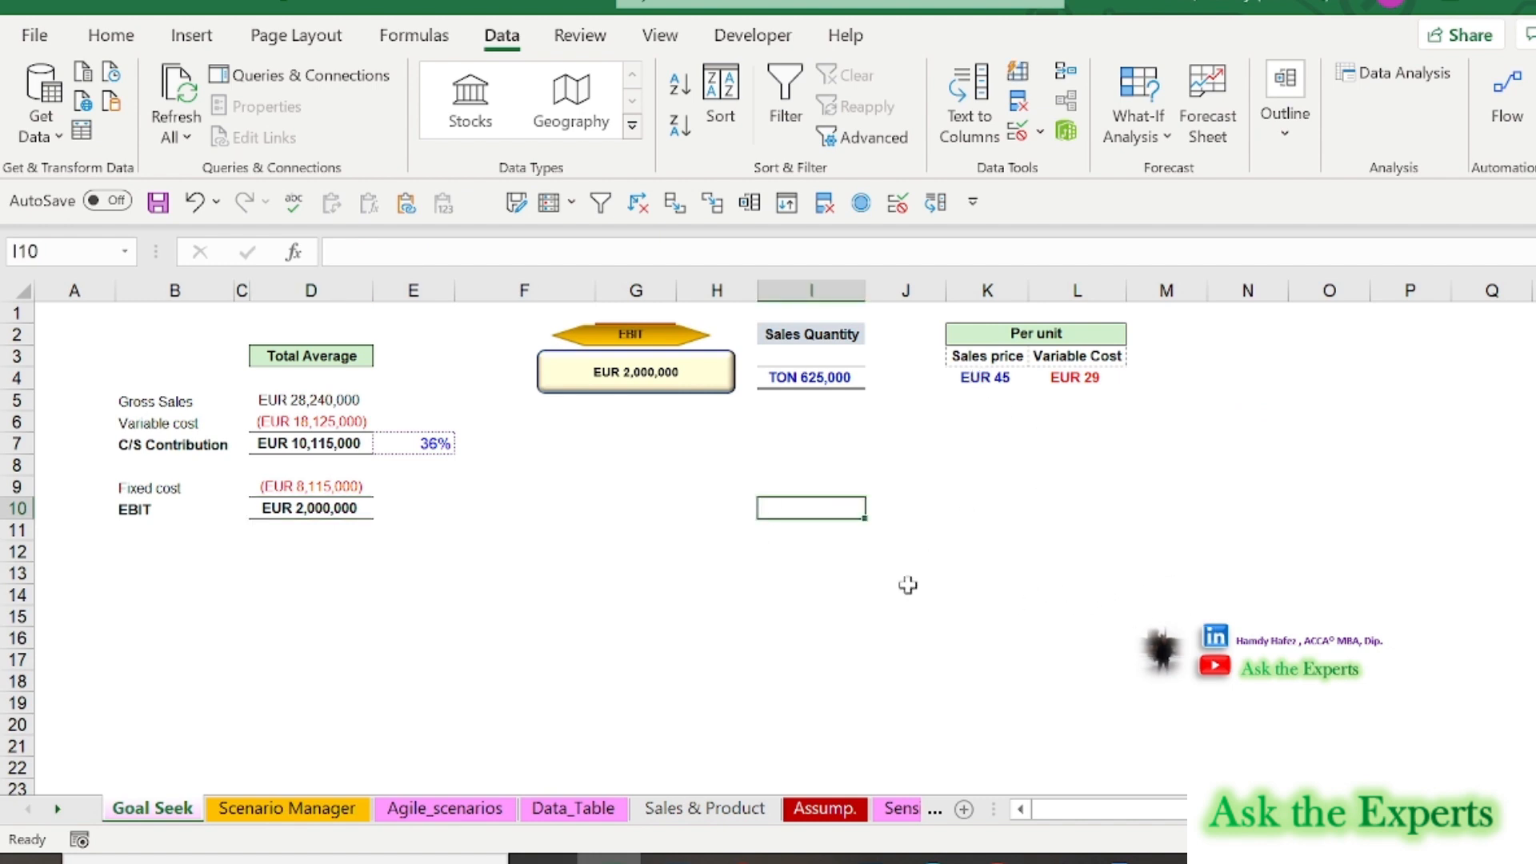
{"action": "left_click", "coordinate": [809, 594]}
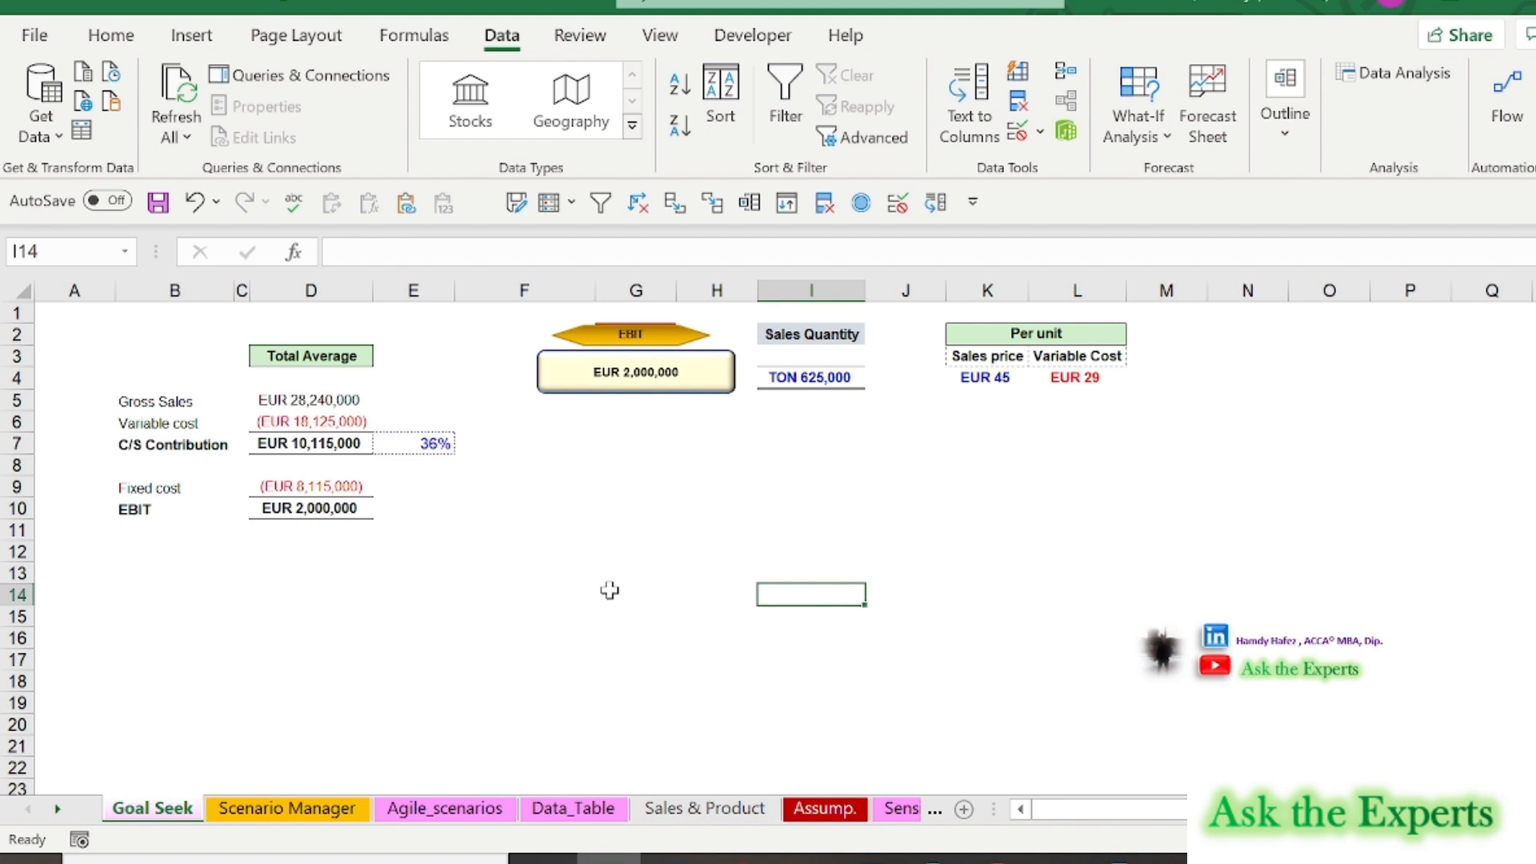
{"action": "mouse_move", "coordinate": [380, 524]}
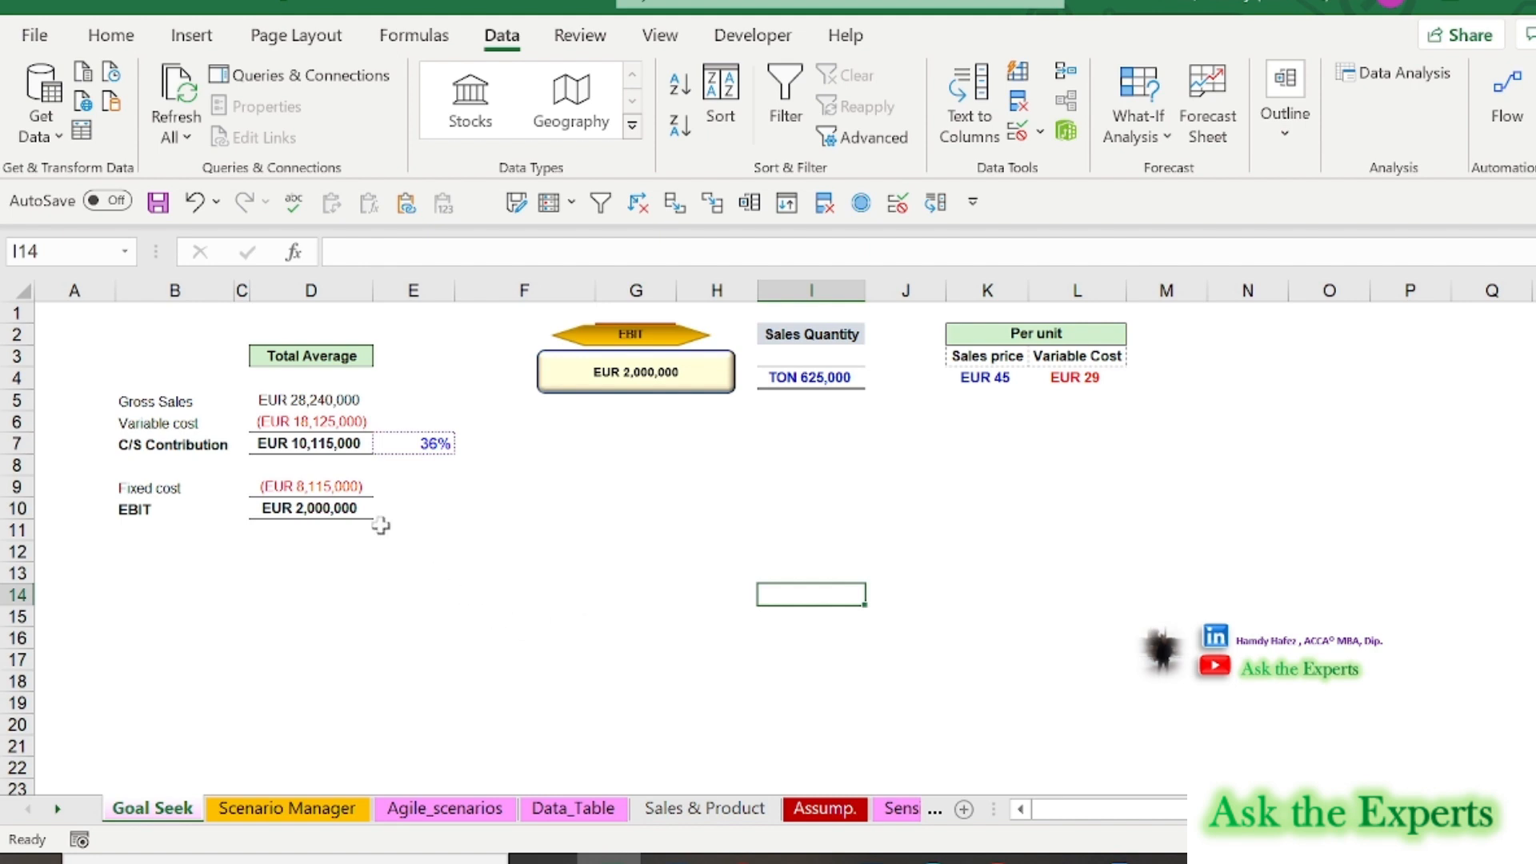
{"action": "left_click", "coordinate": [423, 442]}
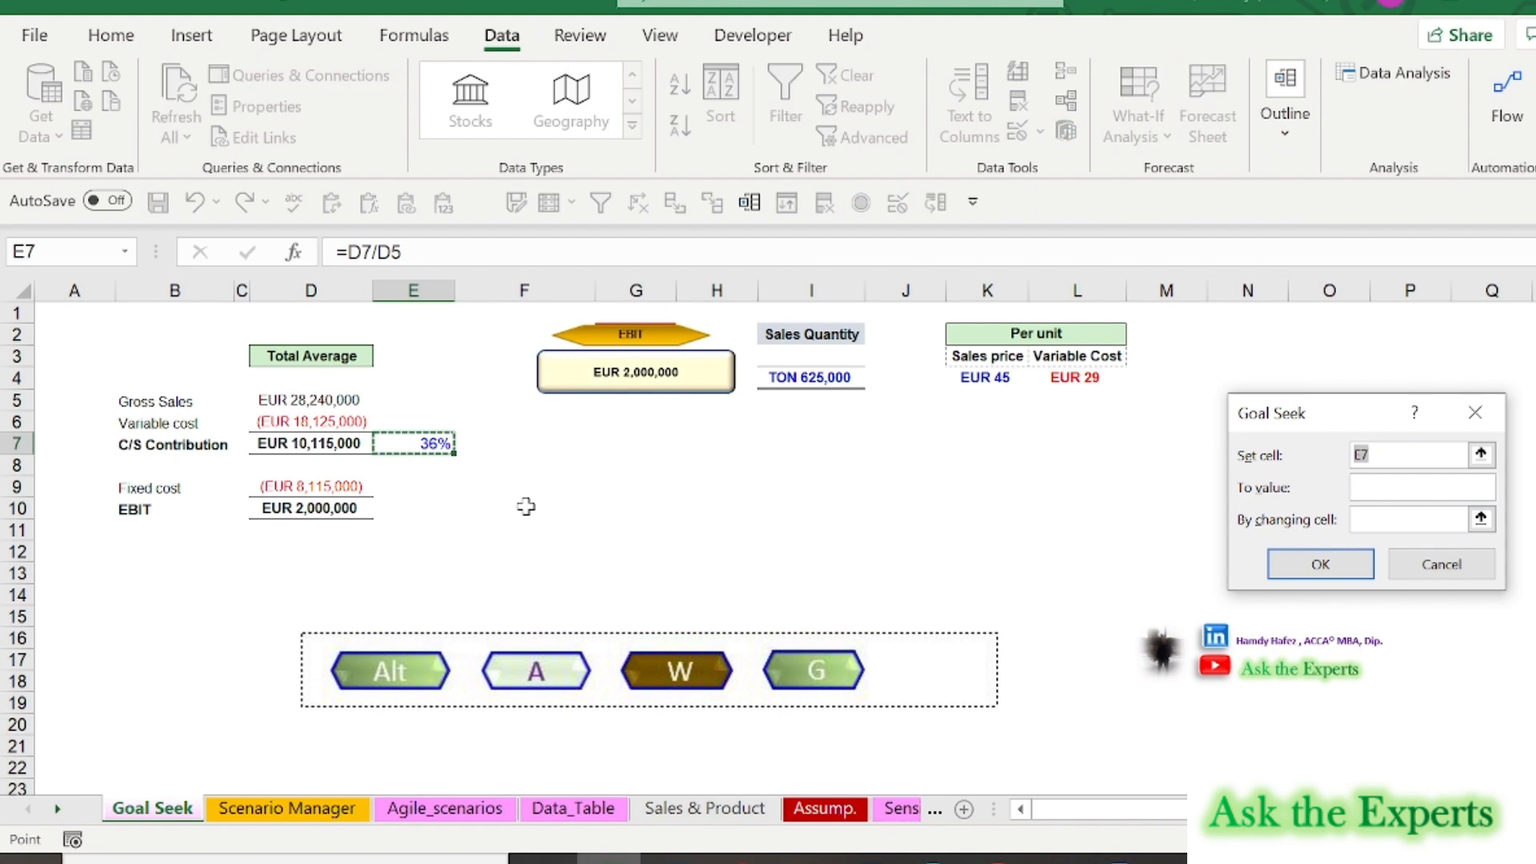
{"action": "mouse_move", "coordinate": [1392, 461]}
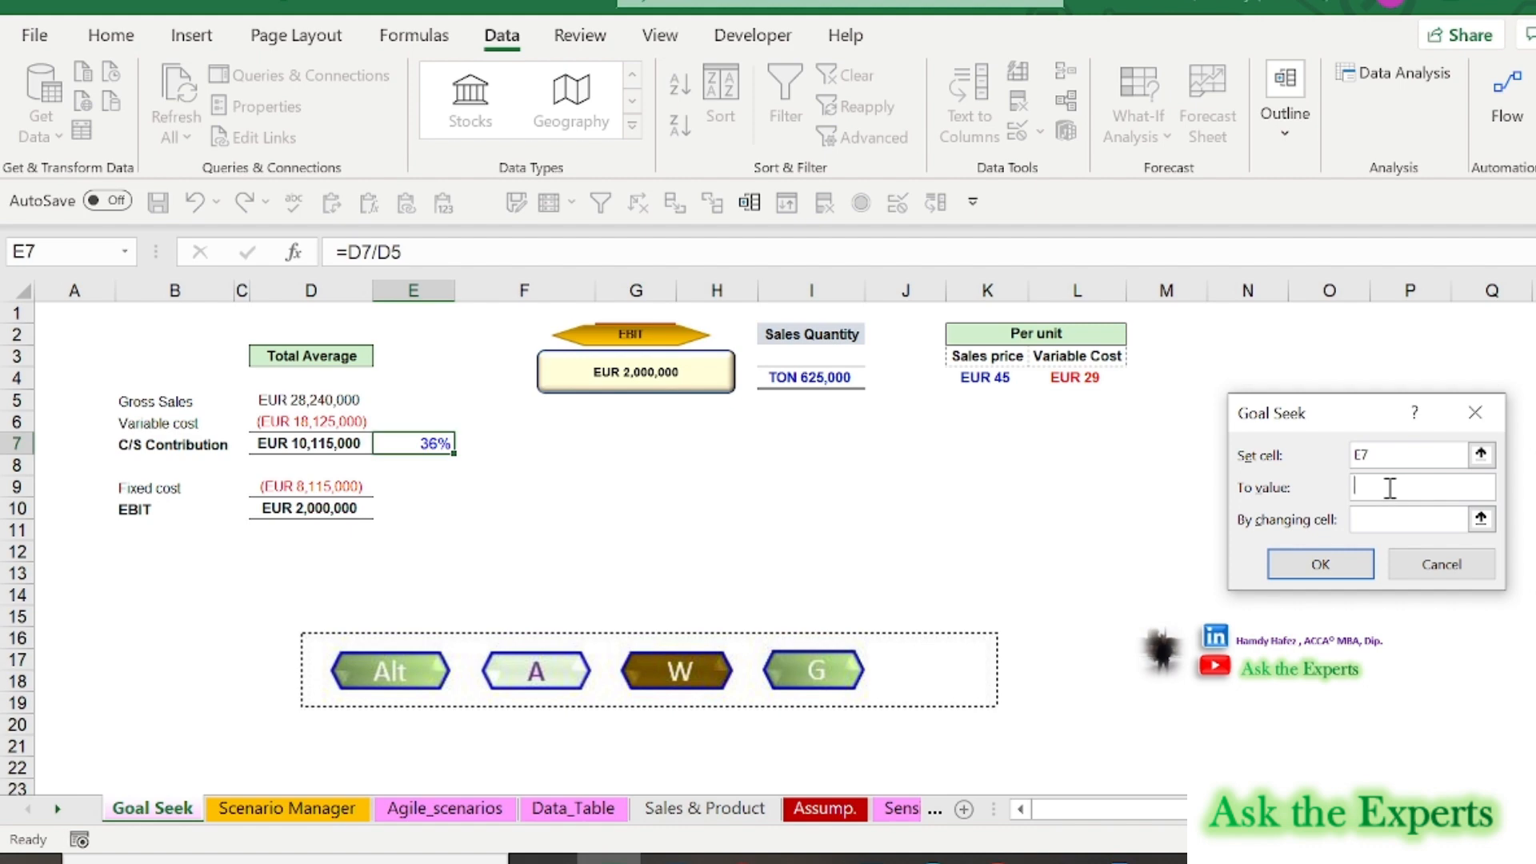
Step: Goal Seek margin E7 to 38% by changing variable cost L4, accepting EUR 28
{"action": "type", "text": "30%"}
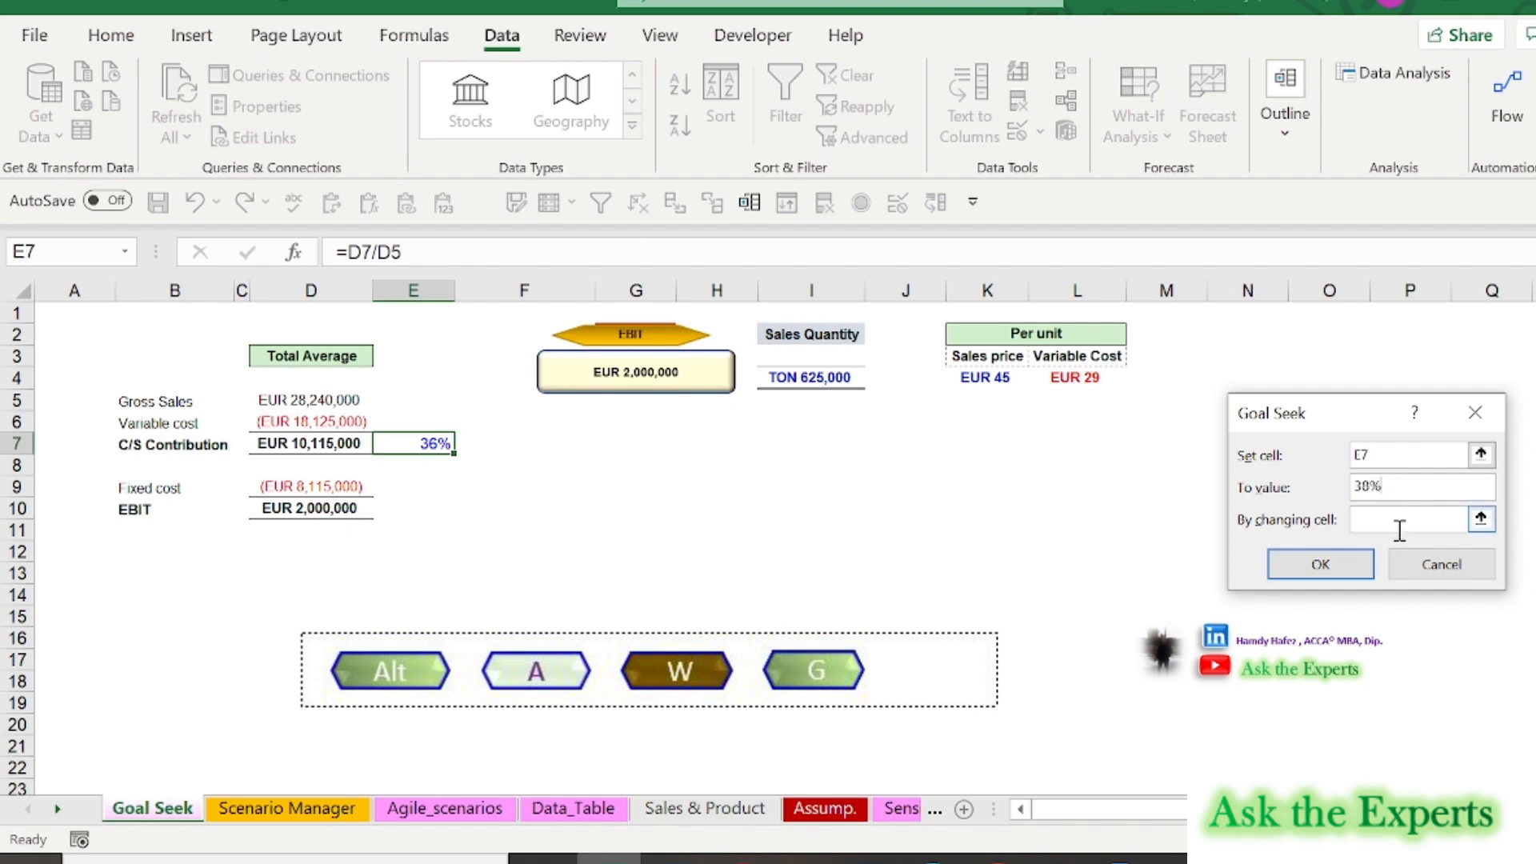
{"action": "left_click", "coordinate": [1405, 519]}
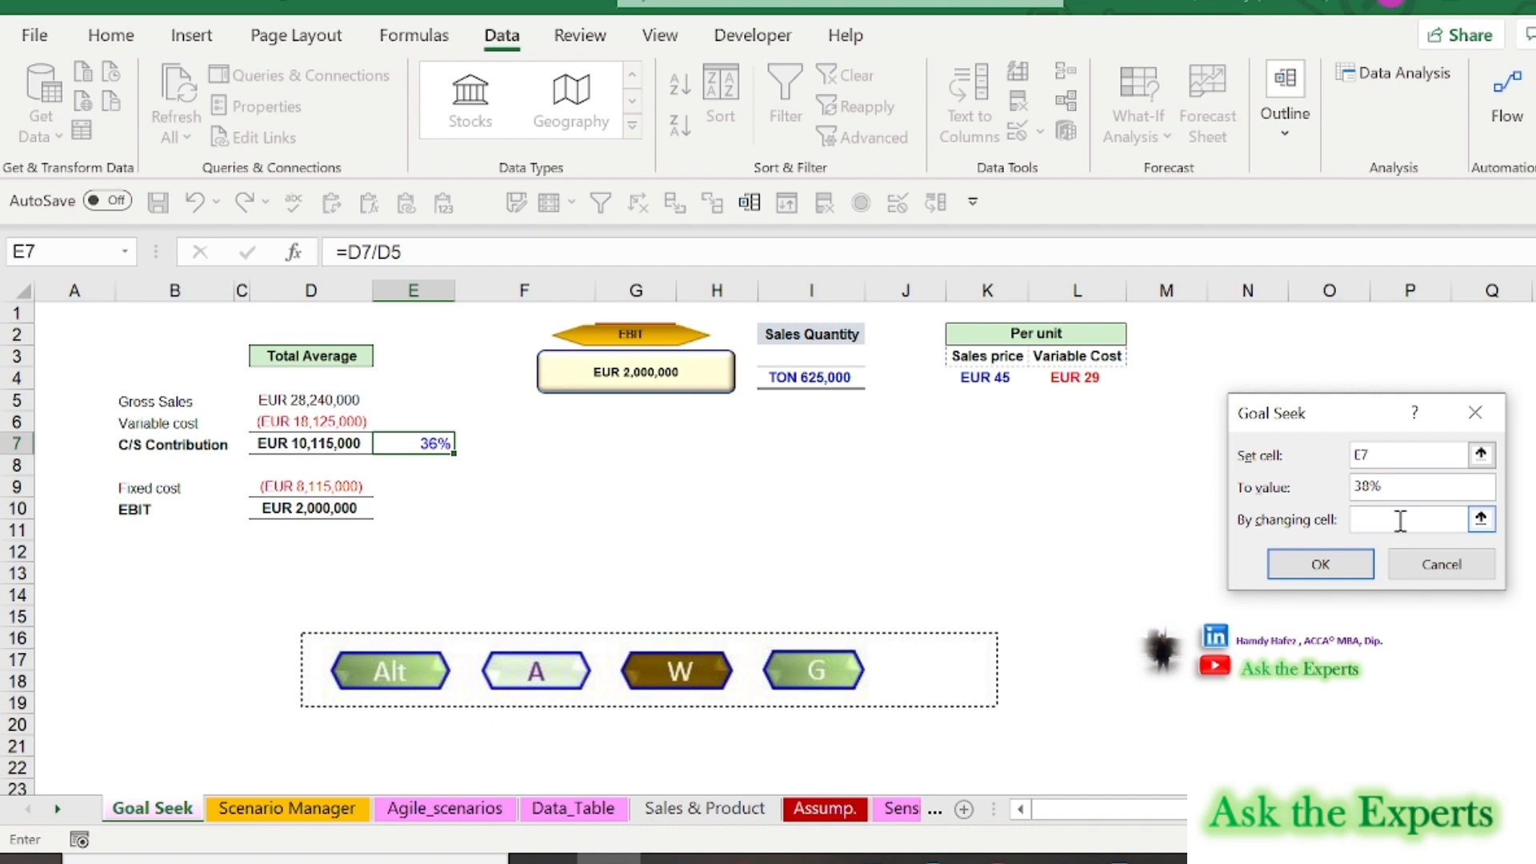
{"action": "left_click", "coordinate": [1409, 519]}
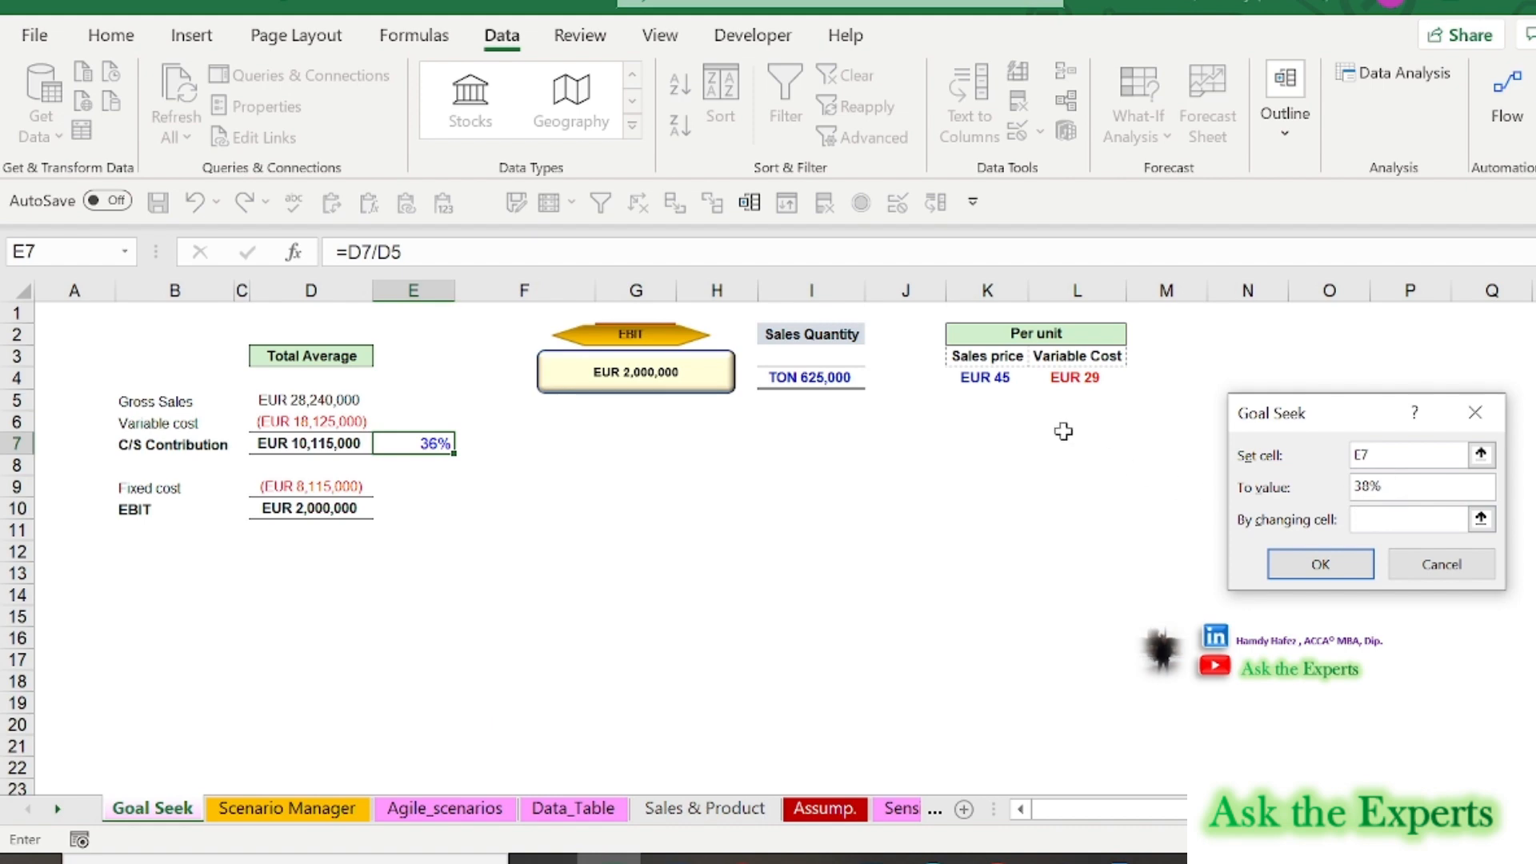
{"action": "left_click", "coordinate": [1075, 377]}
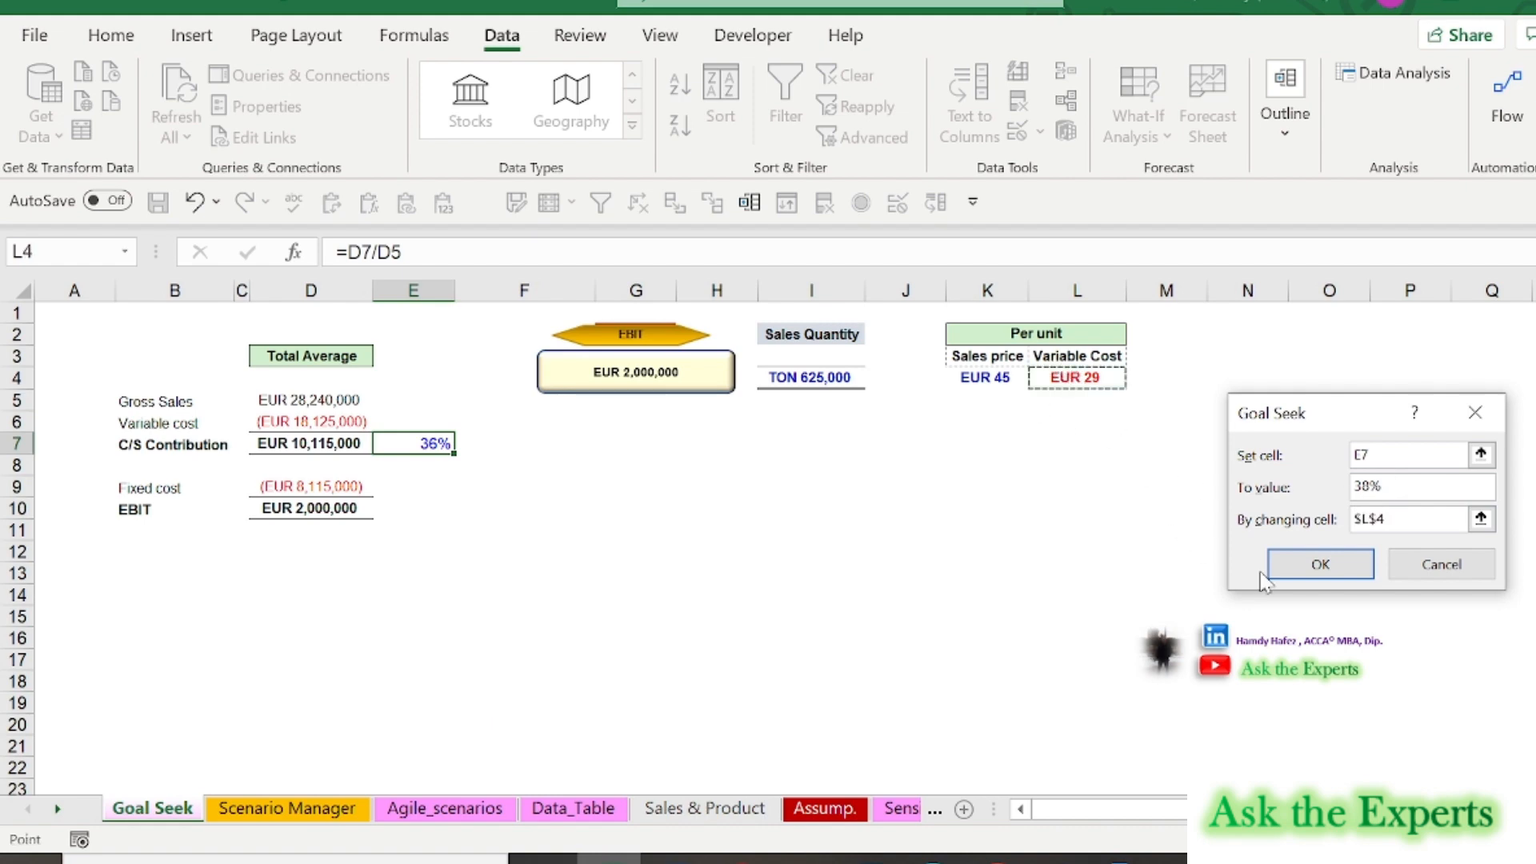
{"action": "left_click", "coordinate": [1318, 563]}
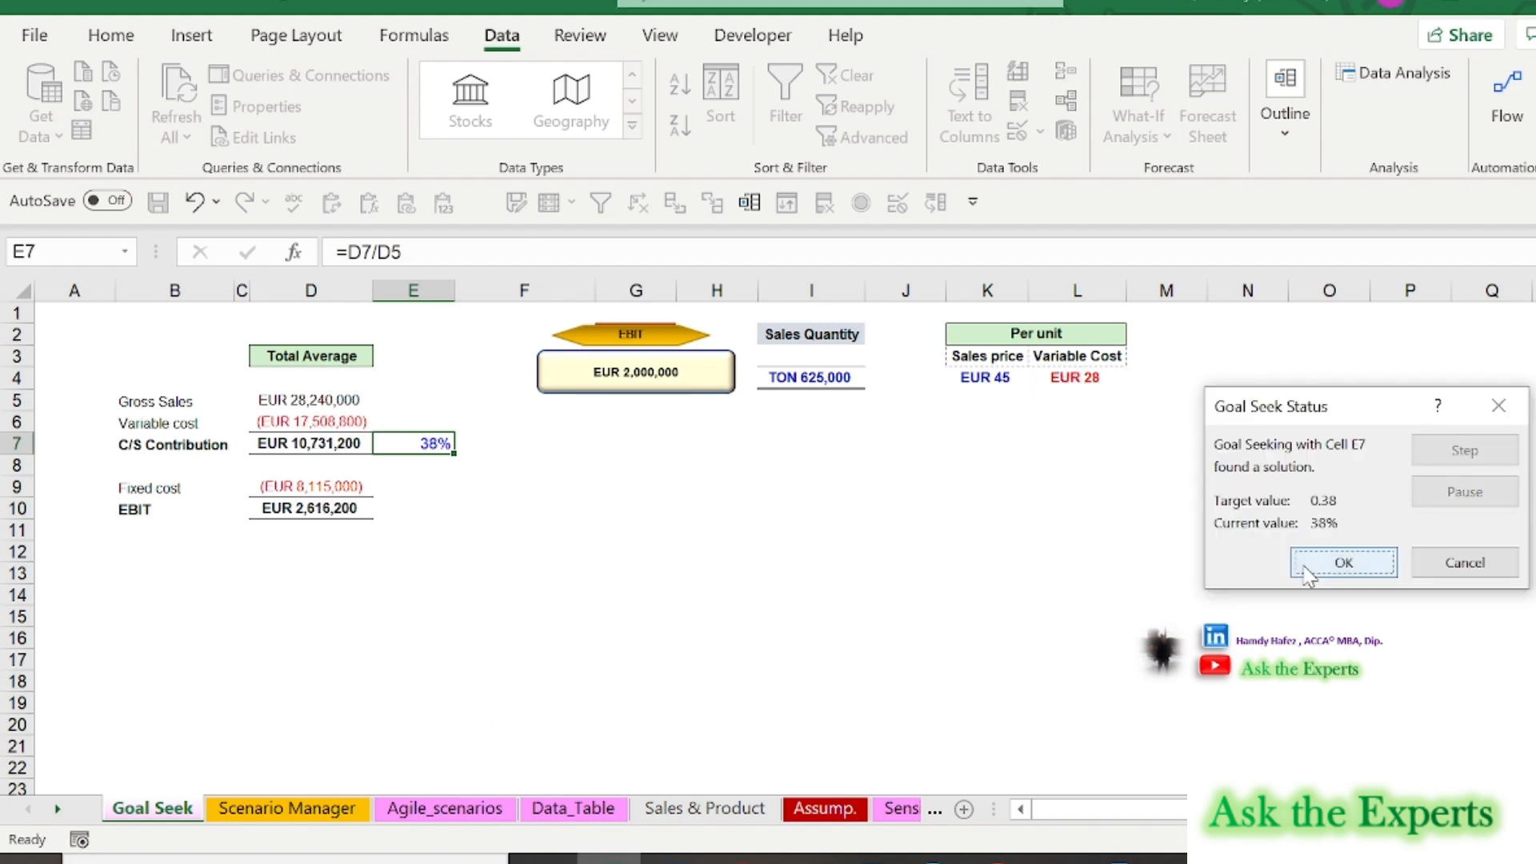
{"action": "left_click", "coordinate": [1342, 561]}
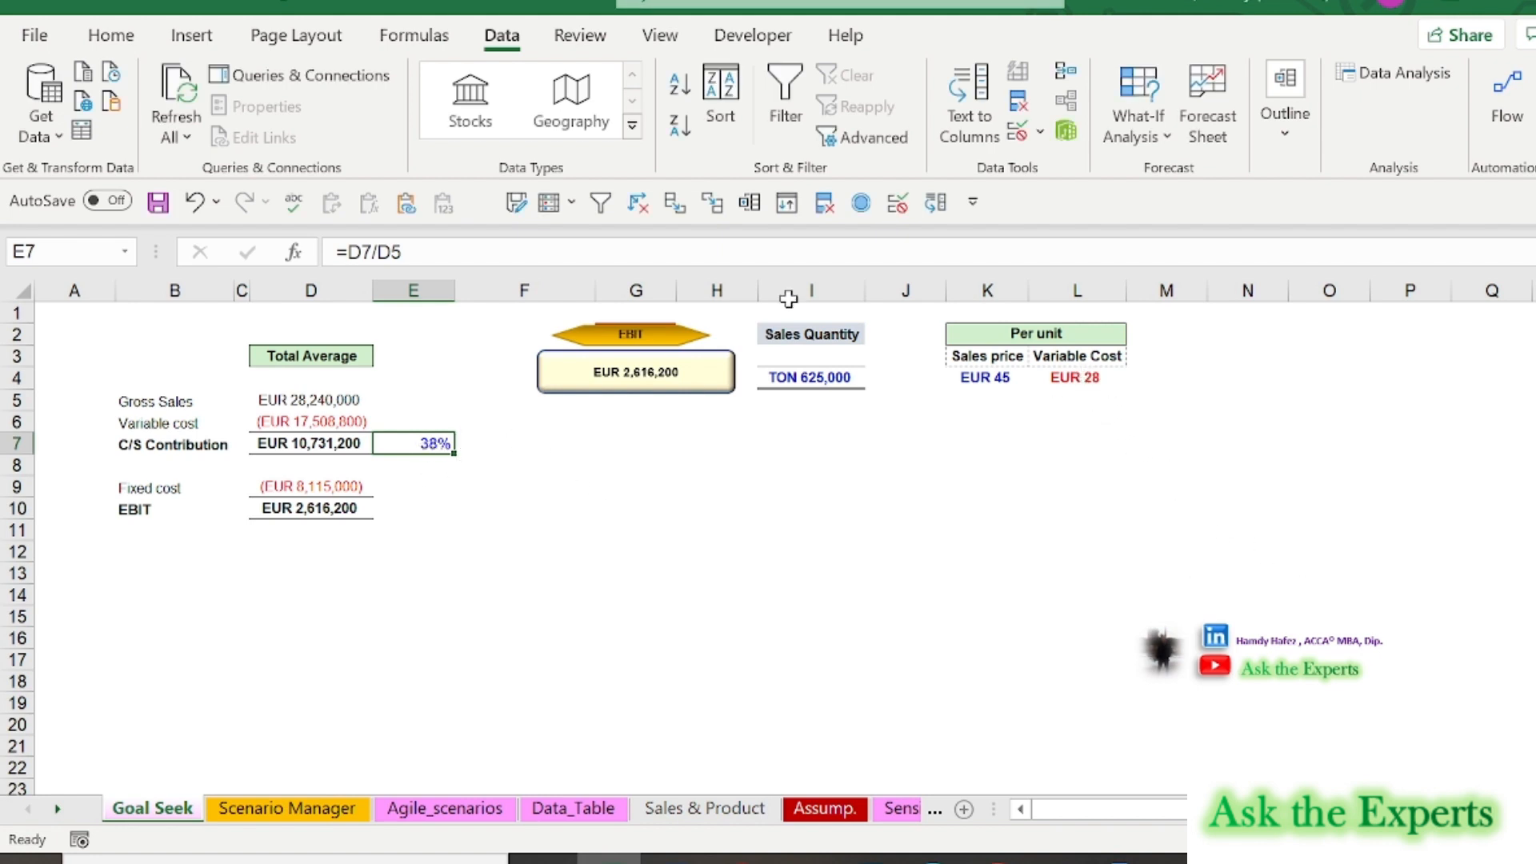
{"action": "mouse_move", "coordinate": [859, 203]}
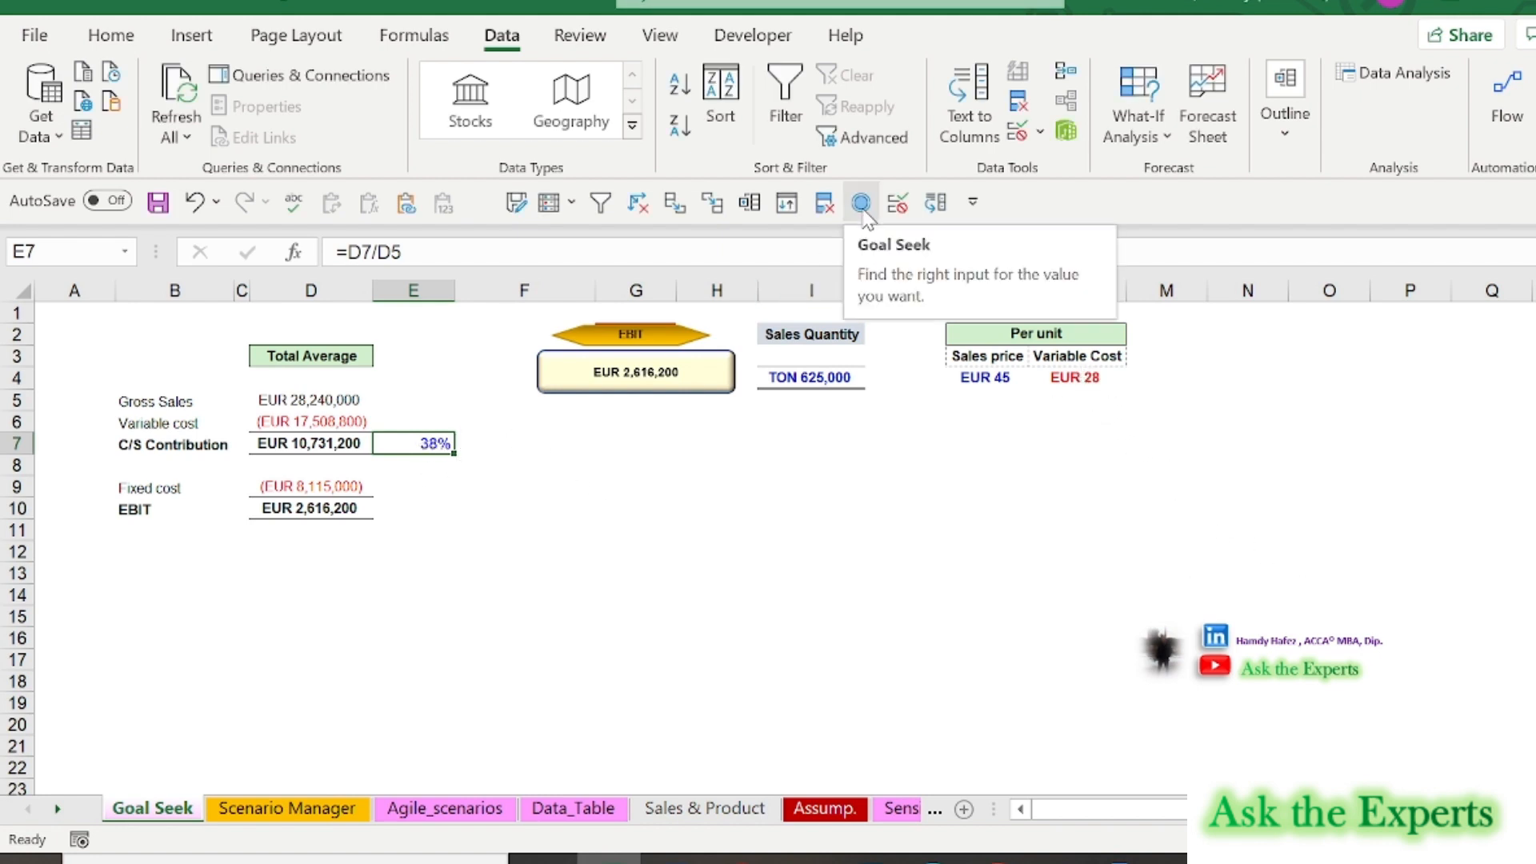
{"action": "left_click", "coordinate": [861, 202]}
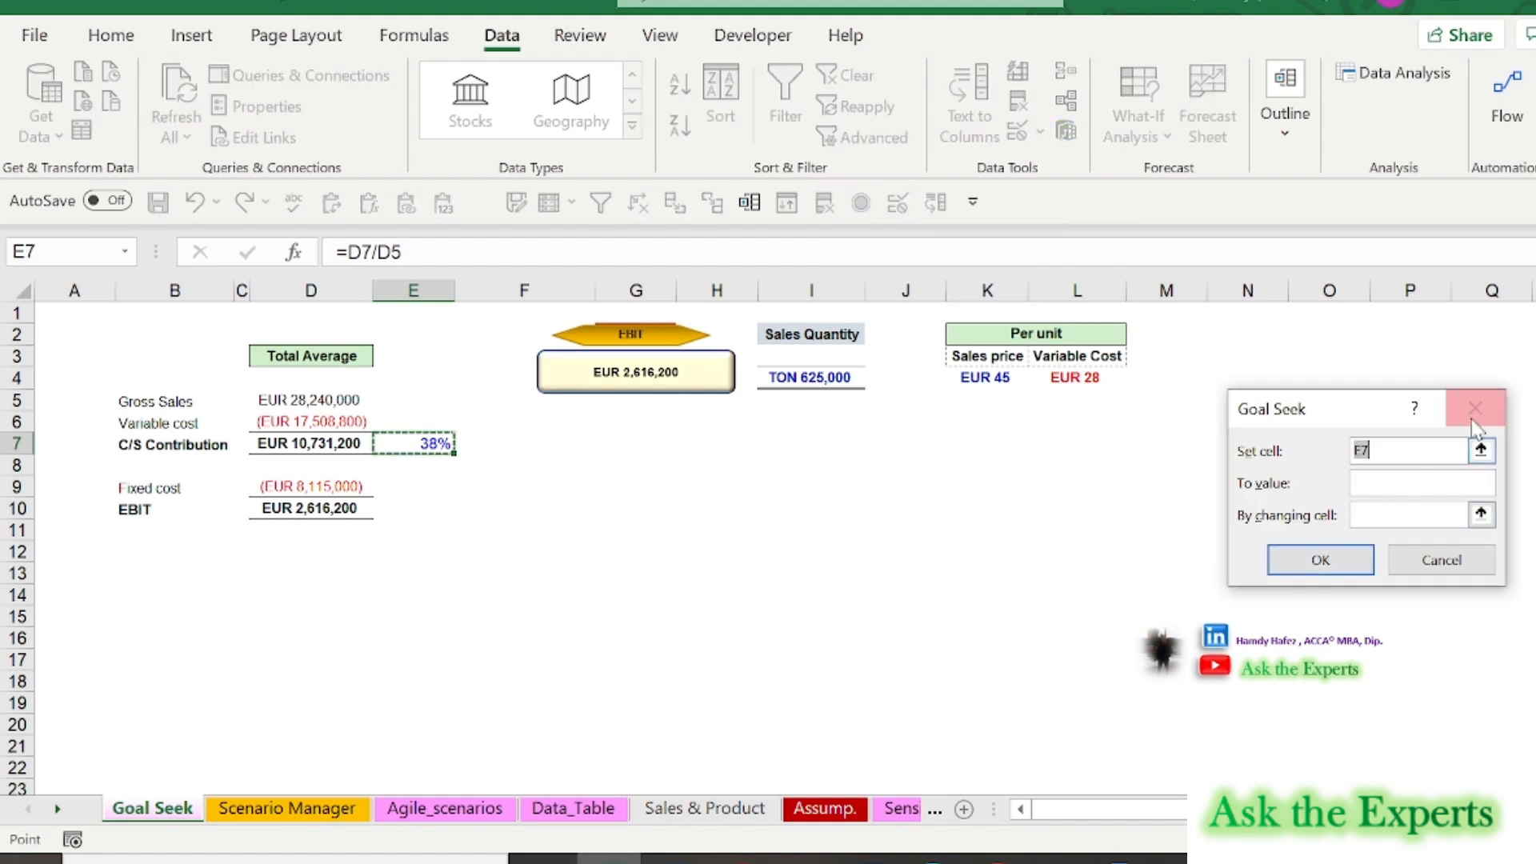
{"action": "left_click", "coordinate": [1473, 409]}
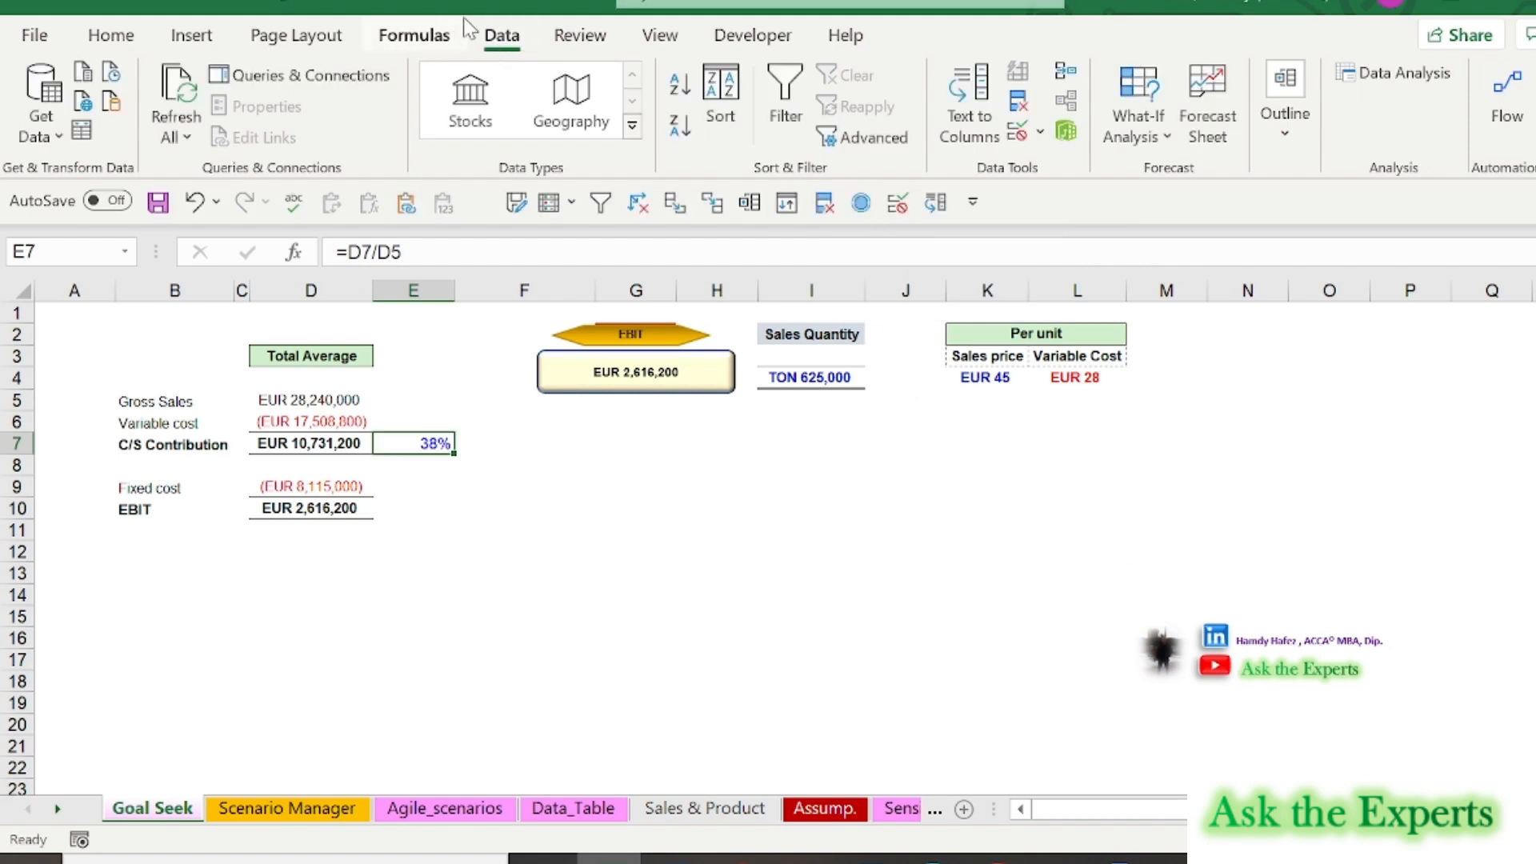
{"action": "left_click", "coordinate": [1136, 97]}
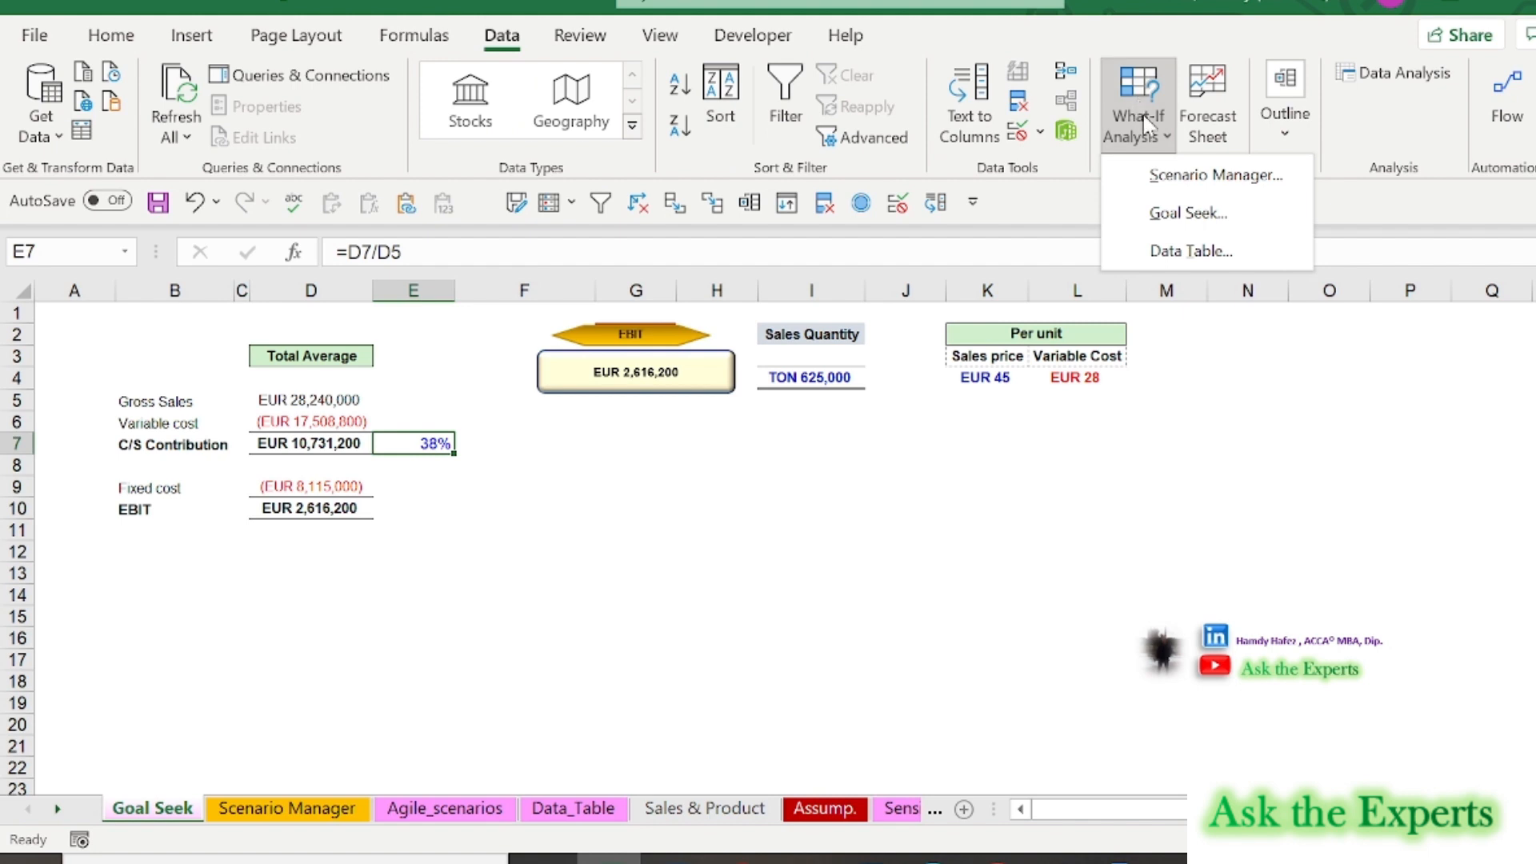
{"action": "mouse_move", "coordinate": [1188, 213]}
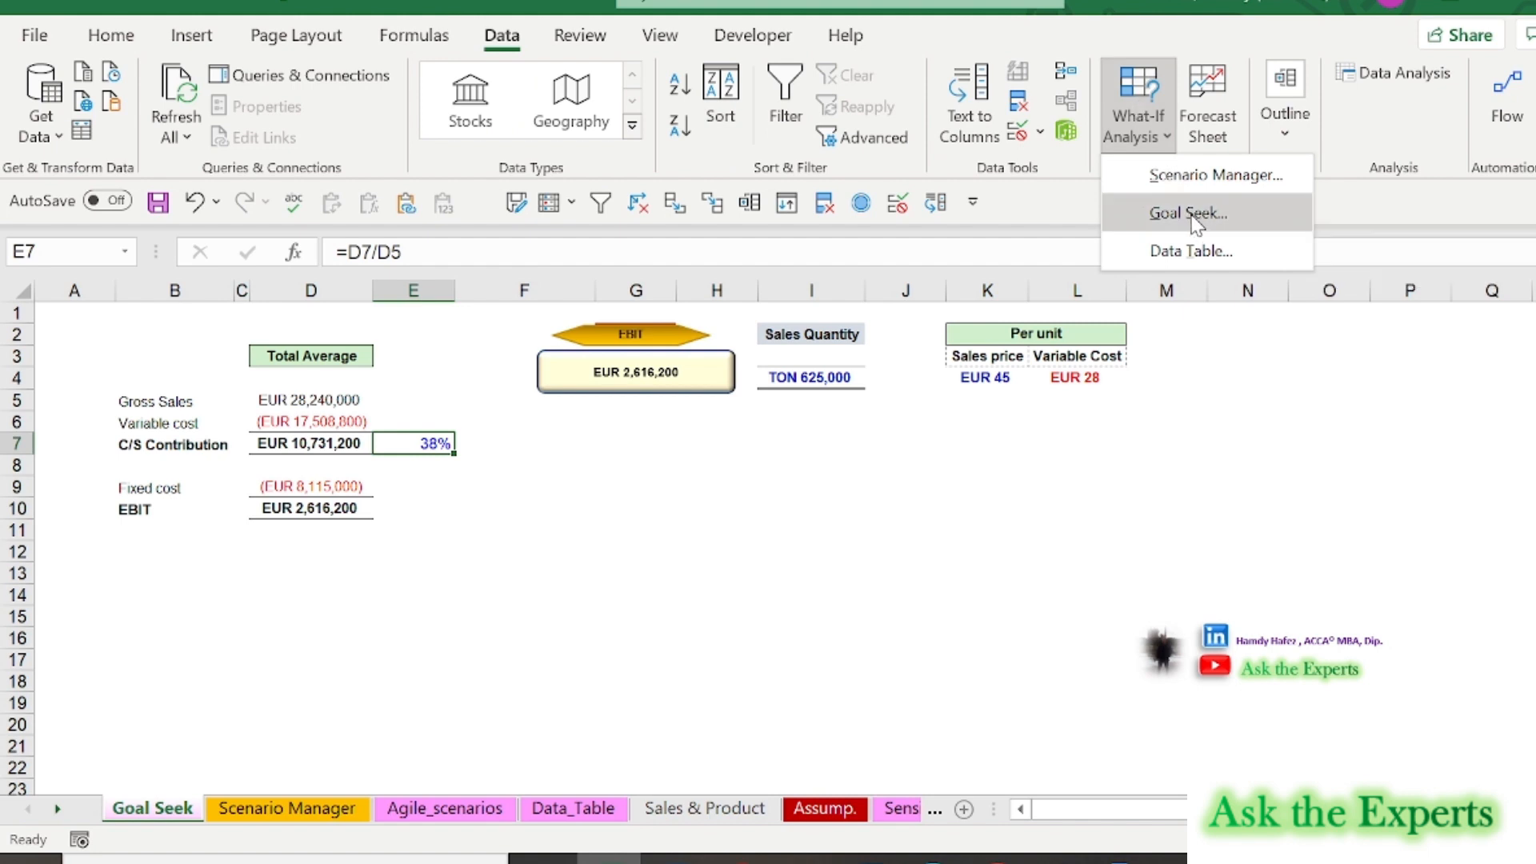
{"action": "right_click", "coordinate": [1186, 213]}
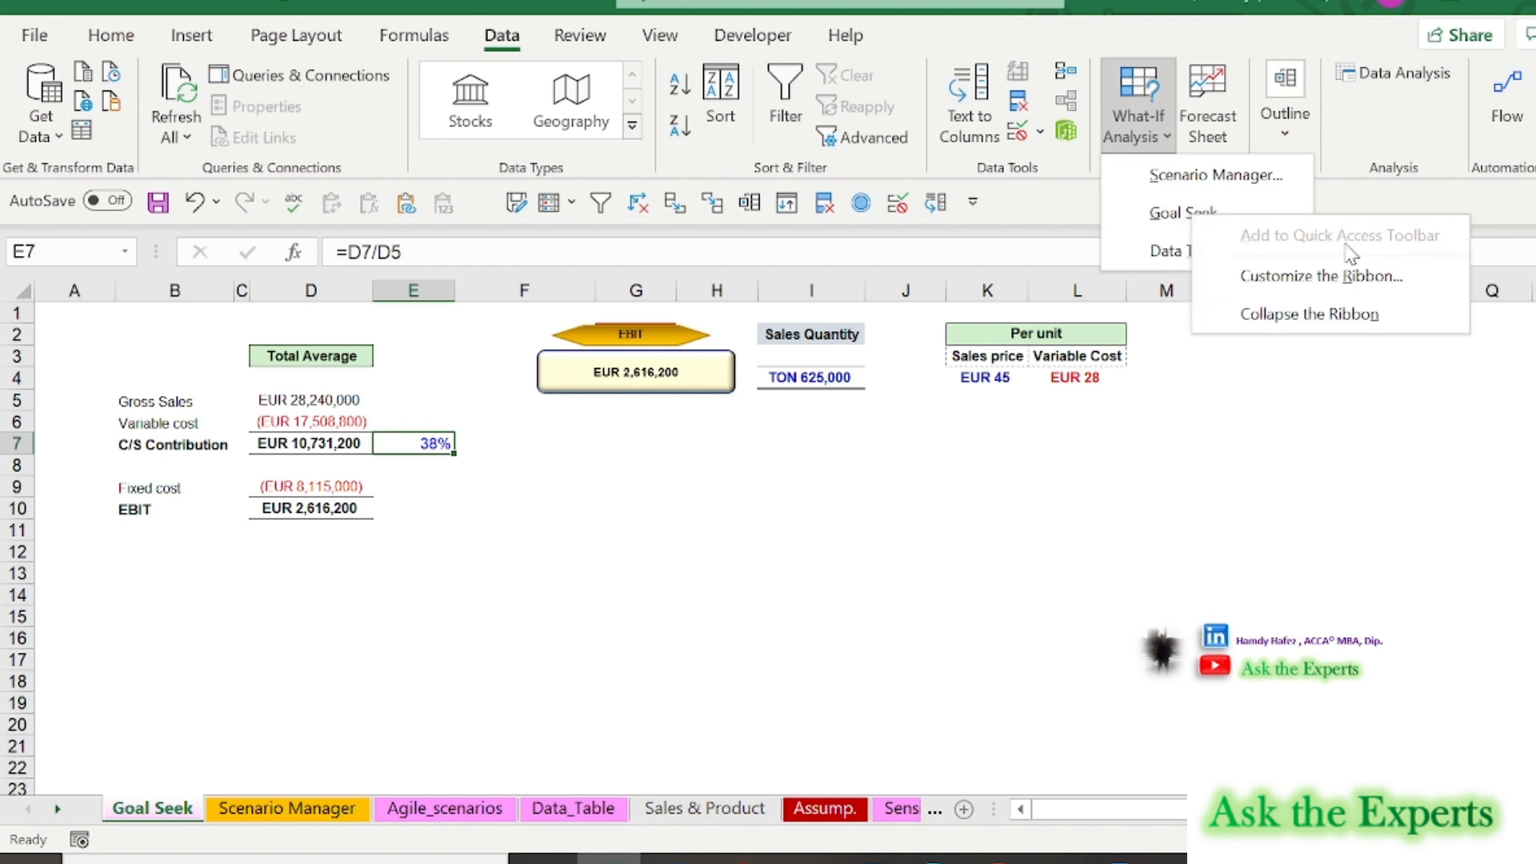
{"action": "mouse_move", "coordinate": [1328, 254]}
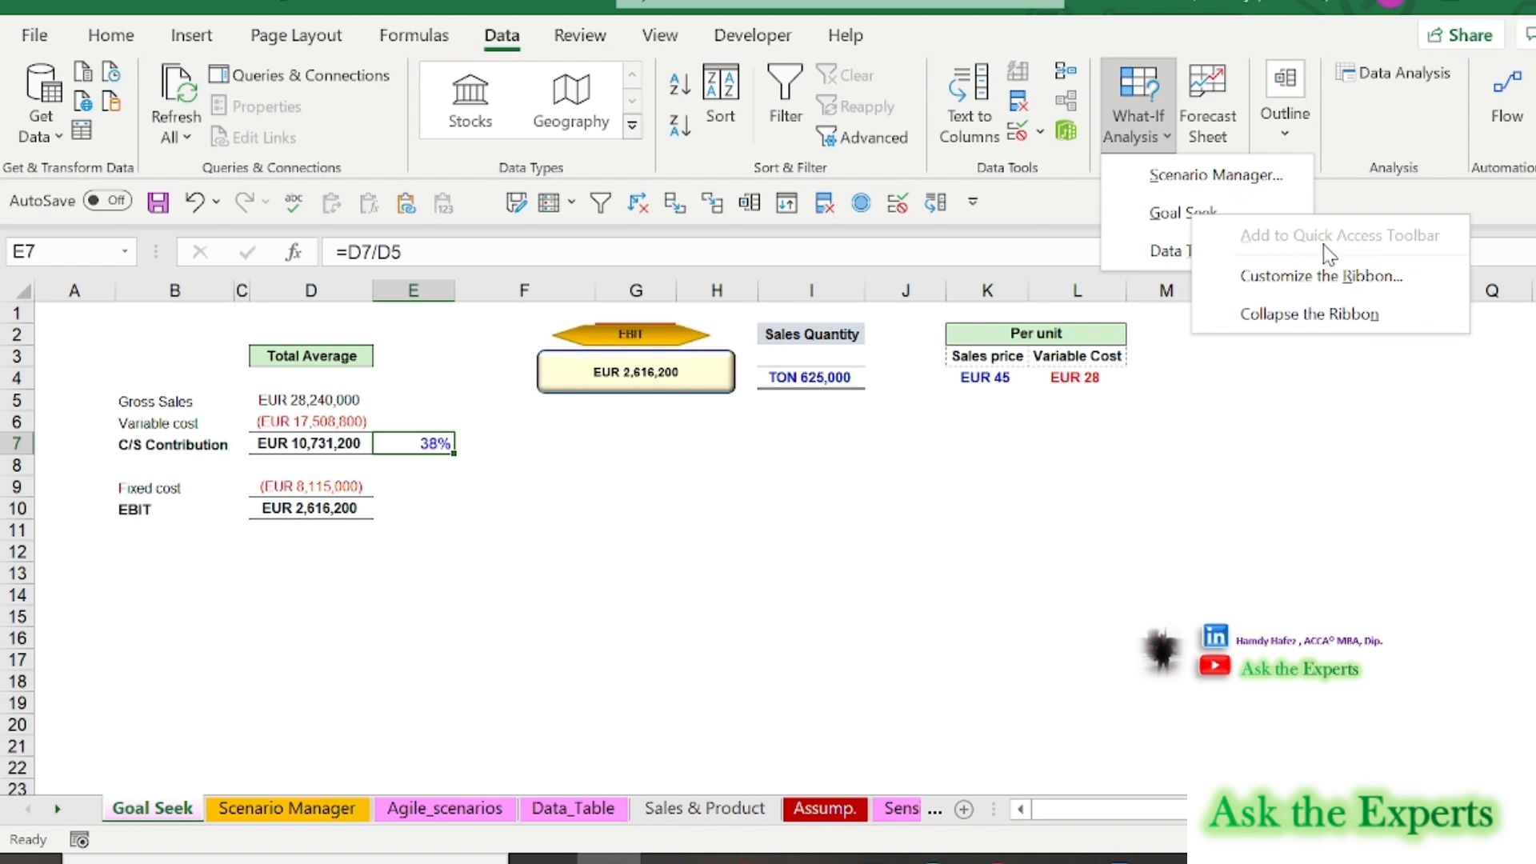
{"action": "mouse_move", "coordinate": [1164, 461]}
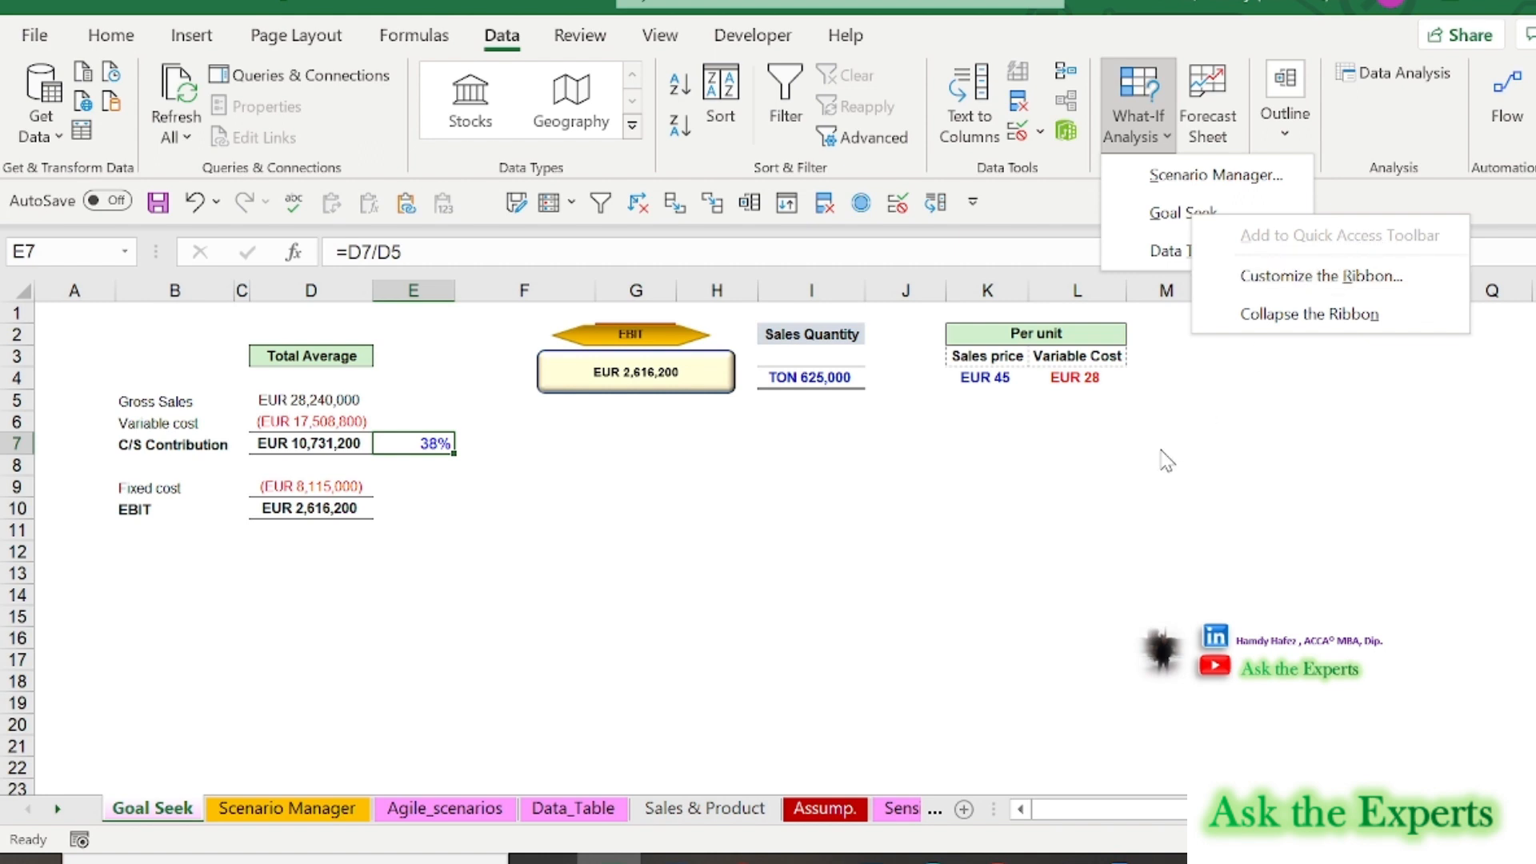
{"action": "mouse_move", "coordinate": [860, 202]}
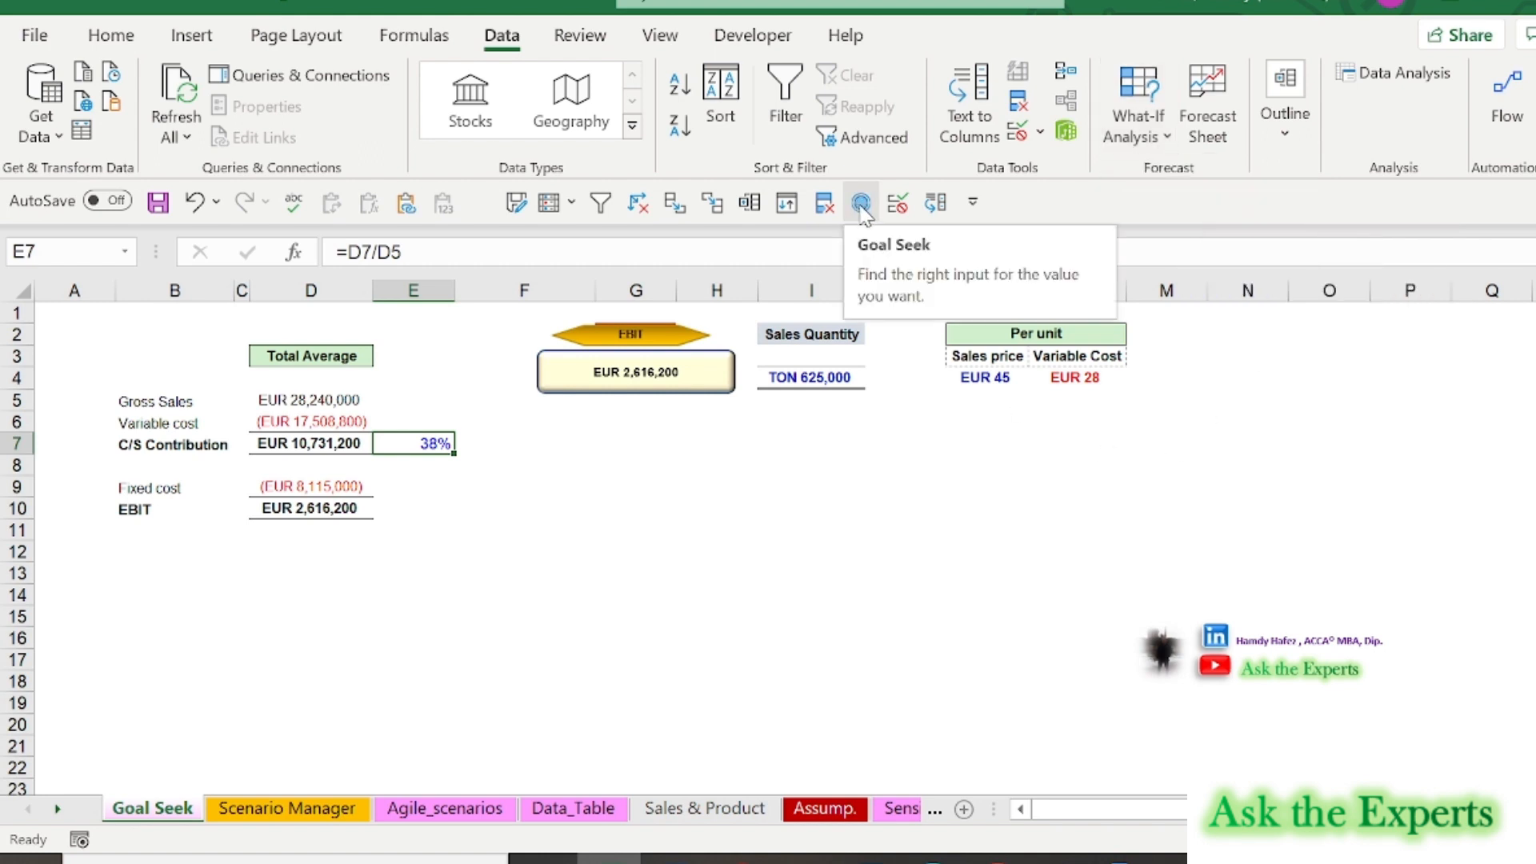
{"action": "left_click", "coordinate": [860, 202]}
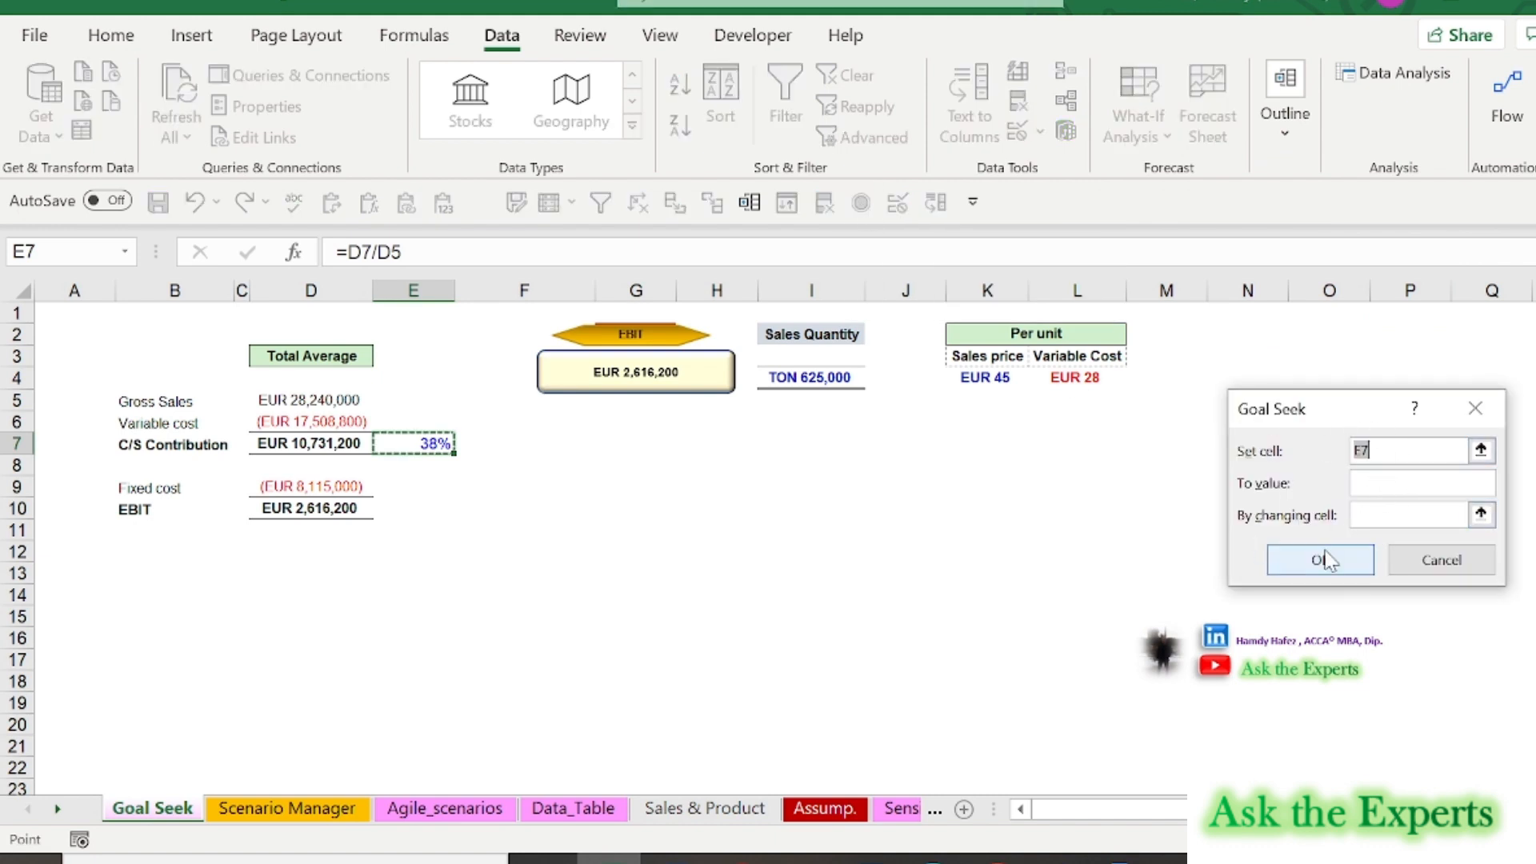
{"action": "mouse_move", "coordinate": [1475, 409]}
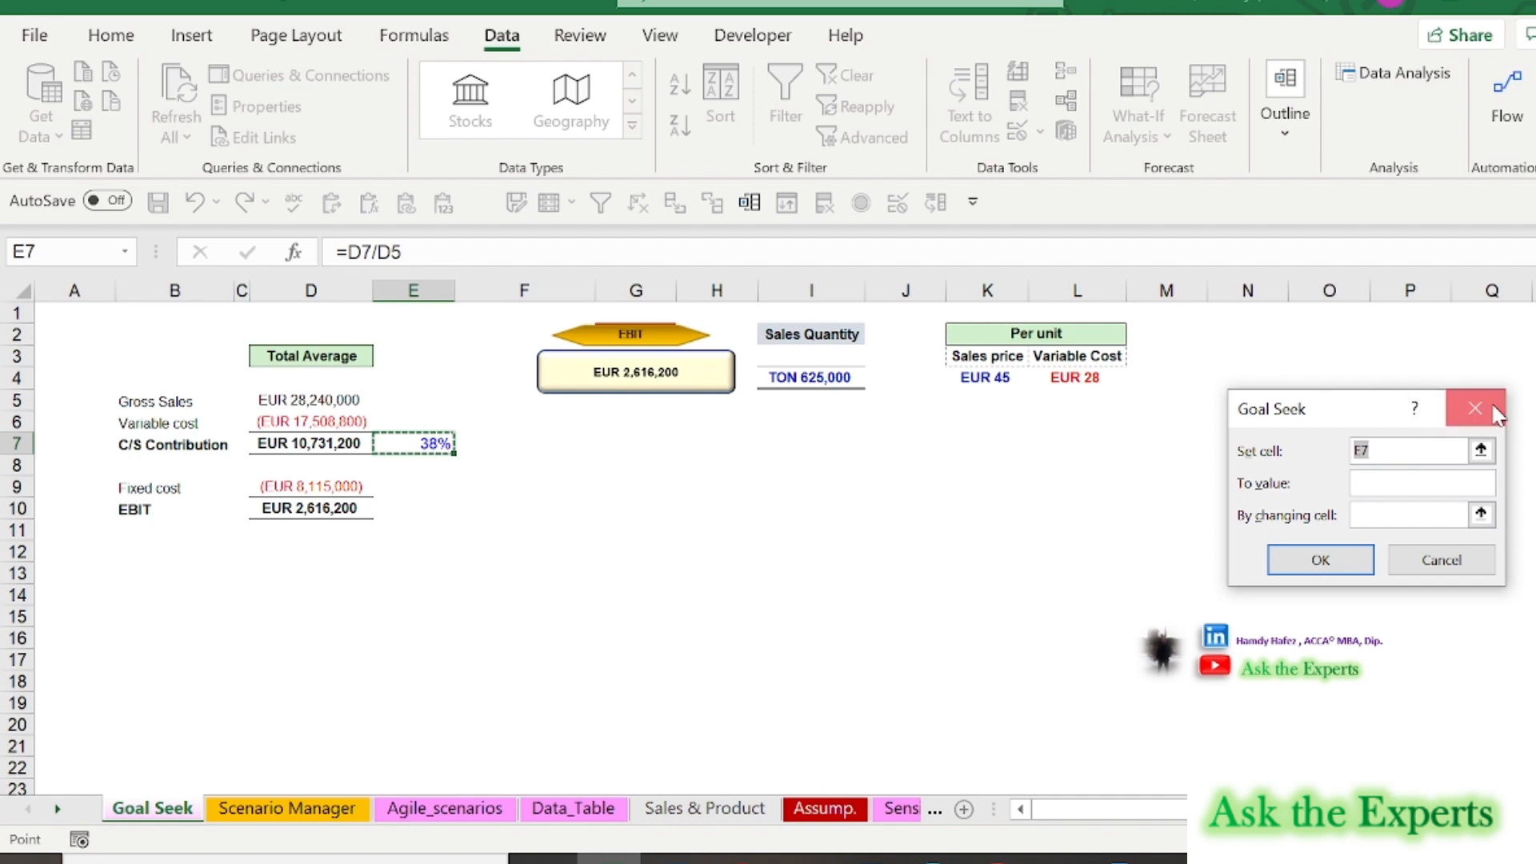
{"action": "left_click", "coordinate": [1475, 409]}
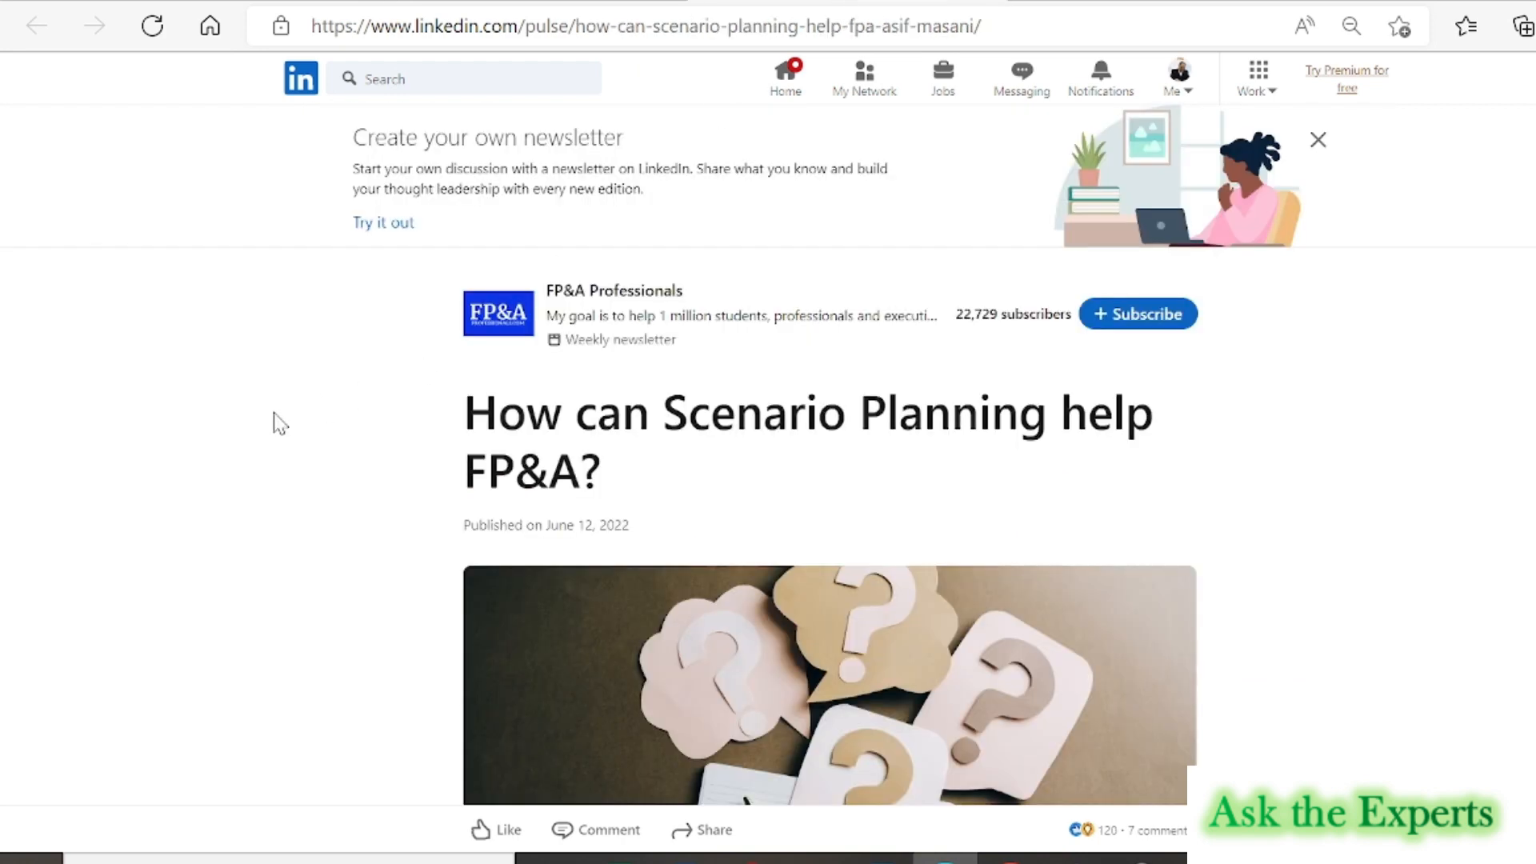
{"action": "mouse_move", "coordinate": [747, 480]}
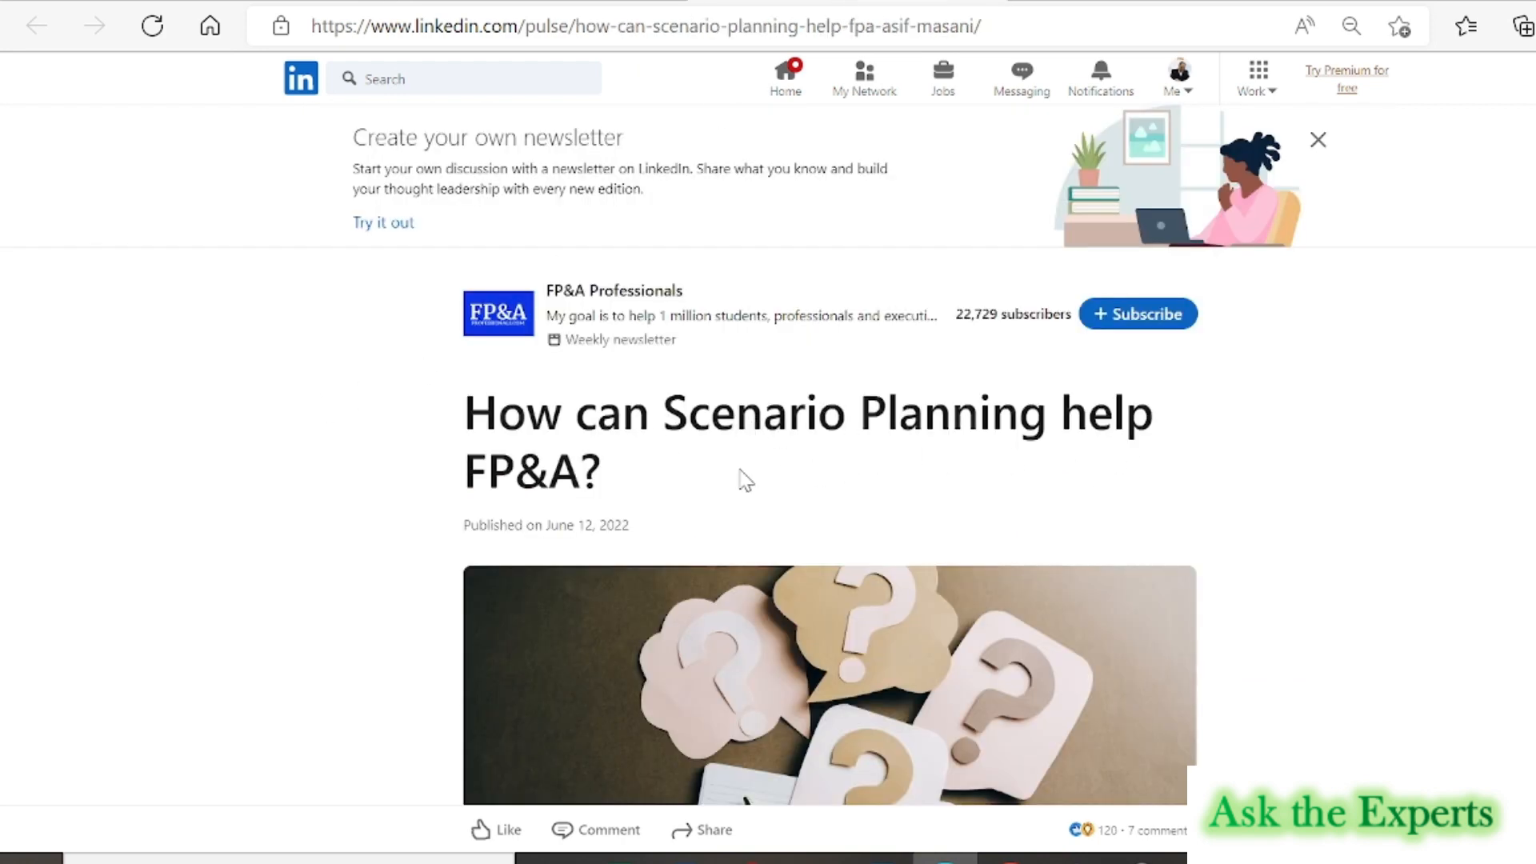
Step: Scroll through the LinkedIn article's base, best and worst case scenarios section
{"action": "scroll", "scroll_direction": "down", "scroll_amount": 3}
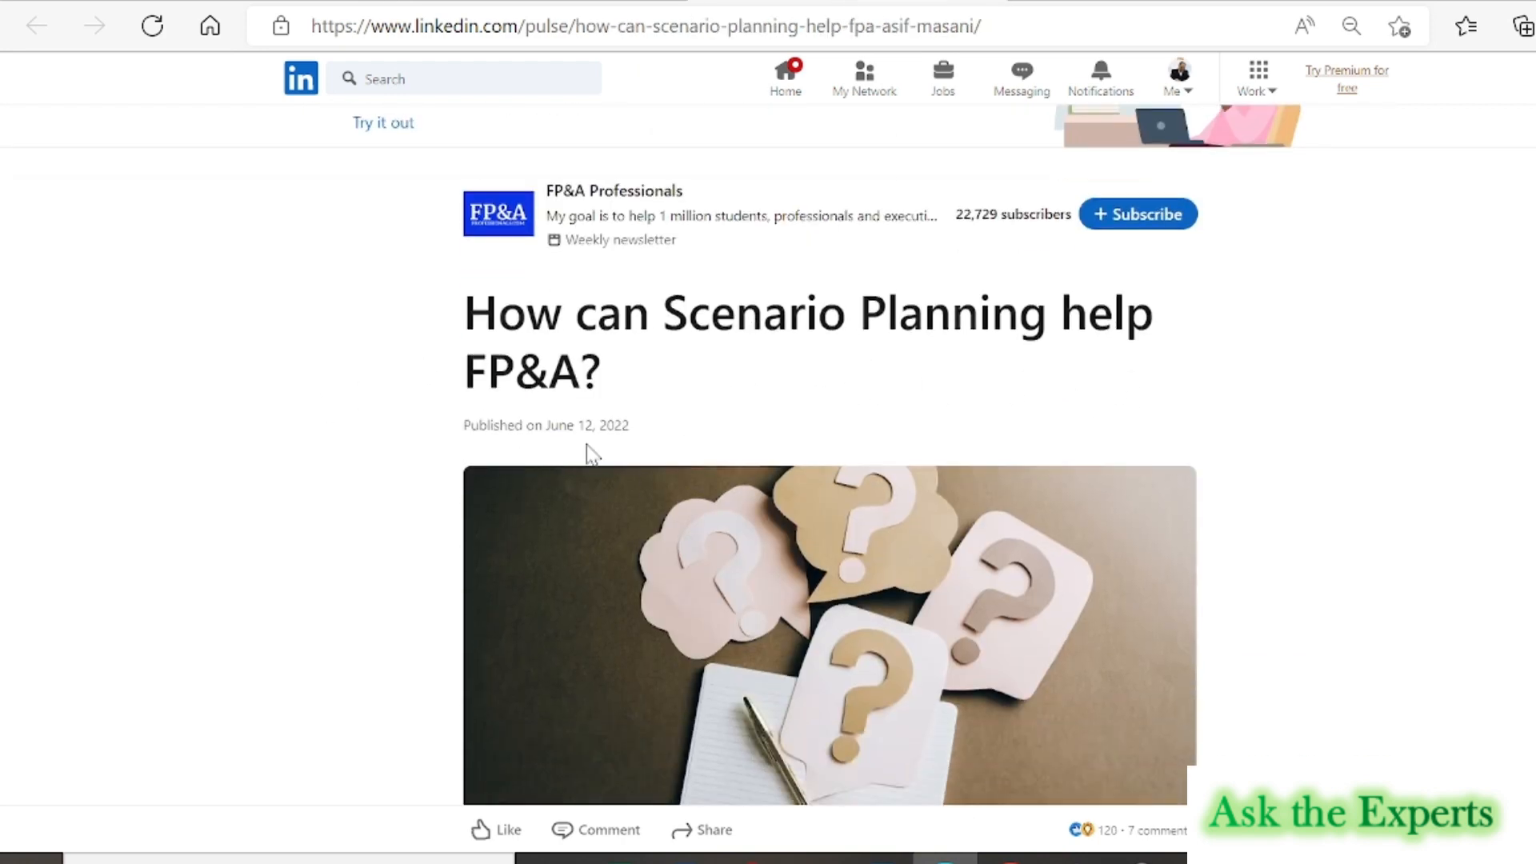
{"action": "scroll", "scroll_direction": "down", "scroll_amount": 3}
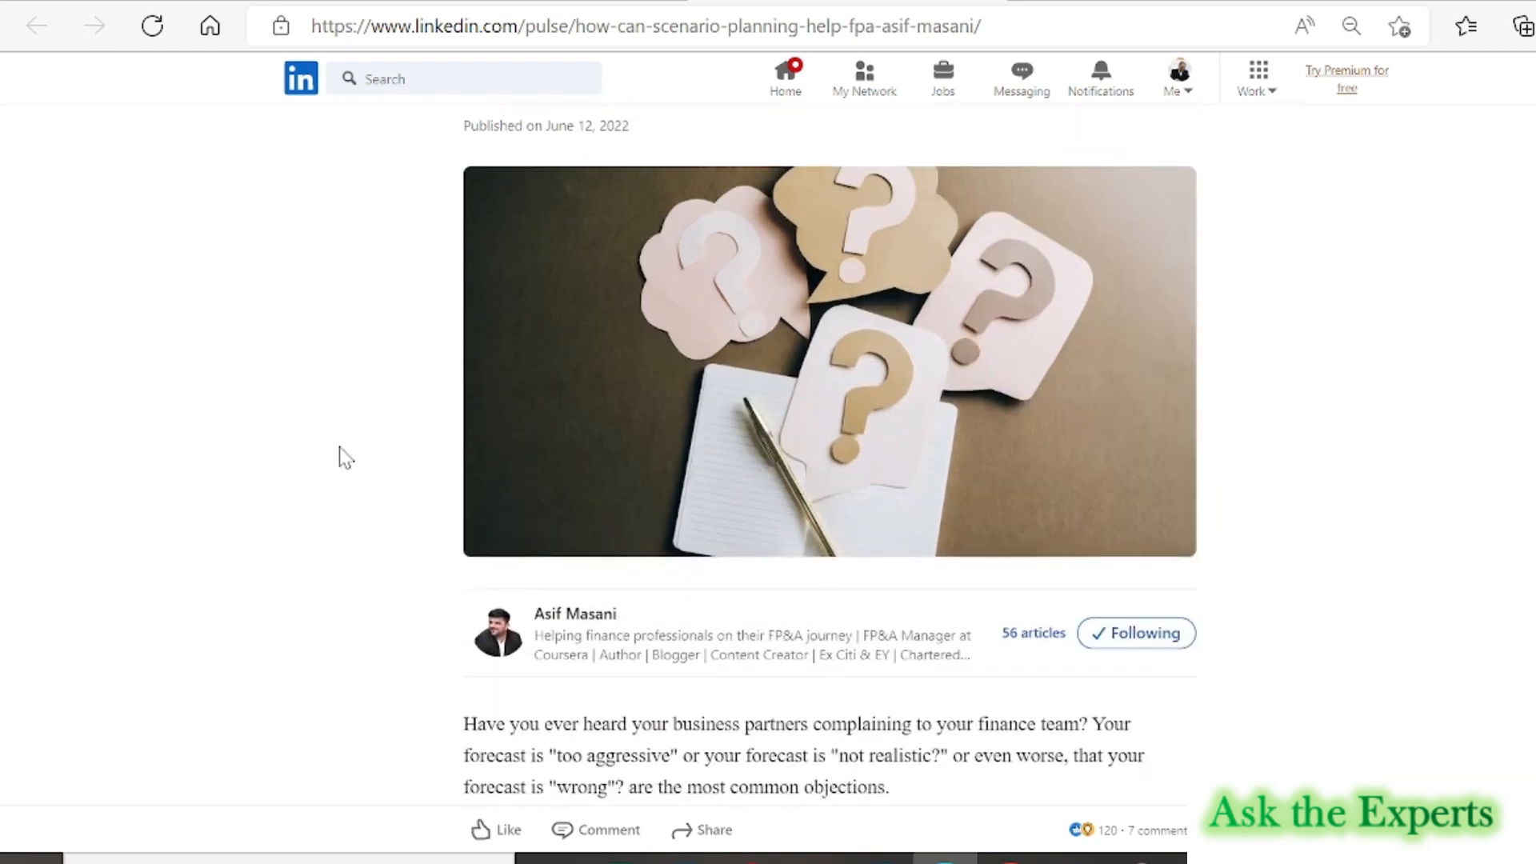
{"action": "scroll", "scroll_direction": "down", "scroll_amount": 3}
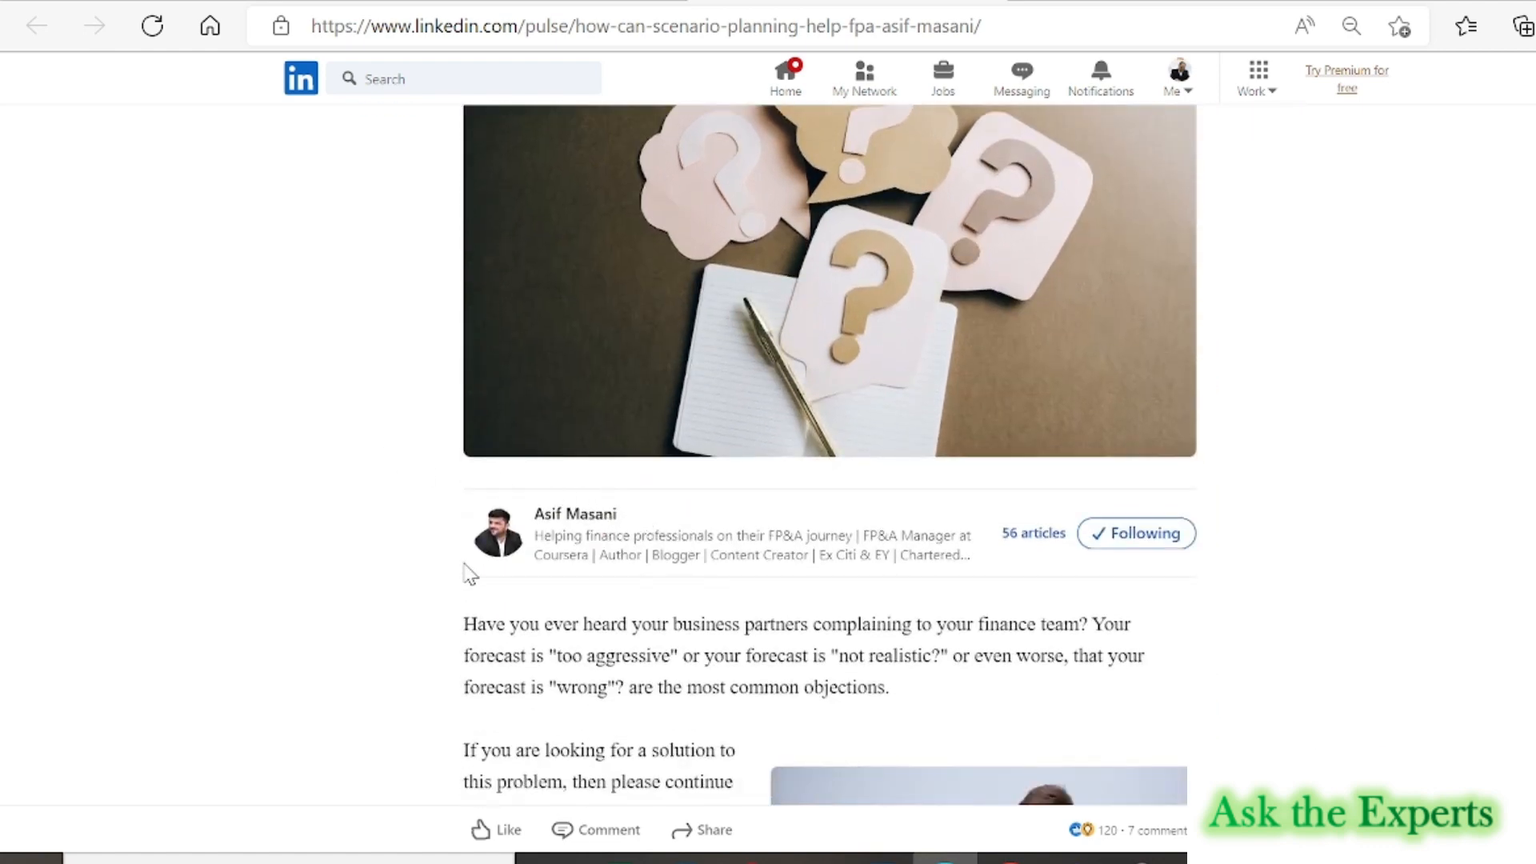
{"action": "scroll", "scroll_direction": "down", "scroll_amount": 3}
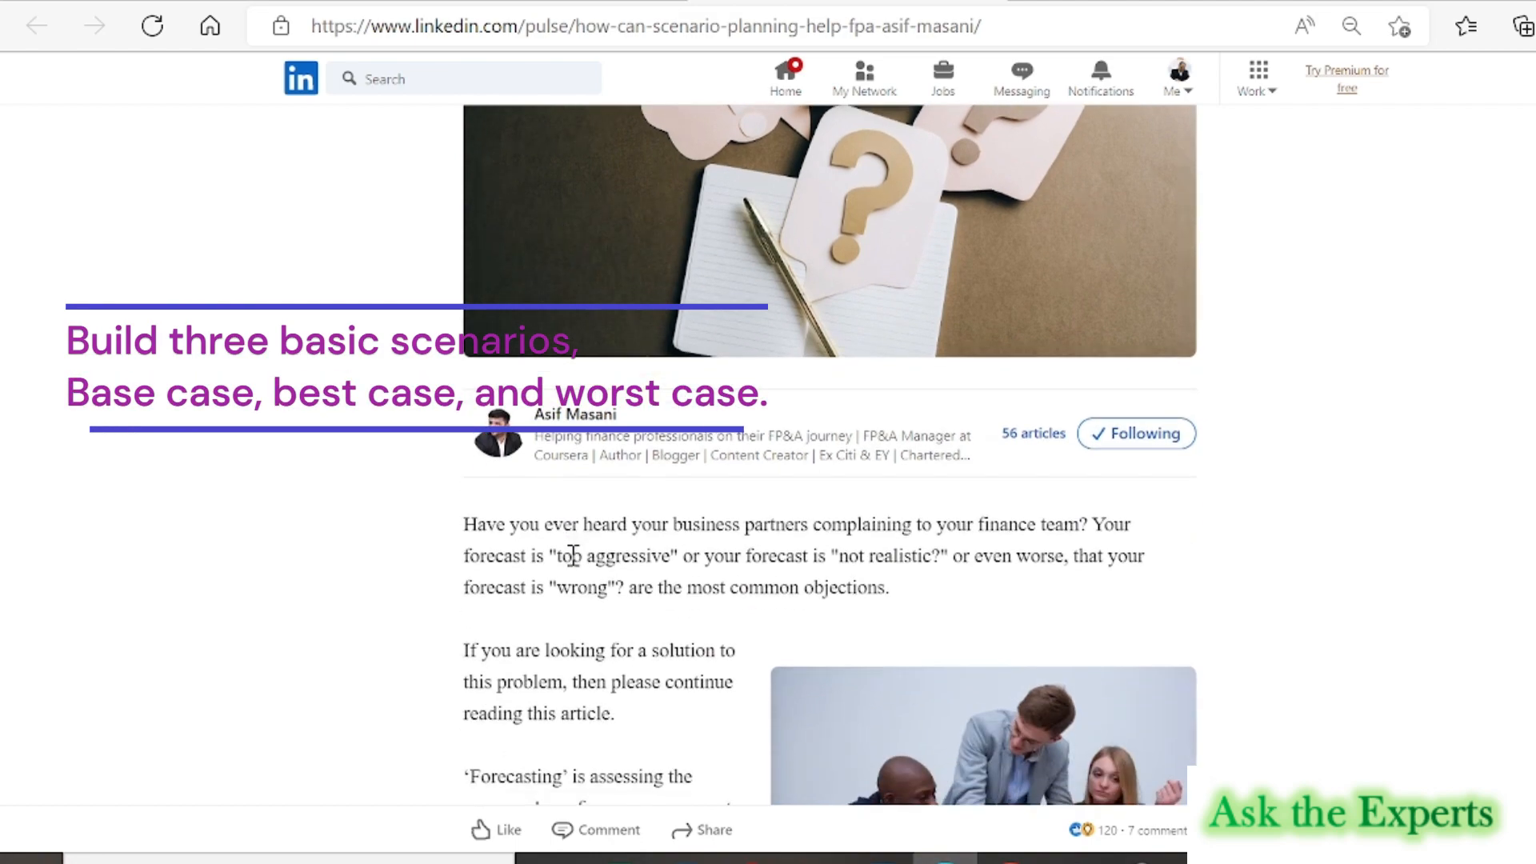
{"action": "scroll", "scroll_direction": "down", "scroll_amount": 3}
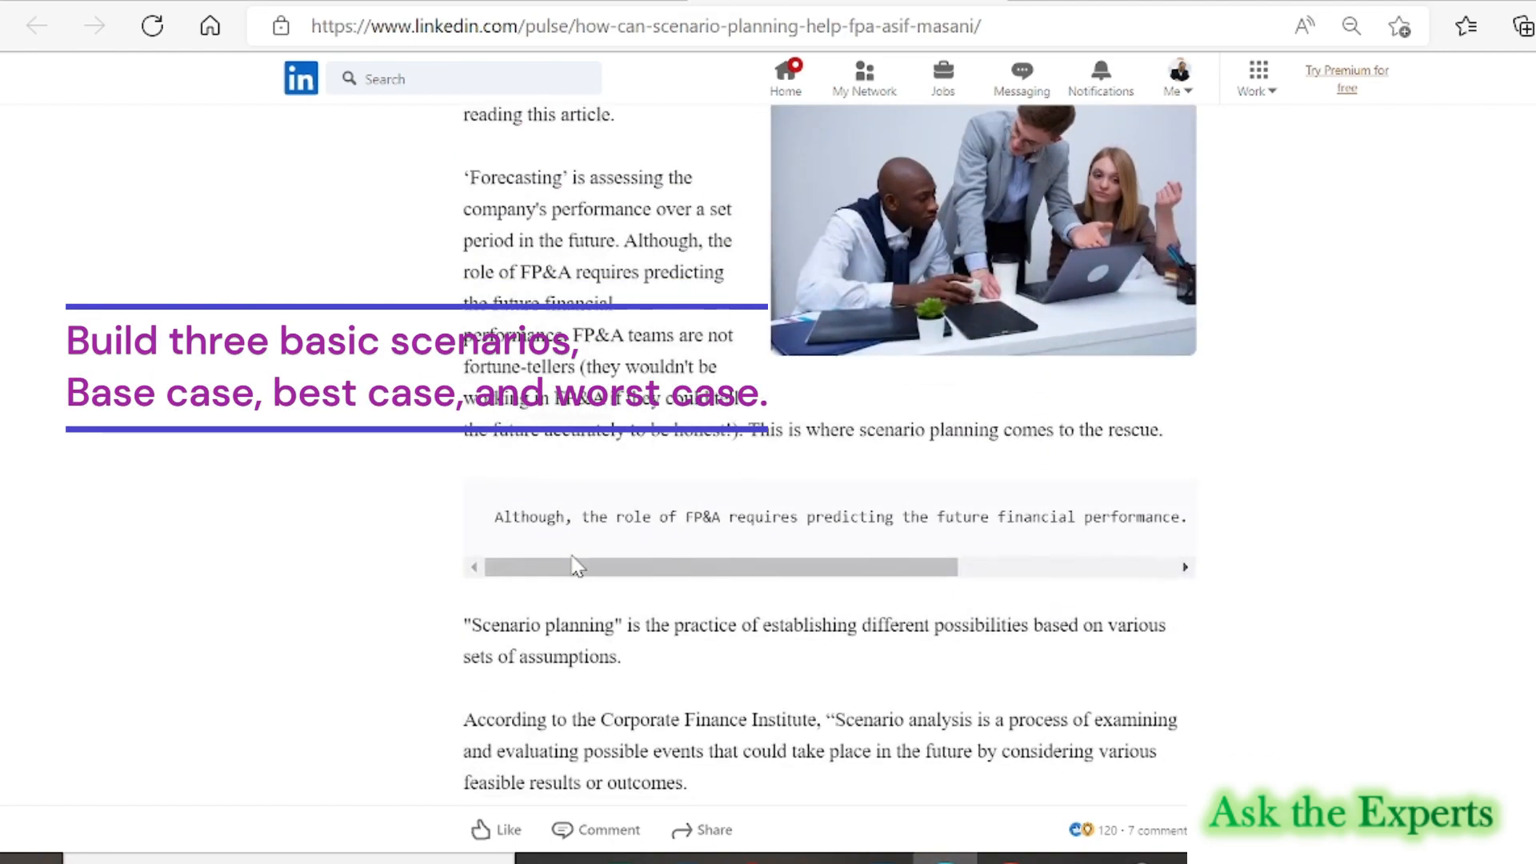
{"action": "scroll", "scroll_direction": "down", "scroll_amount": 3}
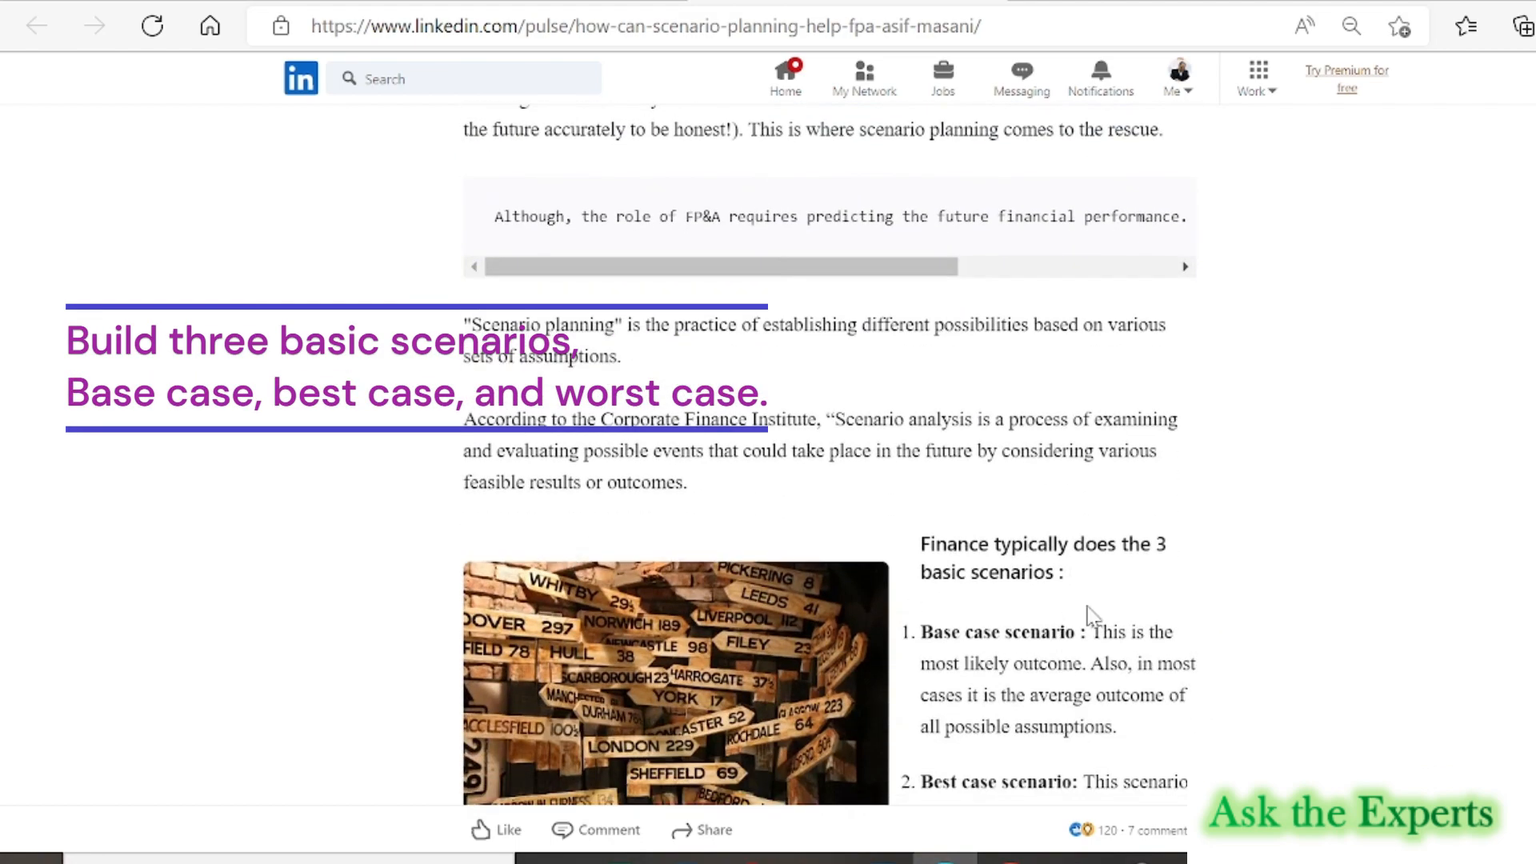
{"action": "mouse_move", "coordinate": [1201, 529]}
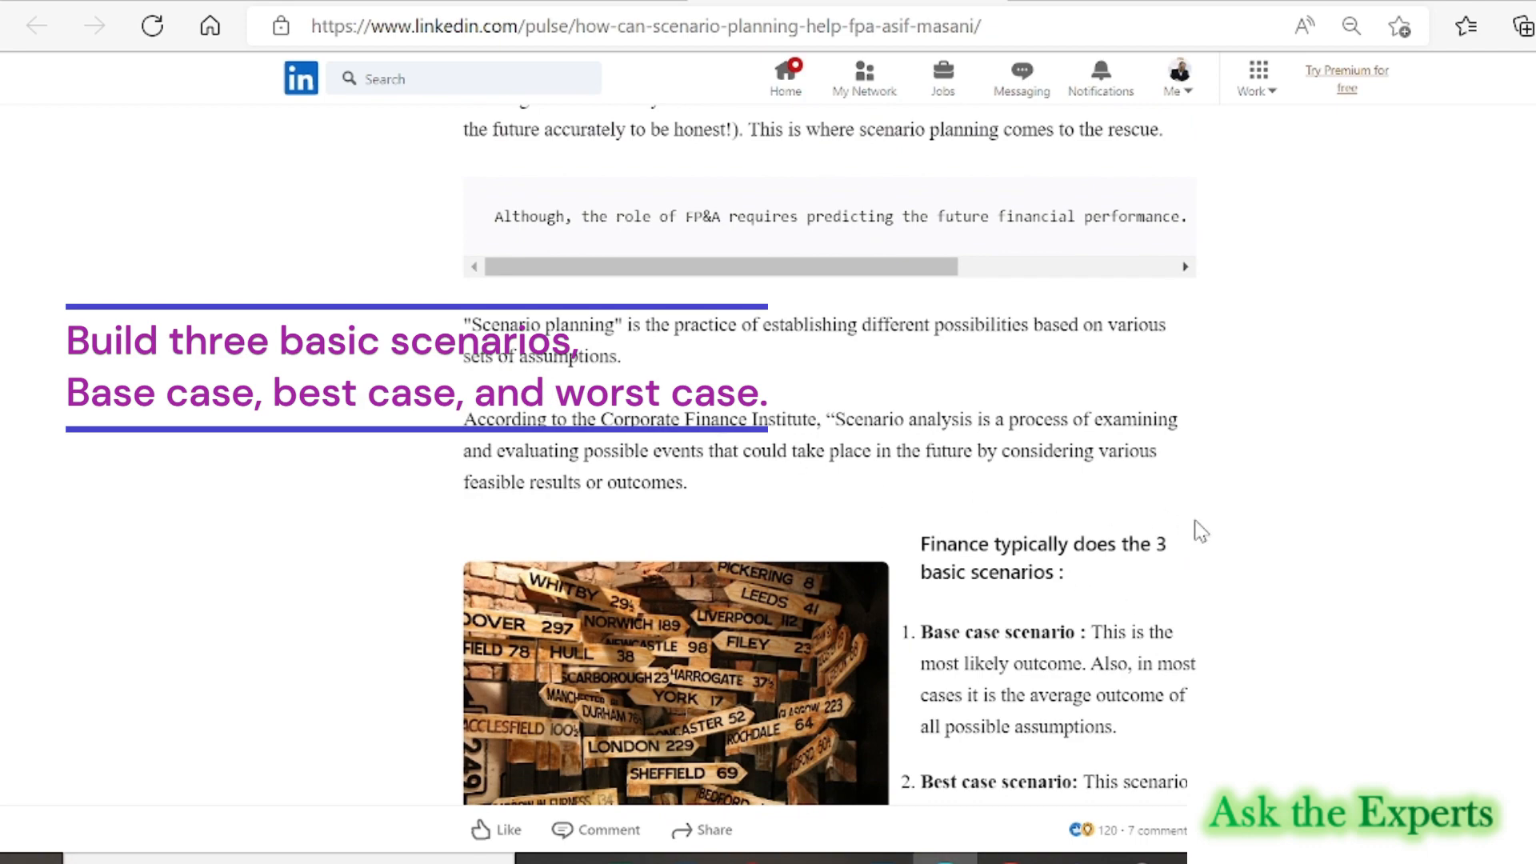
{"action": "scroll", "scroll_direction": "down", "scroll_amount": 3}
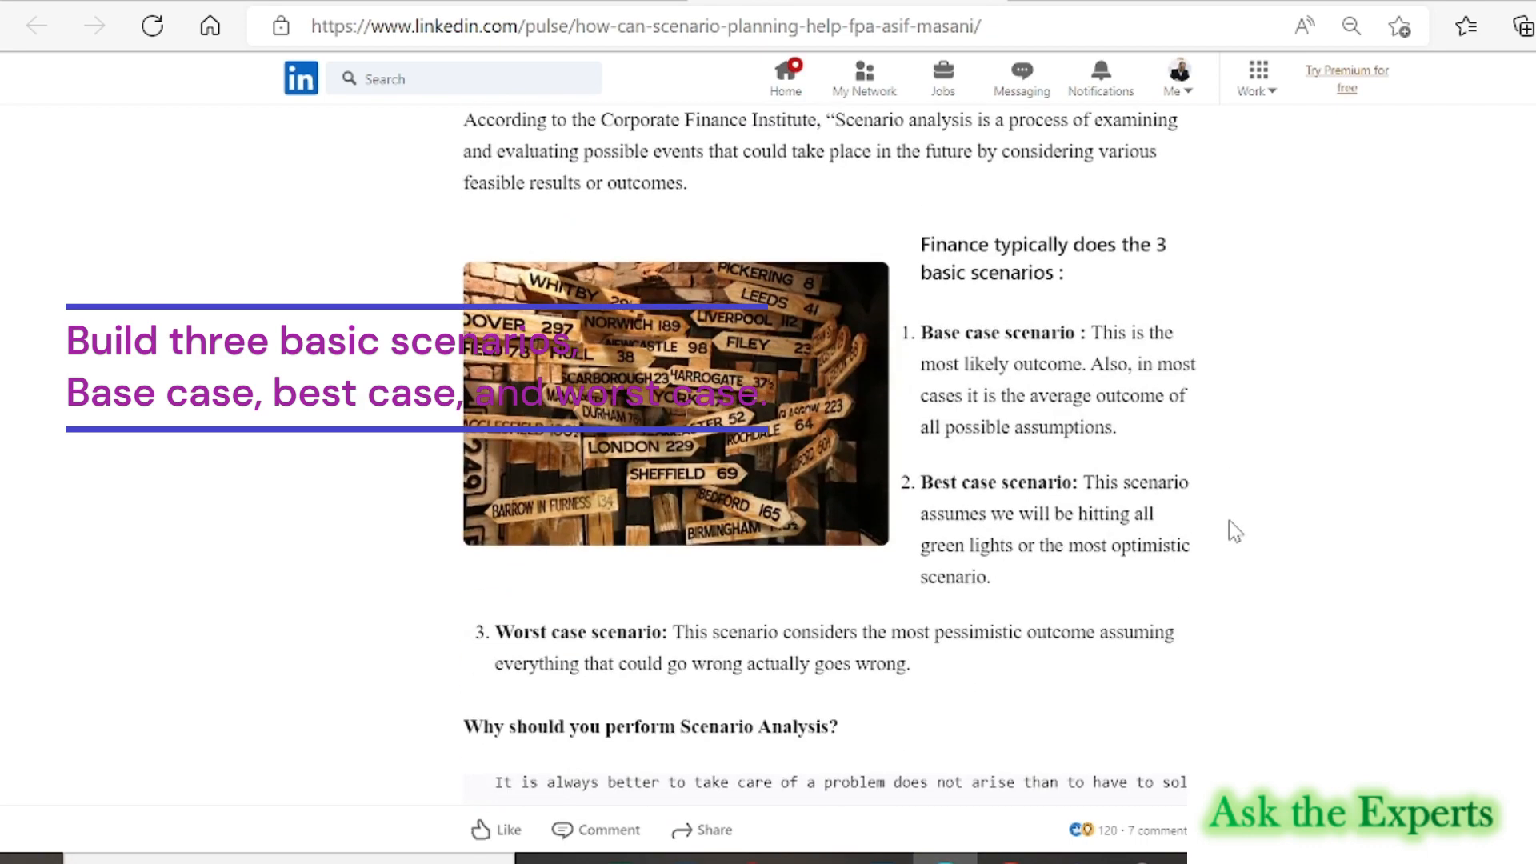
{"action": "mouse_move", "coordinate": [965, 576]}
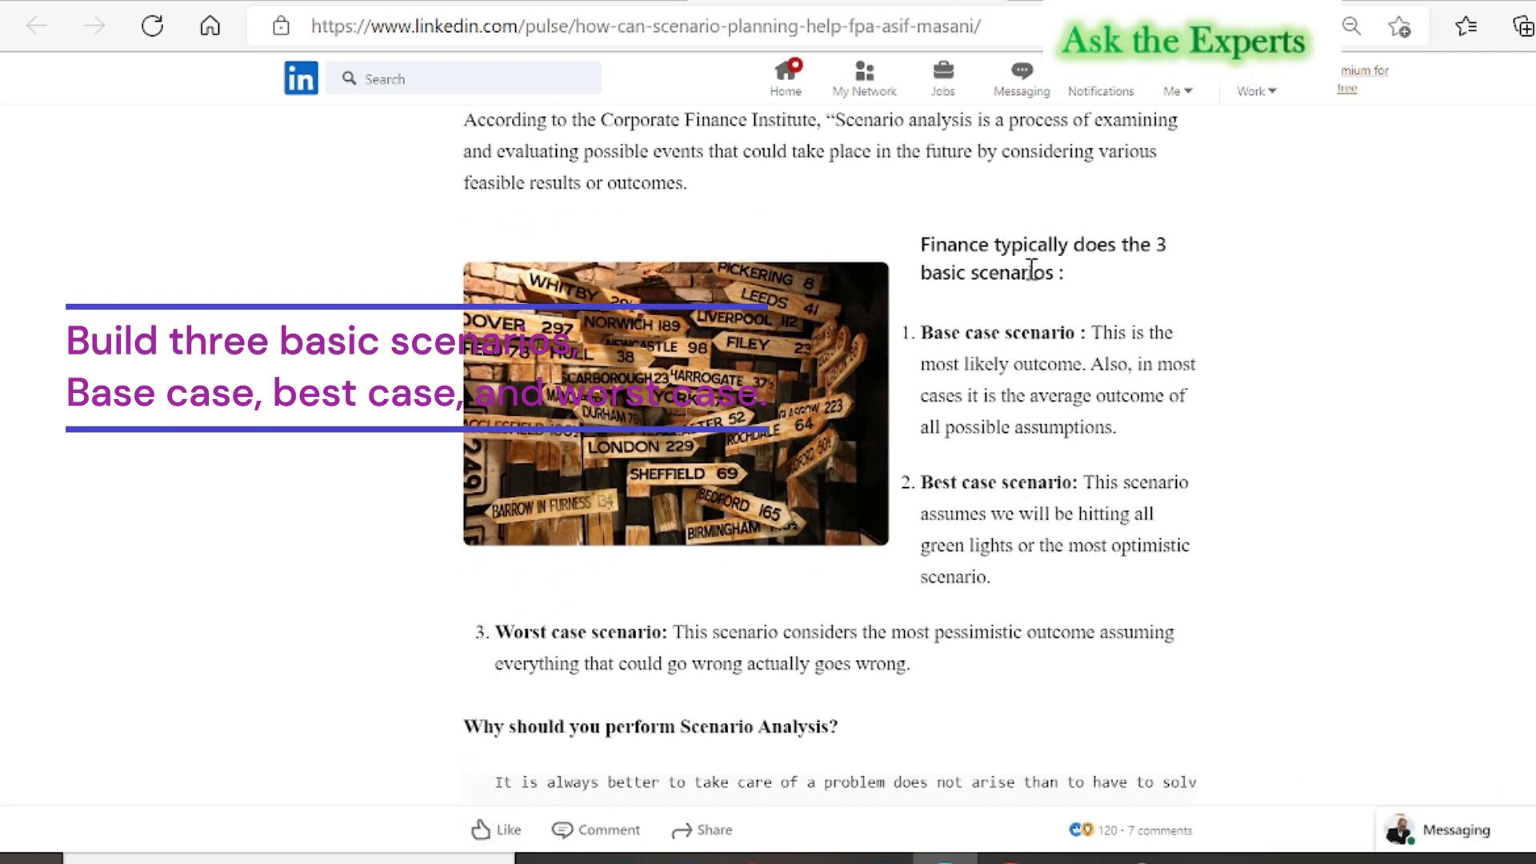
{"action": "scroll", "scroll_direction": "up", "scroll_amount": 3}
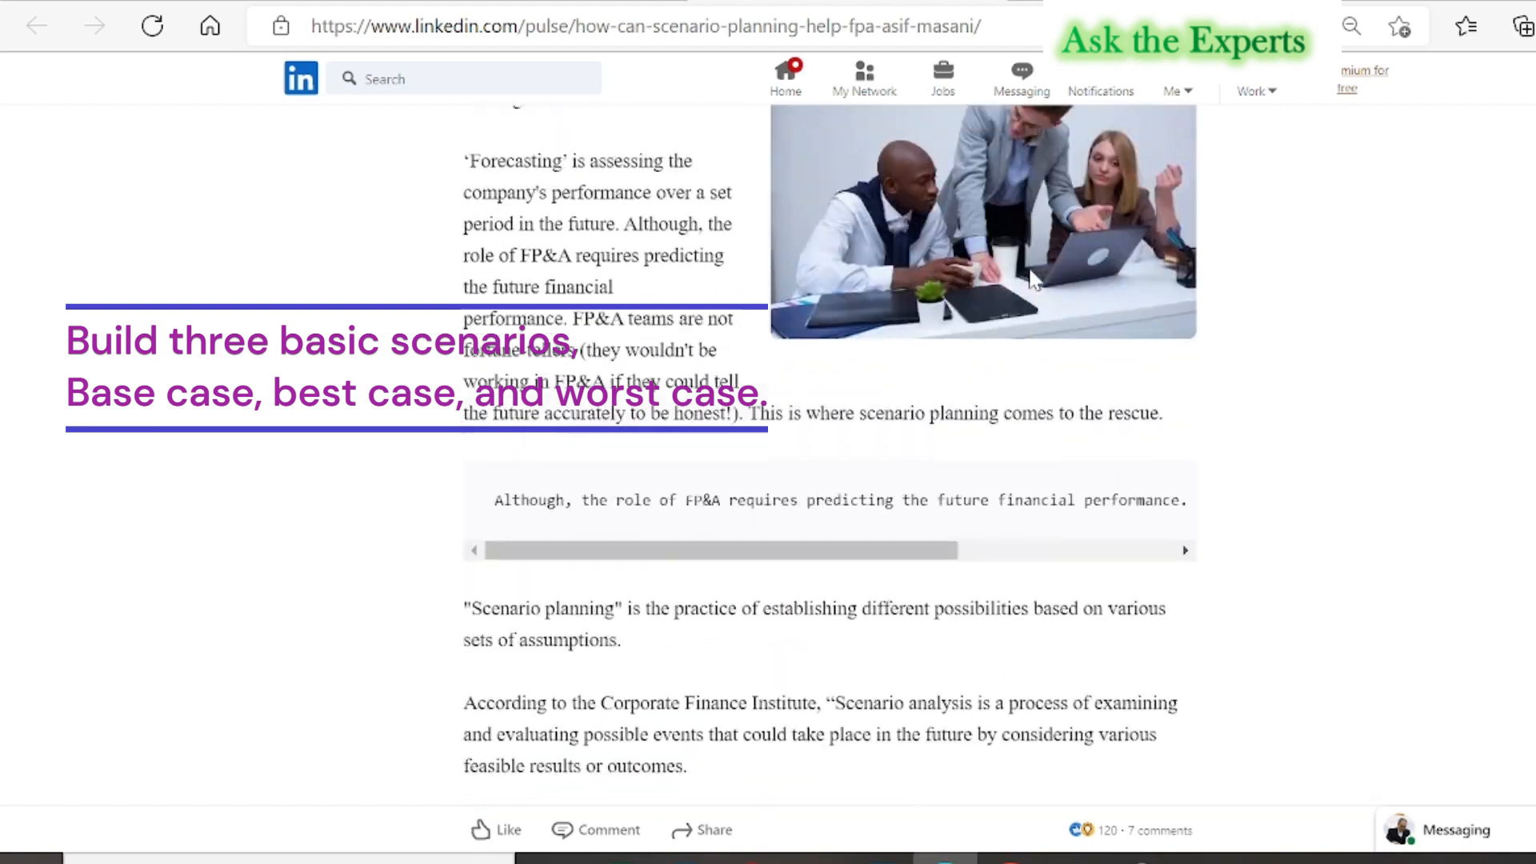
{"action": "scroll", "scroll_direction": "up", "scroll_amount": 3}
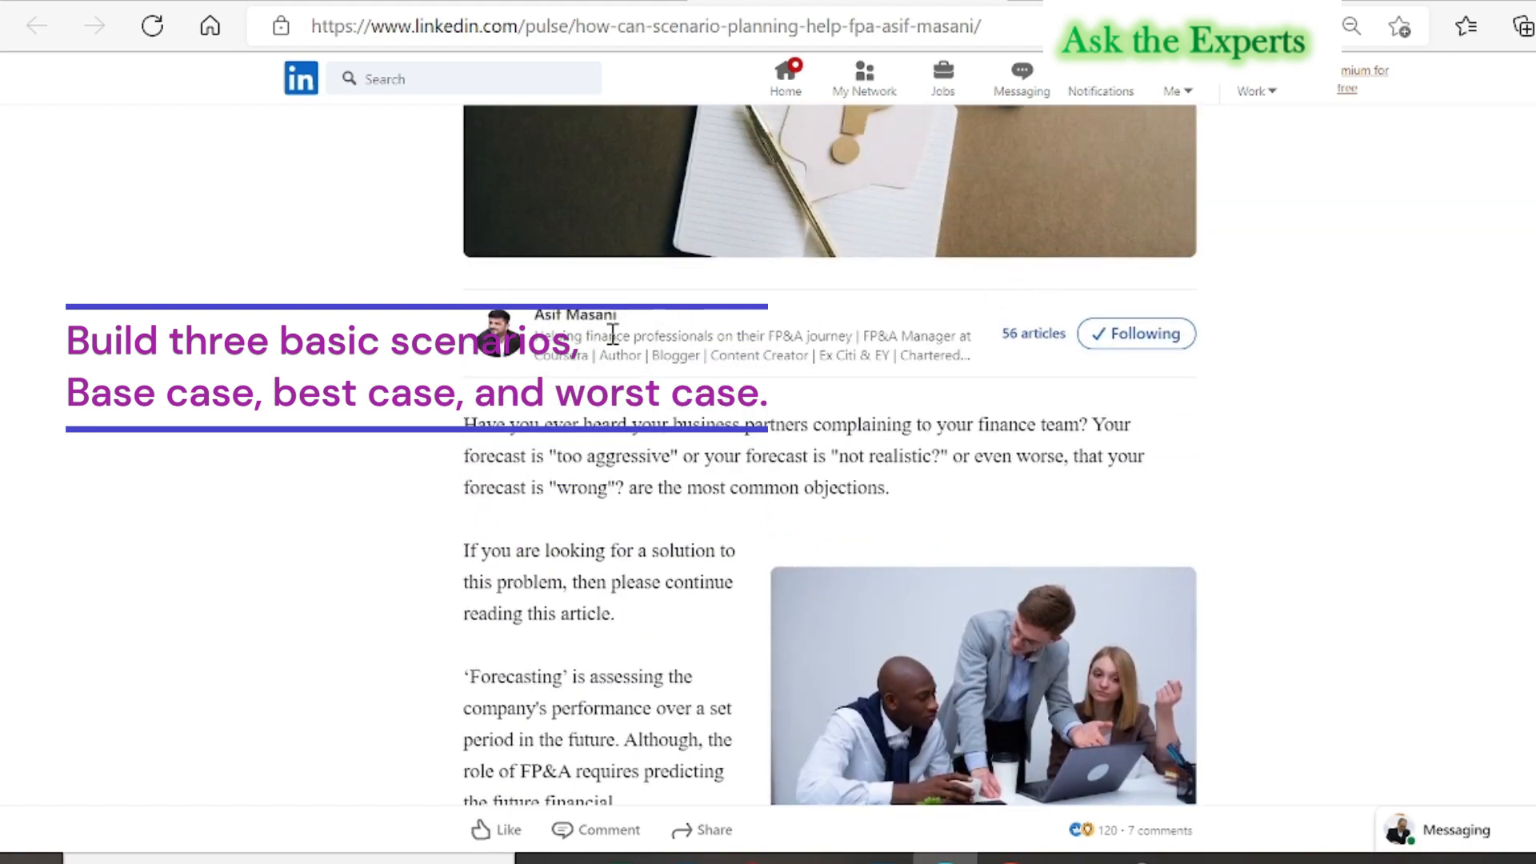
{"action": "mouse_move", "coordinate": [781, 492]}
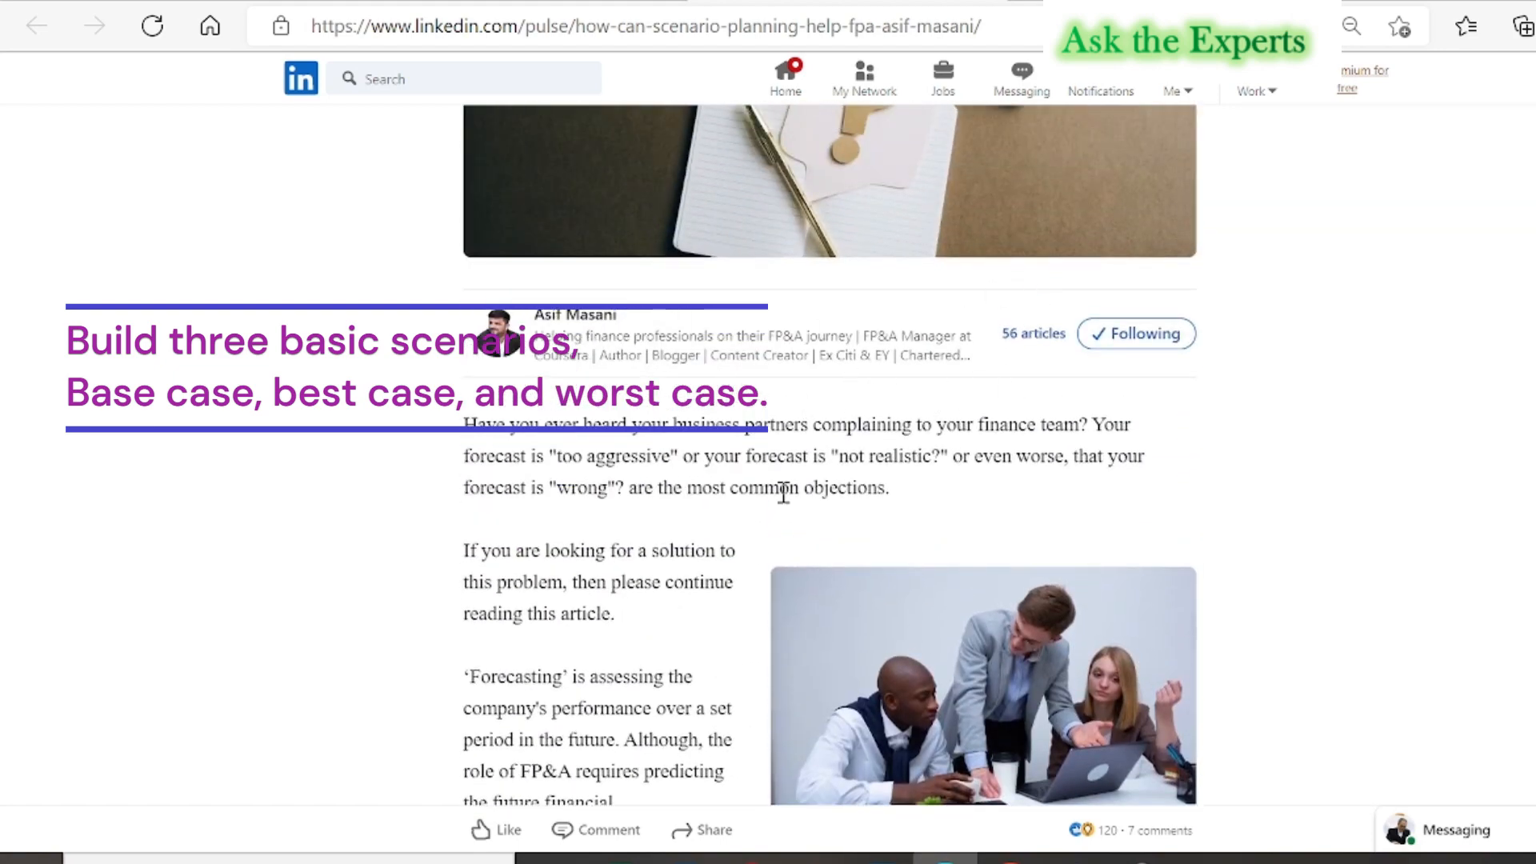
{"action": "scroll", "scroll_direction": "down", "scroll_amount": 3}
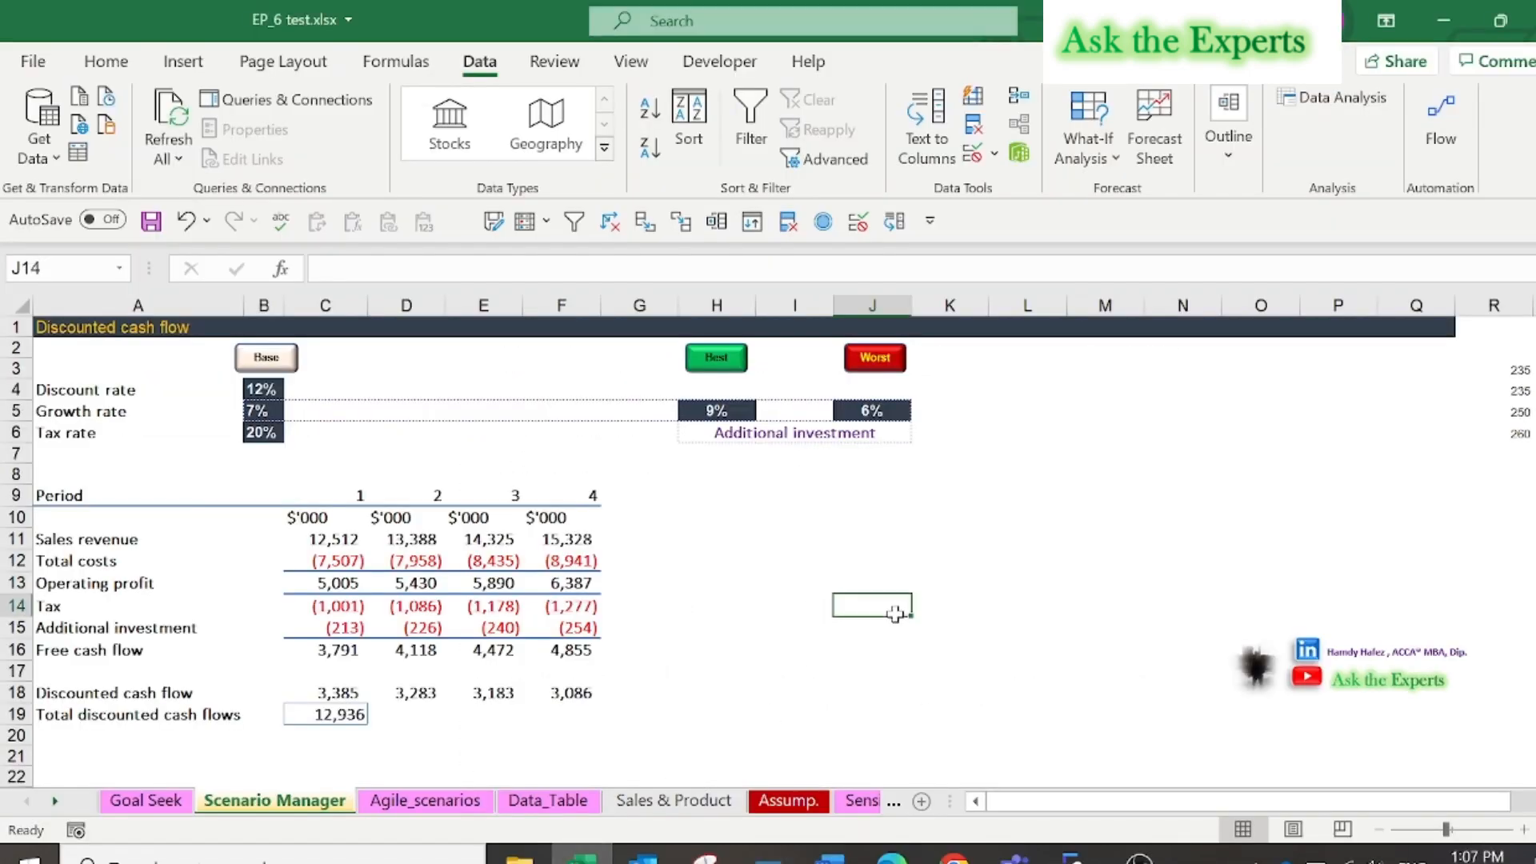
{"action": "left_click", "coordinate": [324, 713]}
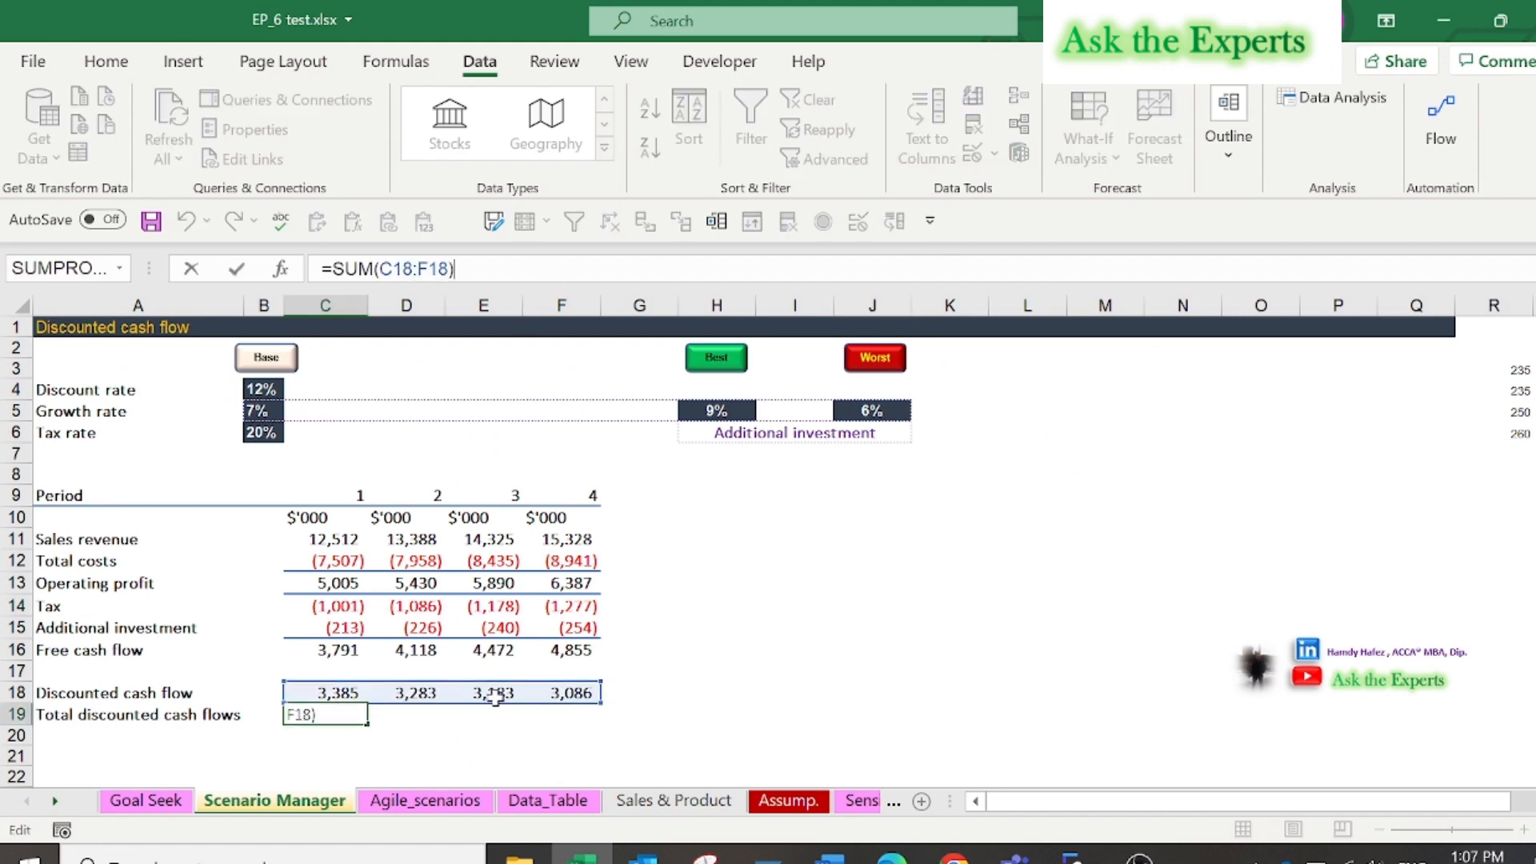
{"action": "key", "text": "Return"}
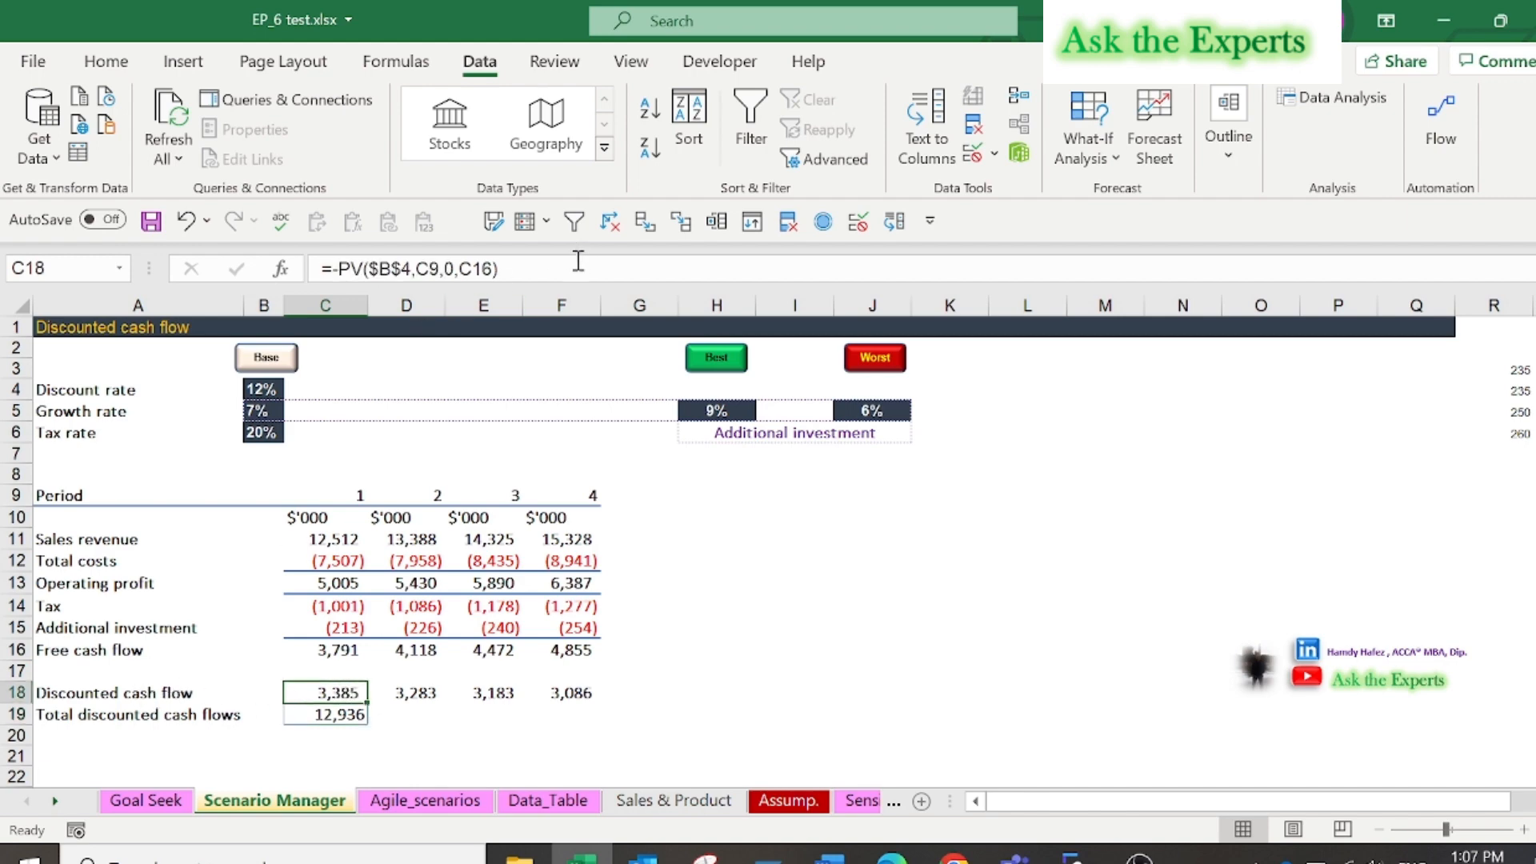
{"action": "double_click", "coordinate": [324, 692]}
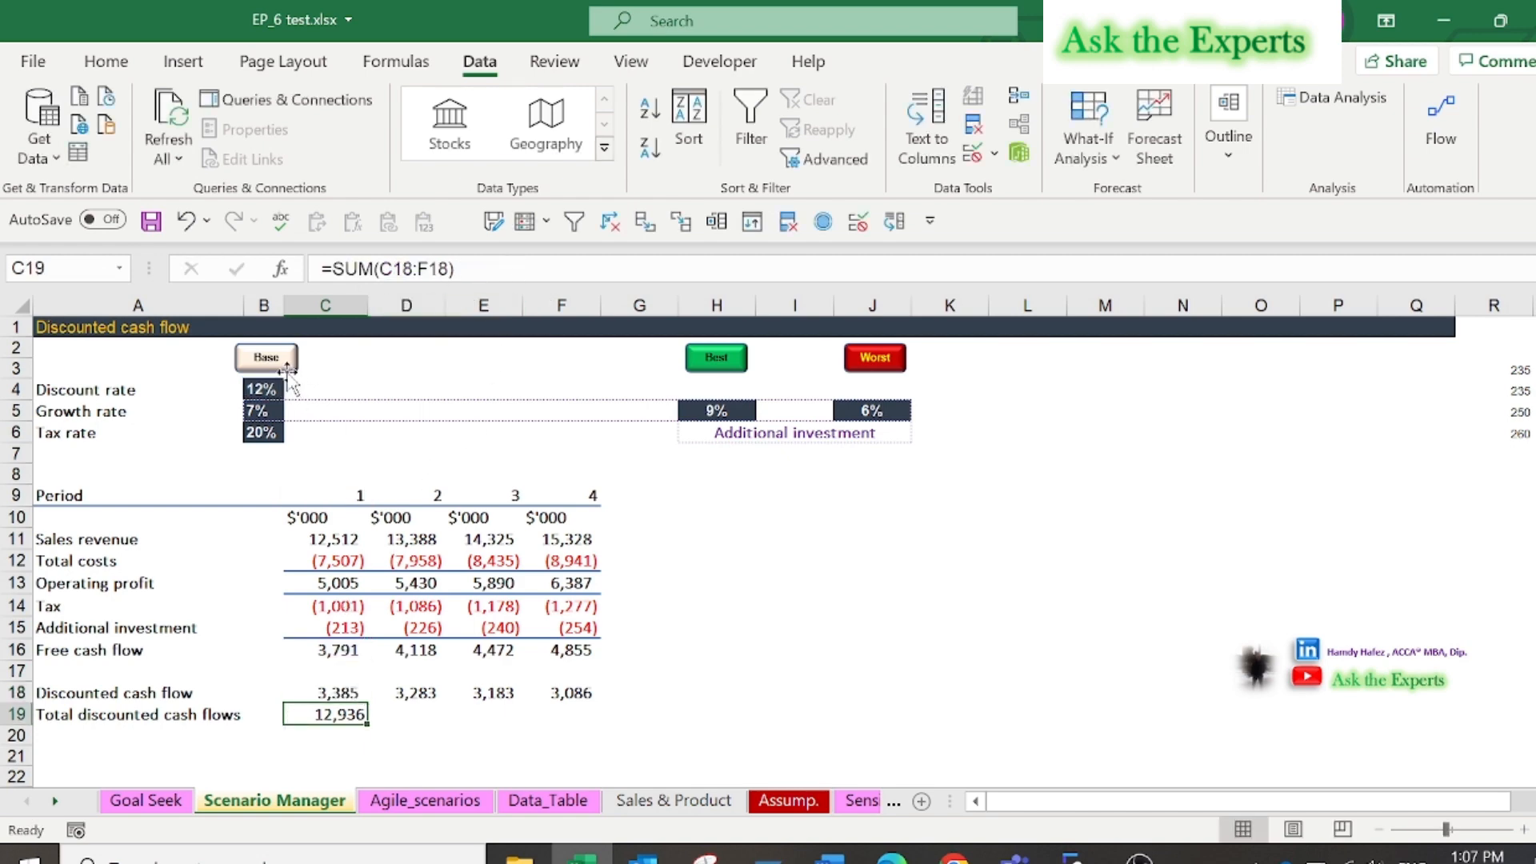
{"action": "mouse_move", "coordinate": [838, 370]}
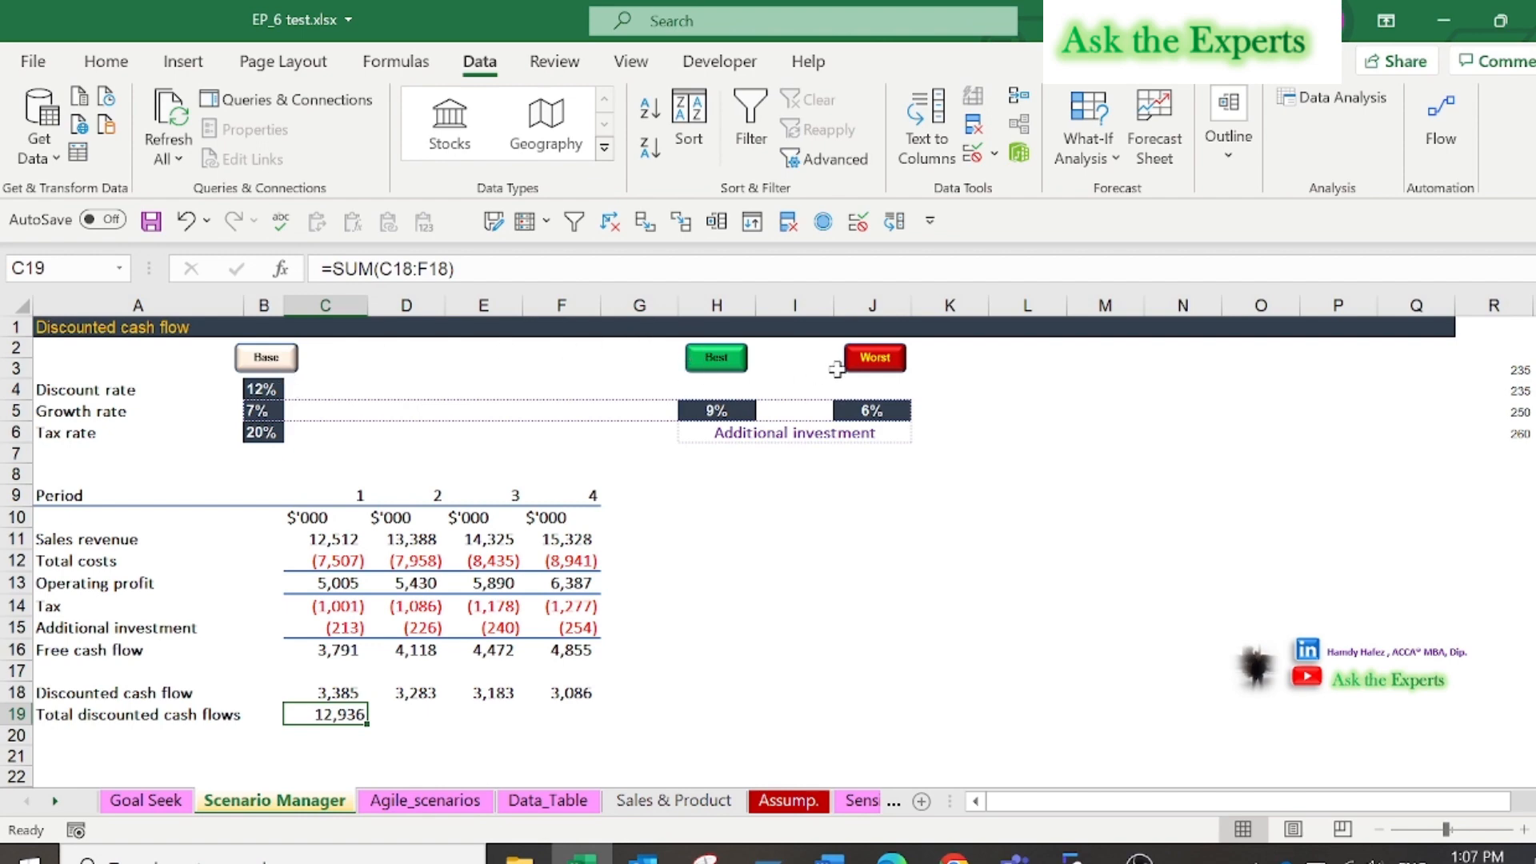
{"action": "mouse_move", "coordinate": [202, 420]}
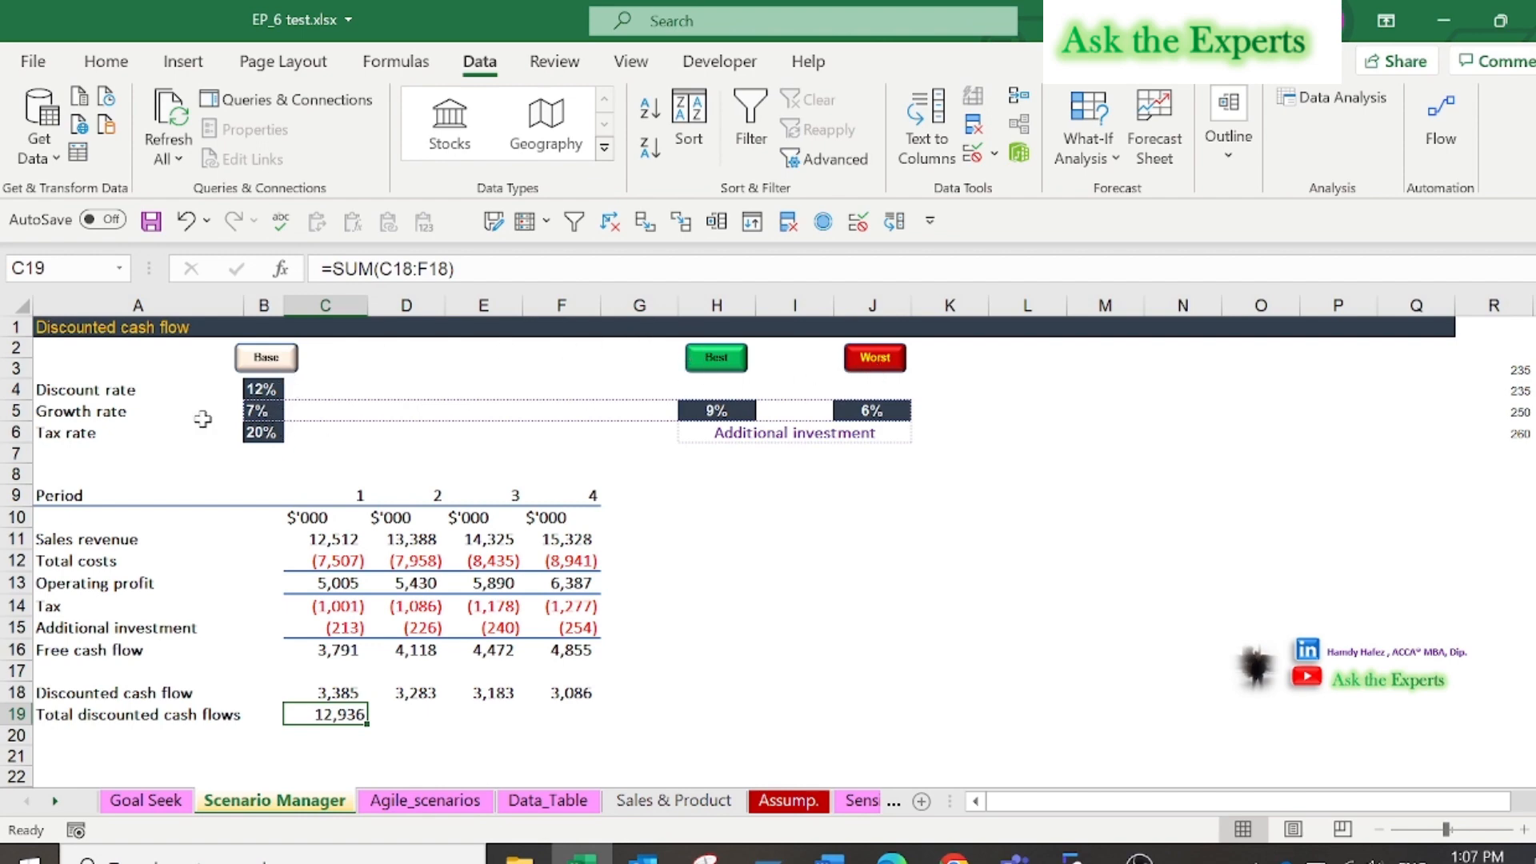
{"action": "mouse_move", "coordinate": [317, 413]}
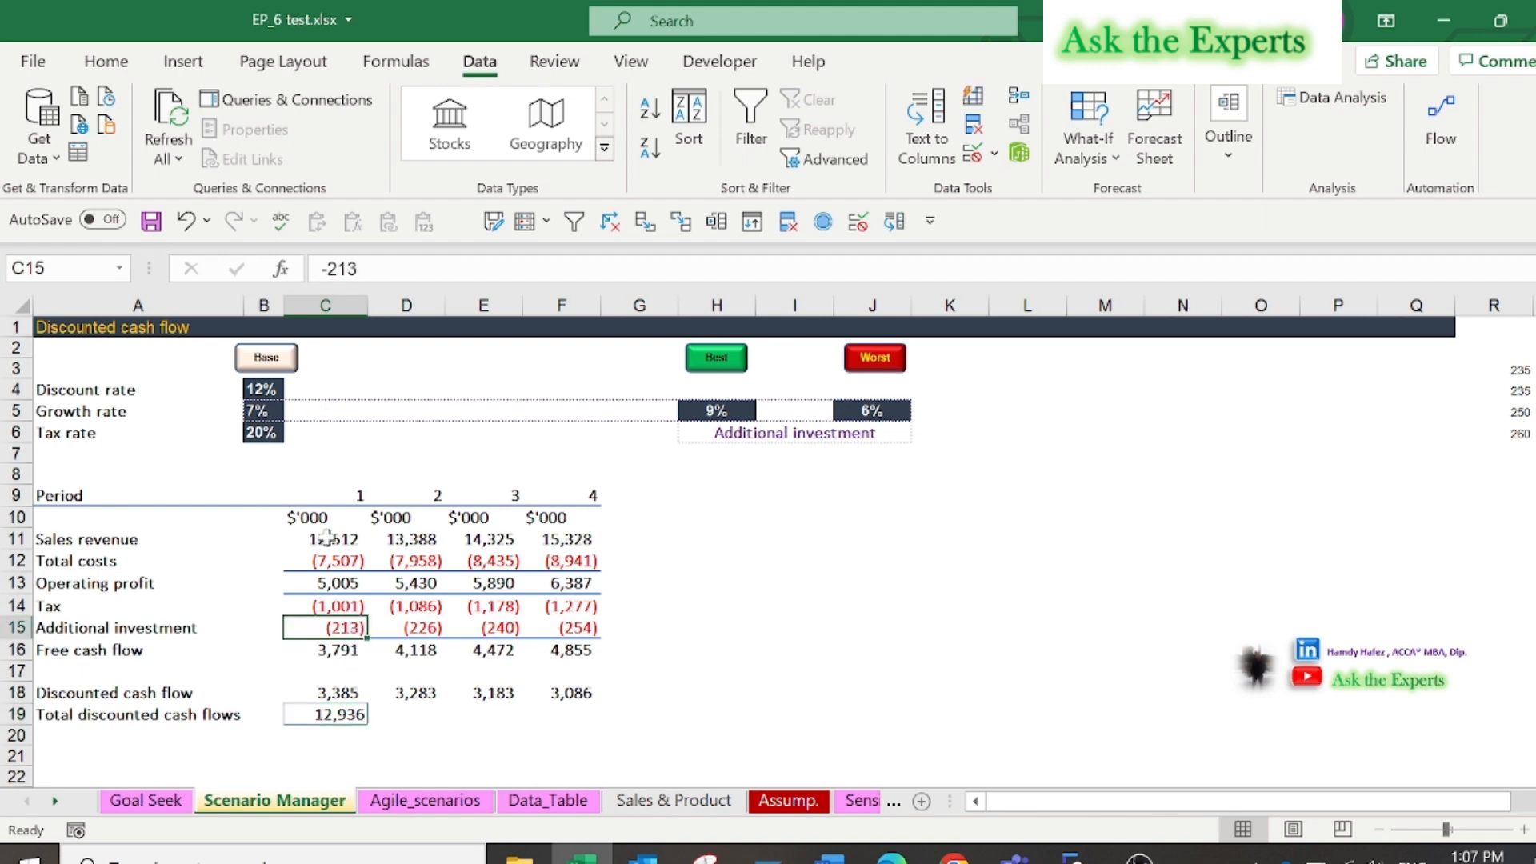
{"action": "mouse_move", "coordinate": [440, 619]}
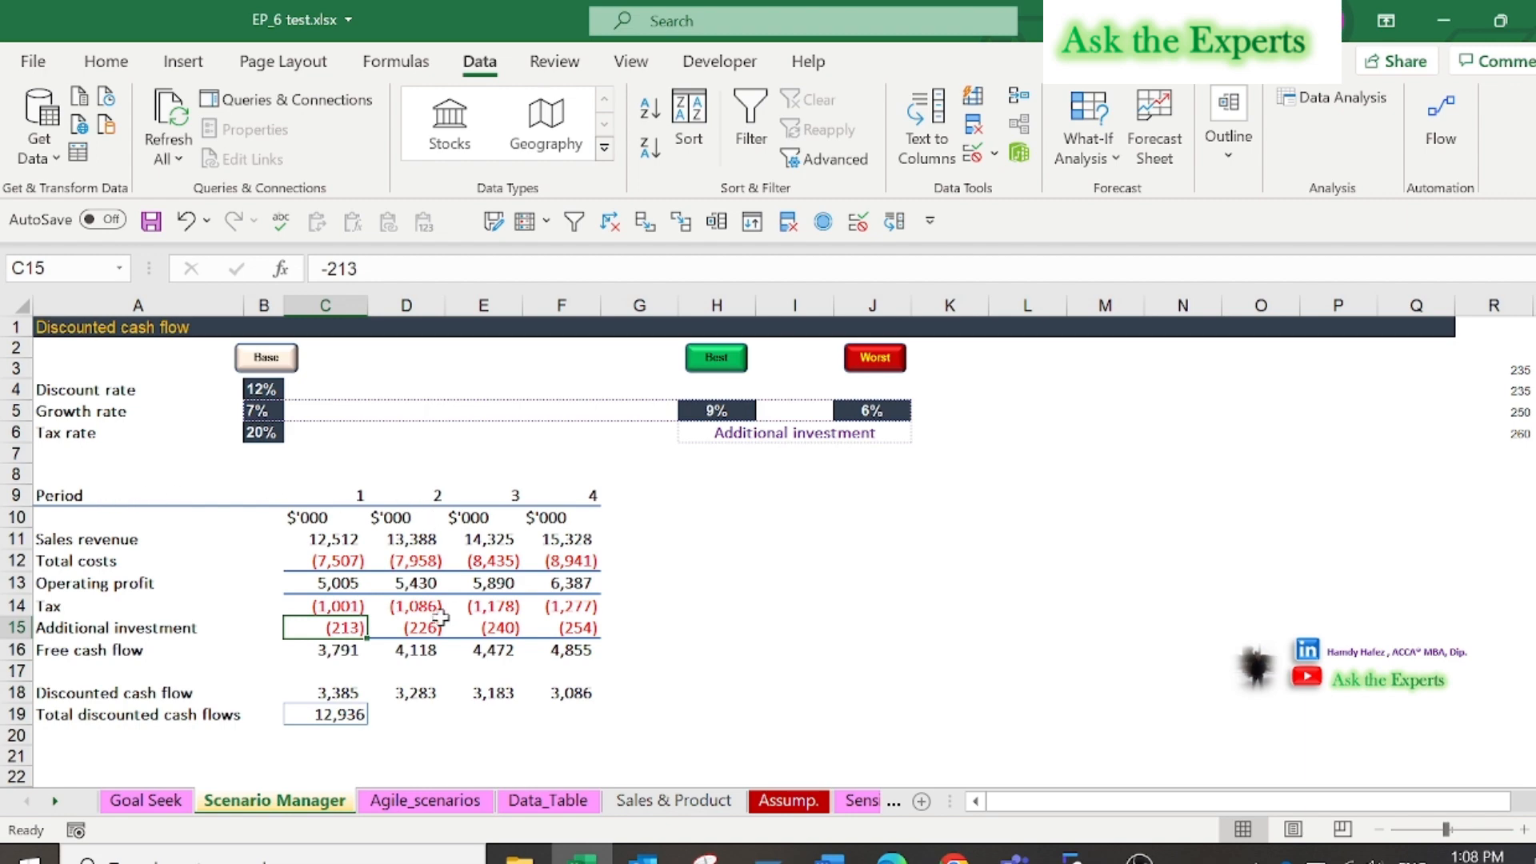
{"action": "left_click", "coordinate": [407, 627]}
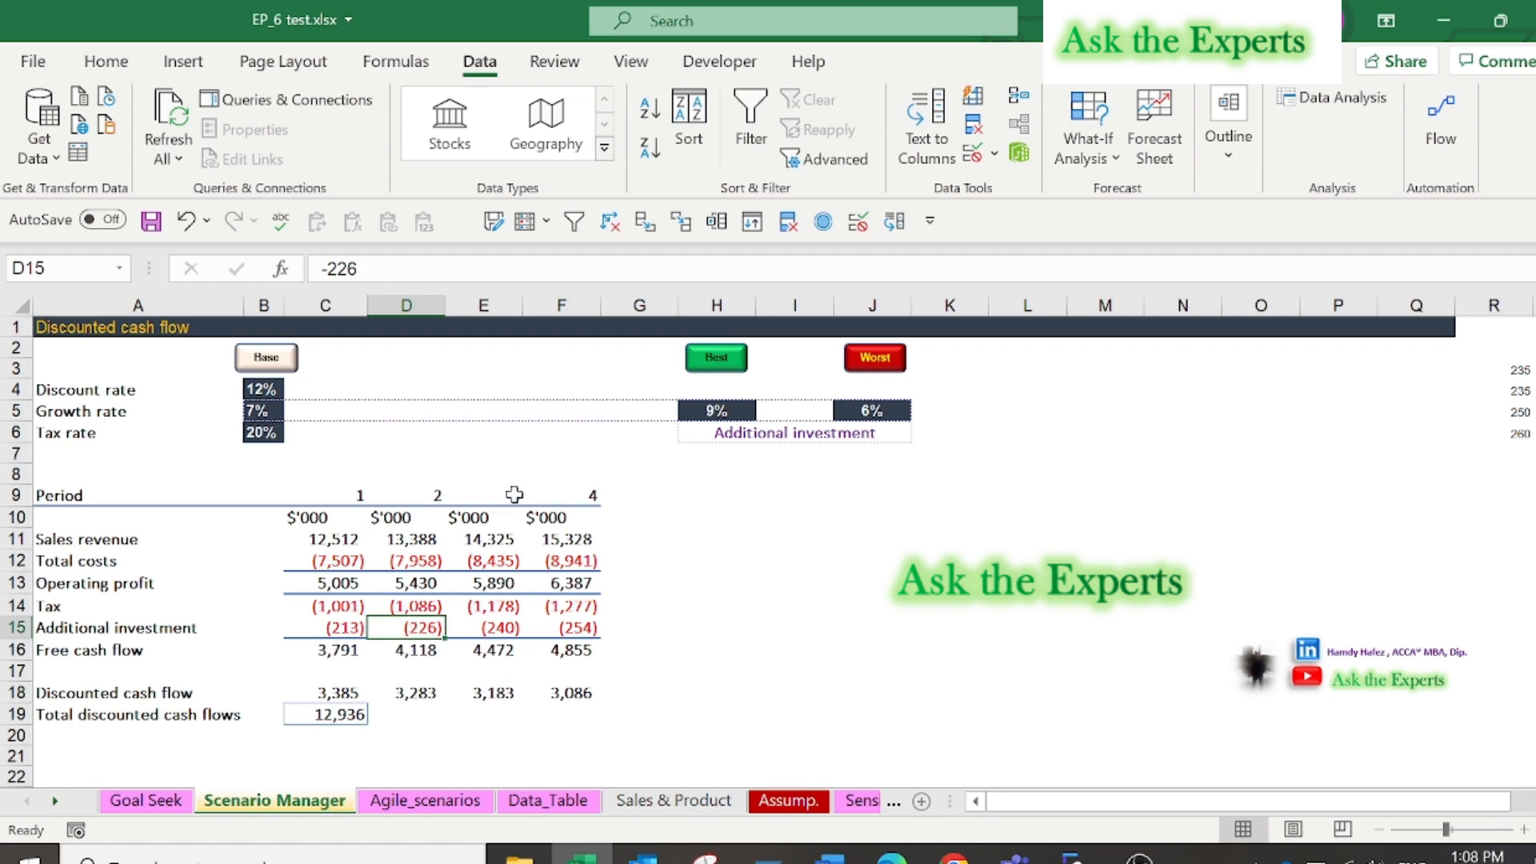
{"action": "left_click", "coordinate": [562, 628]}
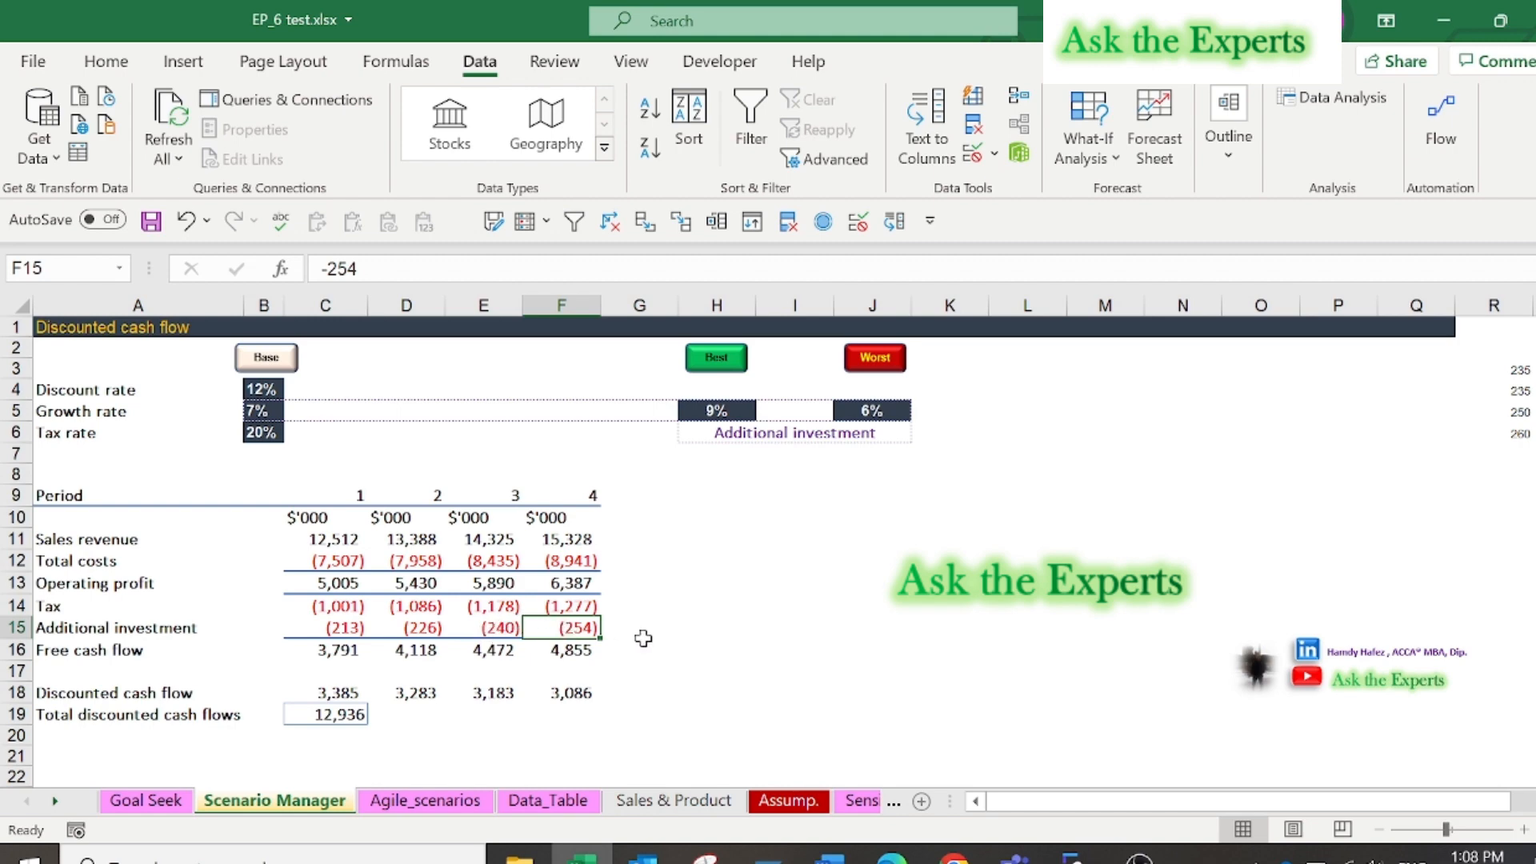
Step: Add a 'Base' scenario with changing cells B5 and C15:F15, keeping current values
{"action": "left_click", "coordinate": [1086, 127]}
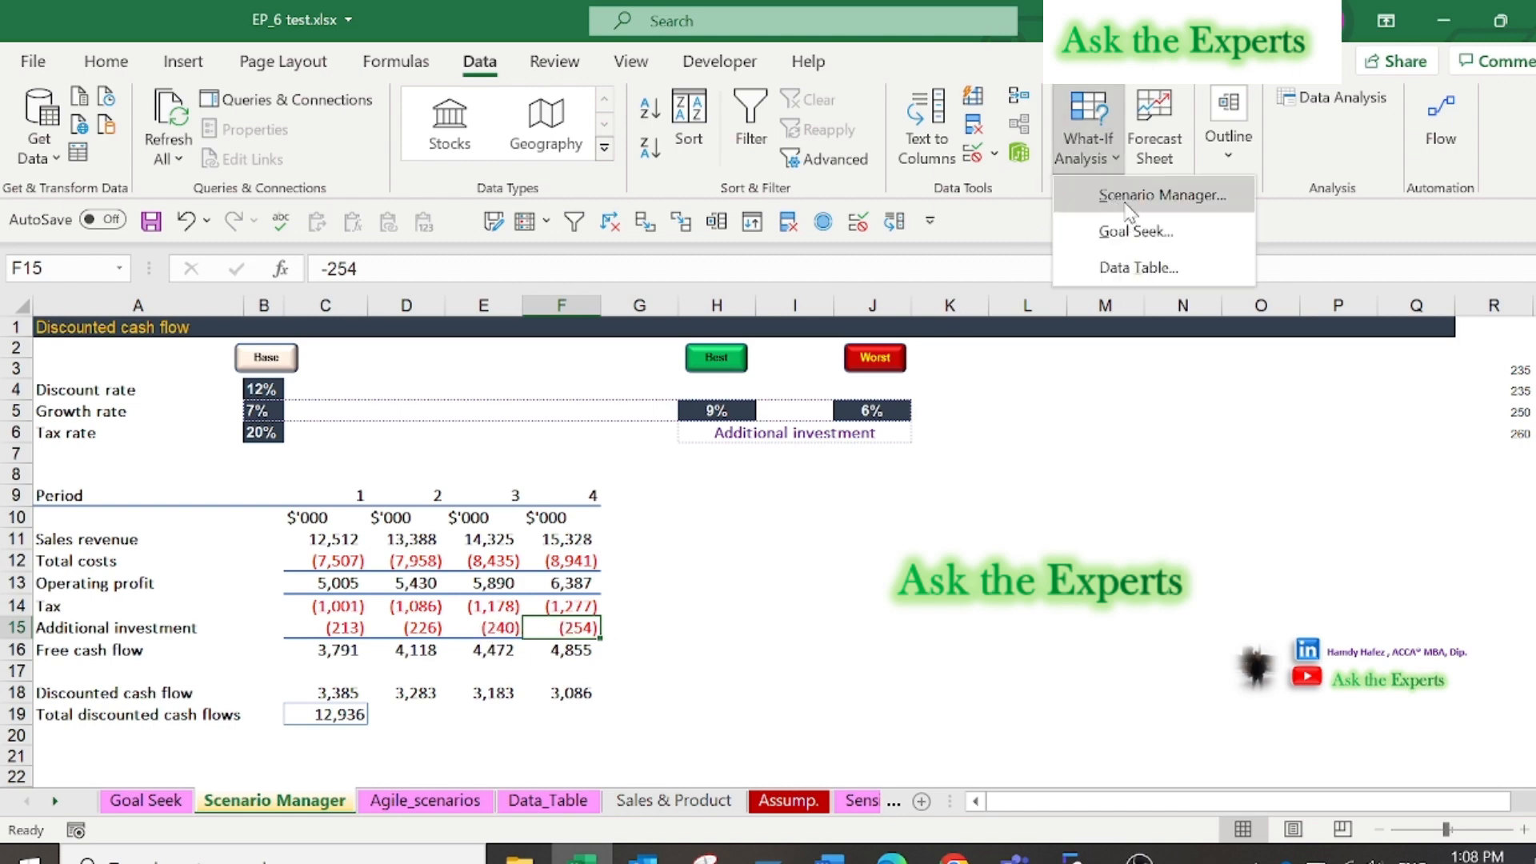
{"action": "left_click", "coordinate": [1159, 193]}
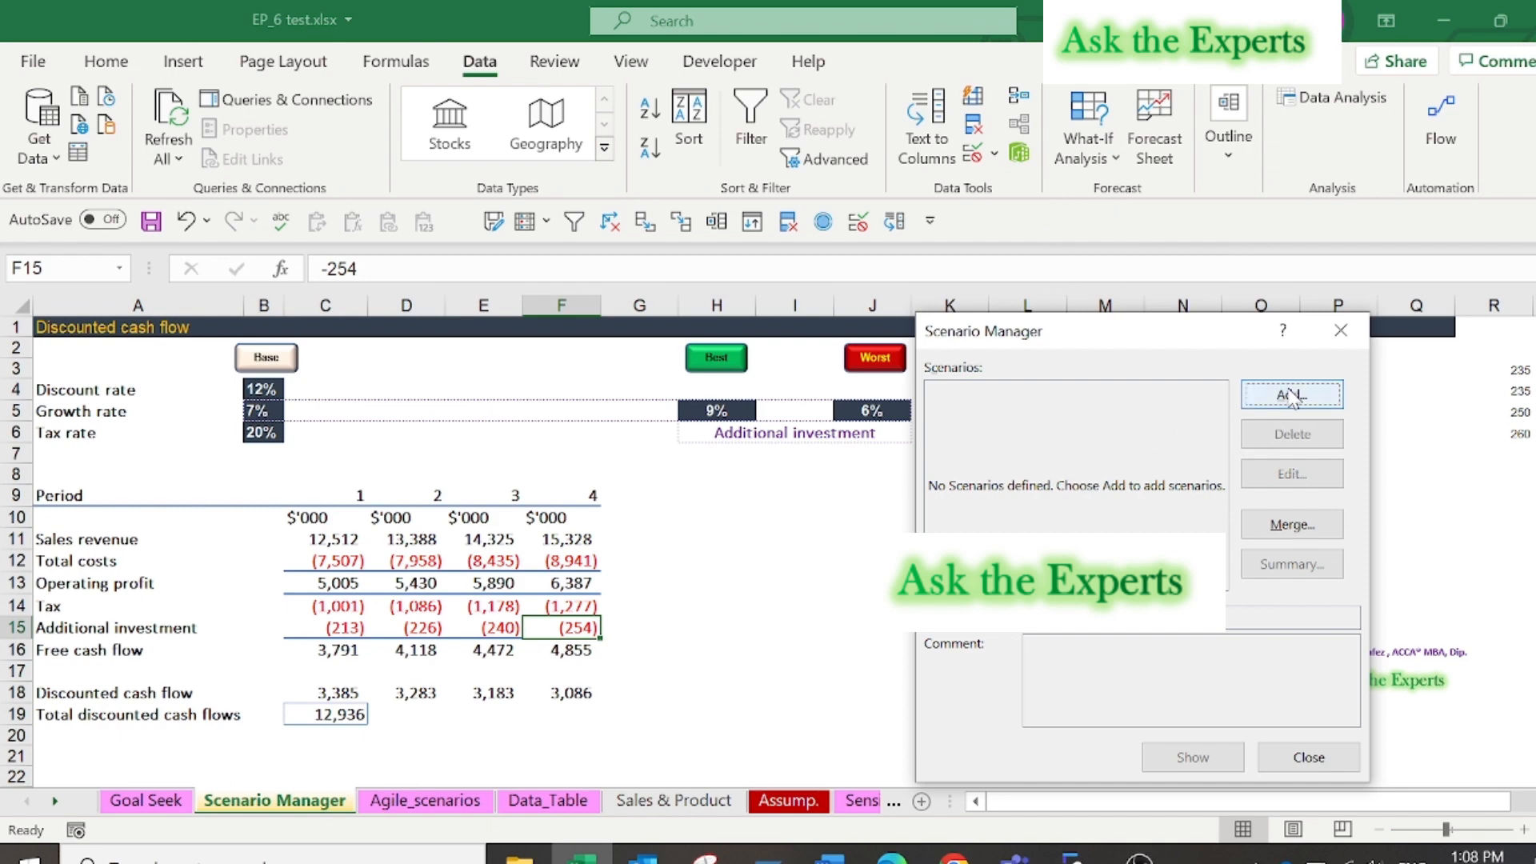
{"action": "left_click", "coordinate": [1291, 394]}
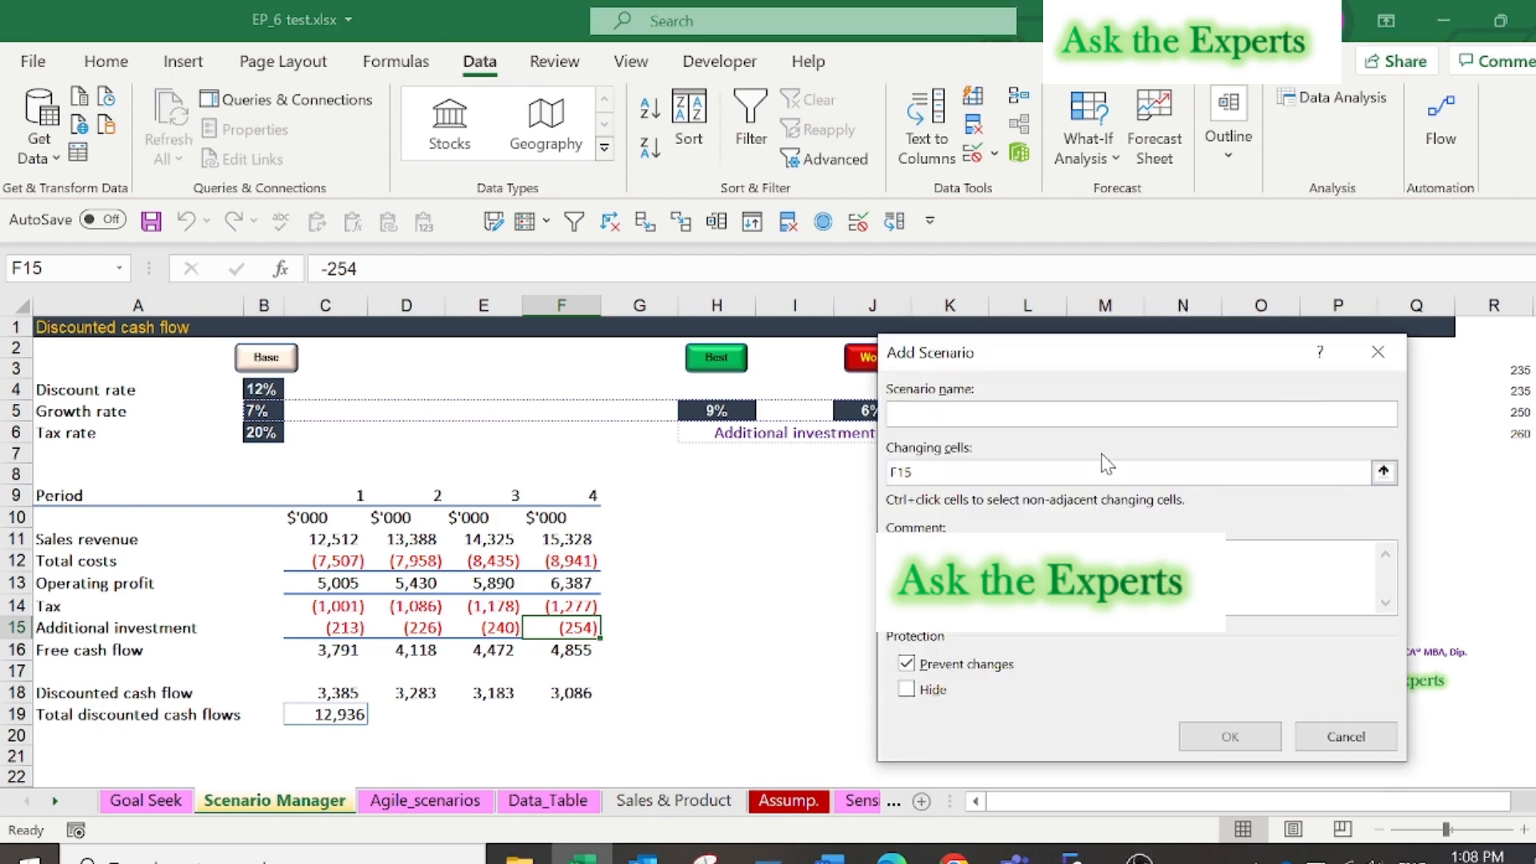
{"action": "type", "text": "Base"}
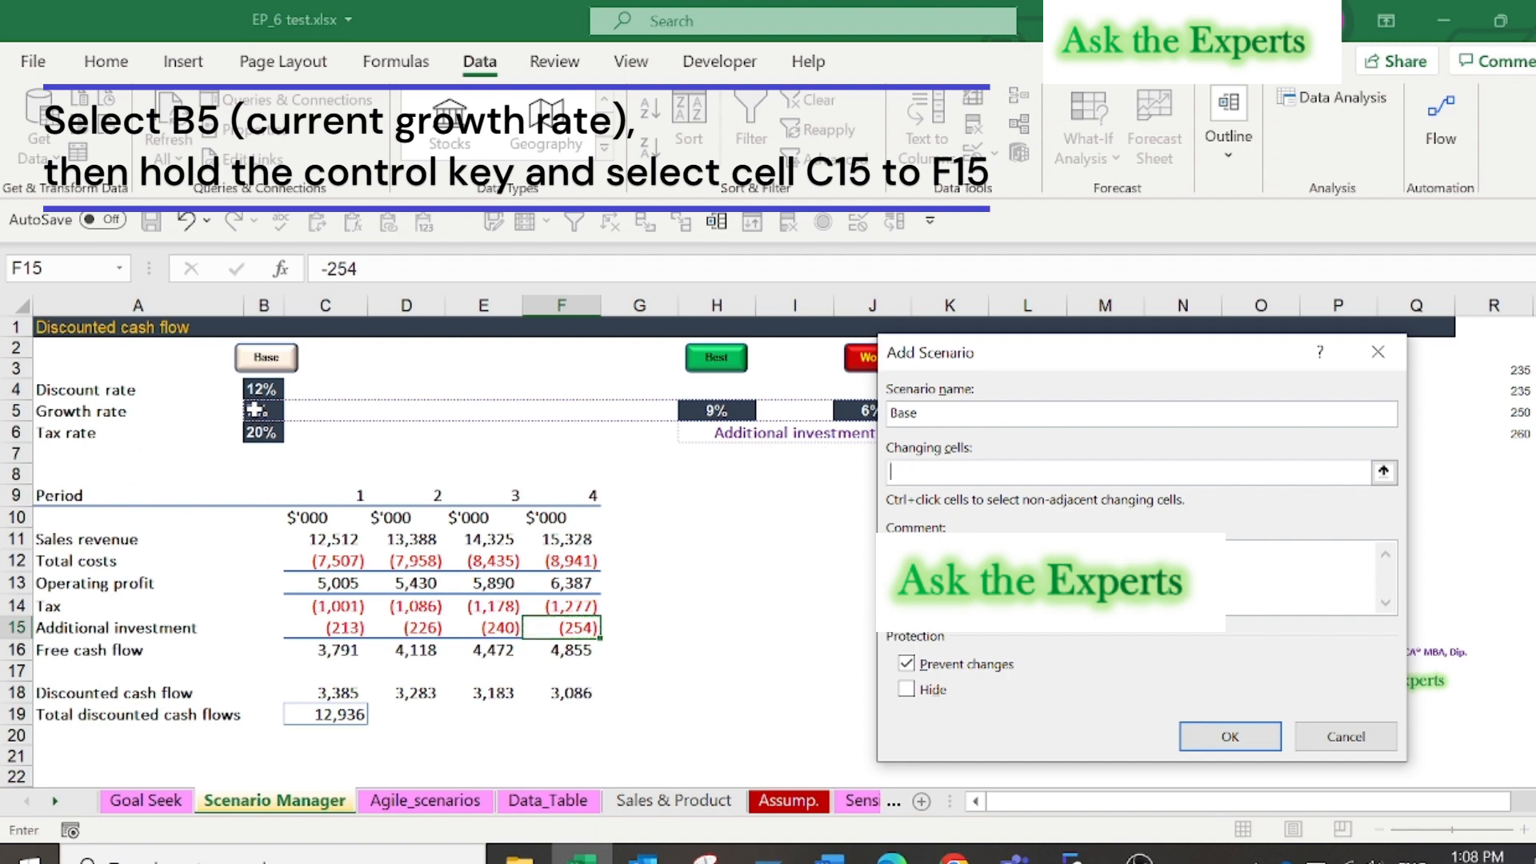
{"action": "left_click", "coordinate": [263, 410]}
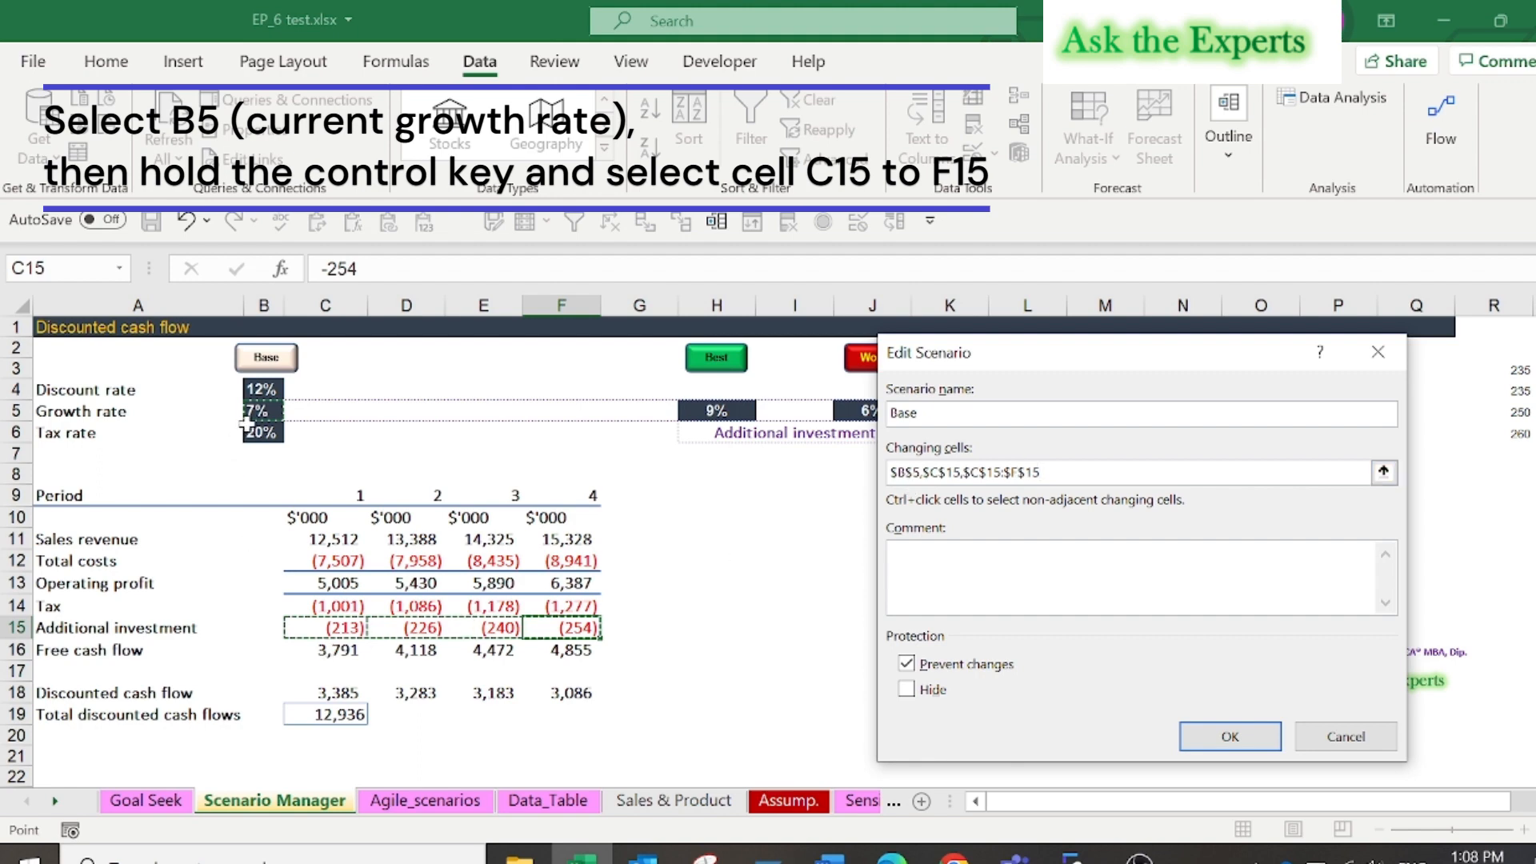
{"action": "left_click", "coordinate": [1230, 736]}
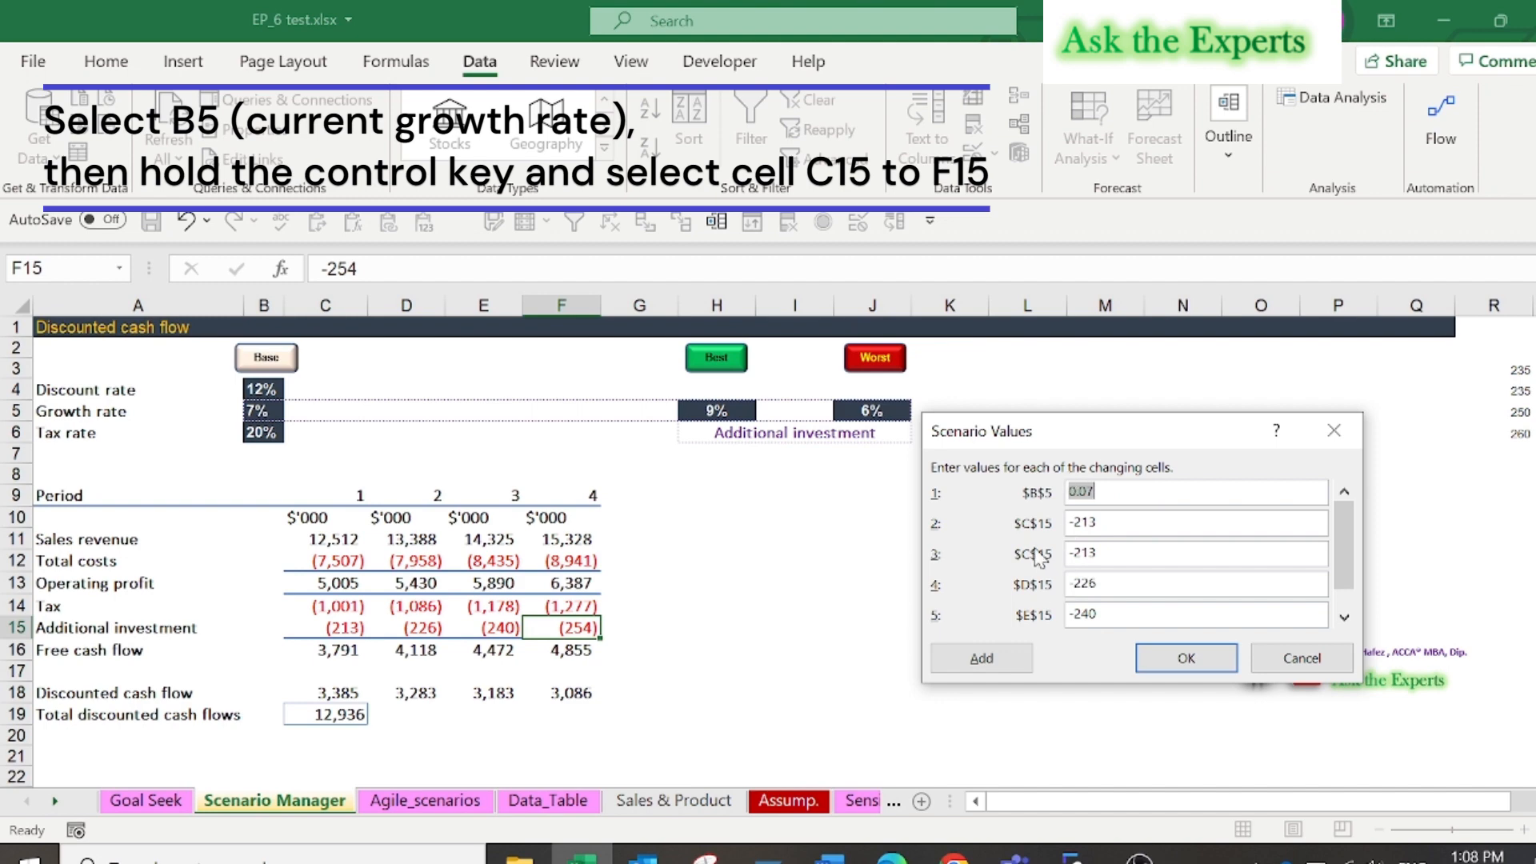
{"action": "mouse_move", "coordinate": [655, 666]}
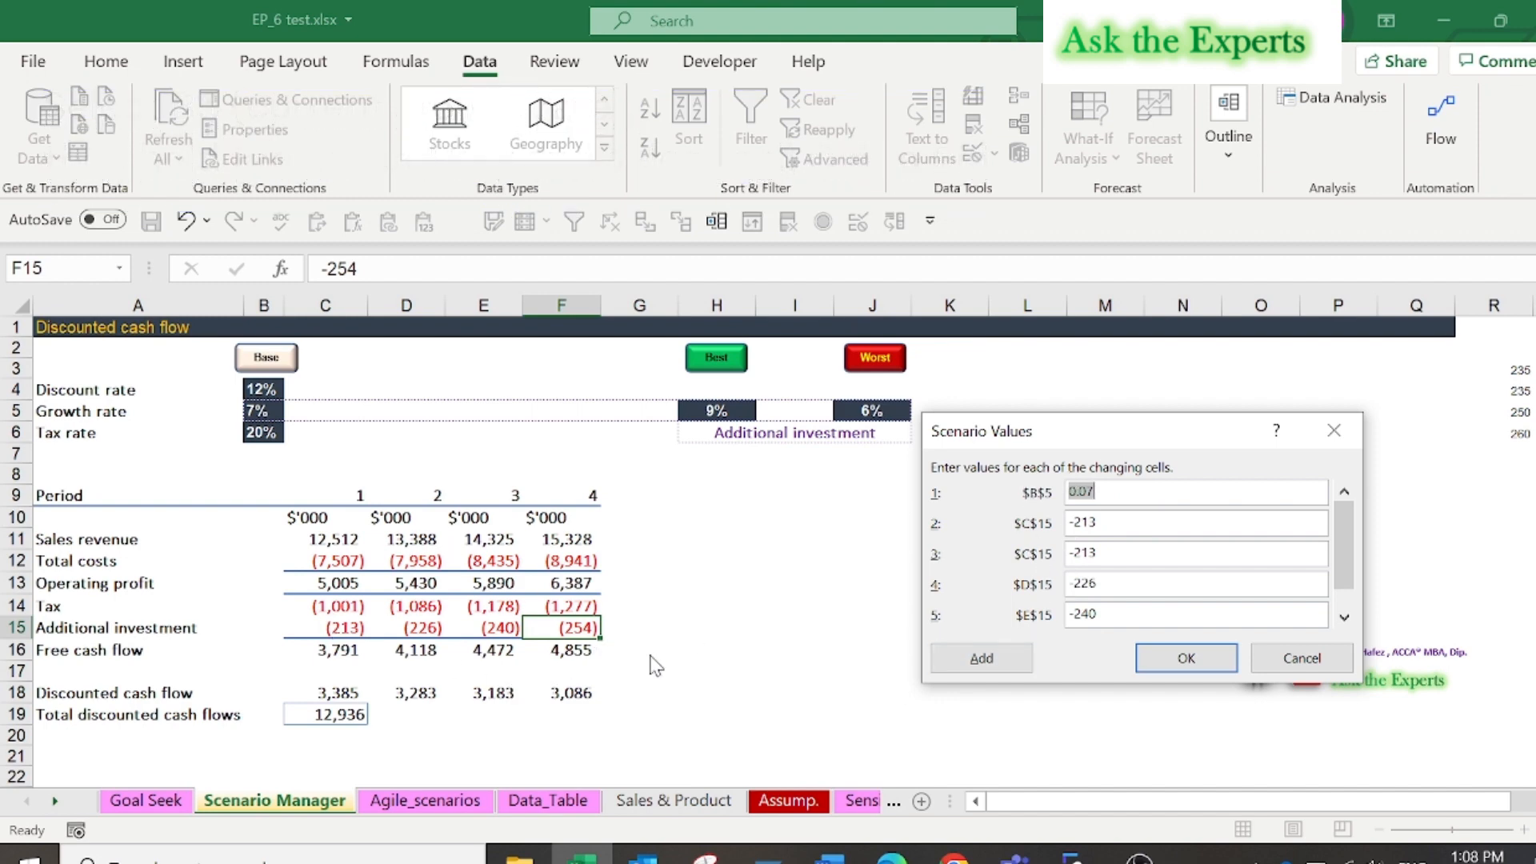
{"action": "left_click", "coordinate": [1184, 658]}
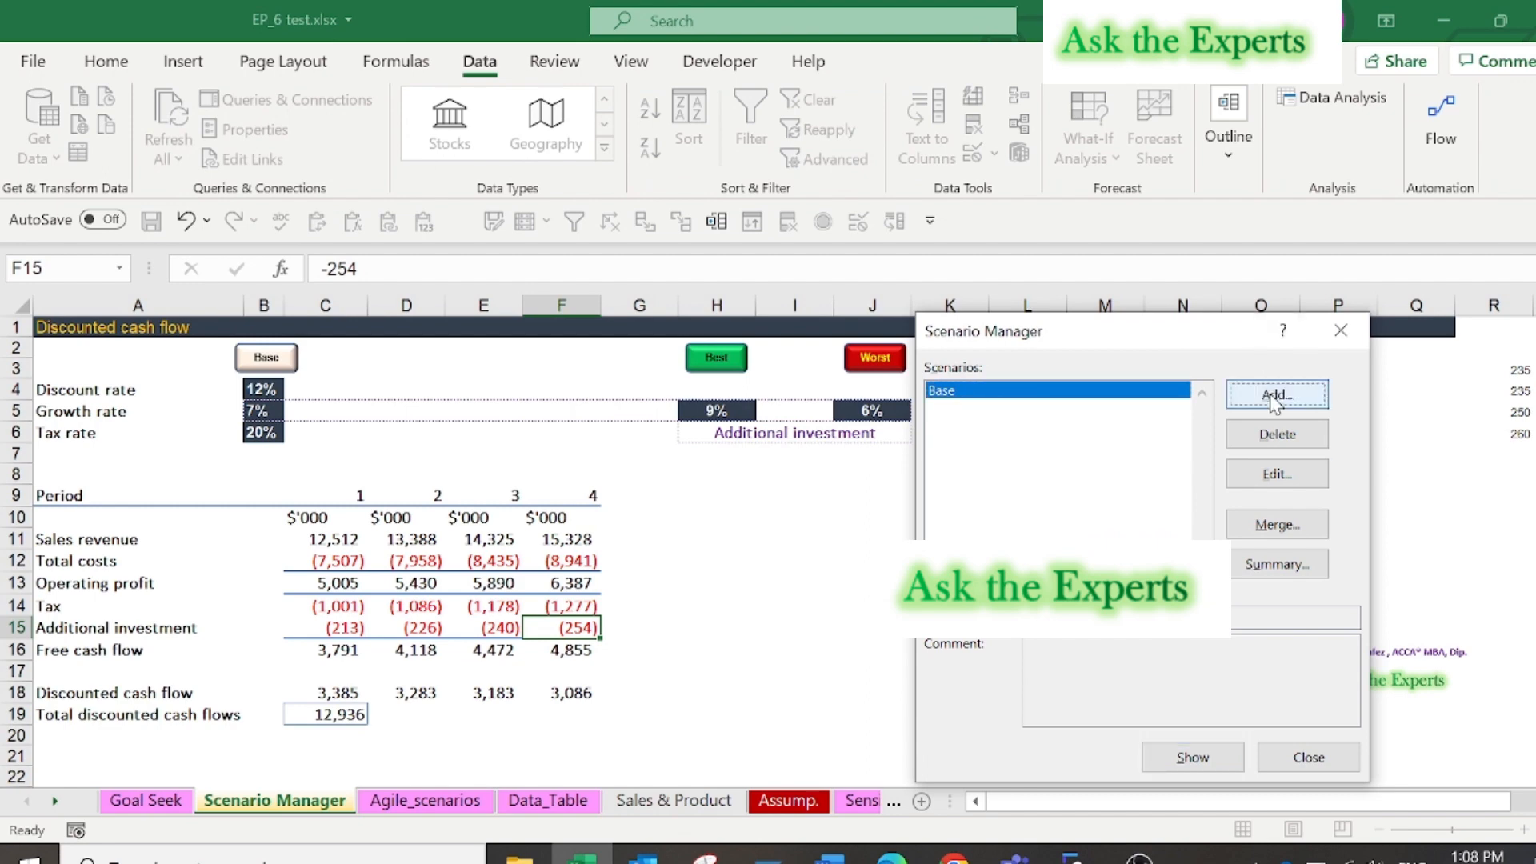
Step: Add a 'Best' scenario with 9% growth and higher additional investment values
{"action": "left_click", "coordinate": [1277, 393]}
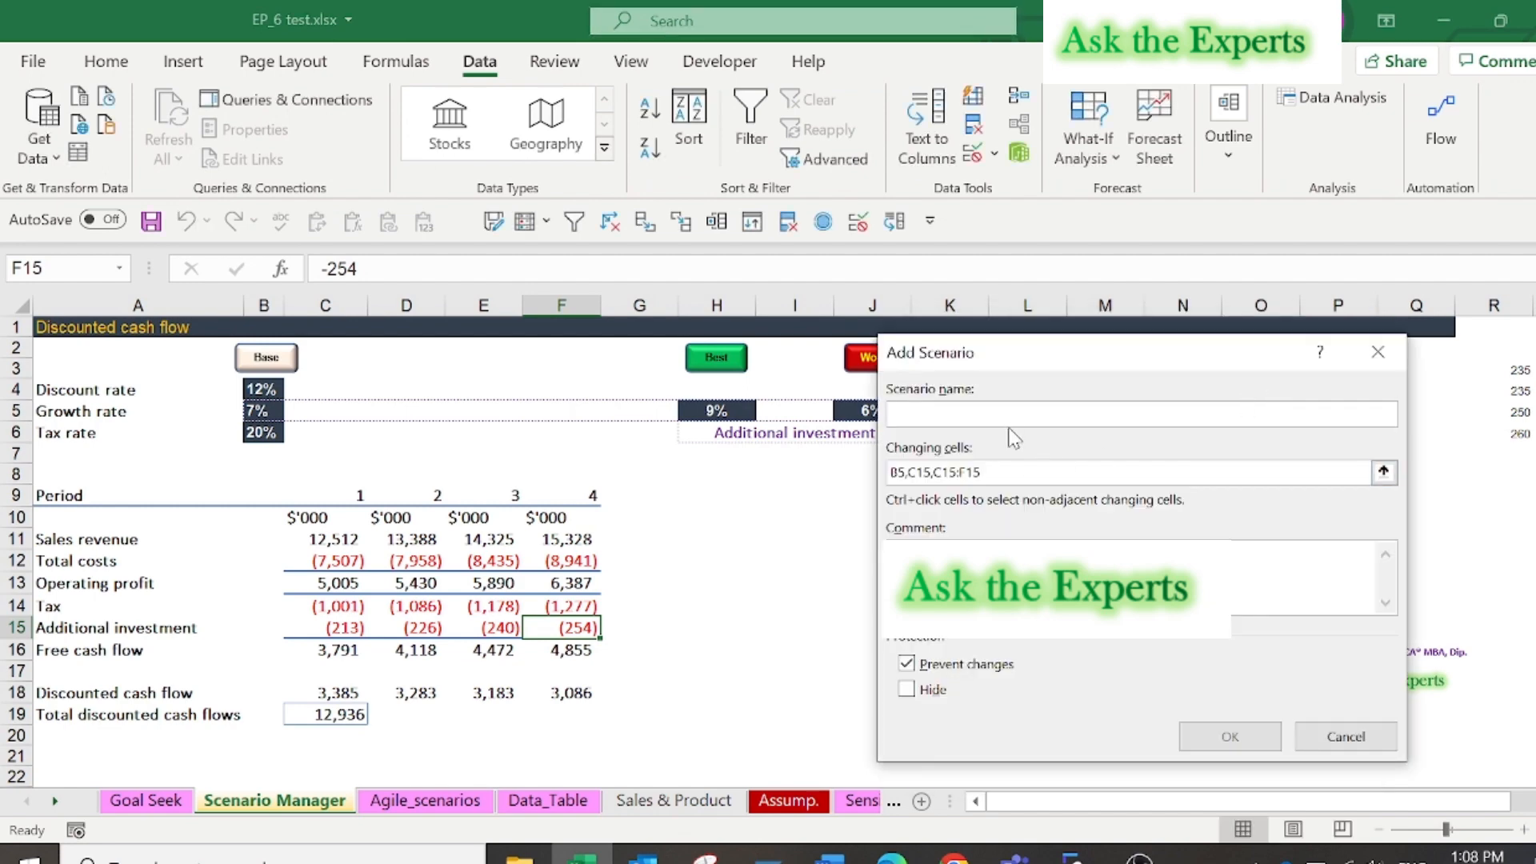
{"action": "type", "text": "Bes"}
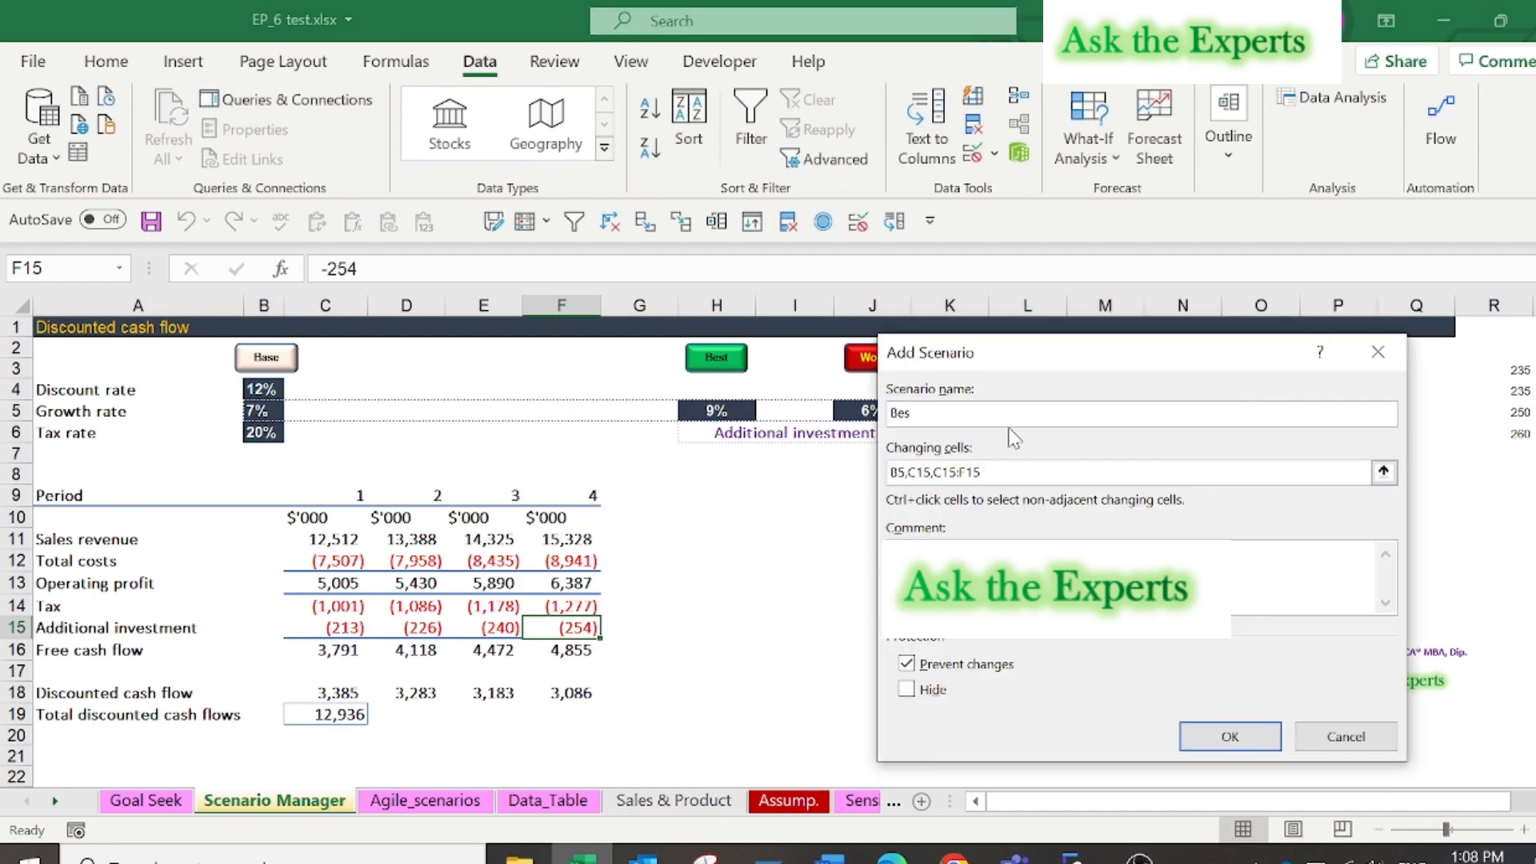
{"action": "type", "text": "t"}
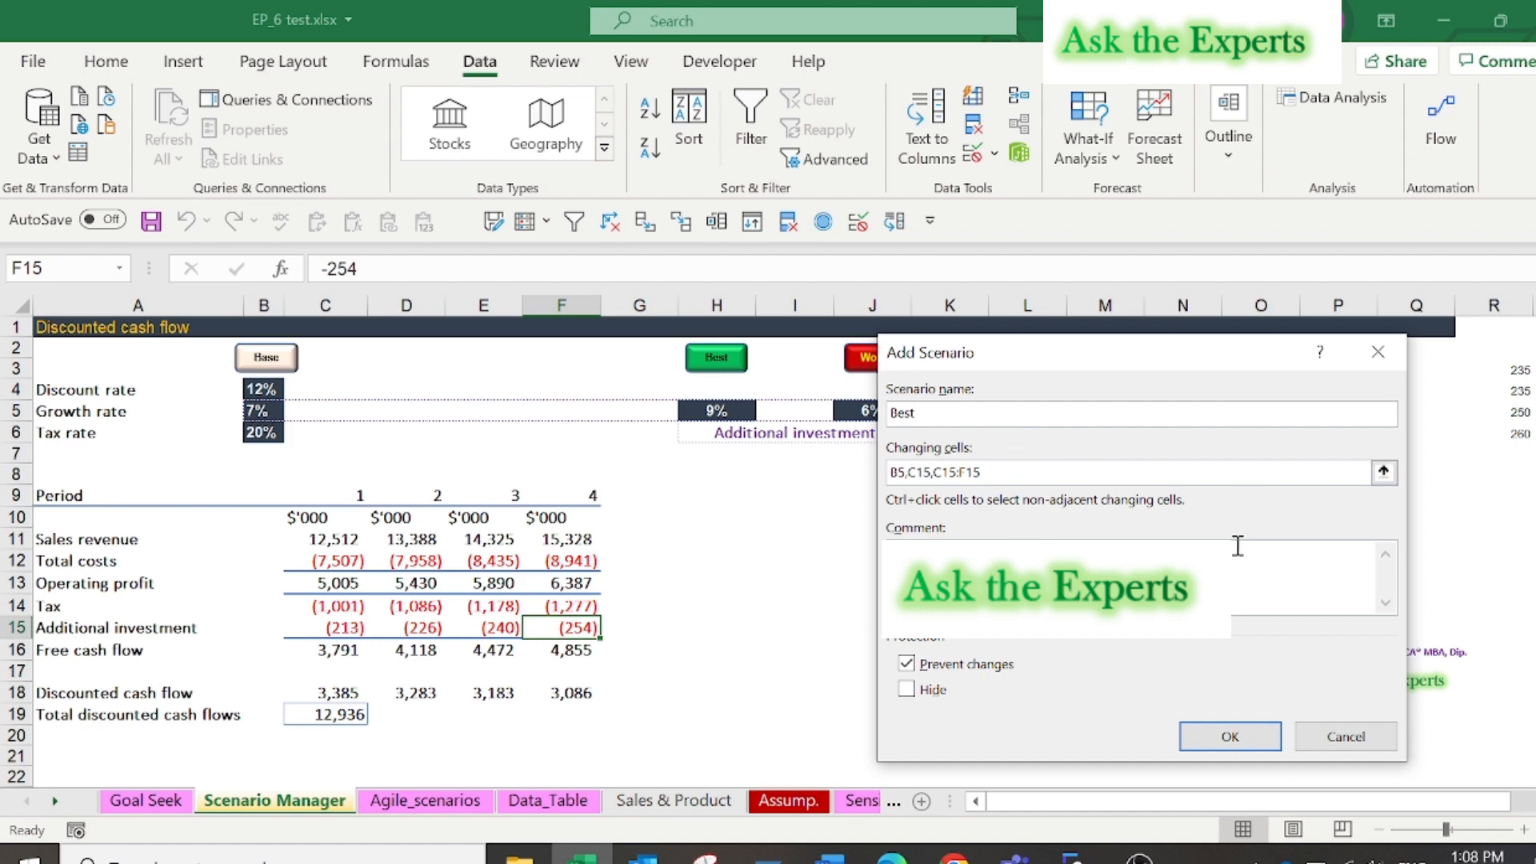
{"action": "mouse_move", "coordinate": [832, 561]}
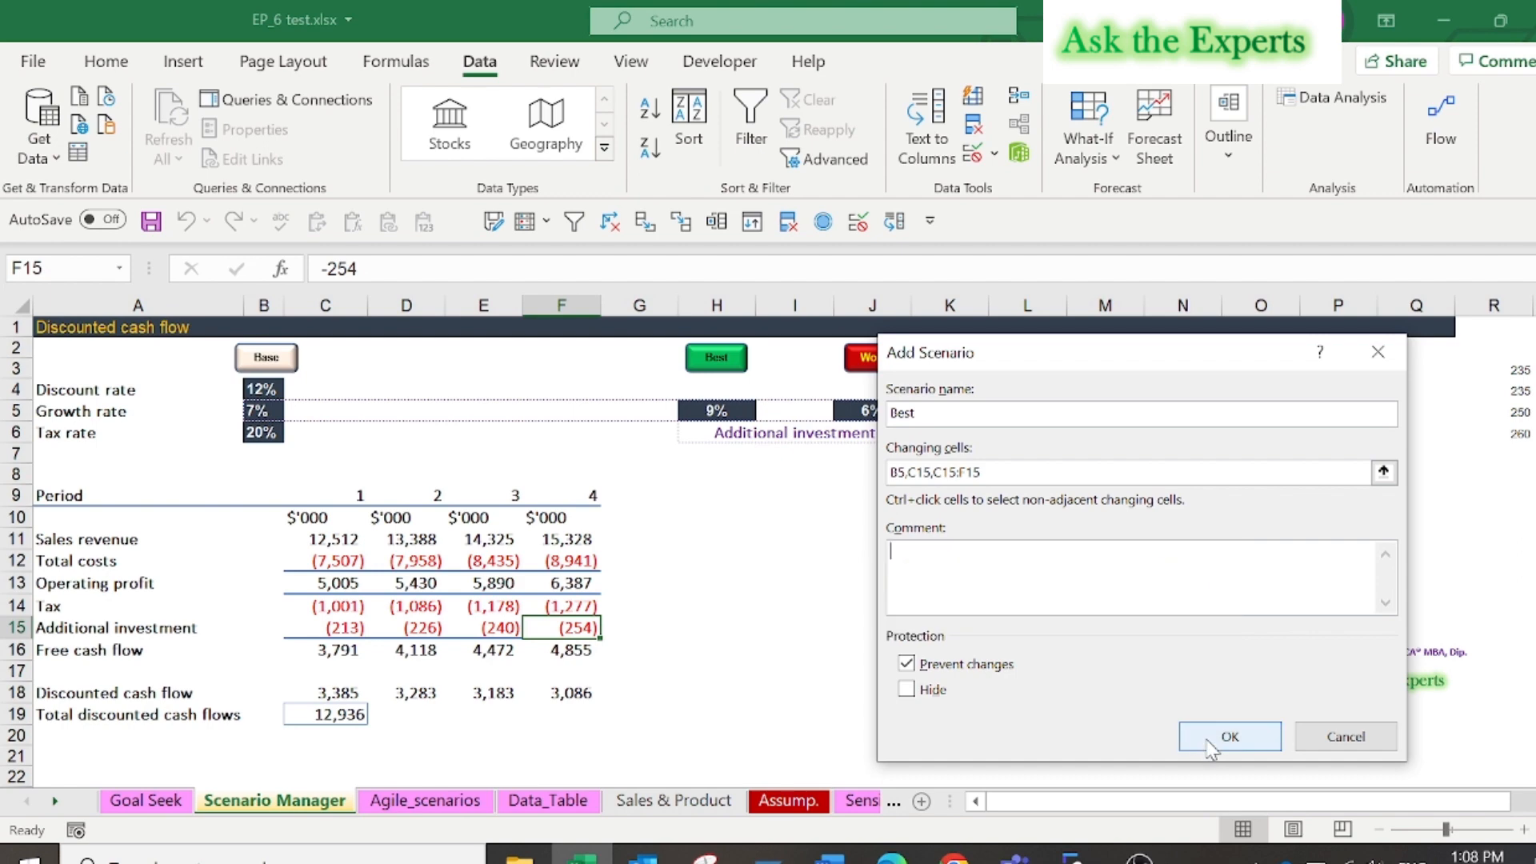
{"action": "left_click", "coordinate": [1229, 736]}
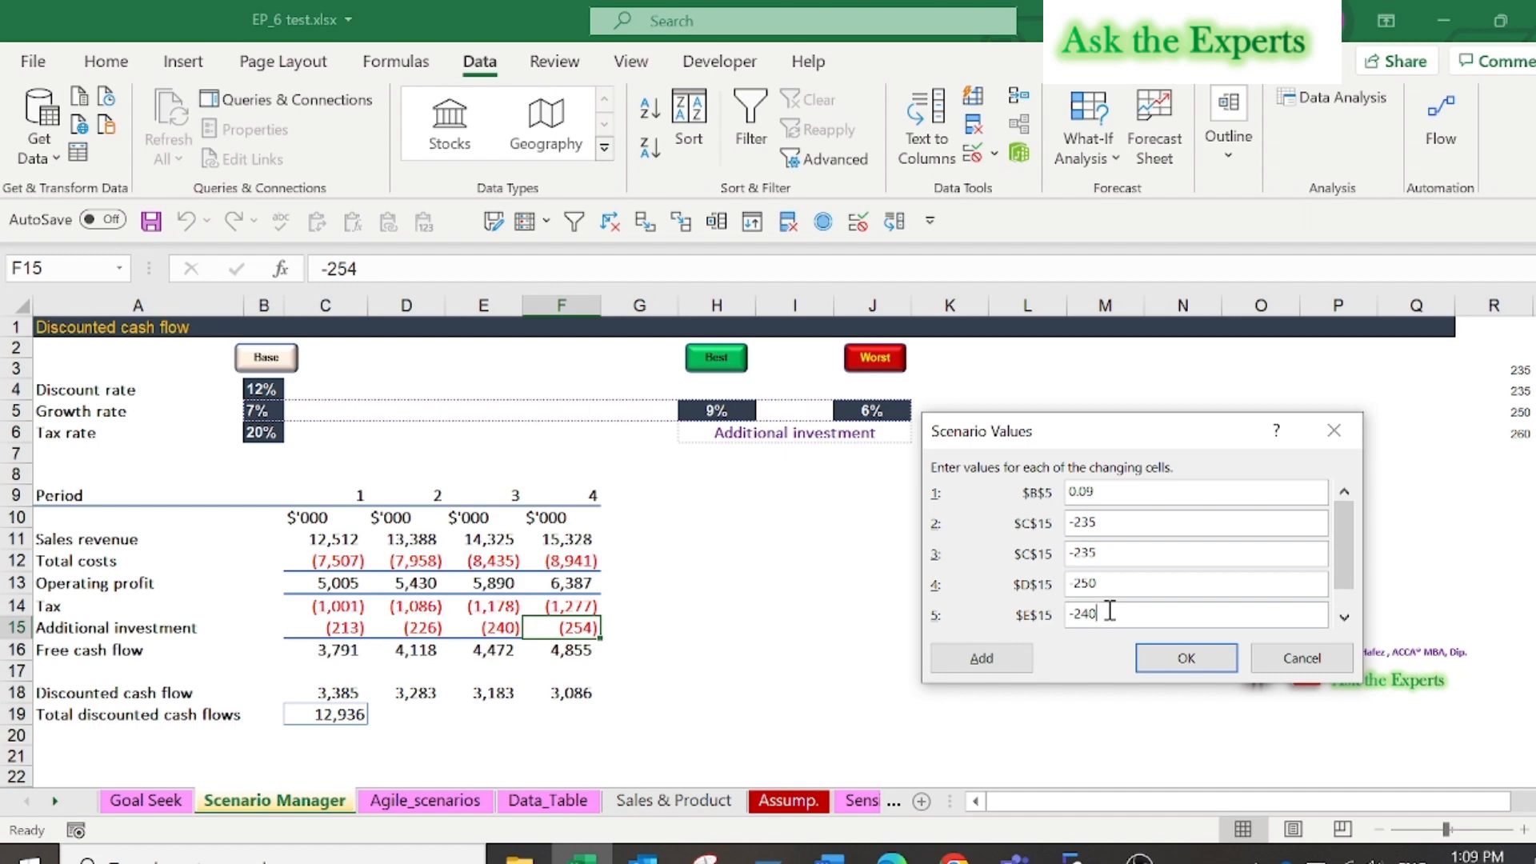
{"action": "key", "text": "BackSpace"}
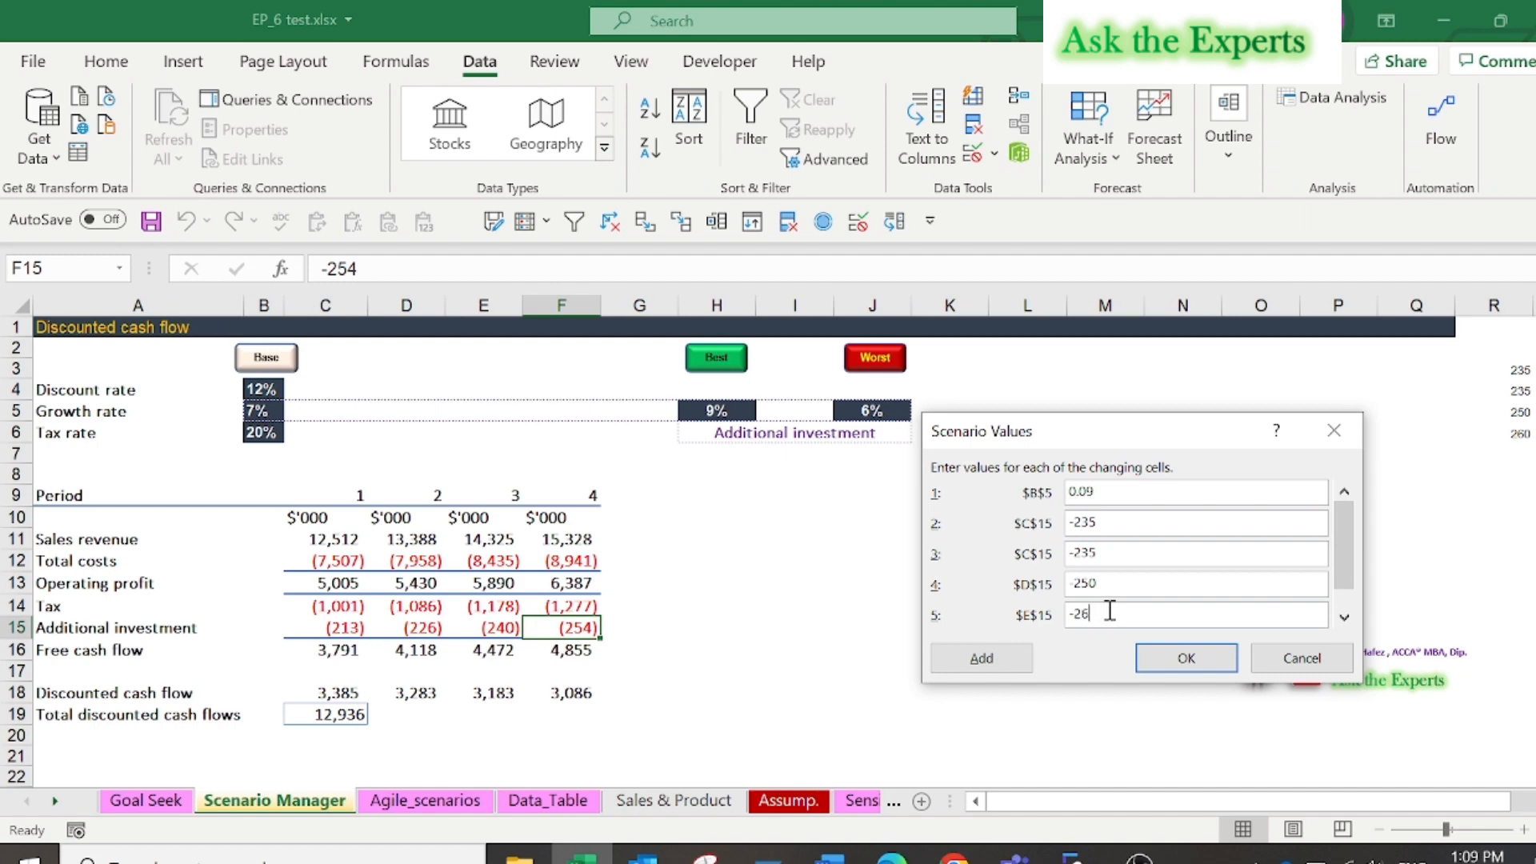
{"action": "left_click", "coordinate": [1186, 657]}
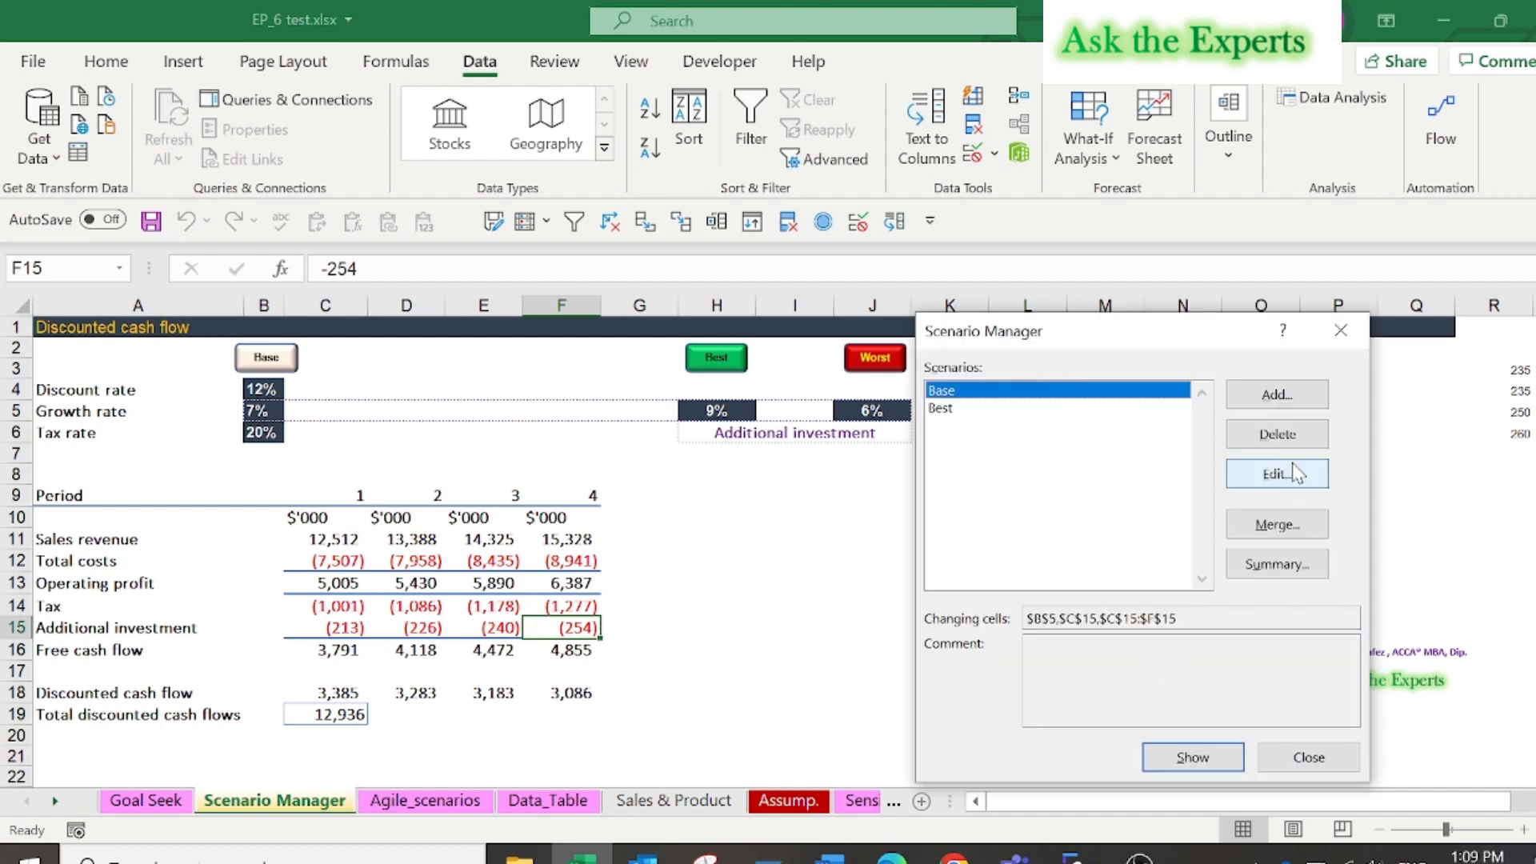
Step: Add a 'Worst' scenario with 6% growth and investments of -200, -240 and -254
{"action": "left_click", "coordinate": [1277, 394]}
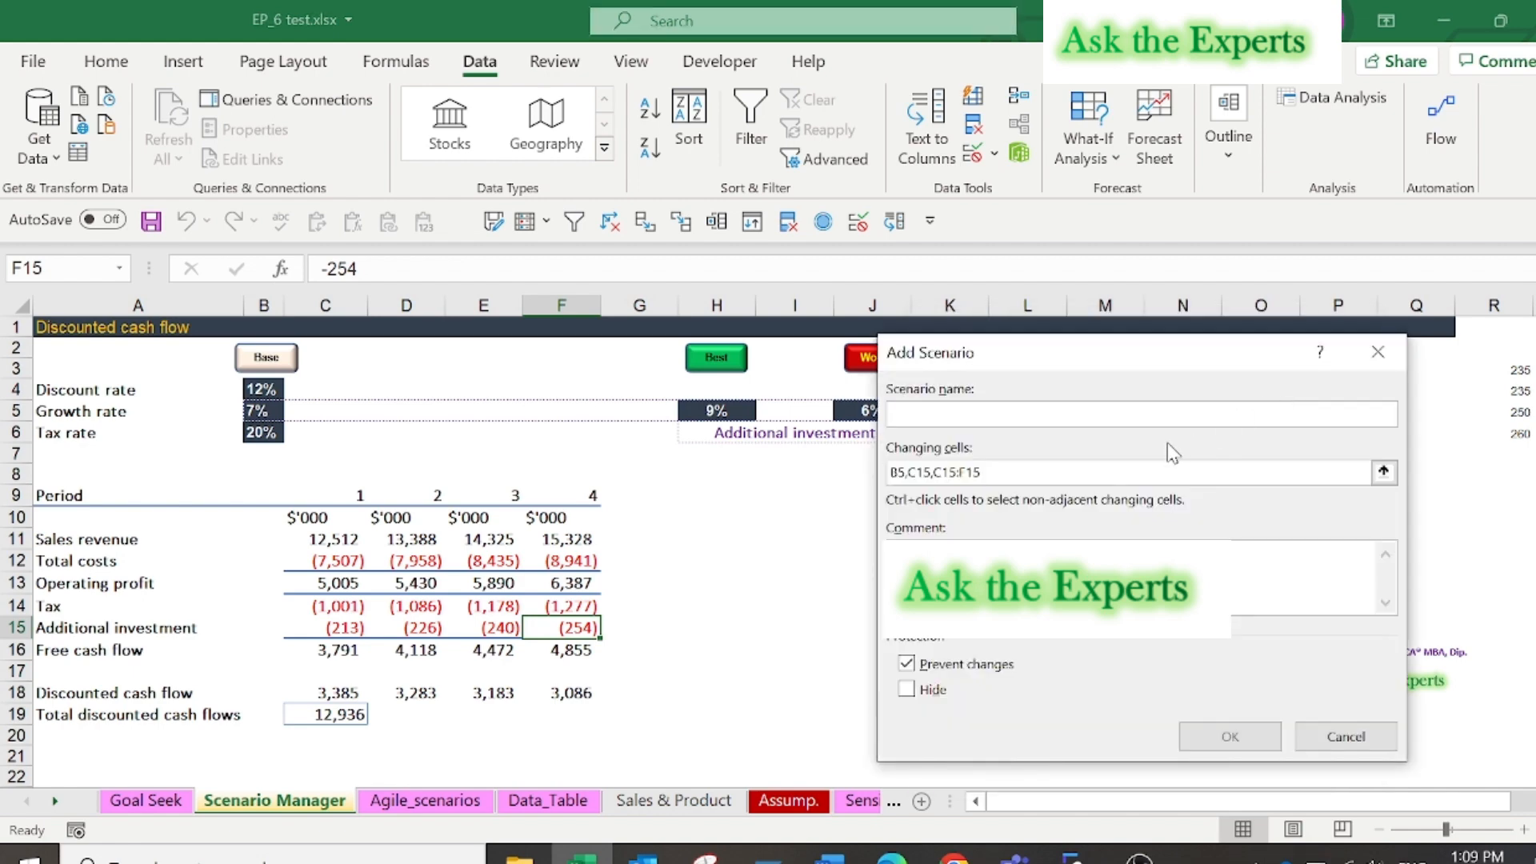
{"action": "type", "text": "Wor"}
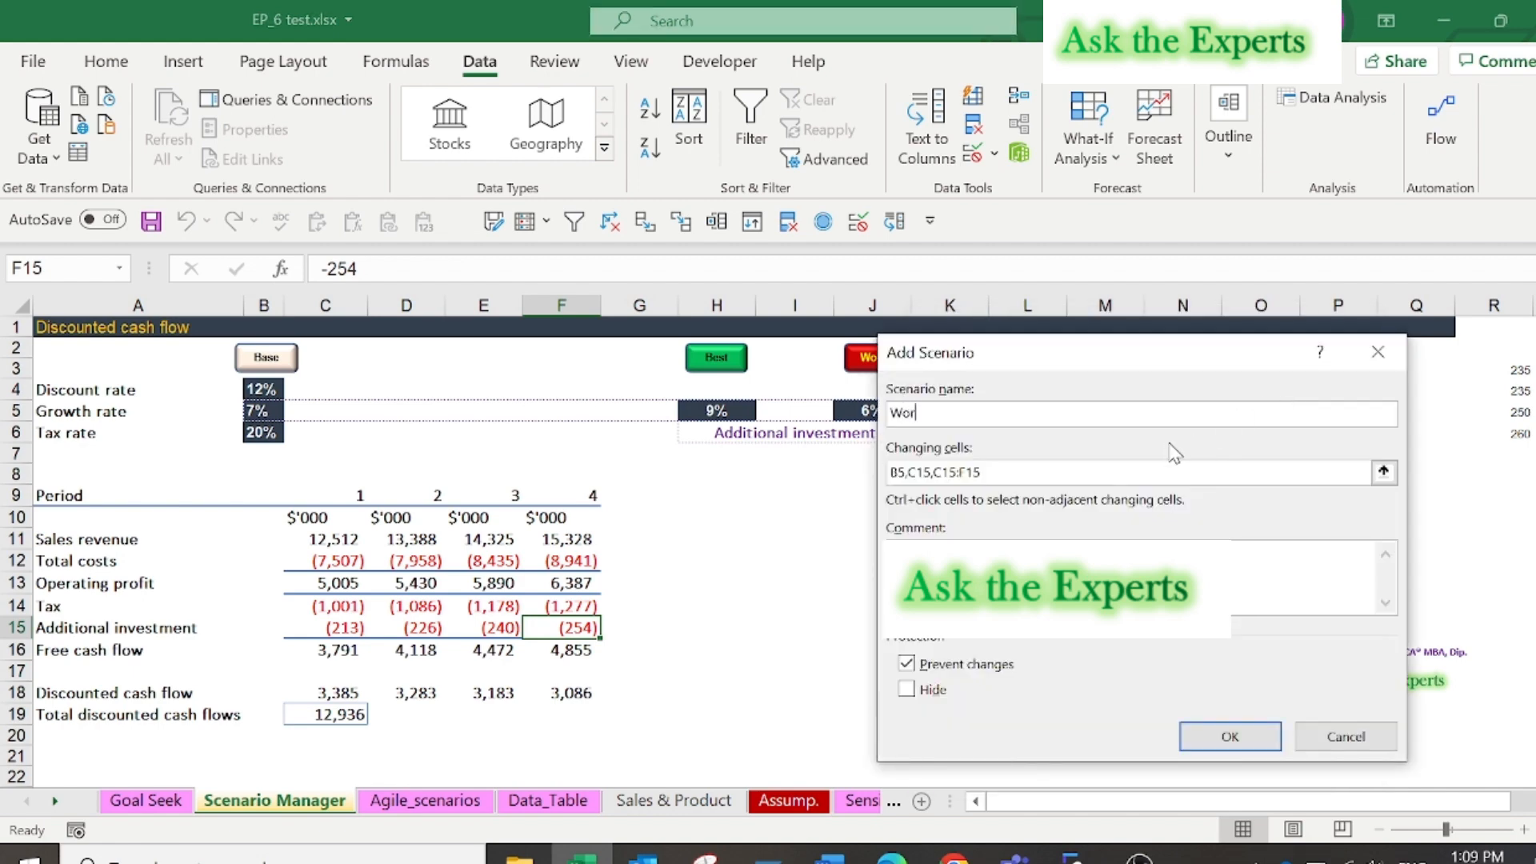
{"action": "type", "text": "st"}
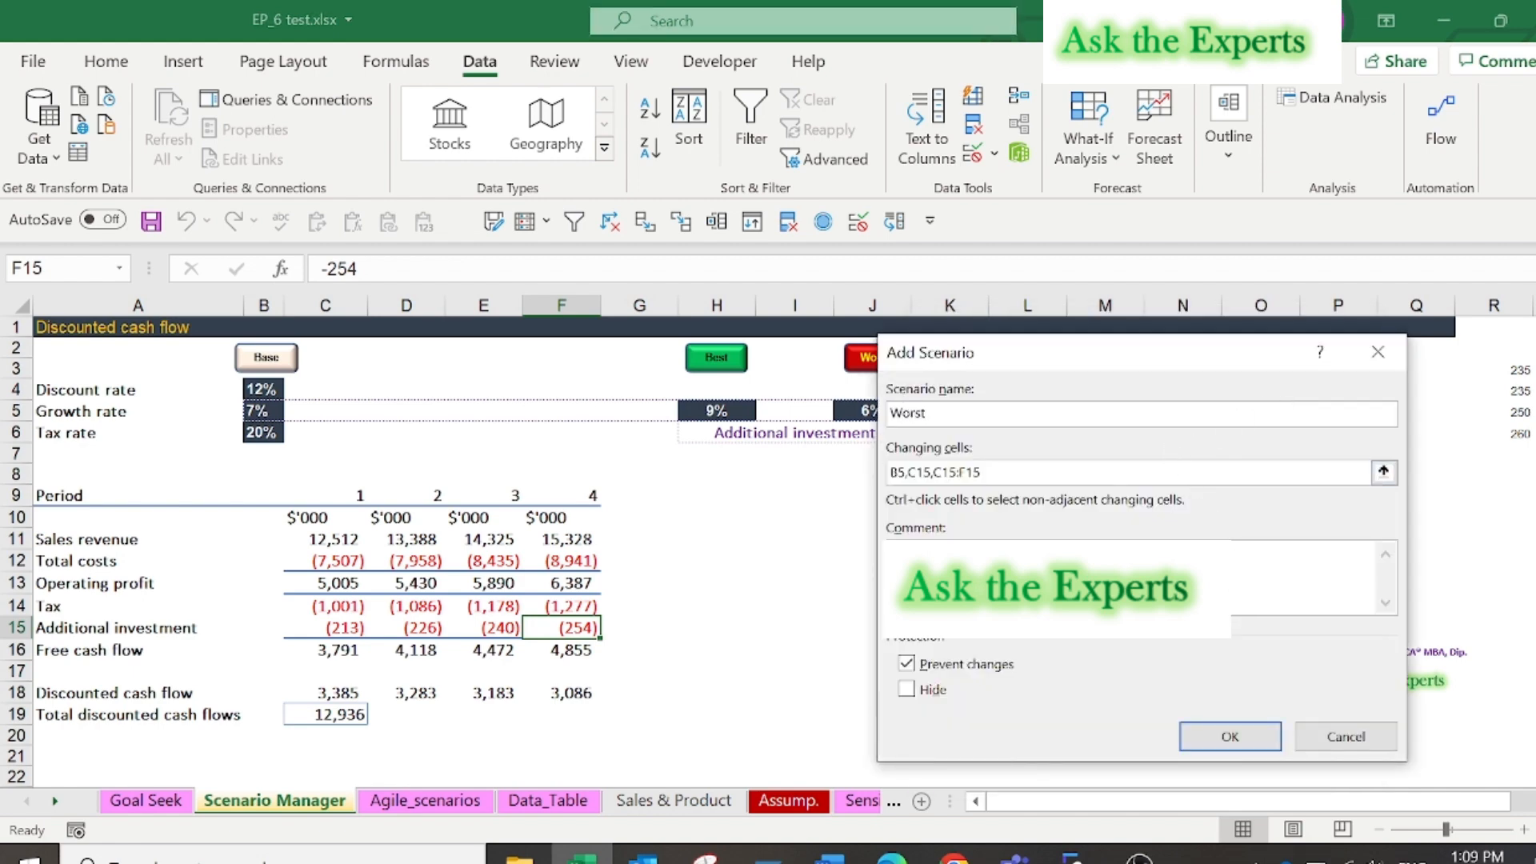
{"action": "mouse_move", "coordinate": [1229, 736]}
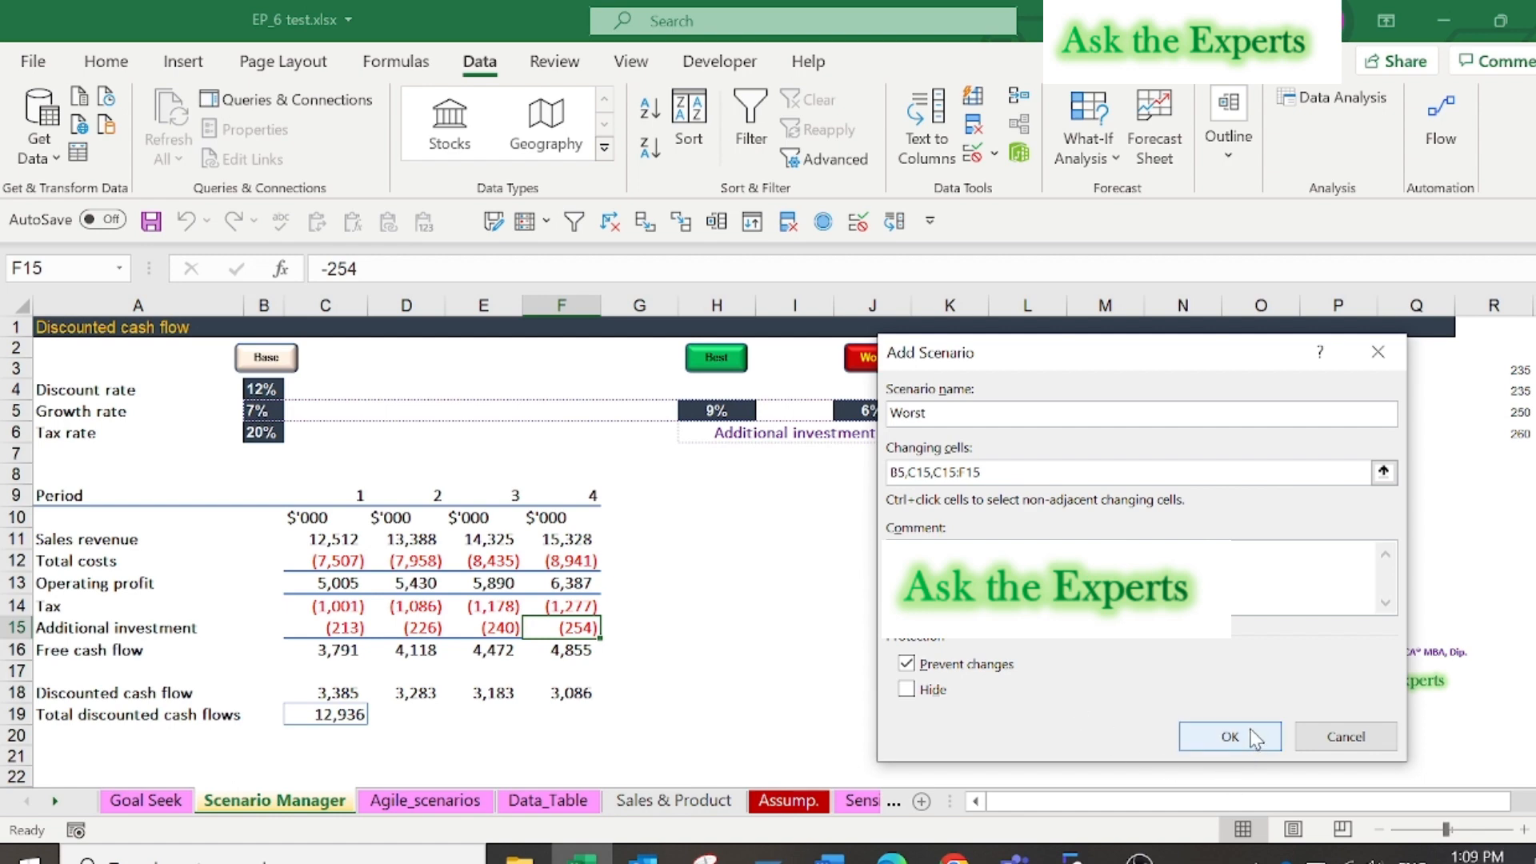
{"action": "left_click", "coordinate": [1229, 736]}
{"action": "type", "text": "-200"}
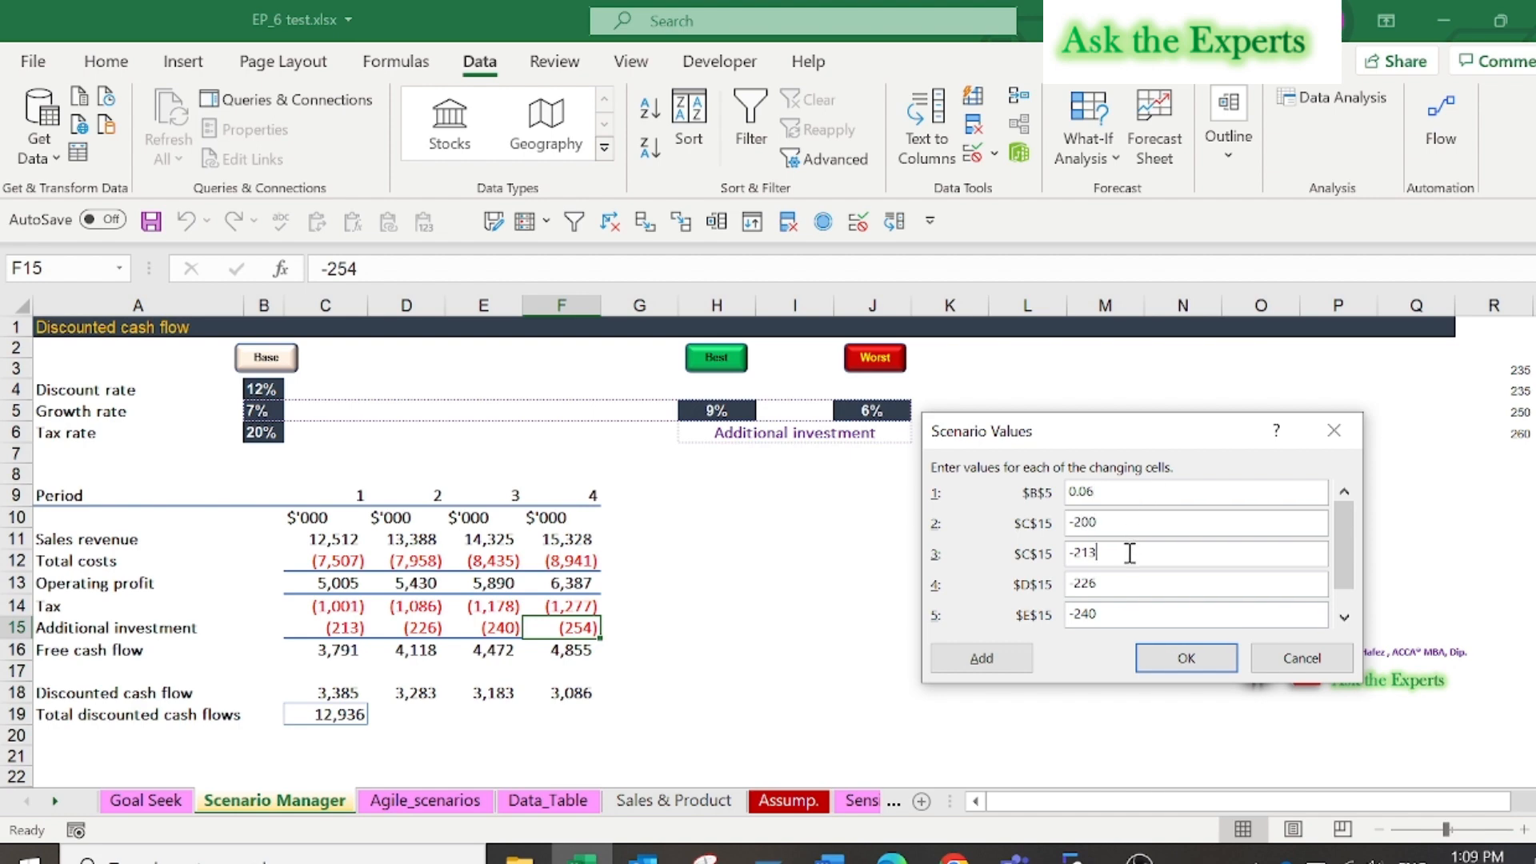
{"action": "key", "text": "Backspace"}
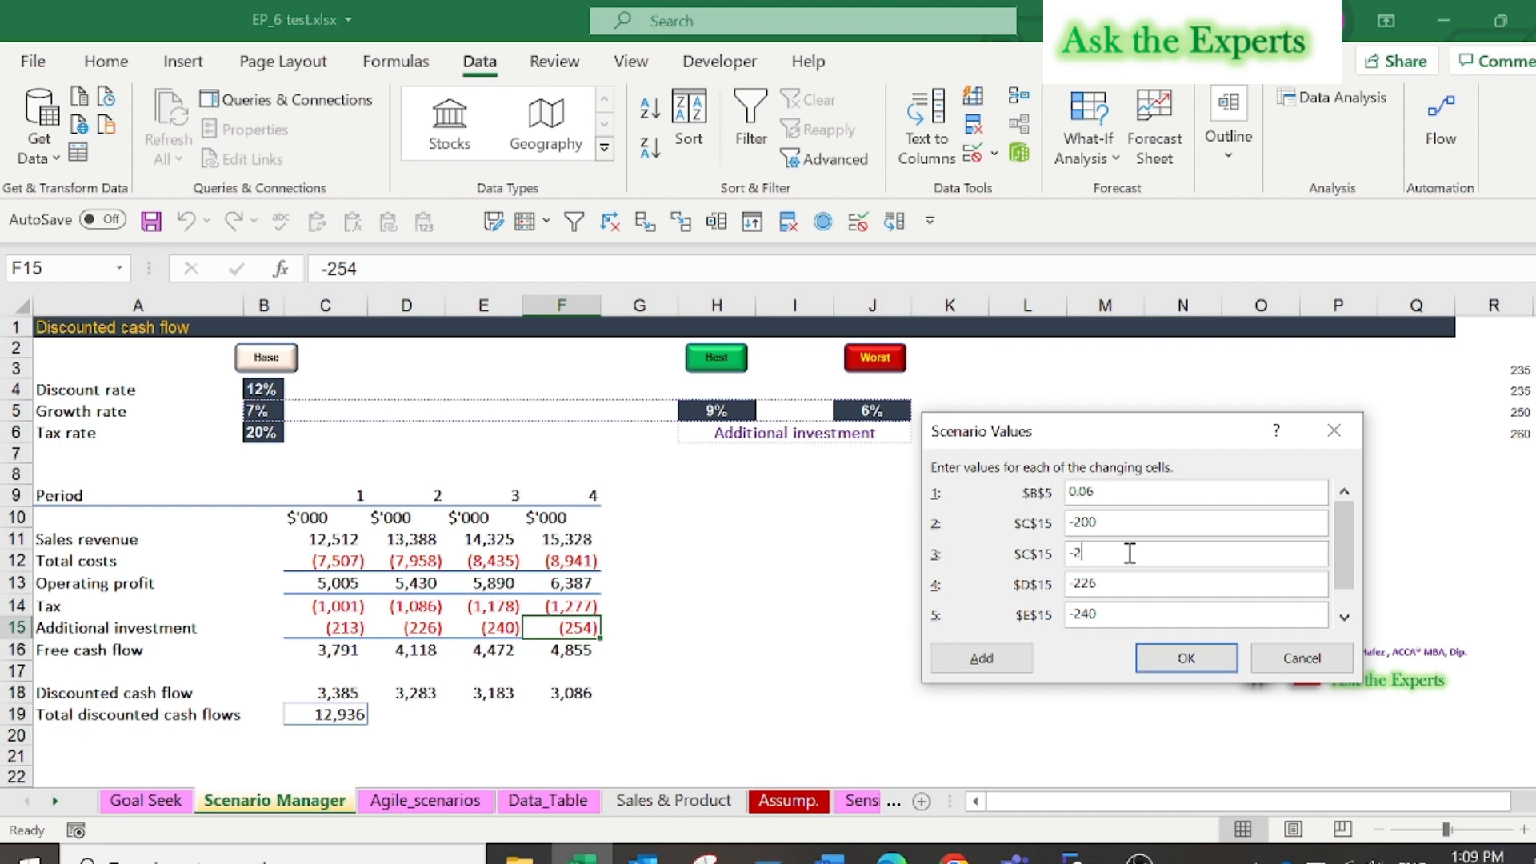
{"action": "type", "text": "00"}
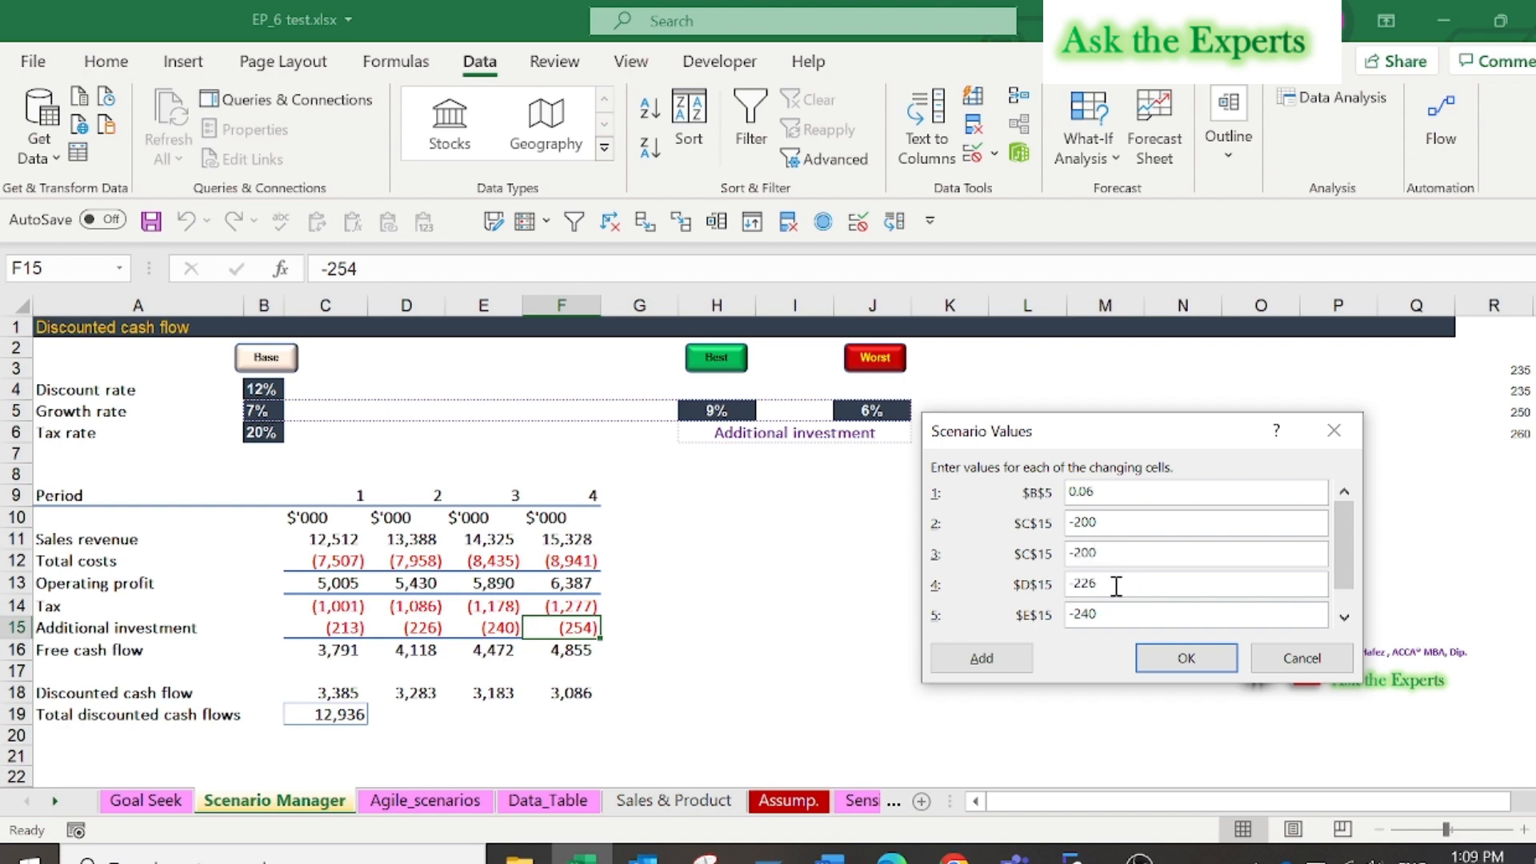
{"action": "type", "text": "-240"}
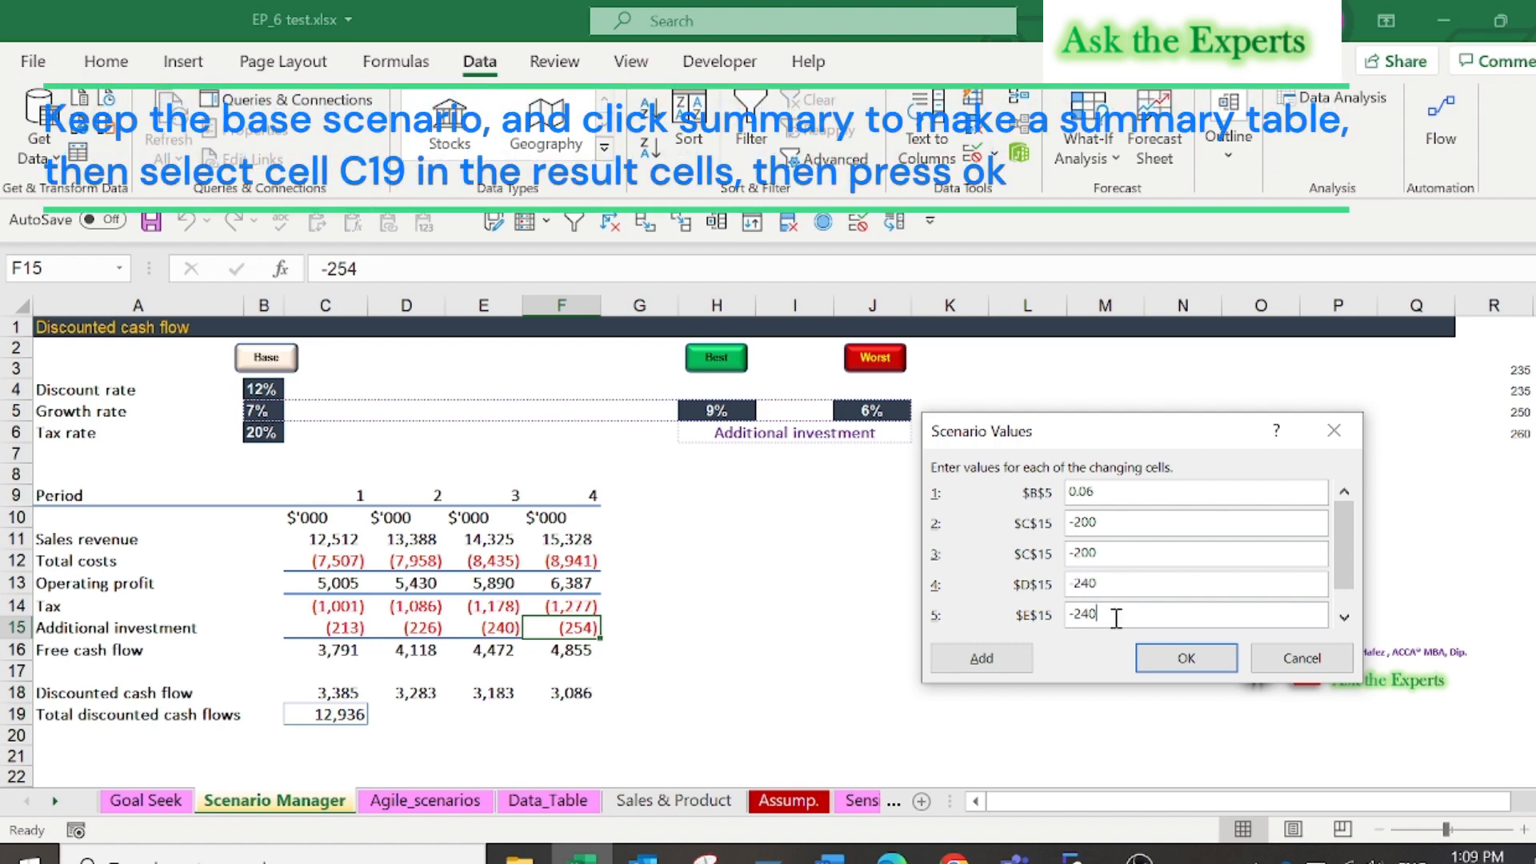
{"action": "key", "text": "Backspace"}
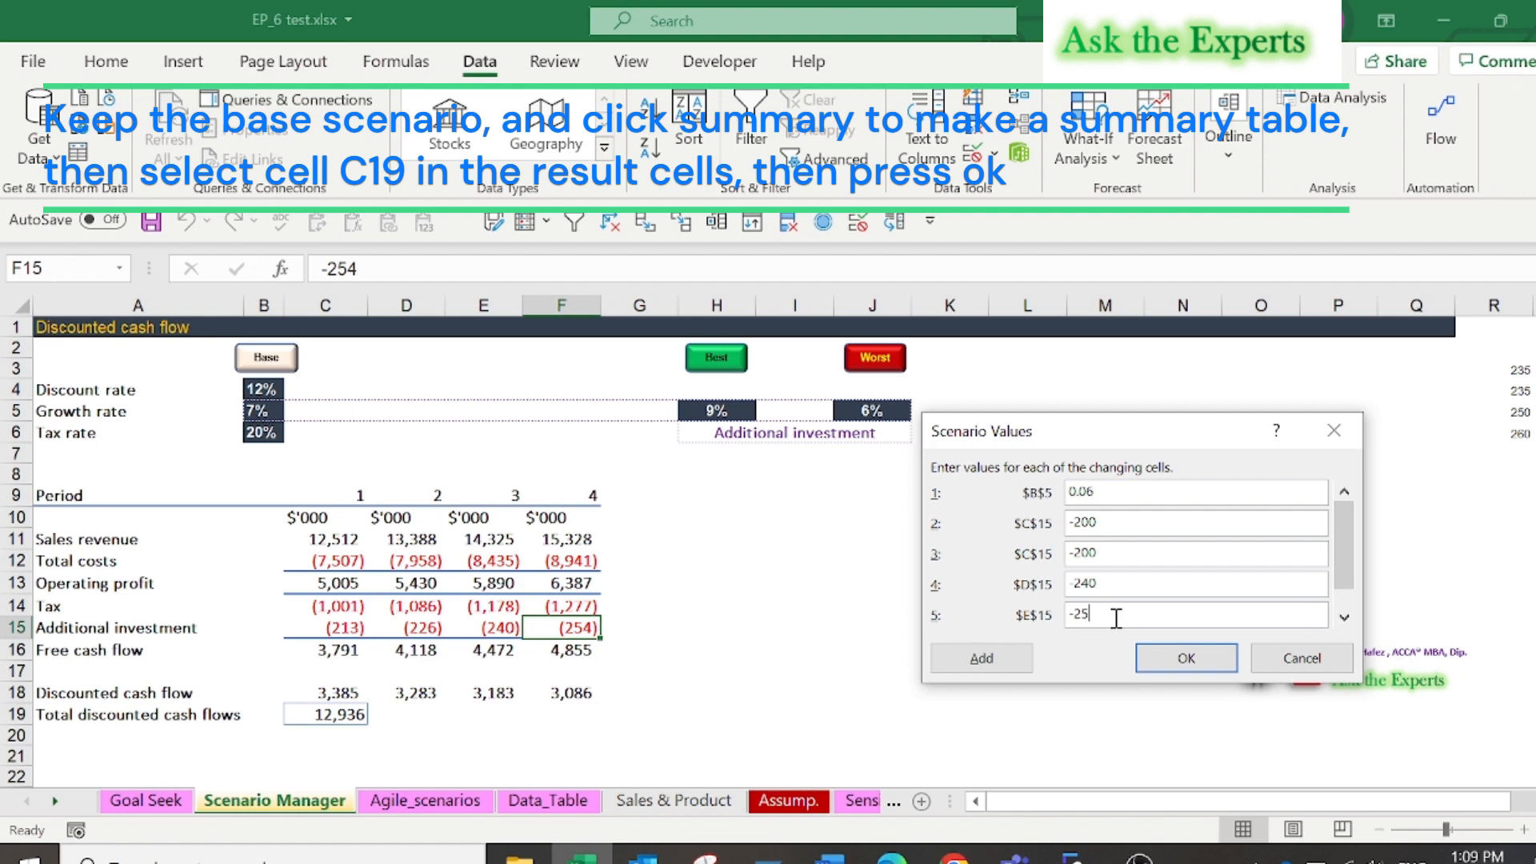
{"action": "type", "text": "4"}
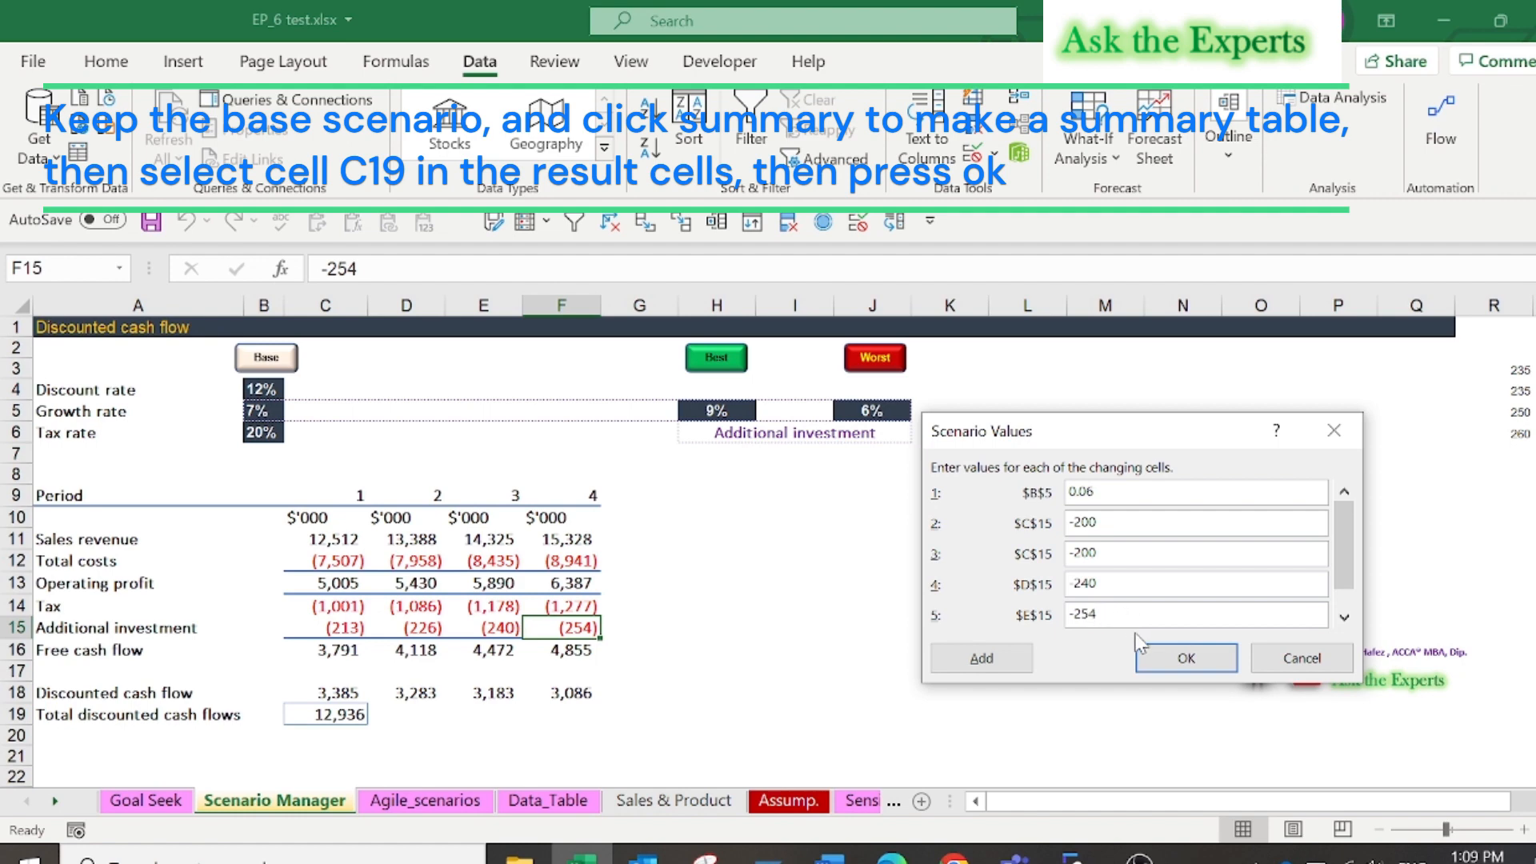
{"action": "left_click", "coordinate": [1184, 657]}
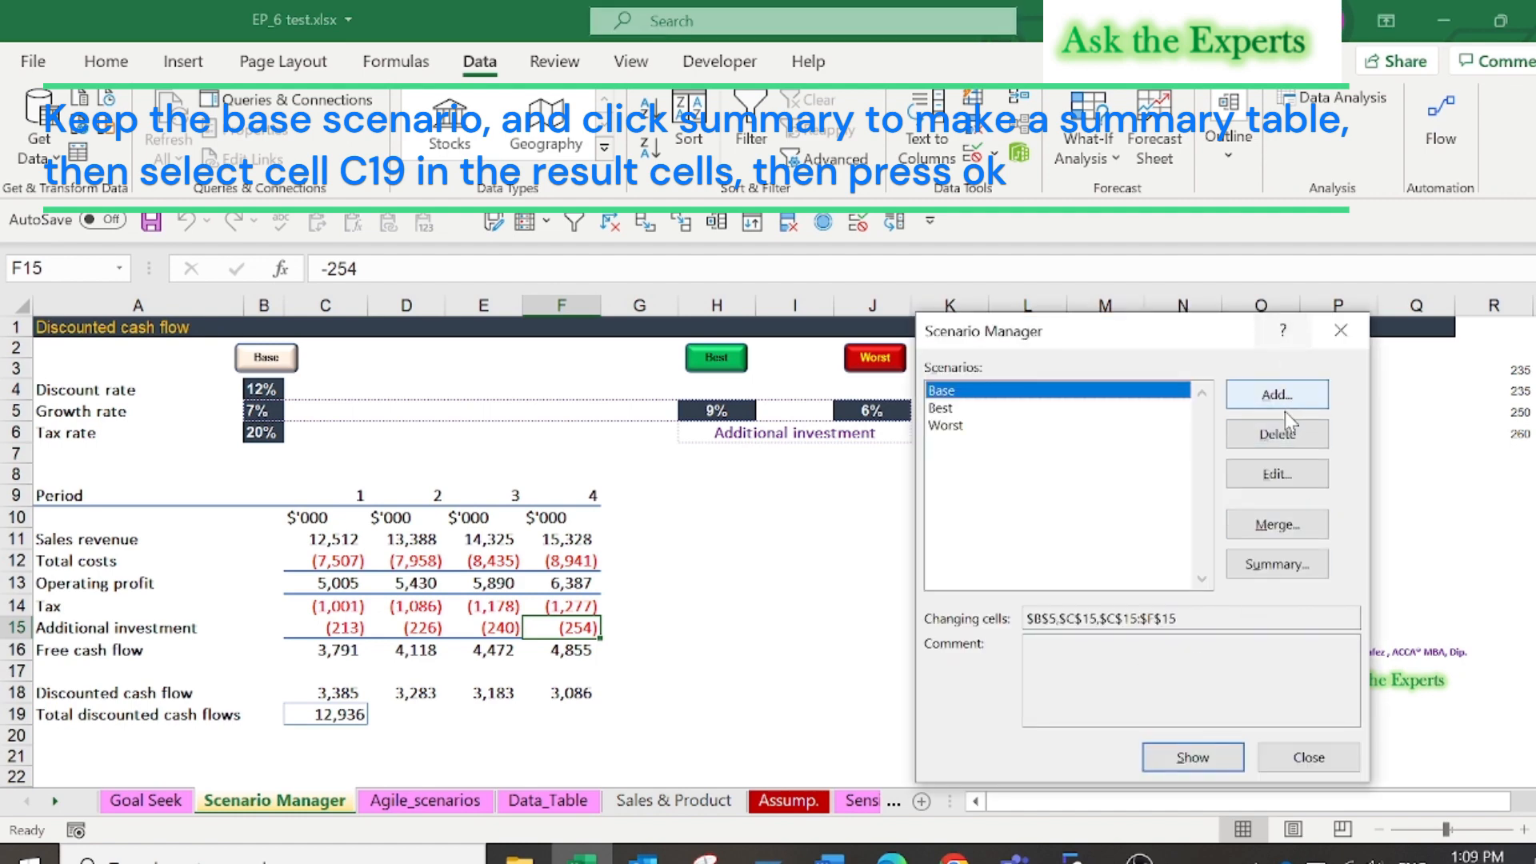
Step: Request a scenario summary report using C19 as the result cell
{"action": "left_click", "coordinate": [979, 407]}
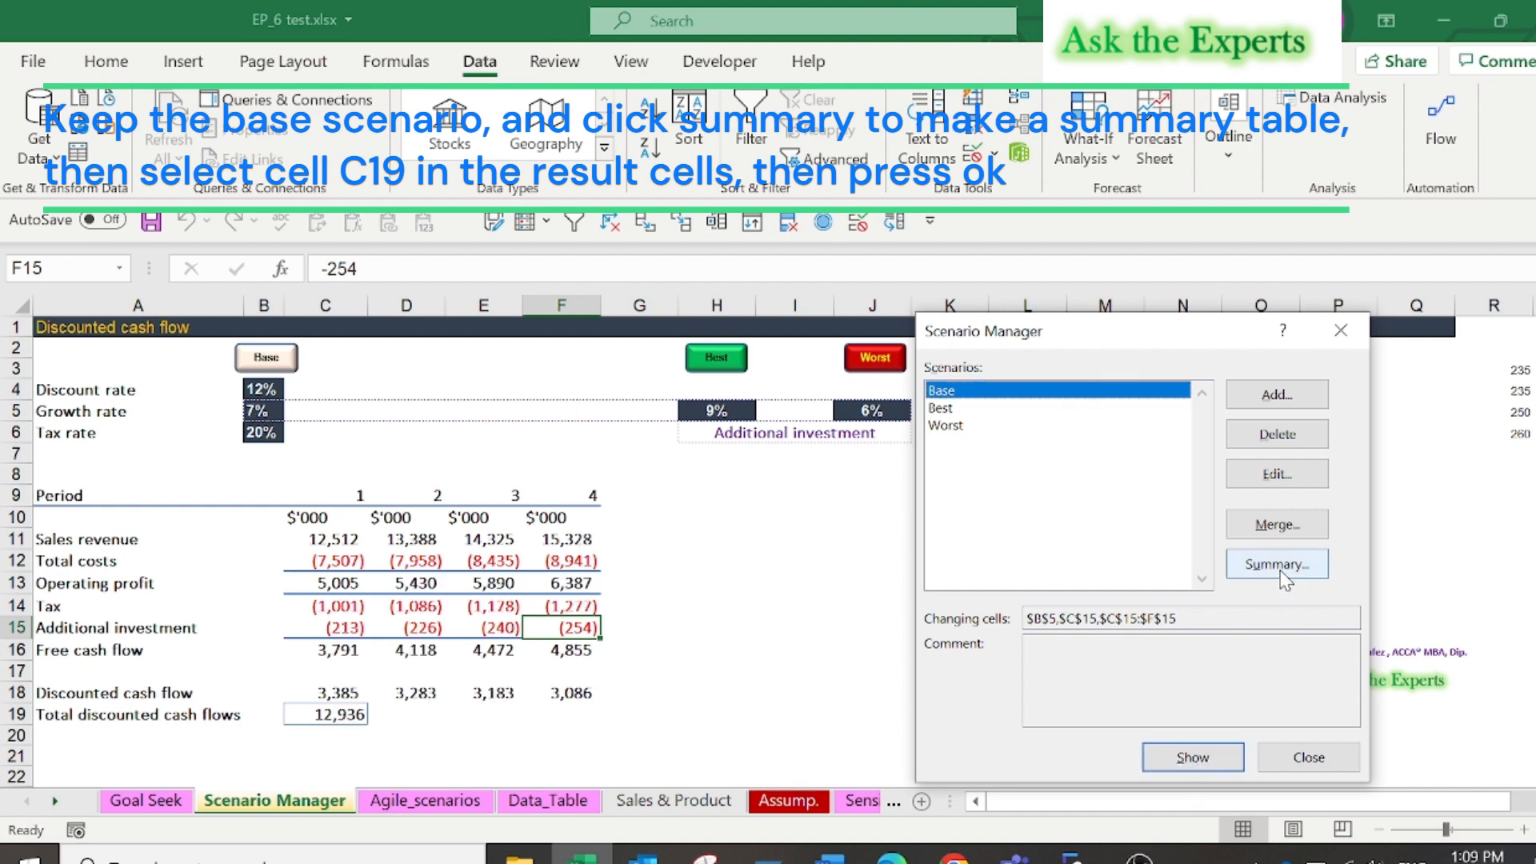
{"action": "left_click", "coordinate": [1275, 563]}
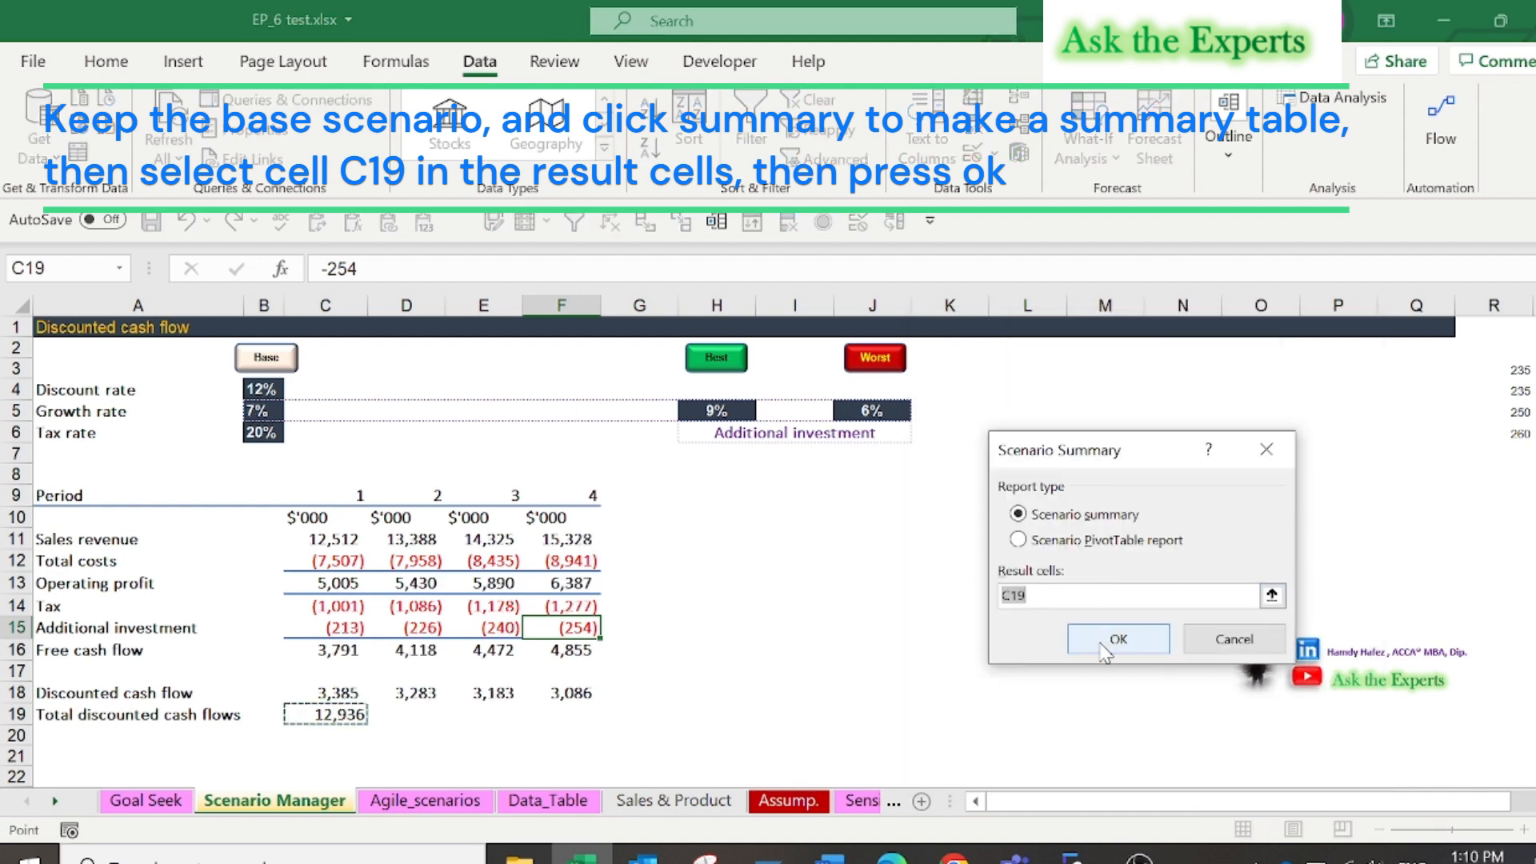
{"action": "left_click", "coordinate": [1118, 638]}
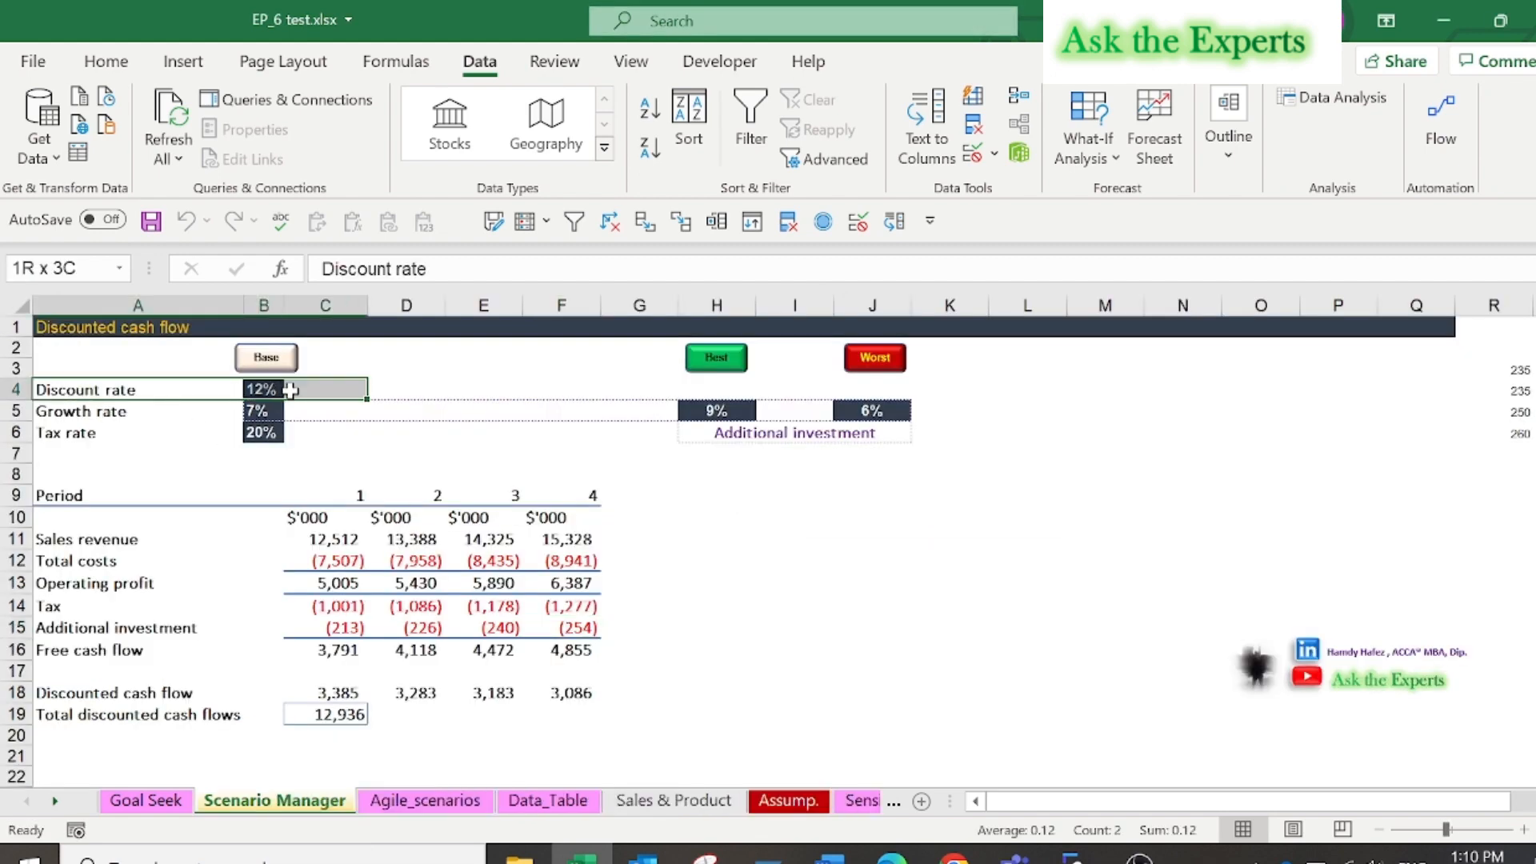
Step: Name the three rate cells in A4:B6 from their left-column labels
{"action": "left_click", "coordinate": [137, 388]}
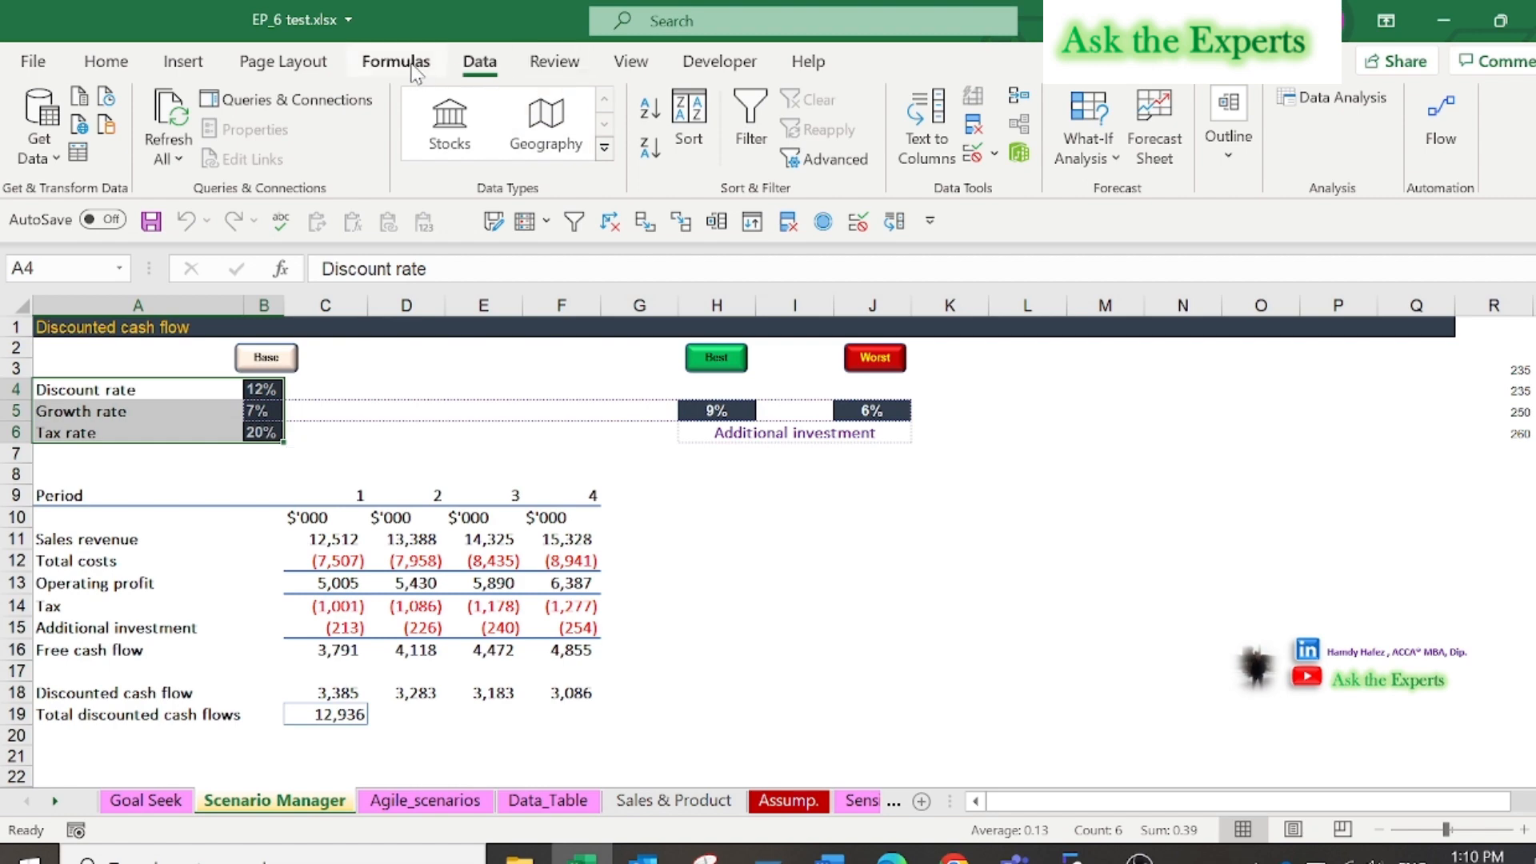
{"action": "left_click", "coordinate": [830, 160]}
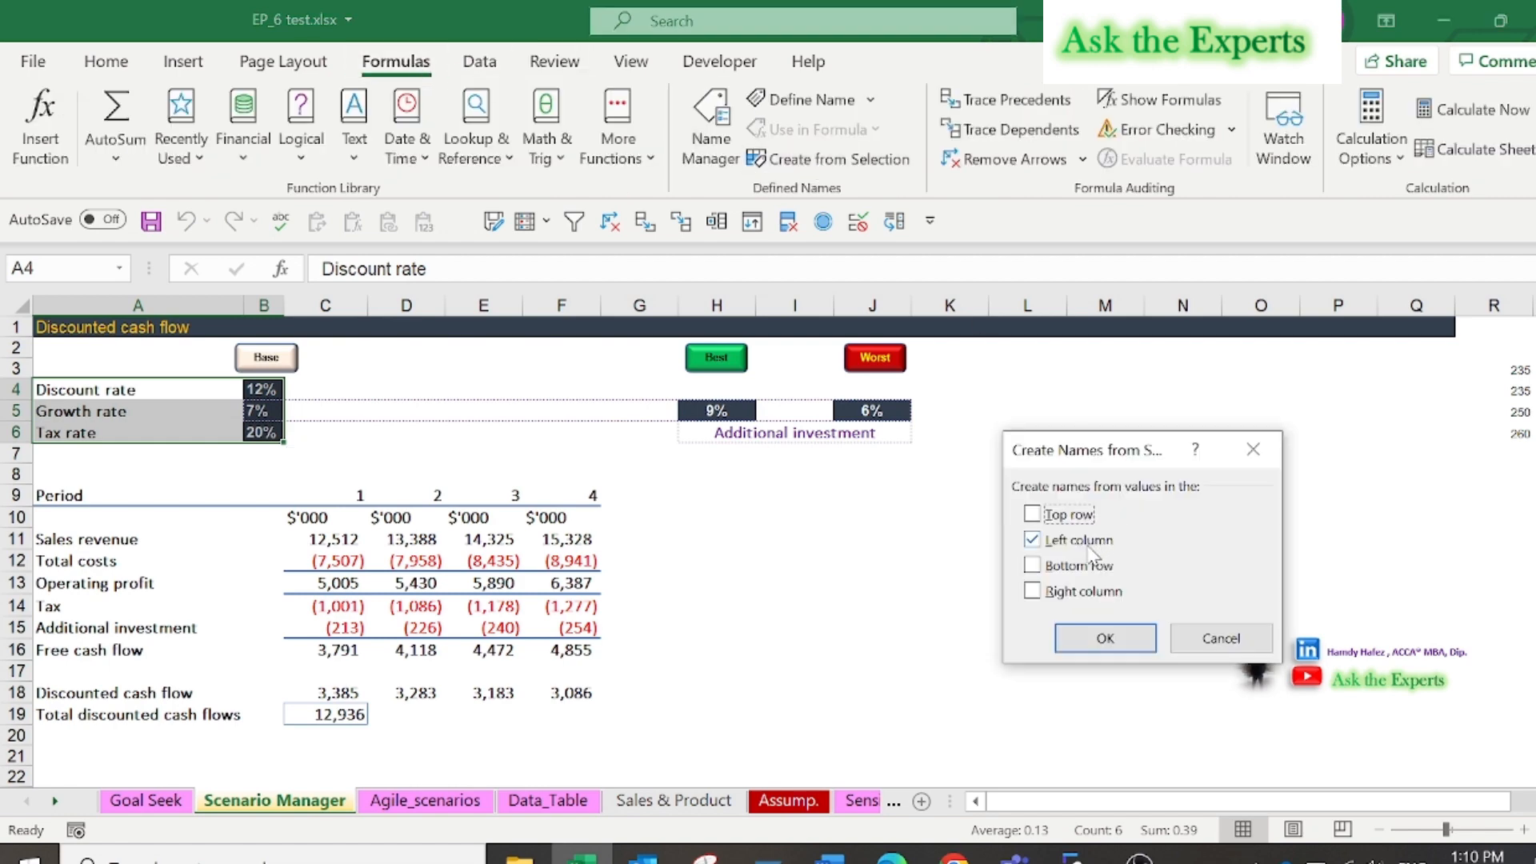
{"action": "left_click", "coordinate": [1103, 637]}
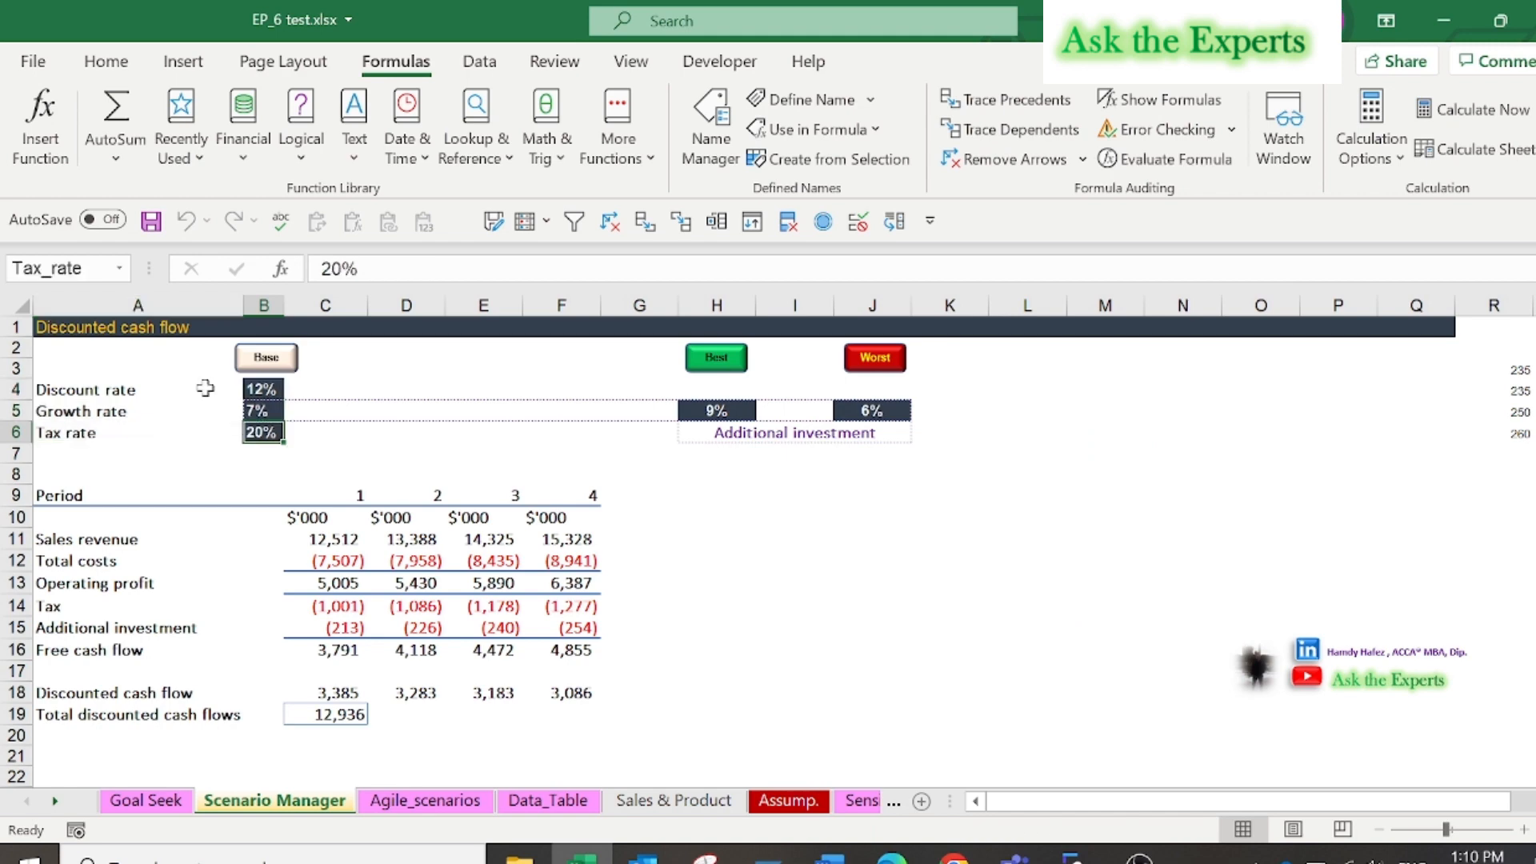
{"action": "left_click", "coordinate": [324, 713]}
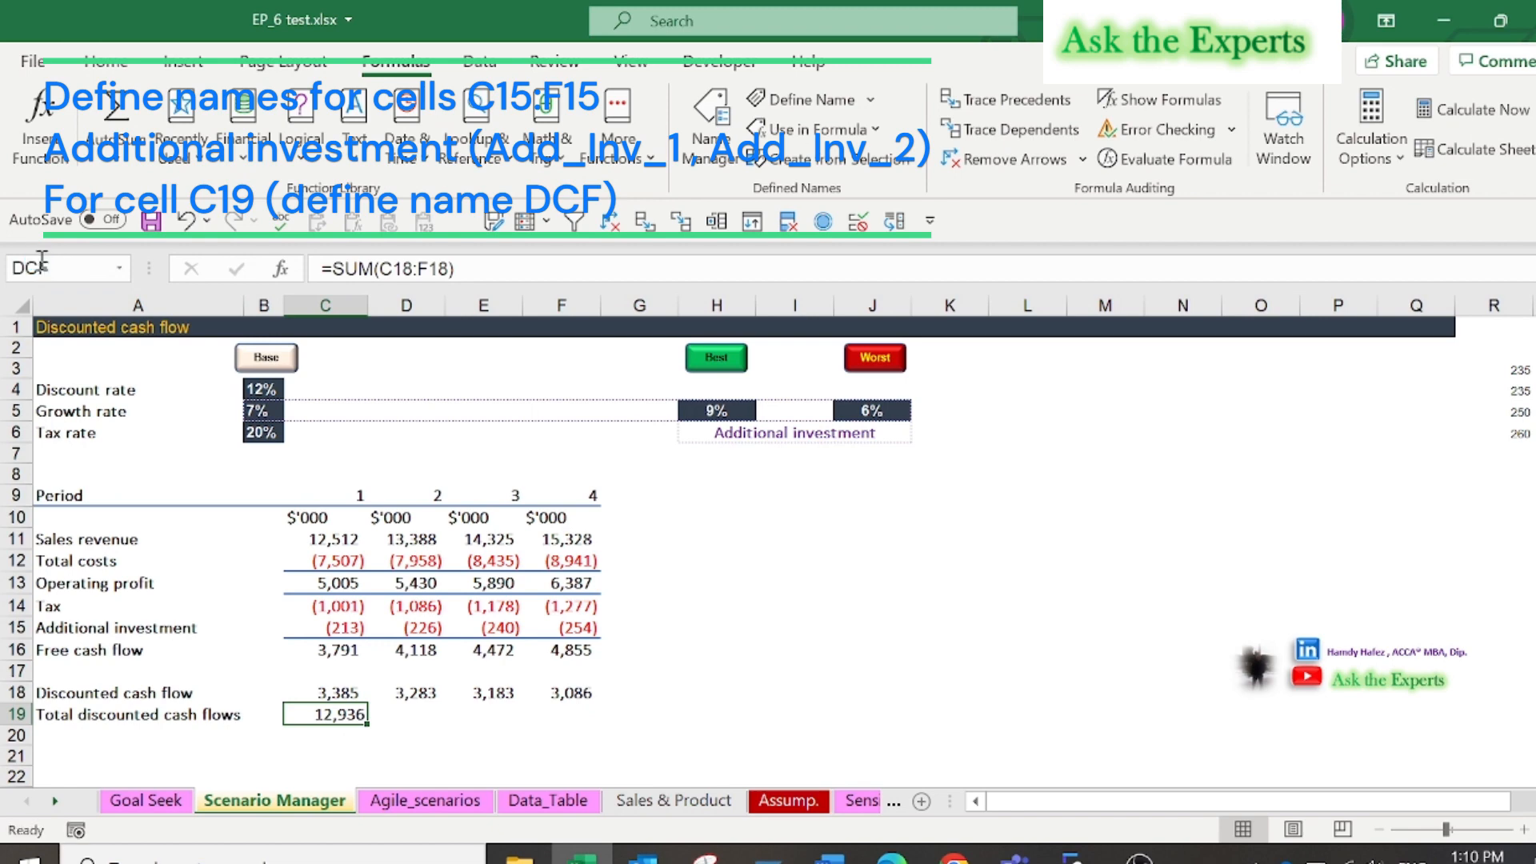
Step: Name the additional investment cells Add_Inv_1 and Add_Inv_2, and begin naming the third
{"action": "left_click", "coordinate": [323, 627]}
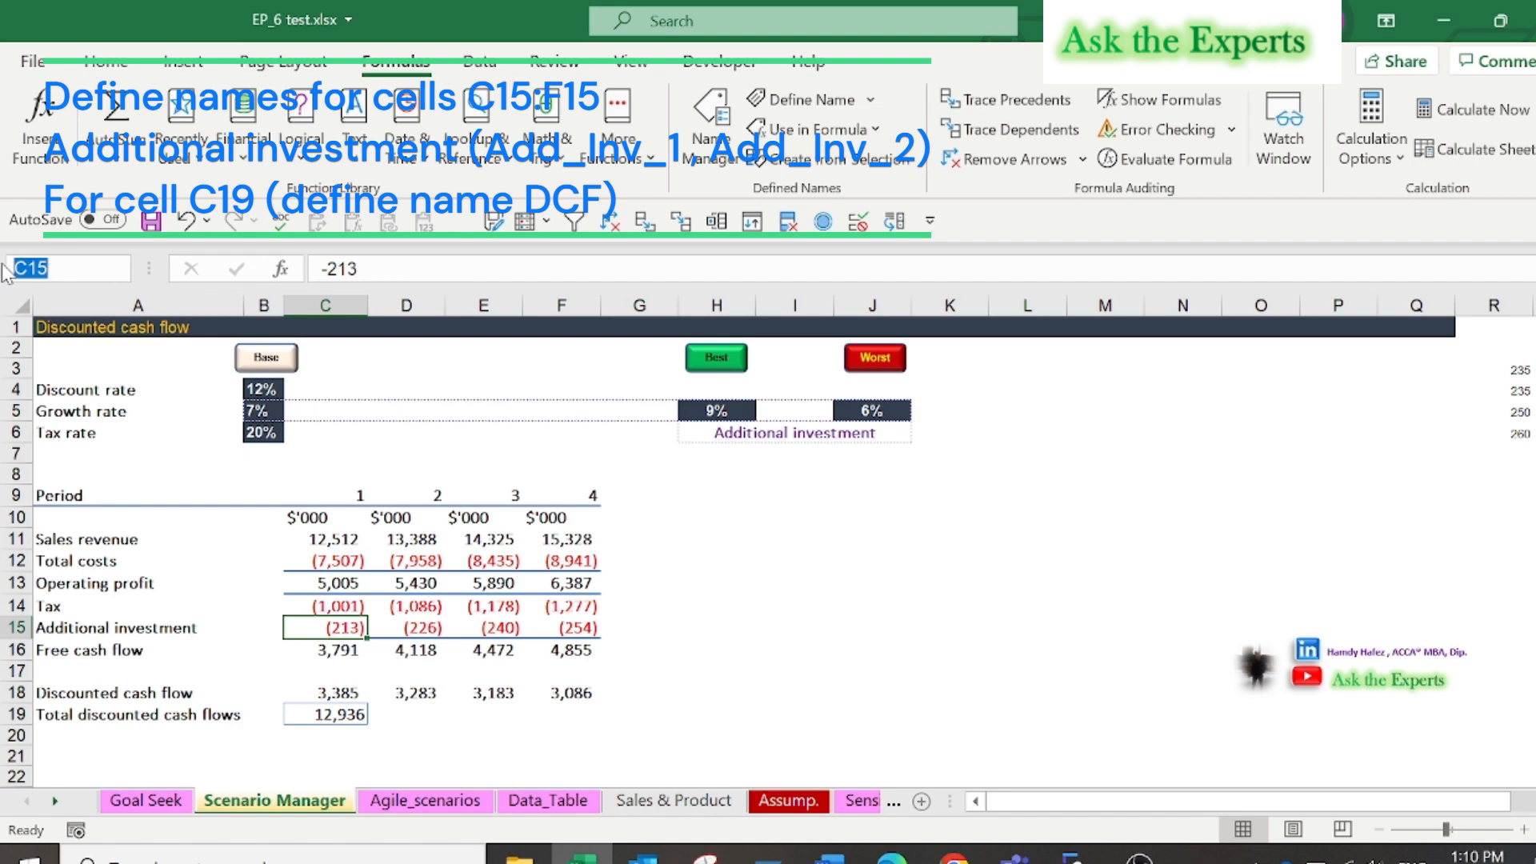
{"action": "type", "text": "Add_Inv_1"}
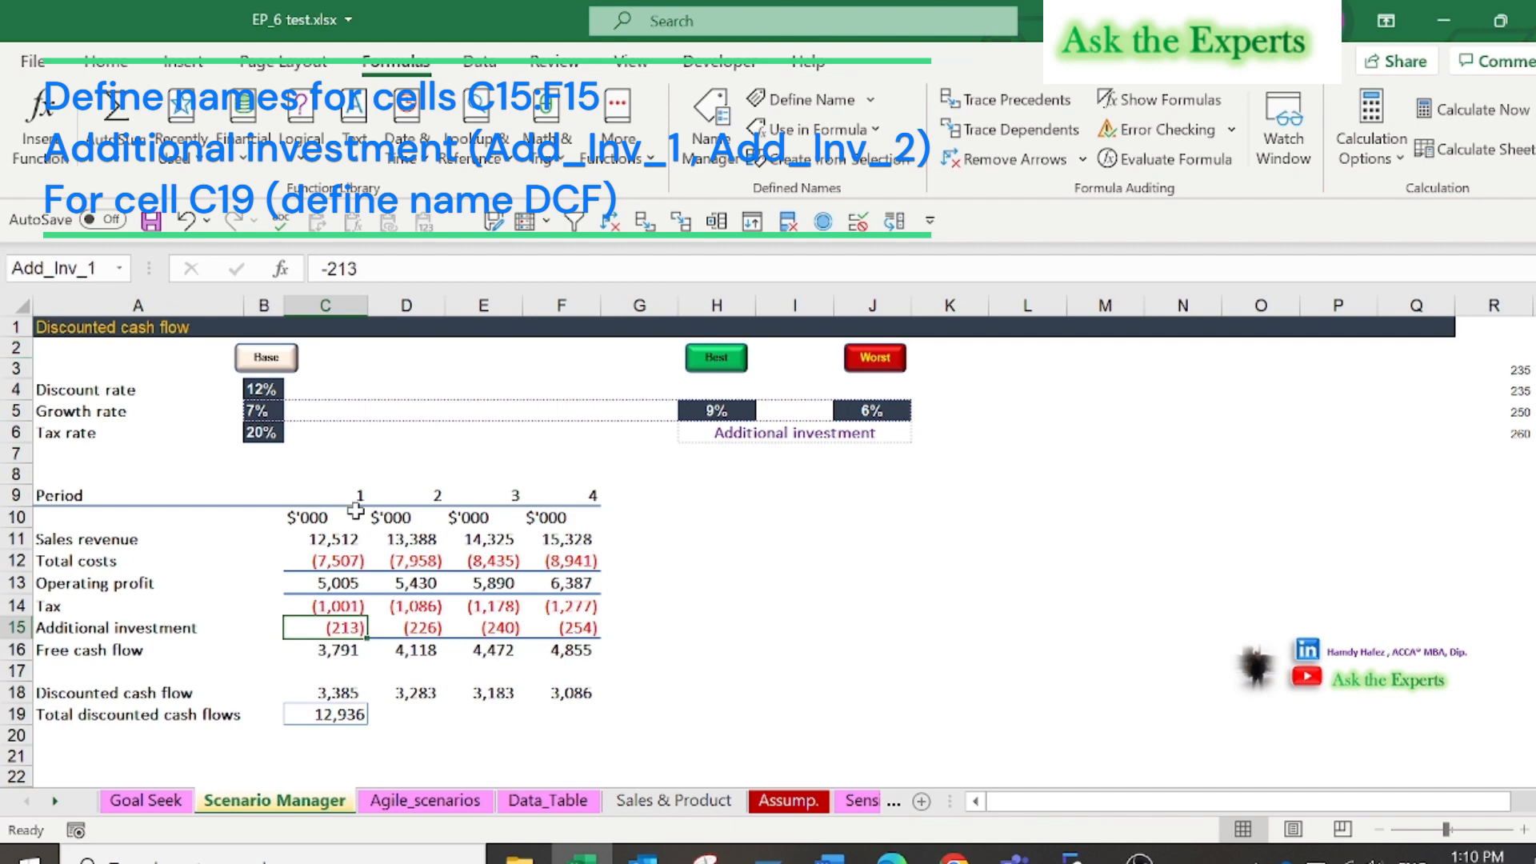
{"action": "left_click", "coordinate": [405, 627]}
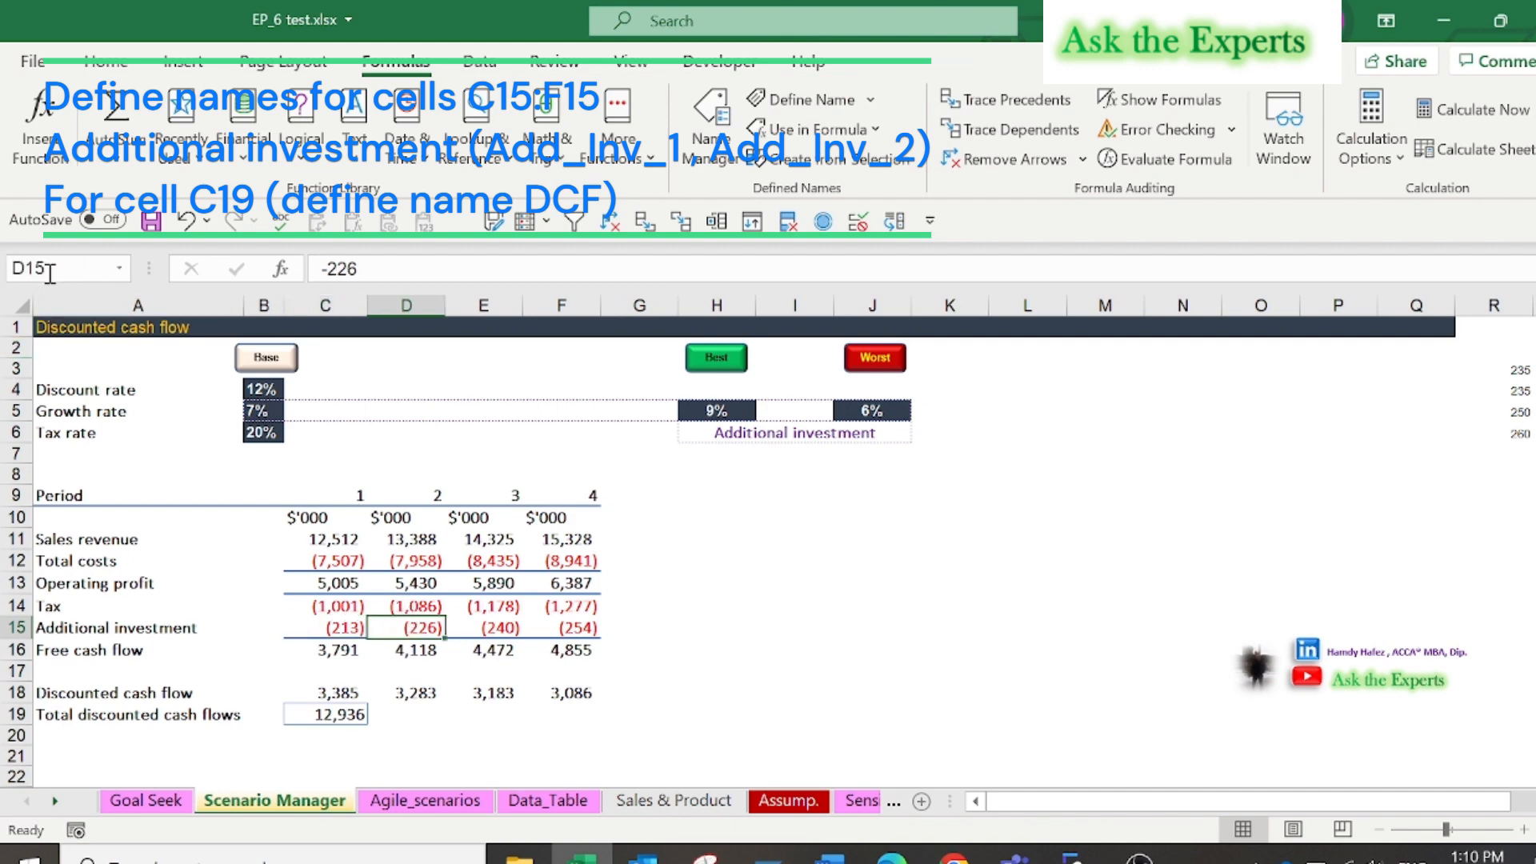
{"action": "type", "text": "Add_Inv_2"}
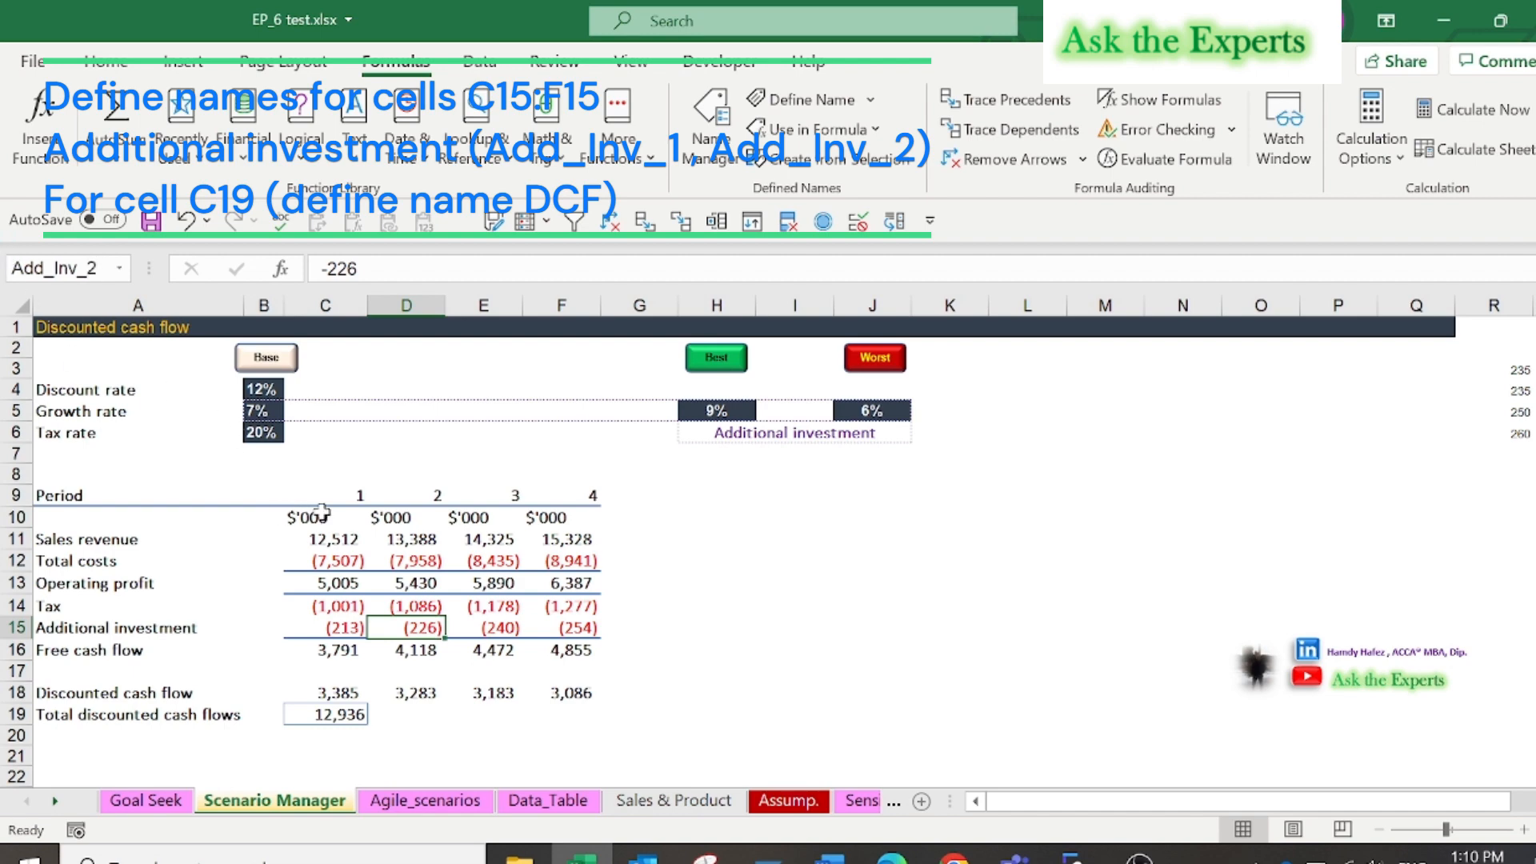
{"action": "left_click", "coordinate": [501, 628]}
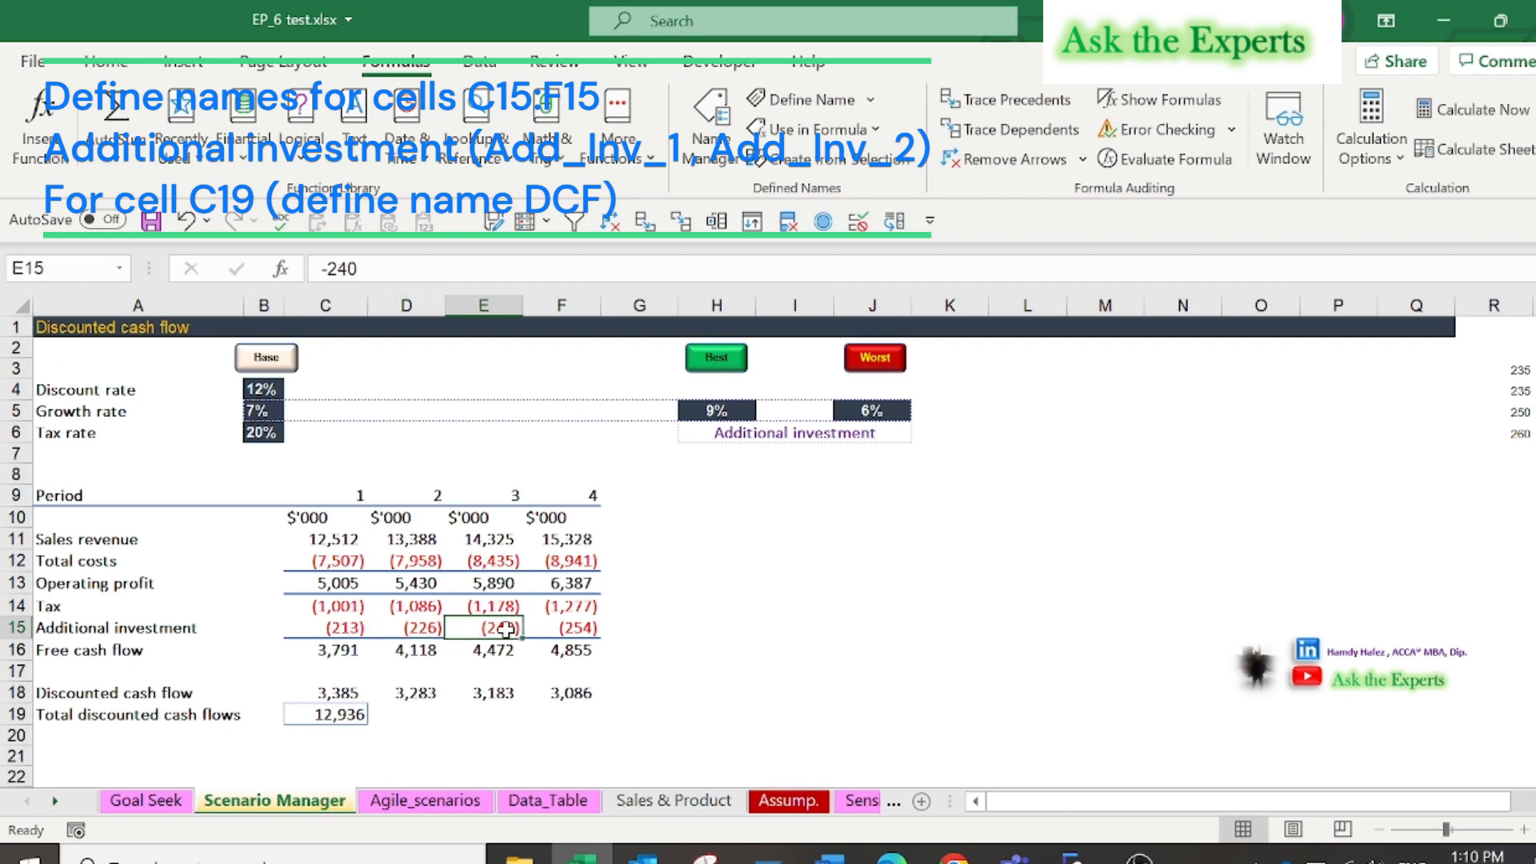
{"action": "left_click", "coordinate": [44, 267]}
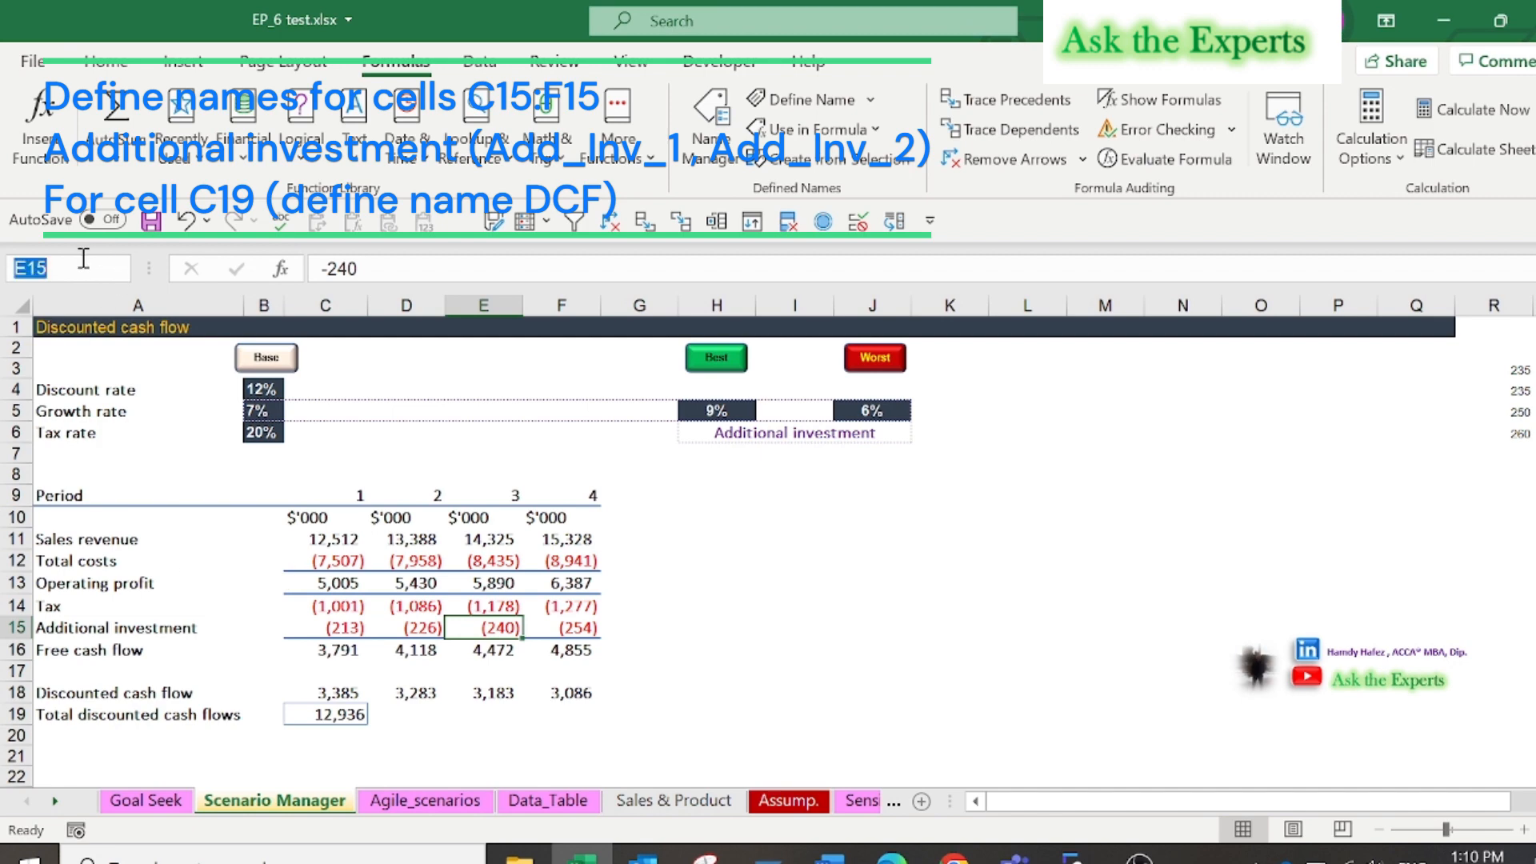
{"action": "type", "text": "Add"}
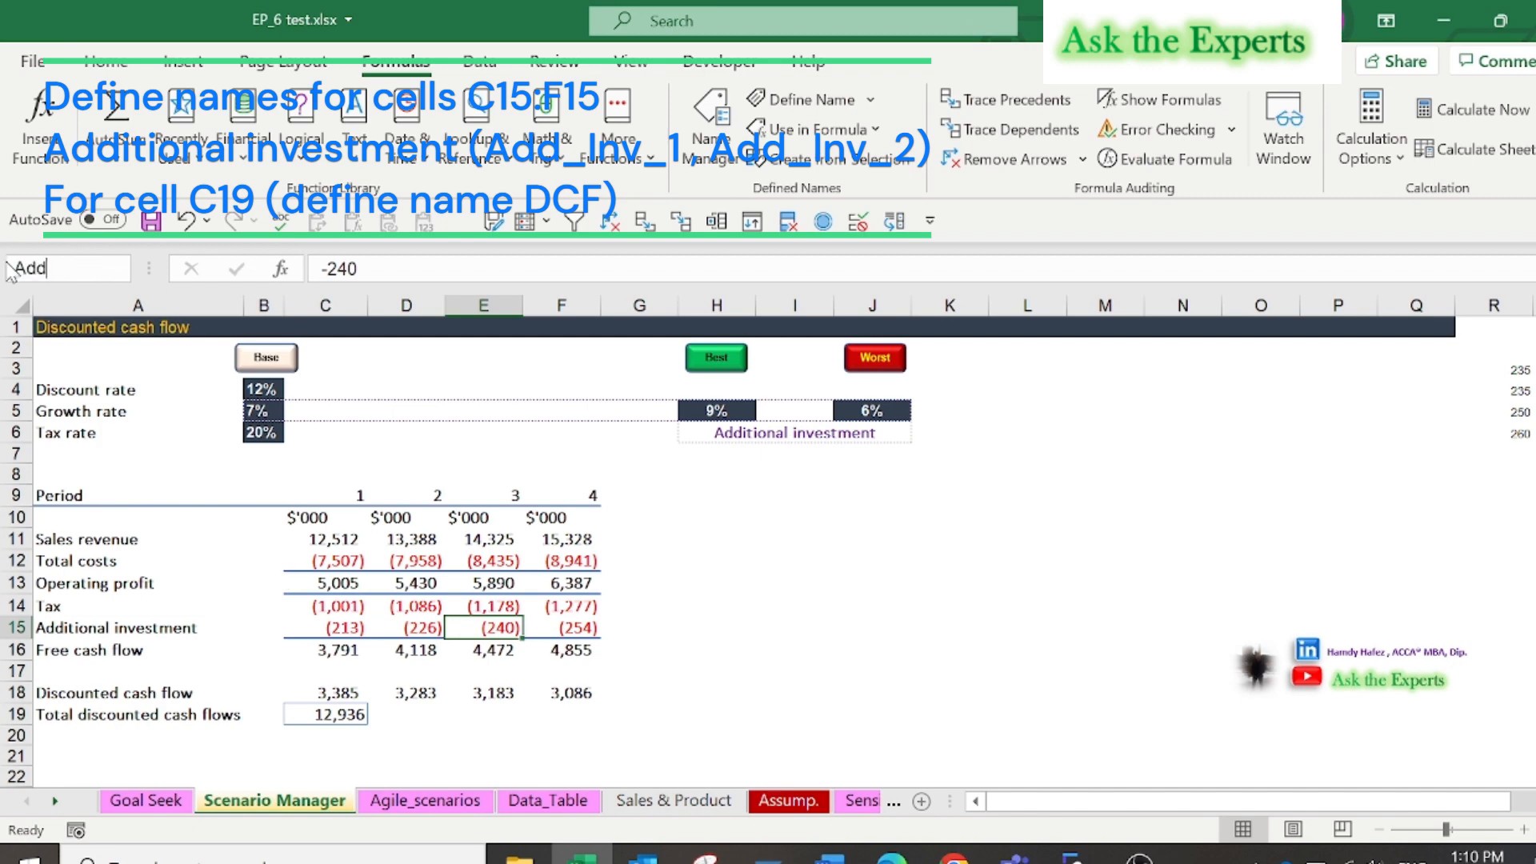
{"action": "type", "text": "_Inv"}
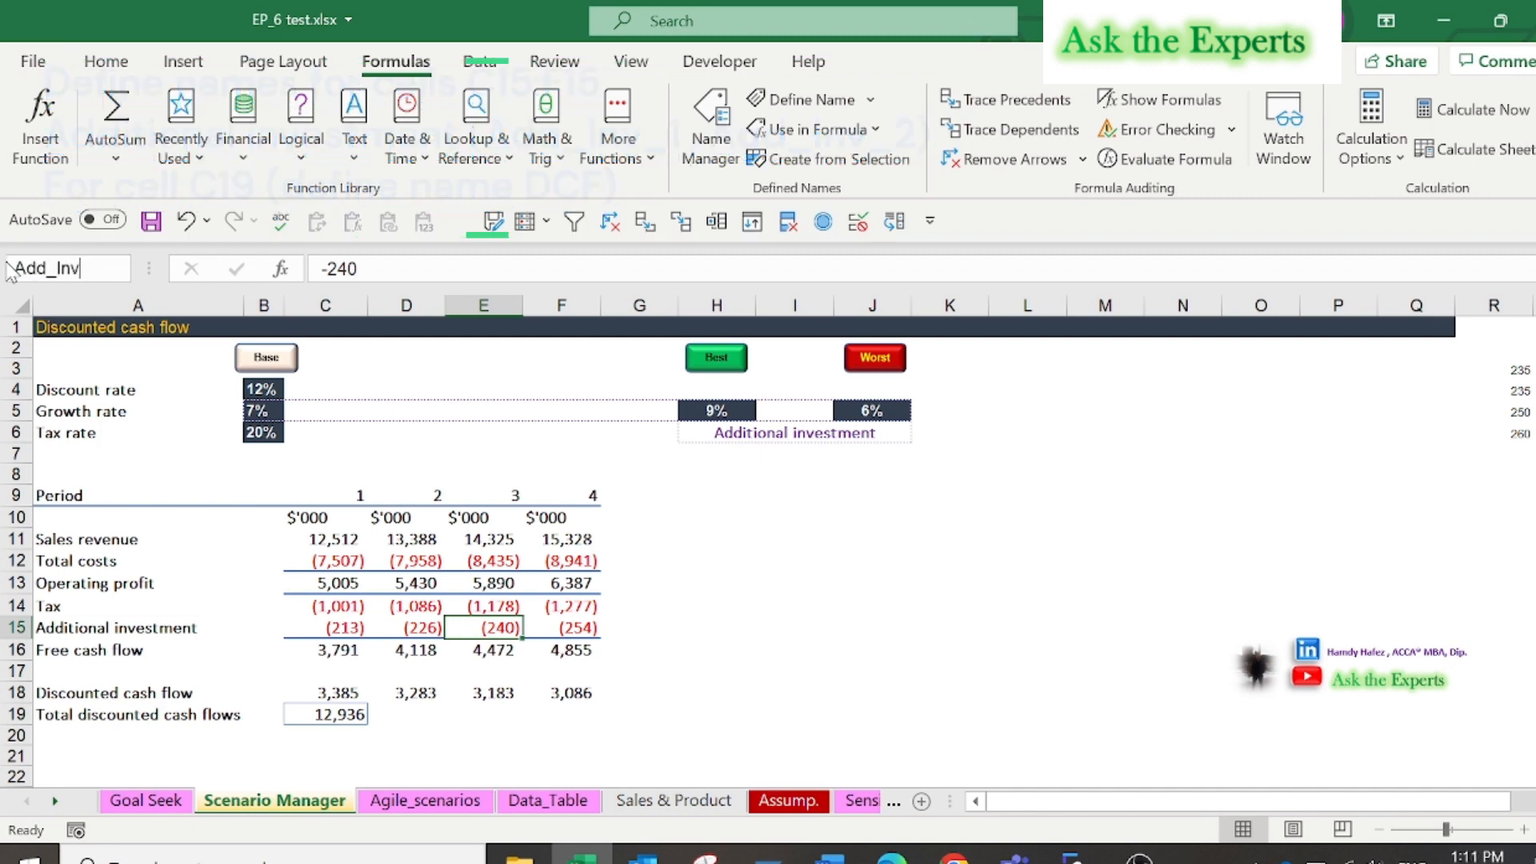
{"action": "left_click", "coordinate": [502, 61]}
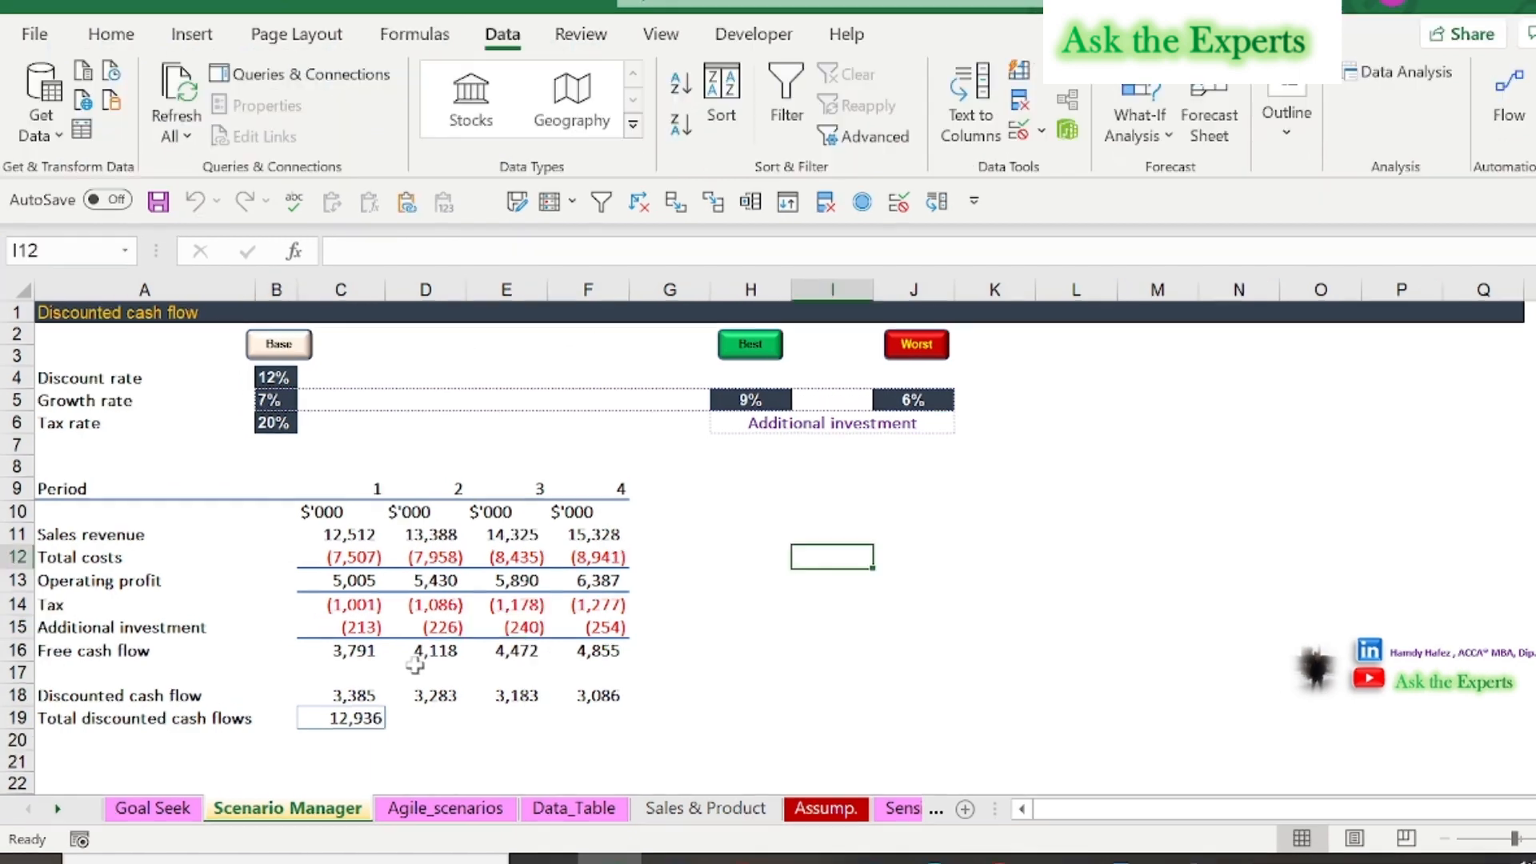
Step: Generate the Scenario Summary report with result cell C19 for Base, Best and Worst
{"action": "left_click", "coordinate": [1135, 106]}
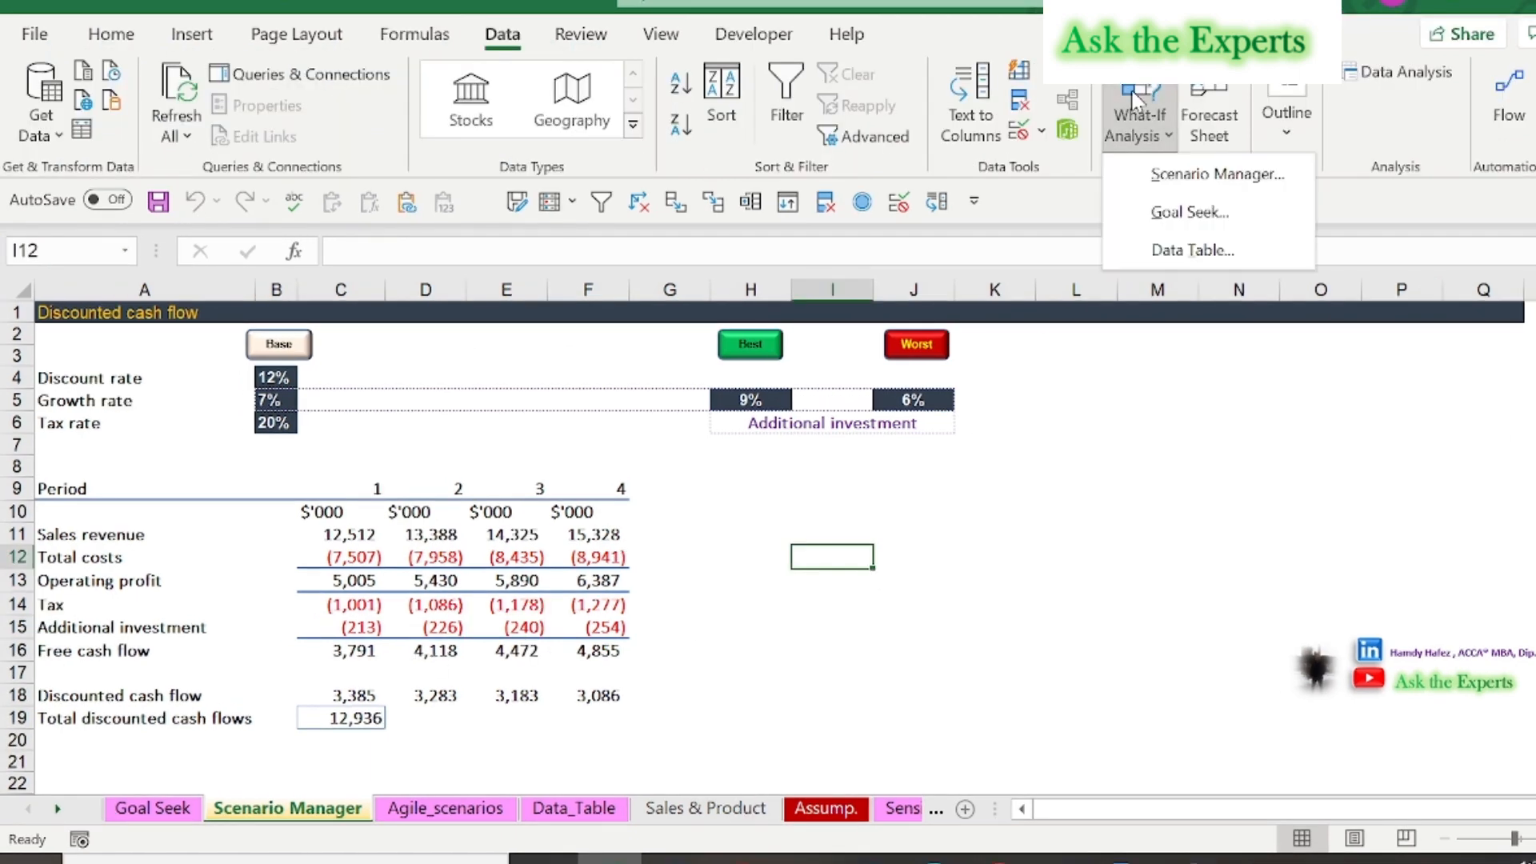
{"action": "left_click", "coordinate": [1218, 174]}
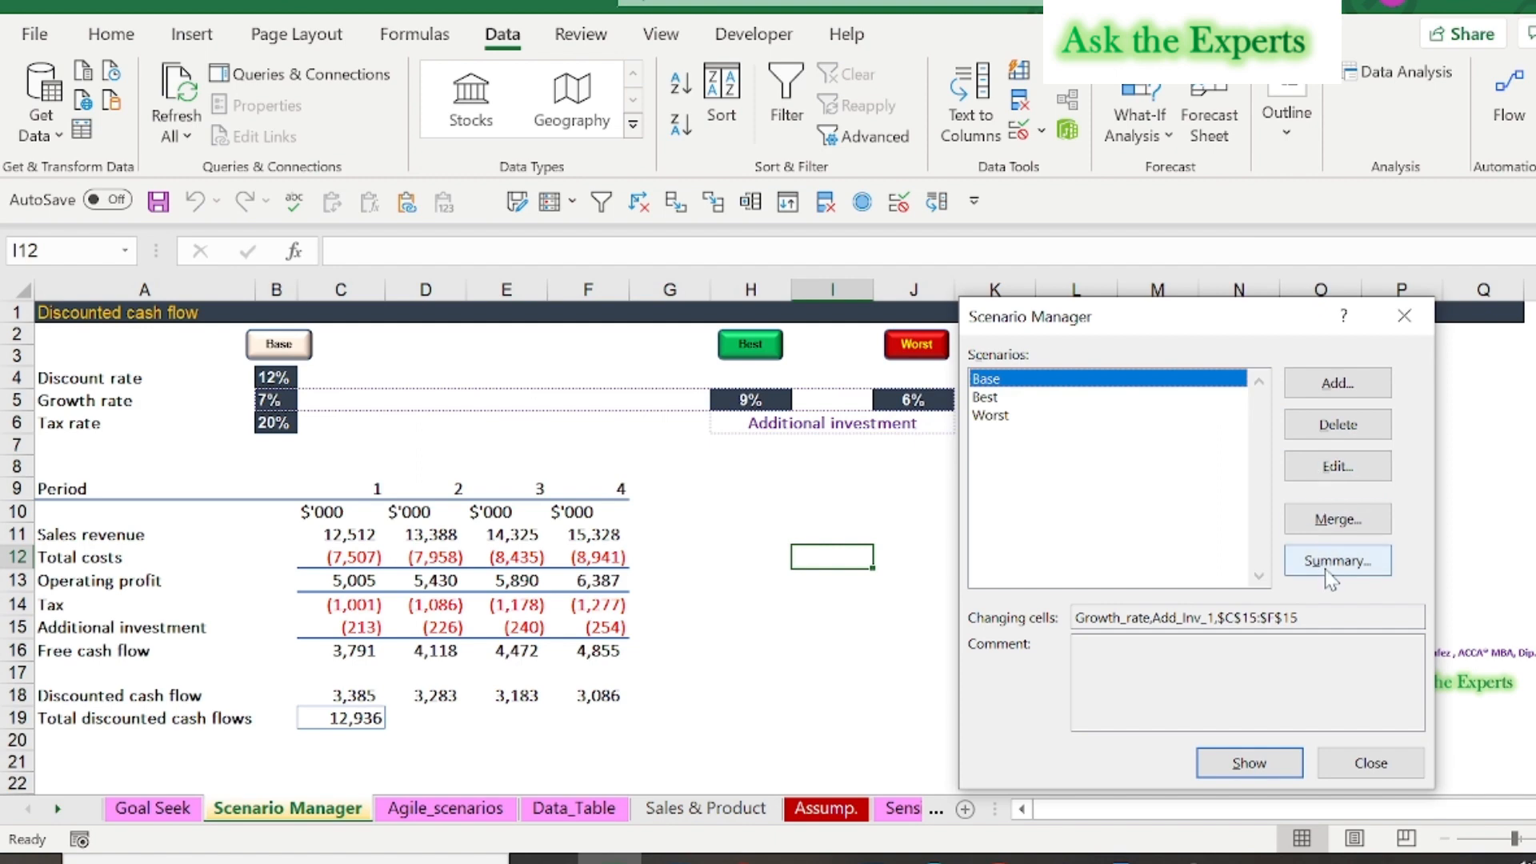
{"action": "left_click", "coordinate": [1336, 560]}
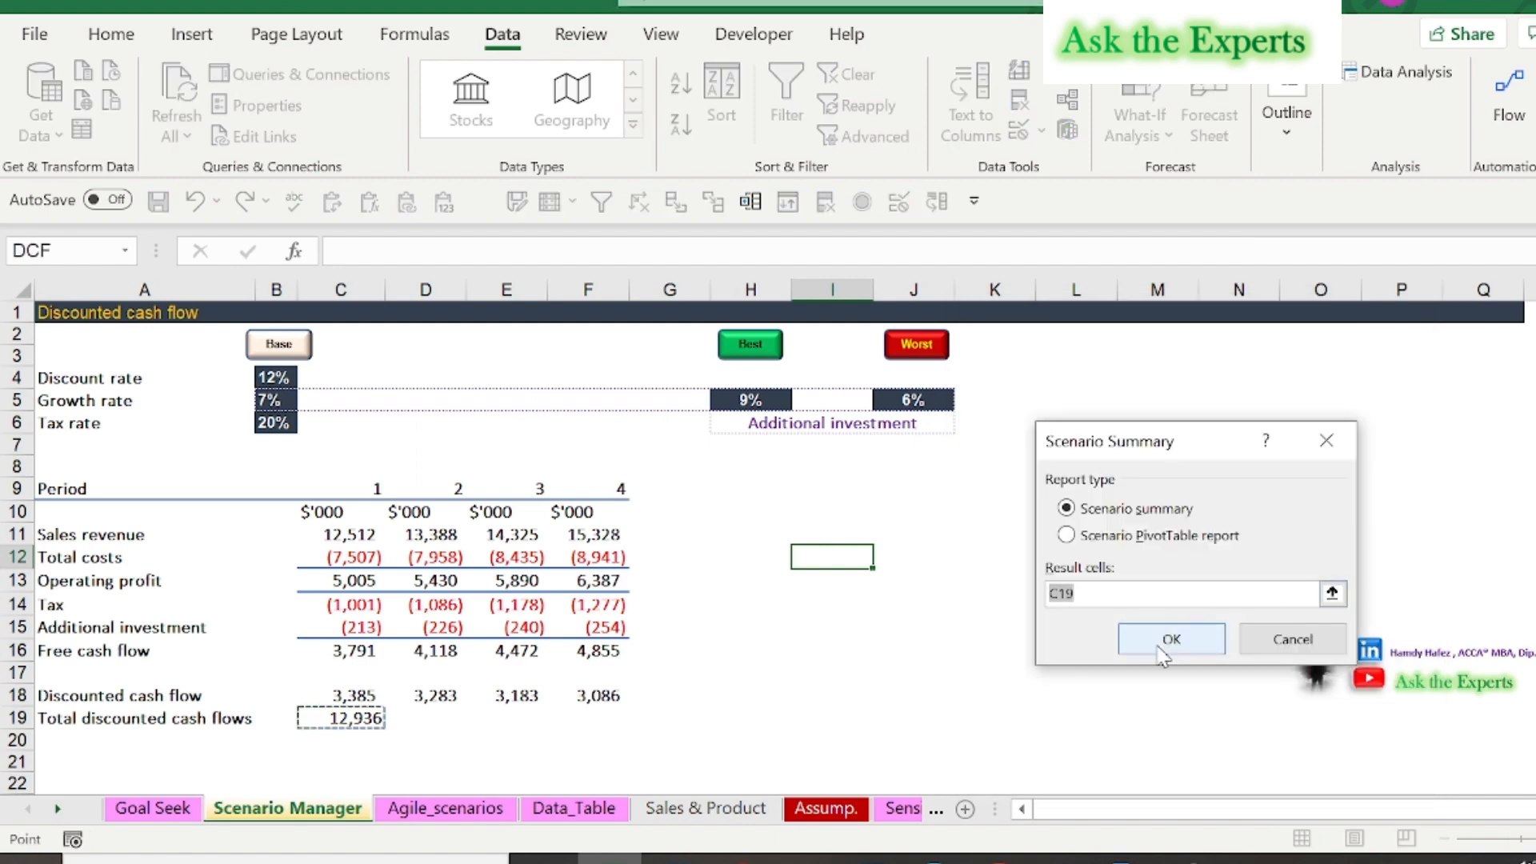
{"action": "left_click", "coordinate": [1170, 638]}
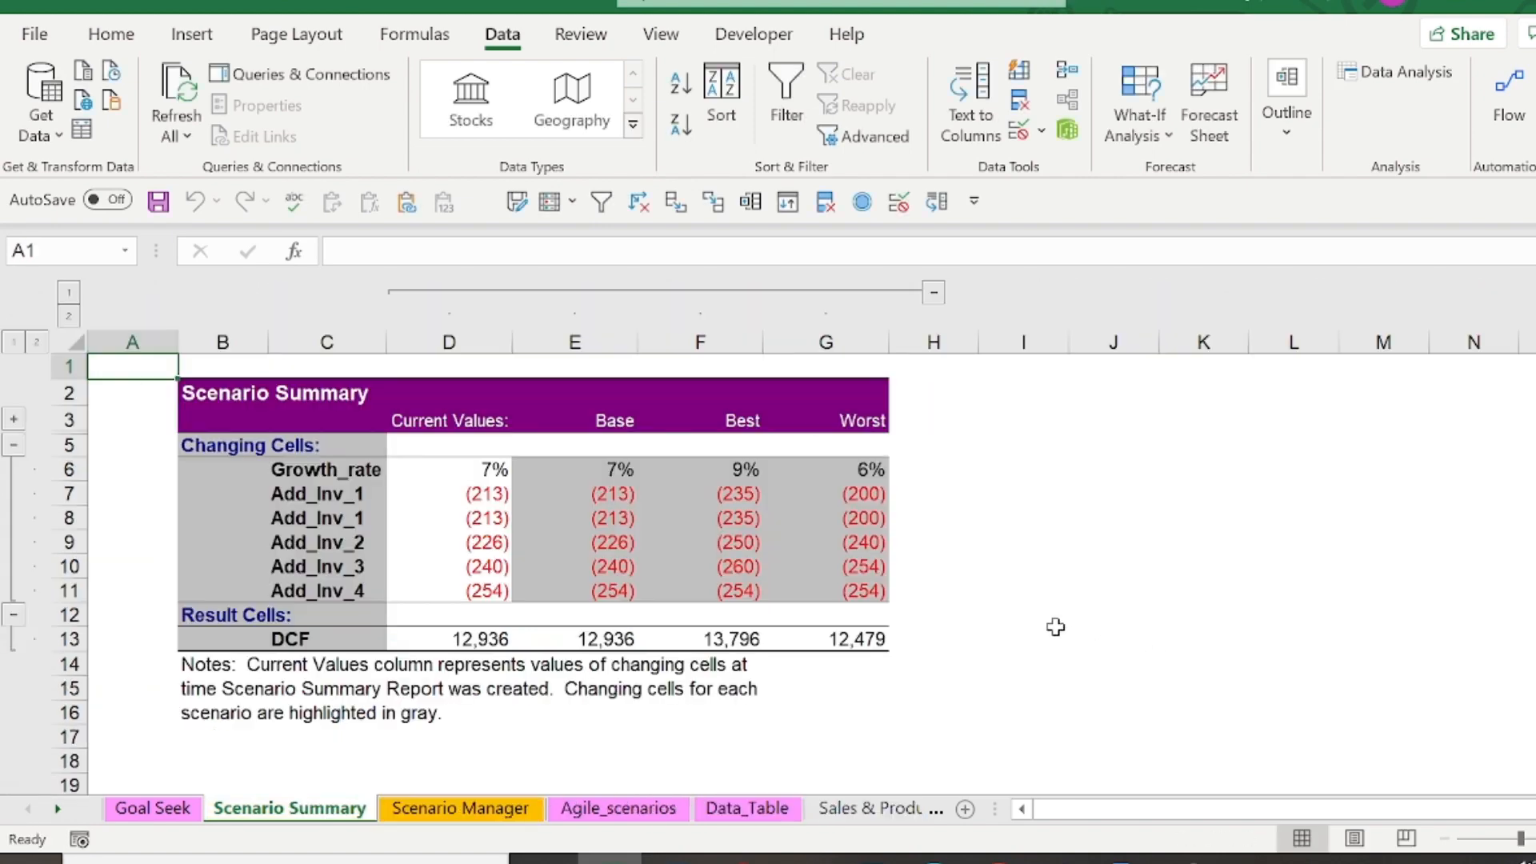
{"action": "mouse_move", "coordinate": [345, 594]}
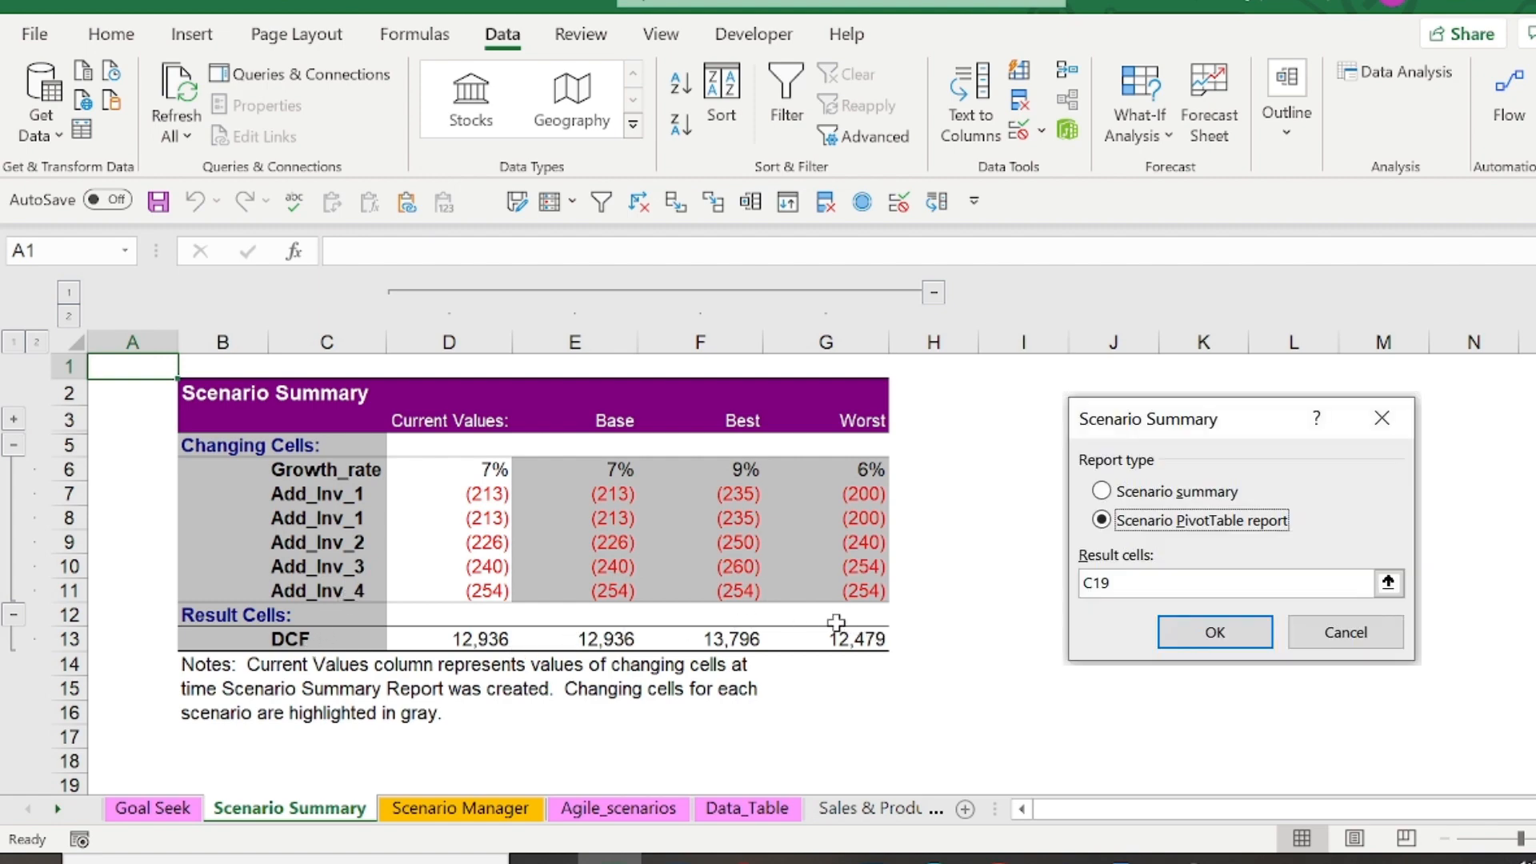
{"action": "mouse_move", "coordinate": [803, 423]}
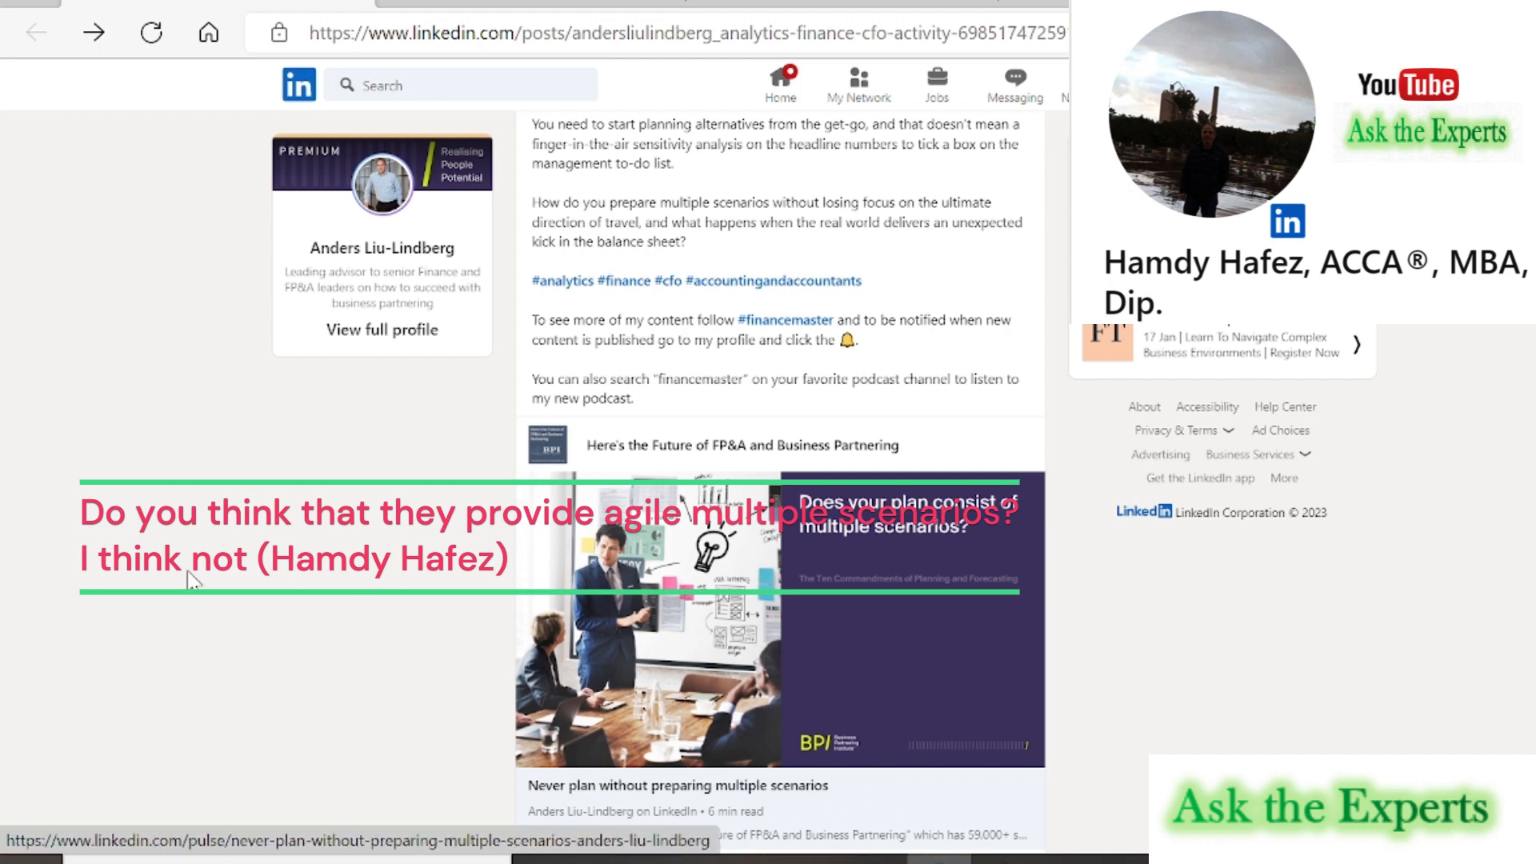
Step: Scroll through the 'Never plan without preparing multiple scenarios' article's sections on real alternatives
{"action": "scroll", "scroll_direction": "up", "scroll_amount": 3}
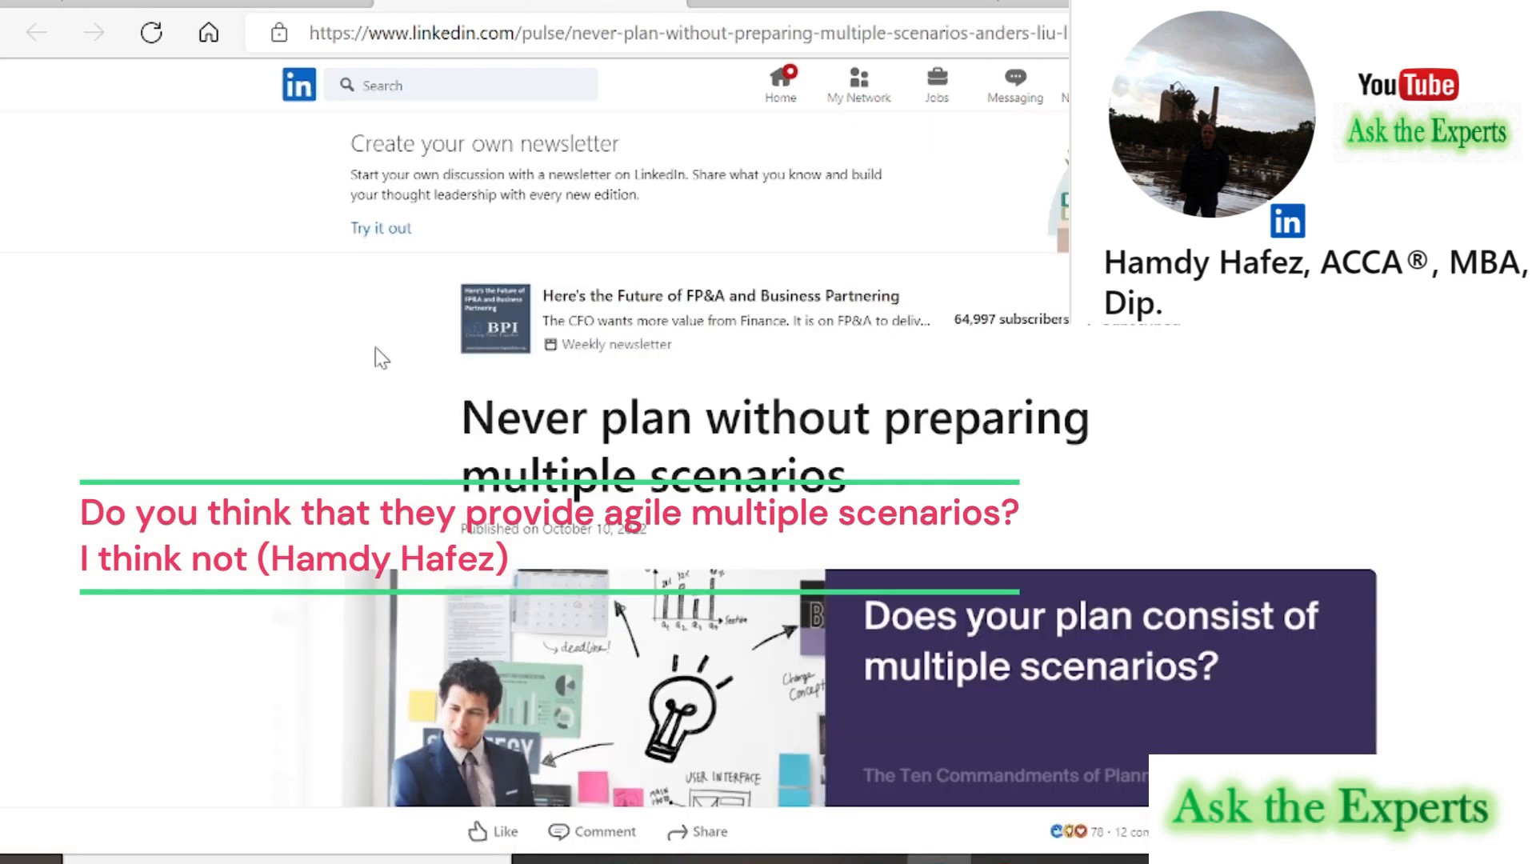
{"action": "mouse_move", "coordinate": [919, 494]}
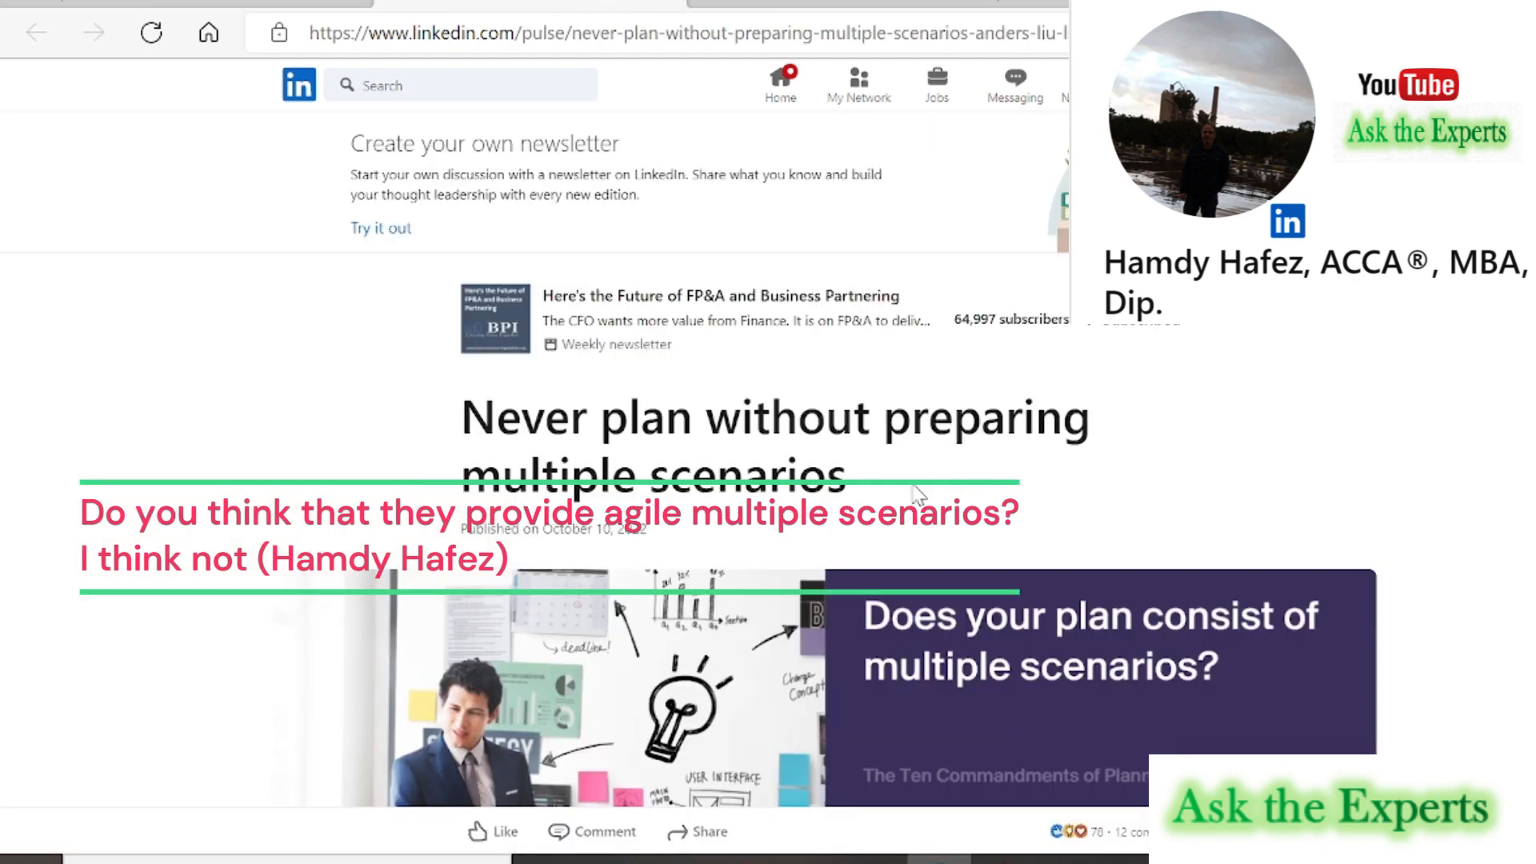
{"action": "scroll", "scroll_direction": "down", "scroll_amount": 3}
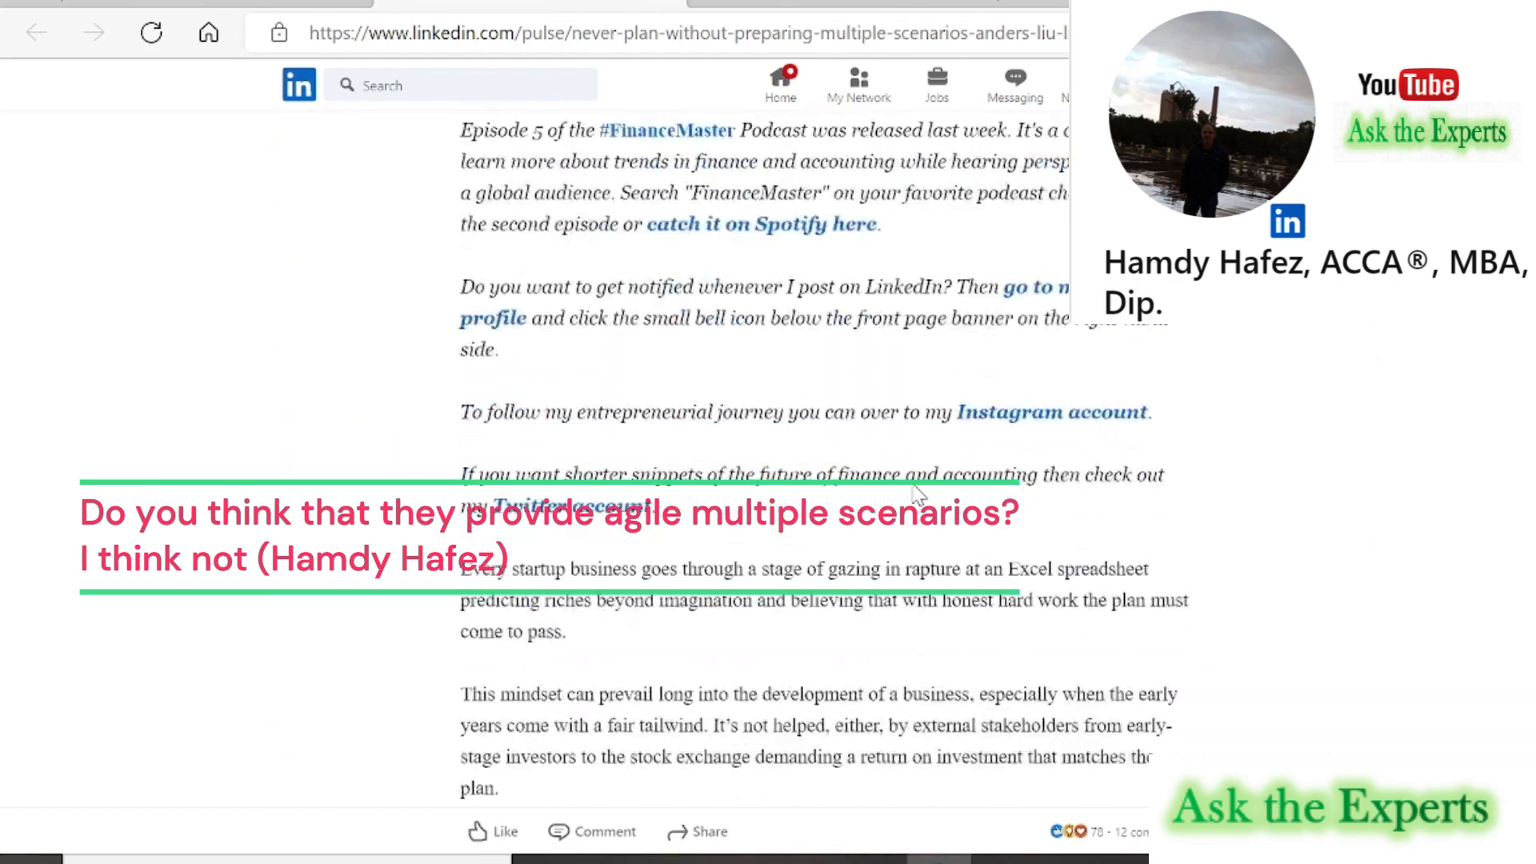
{"action": "scroll", "scroll_direction": "down", "scroll_amount": 3}
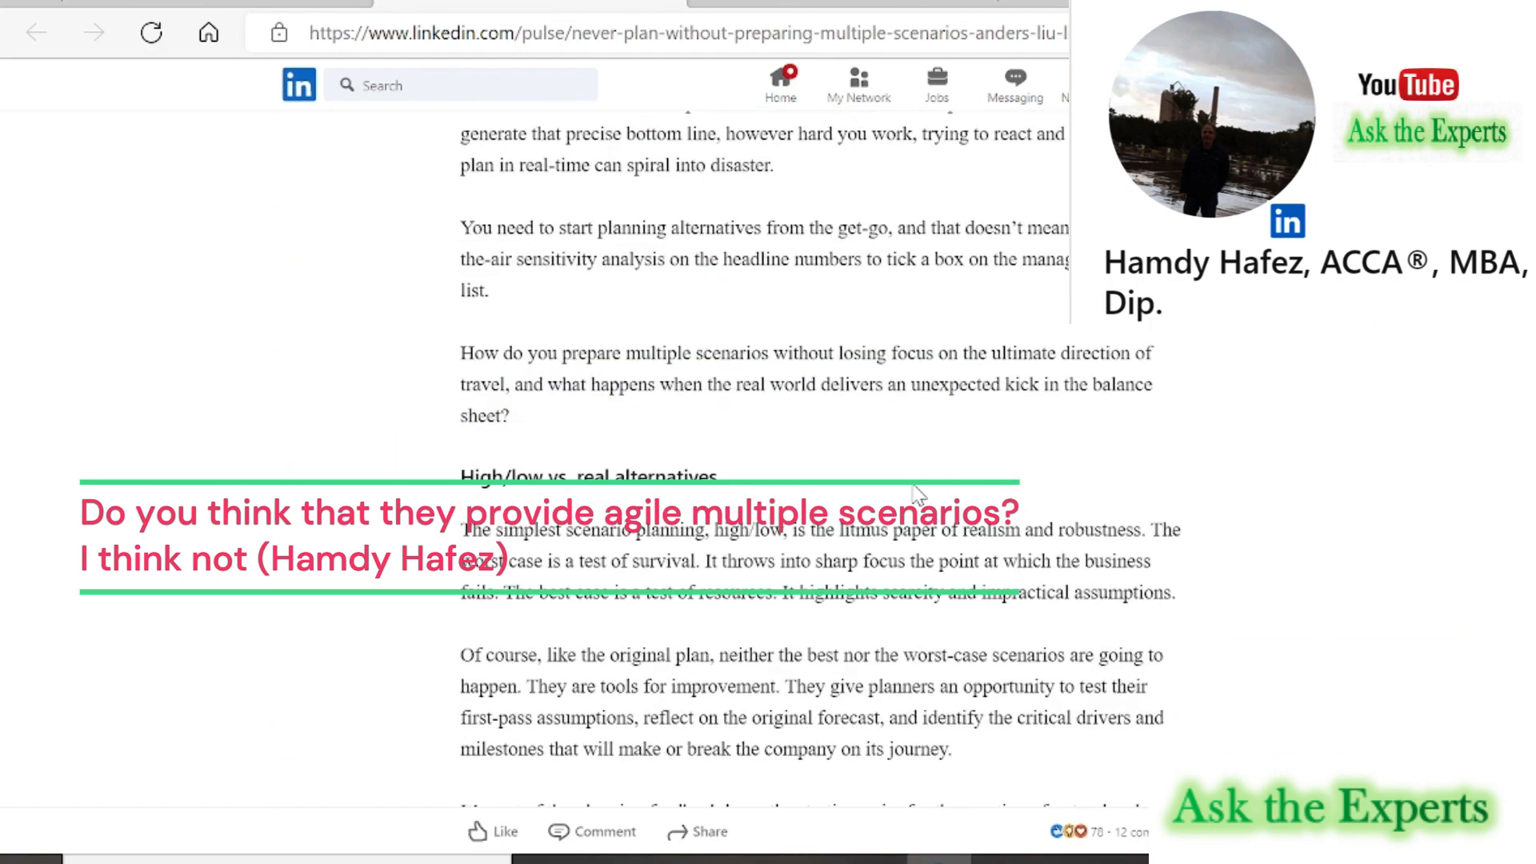
{"action": "scroll", "scroll_direction": "down", "scroll_amount": 3}
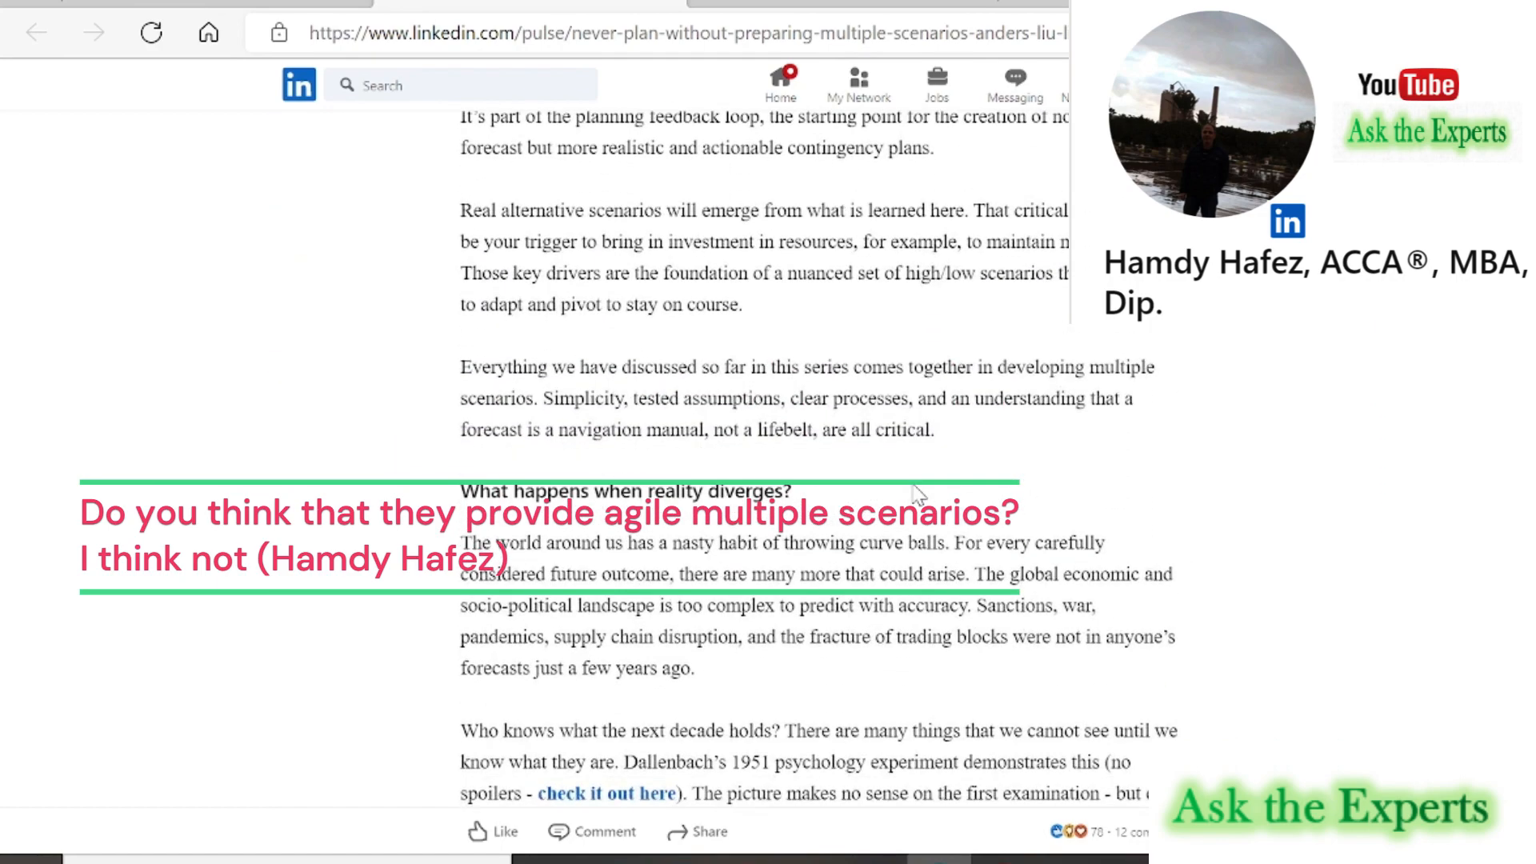
{"action": "scroll", "scroll_direction": "down", "scroll_amount": 3}
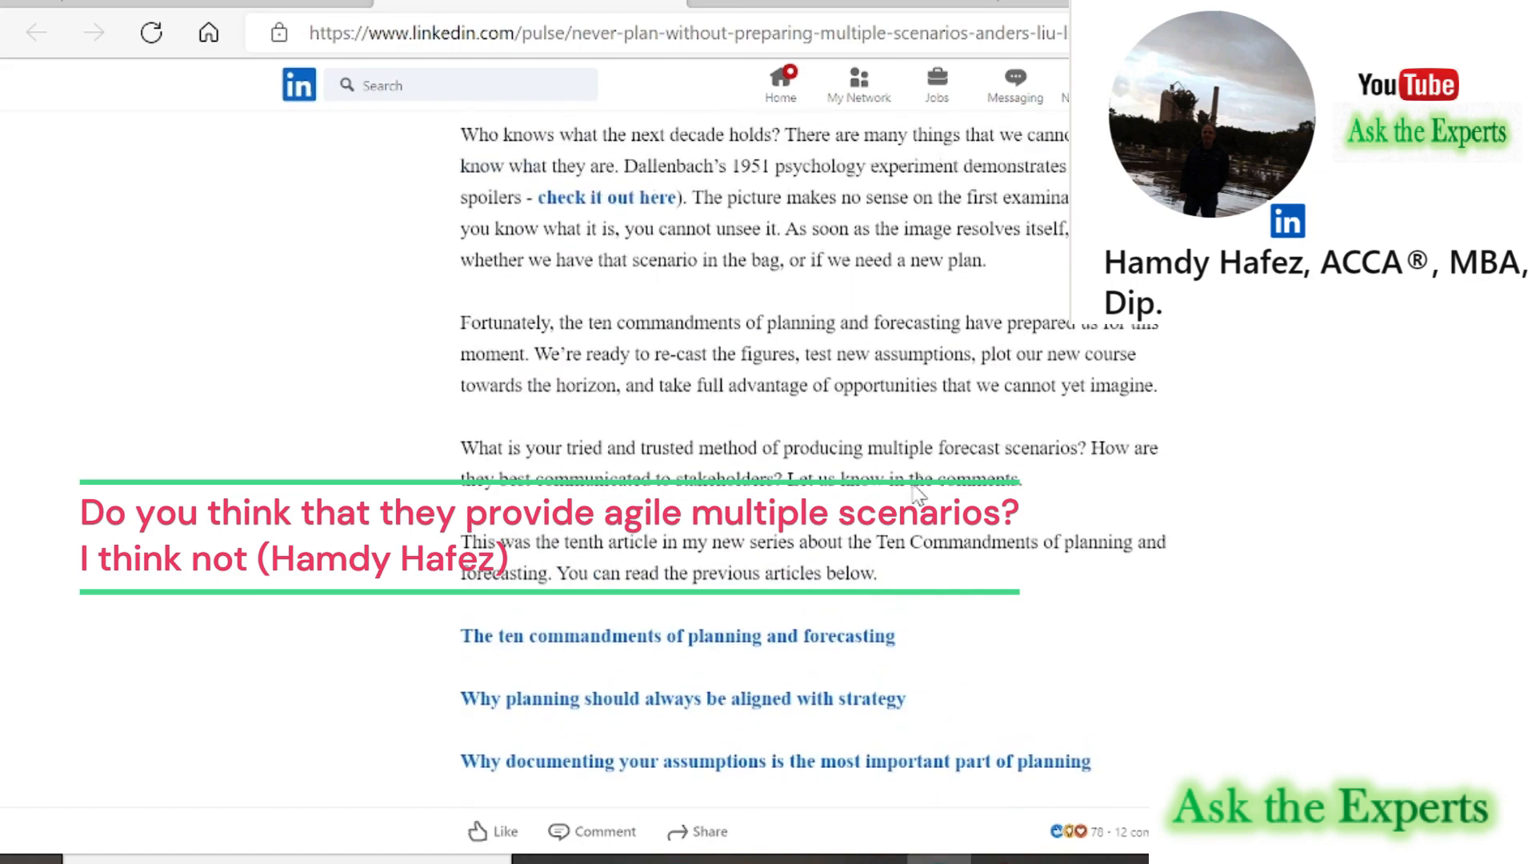
{"action": "scroll", "scroll_direction": "up", "scroll_amount": 3}
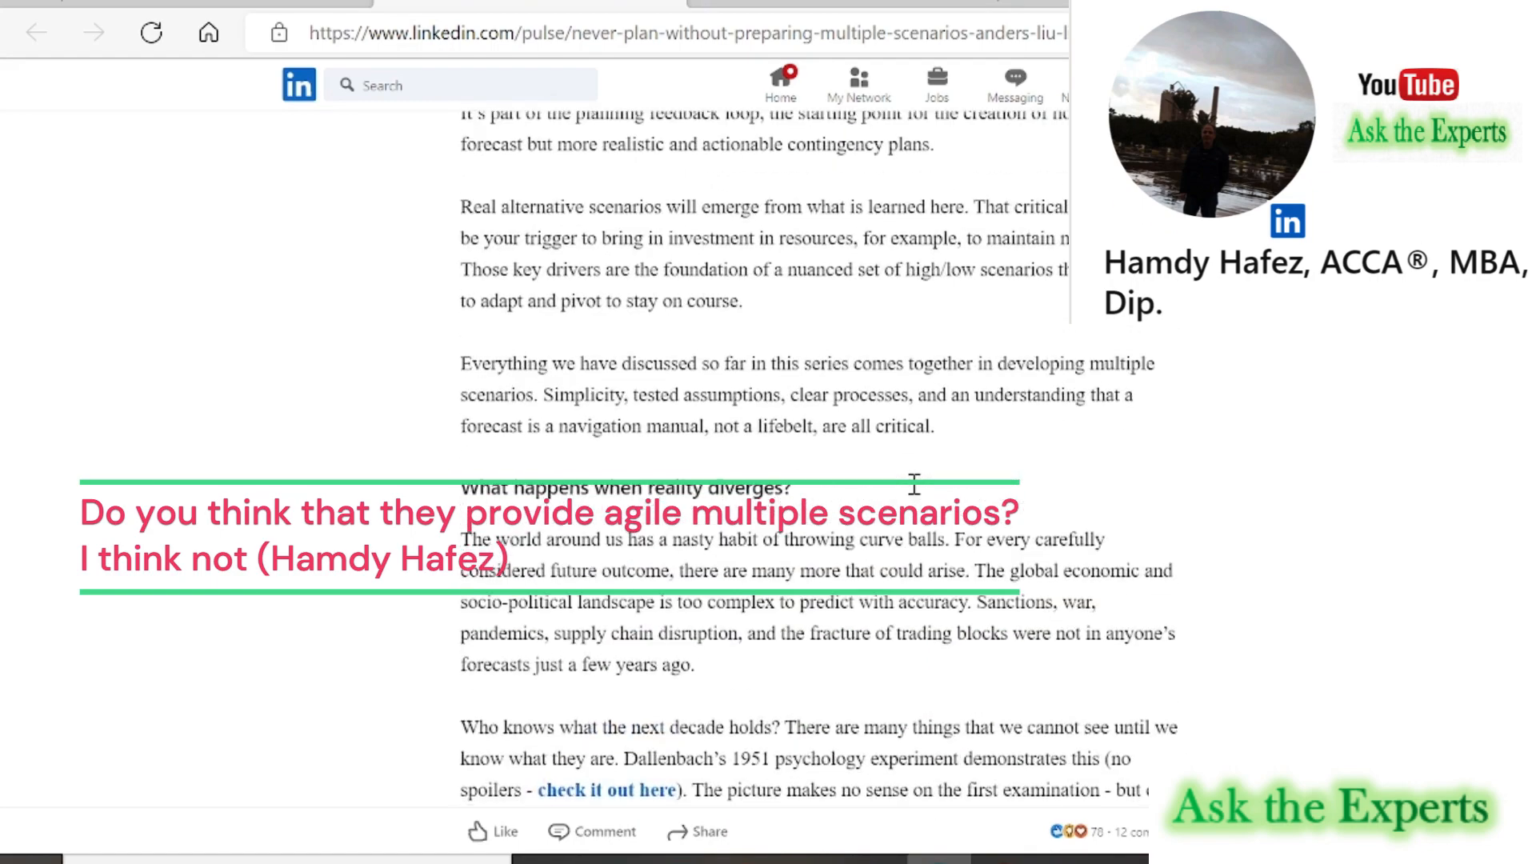
{"action": "scroll", "scroll_direction": "down", "scroll_amount": 3}
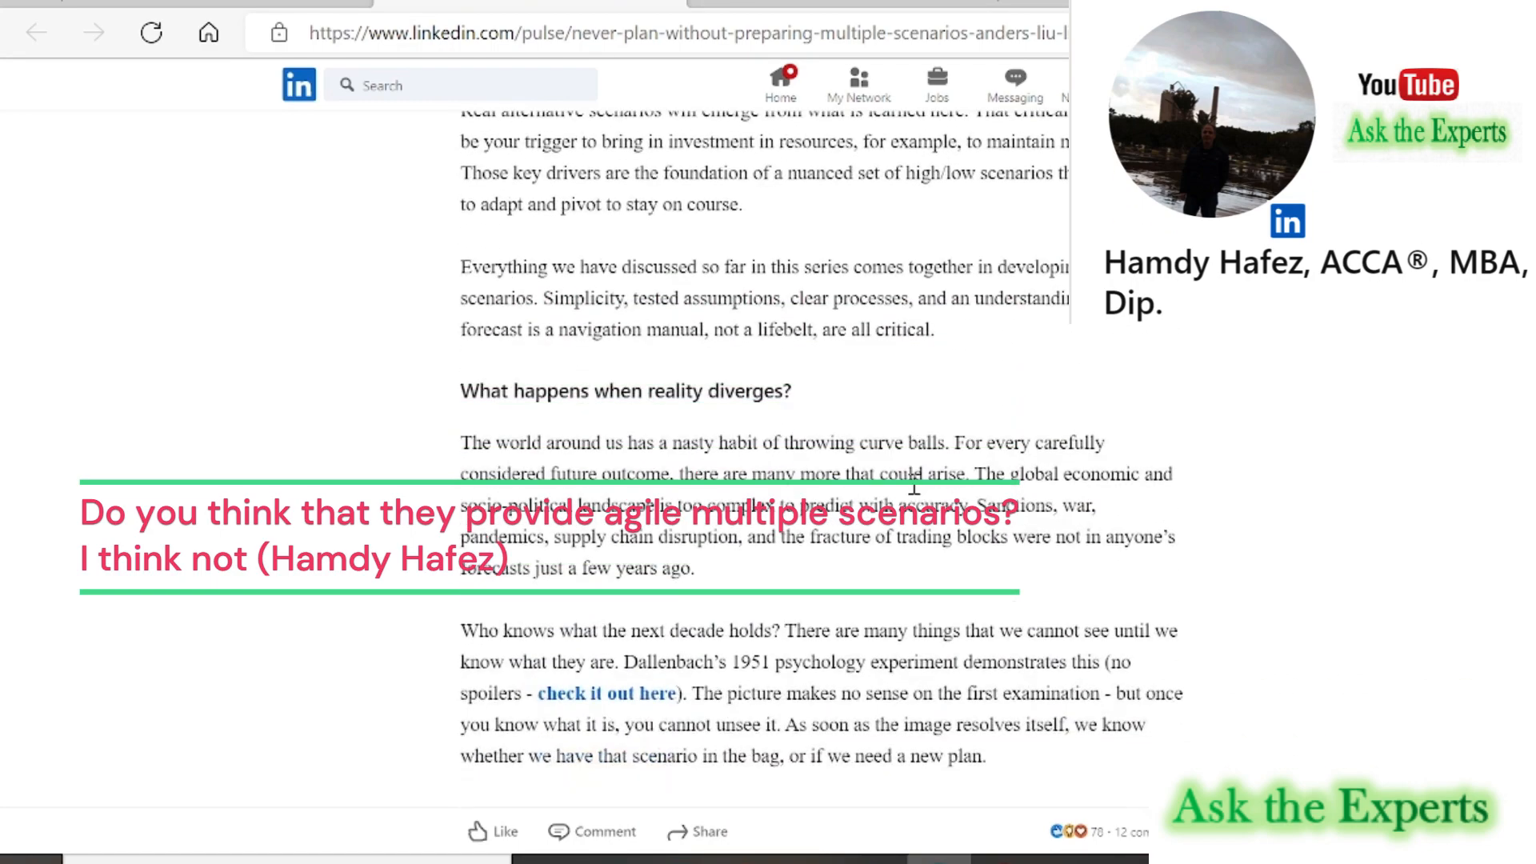
{"action": "scroll", "scroll_direction": "up", "scroll_amount": 3}
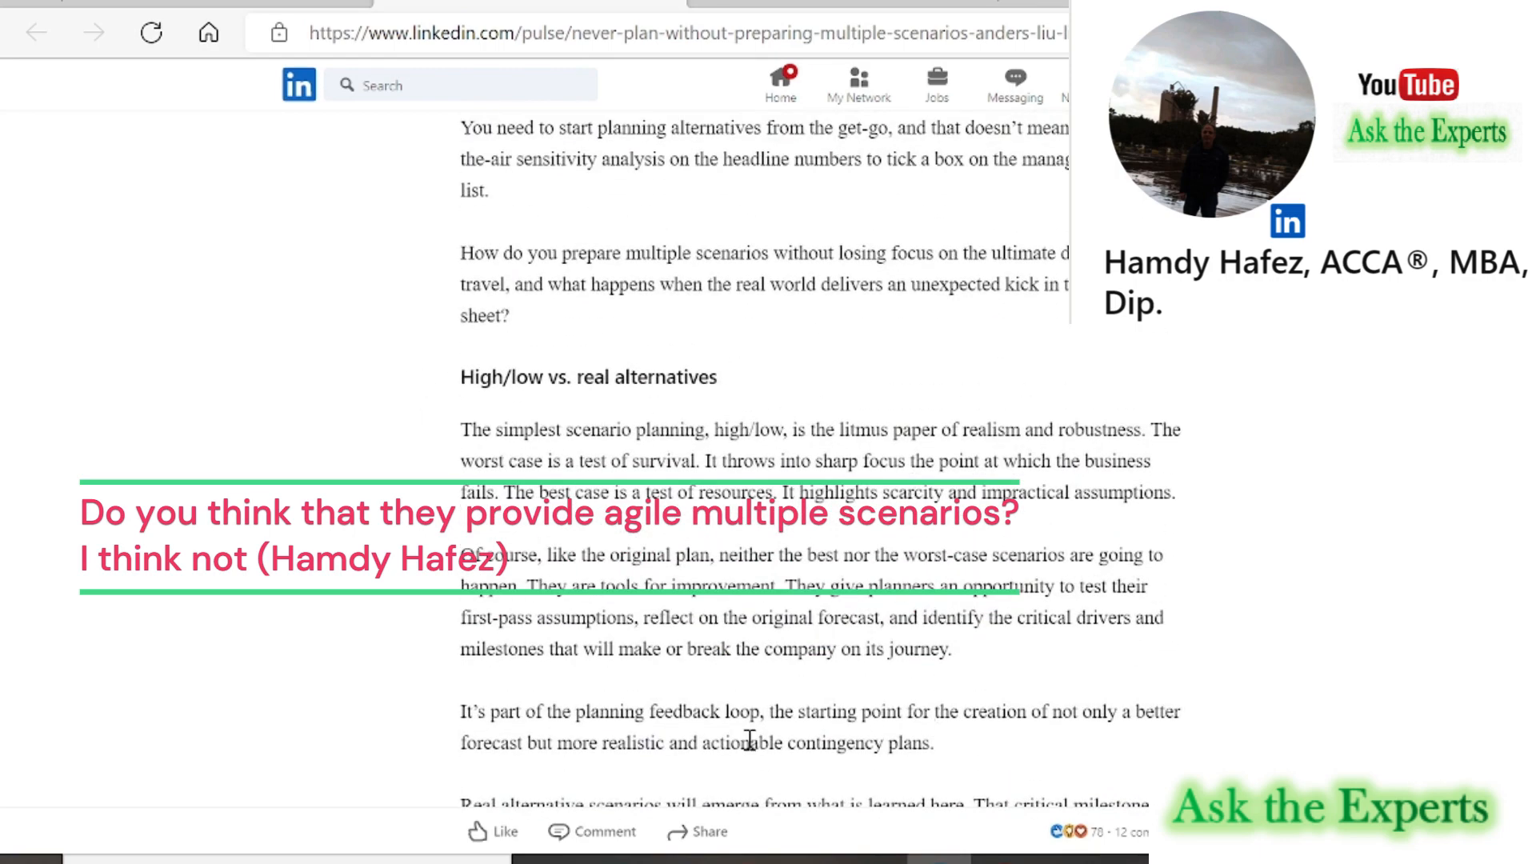
{"action": "mouse_move", "coordinate": [872, 371]}
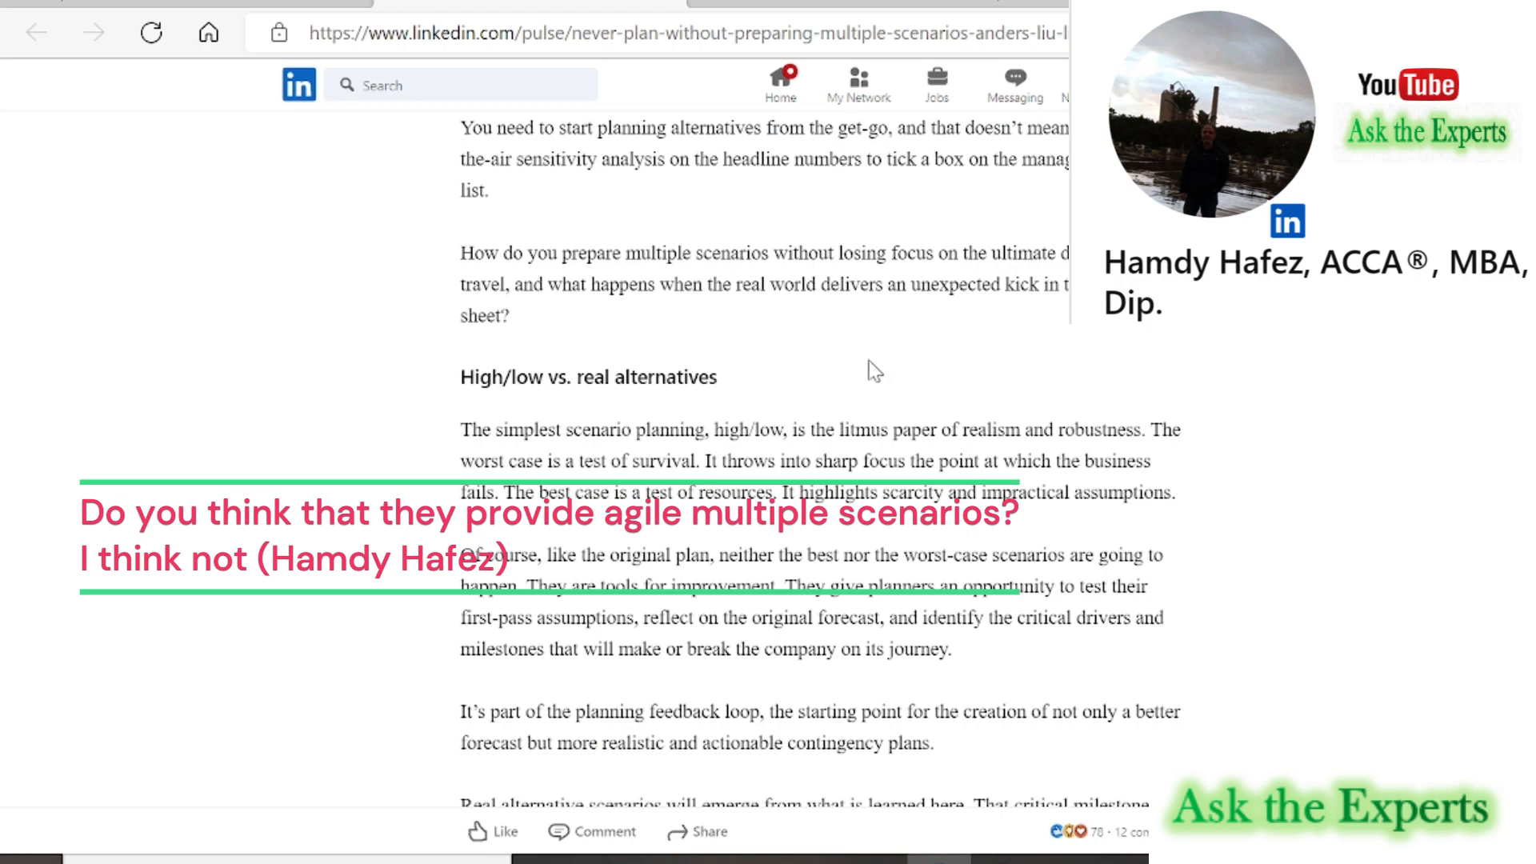
{"action": "scroll", "scroll_direction": "up", "scroll_amount": 3}
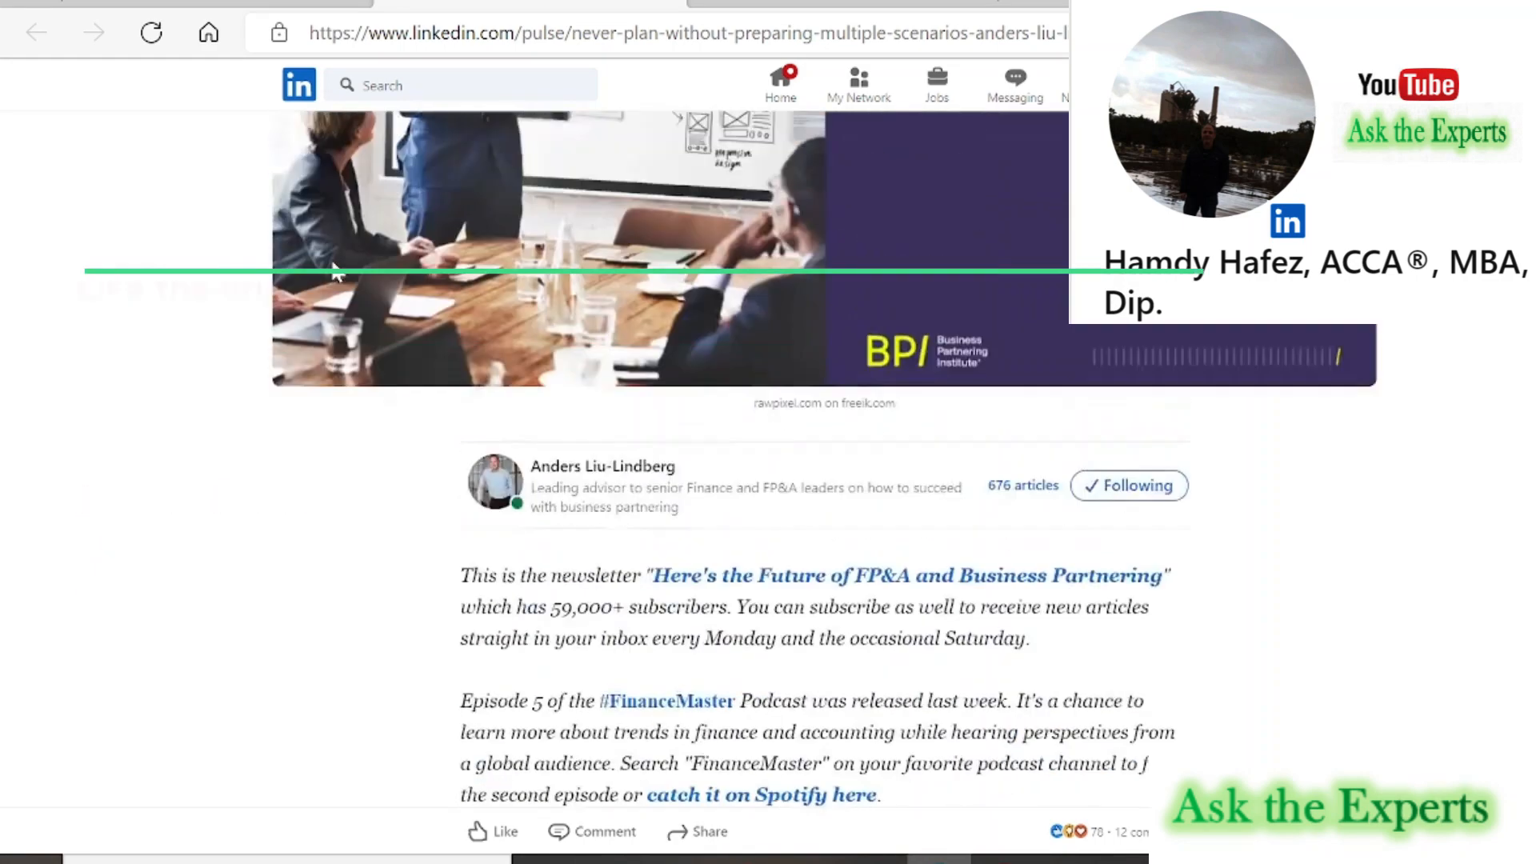
{"action": "scroll", "scroll_direction": "up", "scroll_amount": 3}
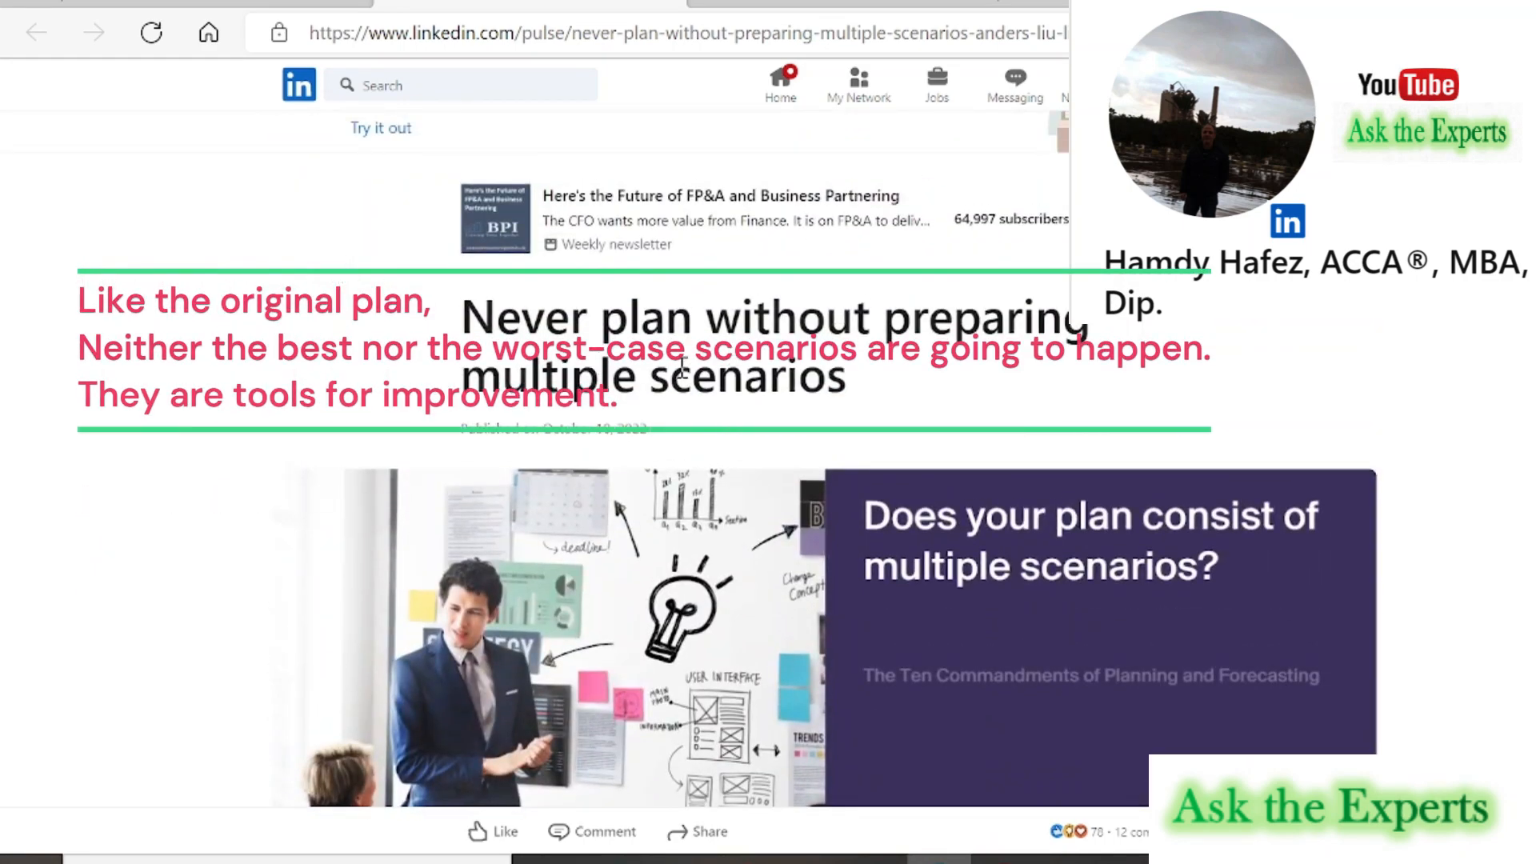
{"action": "scroll", "scroll_direction": "down", "scroll_amount": 3}
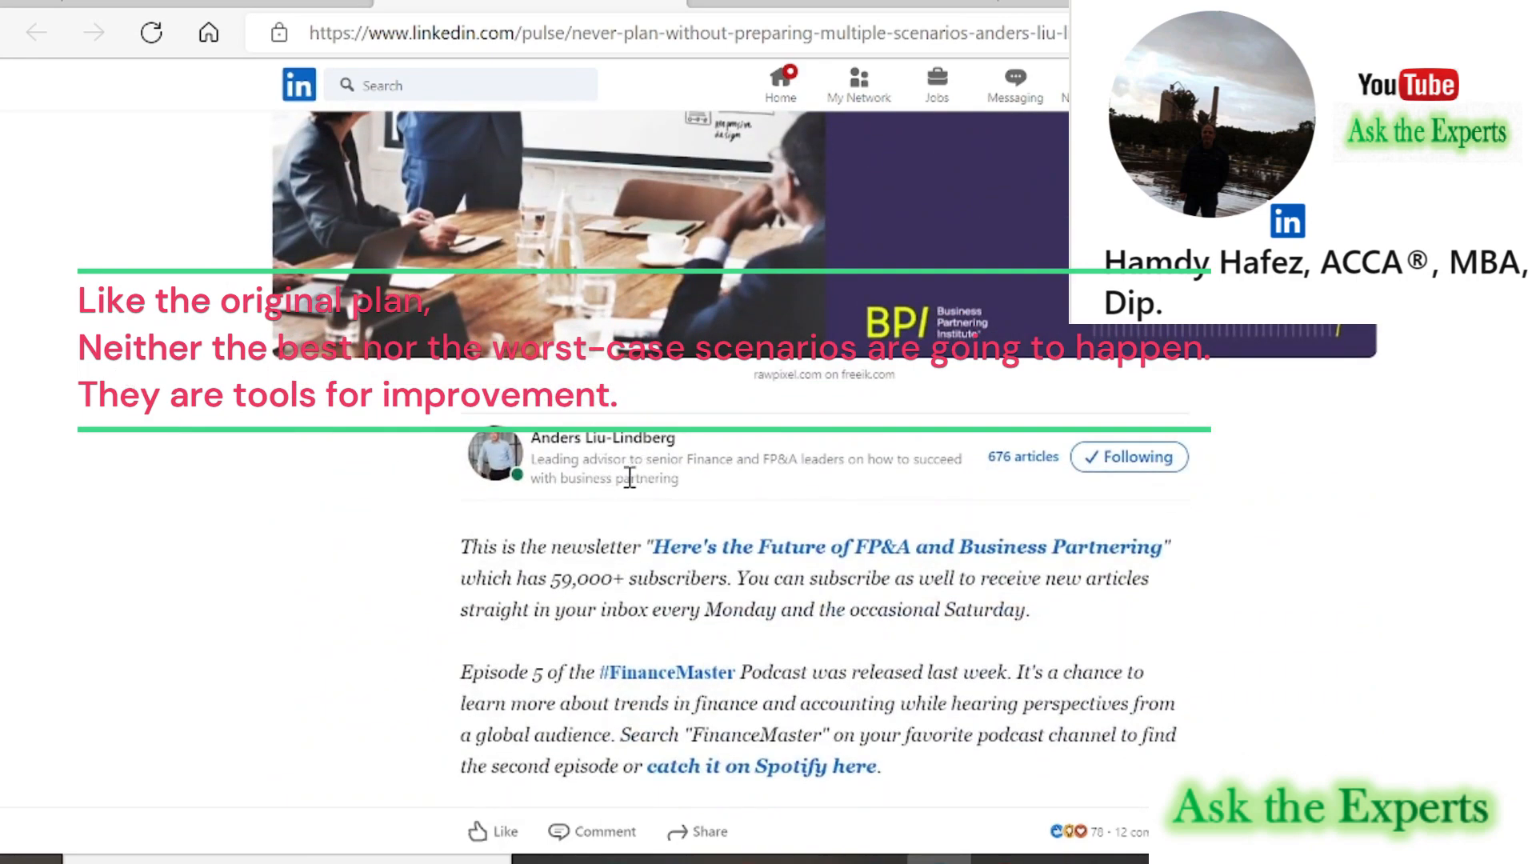
{"action": "mouse_move", "coordinate": [820, 489]}
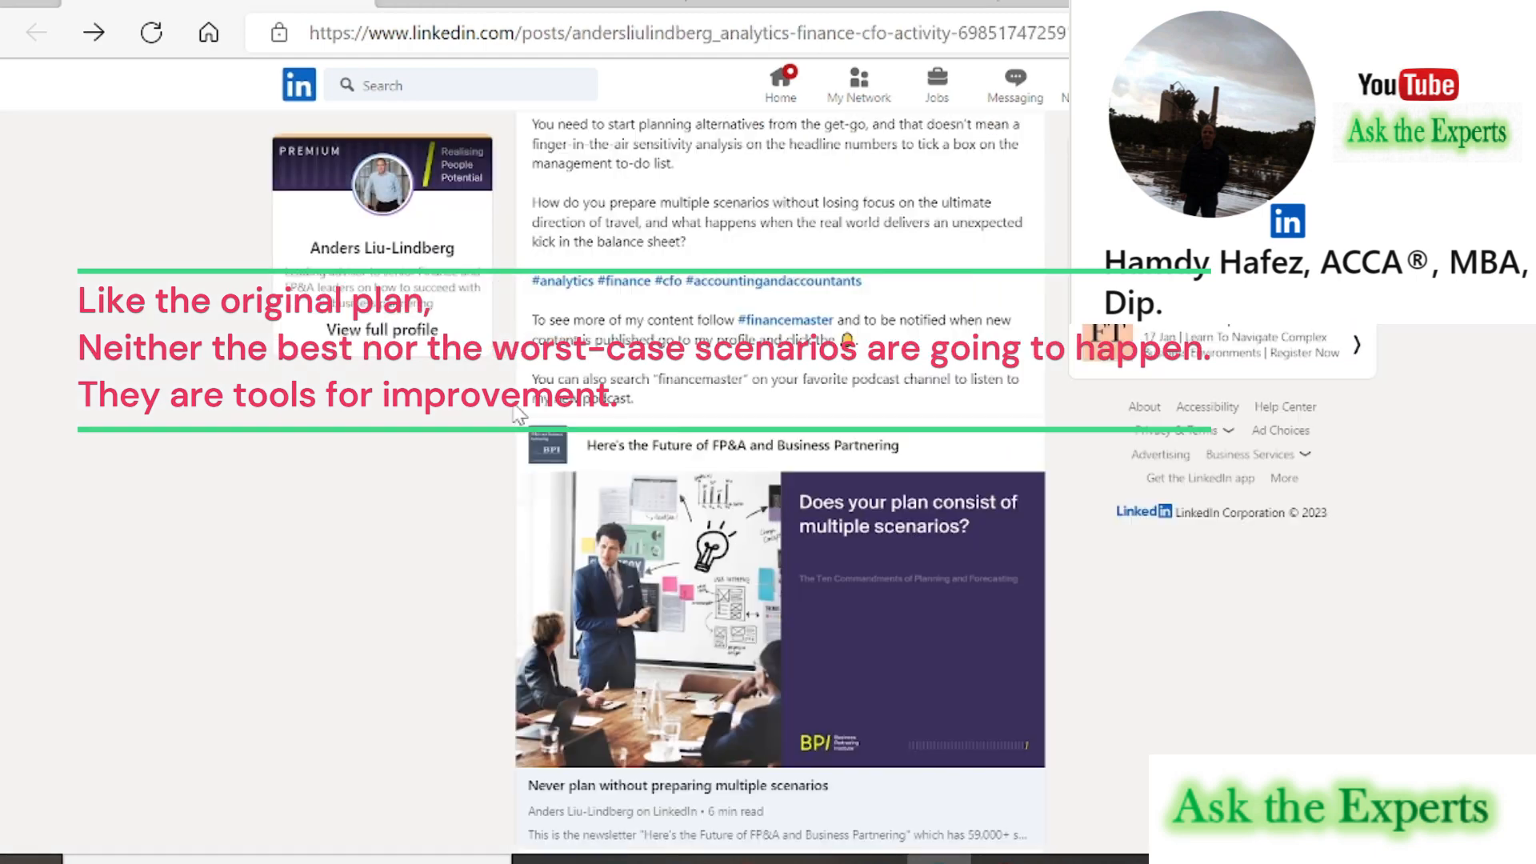
{"action": "mouse_move", "coordinate": [645, 808]}
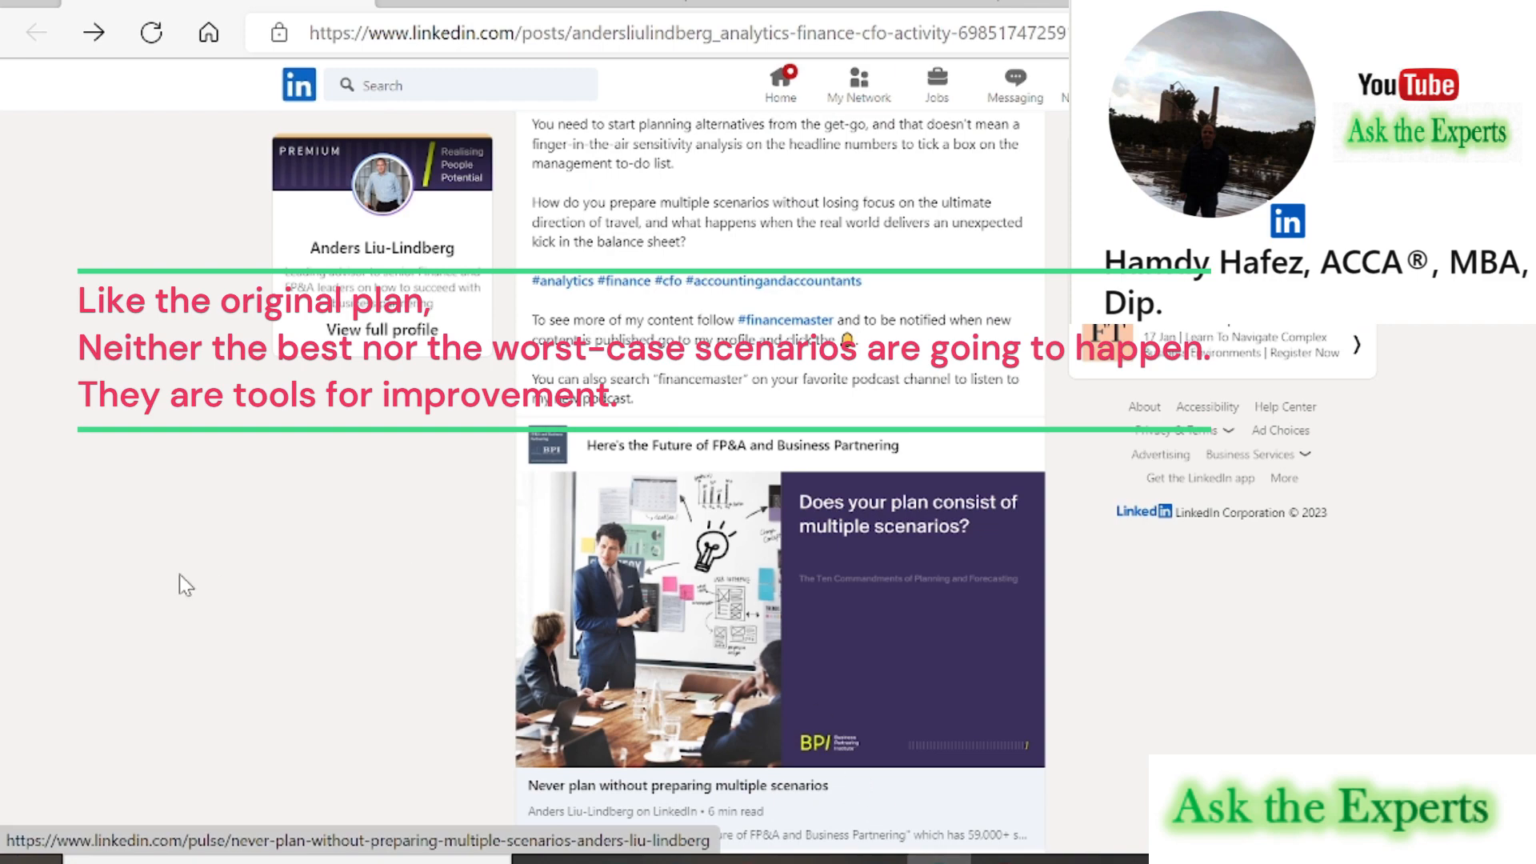
{"action": "scroll", "scroll_direction": "up", "scroll_amount": 3}
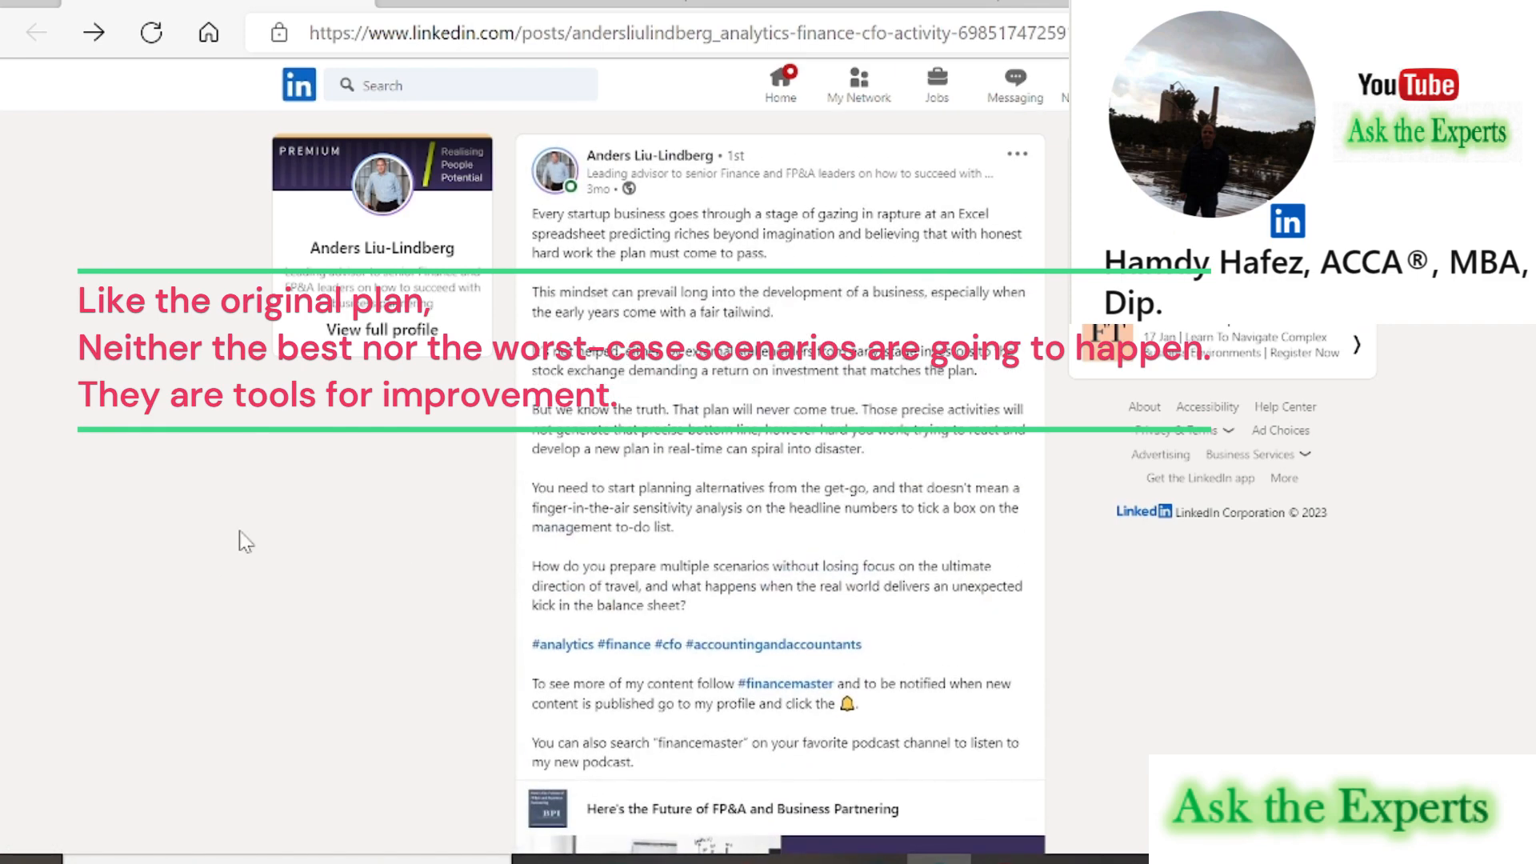
{"action": "mouse_move", "coordinate": [524, 8]}
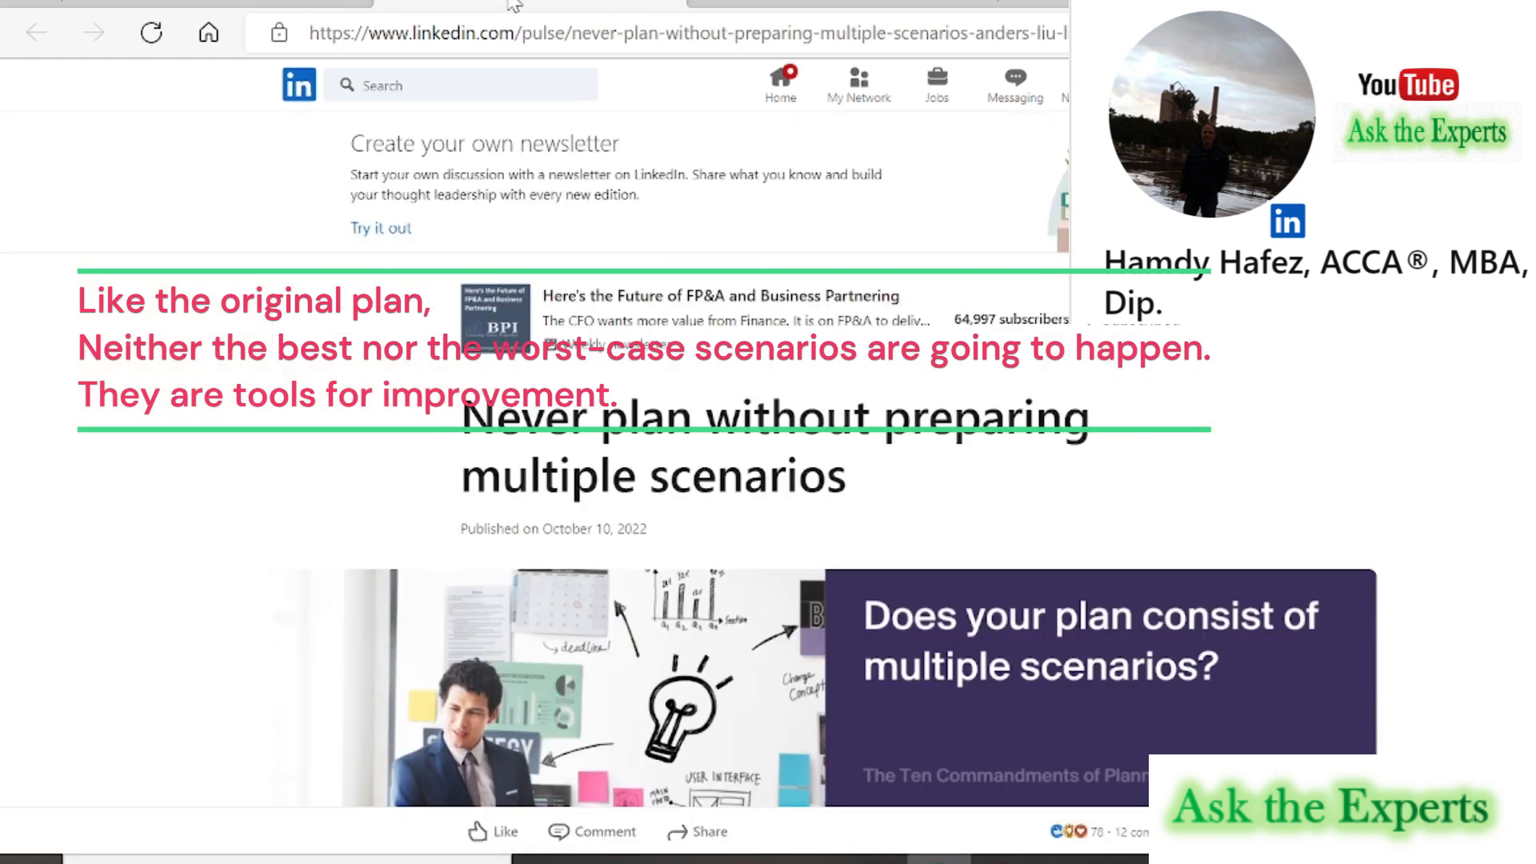
{"action": "mouse_move", "coordinate": [919, 495]}
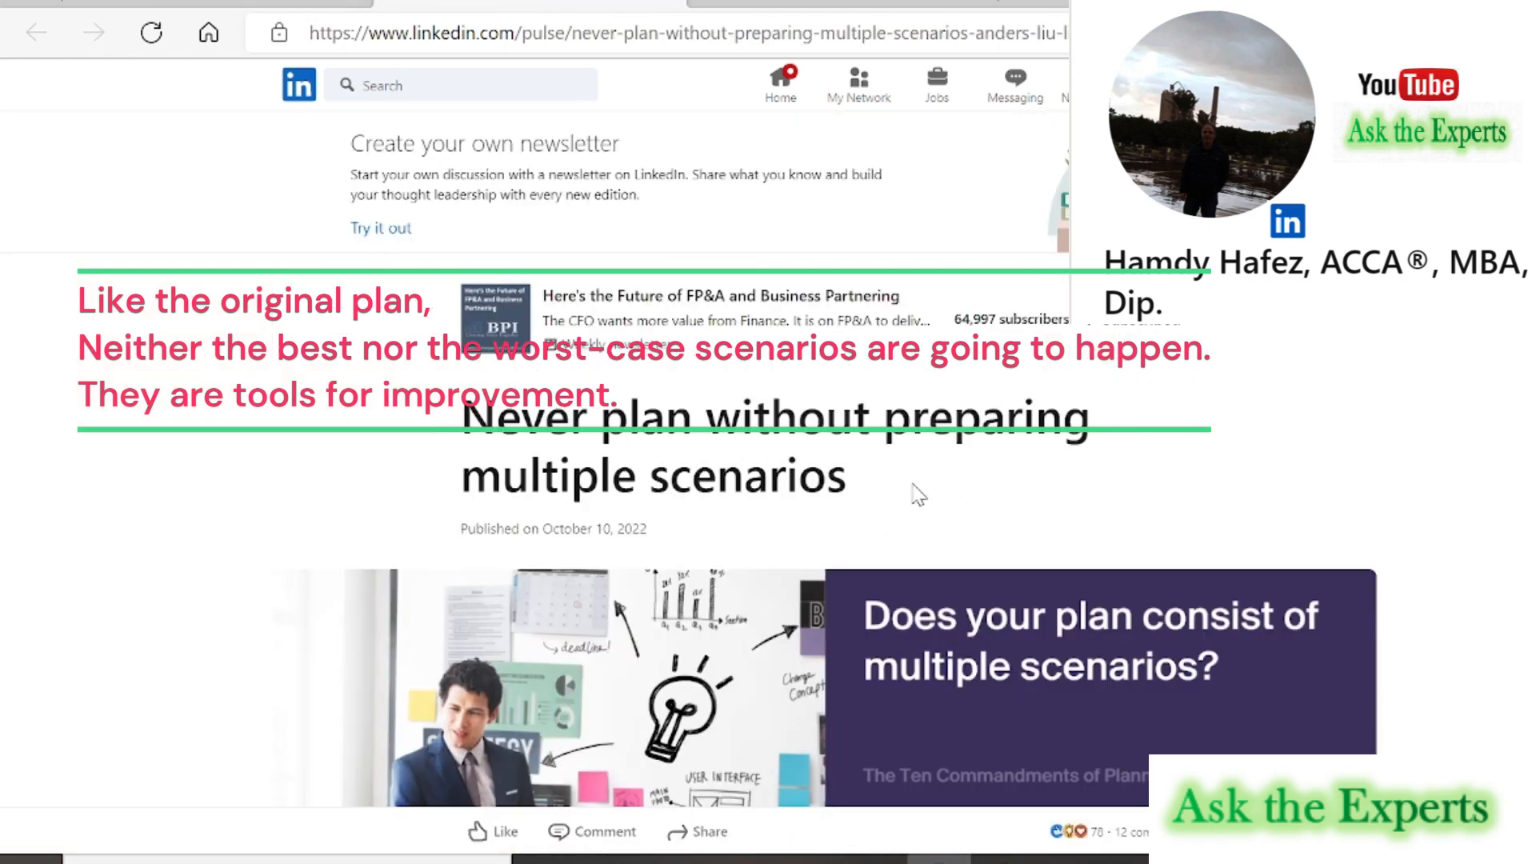
{"action": "scroll", "scroll_direction": "down", "scroll_amount": 3}
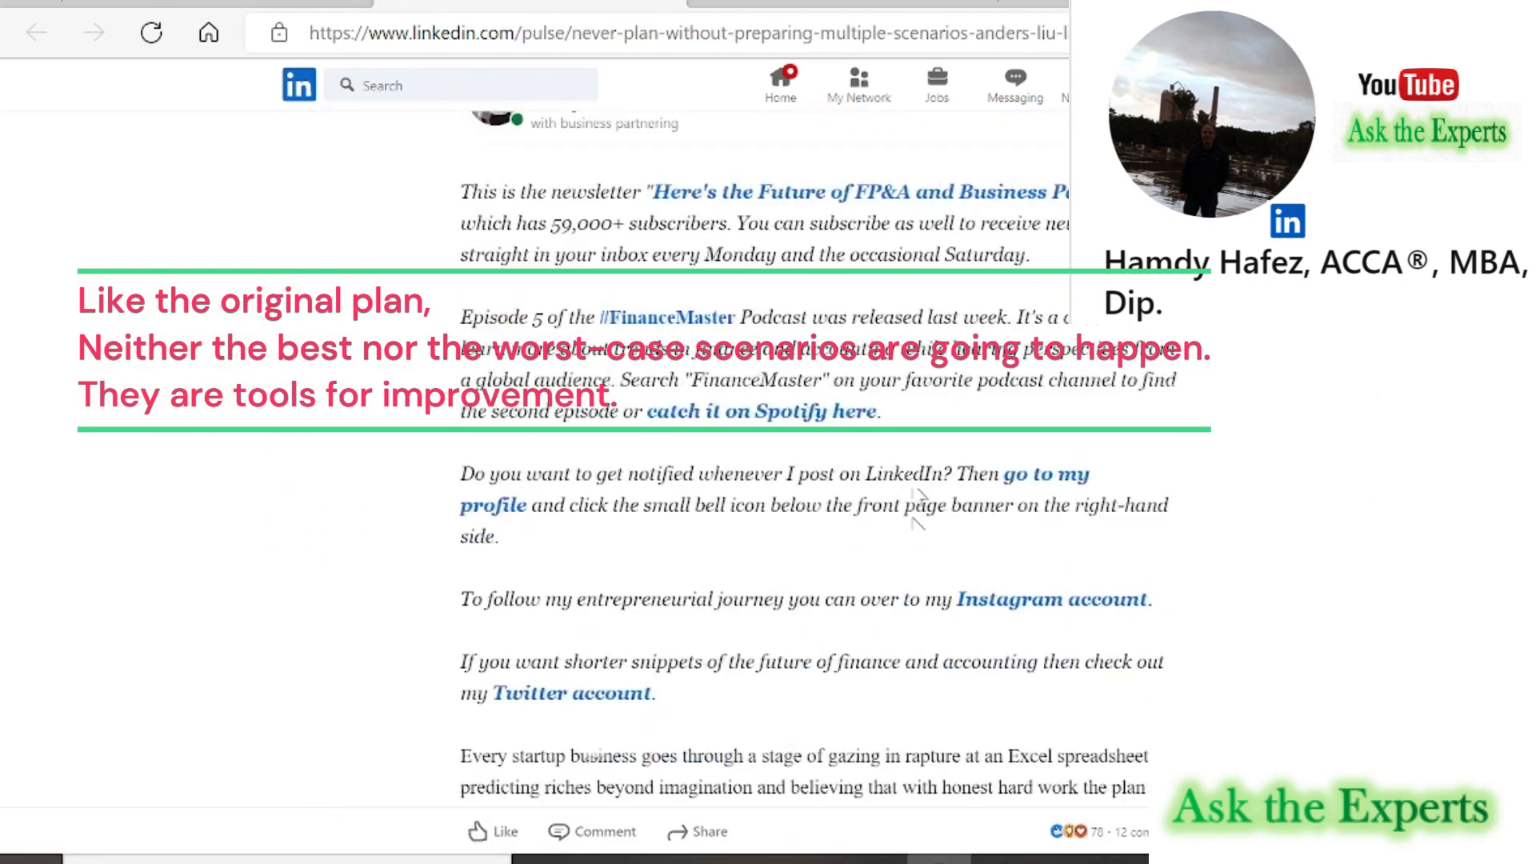
{"action": "scroll", "scroll_direction": "down", "scroll_amount": 3}
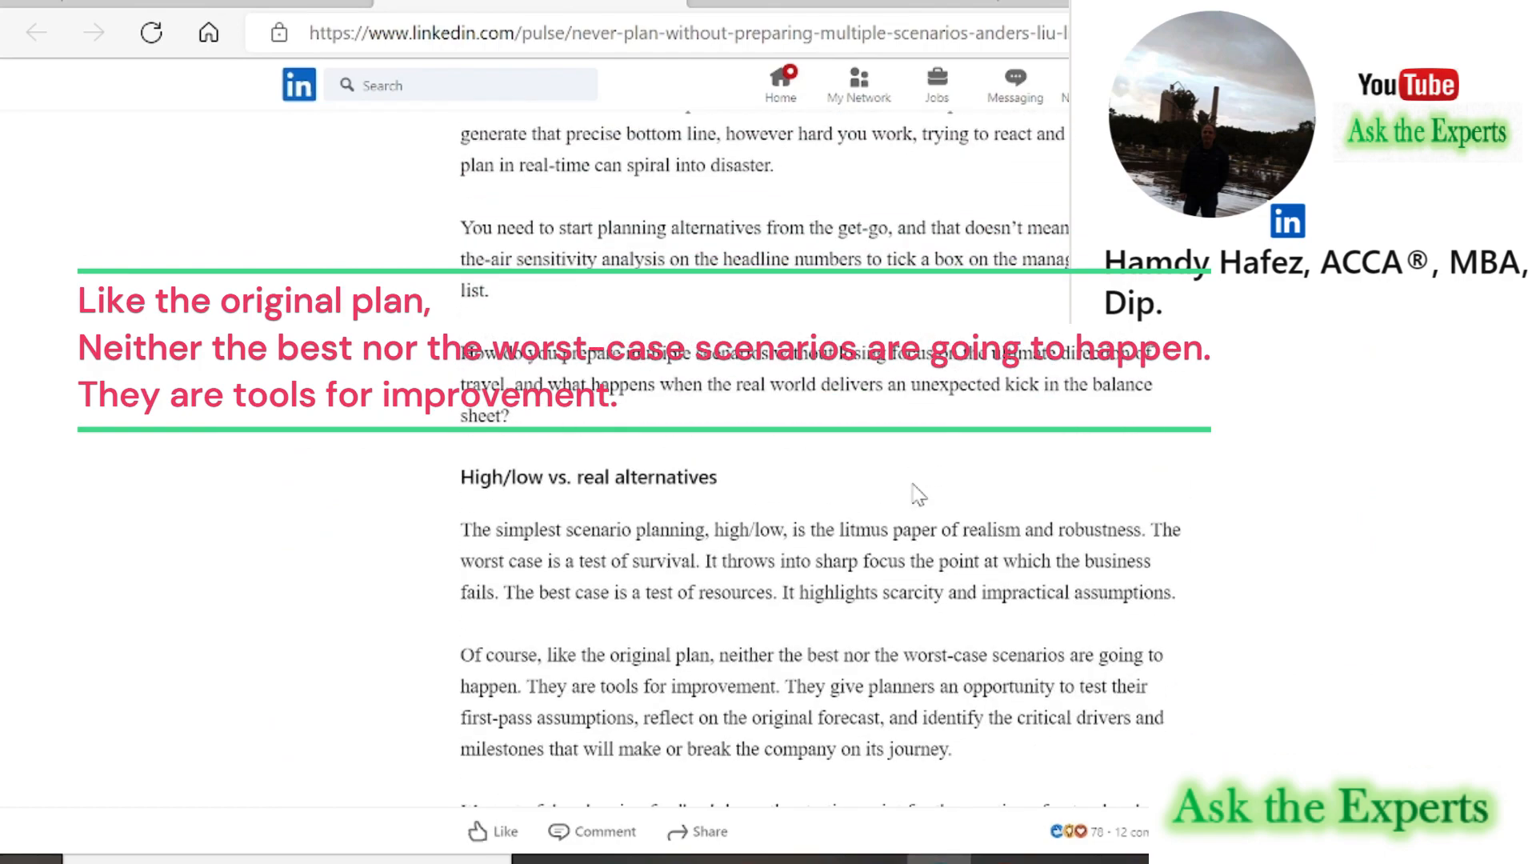
{"action": "scroll", "scroll_direction": "down", "scroll_amount": 3}
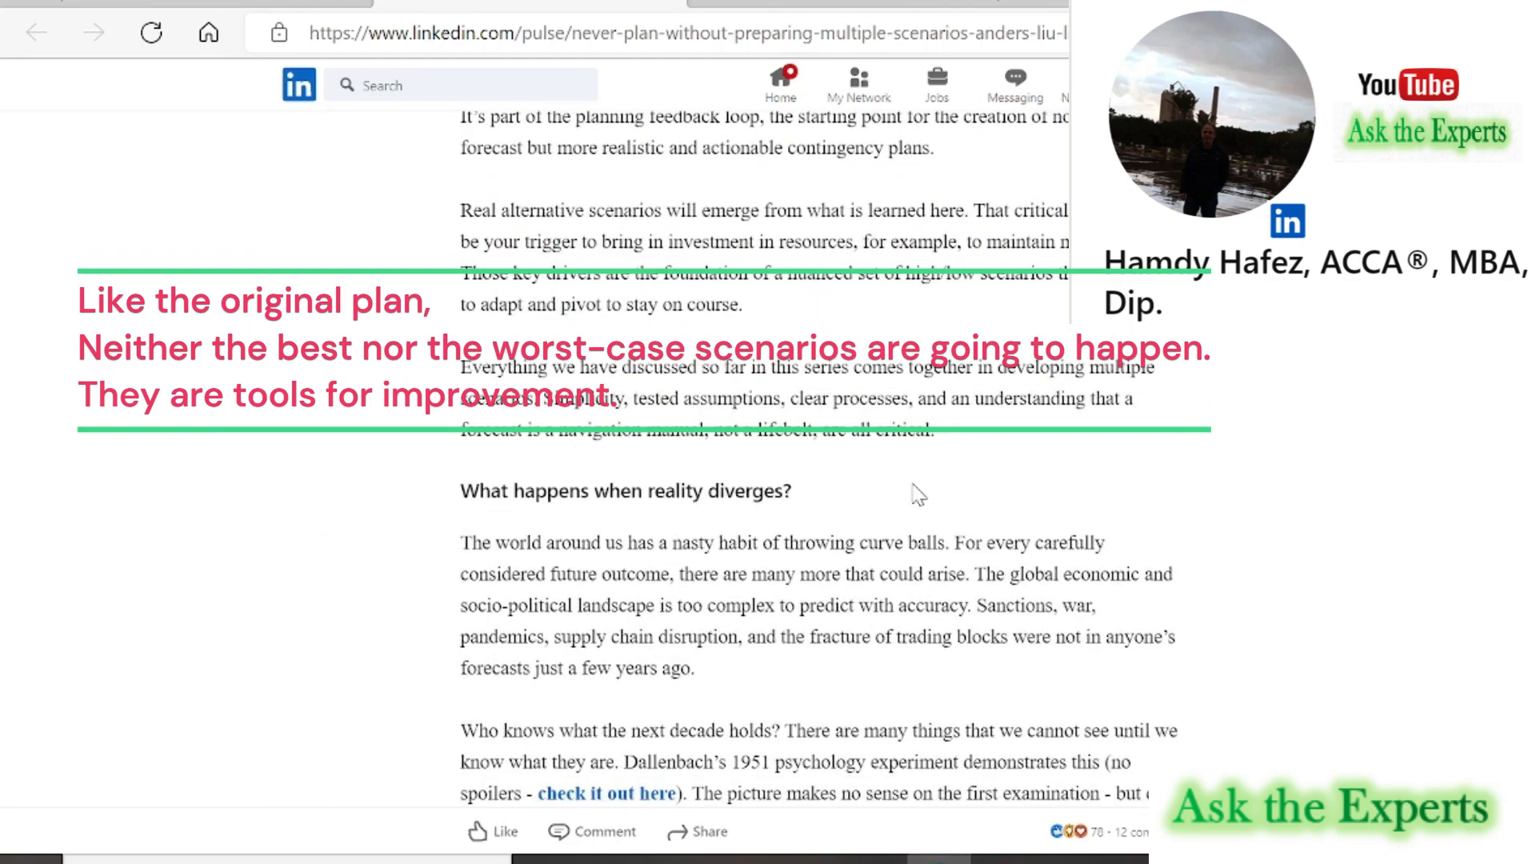
{"action": "scroll", "scroll_direction": "down", "scroll_amount": 3}
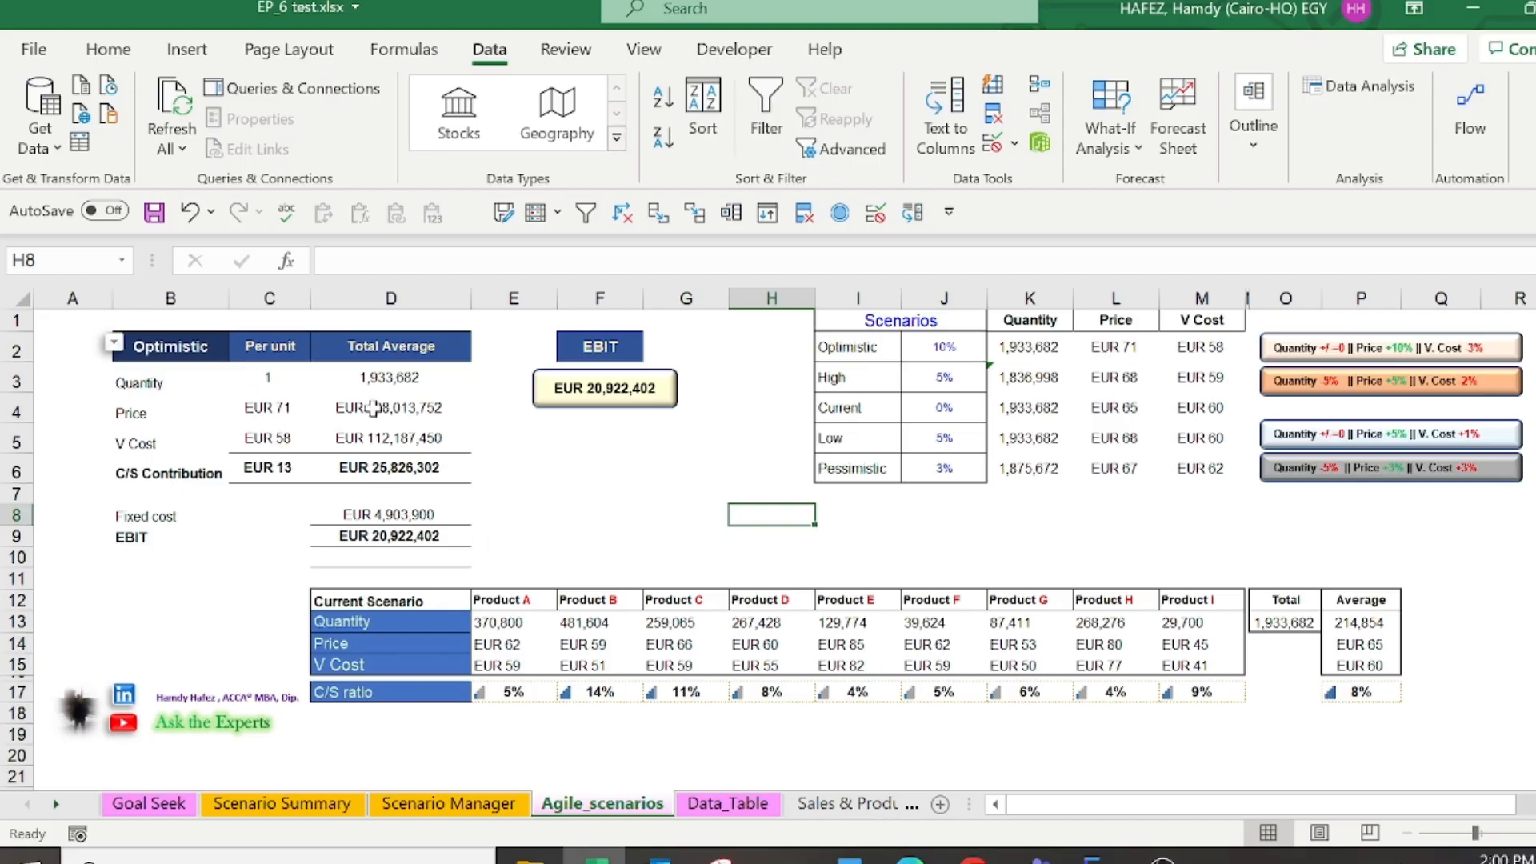
{"action": "mouse_move", "coordinate": [860, 377]}
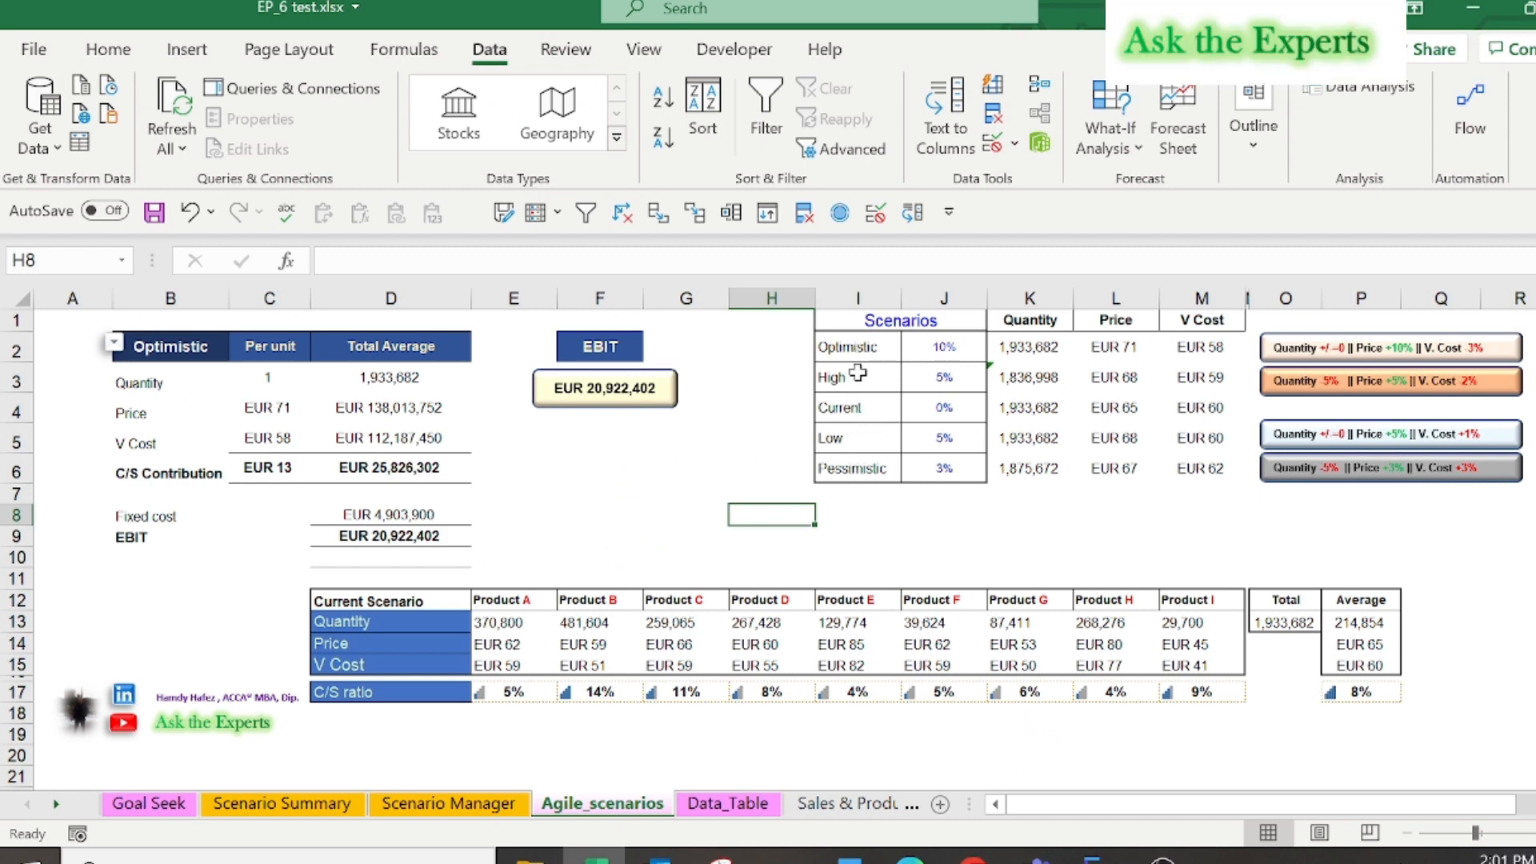
Step: Inspect the Product A C/S ratio formula in E17 and the High price formula in L3, unchanged
{"action": "left_click", "coordinate": [513, 691]}
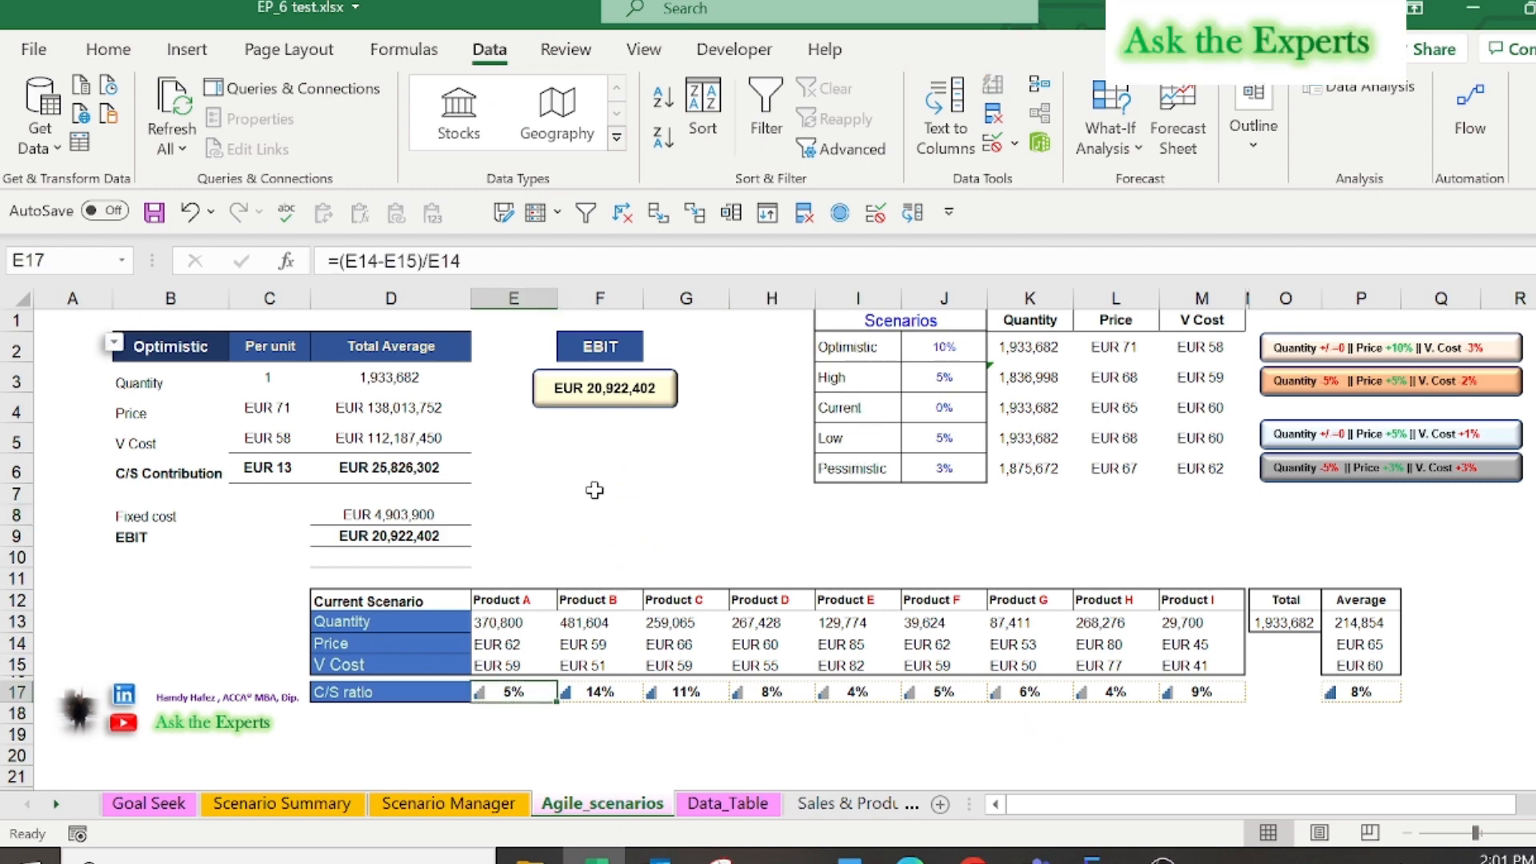
{"action": "double_click", "coordinate": [513, 691]}
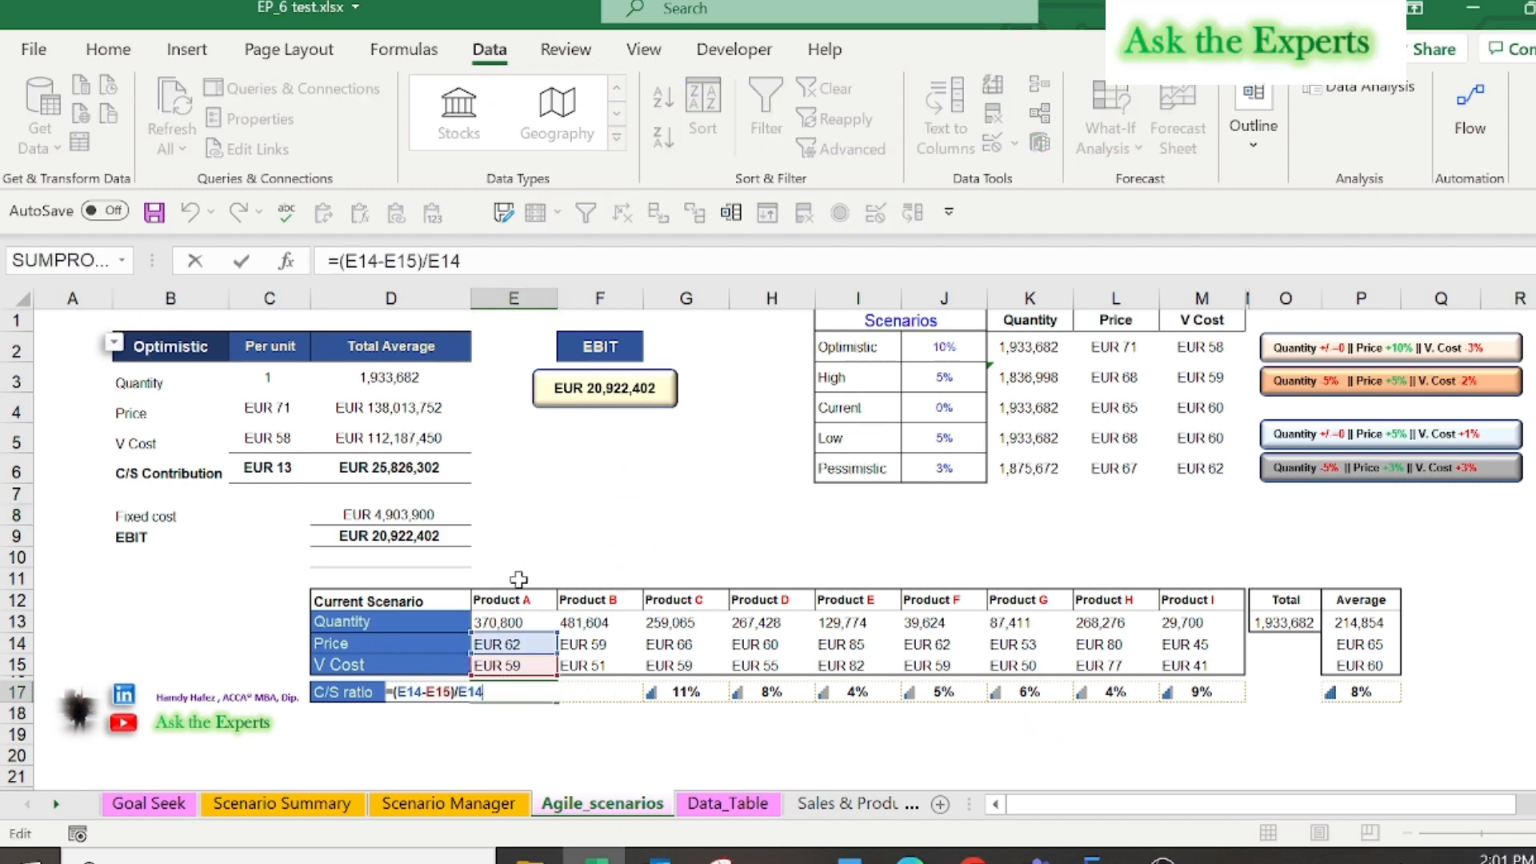
{"action": "key", "text": "Return"}
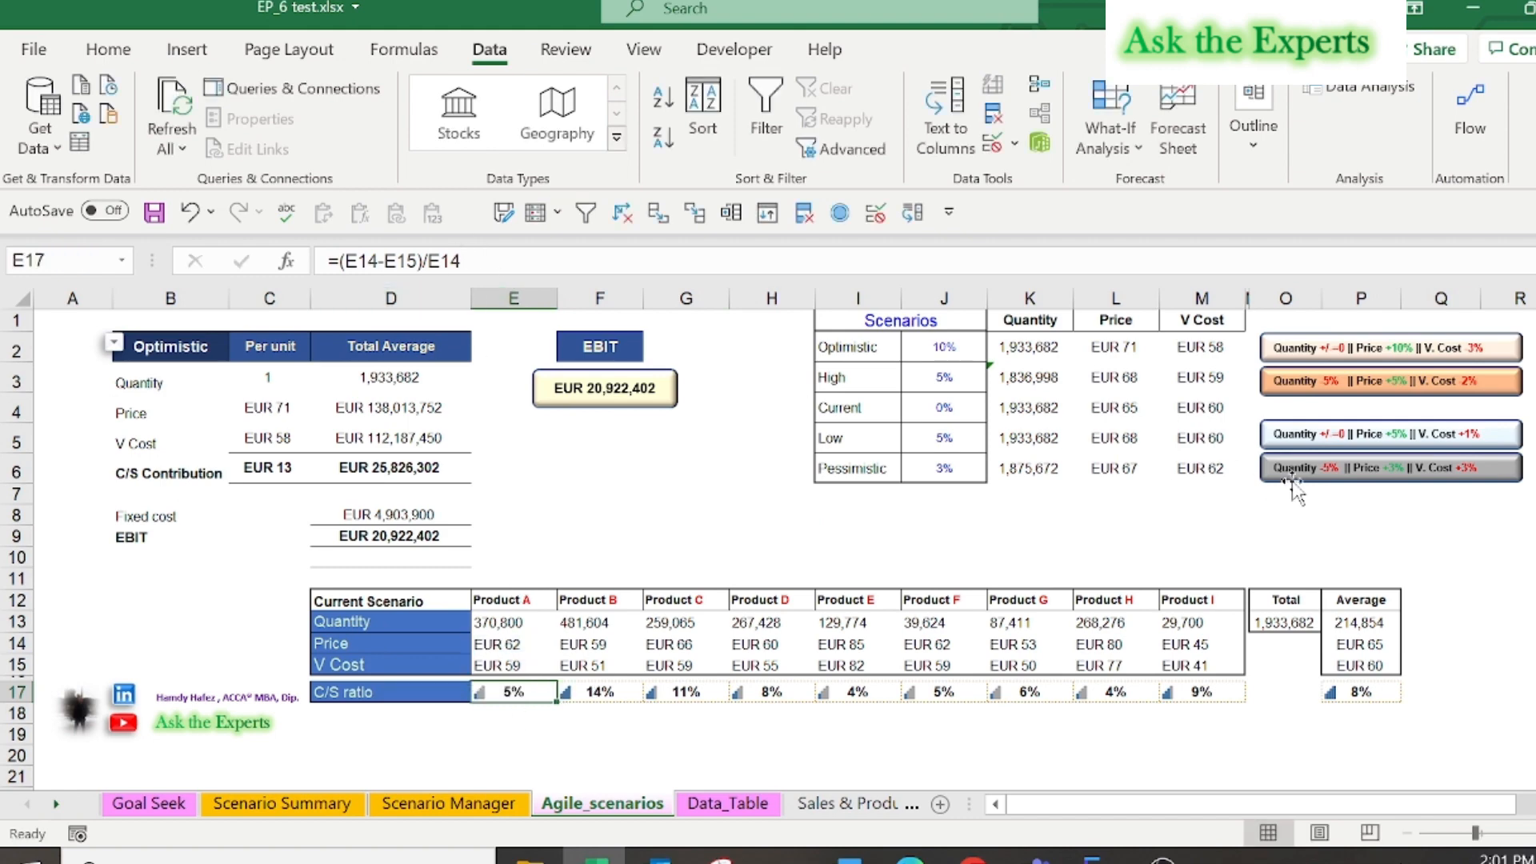
{"action": "mouse_move", "coordinate": [1091, 377]}
{"action": "type", "text": "=$P$14*(1+J3)"}
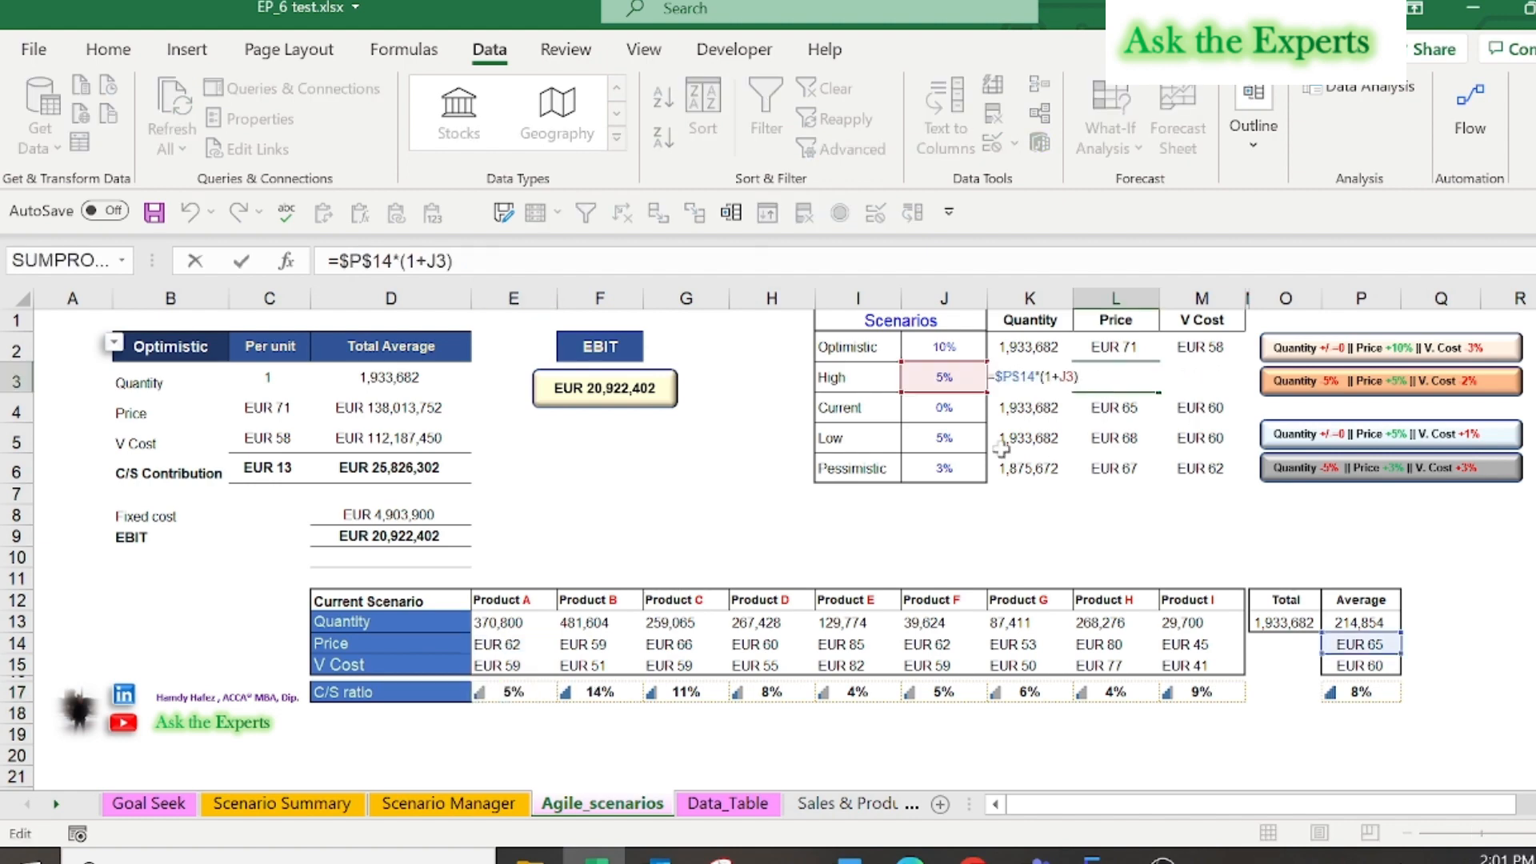
{"action": "key", "text": "Return"}
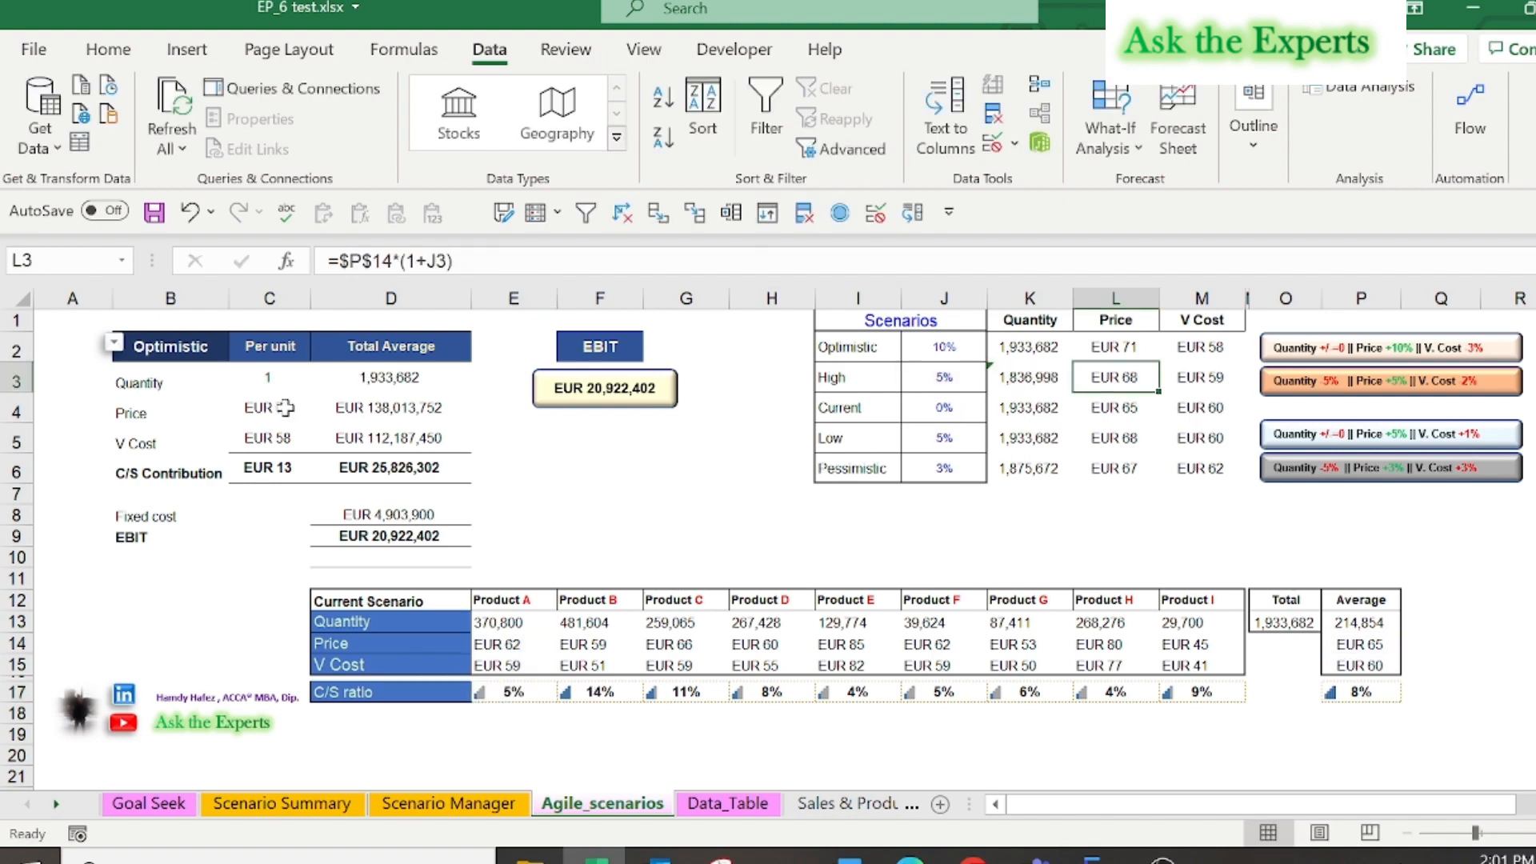
{"action": "left_click", "coordinate": [269, 406]}
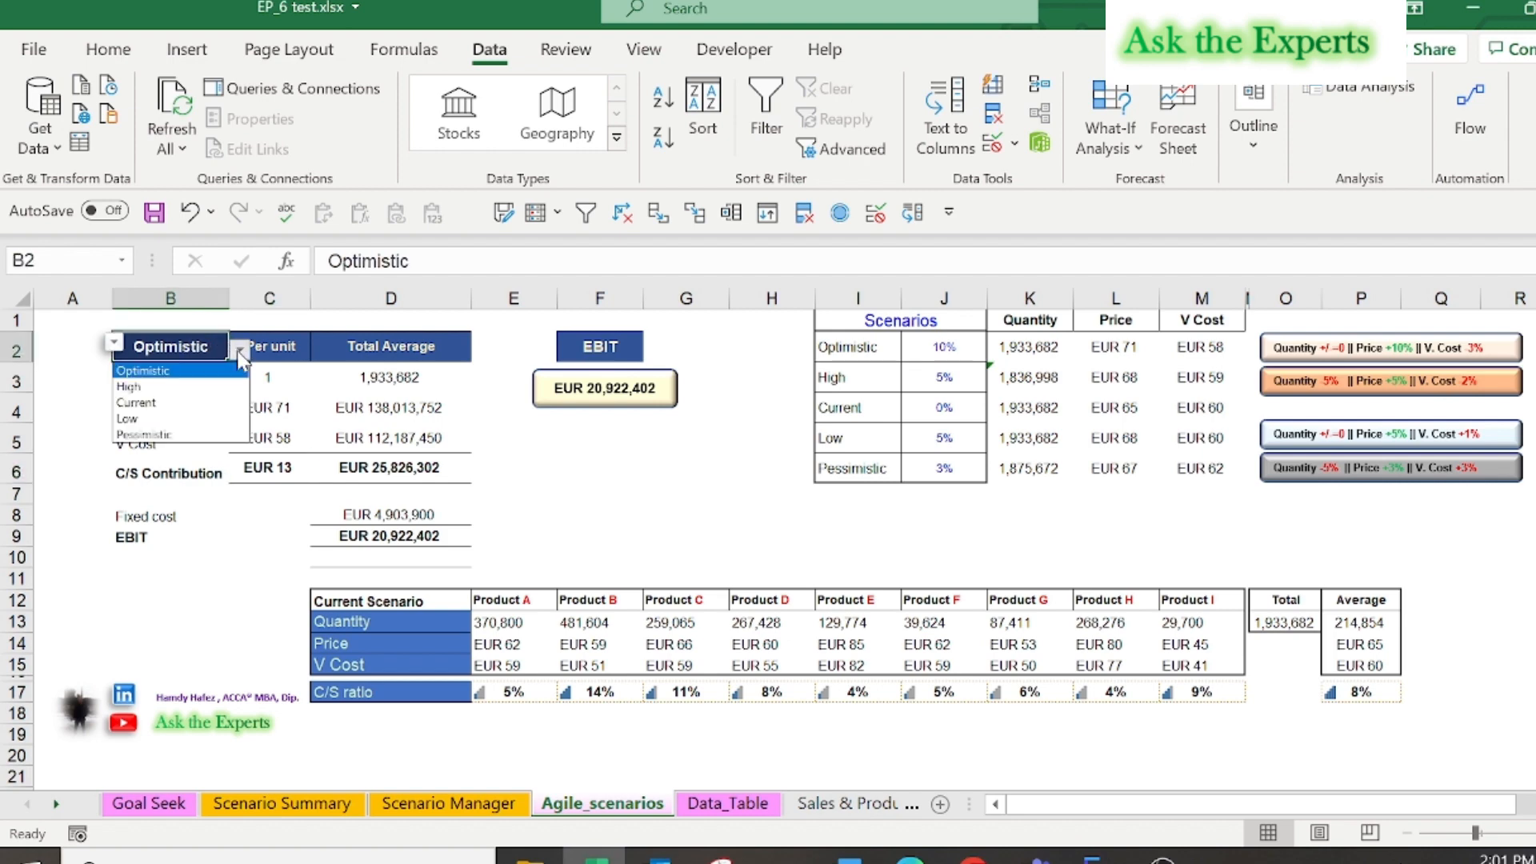
Step: Choose Current in the B2 scenario dropdown, recalculating EBIT to EUR 4,905,982
{"action": "left_click", "coordinate": [135, 402]}
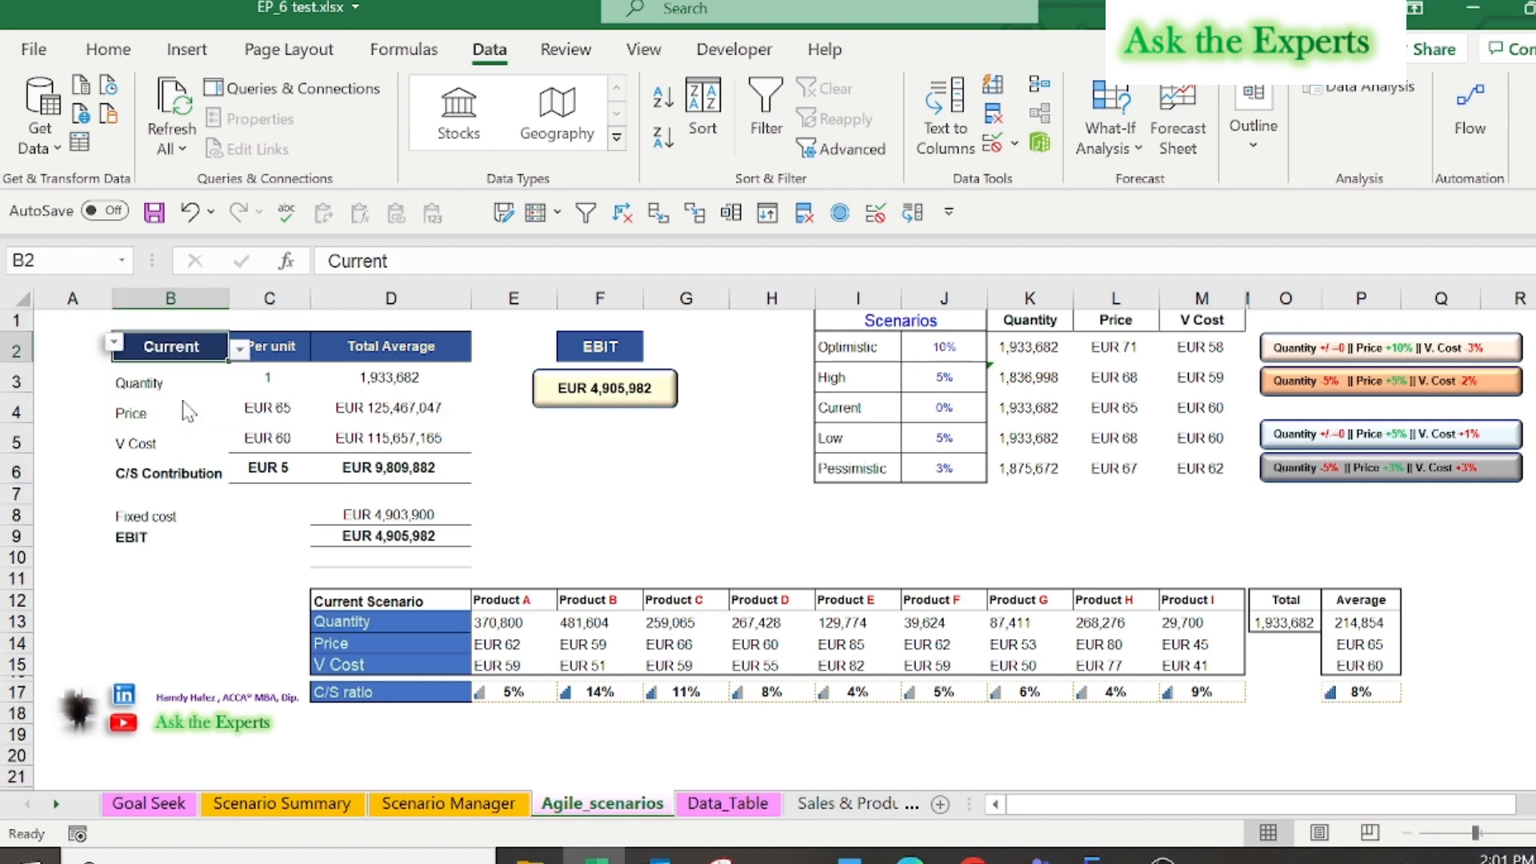
{"action": "mouse_move", "coordinate": [852, 356]}
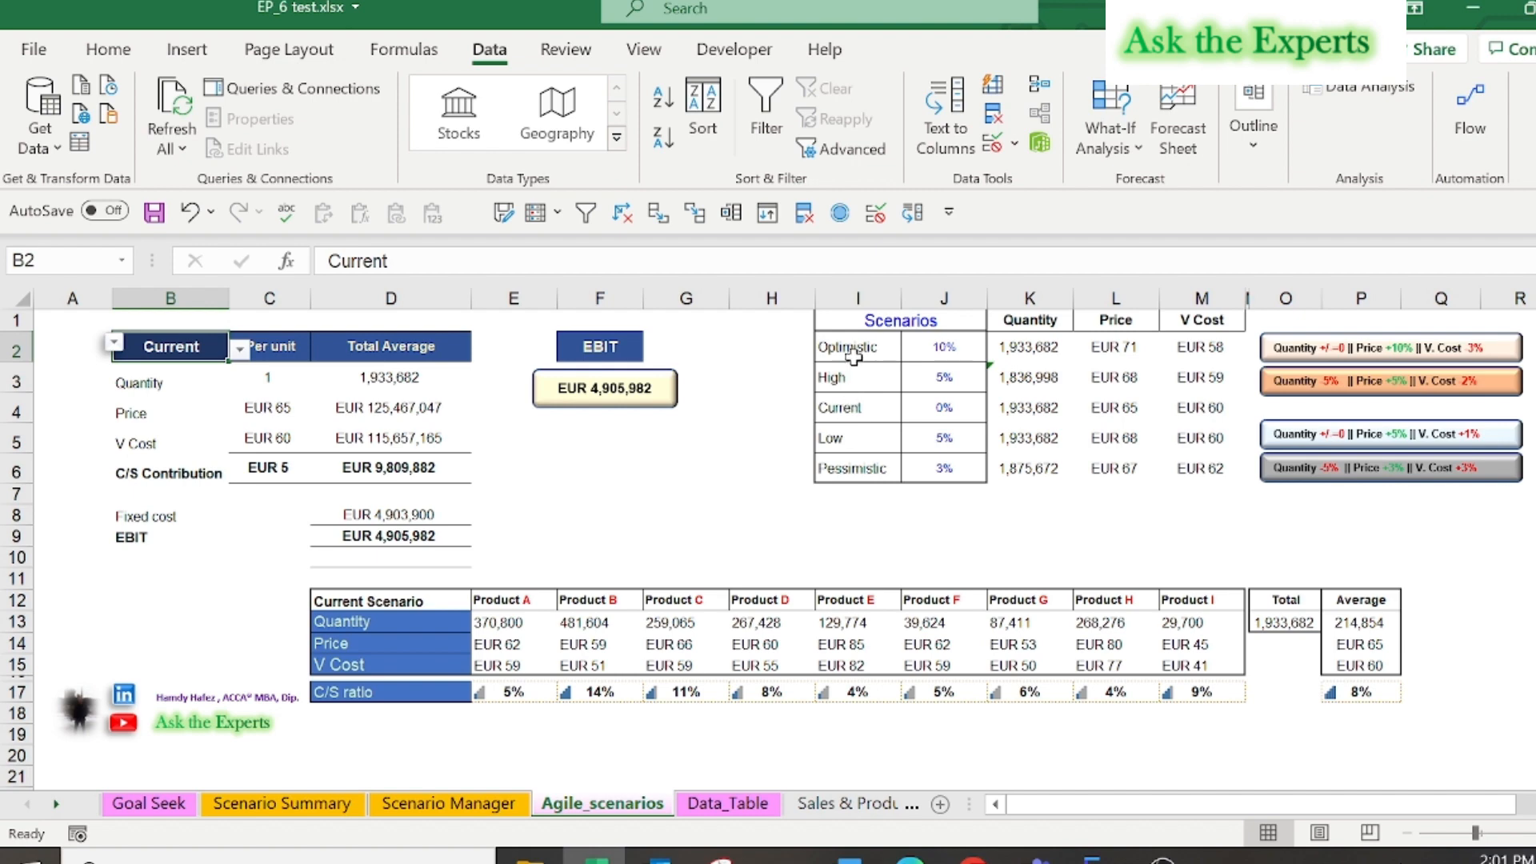
{"action": "left_click", "coordinate": [857, 407]}
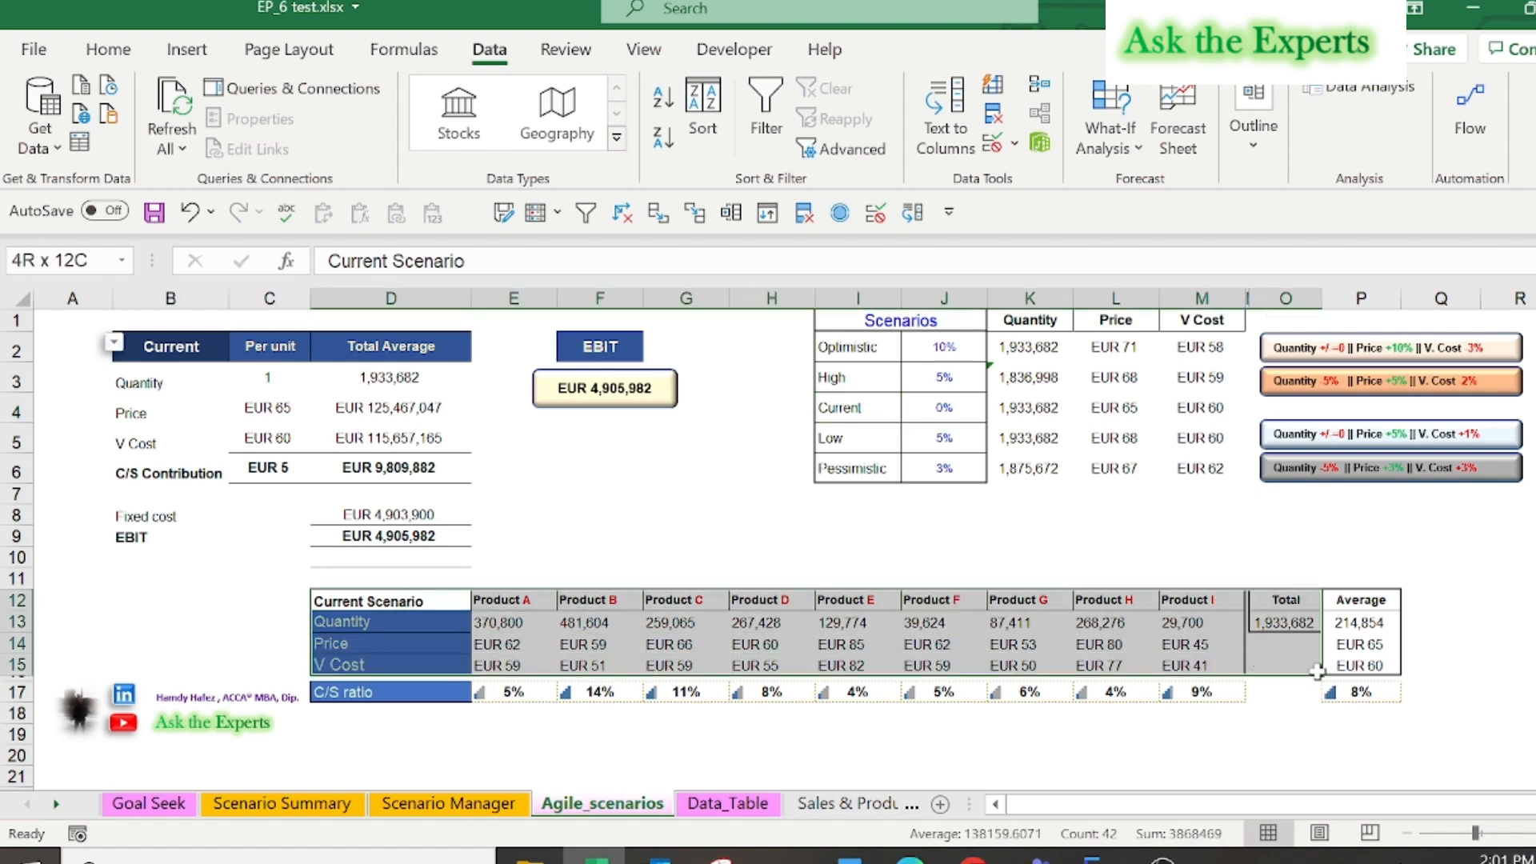
{"action": "left_click", "coordinate": [391, 621]}
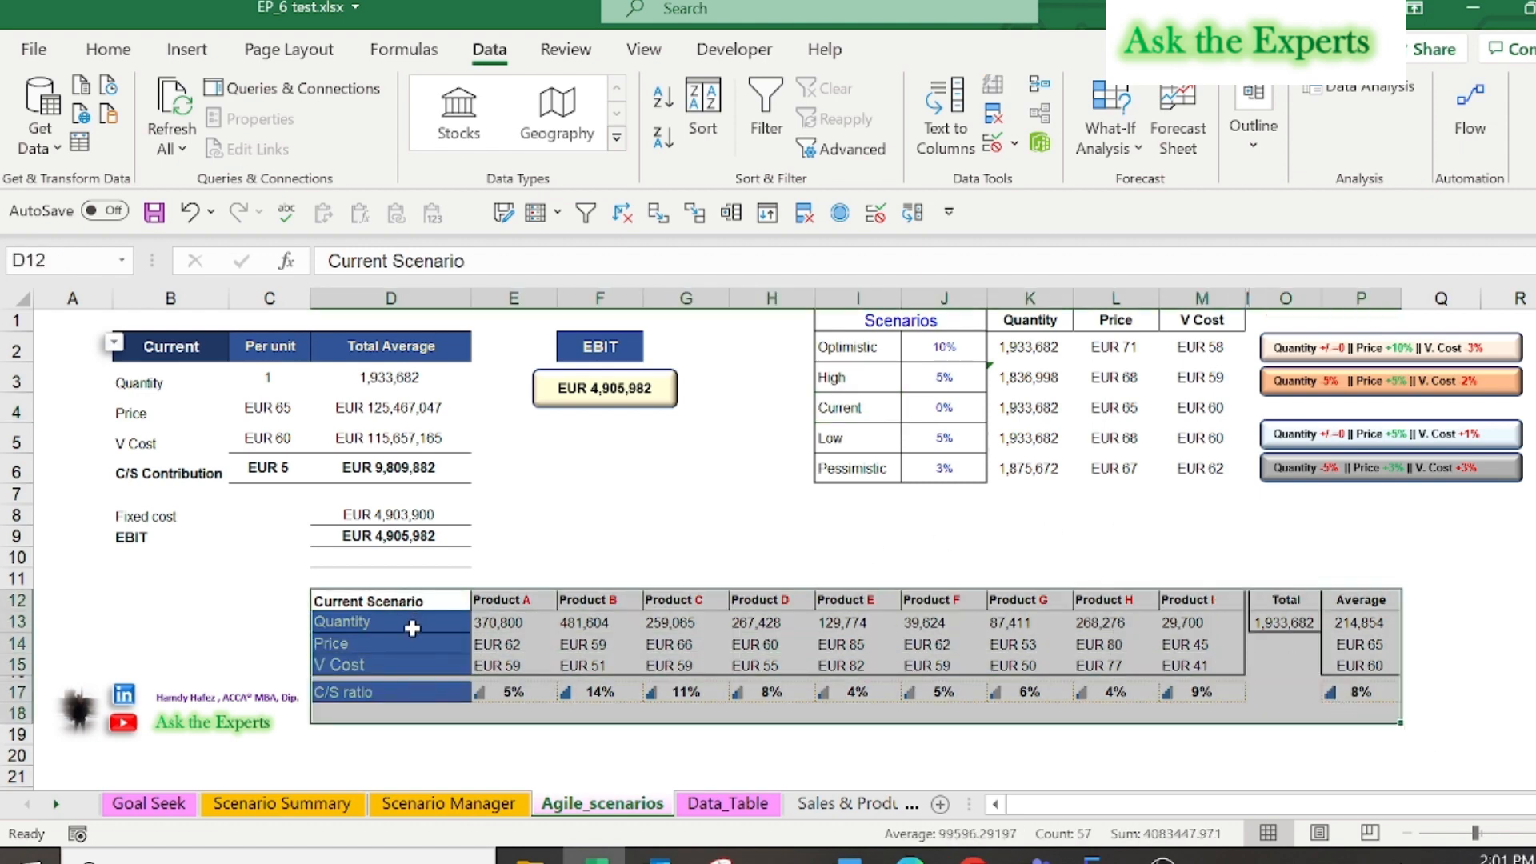
{"action": "left_click", "coordinate": [391, 622]}
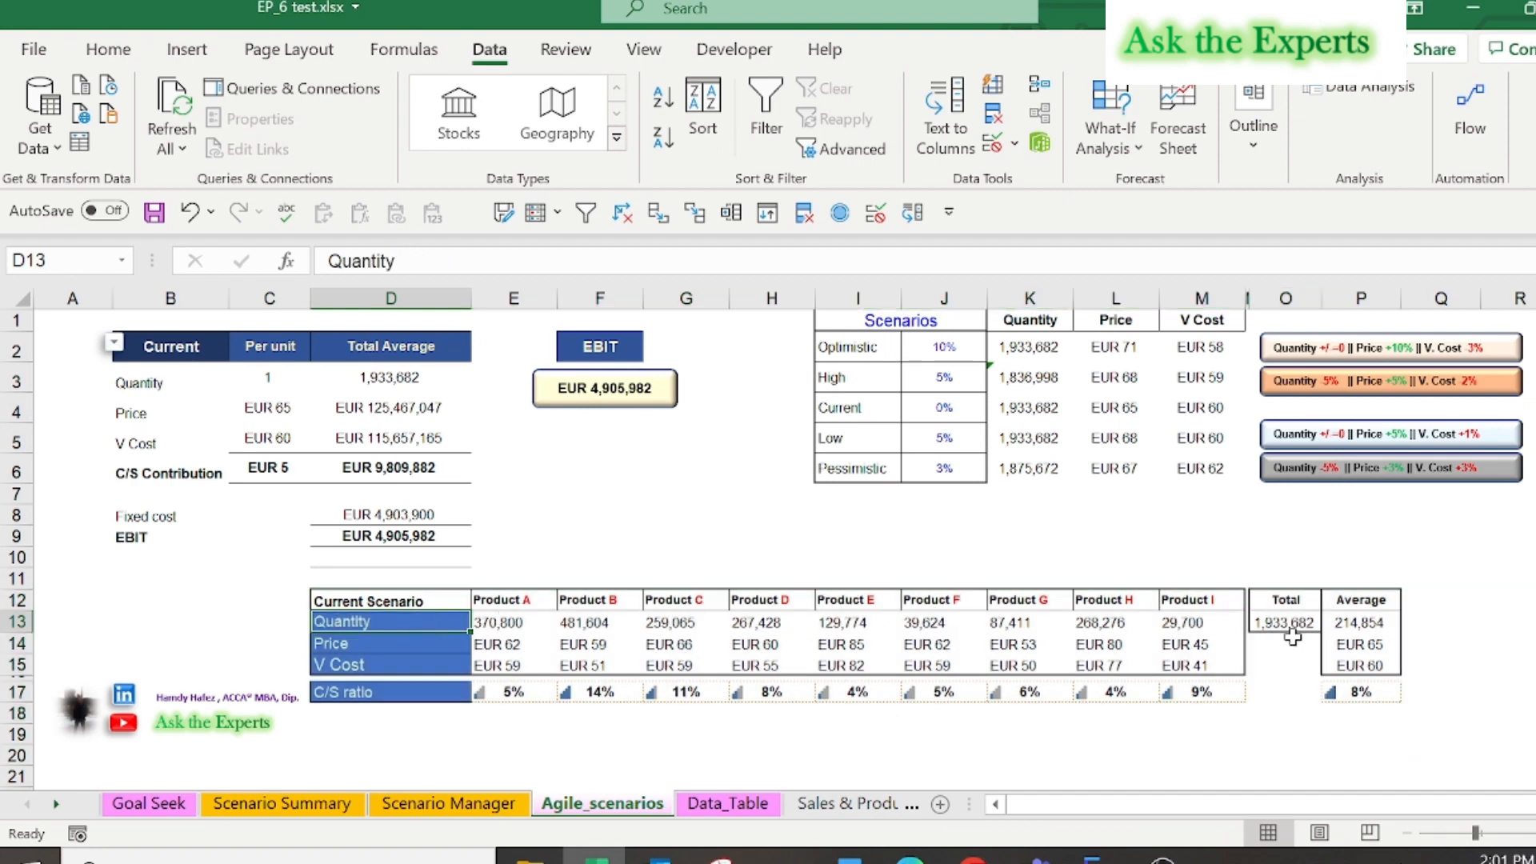
{"action": "left_click", "coordinate": [1284, 623]}
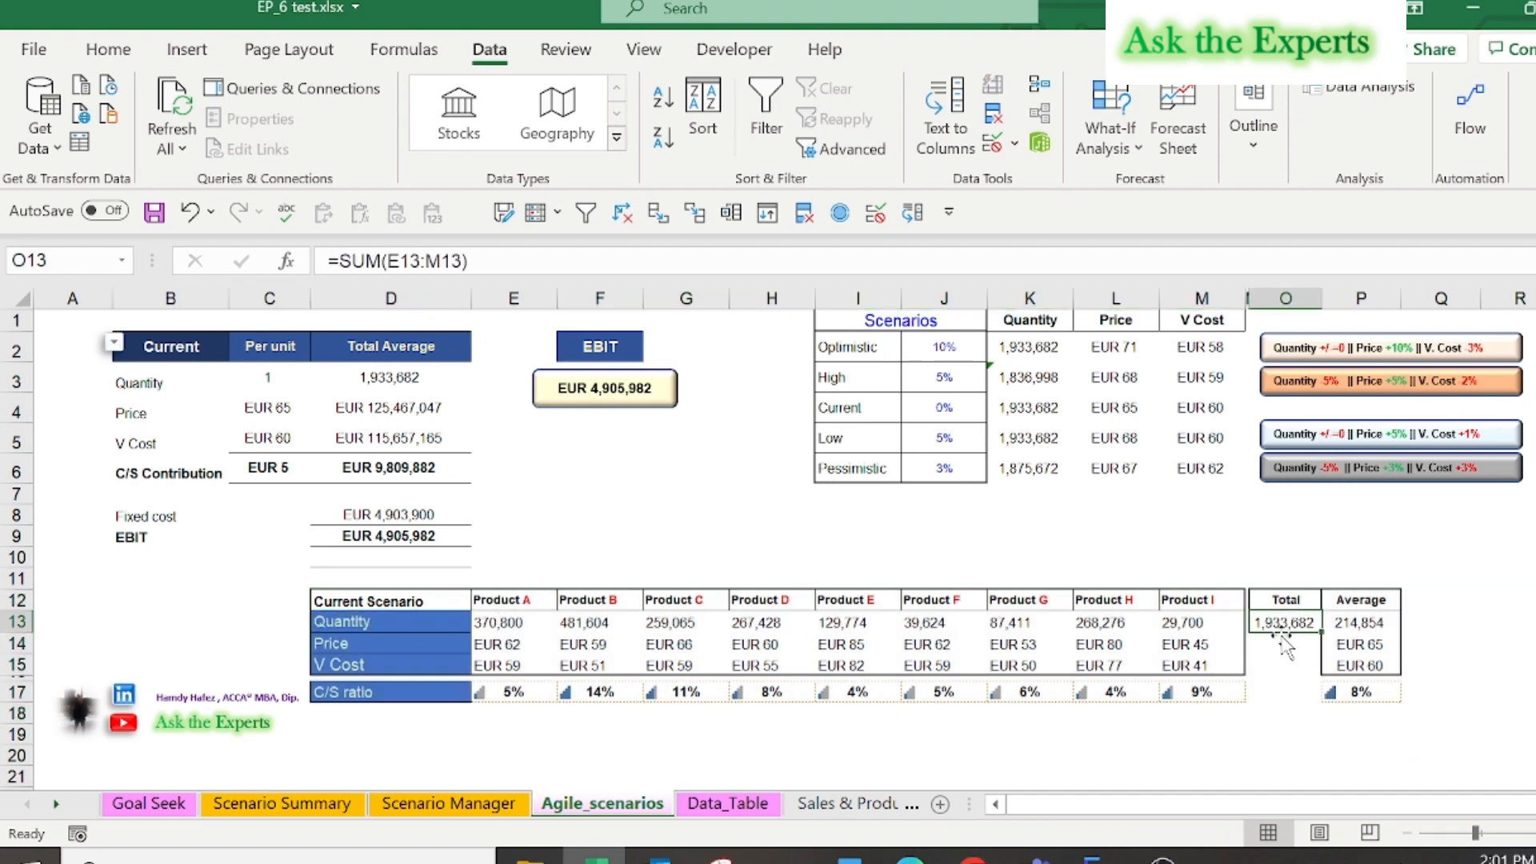
{"action": "double_click", "coordinate": [1284, 621]}
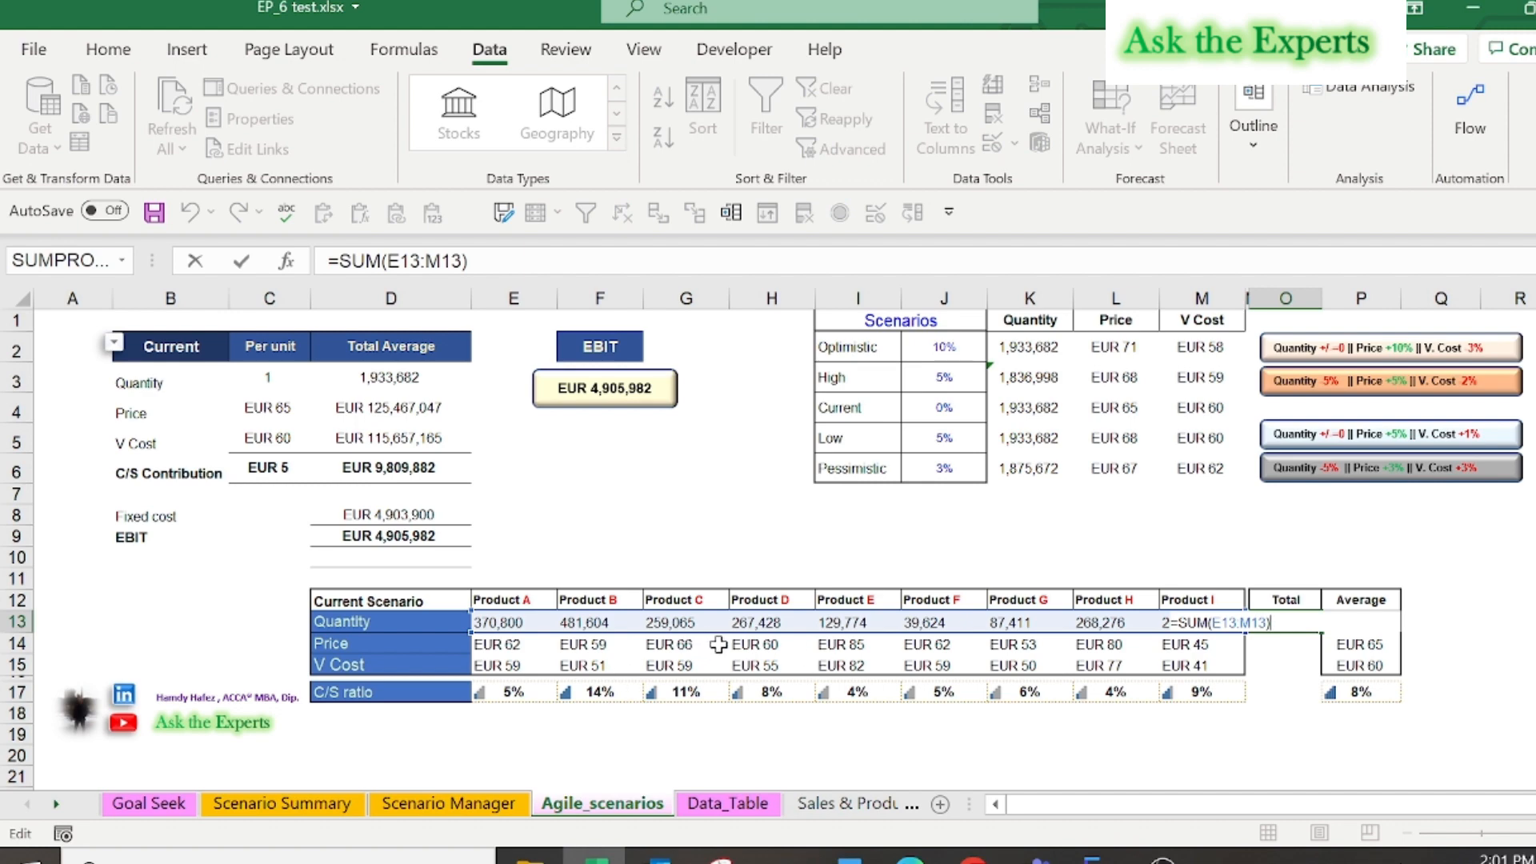
{"action": "key", "text": "Return"}
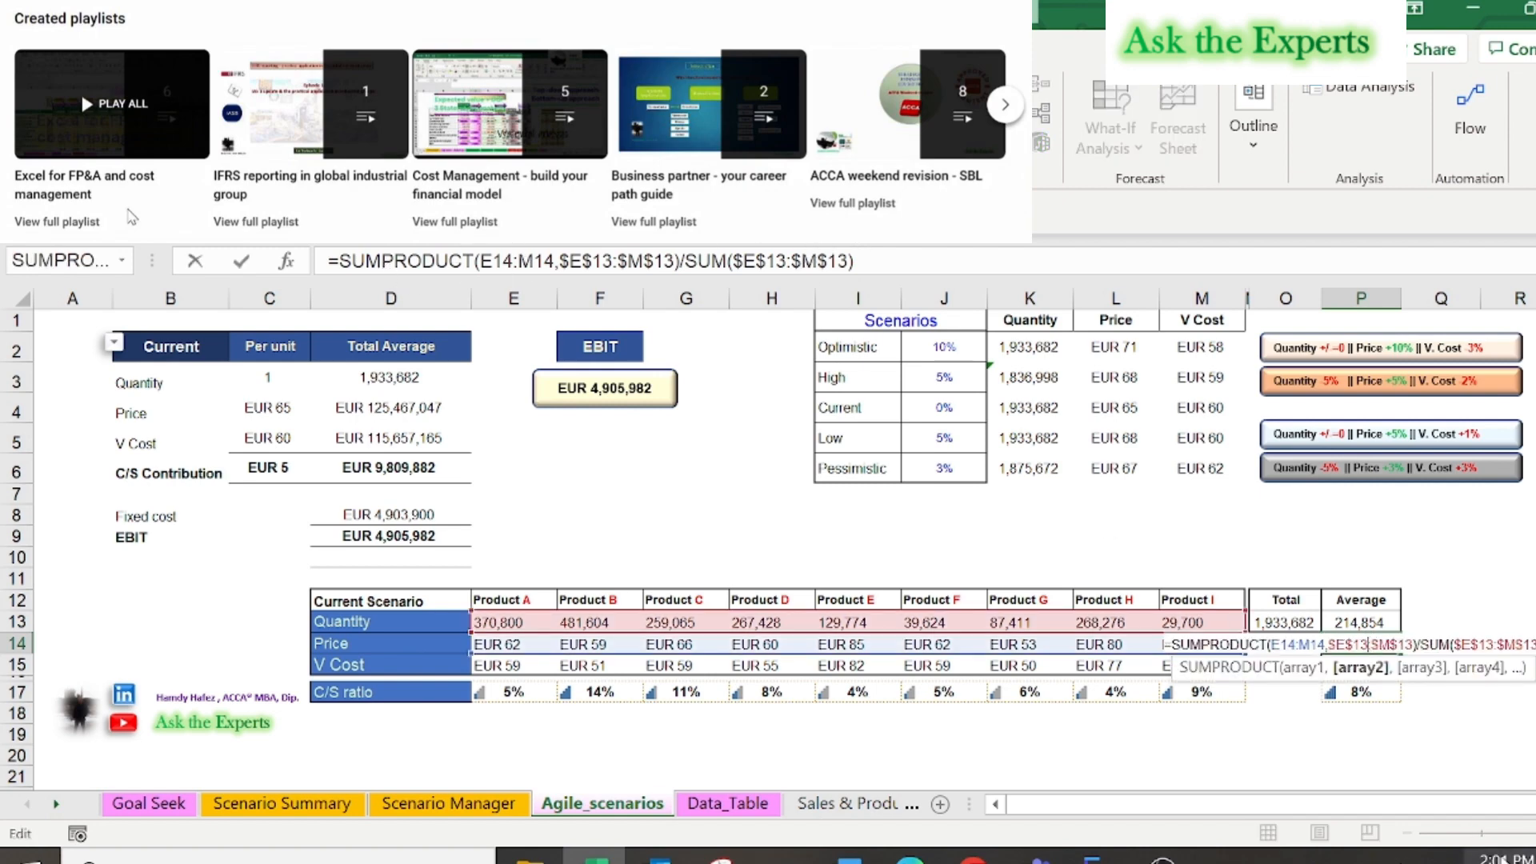
{"action": "mouse_move", "coordinate": [1001, 659]}
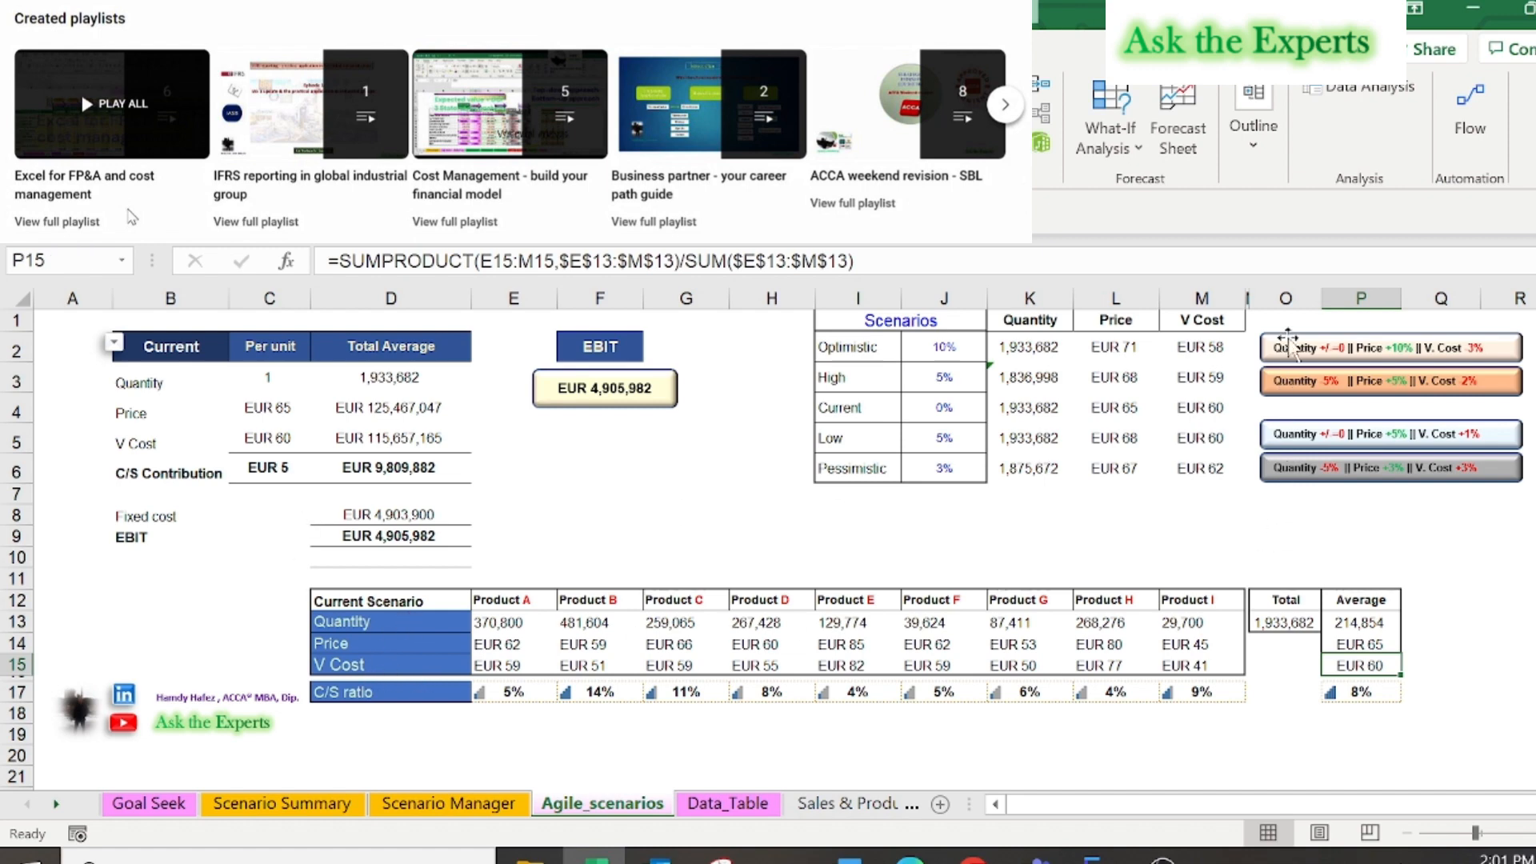
{"action": "mouse_move", "coordinate": [425, 670]}
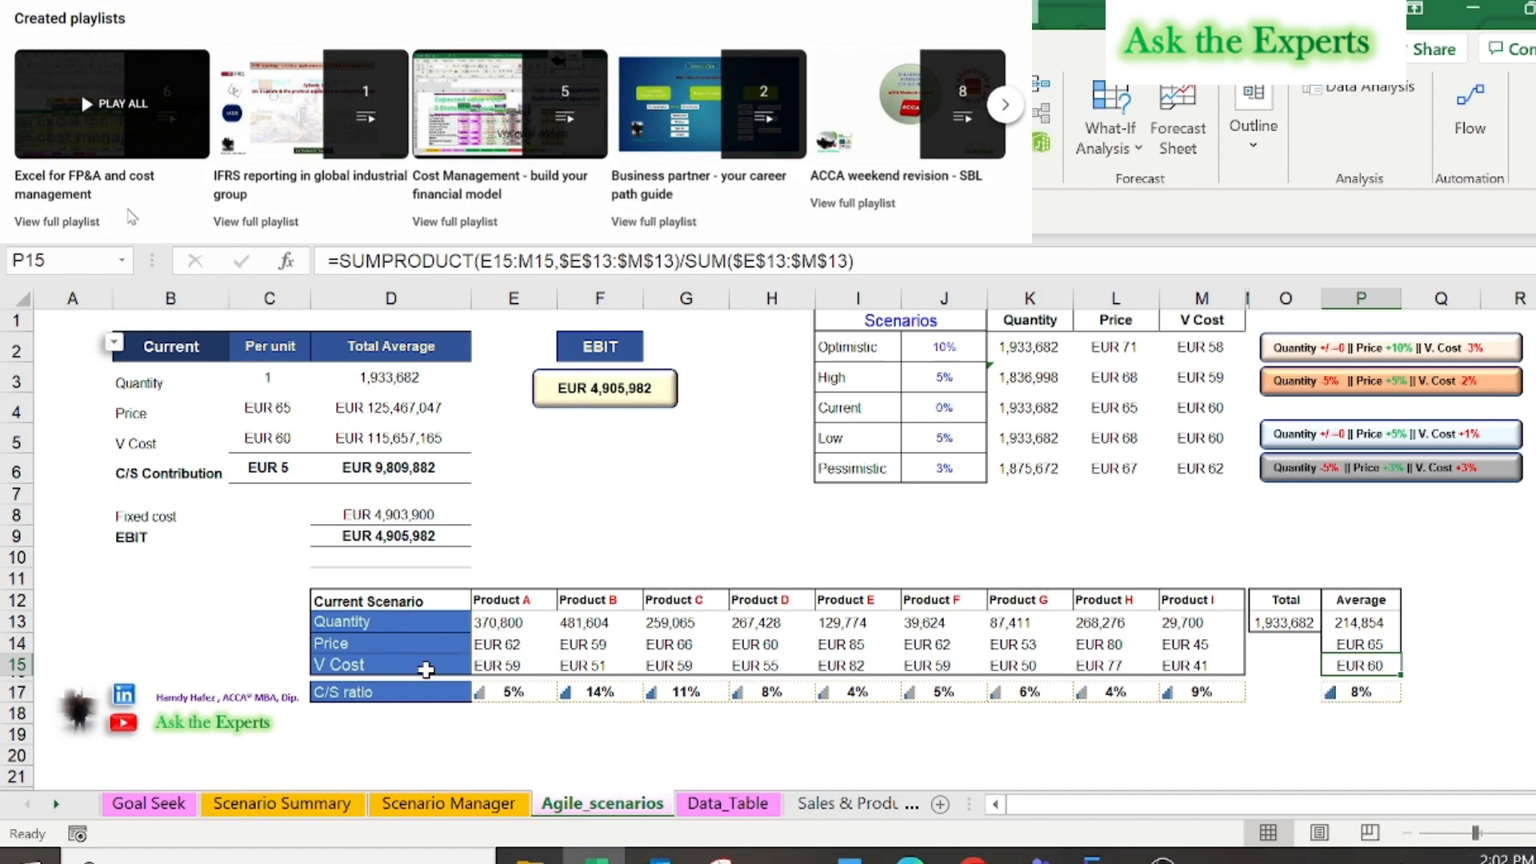
{"action": "left_click", "coordinate": [389, 664]}
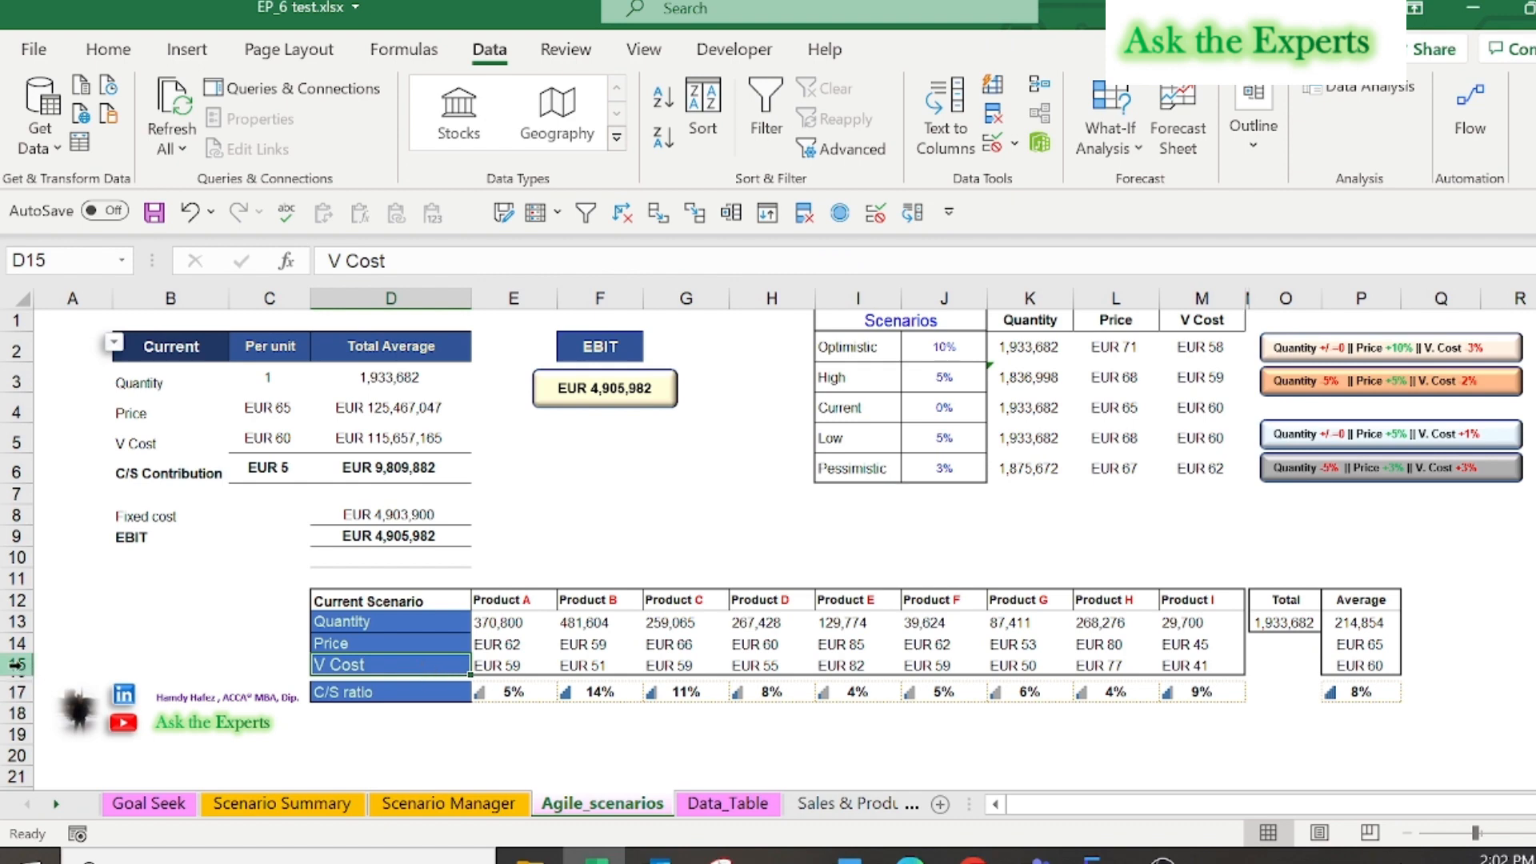
{"action": "left_click", "coordinate": [16, 664]}
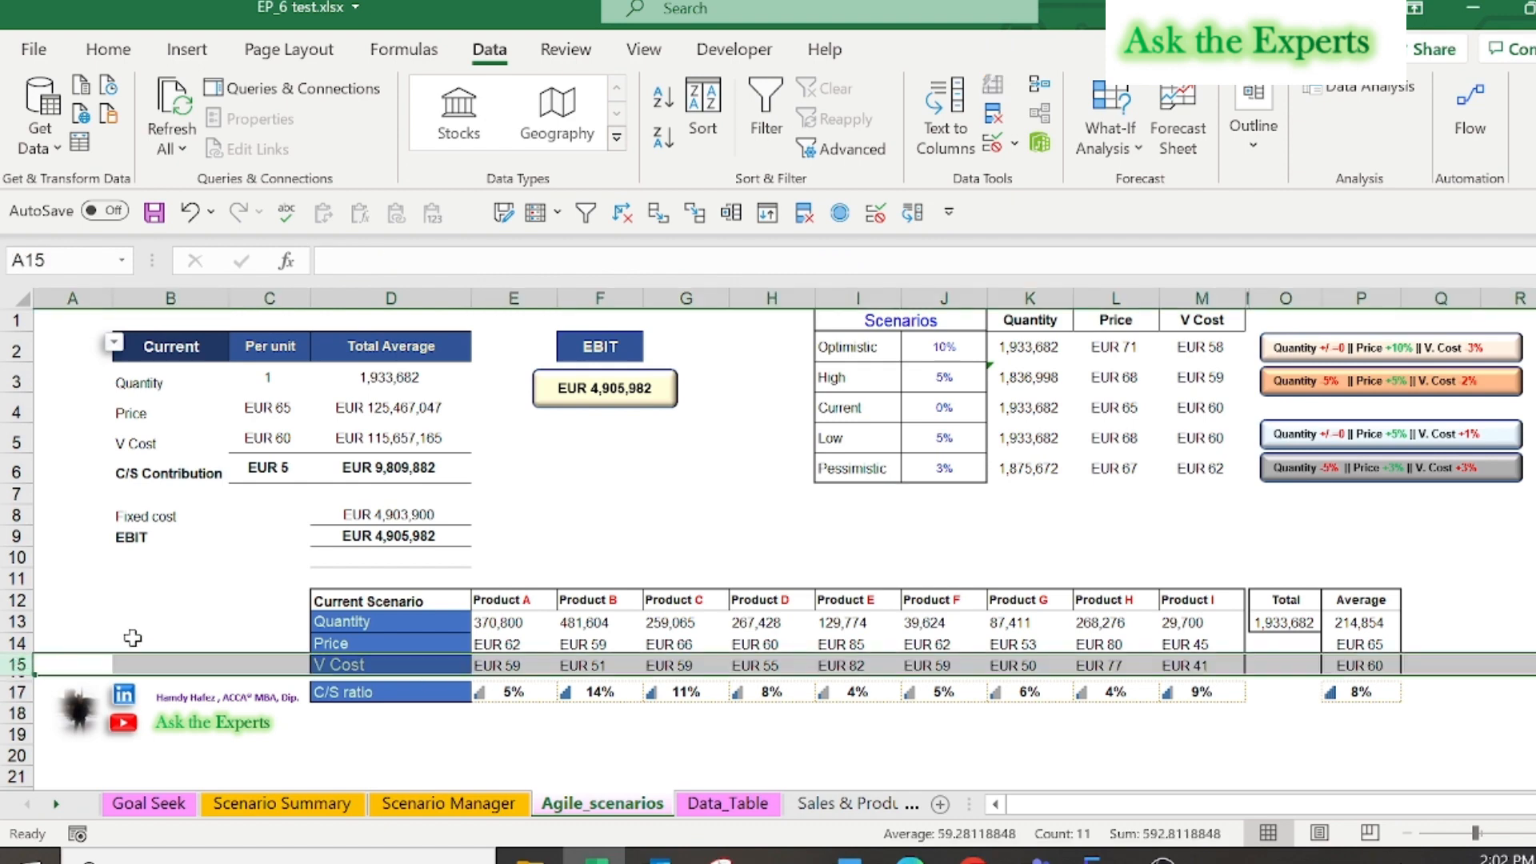
{"action": "left_click", "coordinate": [171, 643]}
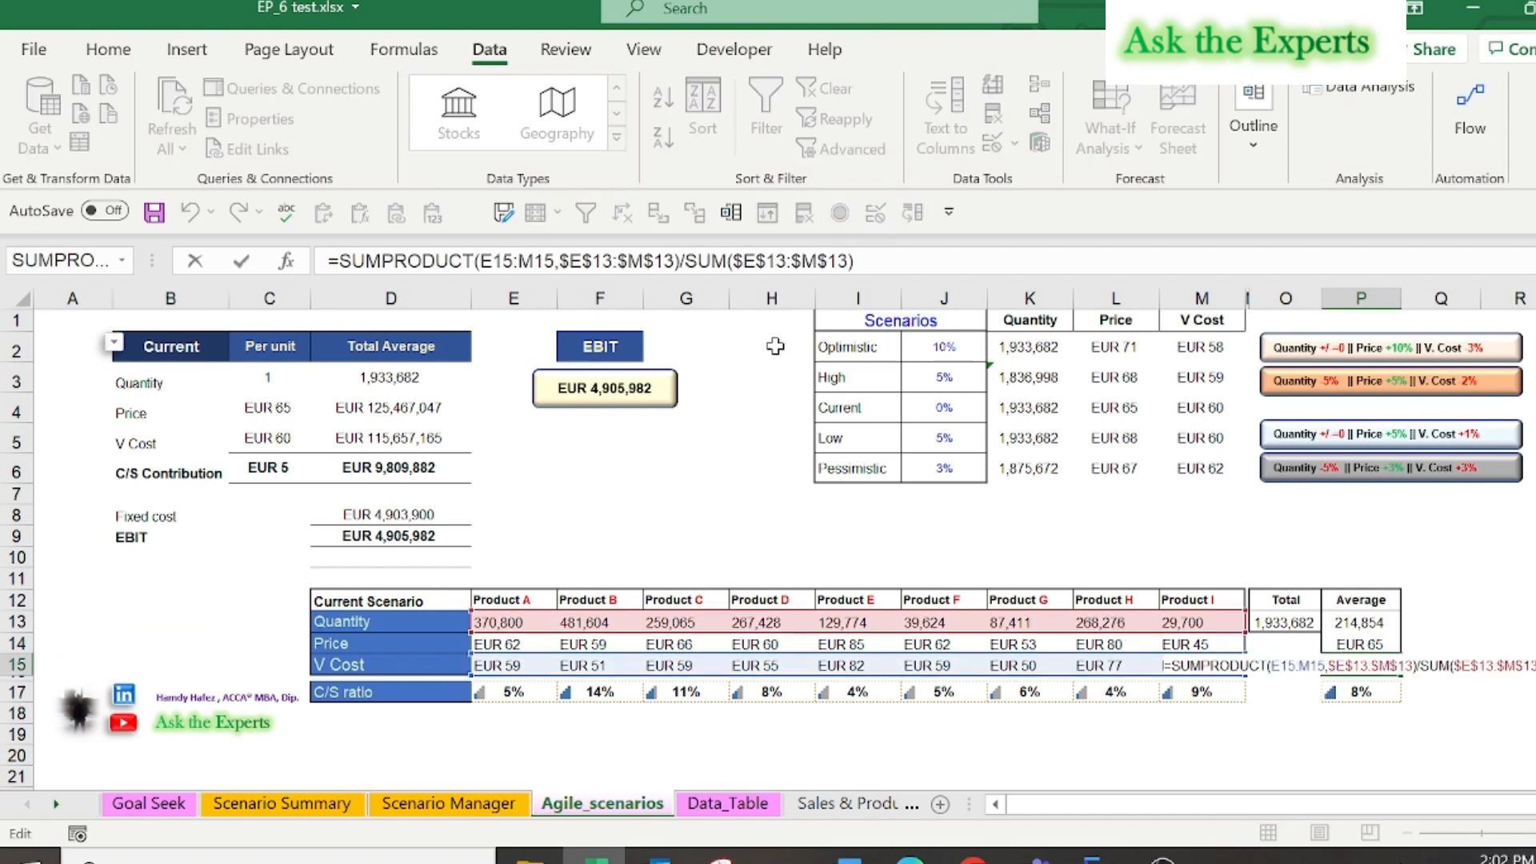
{"action": "key", "text": "Return"}
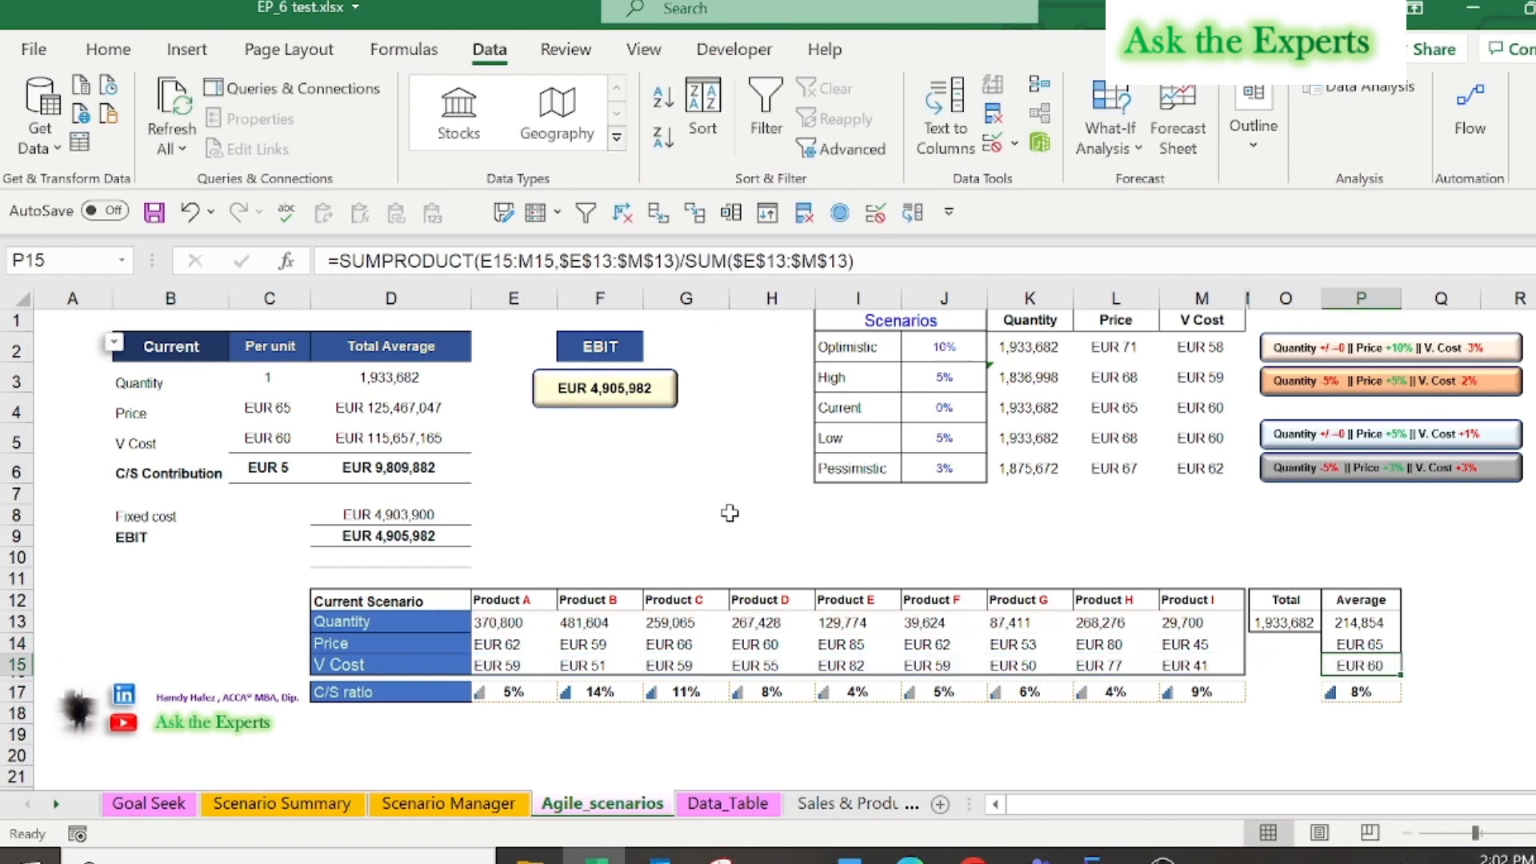
{"action": "left_click", "coordinate": [599, 690]}
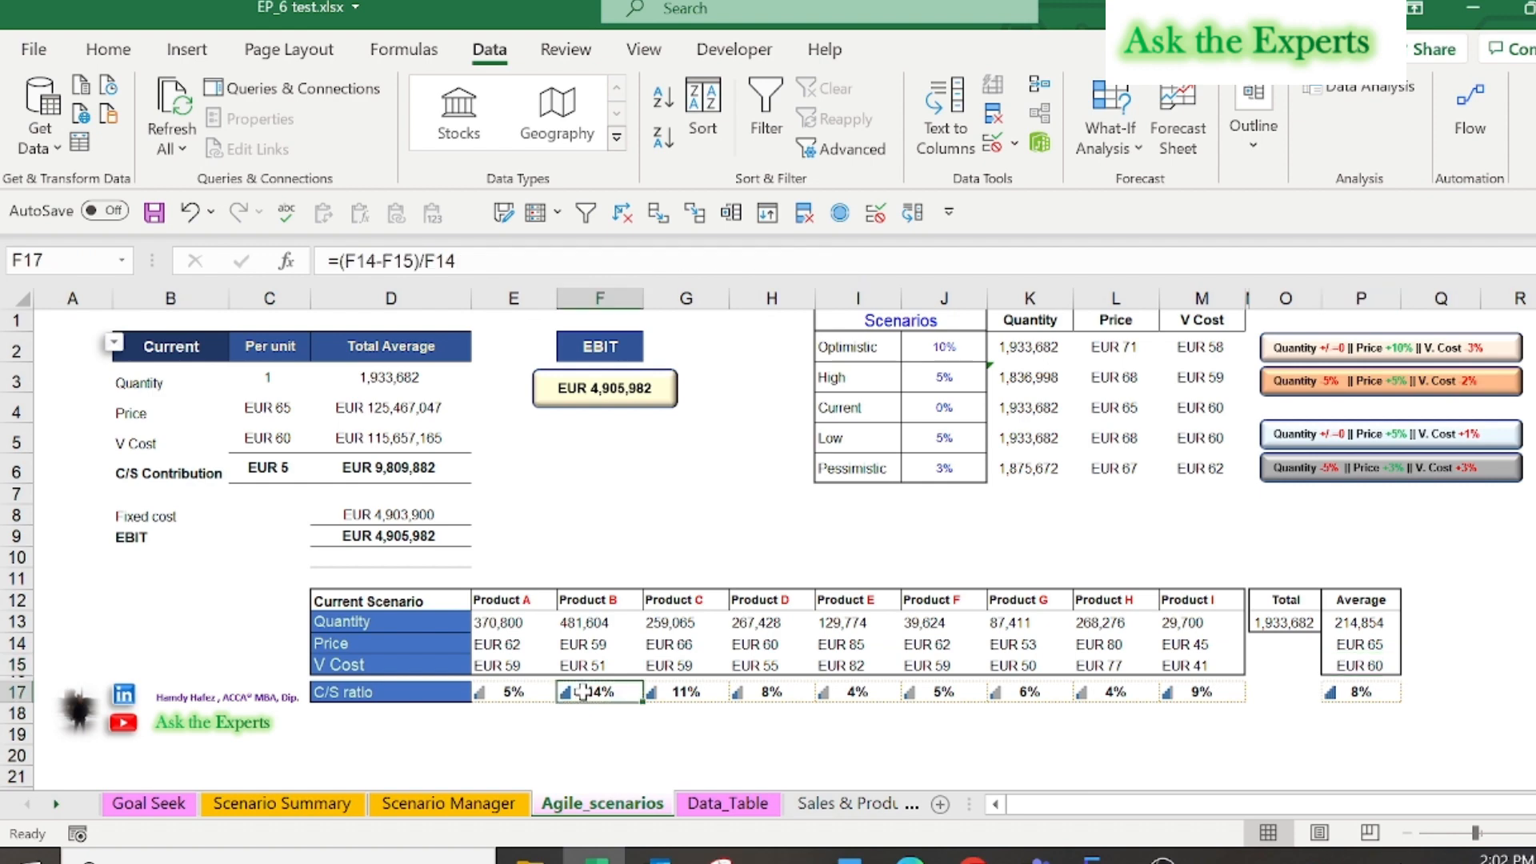
{"action": "double_click", "coordinate": [599, 691]}
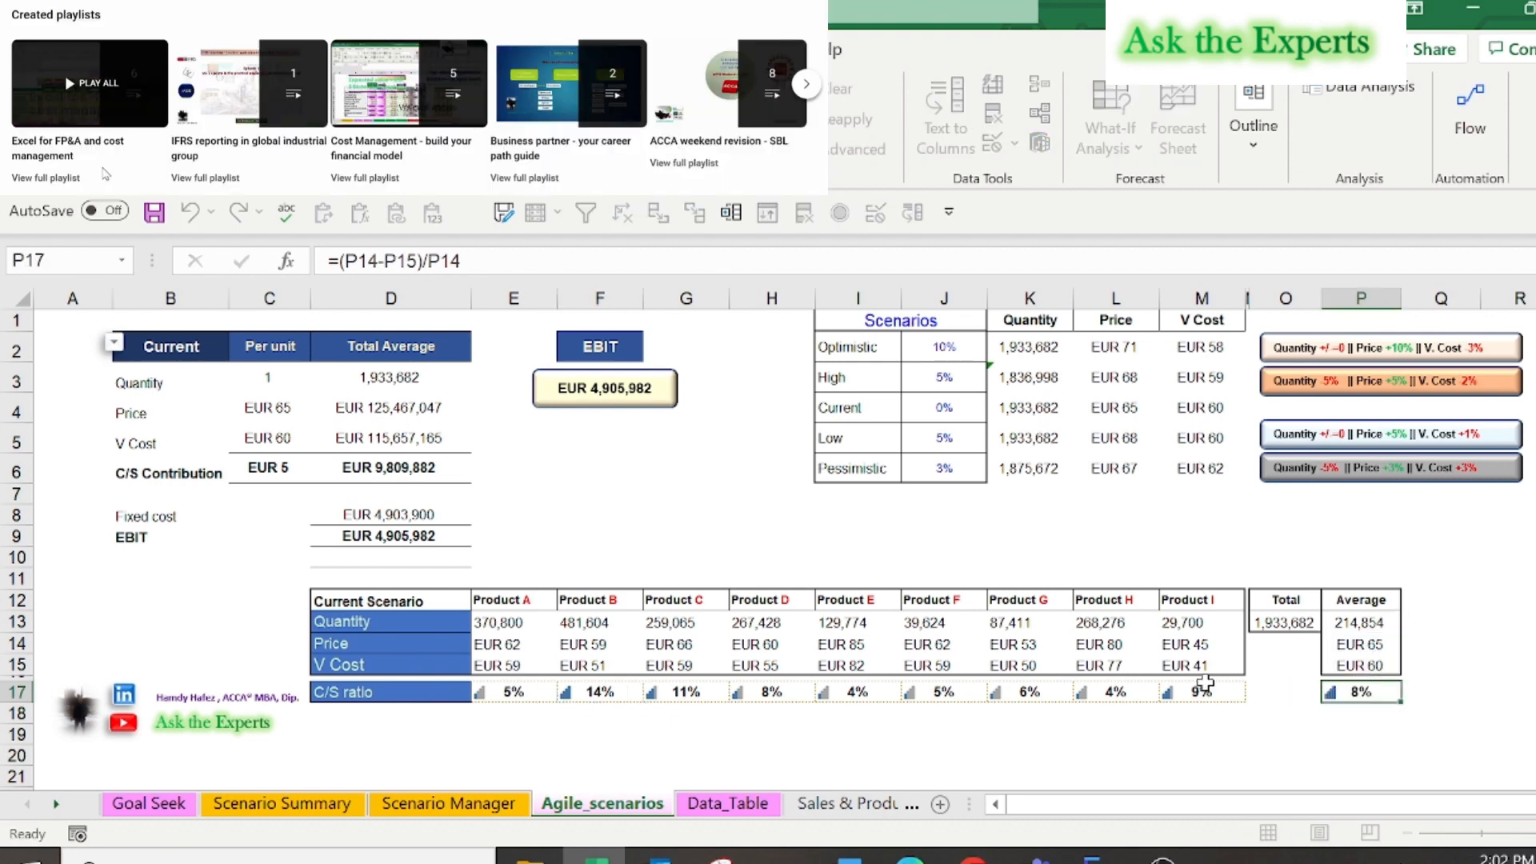
{"action": "left_click", "coordinate": [598, 692]}
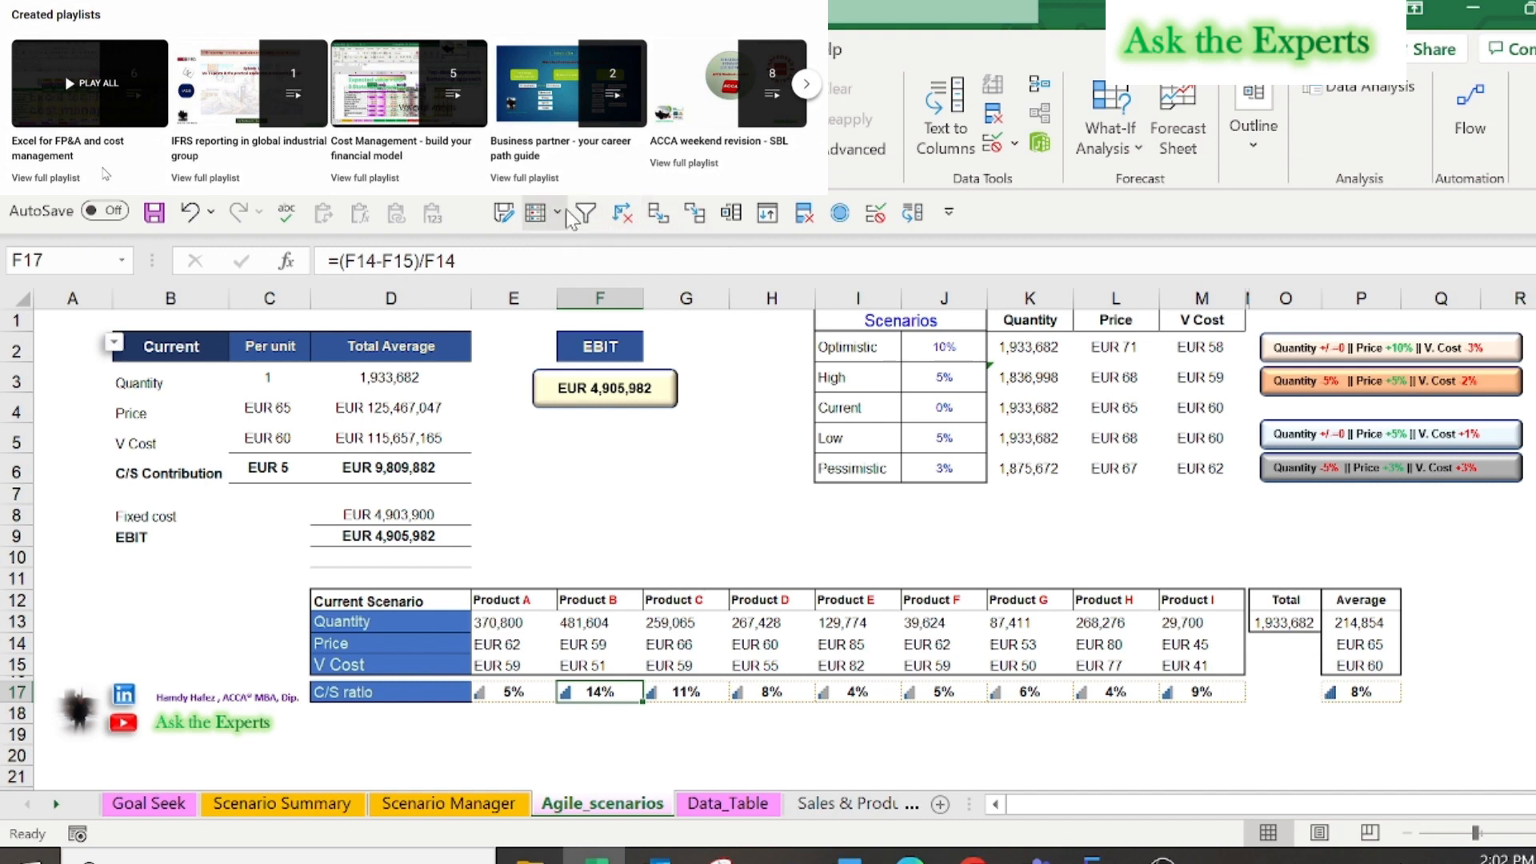
{"action": "left_click", "coordinate": [536, 211]}
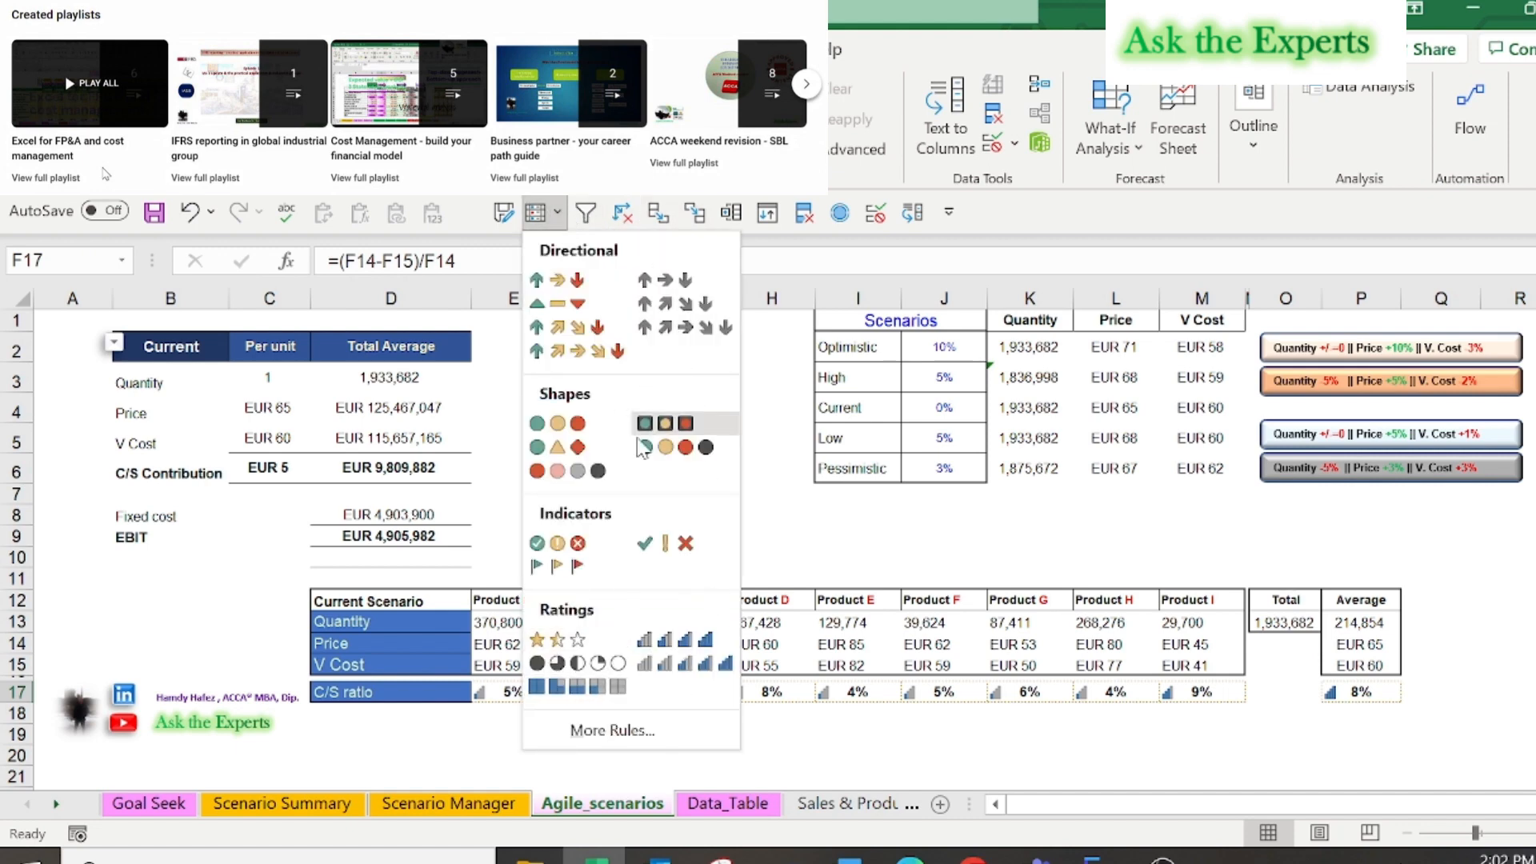
{"action": "left_click", "coordinate": [685, 535]}
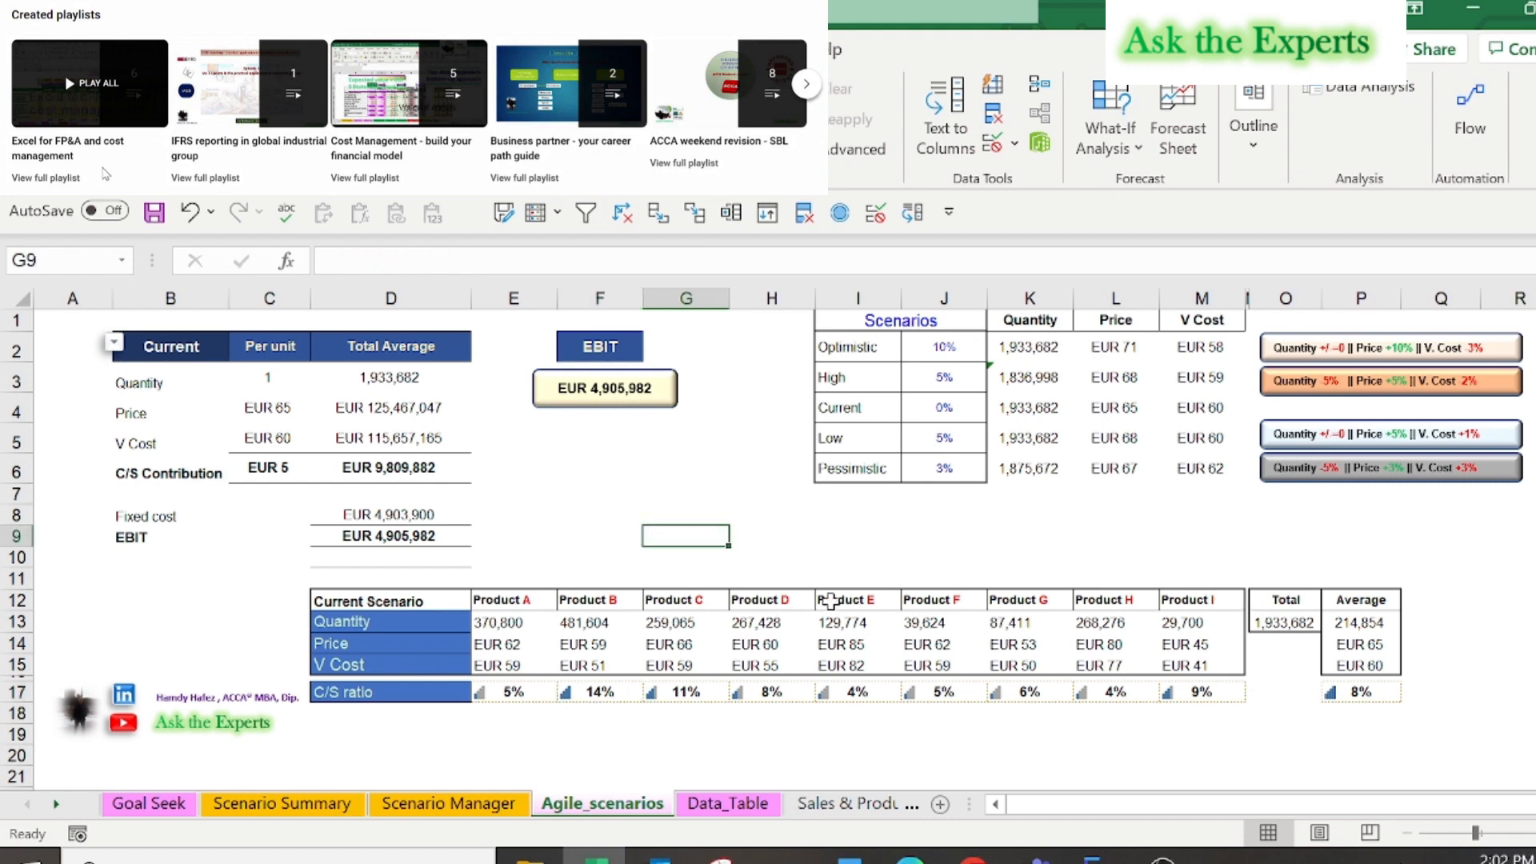
{"action": "left_click", "coordinate": [857, 535]}
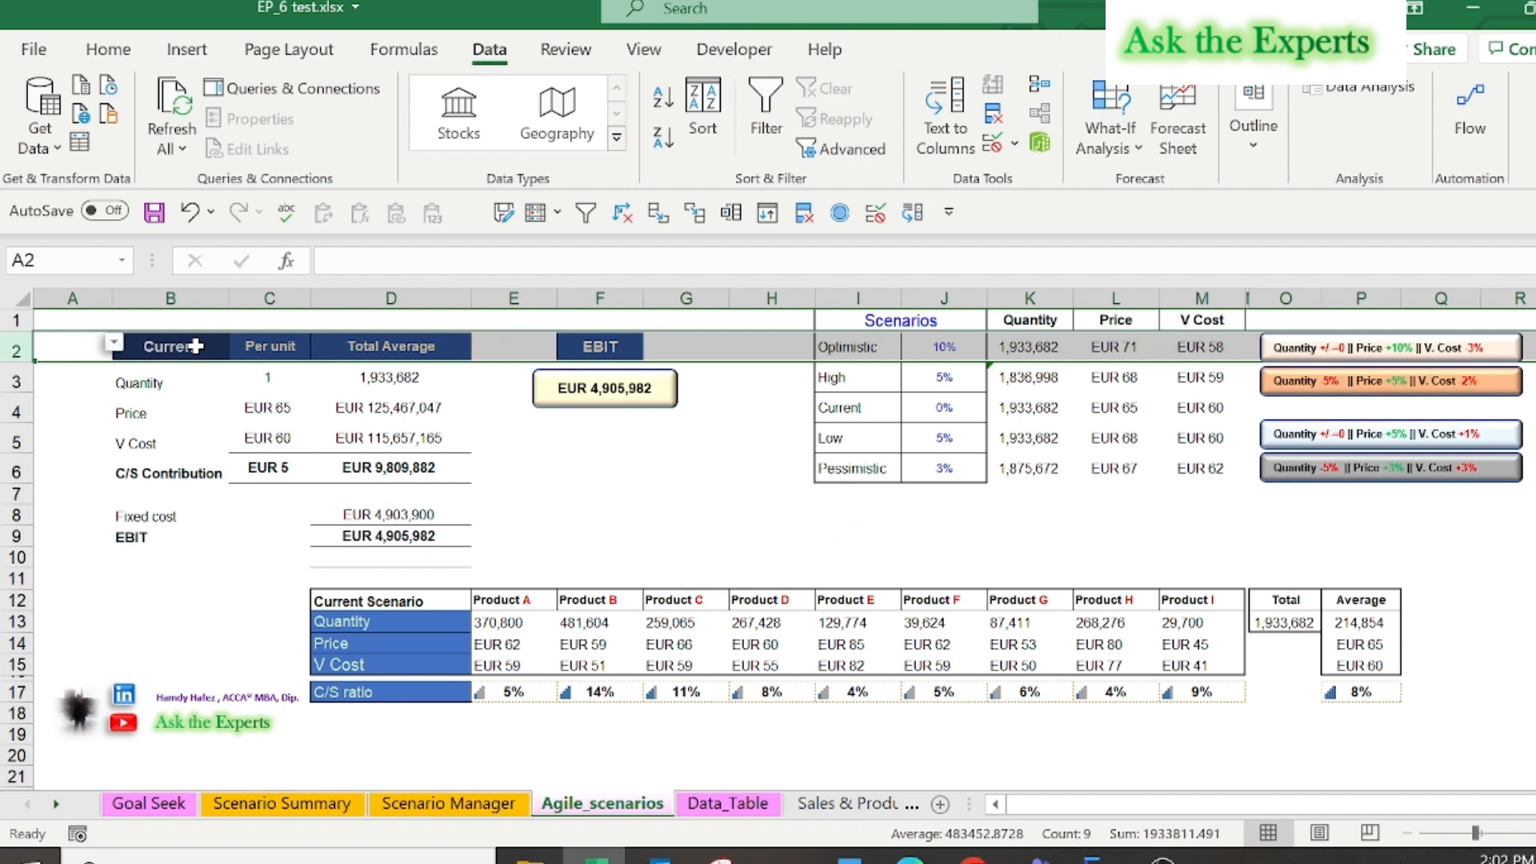
{"action": "left_click", "coordinate": [942, 345]}
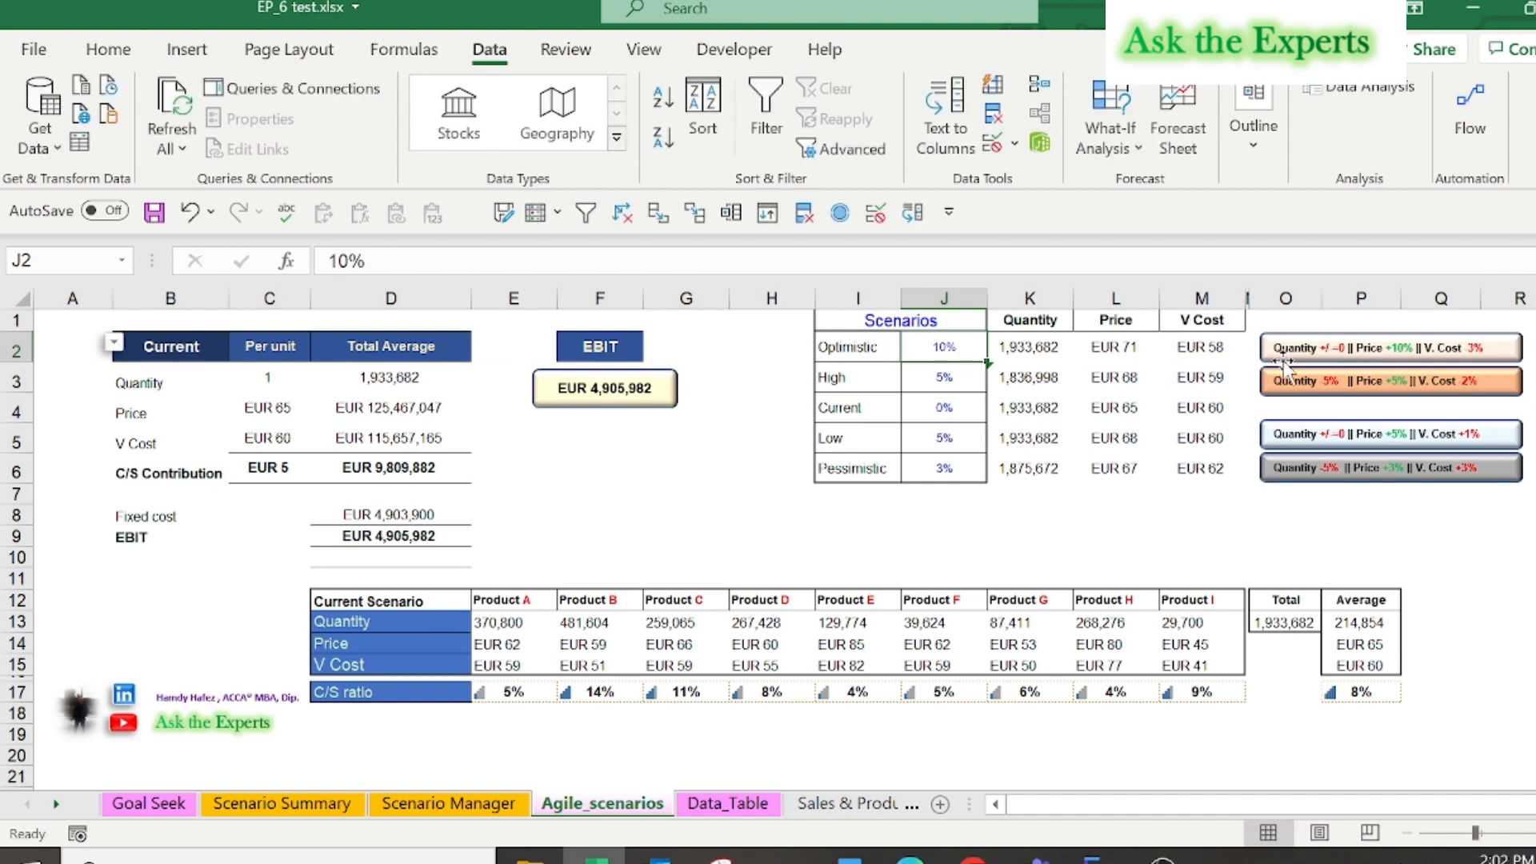
{"action": "mouse_move", "coordinate": [1449, 348]}
{"action": "type", "text": "=$P$14*(1+J2)"}
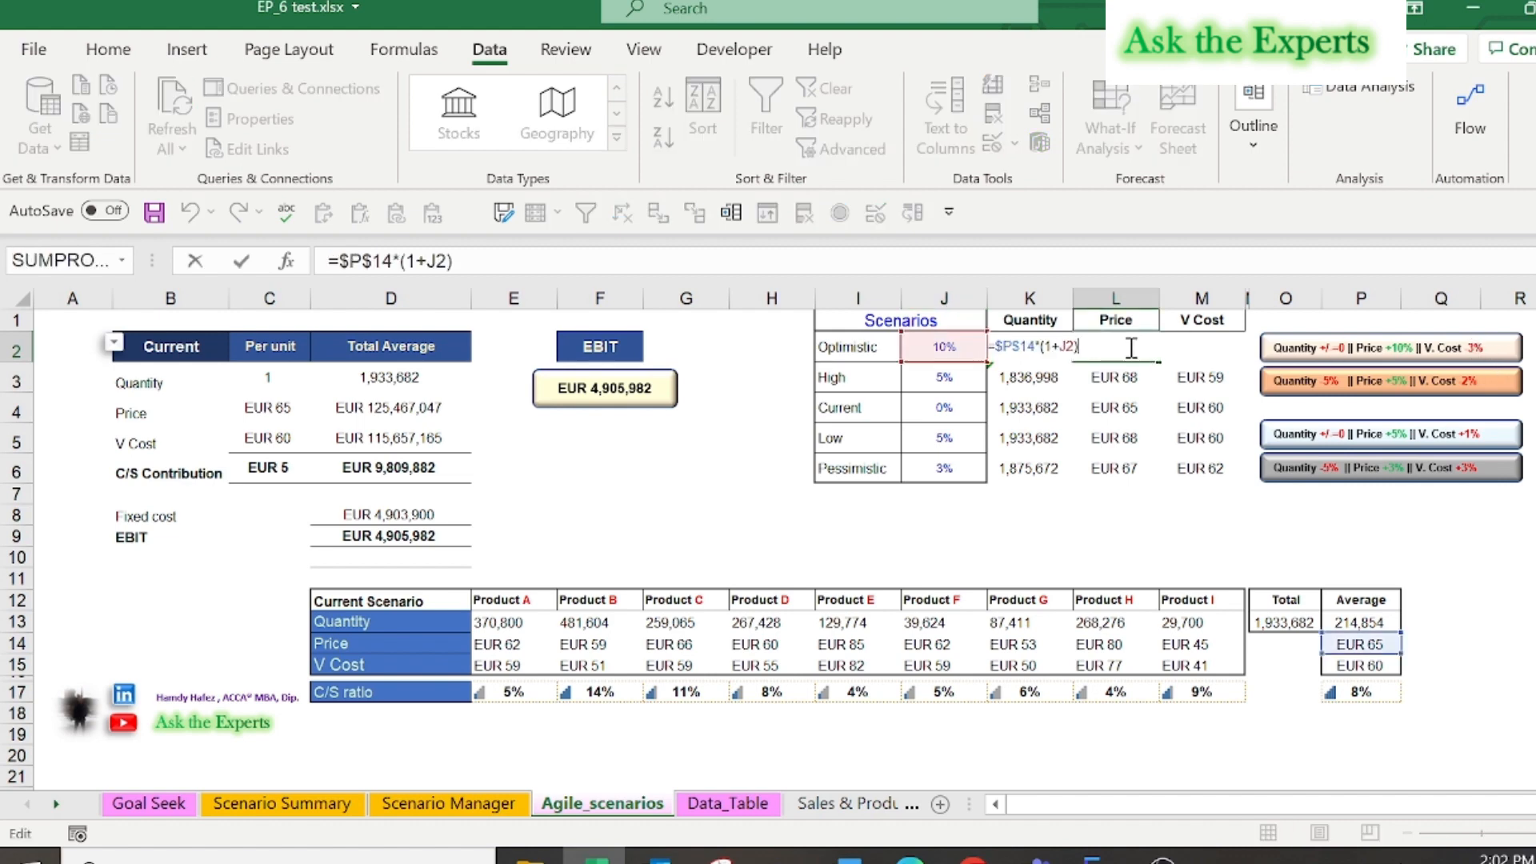
{"action": "key", "text": "Return"}
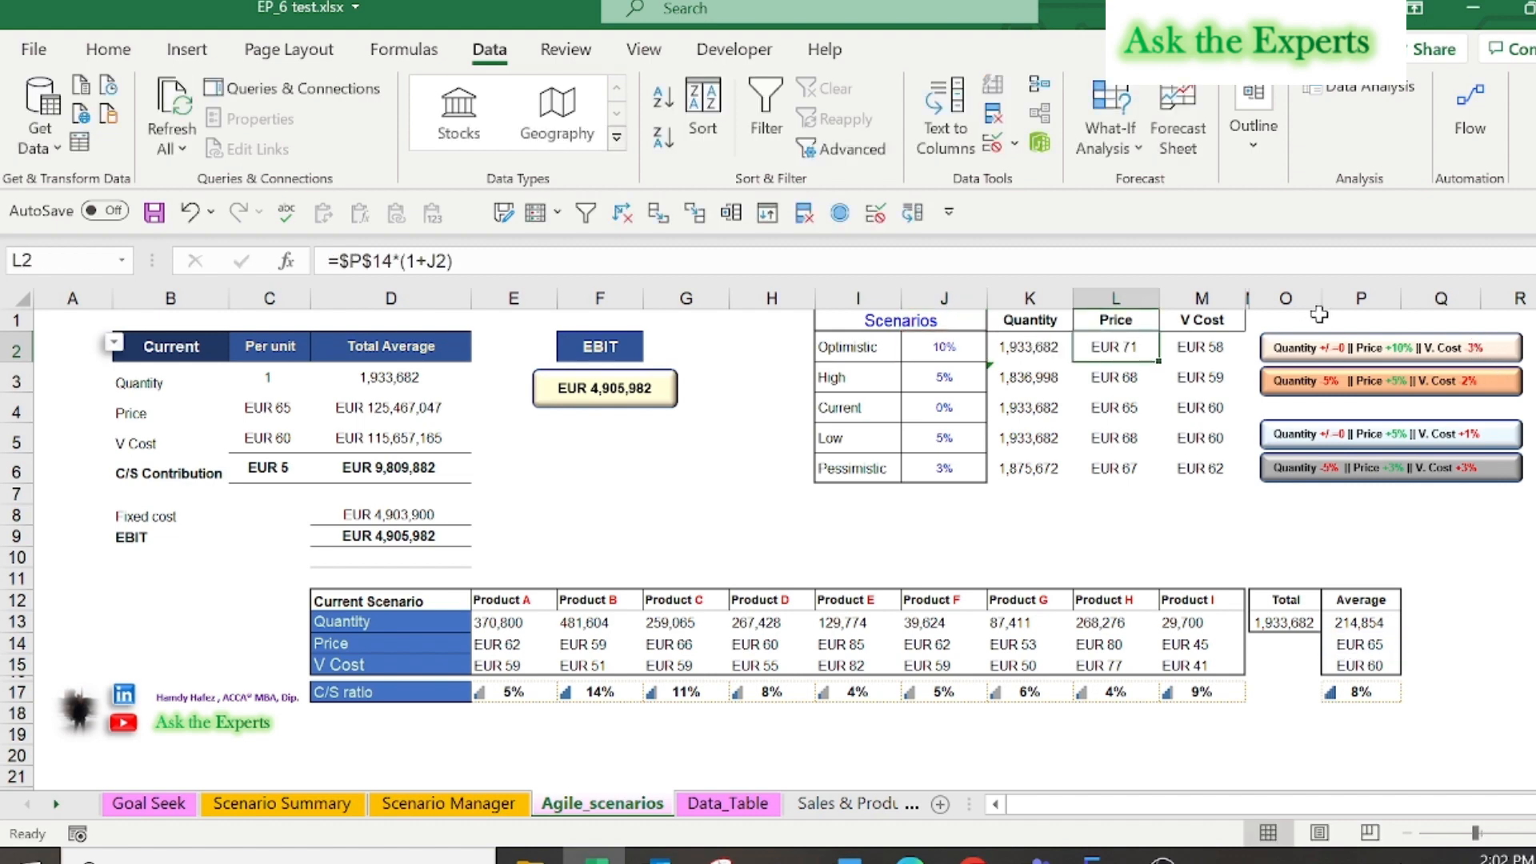
{"action": "mouse_move", "coordinate": [1327, 413]}
{"action": "type", "text": "=$P$15*(1-3%)"}
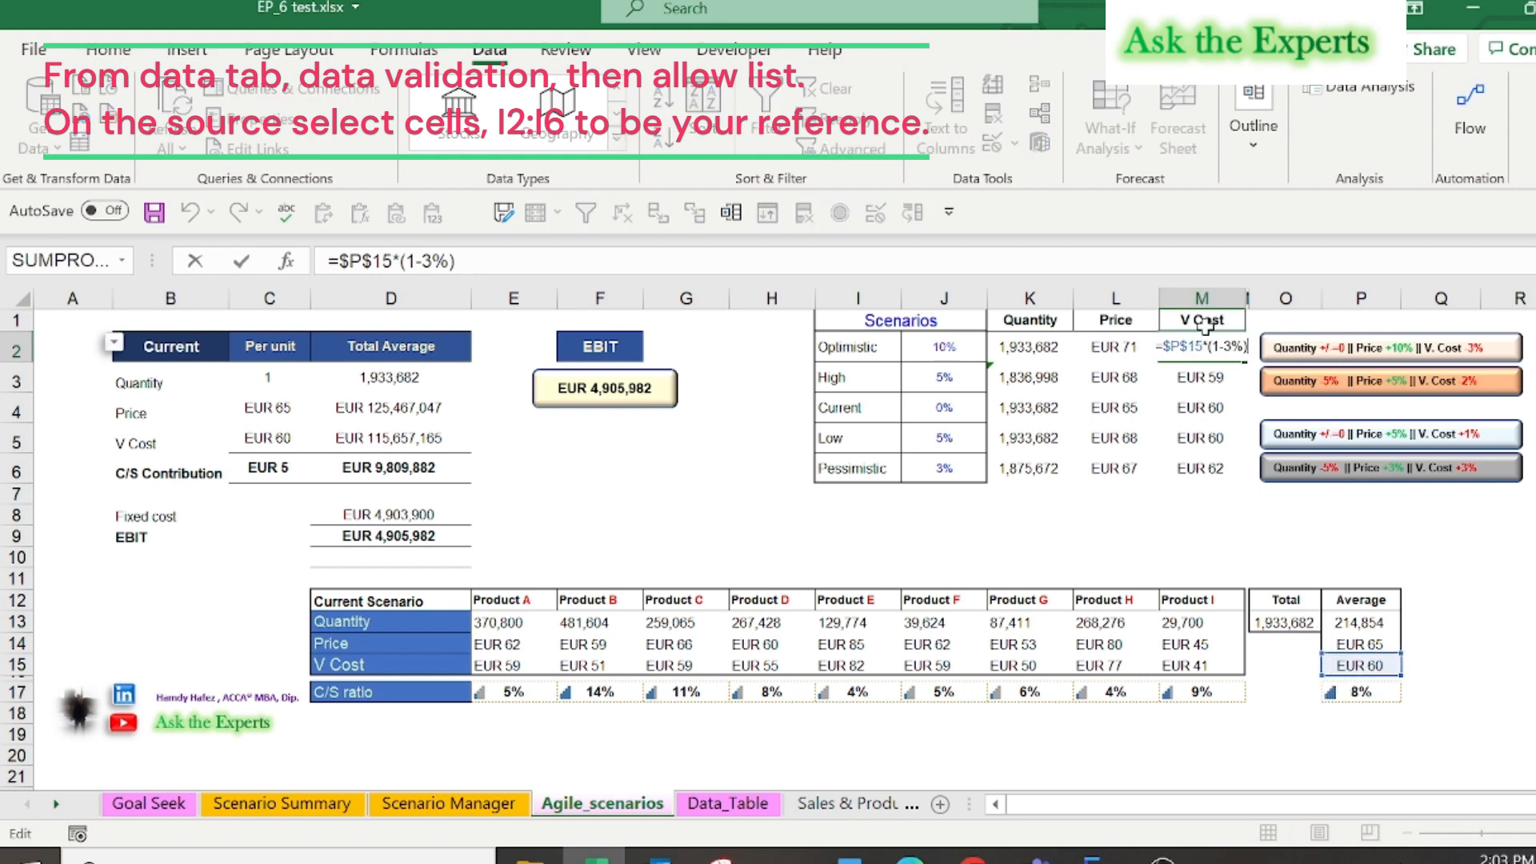
{"action": "key", "text": "Return"}
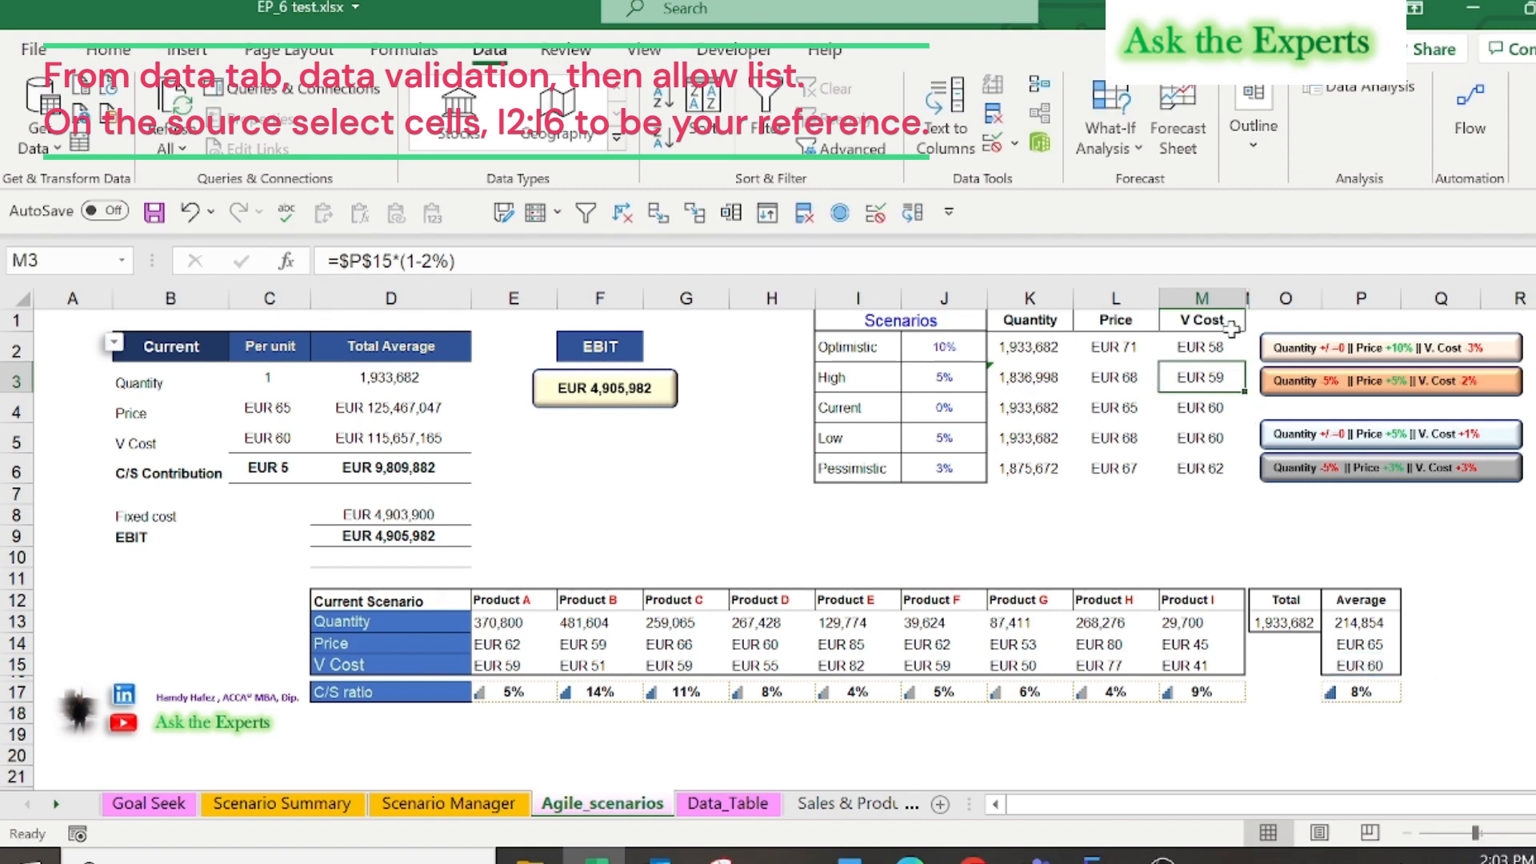
{"action": "left_click", "coordinate": [169, 346]}
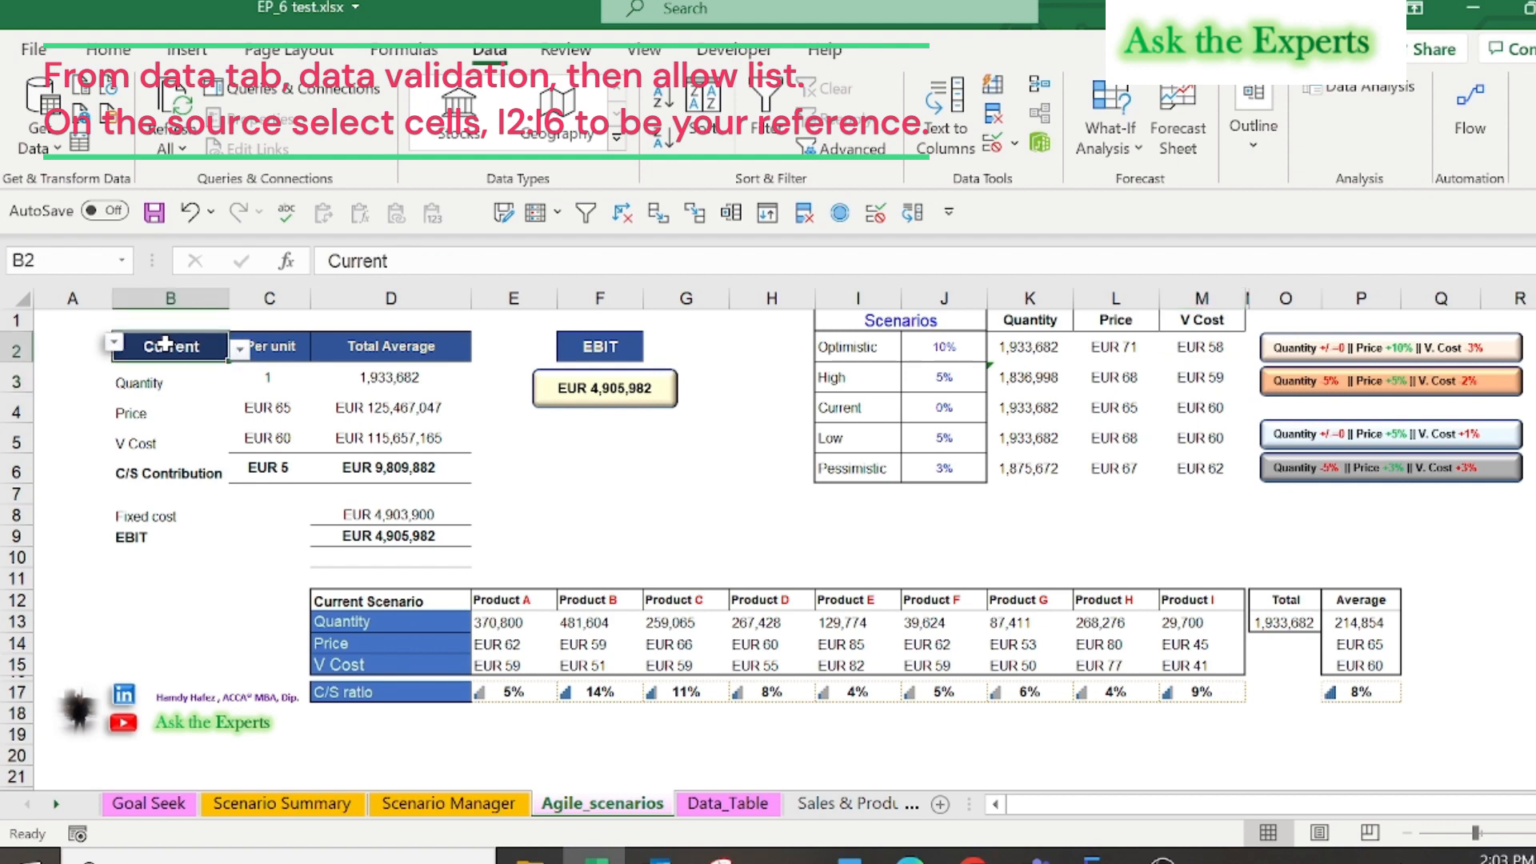
{"action": "left_click", "coordinate": [240, 346]}
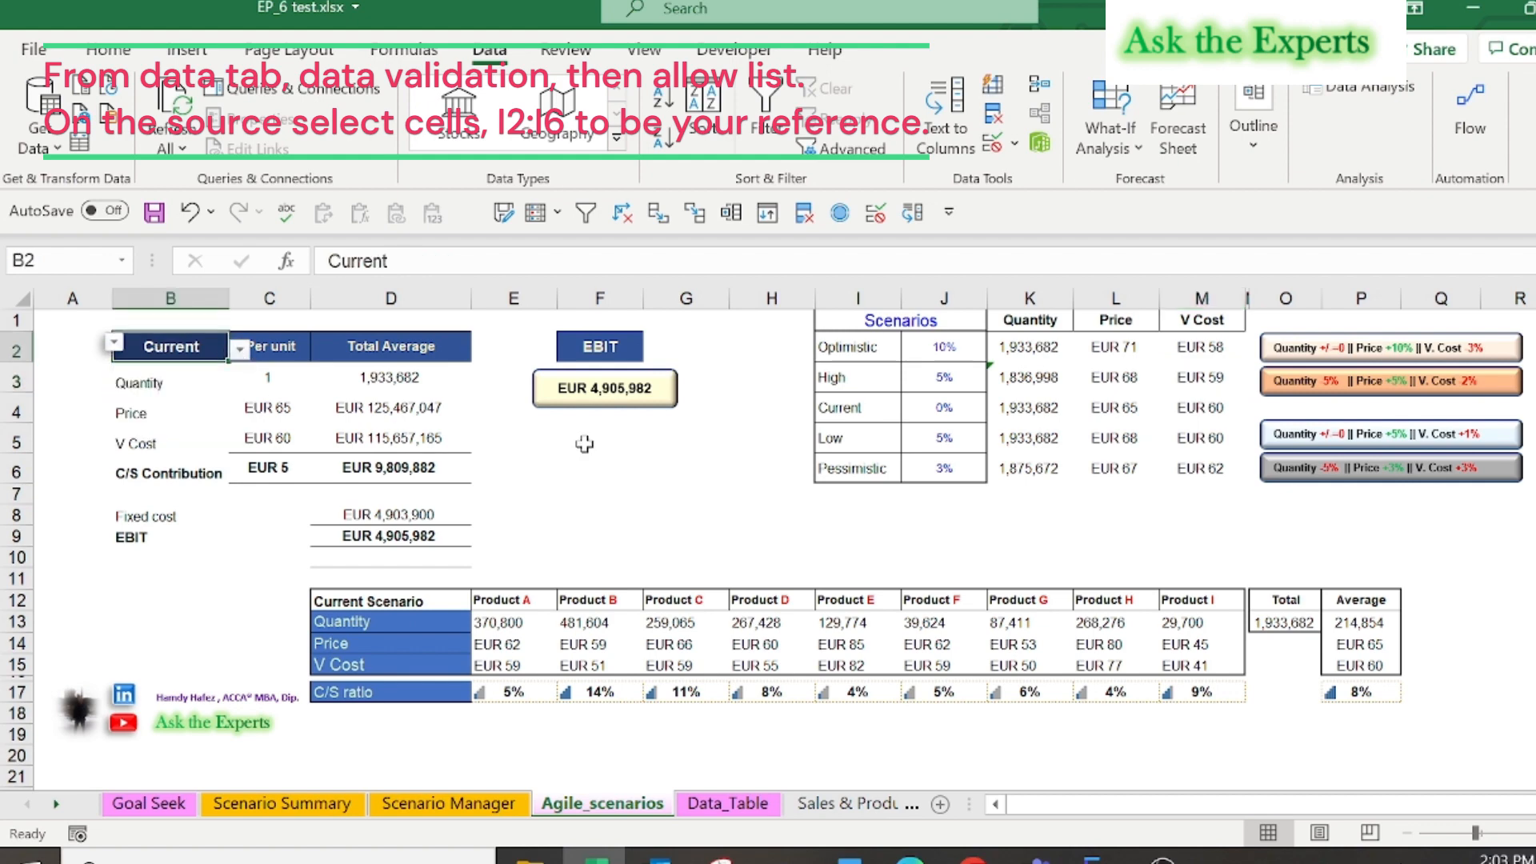
{"action": "left_click", "coordinate": [686, 437]}
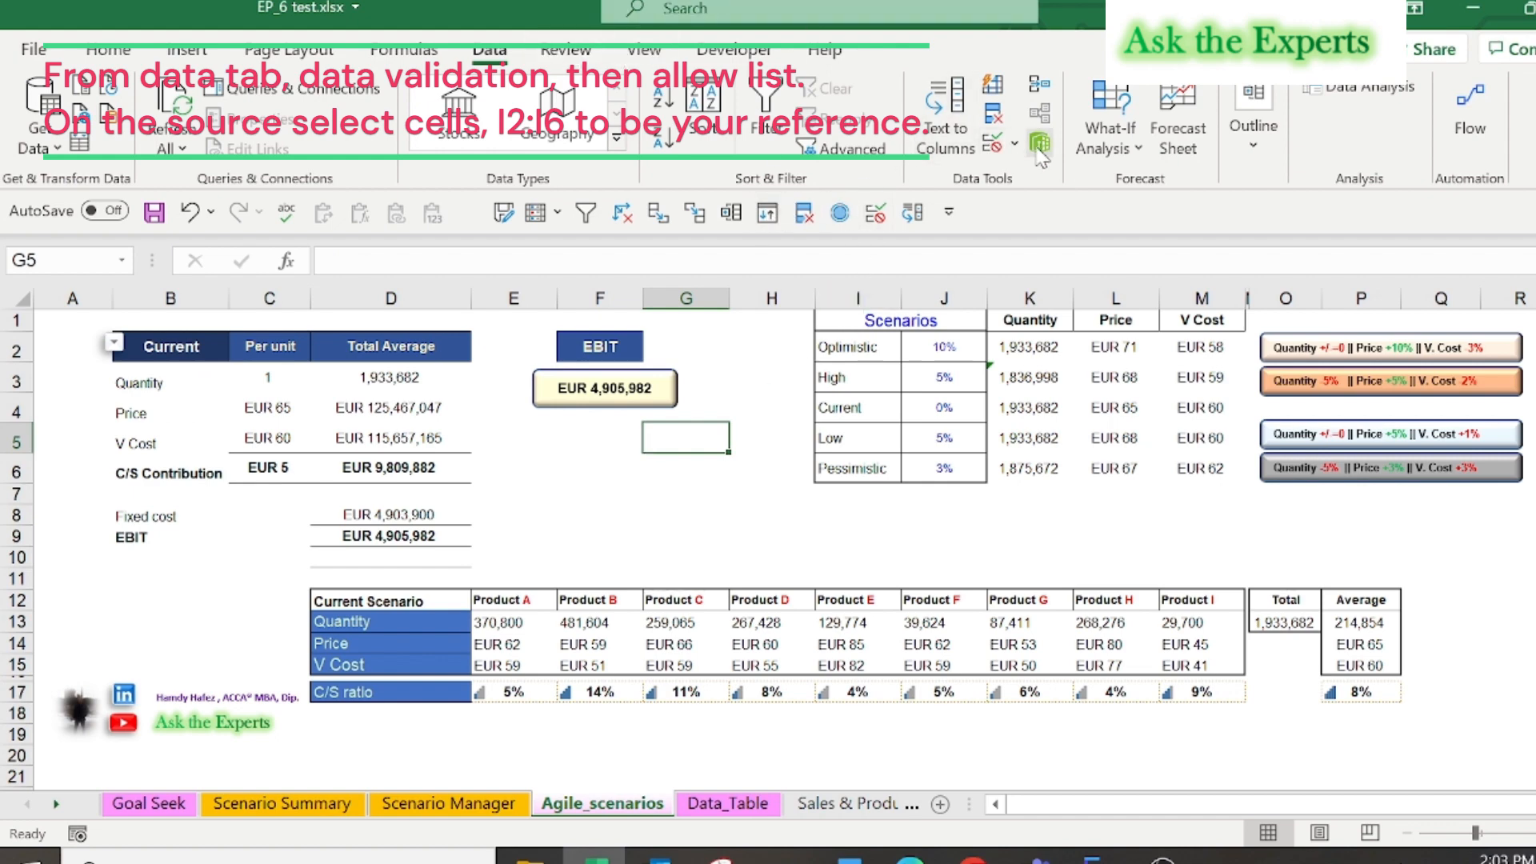
{"action": "left_click", "coordinate": [994, 144]}
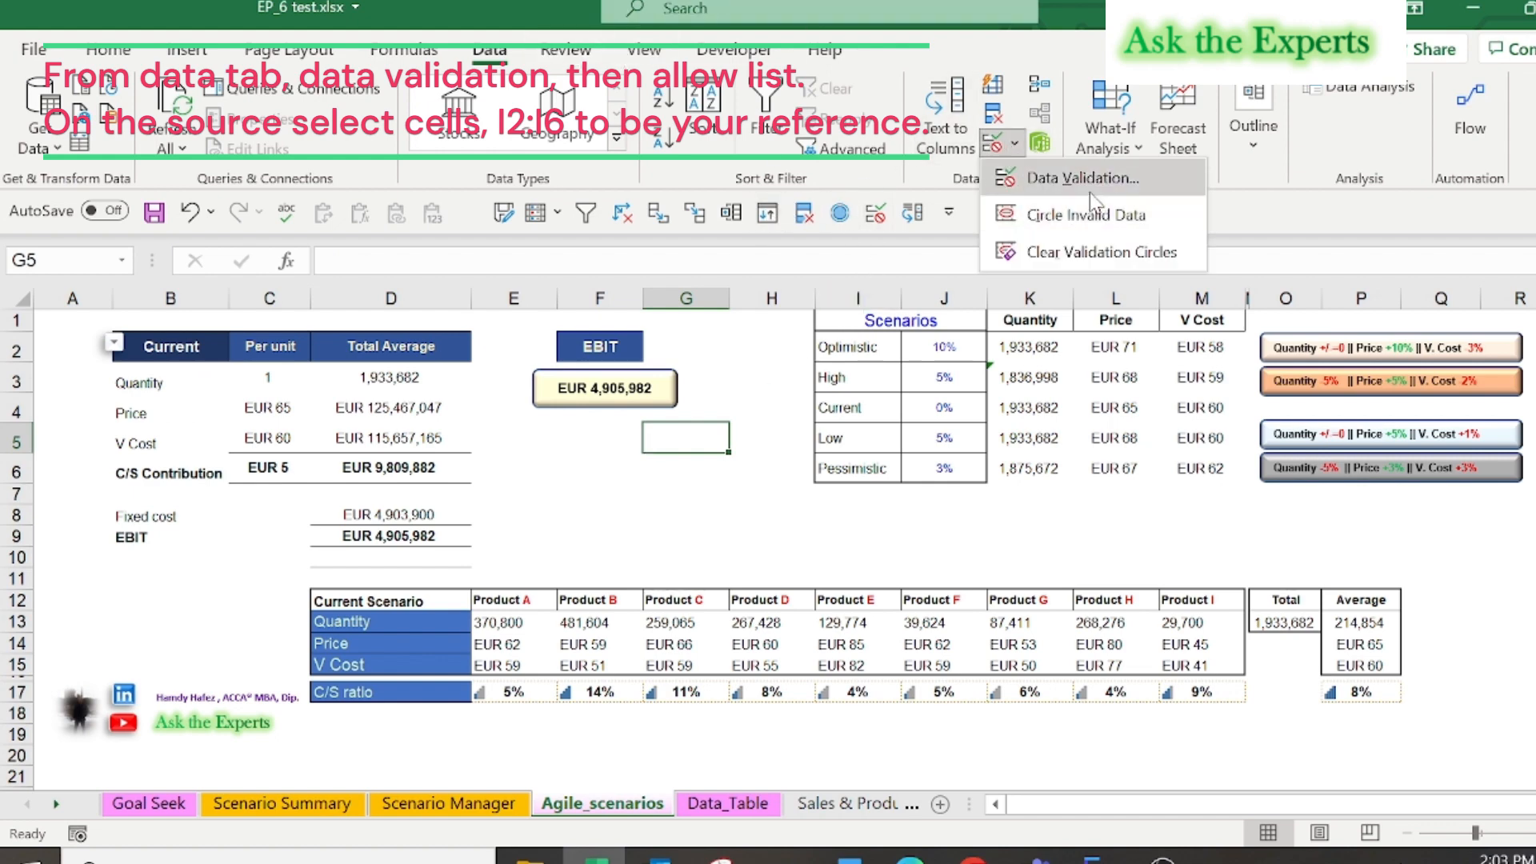
{"action": "left_click", "coordinate": [1082, 178]}
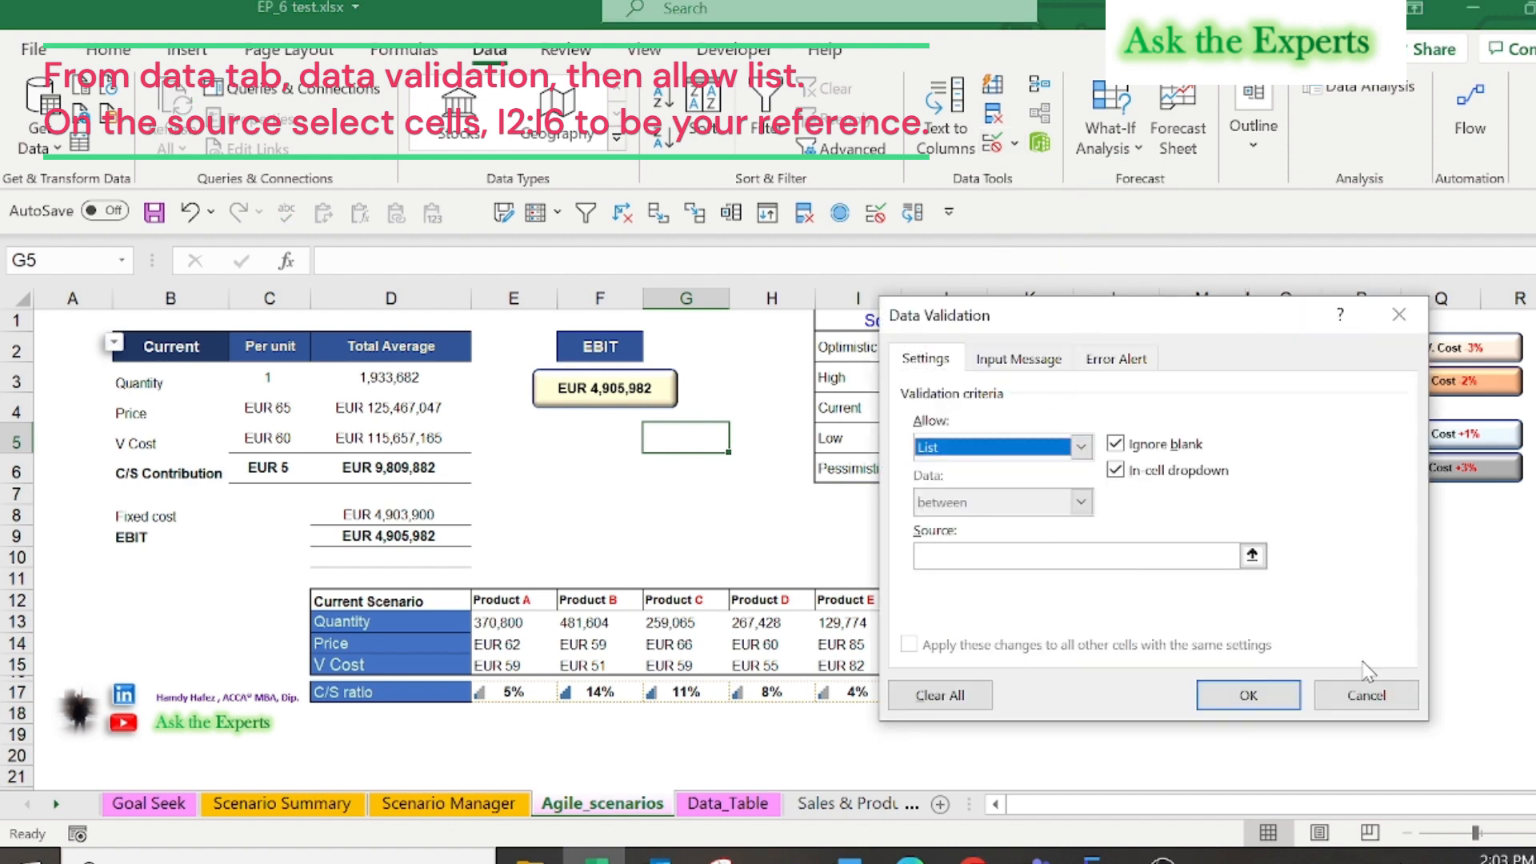
{"action": "left_click", "coordinate": [1365, 695]}
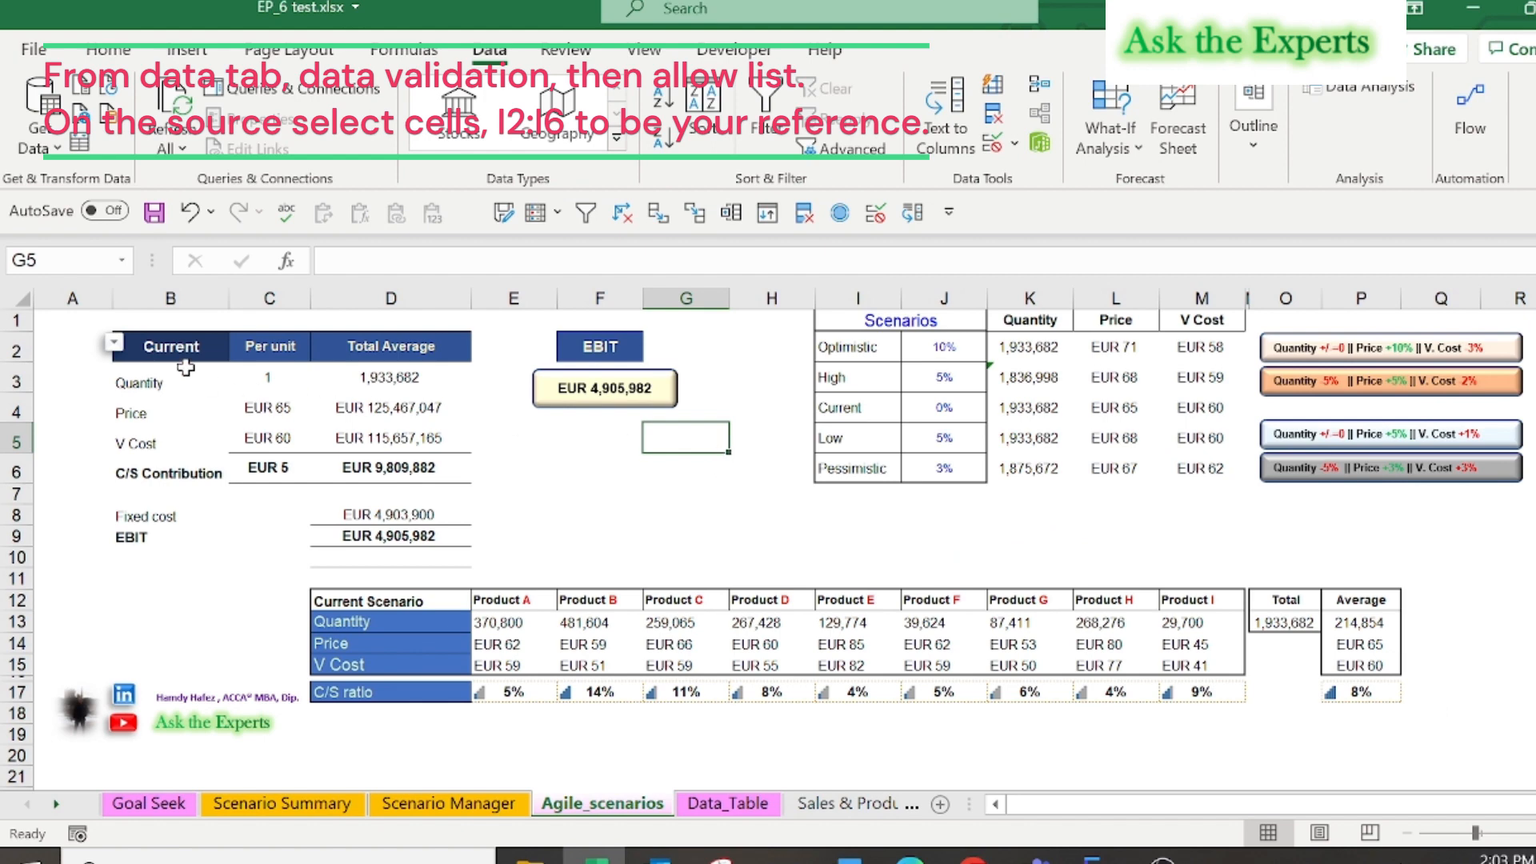
{"action": "left_click", "coordinate": [240, 350]}
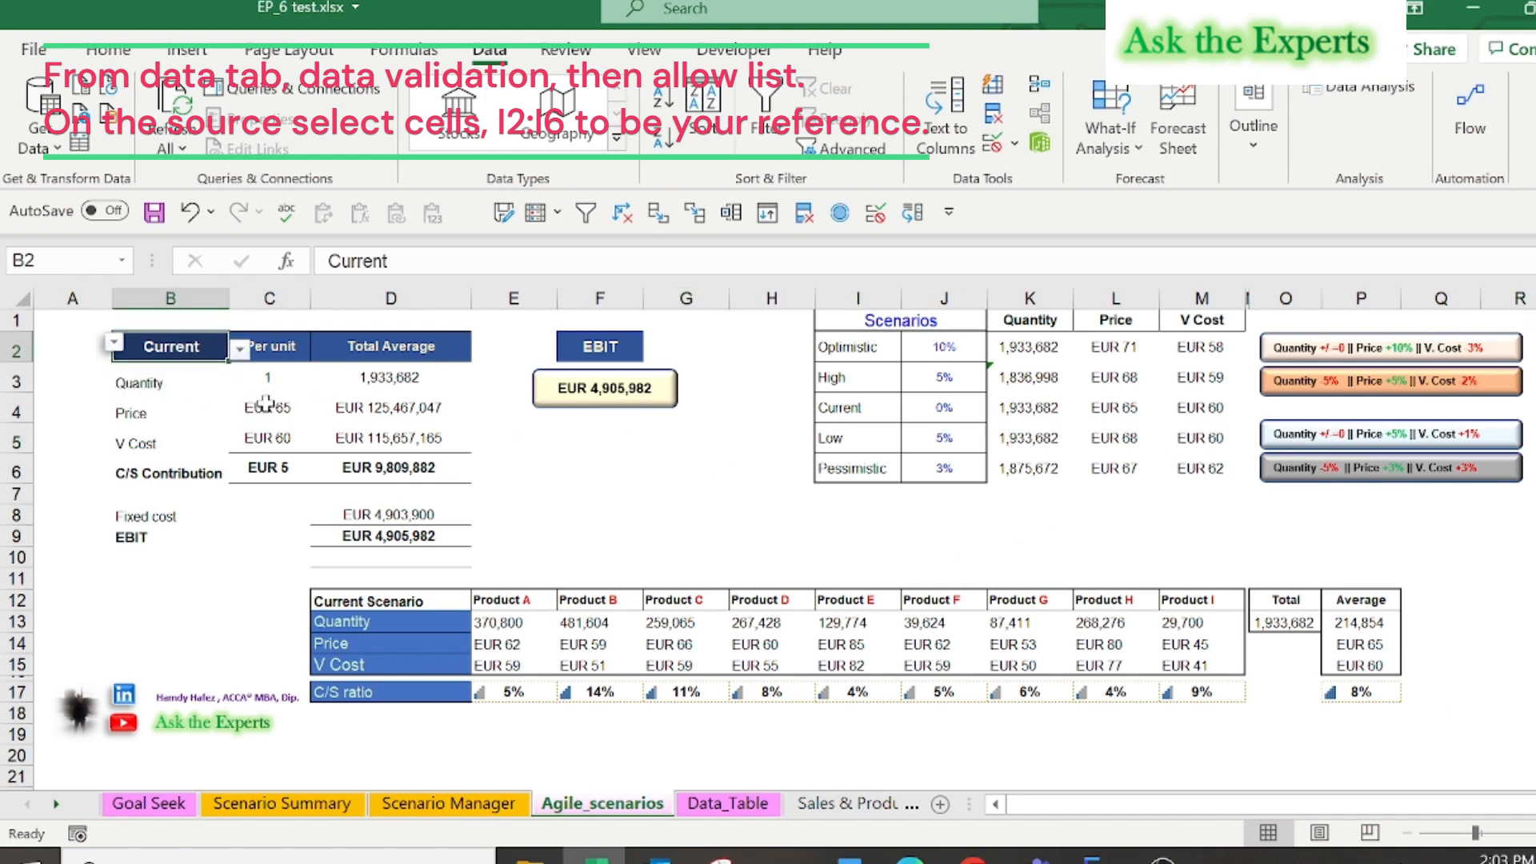
{"action": "left_click", "coordinate": [269, 406]}
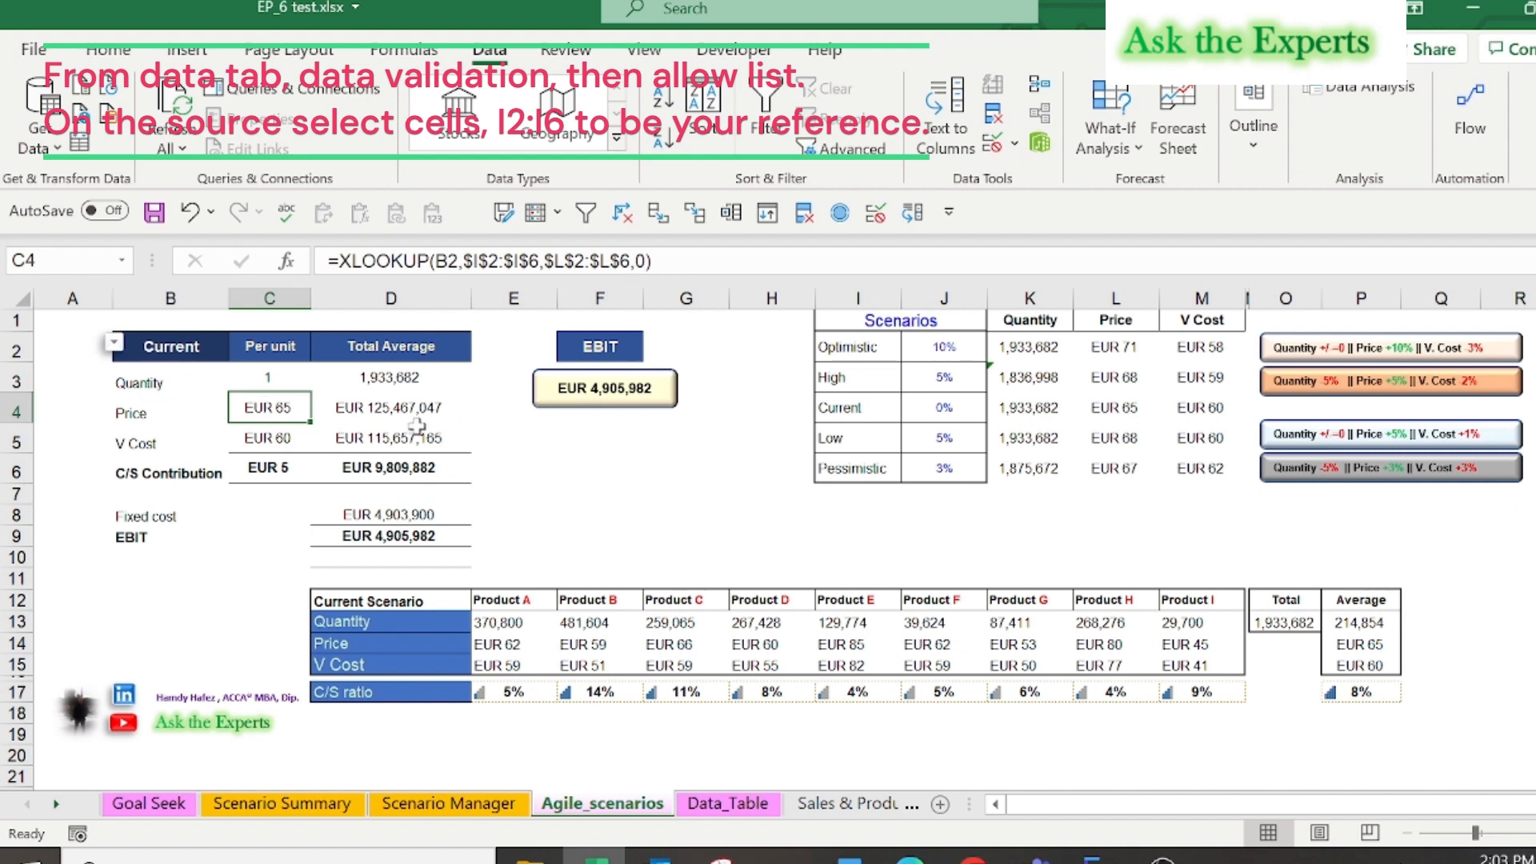
{"action": "left_click", "coordinate": [390, 377]}
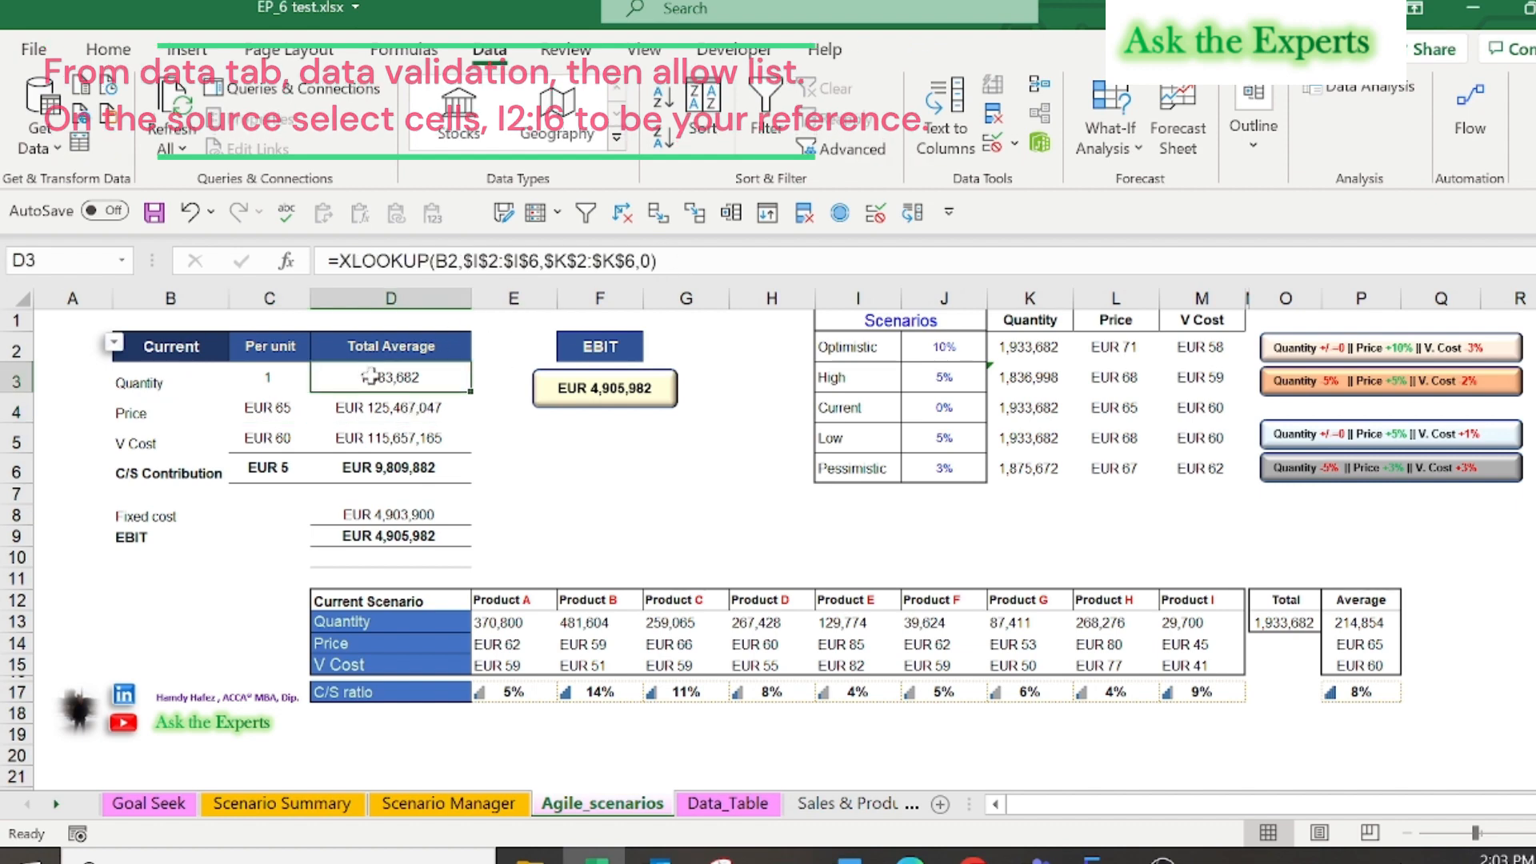
{"action": "left_click", "coordinate": [268, 406]}
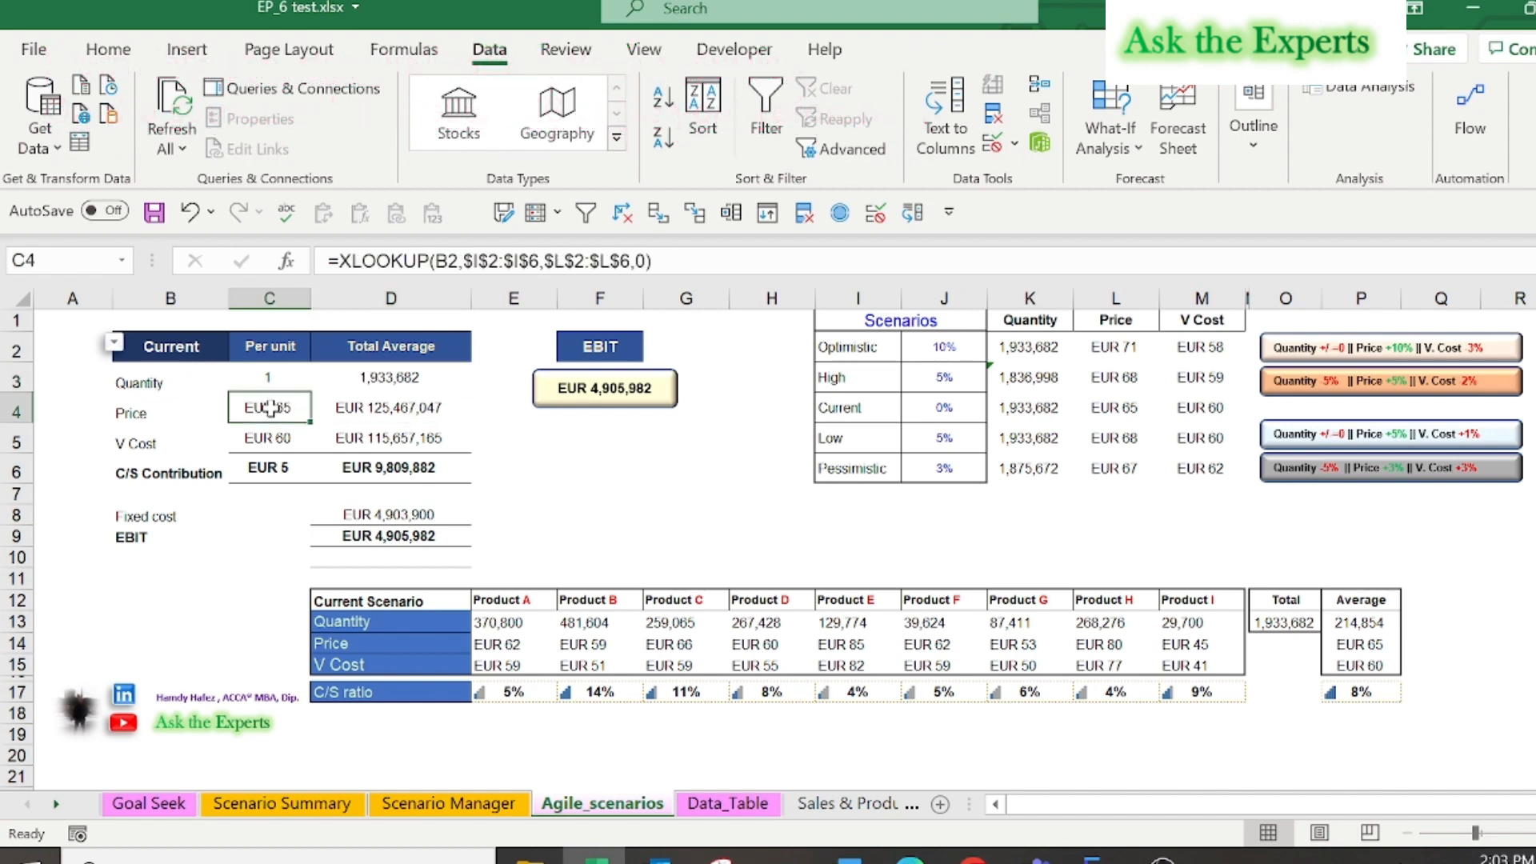
{"action": "left_click", "coordinate": [269, 438]}
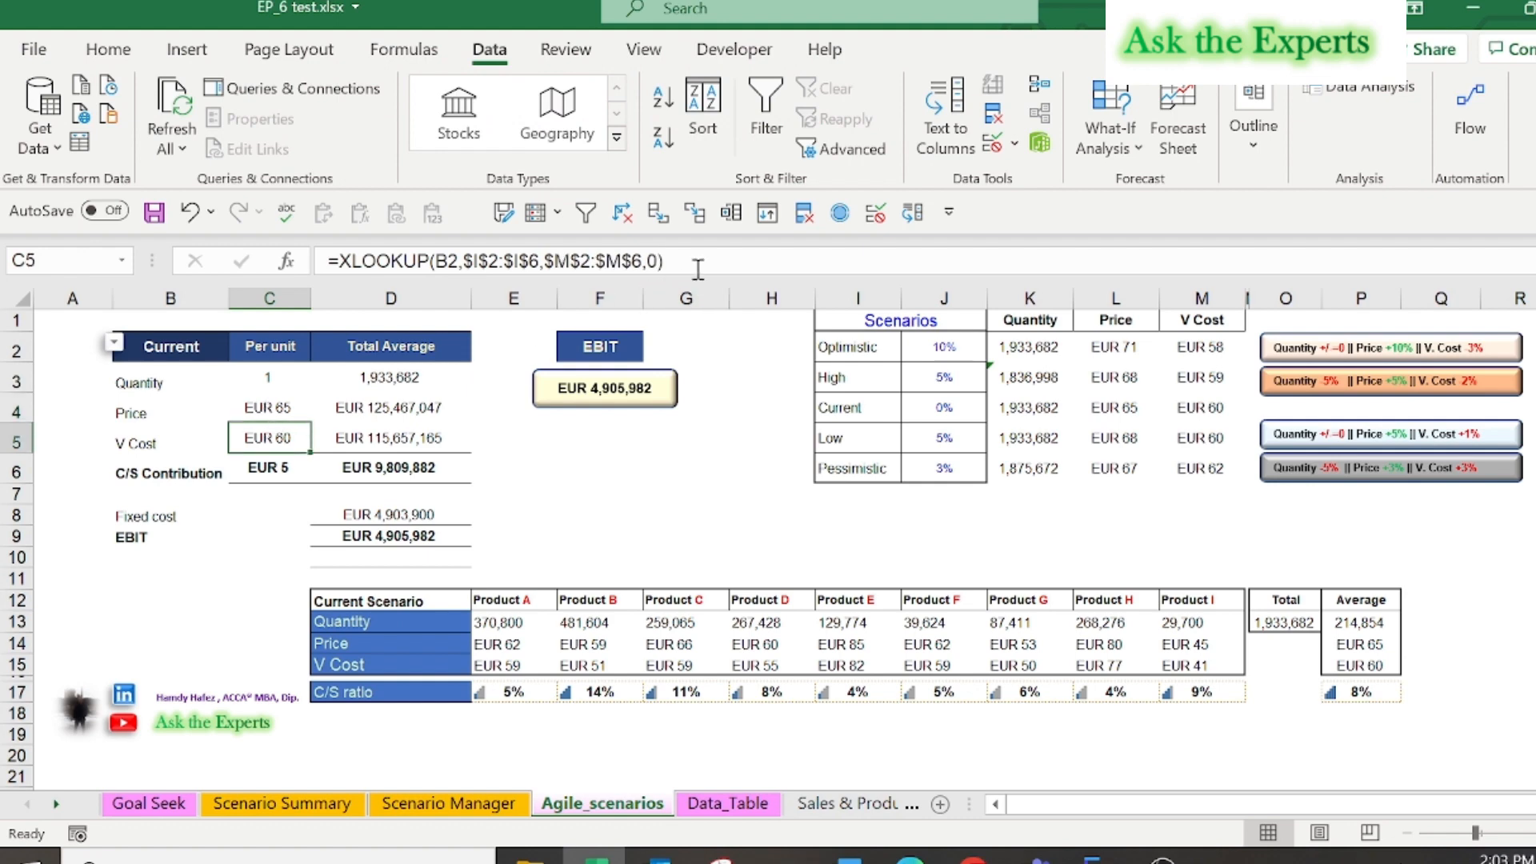
{"action": "left_click", "coordinate": [268, 406]}
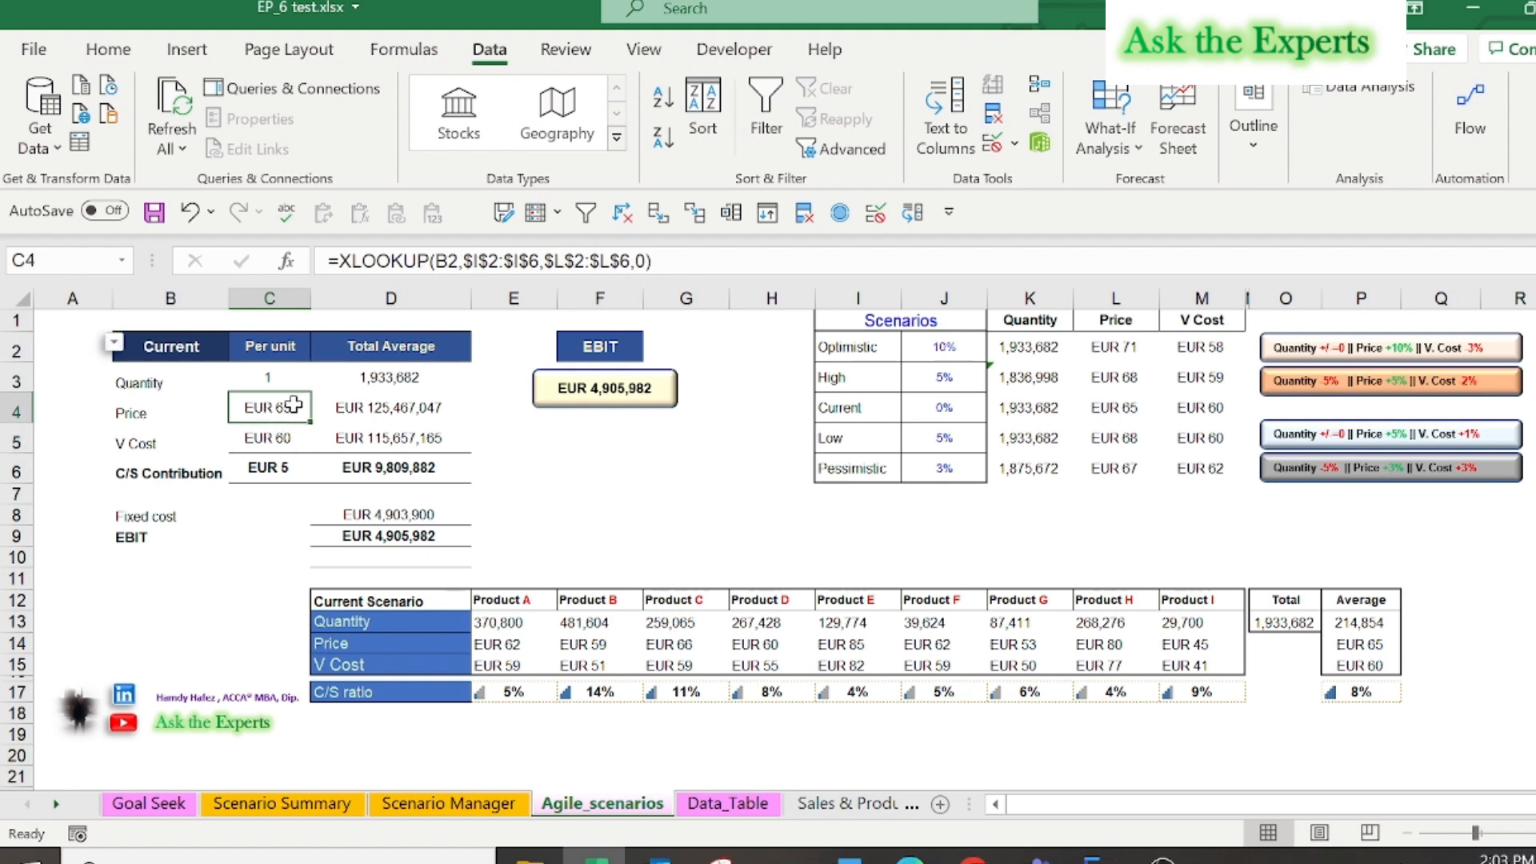
{"action": "left_click", "coordinate": [665, 260]}
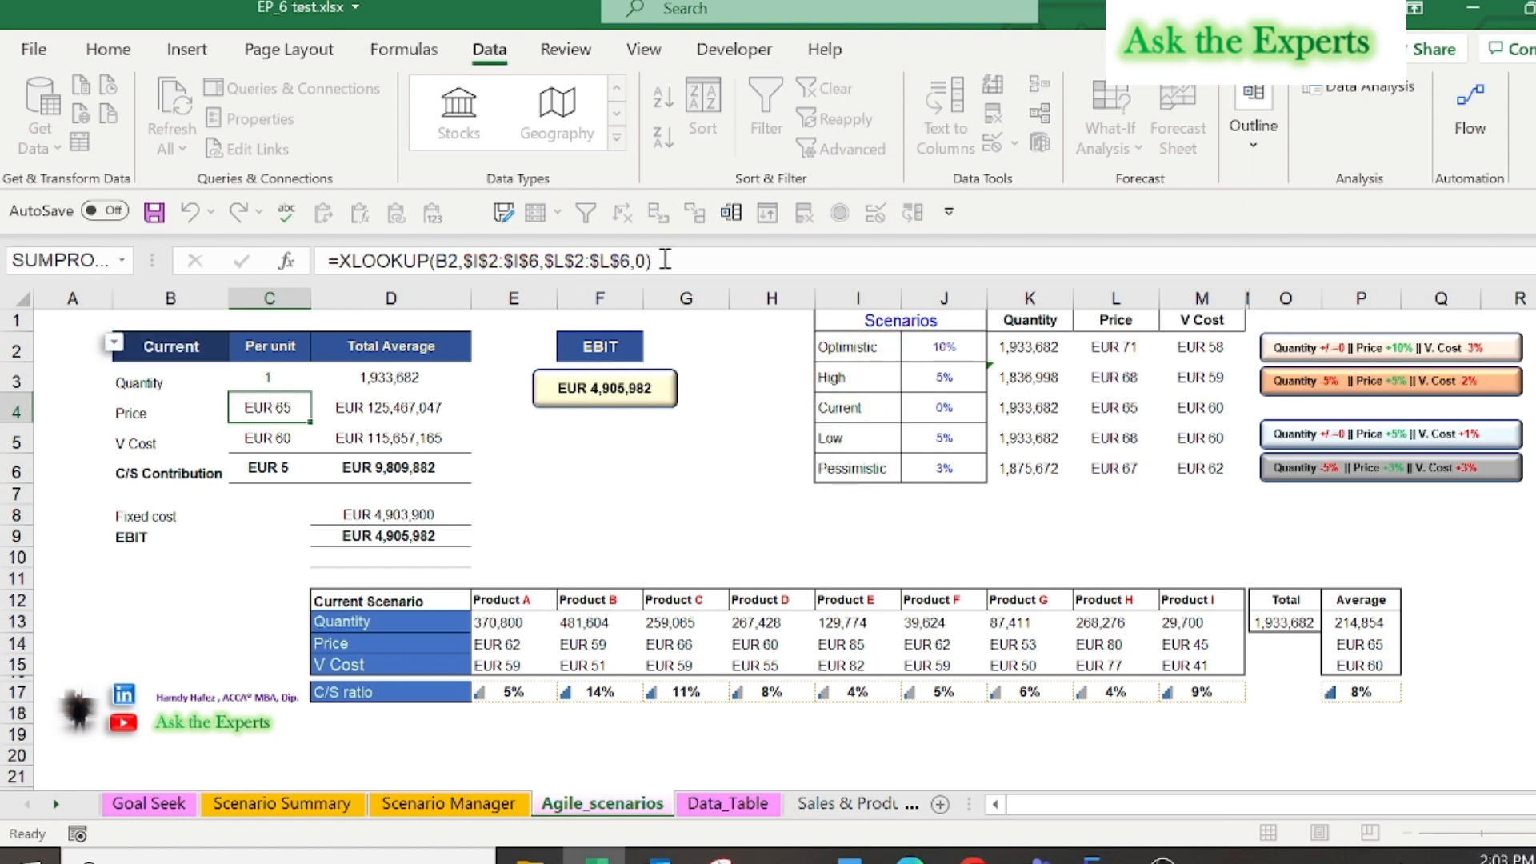
{"action": "key", "text": "Delete"}
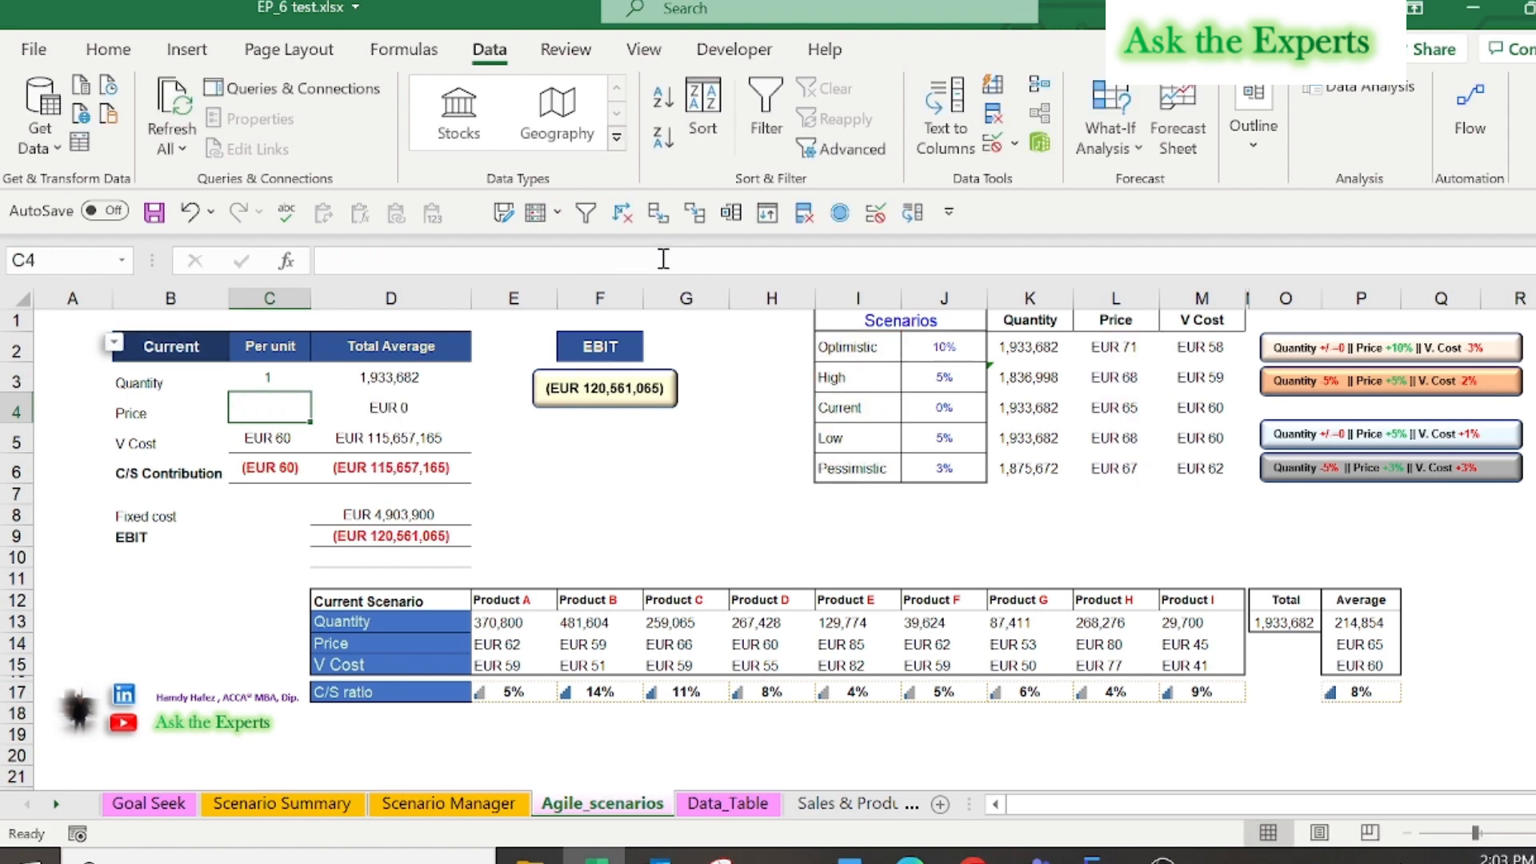
{"action": "mouse_move", "coordinate": [287, 401]}
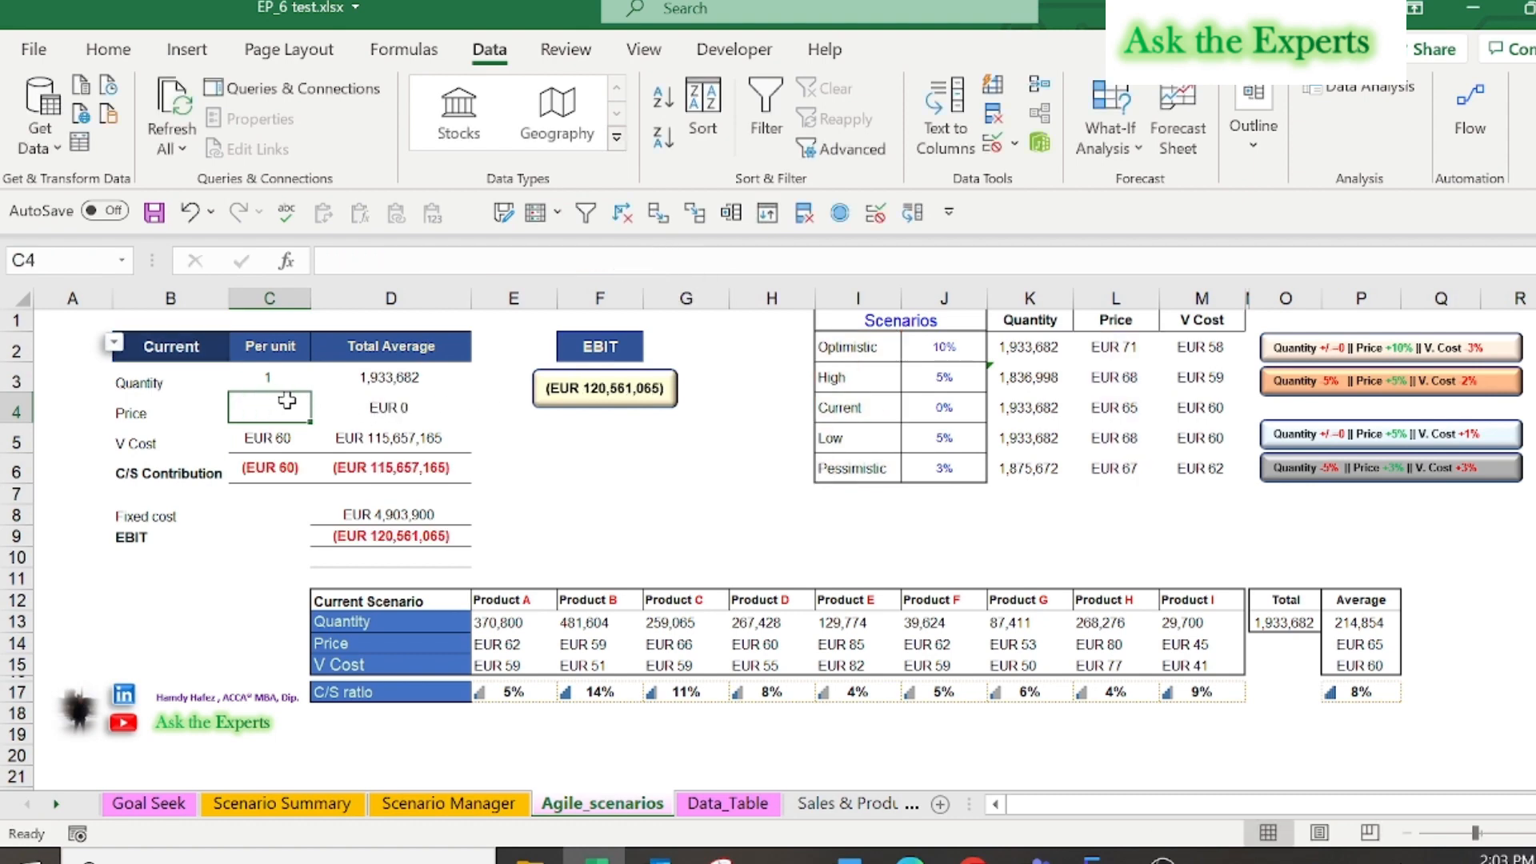
Step: Enter =XLOOKUP(B2,$I$2:$I$6,$L$2:$L$6,0) in C4, restoring the EUR 65 price
{"action": "type", "text": "="}
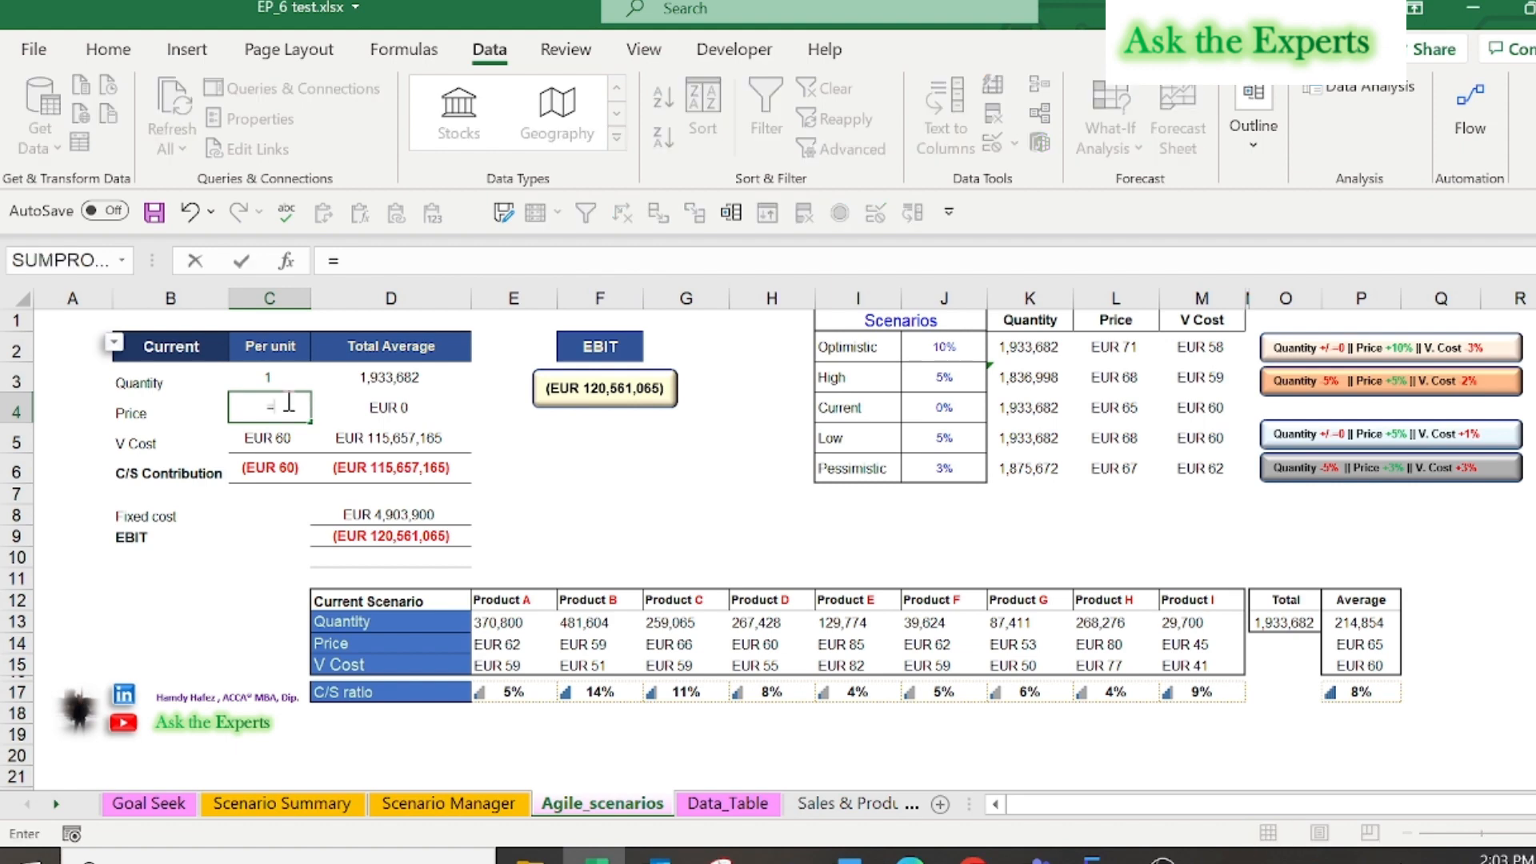
{"action": "type", "text": "x"}
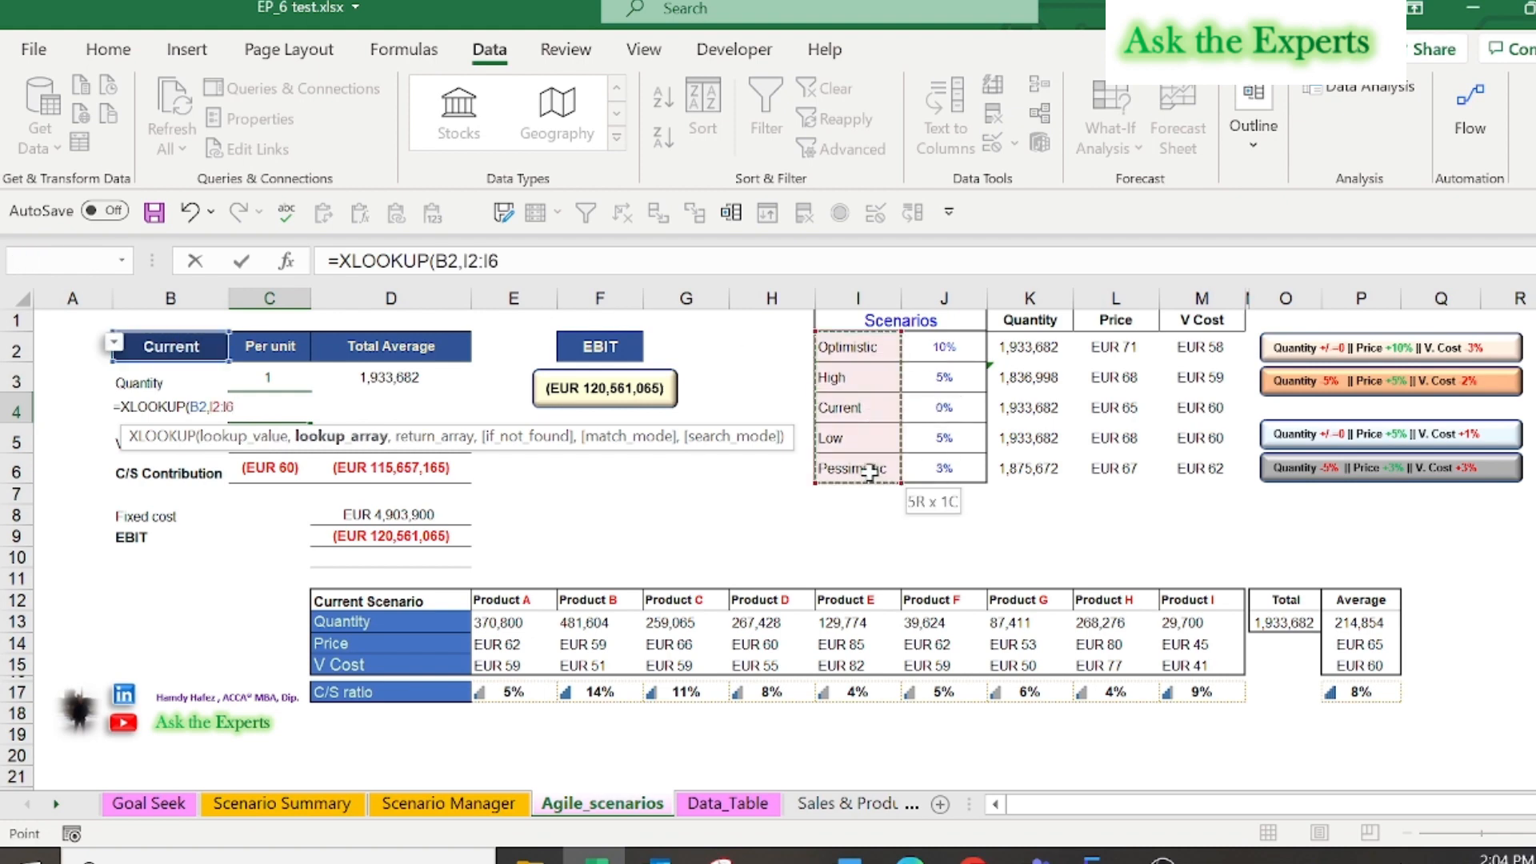
{"action": "key", "text": "f4"}
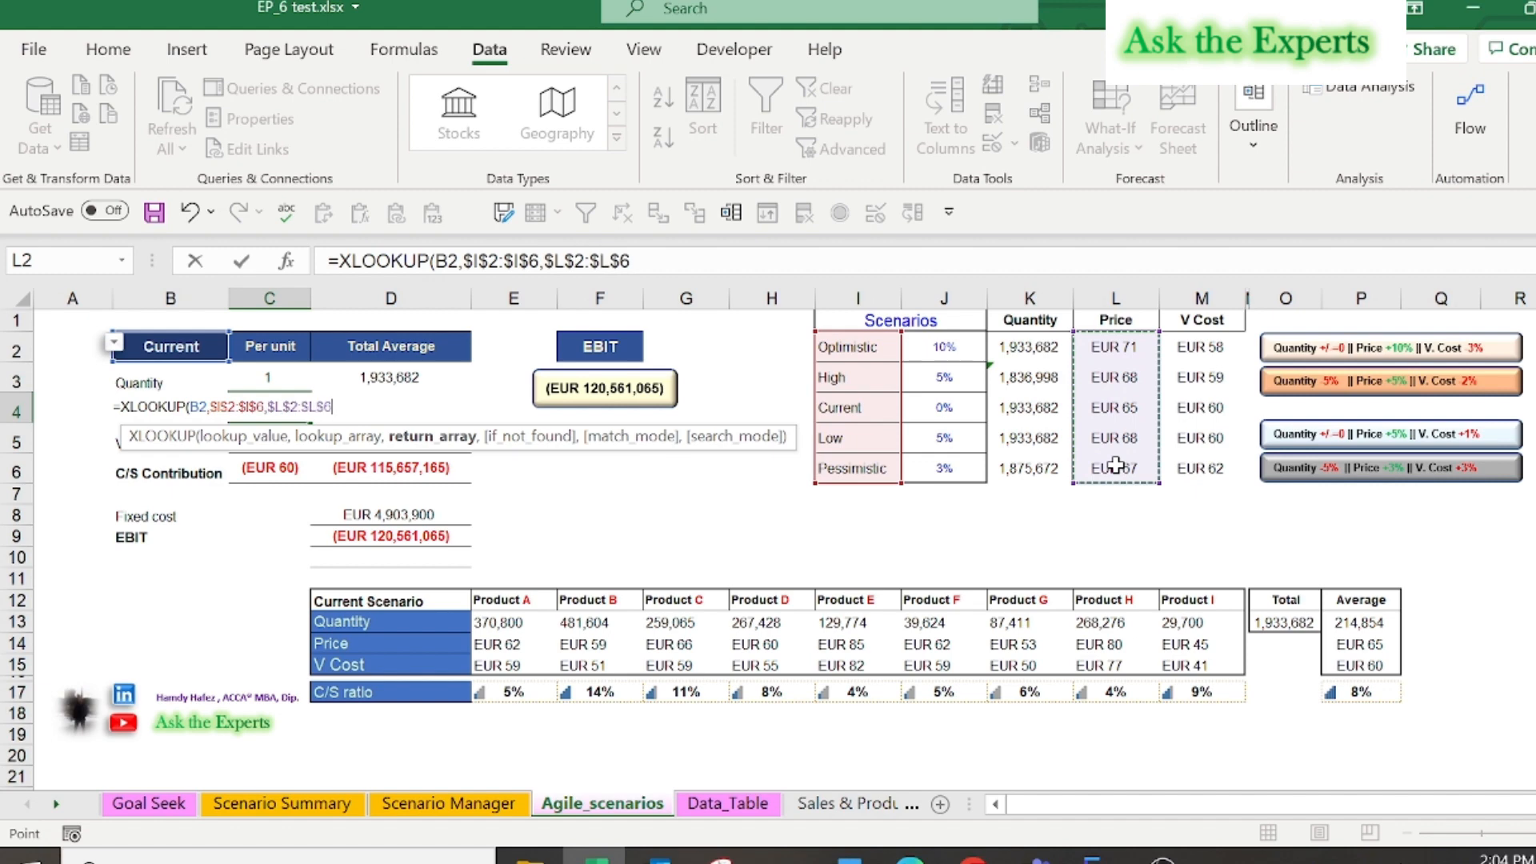
{"action": "type", "text": ",0"}
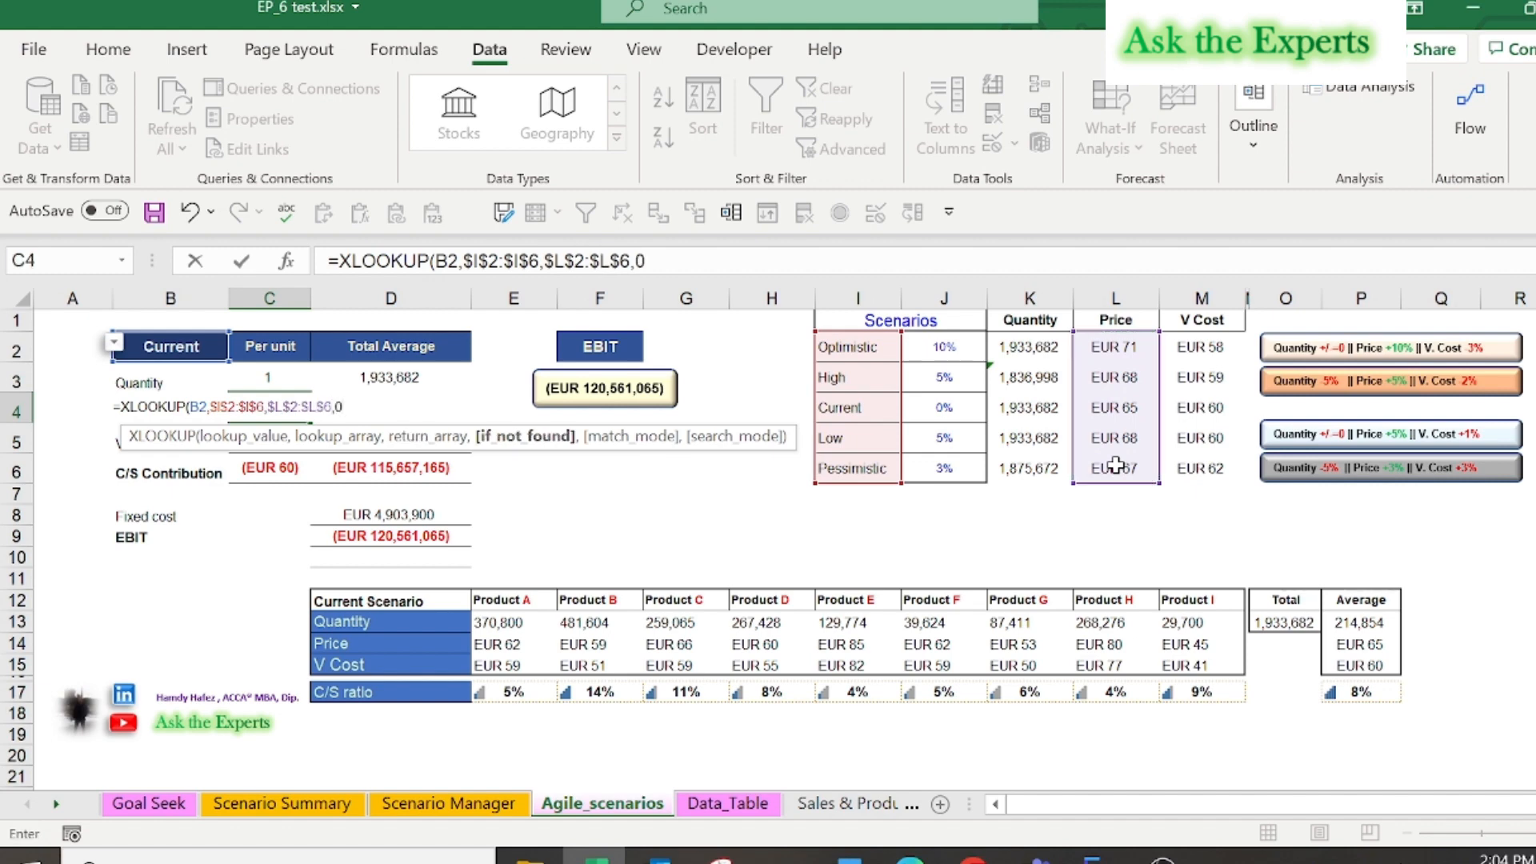
{"action": "key", "text": "Return"}
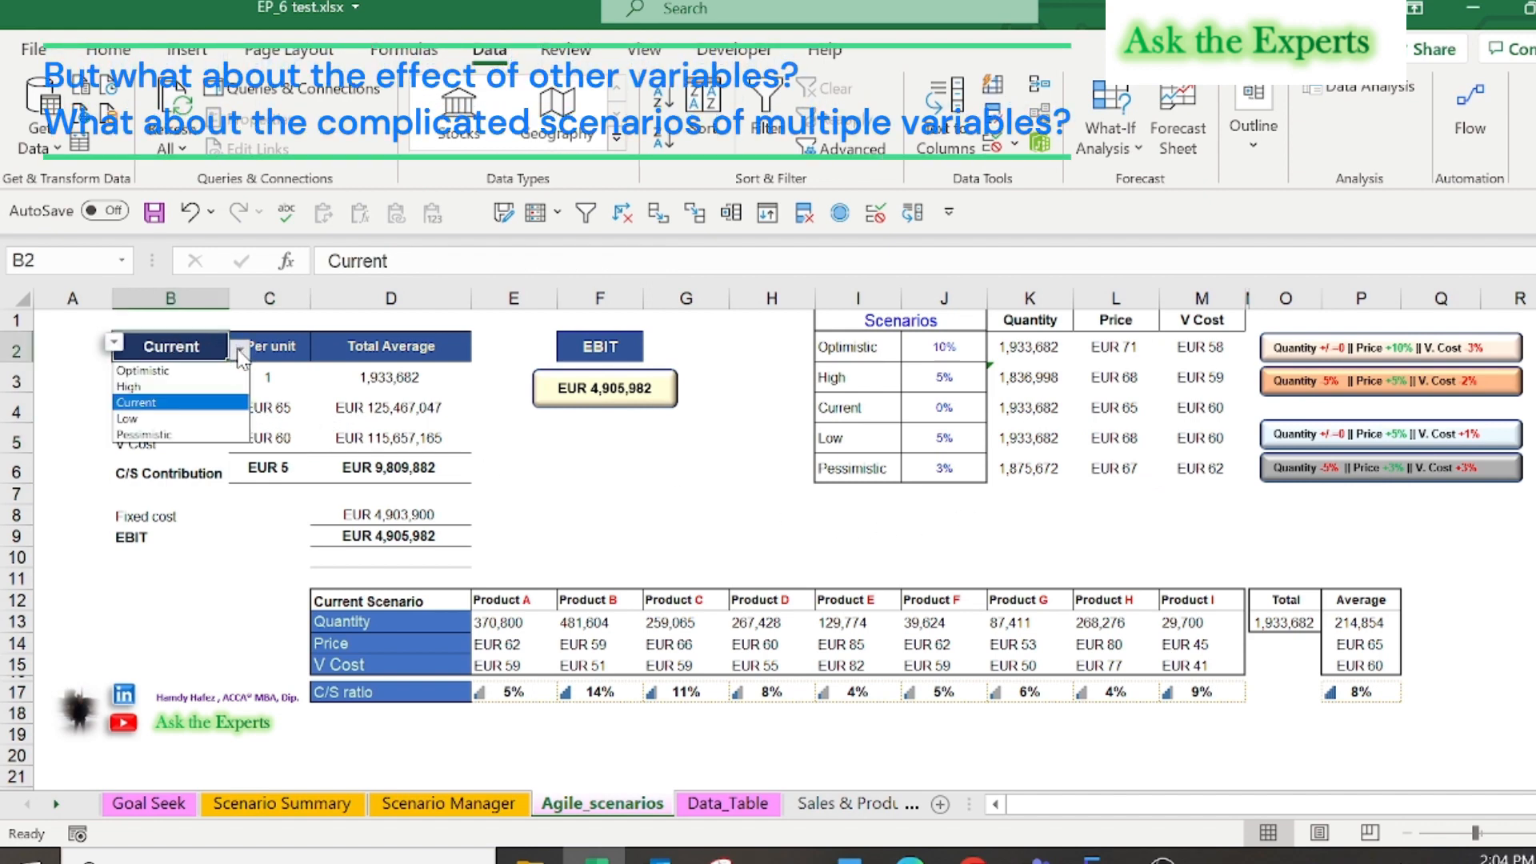
Step: Choose Optimistic in the B2 dropdown, raising EBIT to EUR 20,922,402, then reopen the list
{"action": "left_click", "coordinate": [143, 370]}
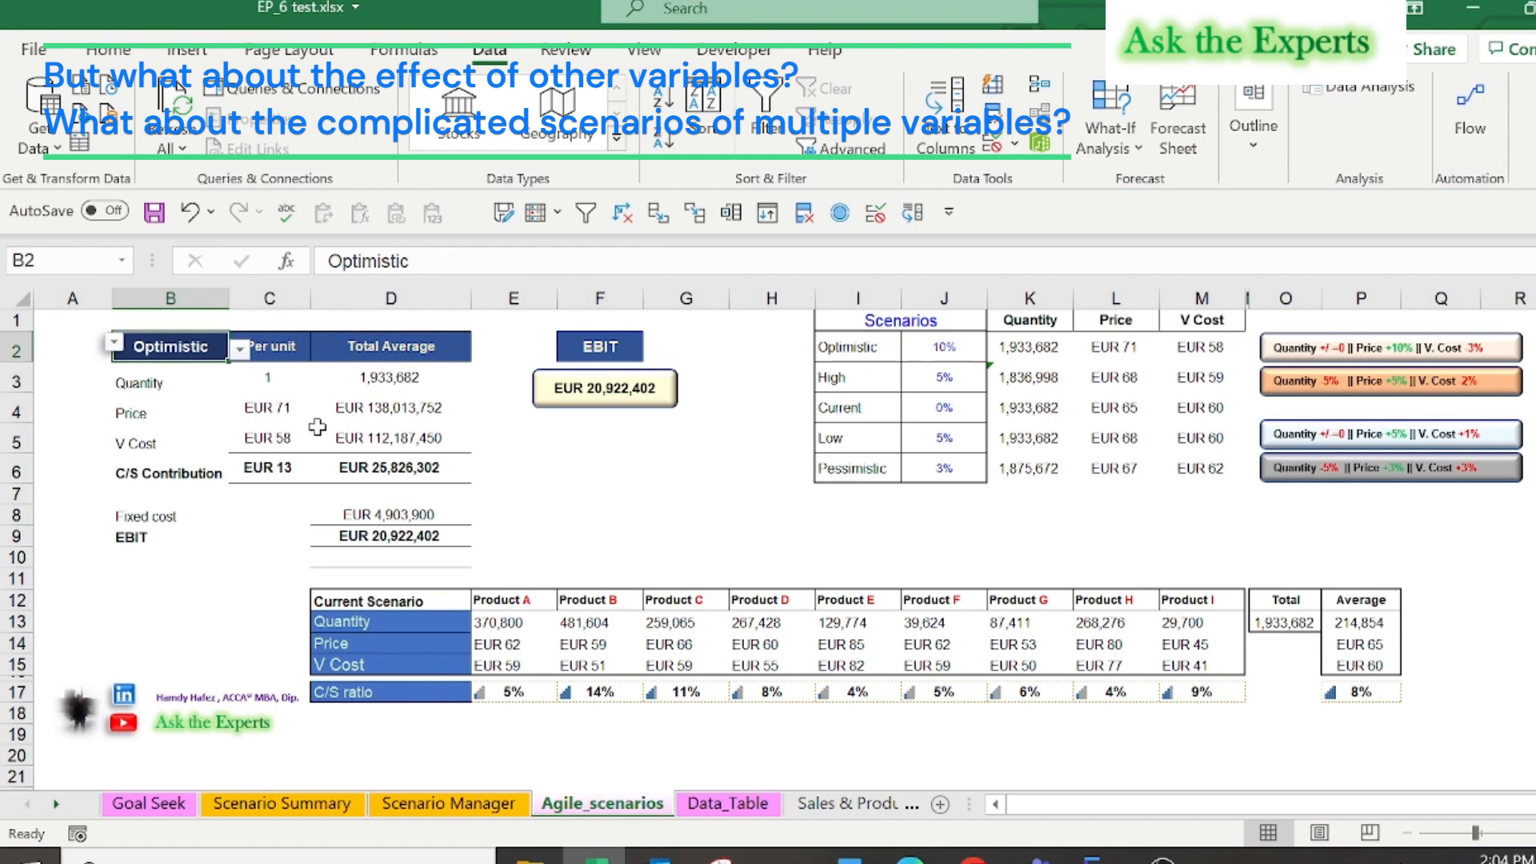
{"action": "left_click", "coordinate": [242, 346]}
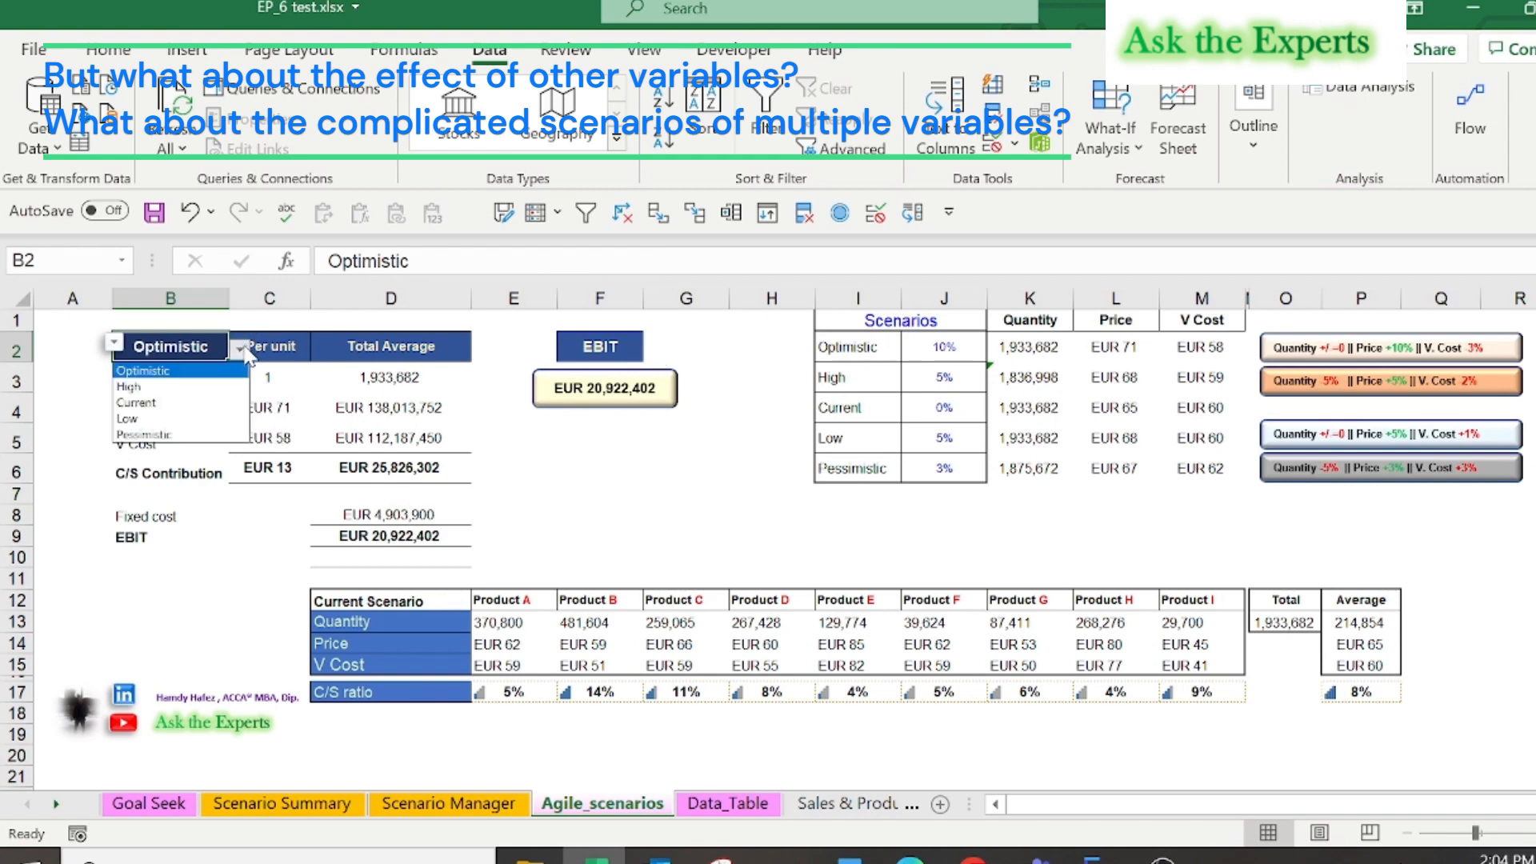
{"action": "left_click", "coordinate": [142, 434]}
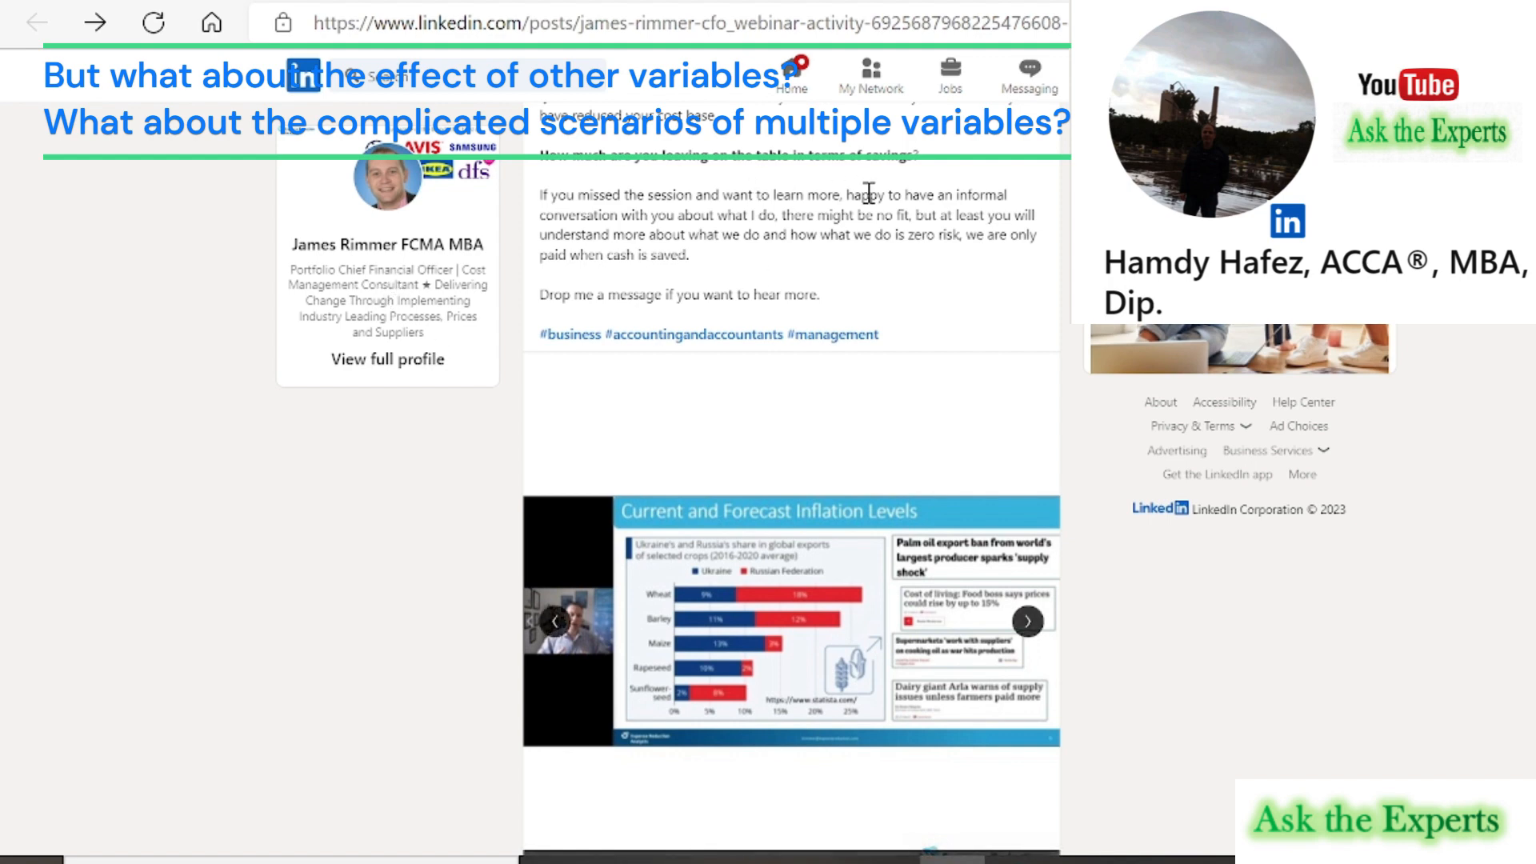
{"action": "mouse_move", "coordinate": [887, 527]}
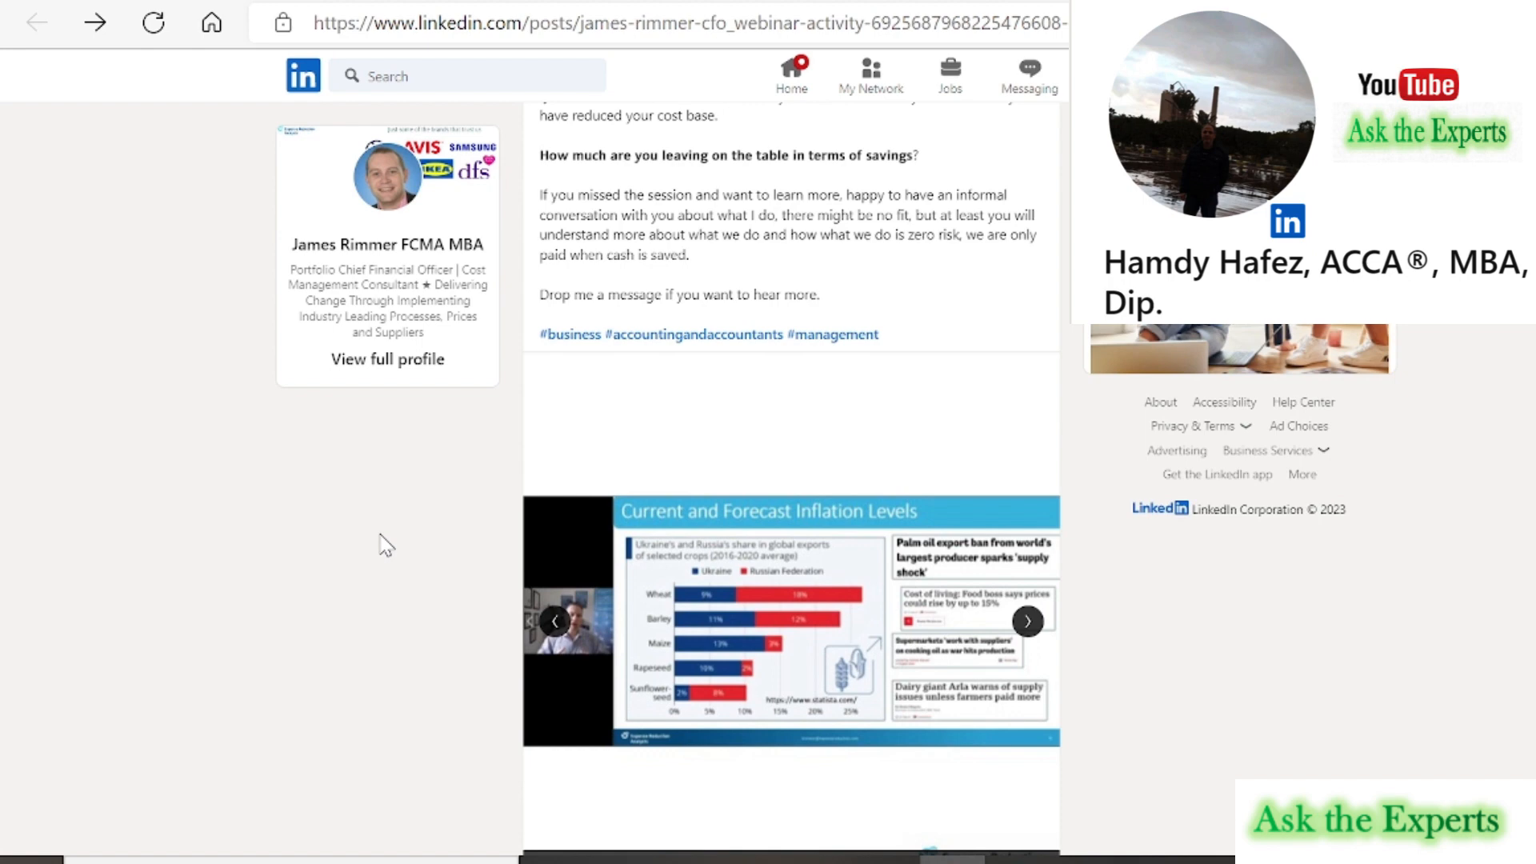
Step: Scroll the LinkedIn webinar post and advance its carousel to slide 7 of 10
{"action": "scroll", "scroll_direction": "up", "scroll_amount": 3}
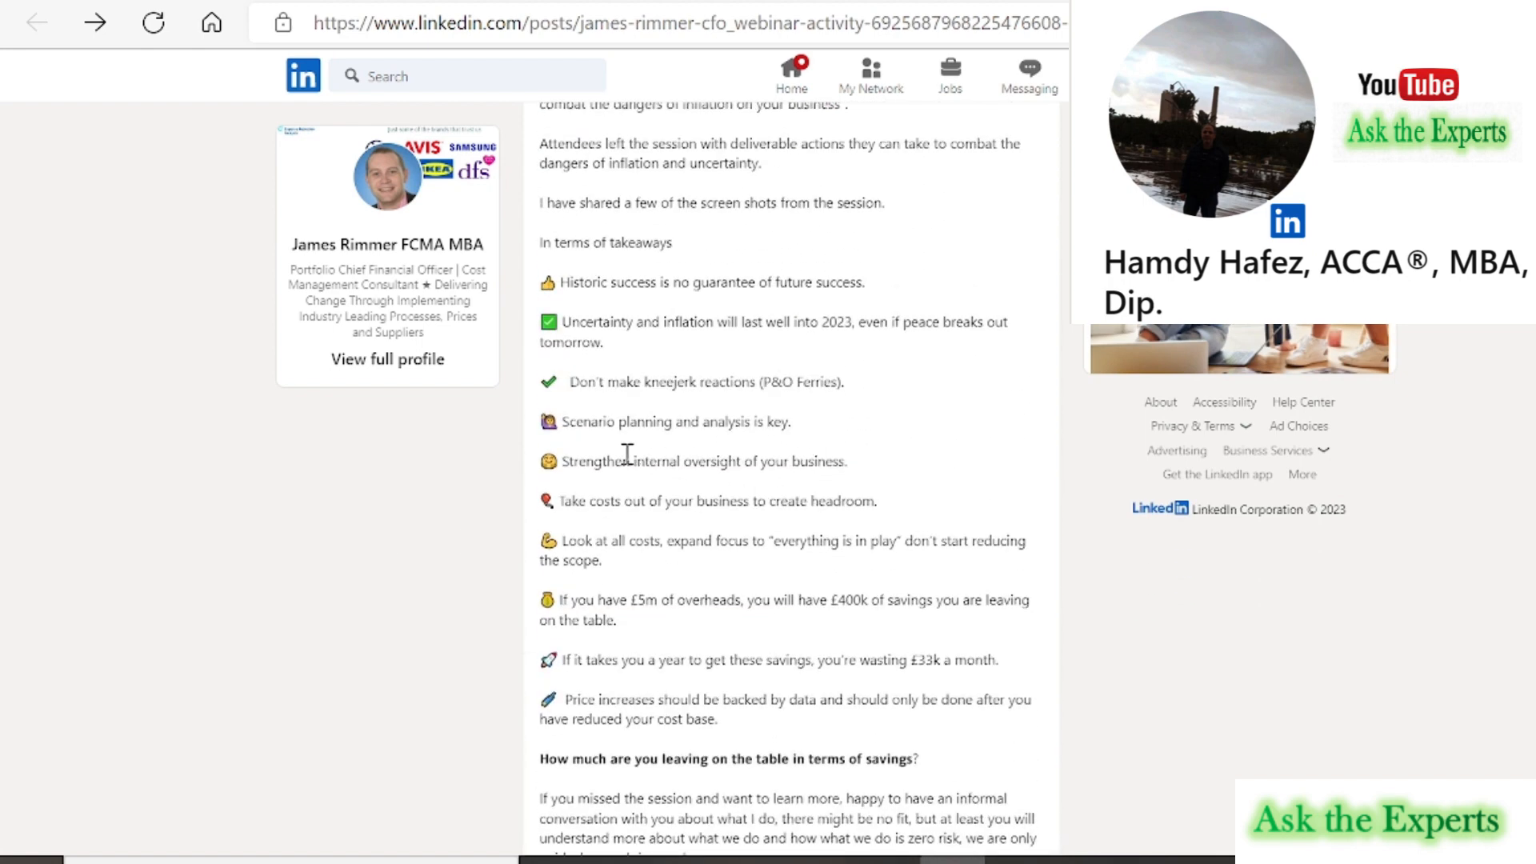
{"action": "mouse_move", "coordinate": [703, 460]}
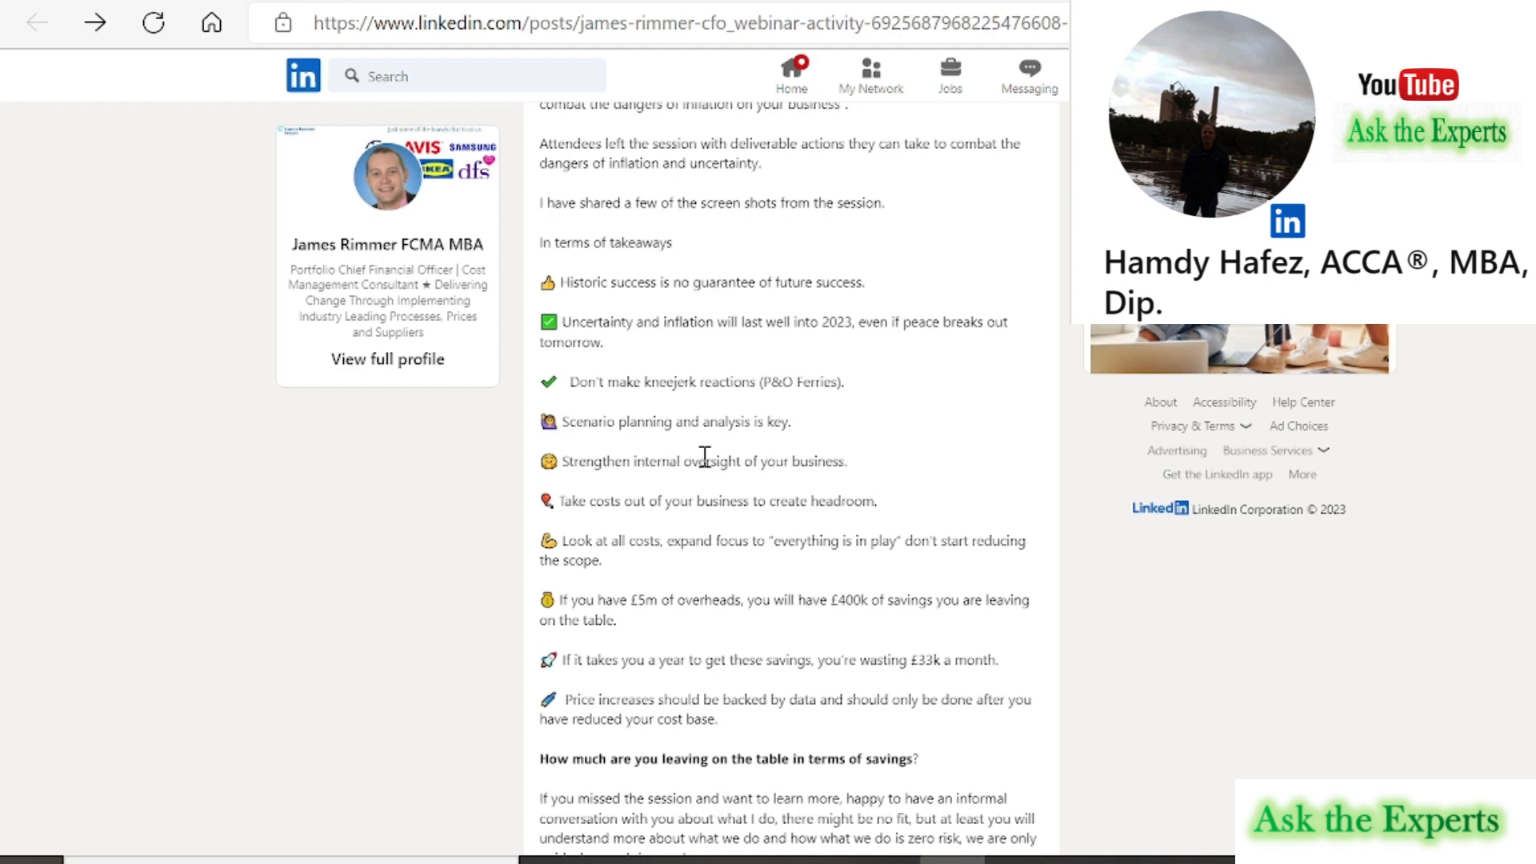
{"action": "scroll", "scroll_direction": "down", "scroll_amount": 3}
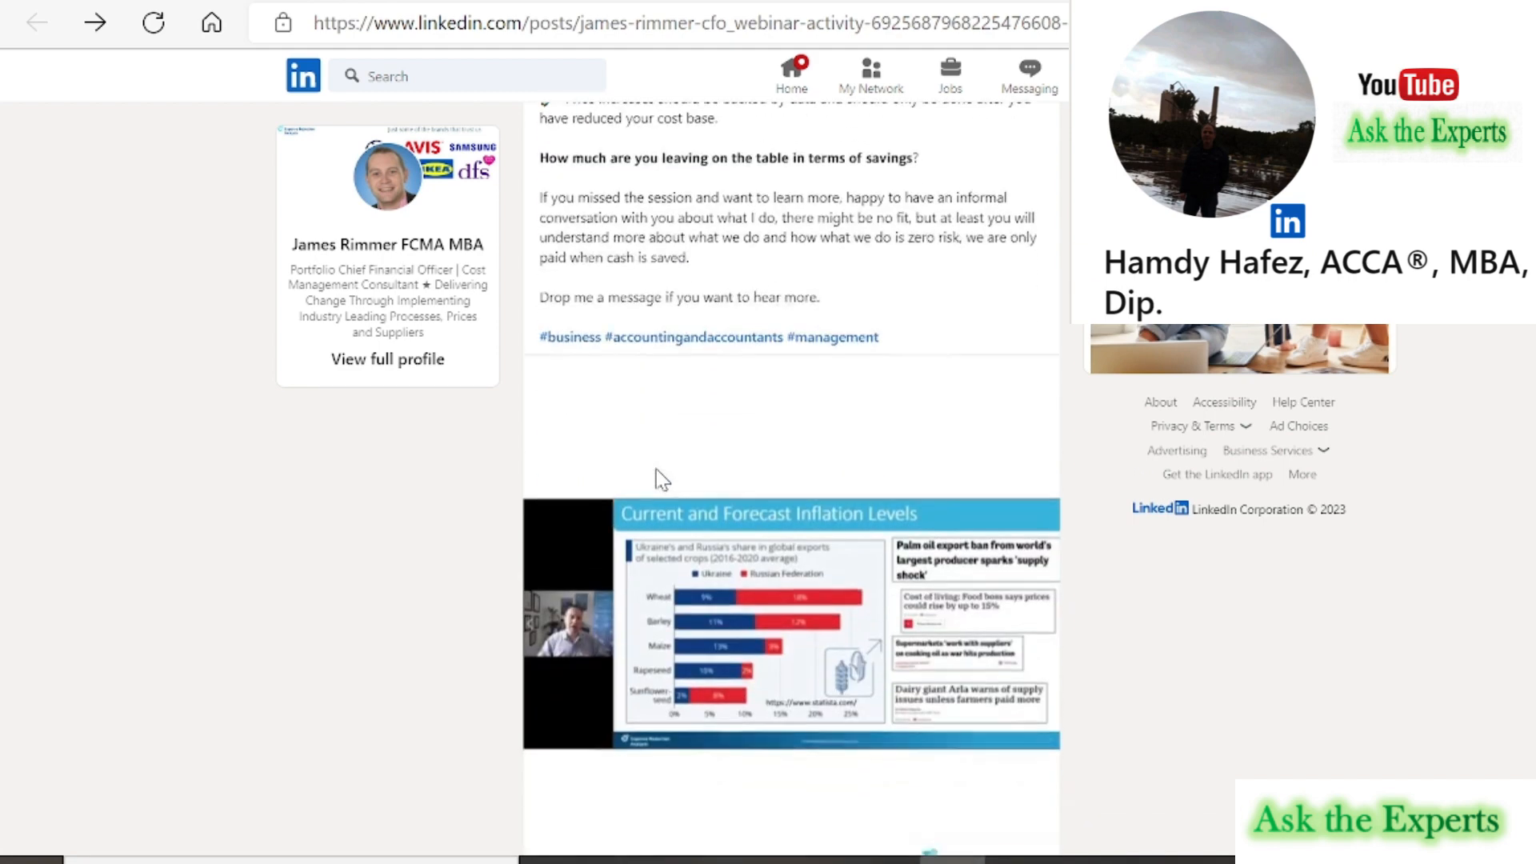
{"action": "scroll", "scroll_direction": "down", "scroll_amount": 3}
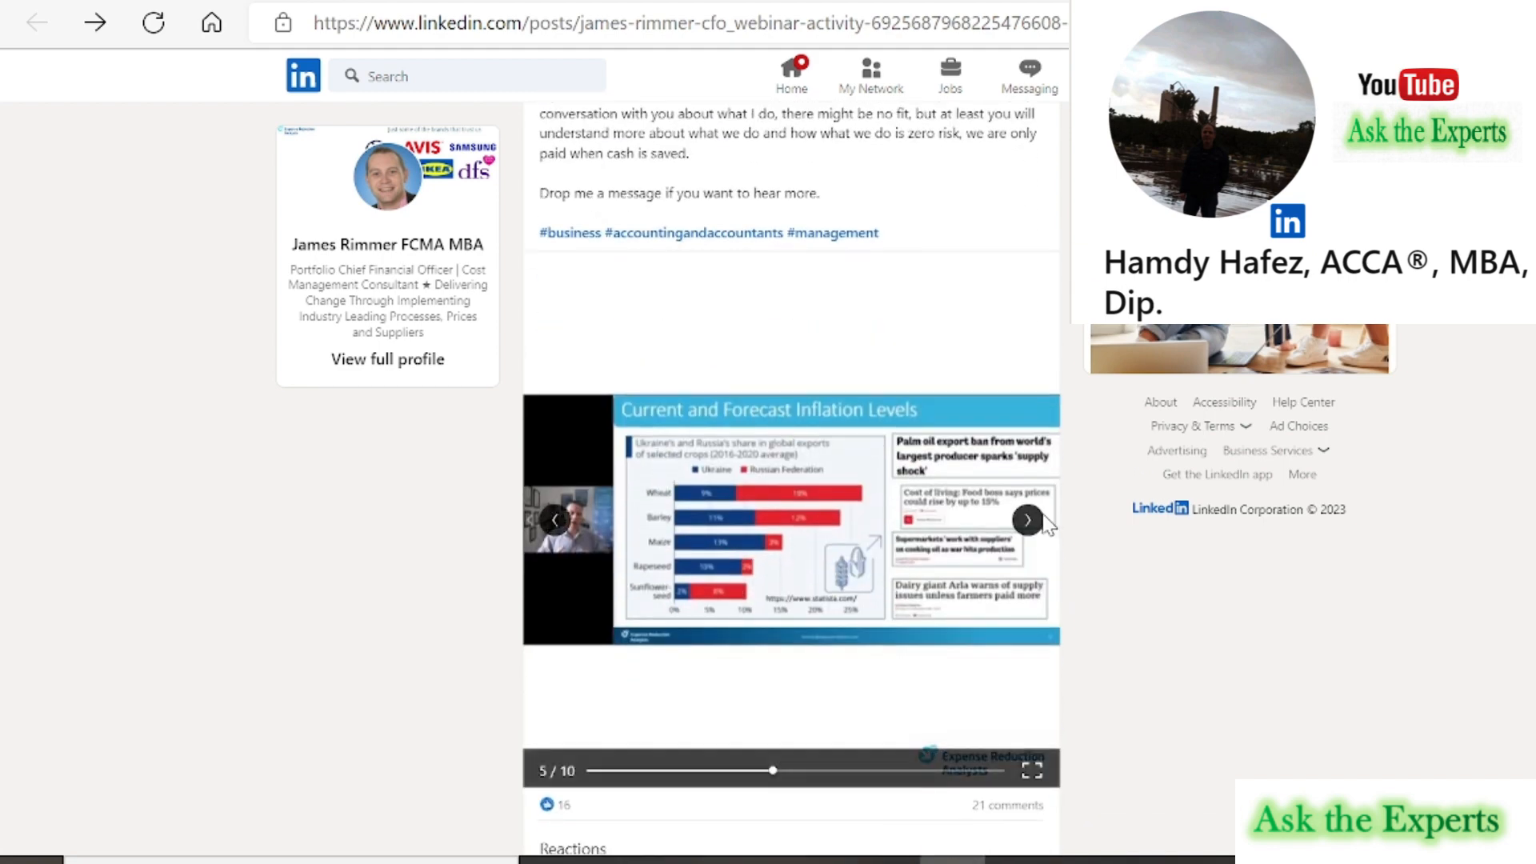
{"action": "left_click", "coordinate": [1026, 519]}
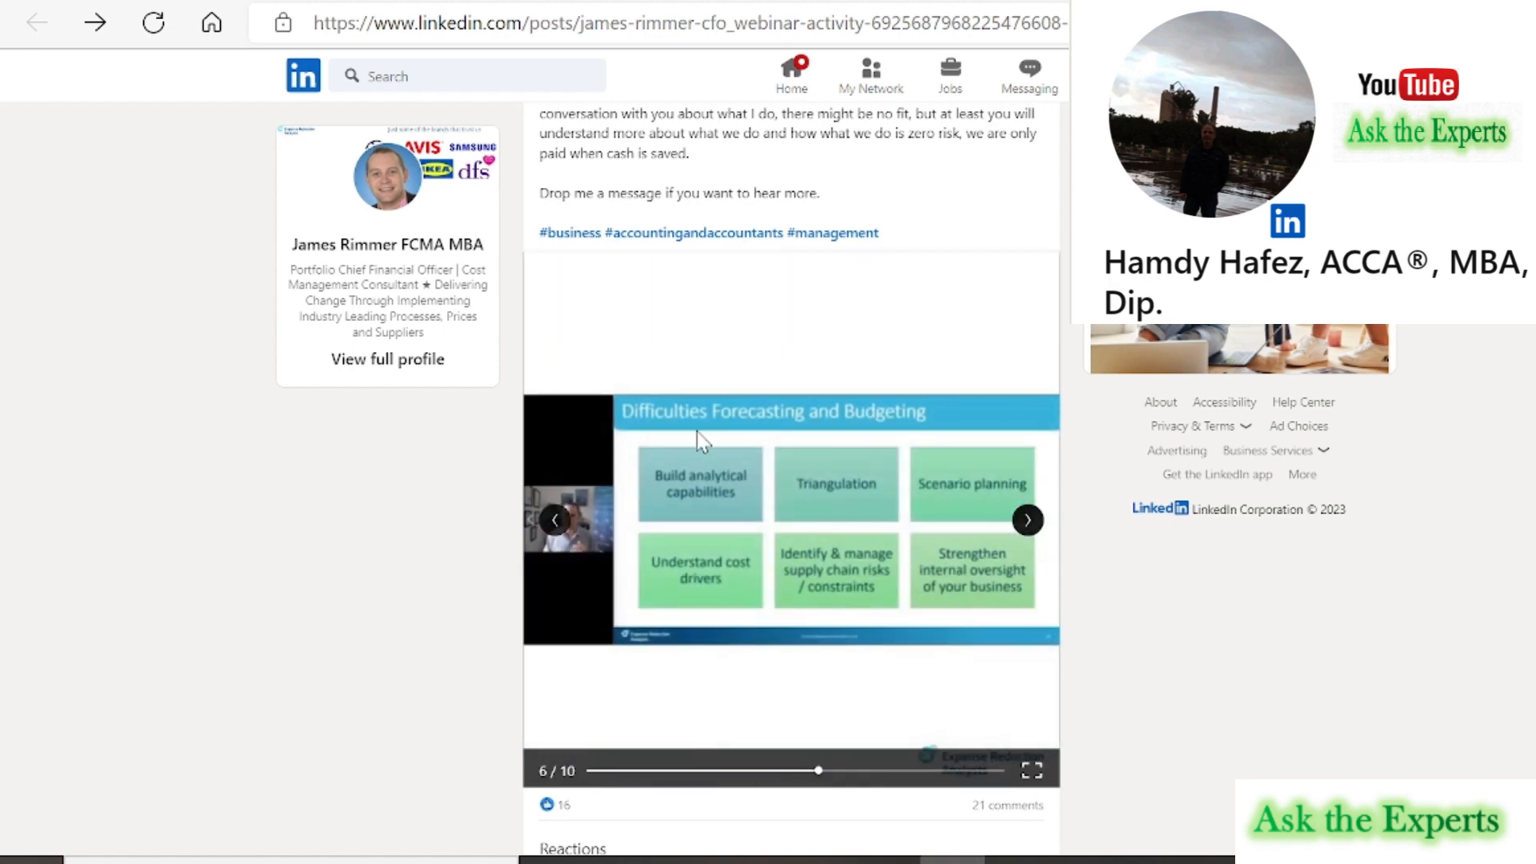
{"action": "mouse_move", "coordinate": [682, 515]}
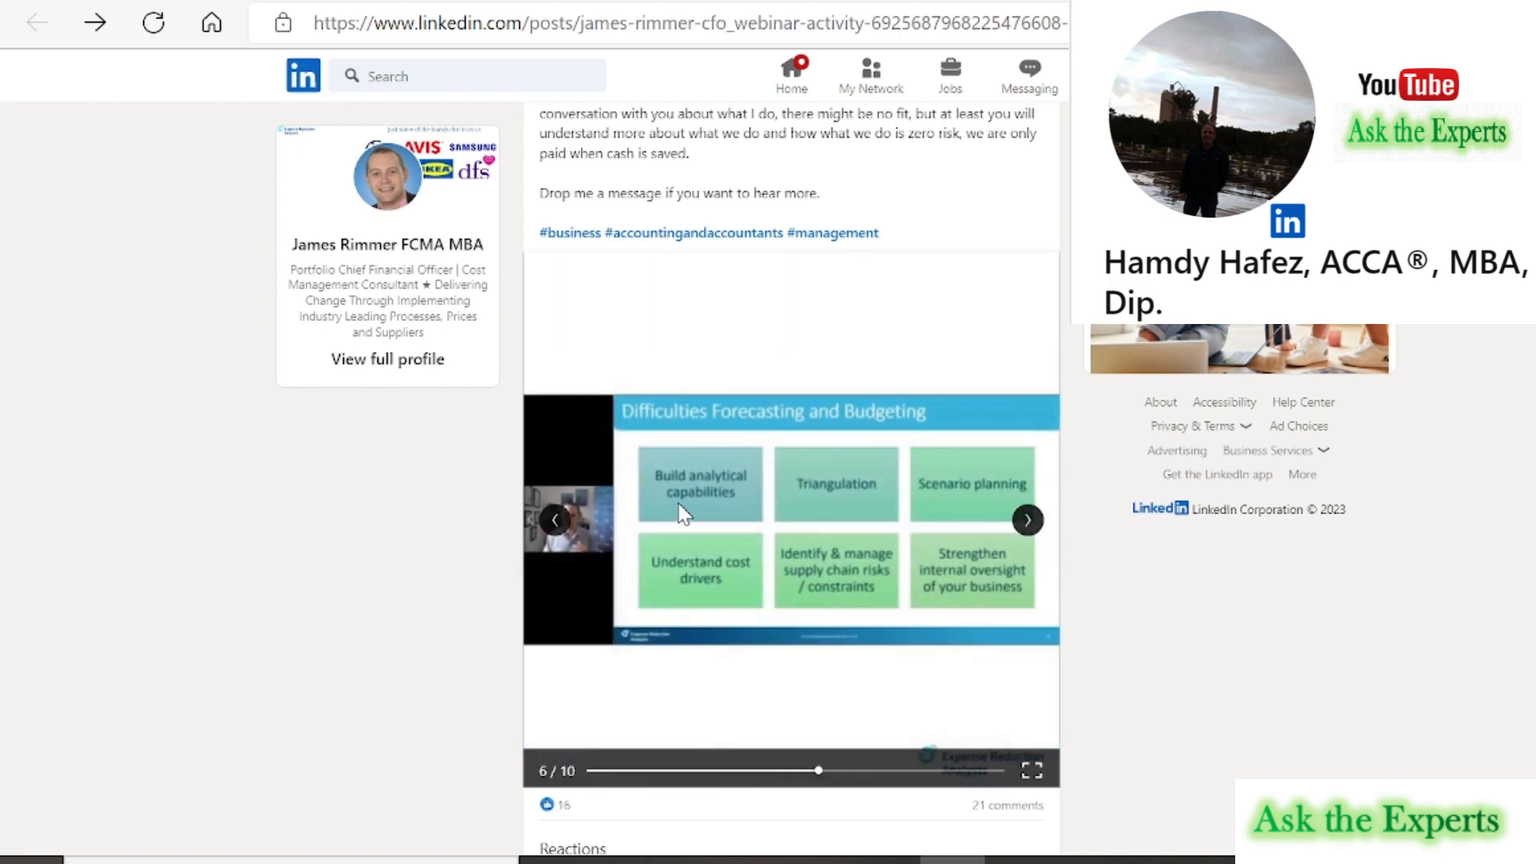
{"action": "mouse_move", "coordinate": [722, 605]}
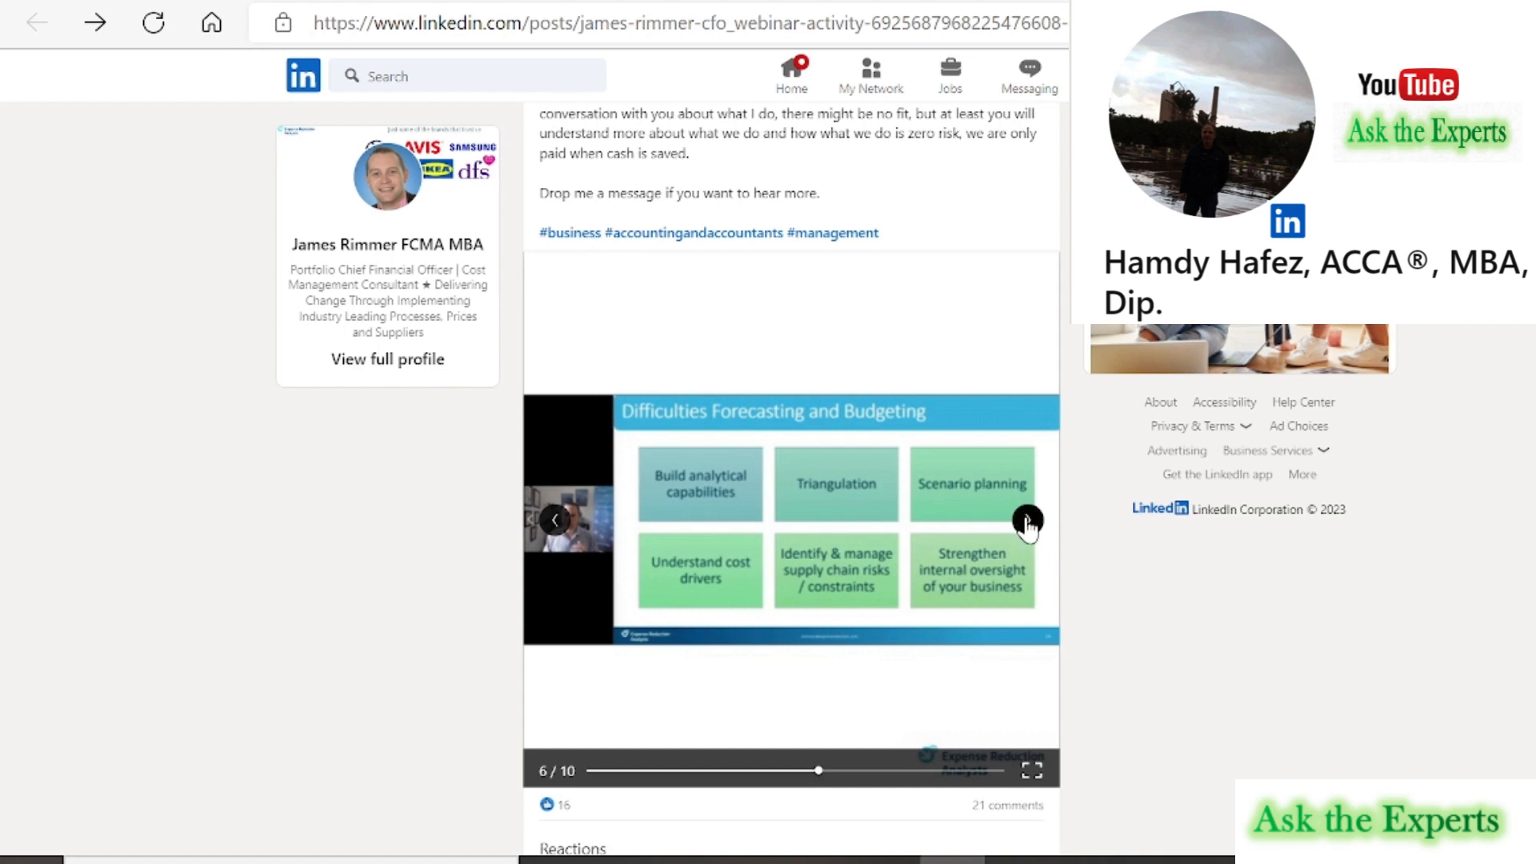
{"action": "left_click", "coordinate": [1027, 519]}
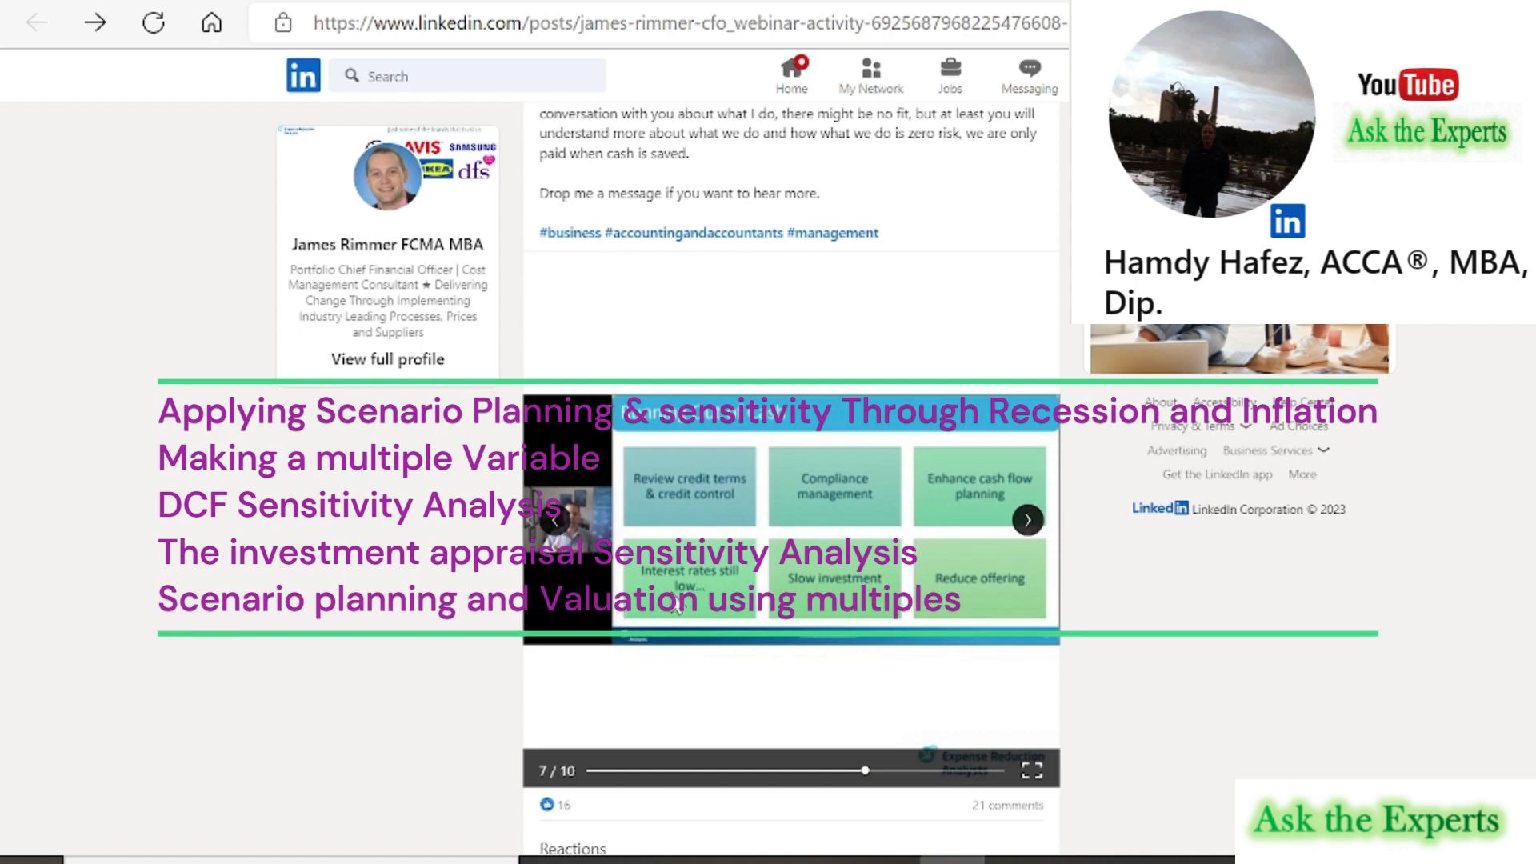
{"action": "mouse_move", "coordinate": [1034, 533]}
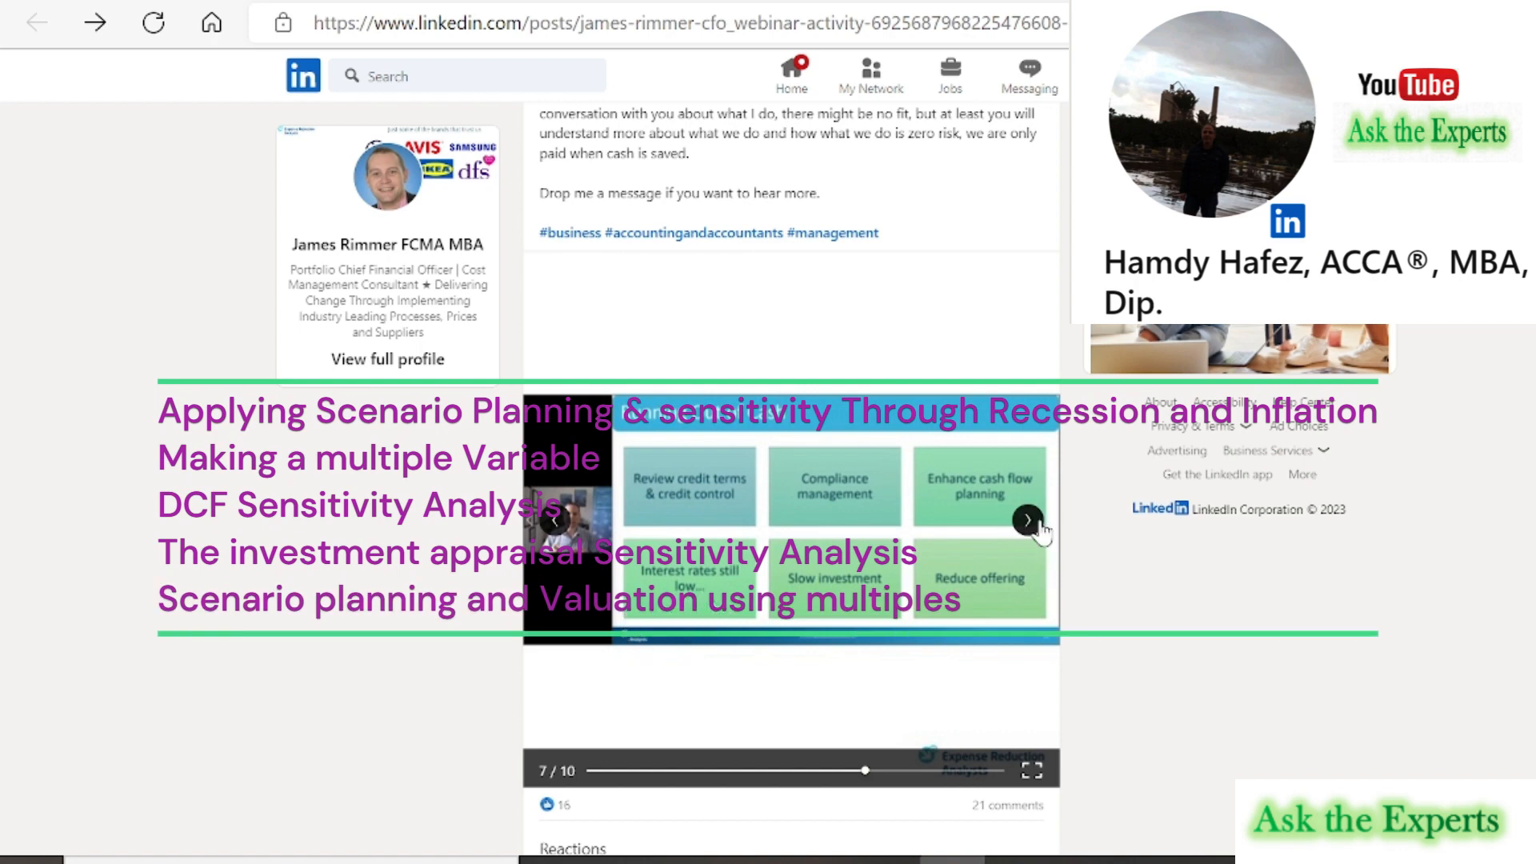
{"action": "left_click", "coordinate": [1027, 520]}
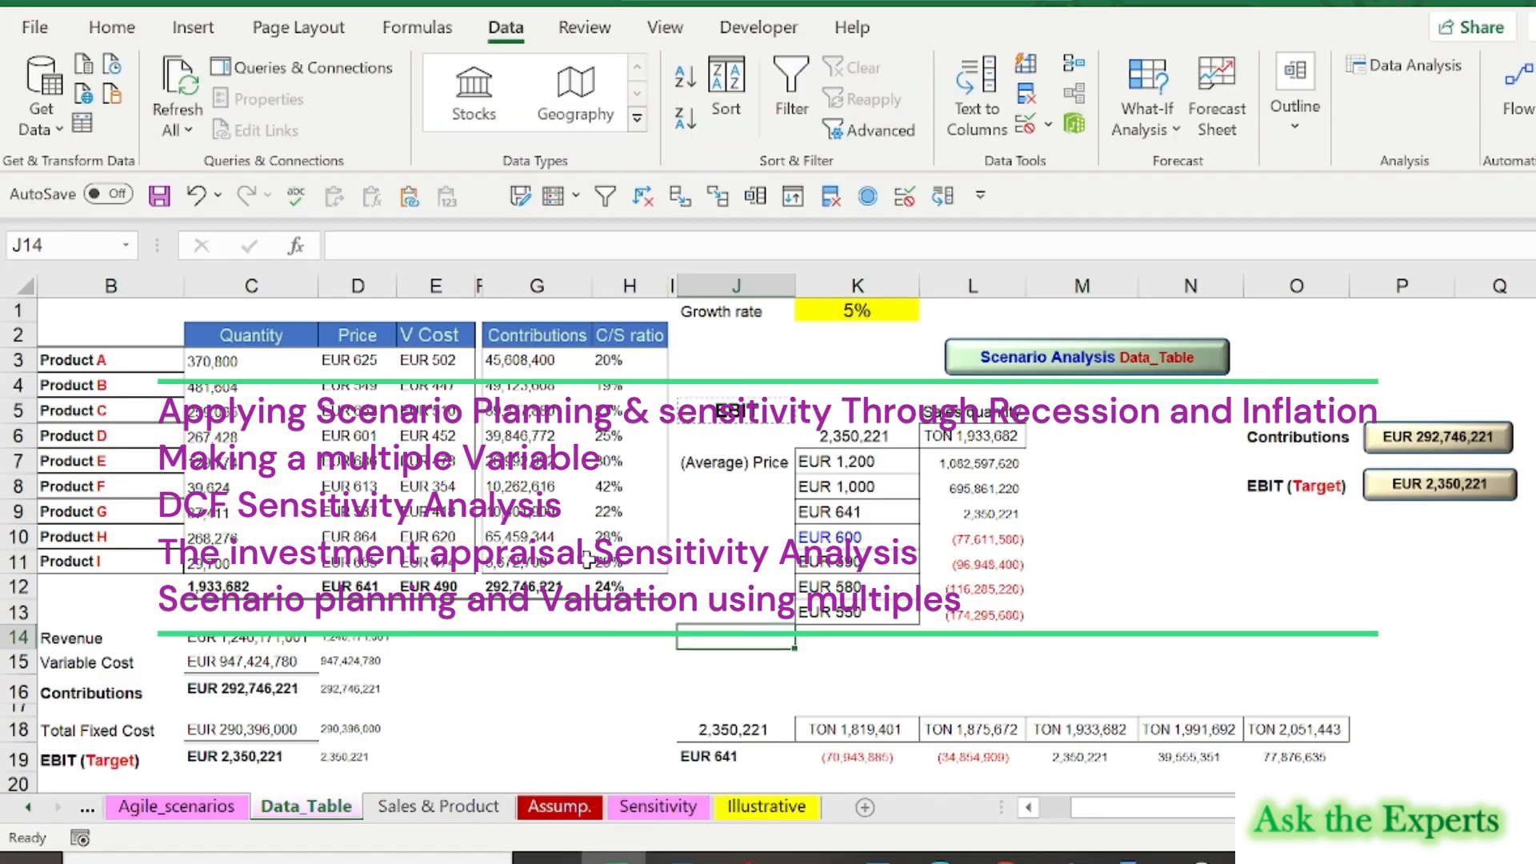
Step: Browse the Sales & Product and Assump. sheets, ending on the Sensitivity sheet's EBIT data table
{"action": "left_click", "coordinate": [438, 806]}
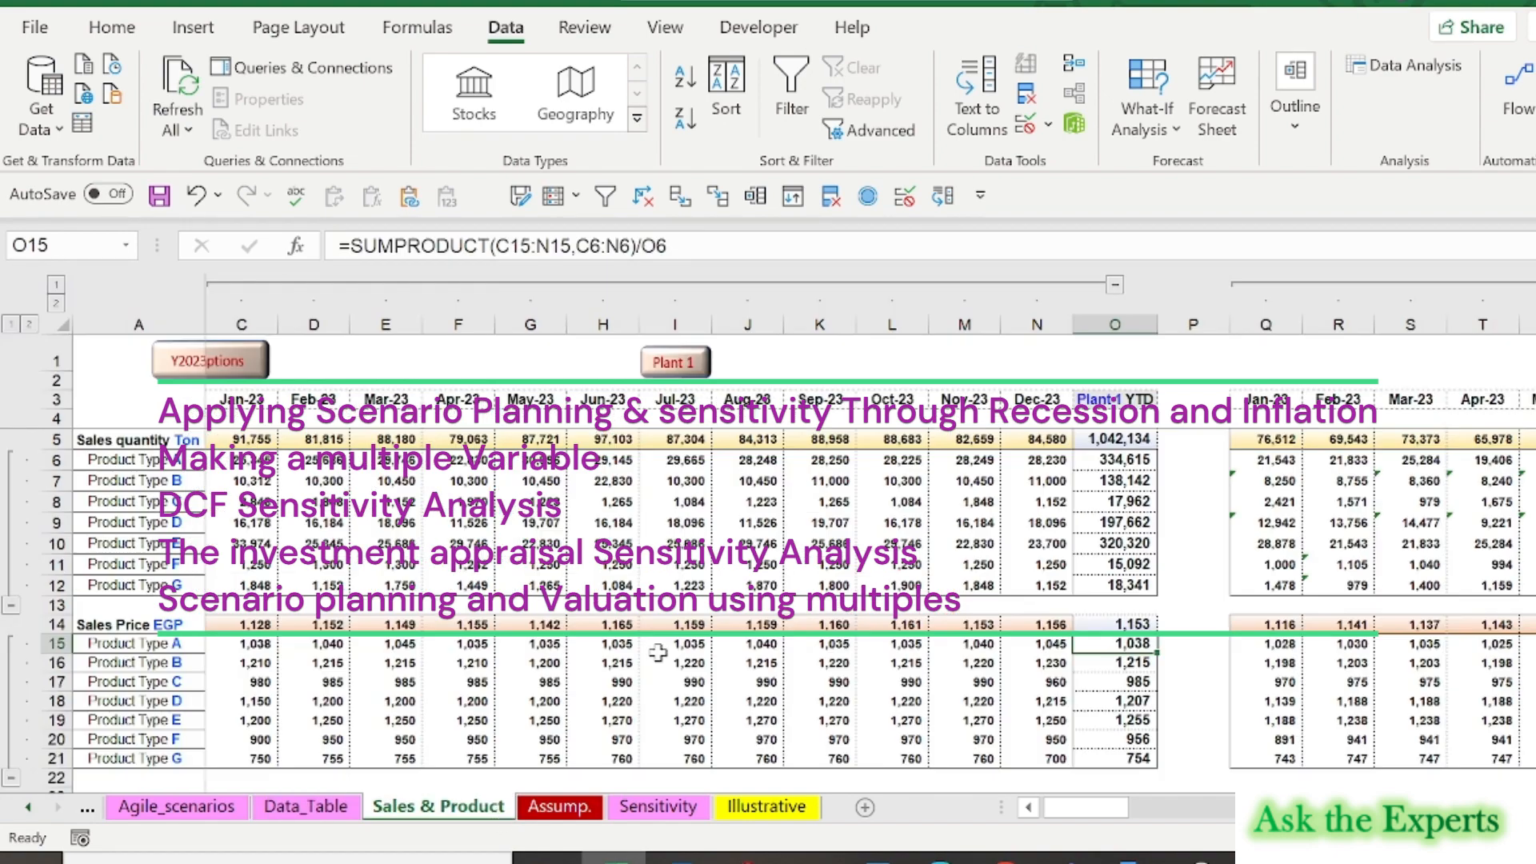
{"action": "left_click", "coordinate": [559, 806]}
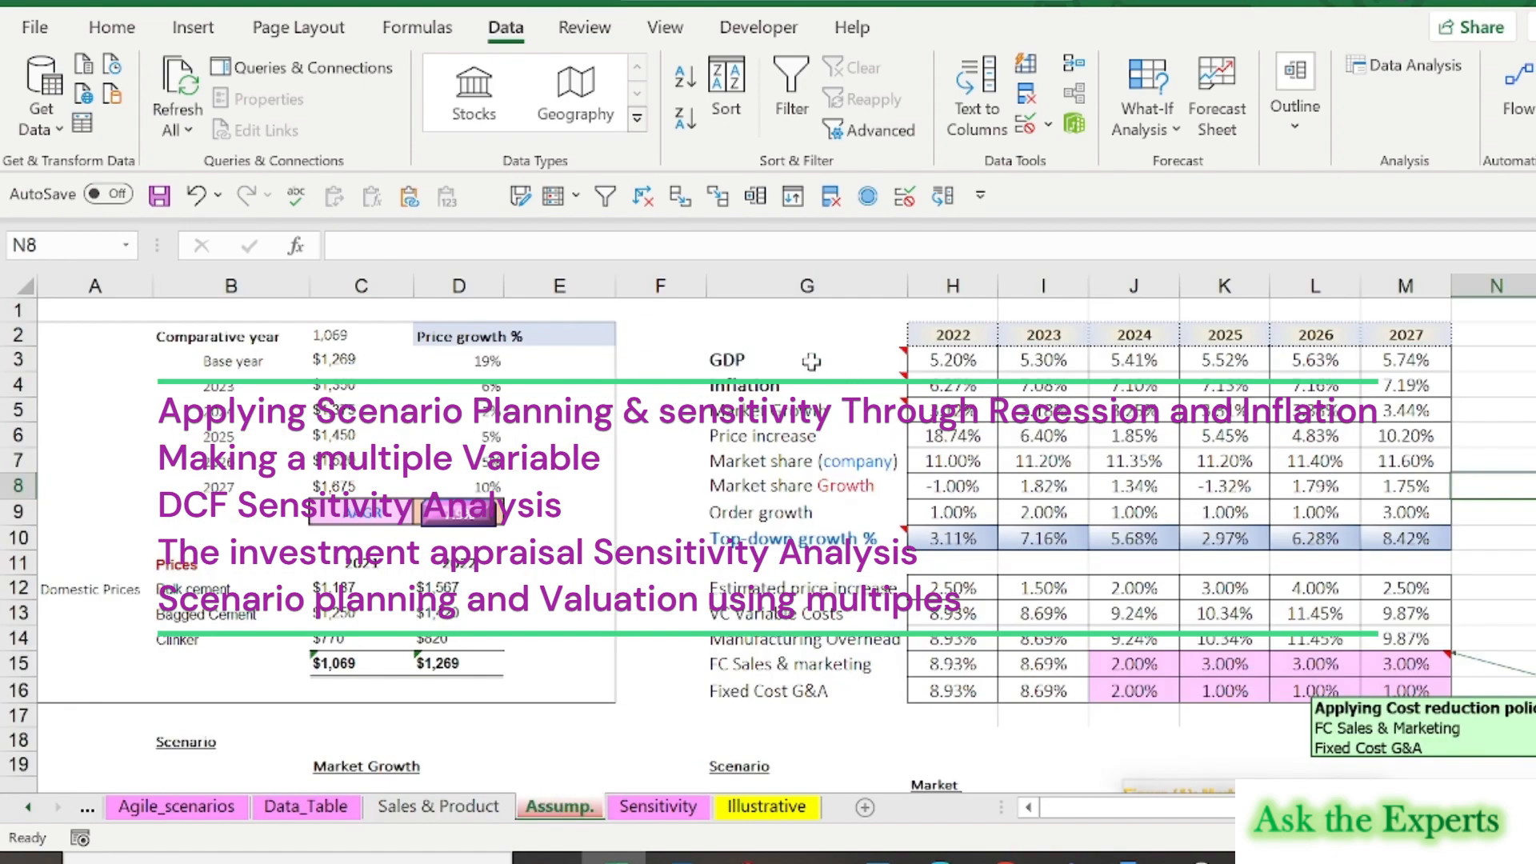
{"action": "left_click", "coordinate": [658, 806]}
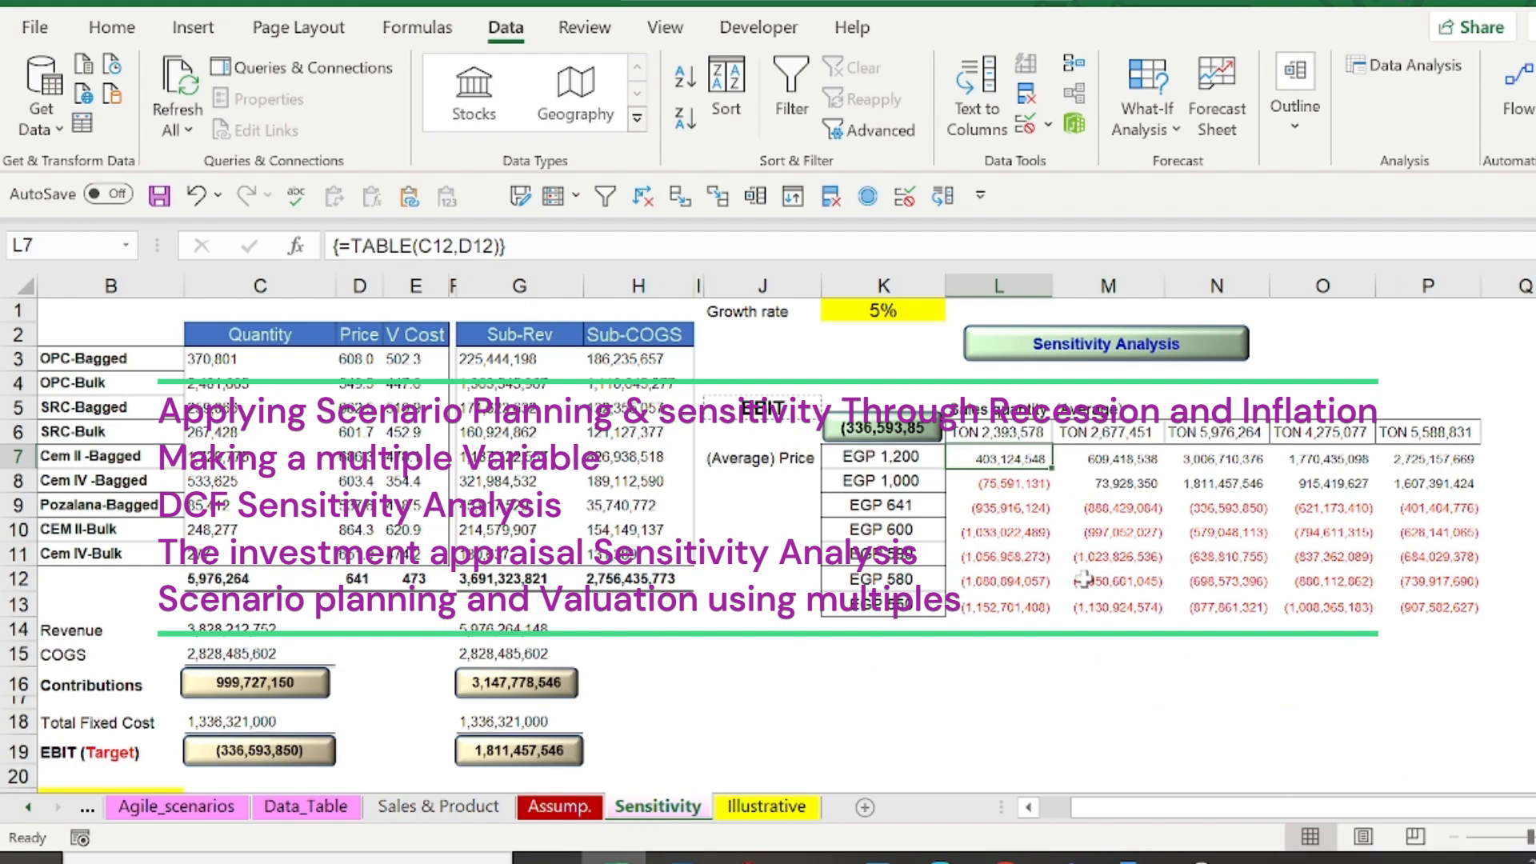
{"action": "mouse_move", "coordinate": [658, 807]}
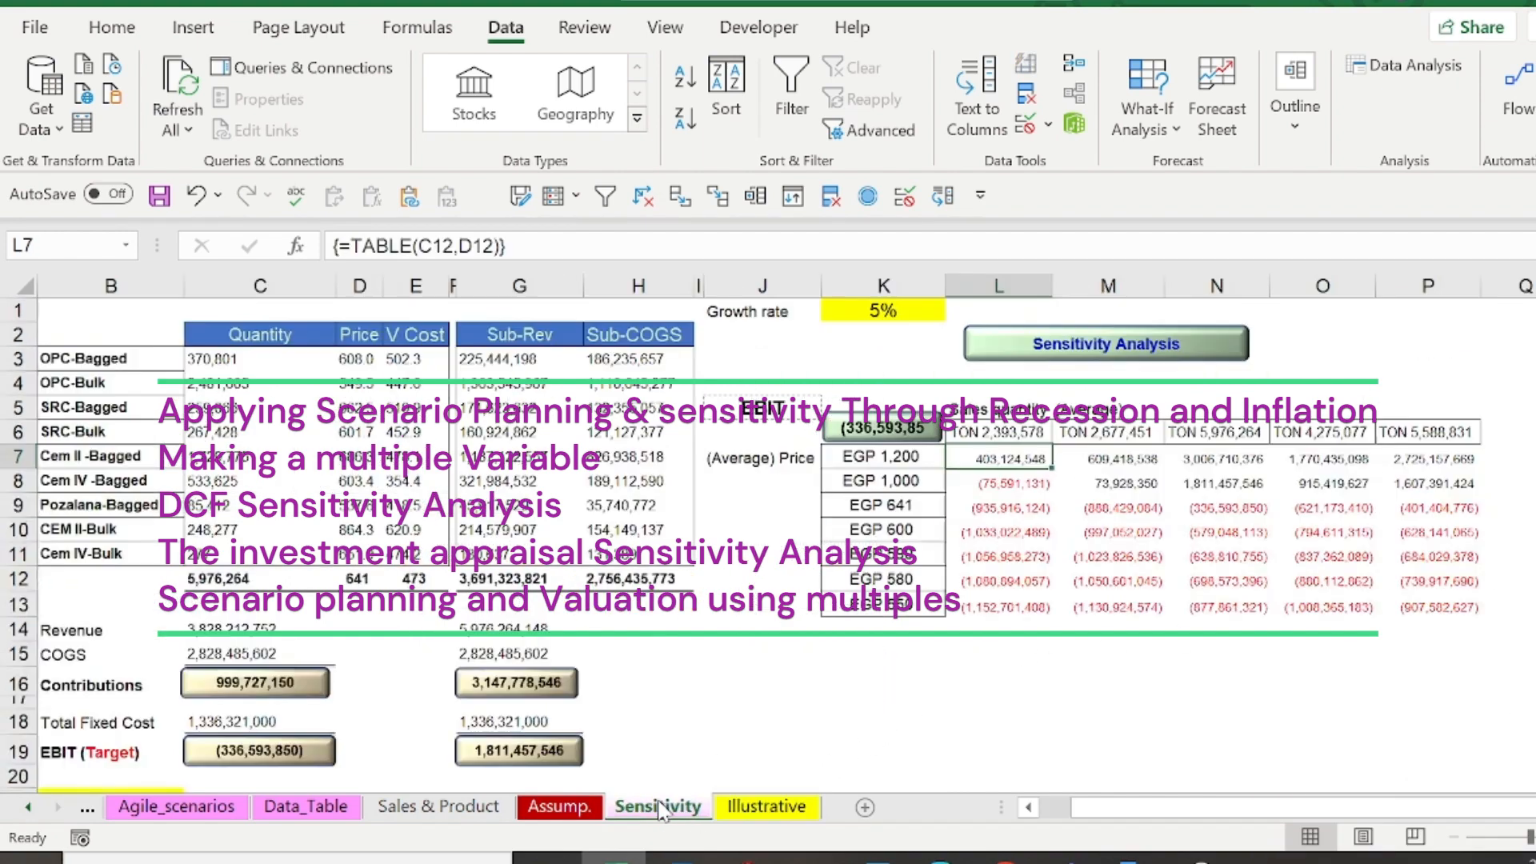